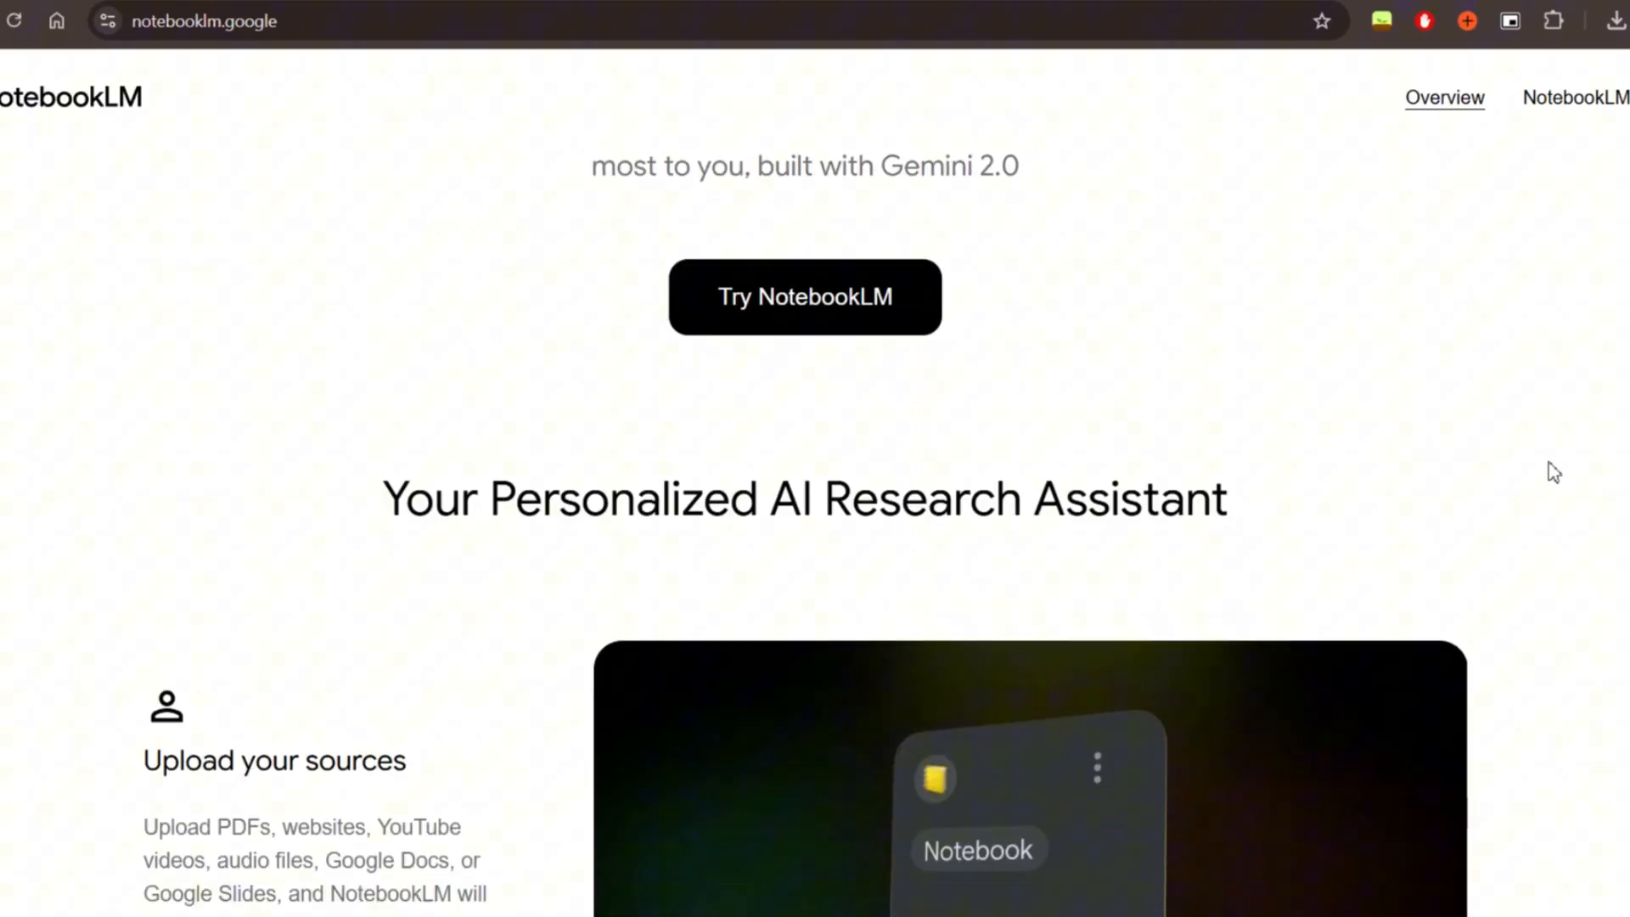
# - Launch the NotebookLM app from the notebooklm.google landing page via Try NotebookLM
pyautogui.scroll(-3)
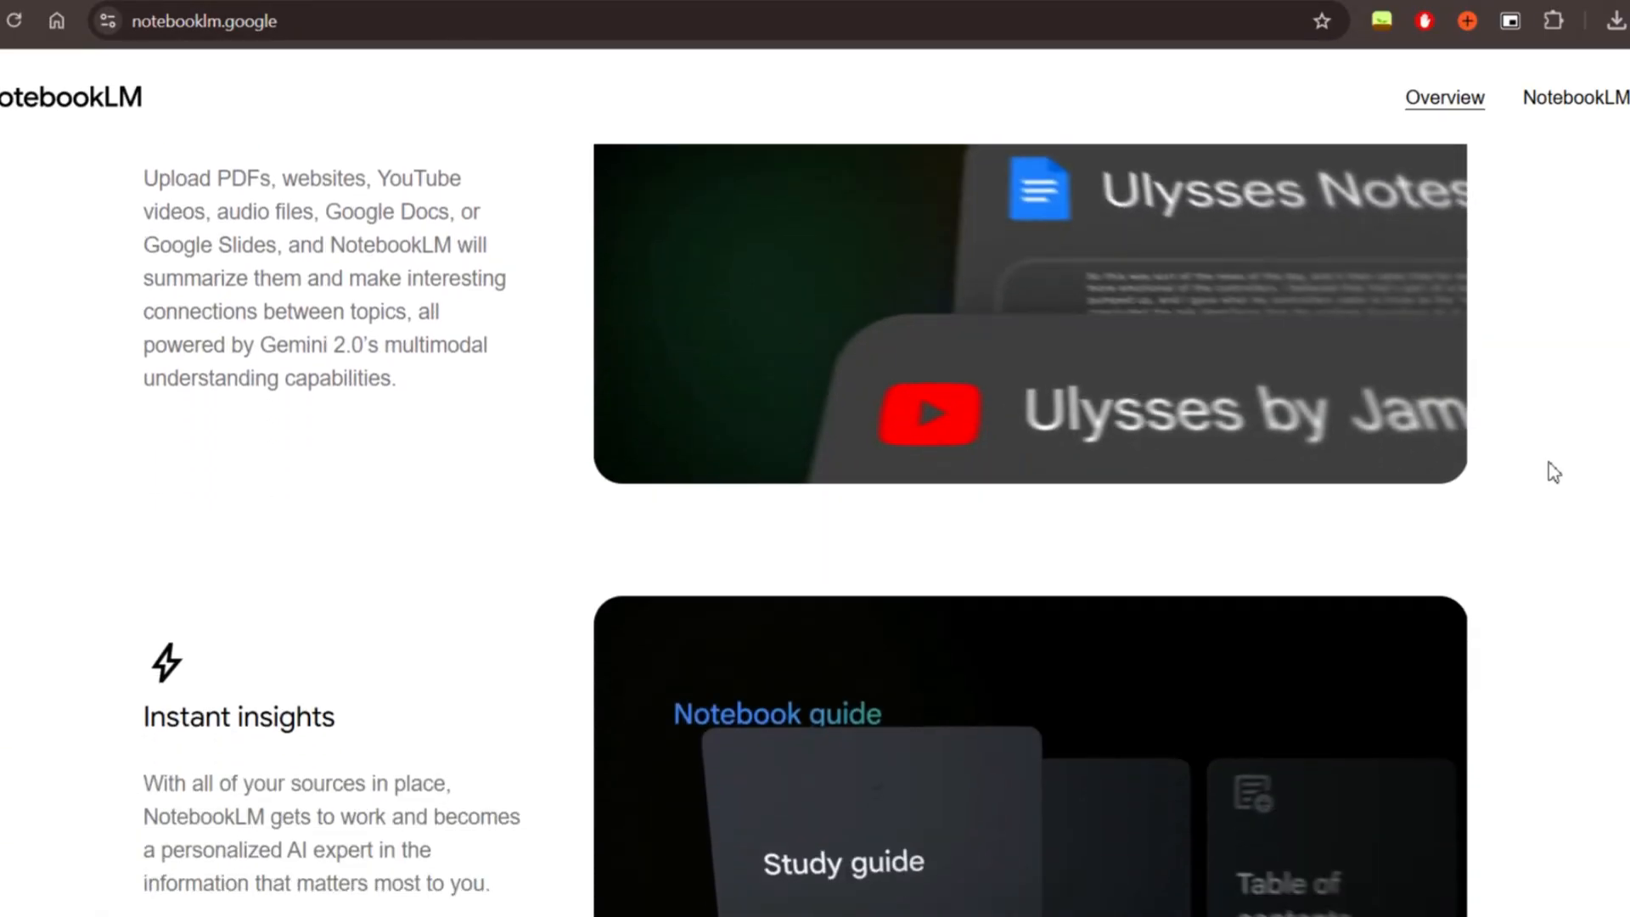
pyautogui.scroll(-3)
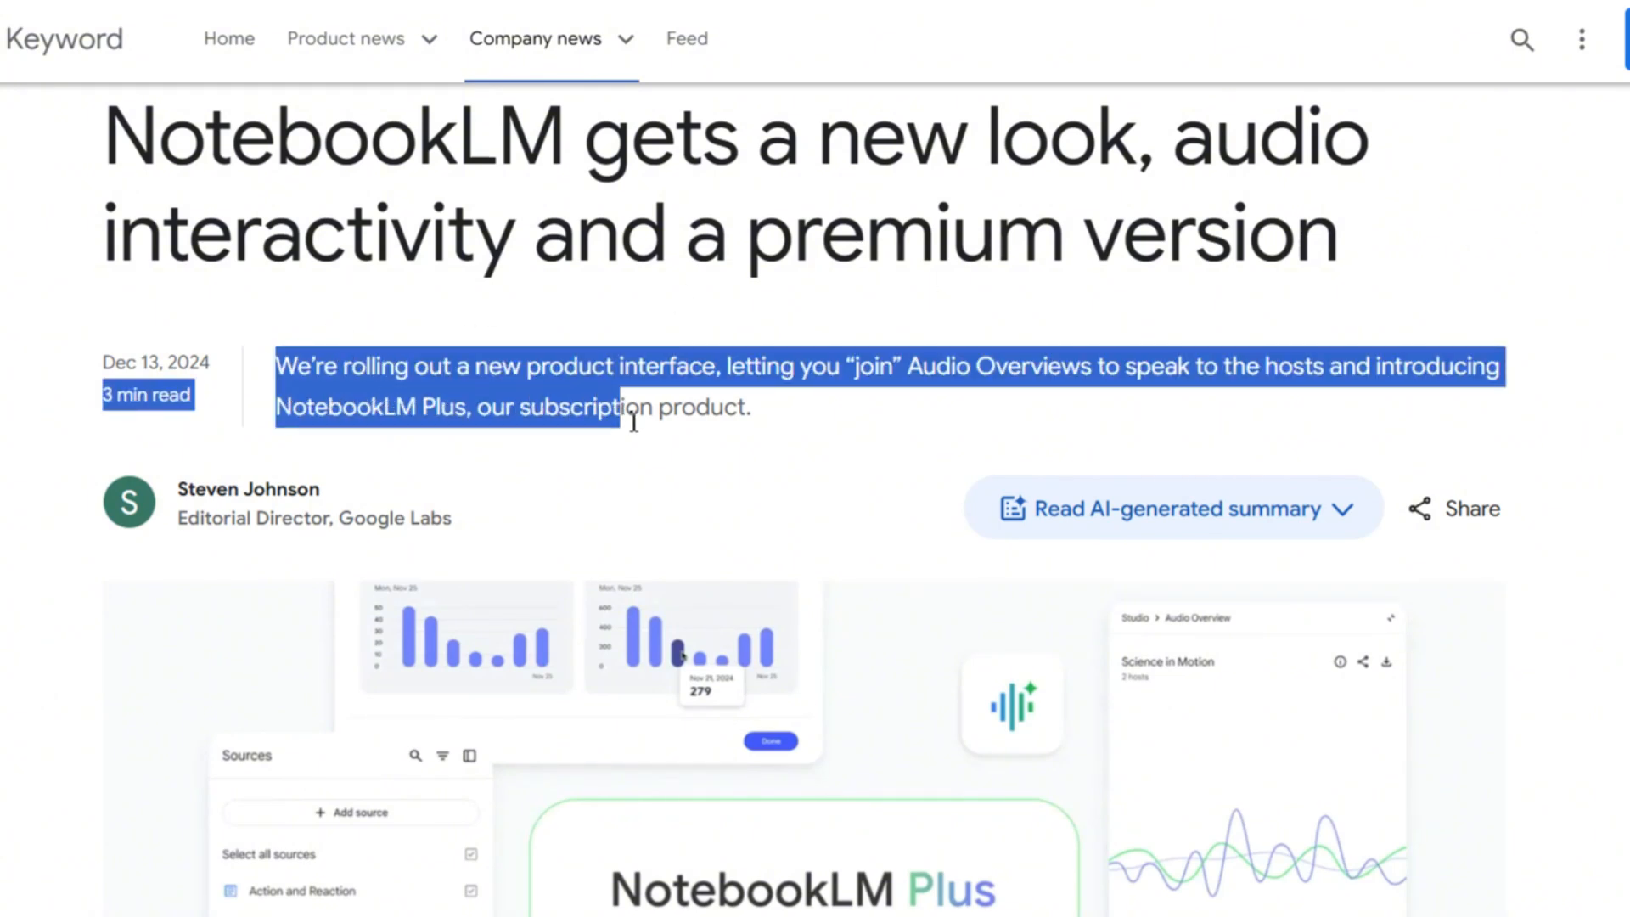
pyautogui.scroll(-3)
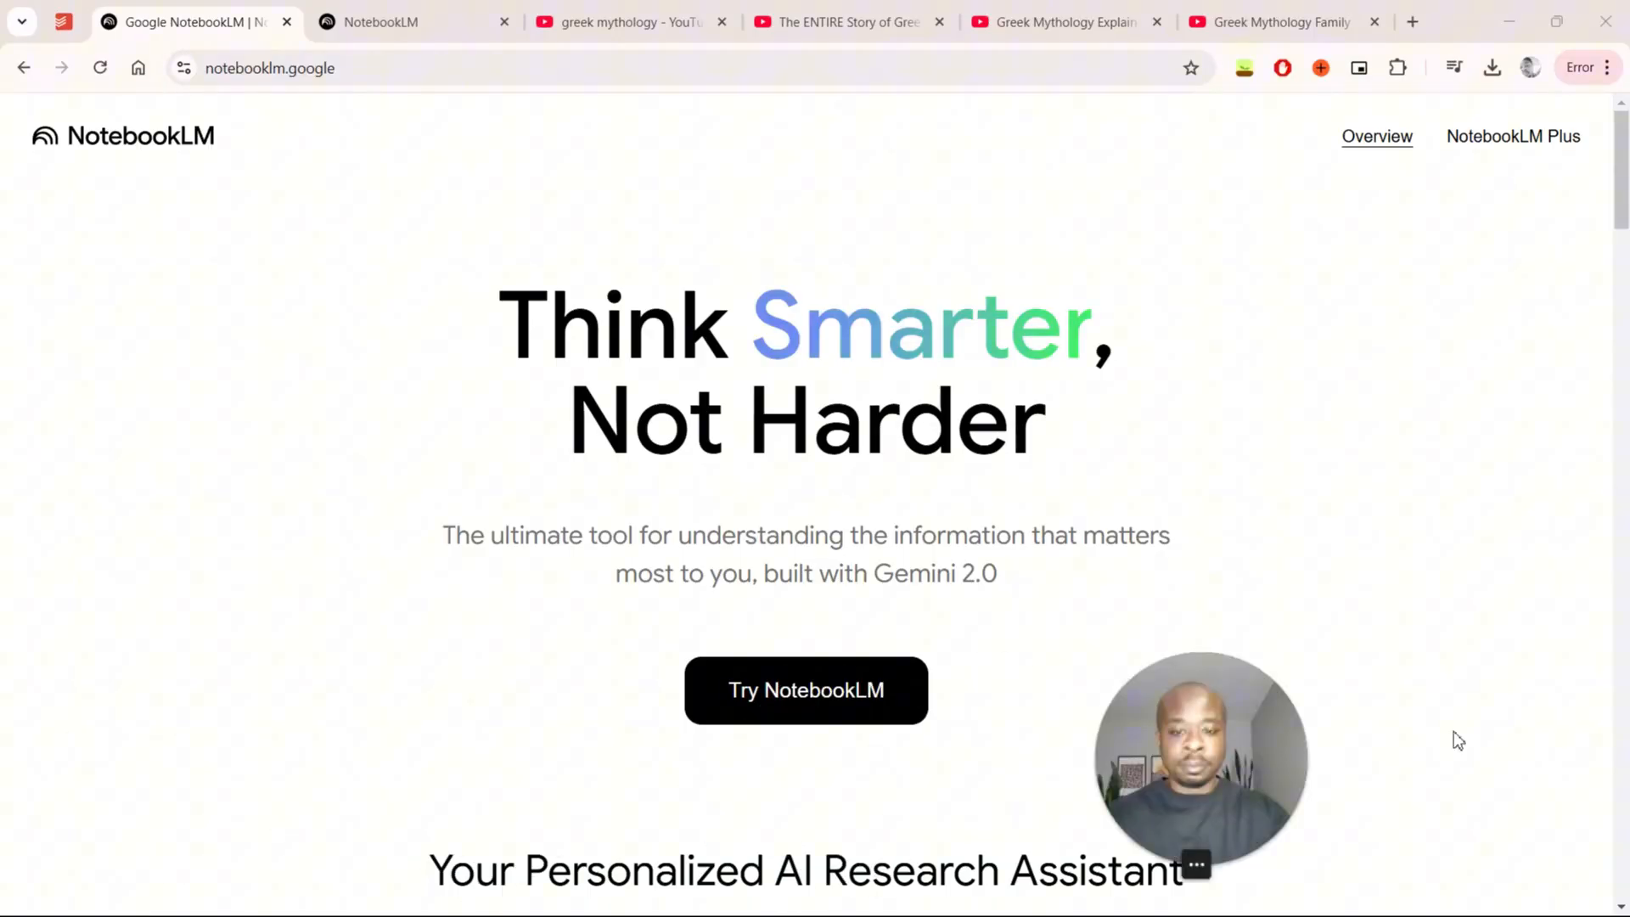
pyautogui.moveTo(122, 136)
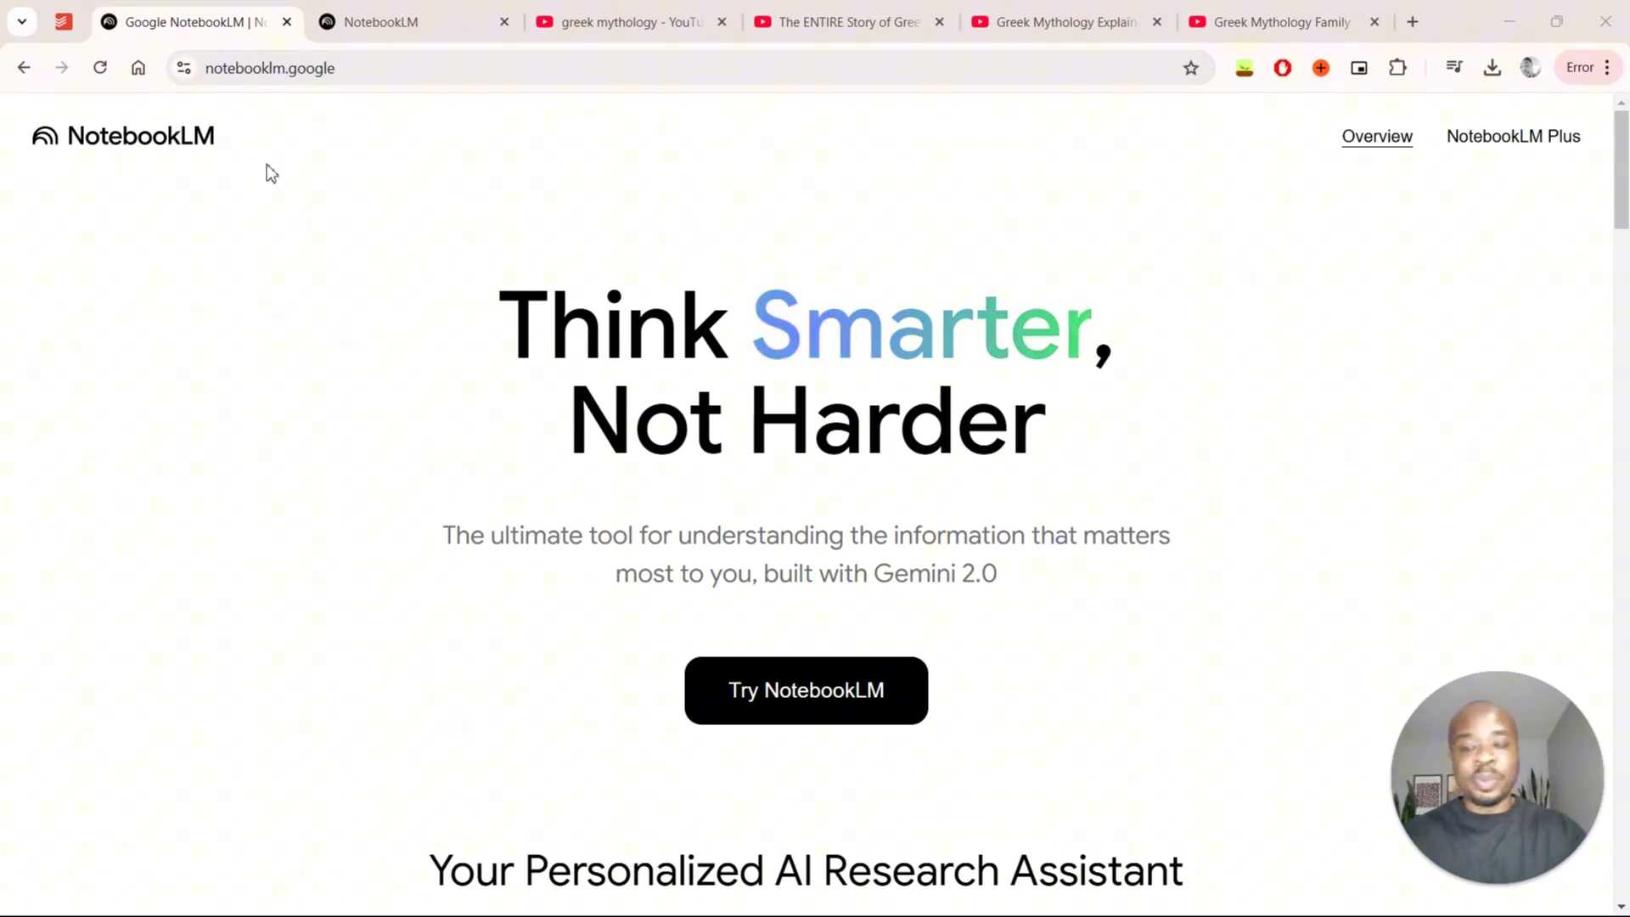
pyautogui.click(270, 68)
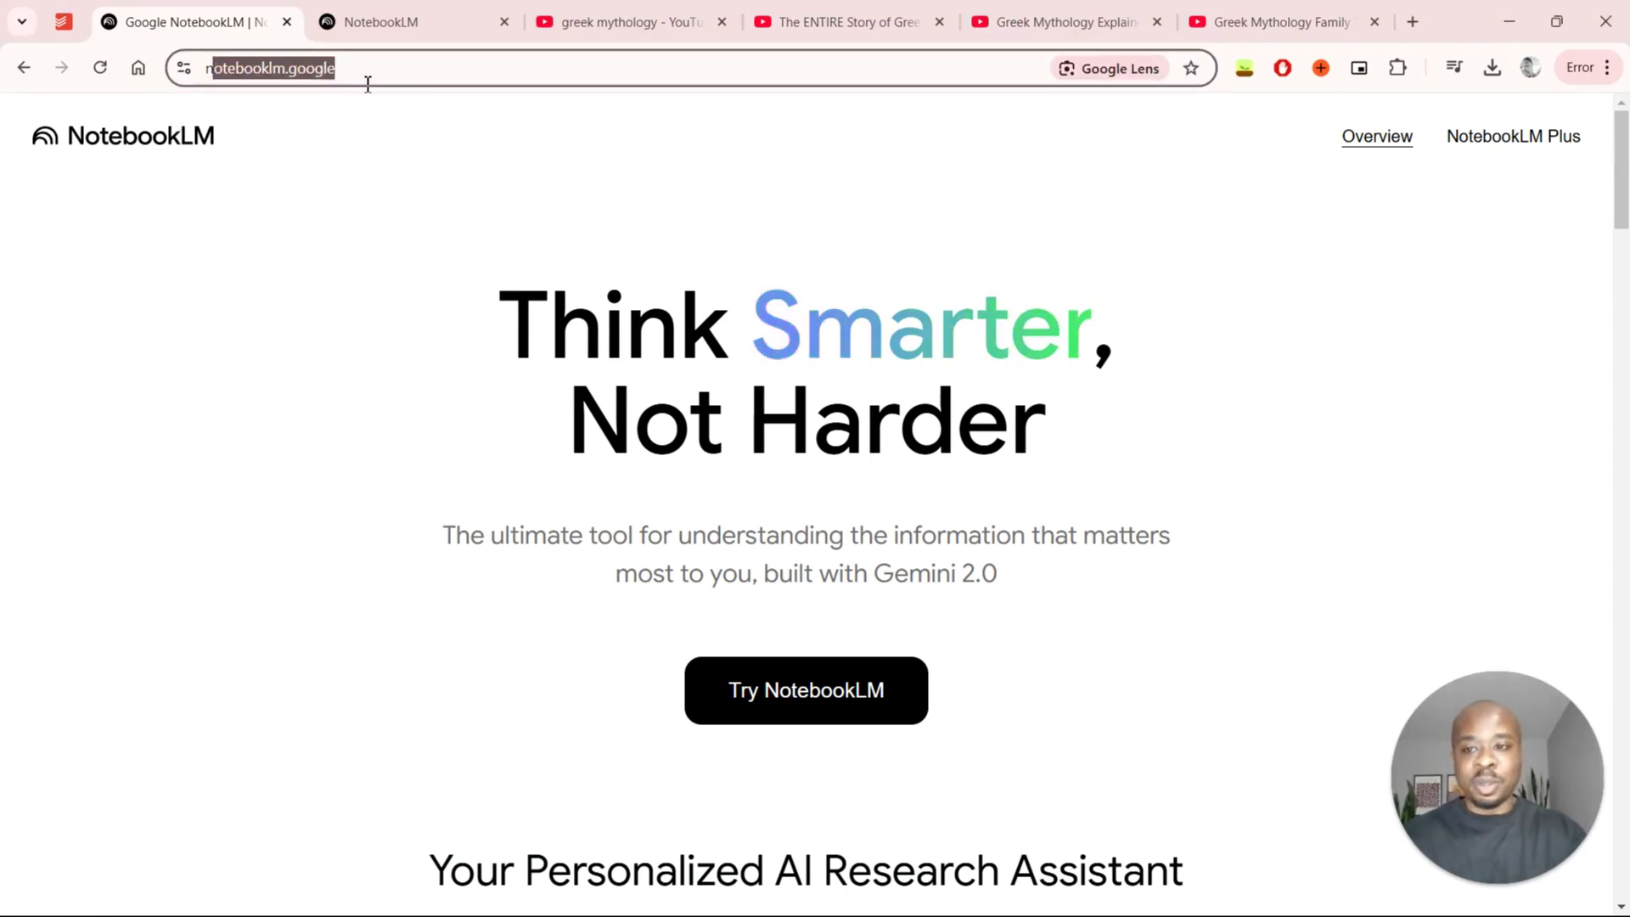
pyautogui.click(919, 510)
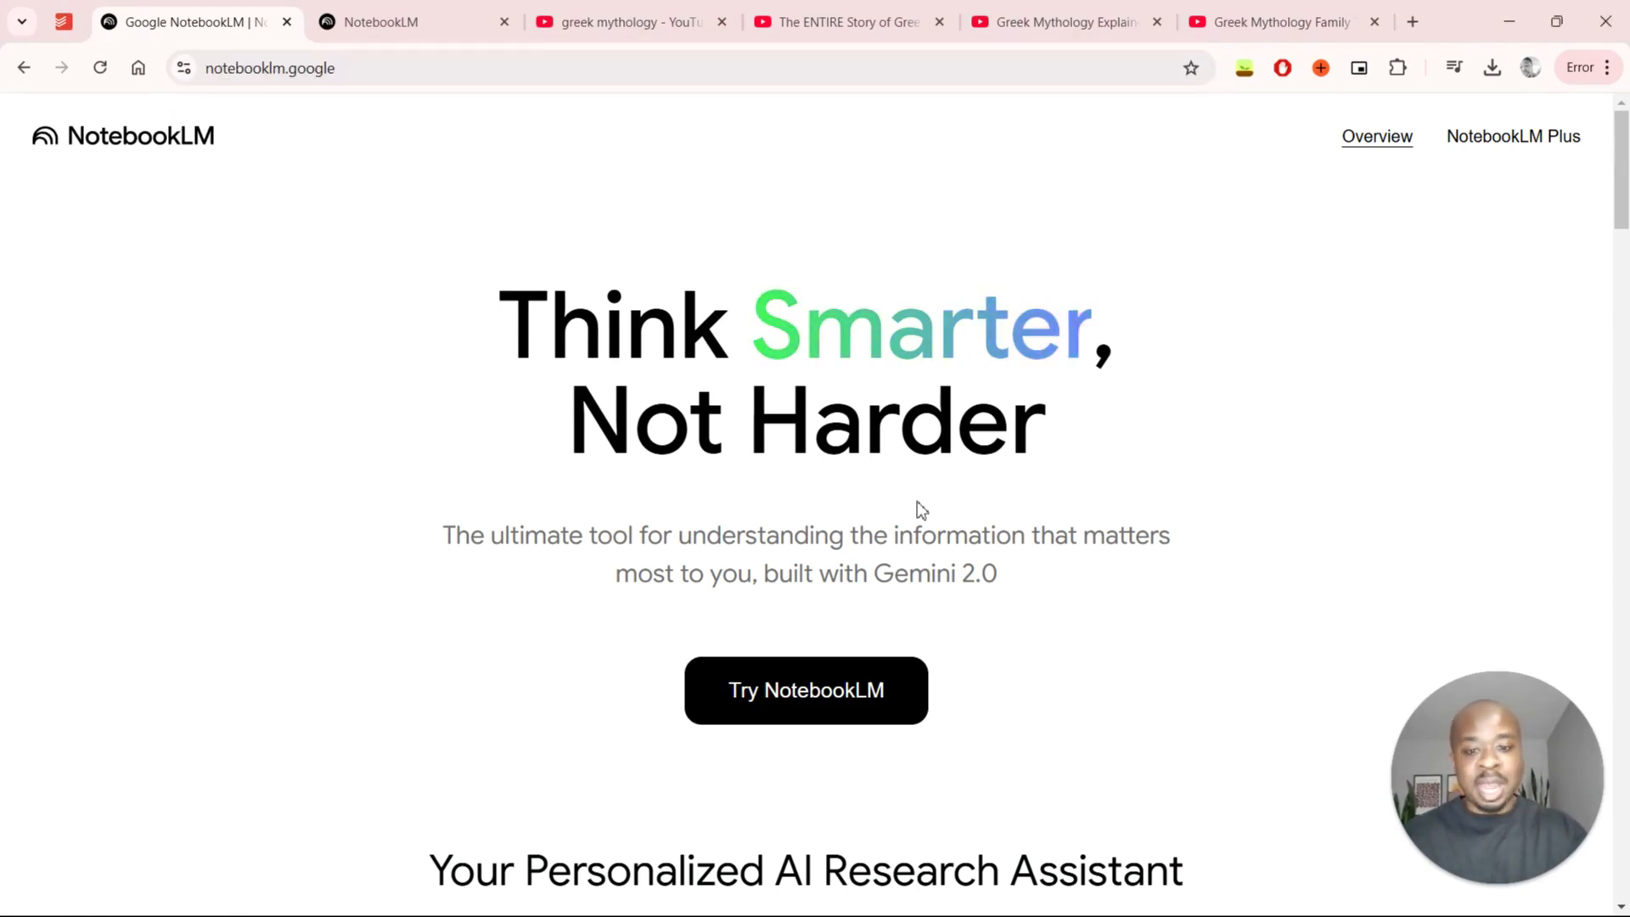
pyautogui.moveTo(805, 689)
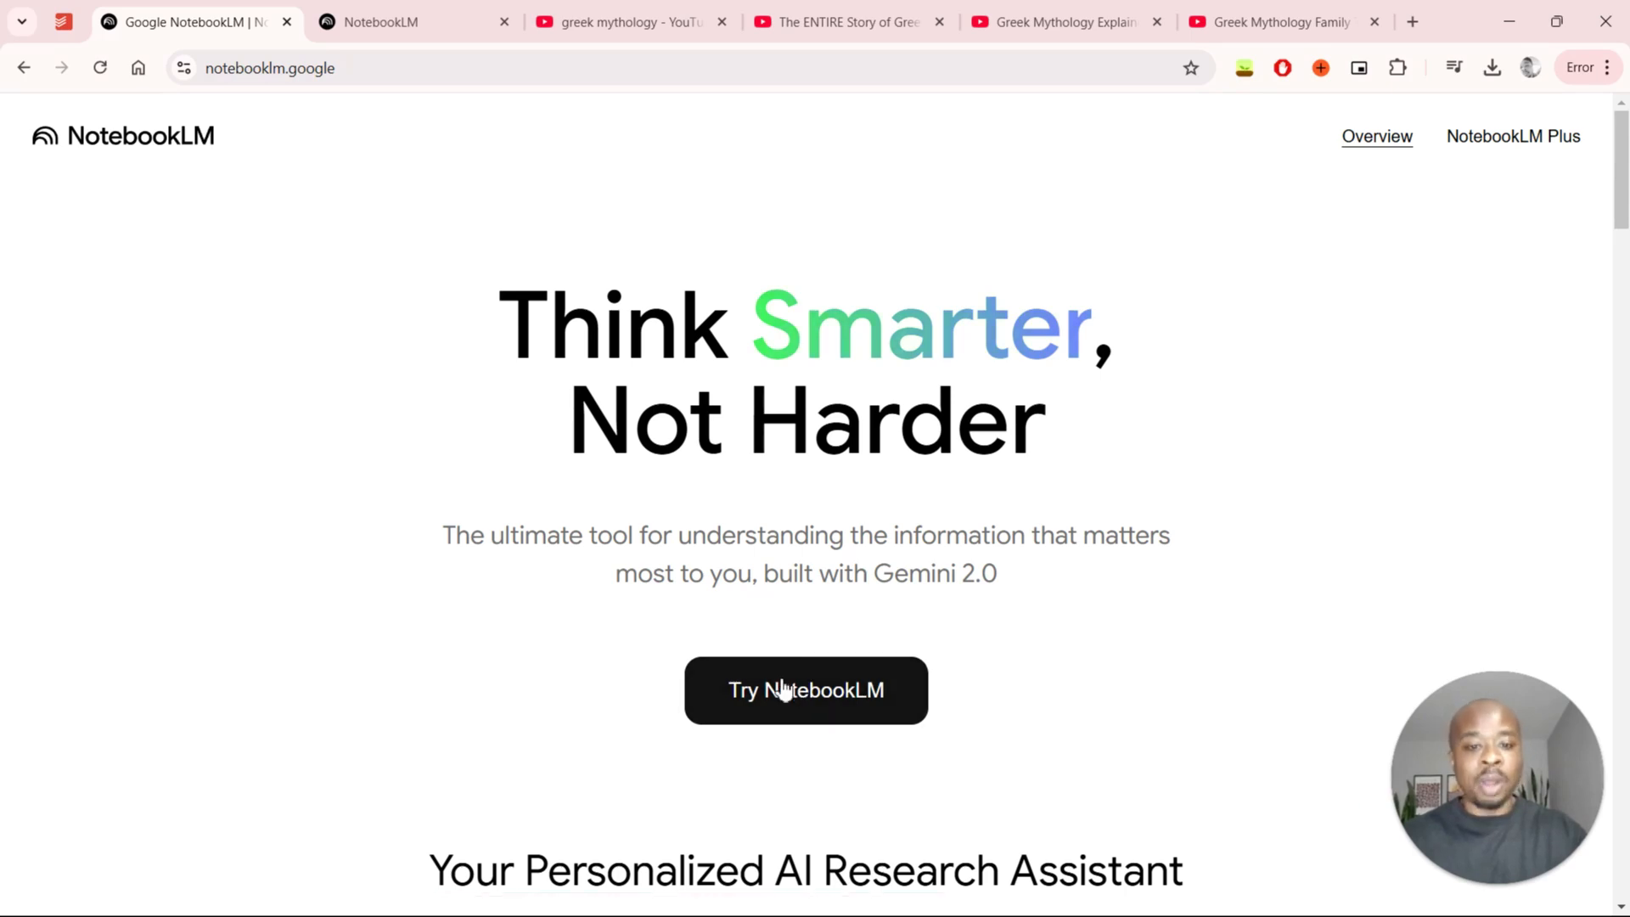
pyautogui.moveTo(715, 679)
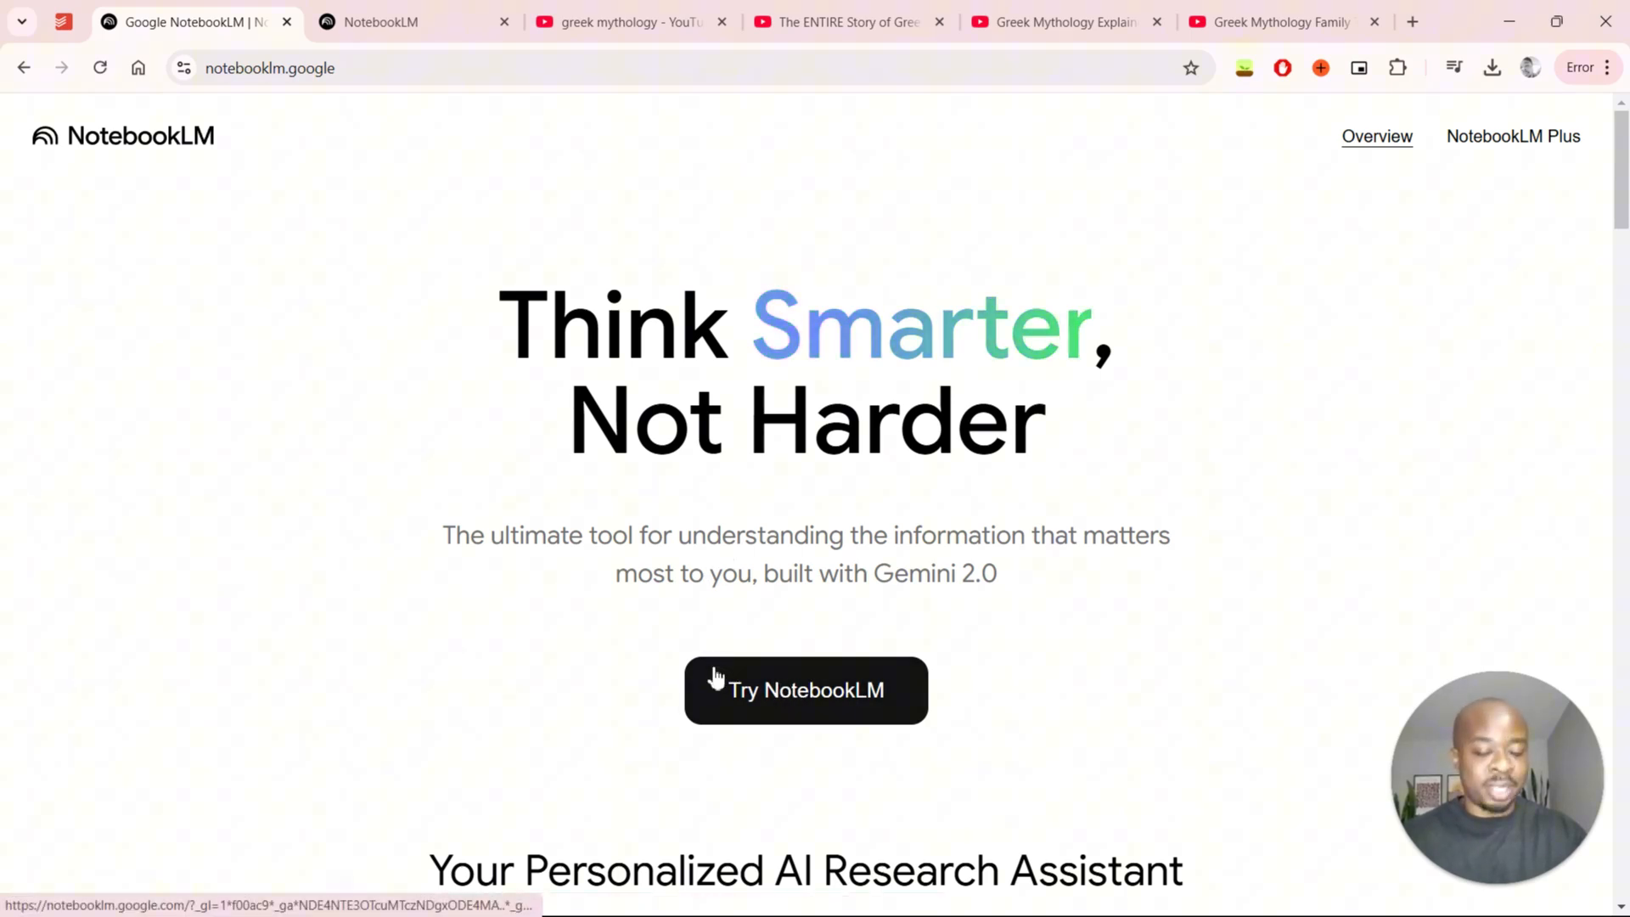
pyautogui.moveTo(1517, 320)
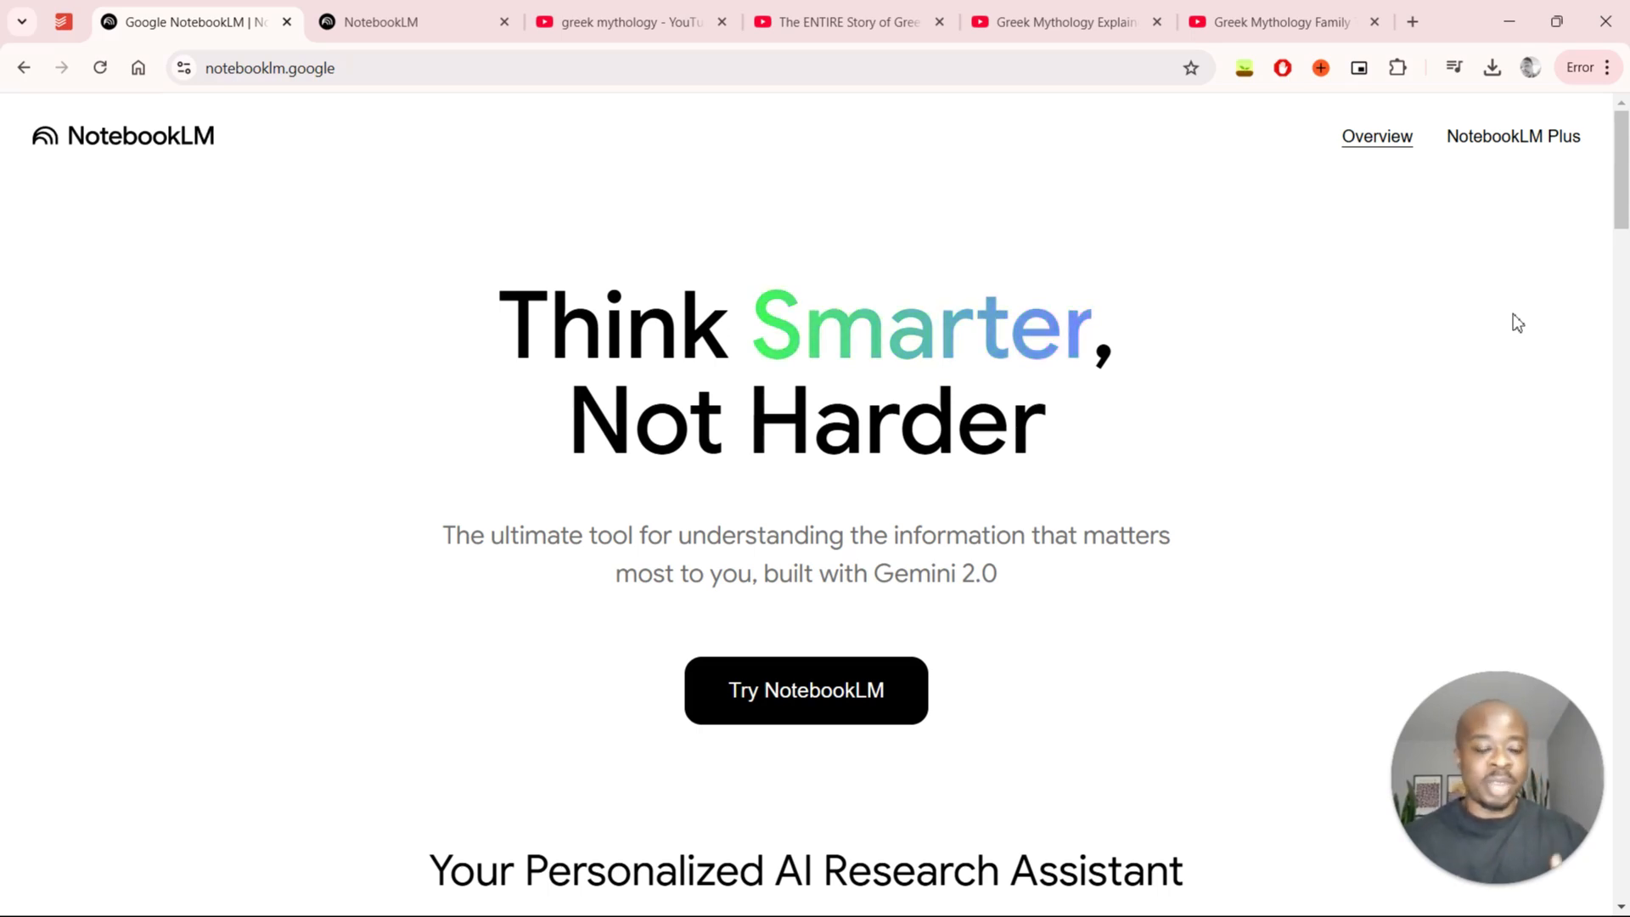
pyautogui.moveTo(805, 689)
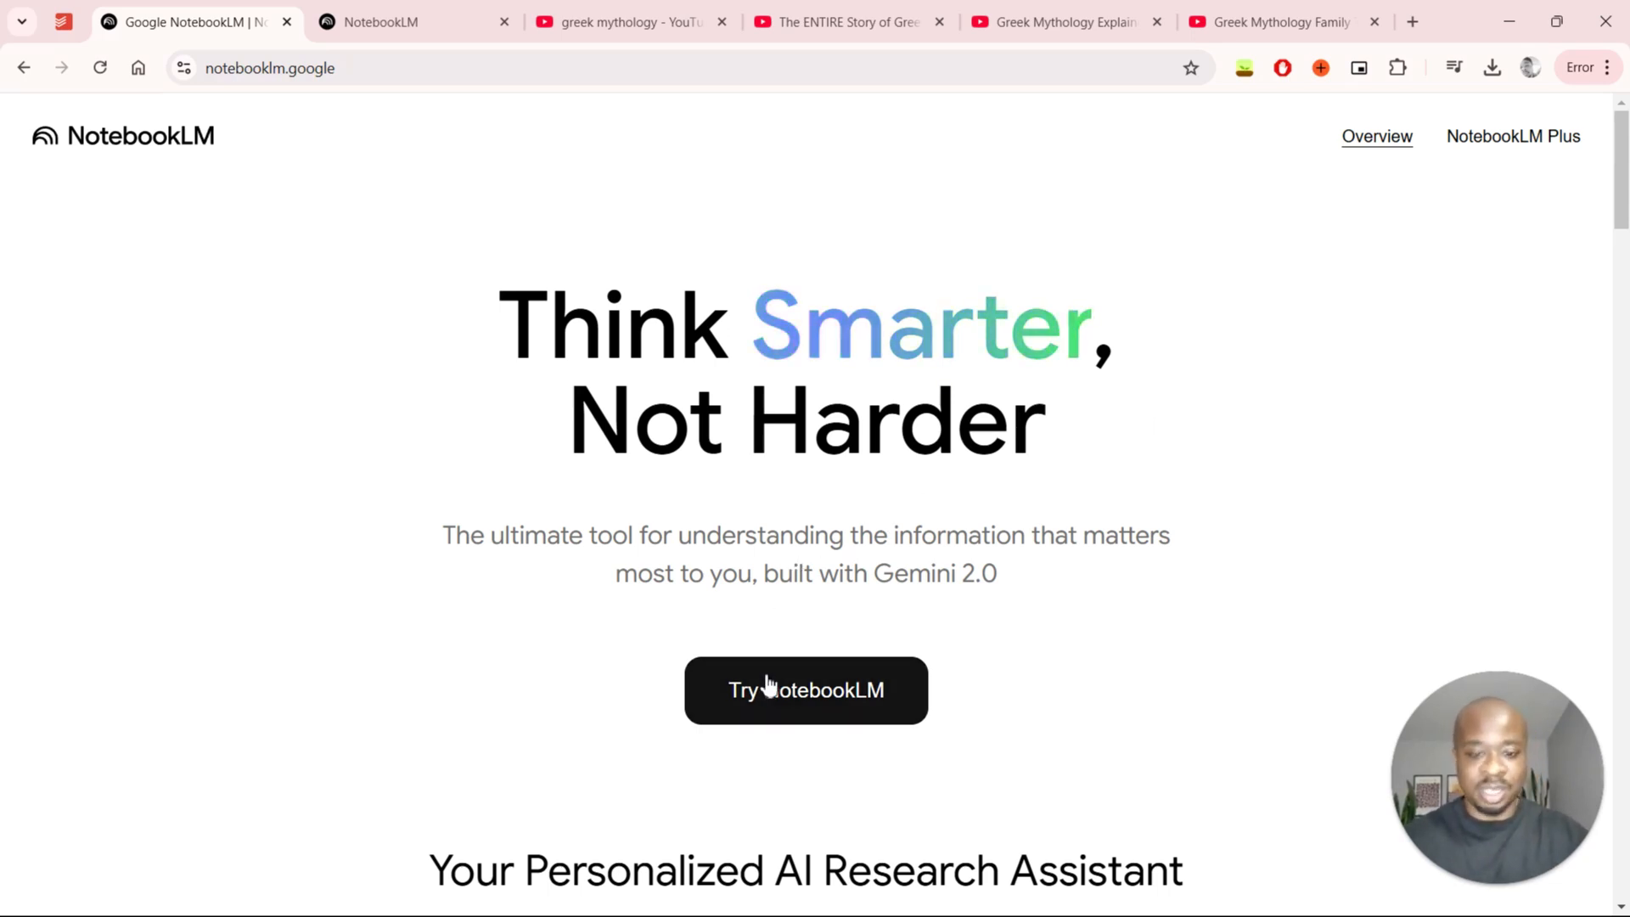
pyautogui.moveTo(805, 704)
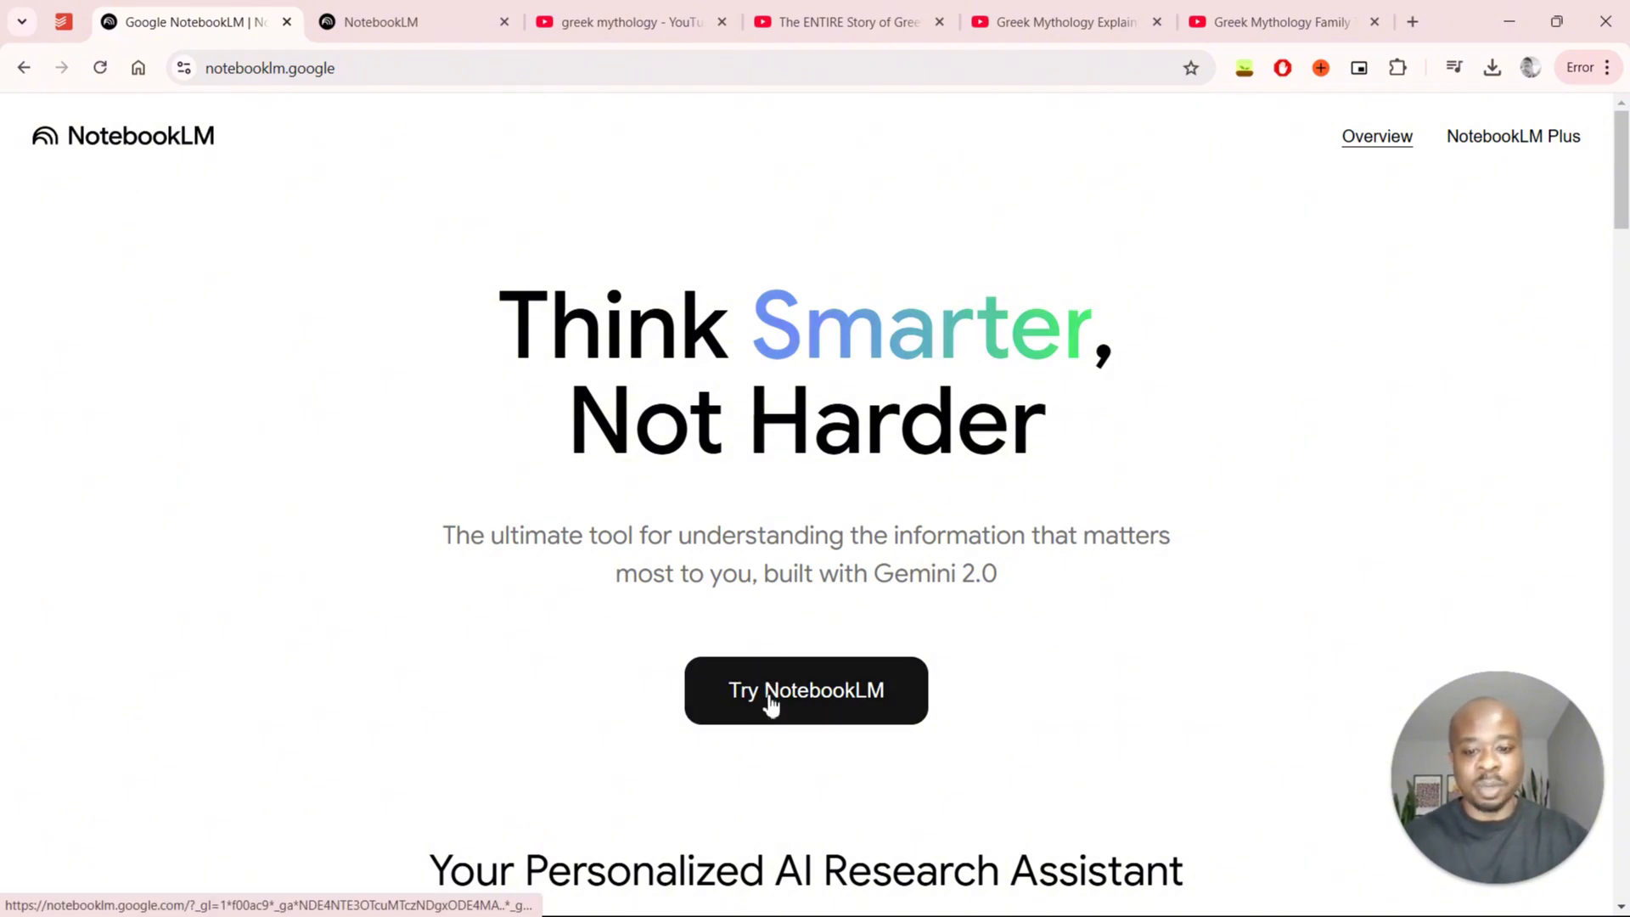
pyautogui.click(805, 690)
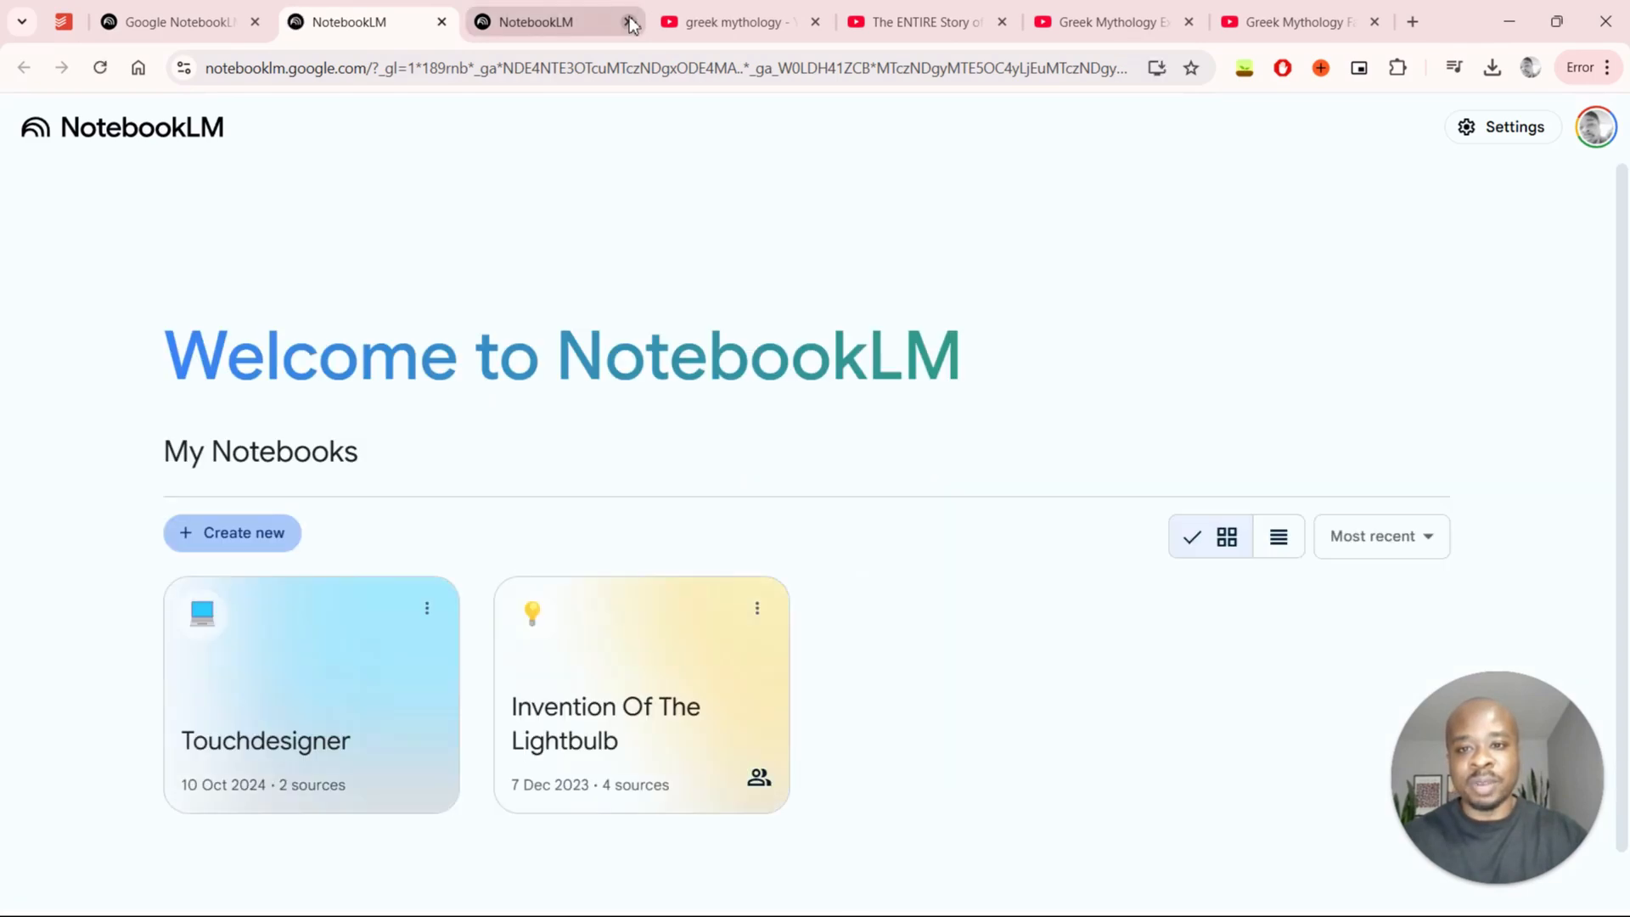
# - Close the duplicate NotebookLM tab, keeping the home with Touchdesigner and Invention Of The Lightbulb
pyautogui.click(629, 22)
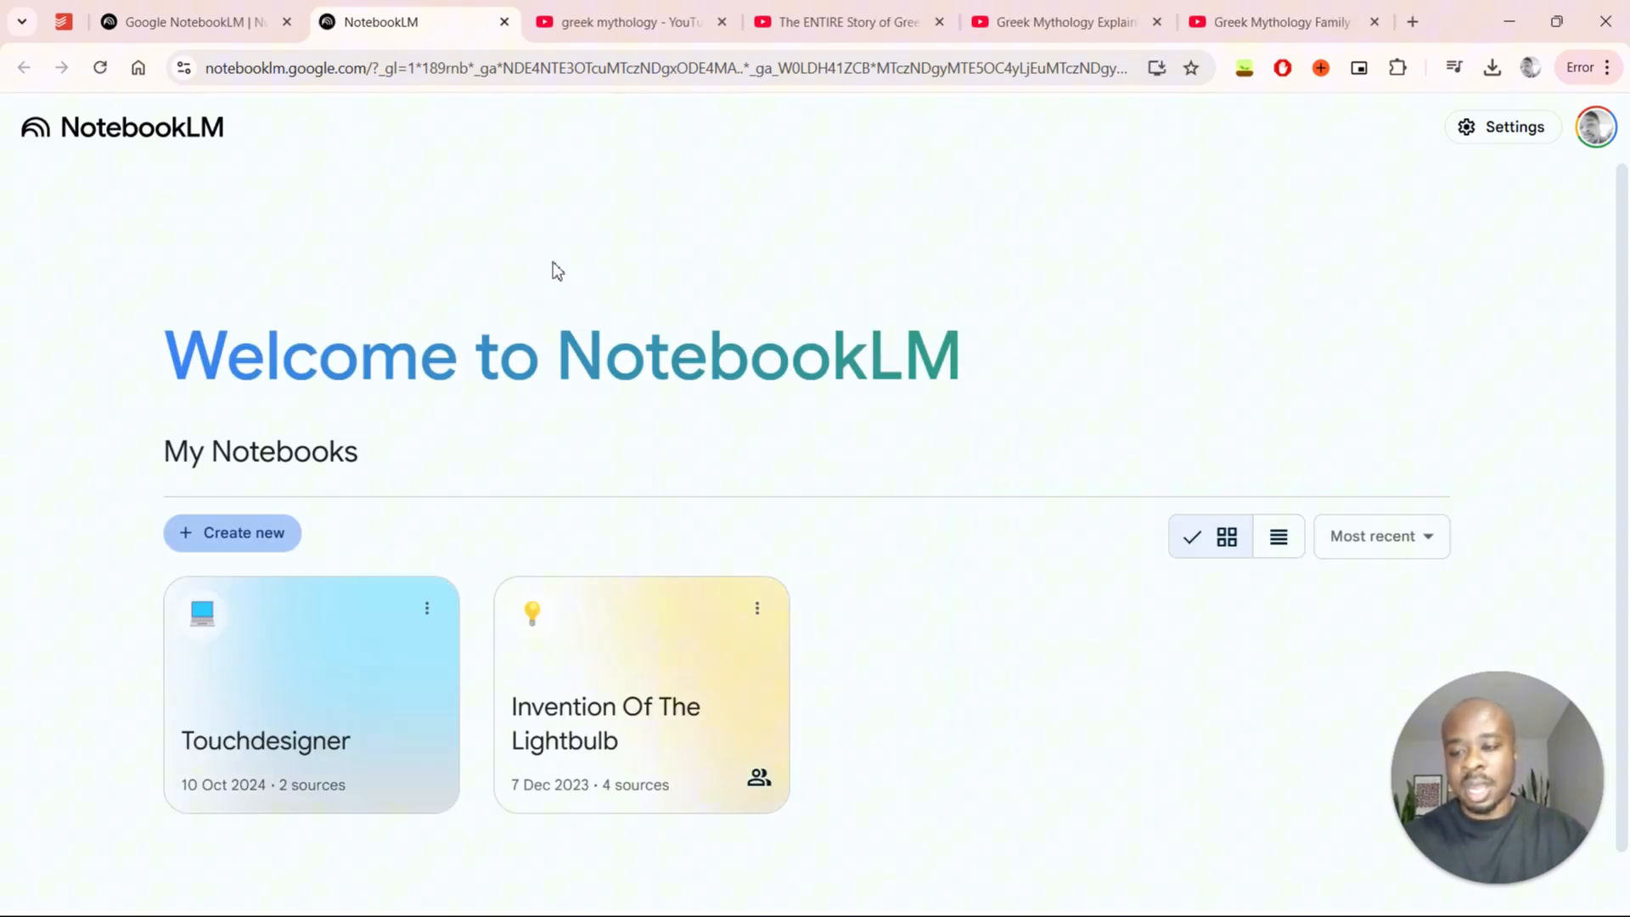
pyautogui.moveTo(147, 613)
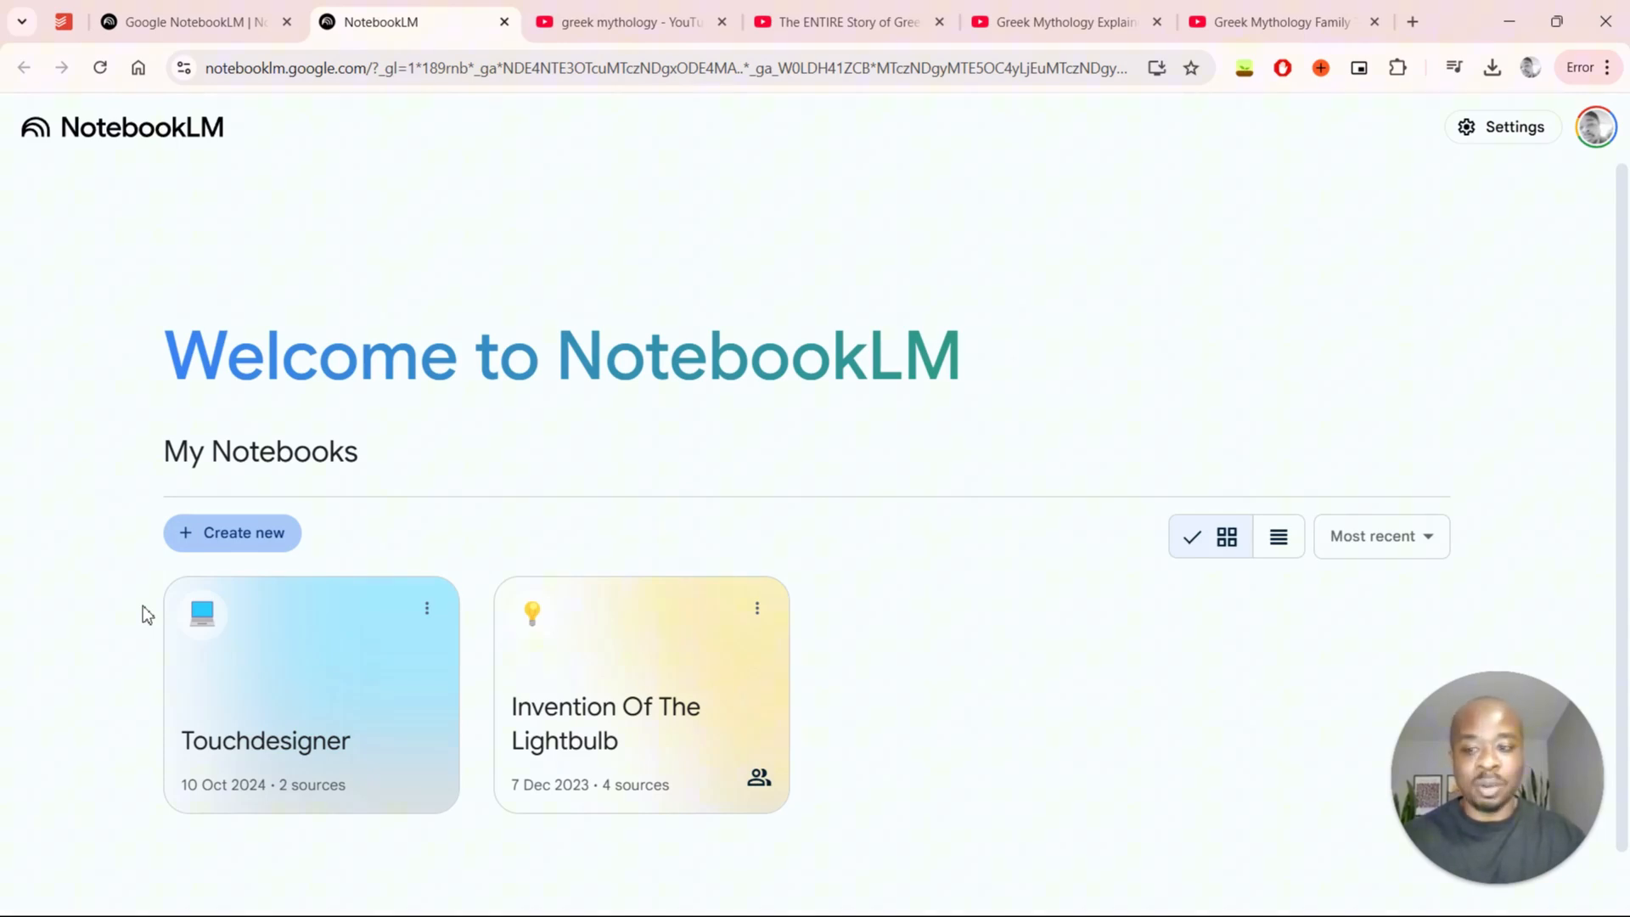
pyautogui.scroll(3)
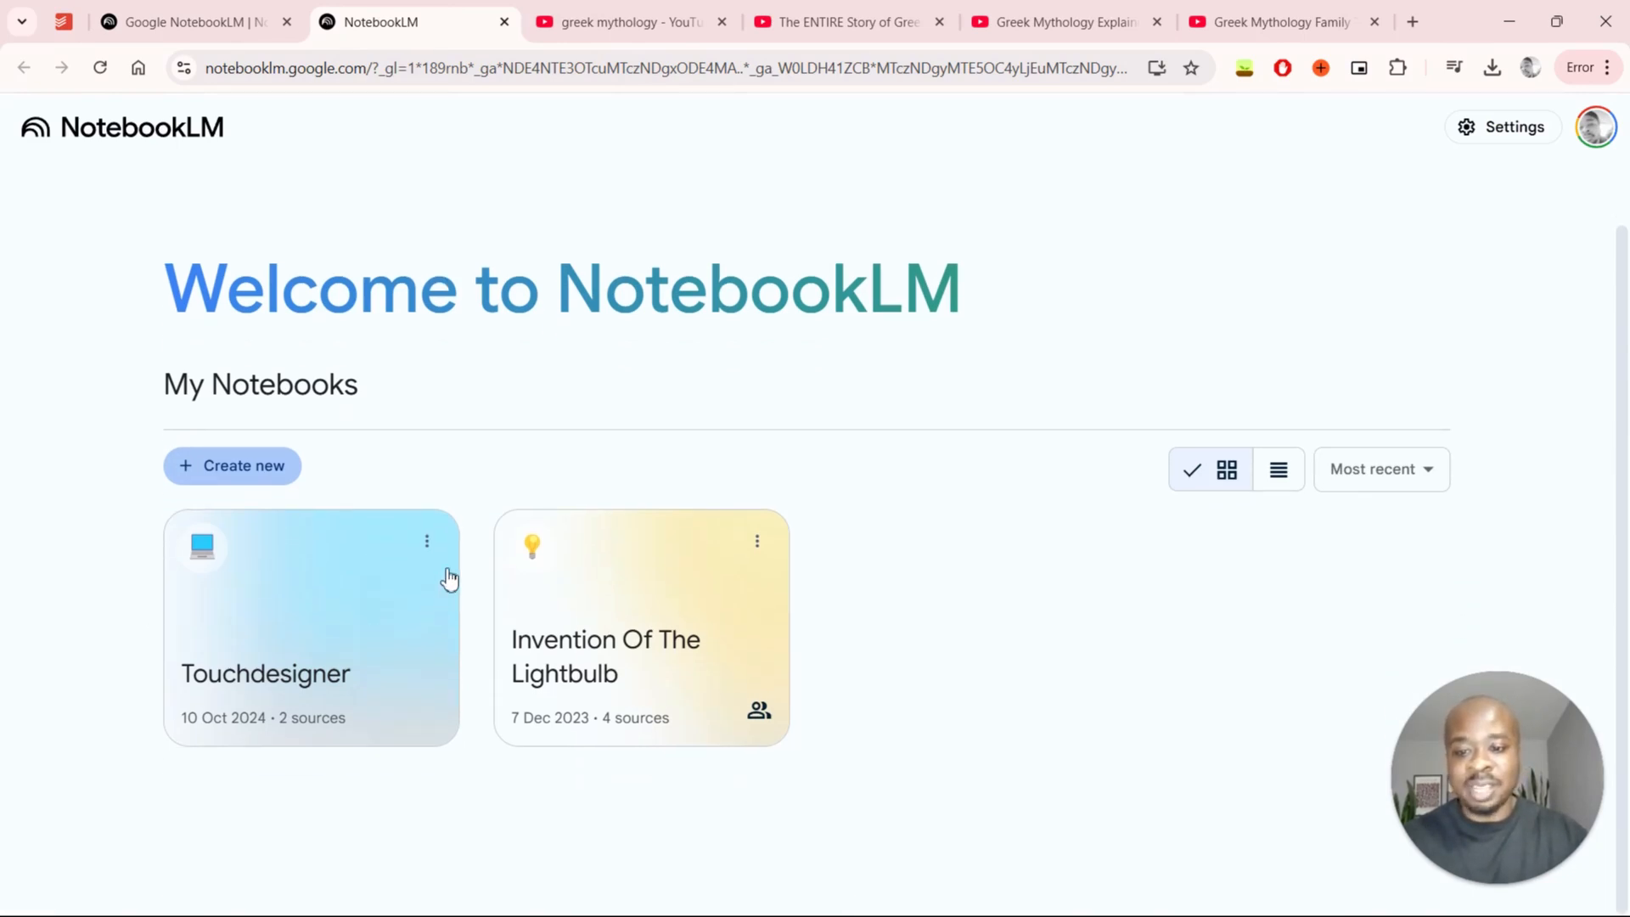
pyautogui.moveTo(393, 547)
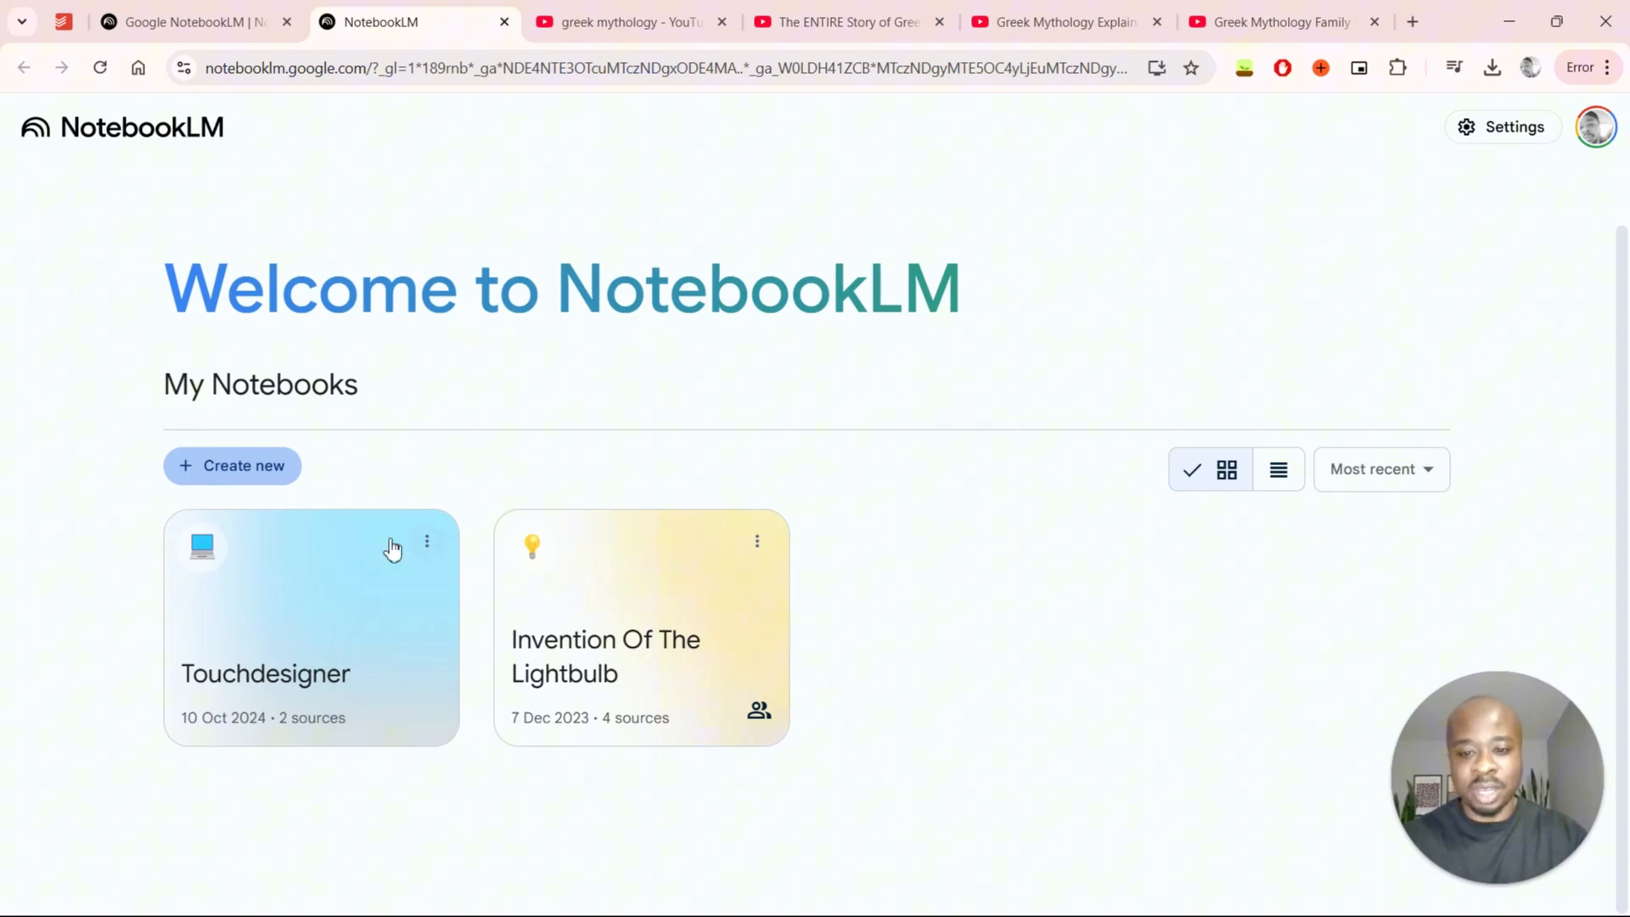
pyautogui.moveTo(316, 595)
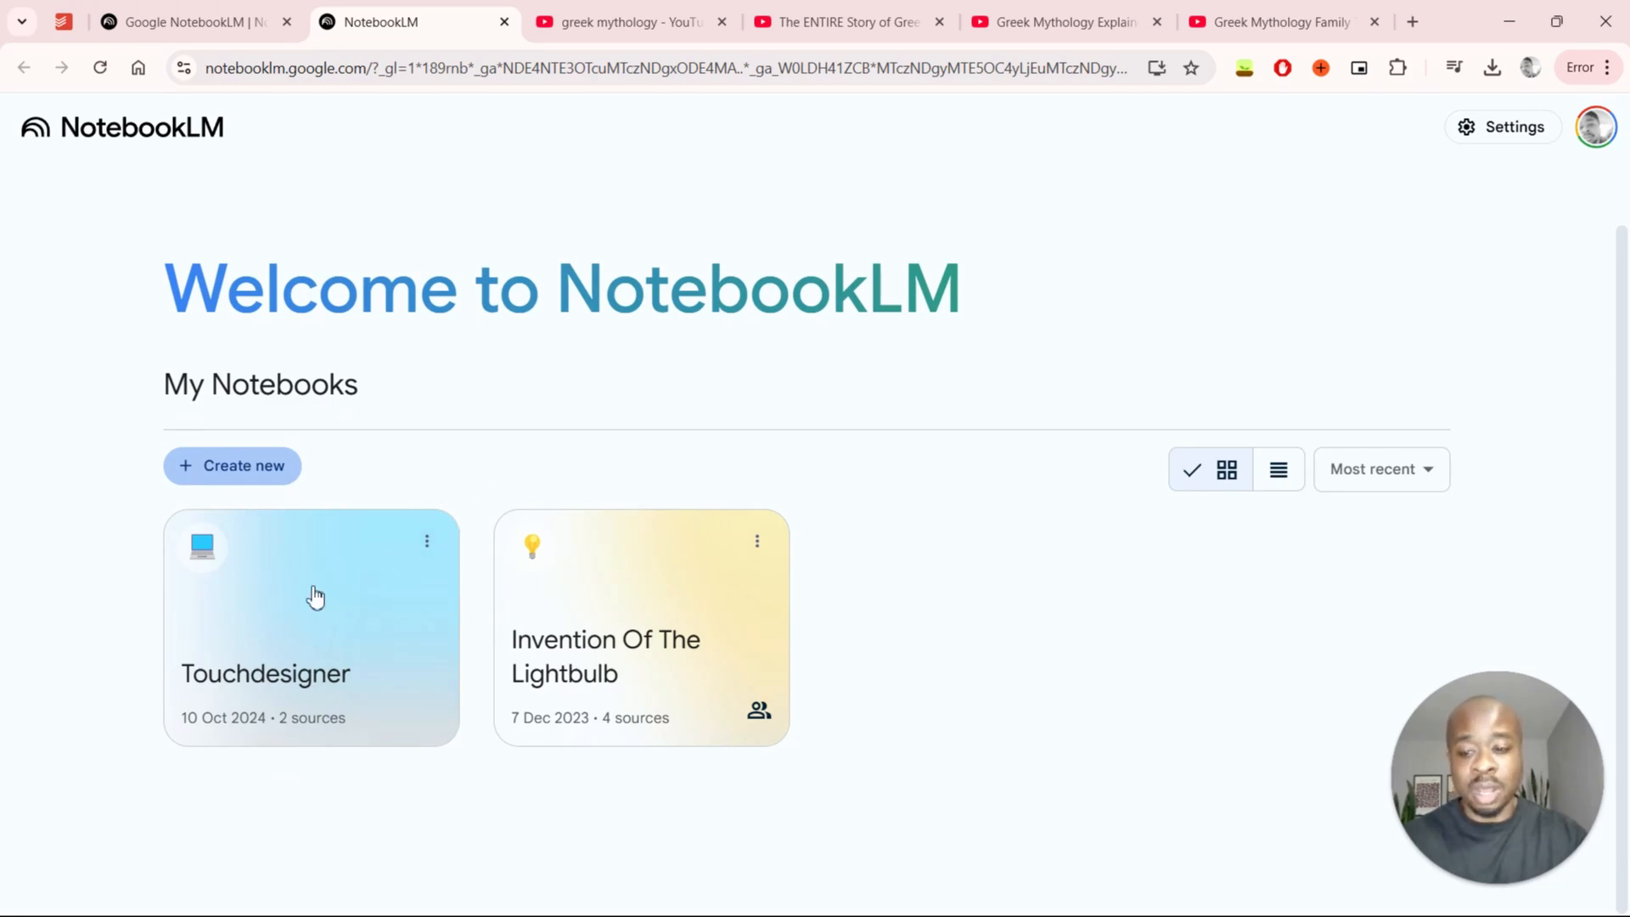
pyautogui.moveTo(686, 612)
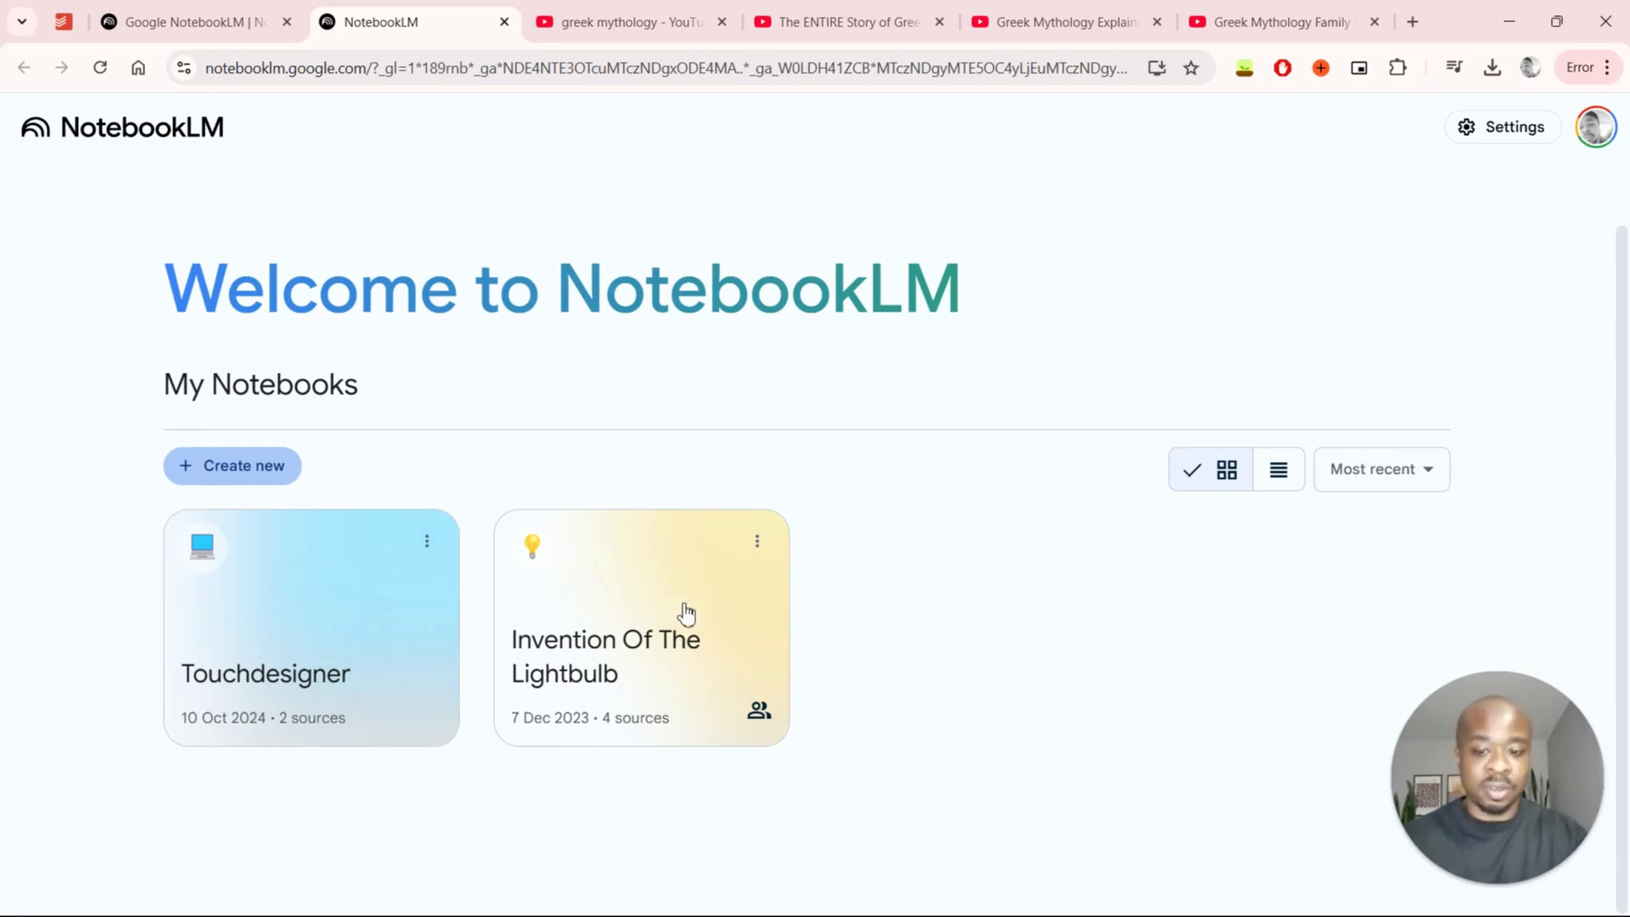
pyautogui.moveTo(591, 565)
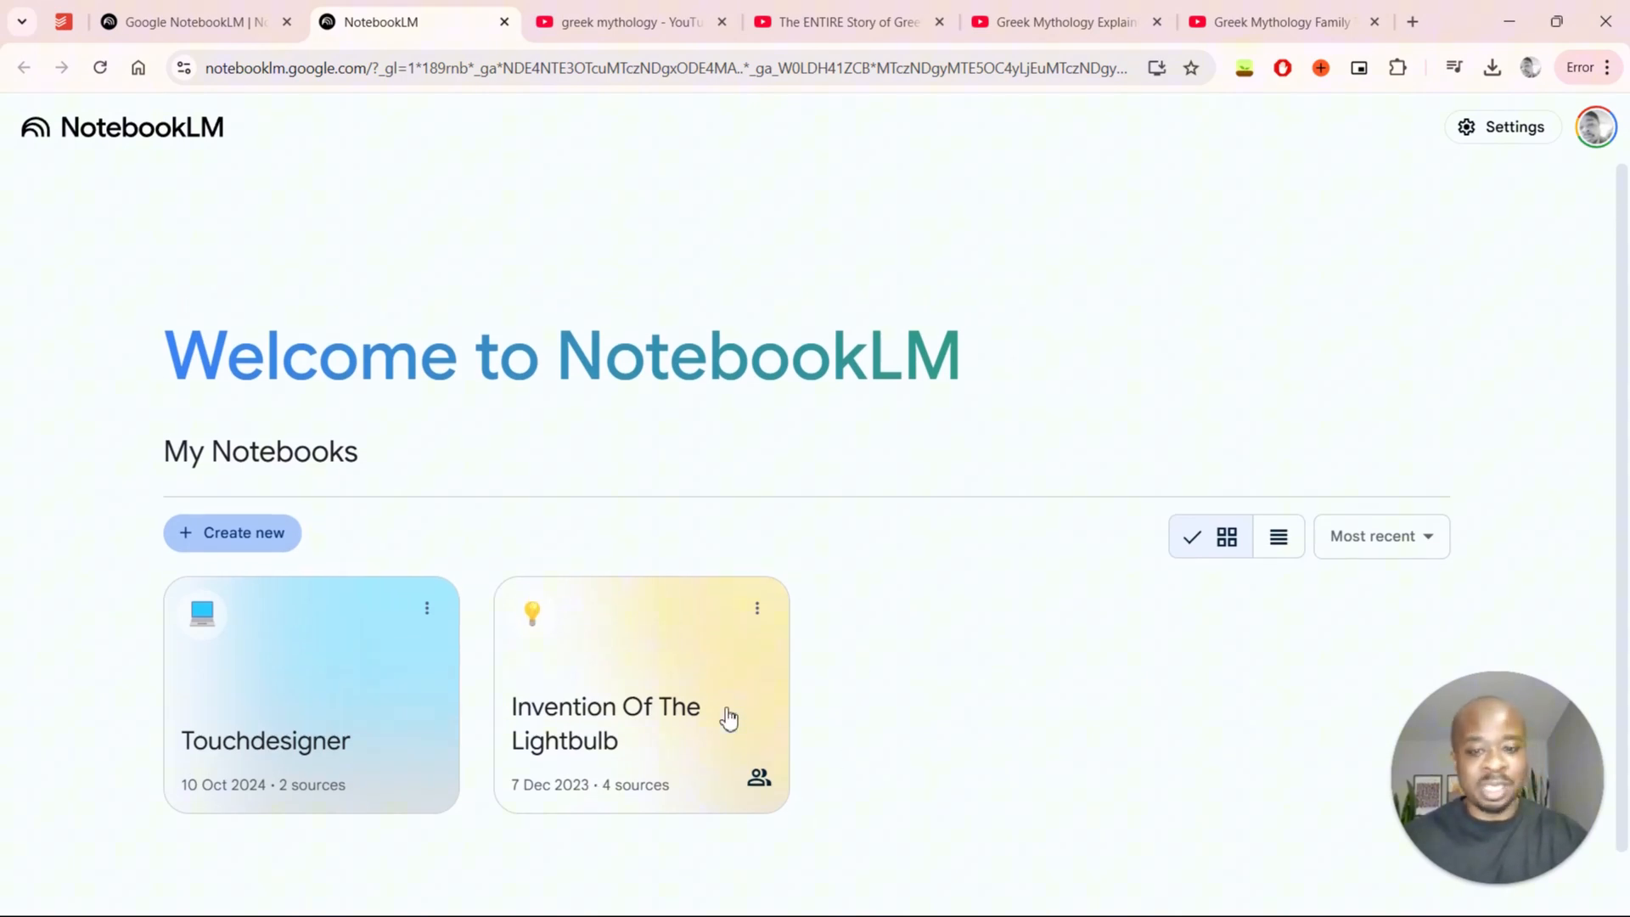
pyautogui.moveTo(682, 661)
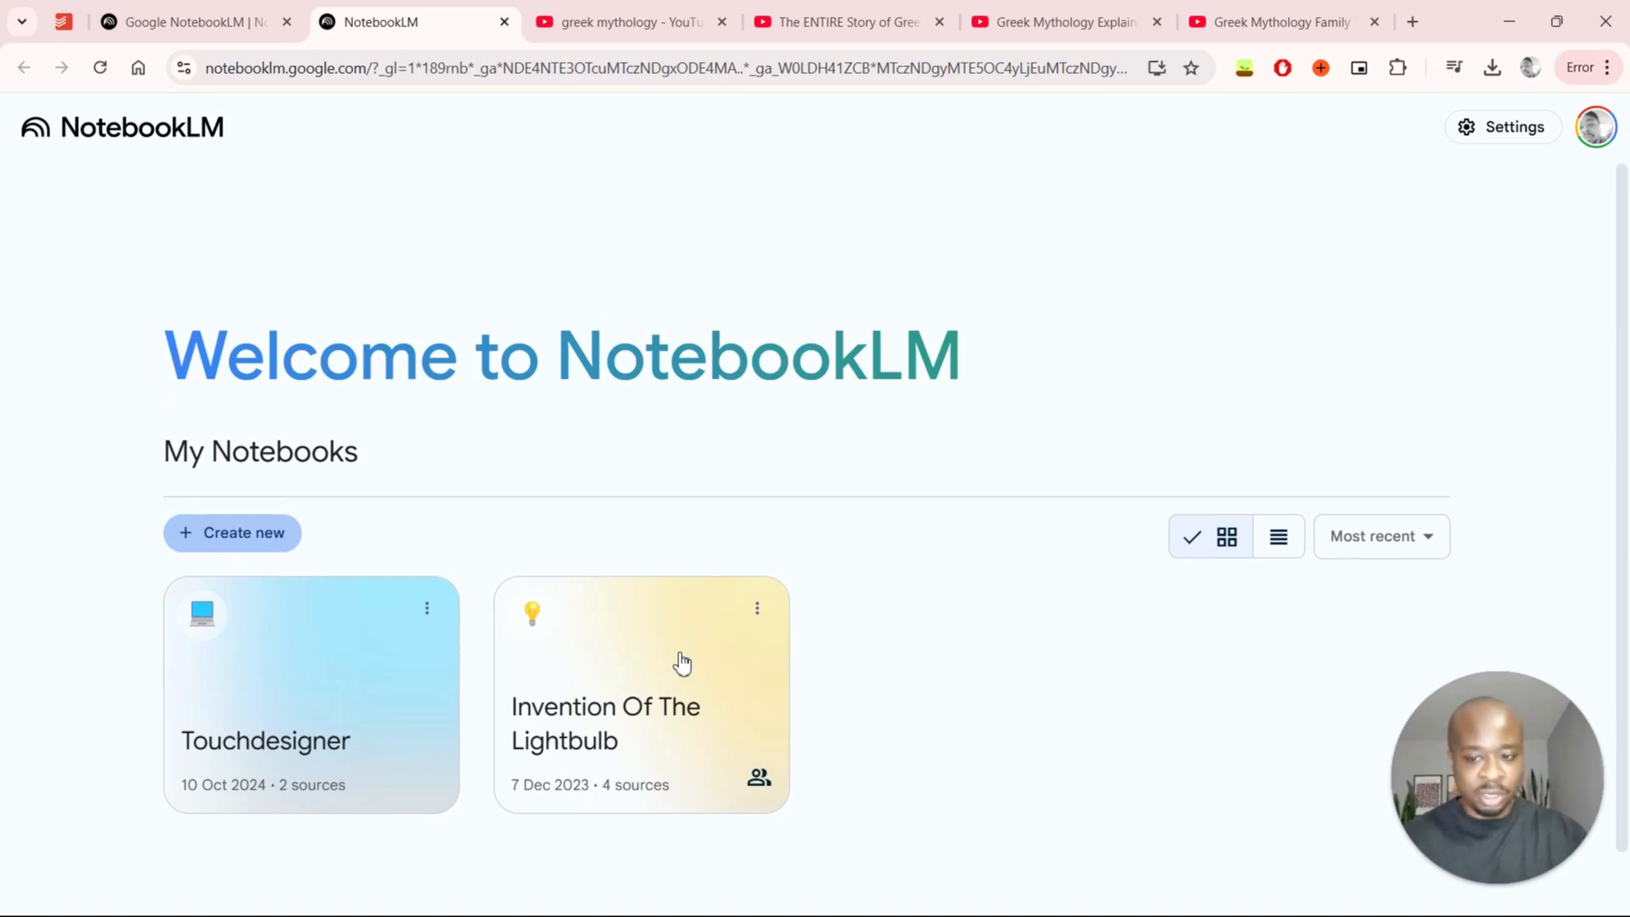
pyautogui.moveTo(240, 544)
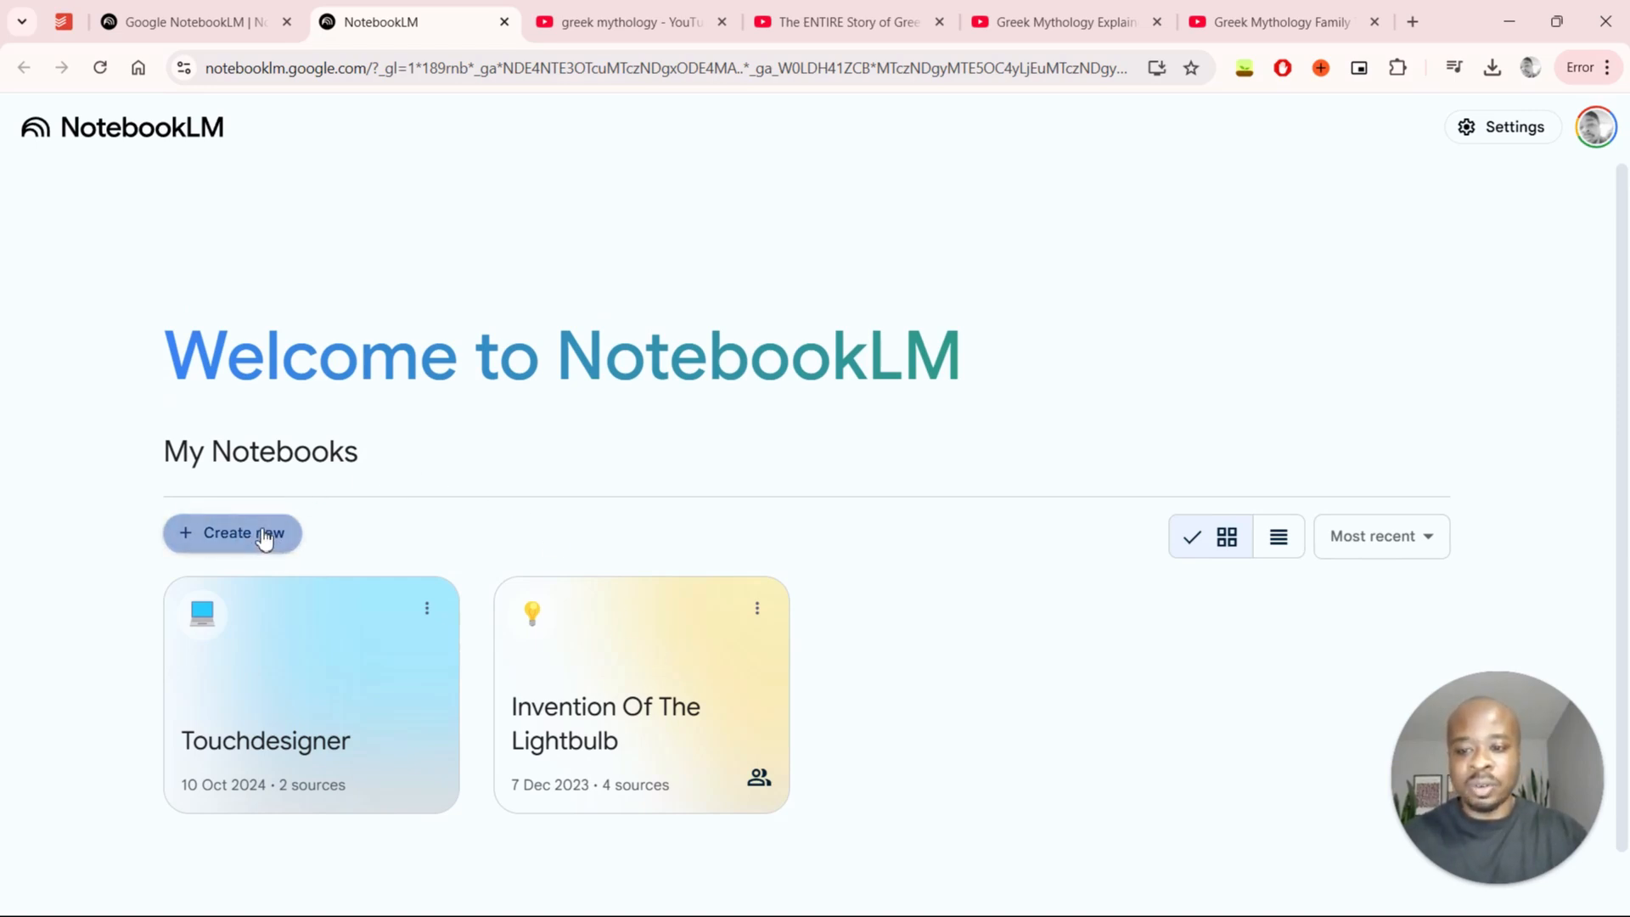
pyautogui.click(232, 532)
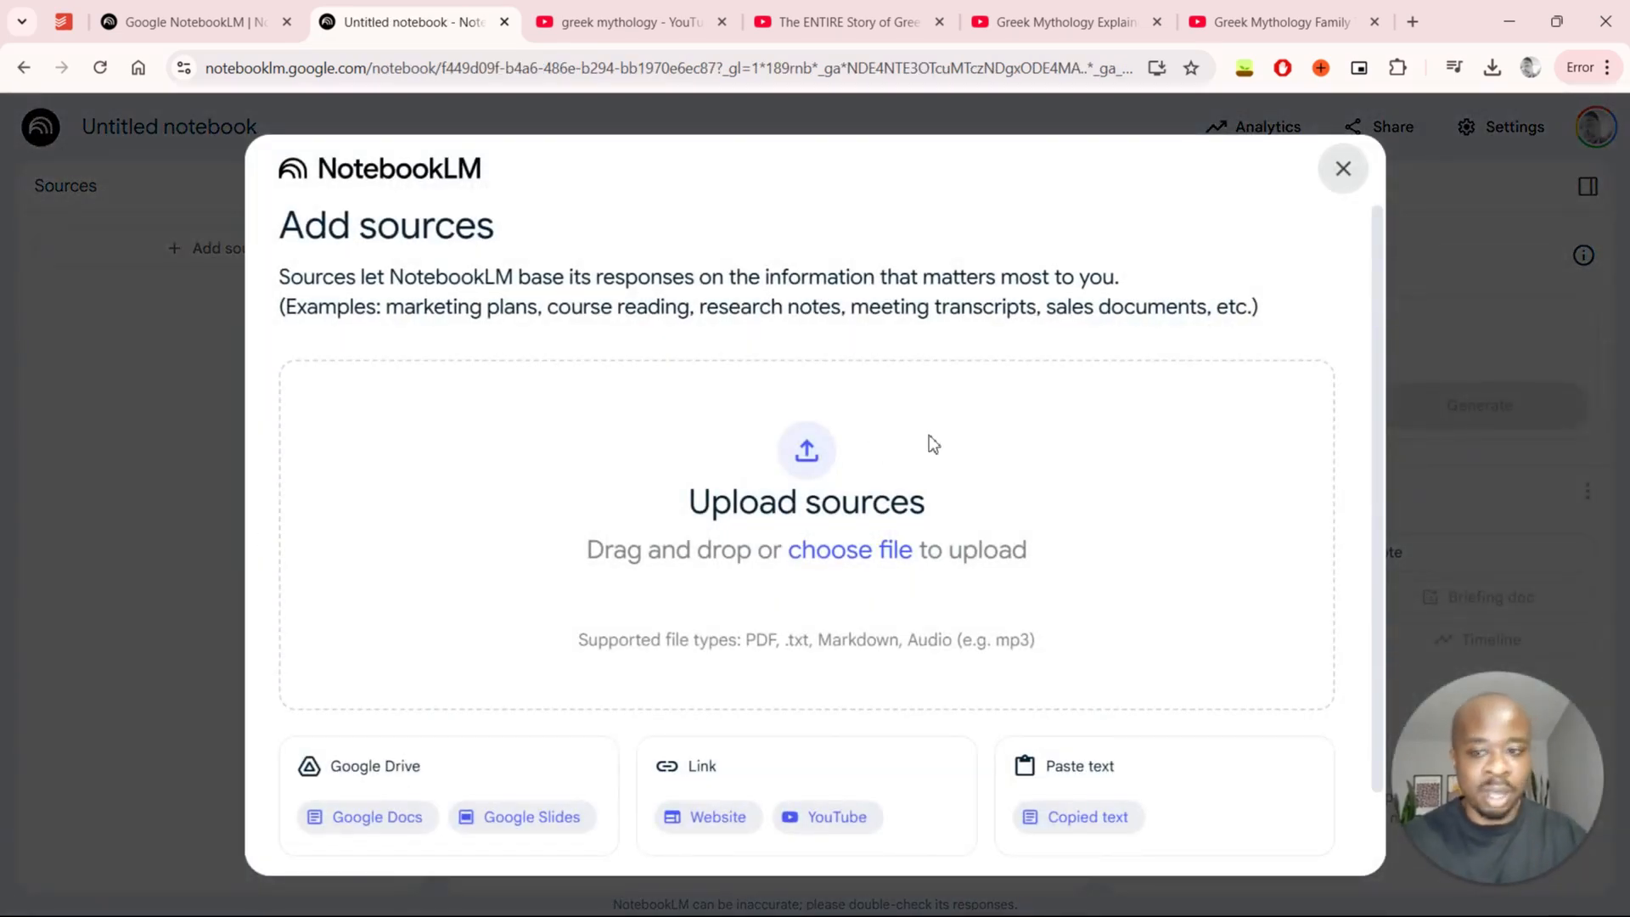
pyautogui.moveTo(530, 208)
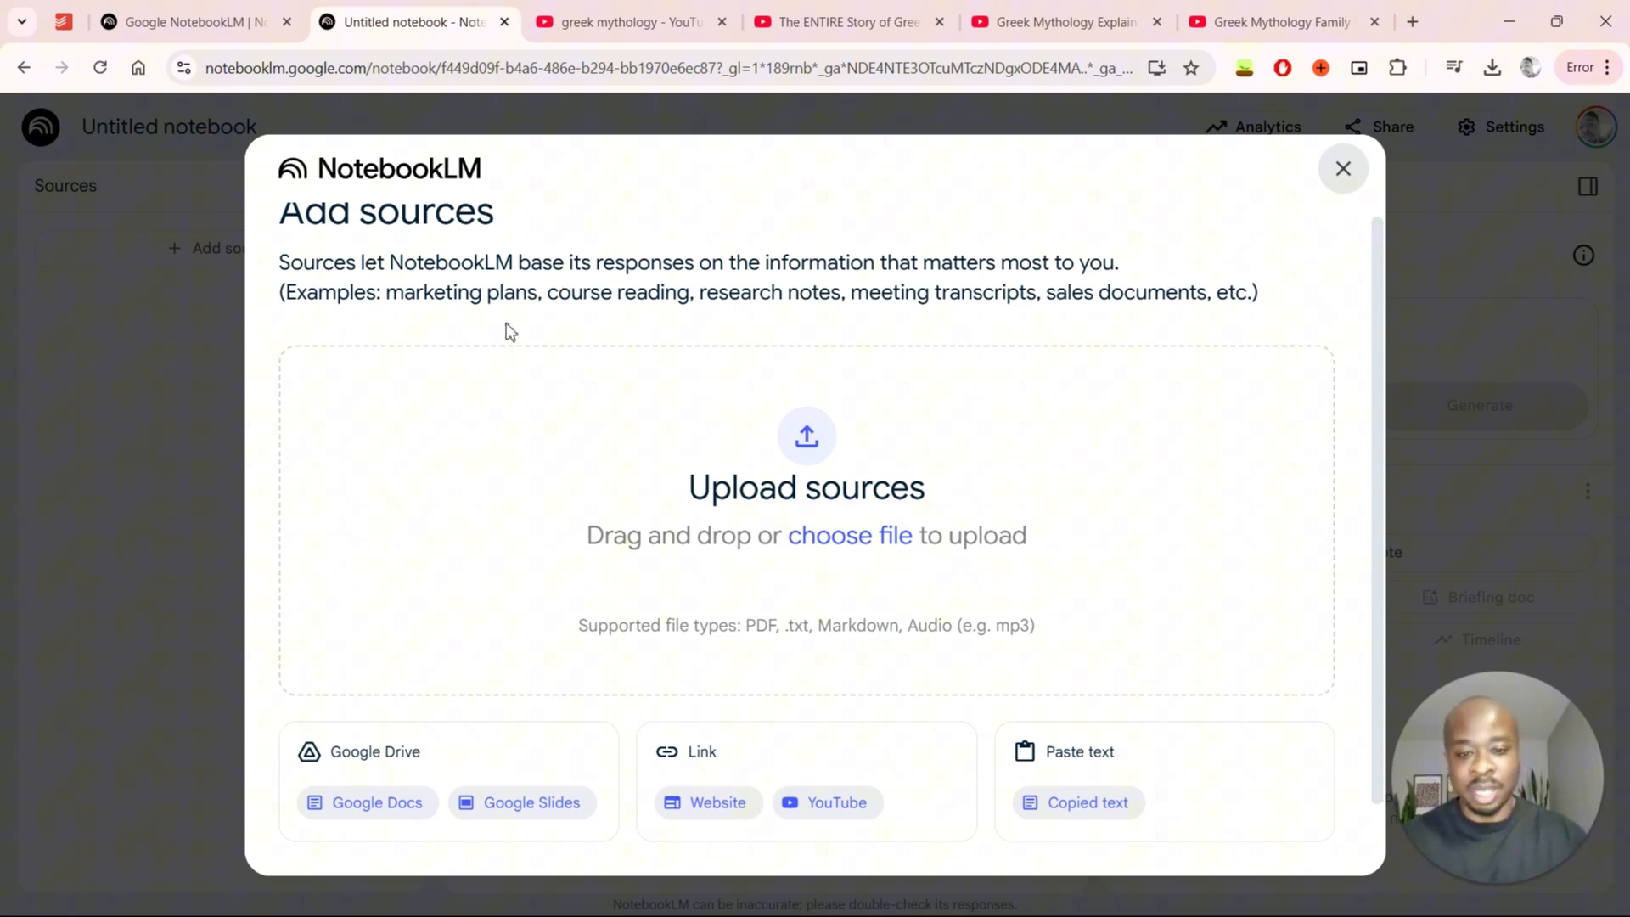
pyautogui.scroll(-3)
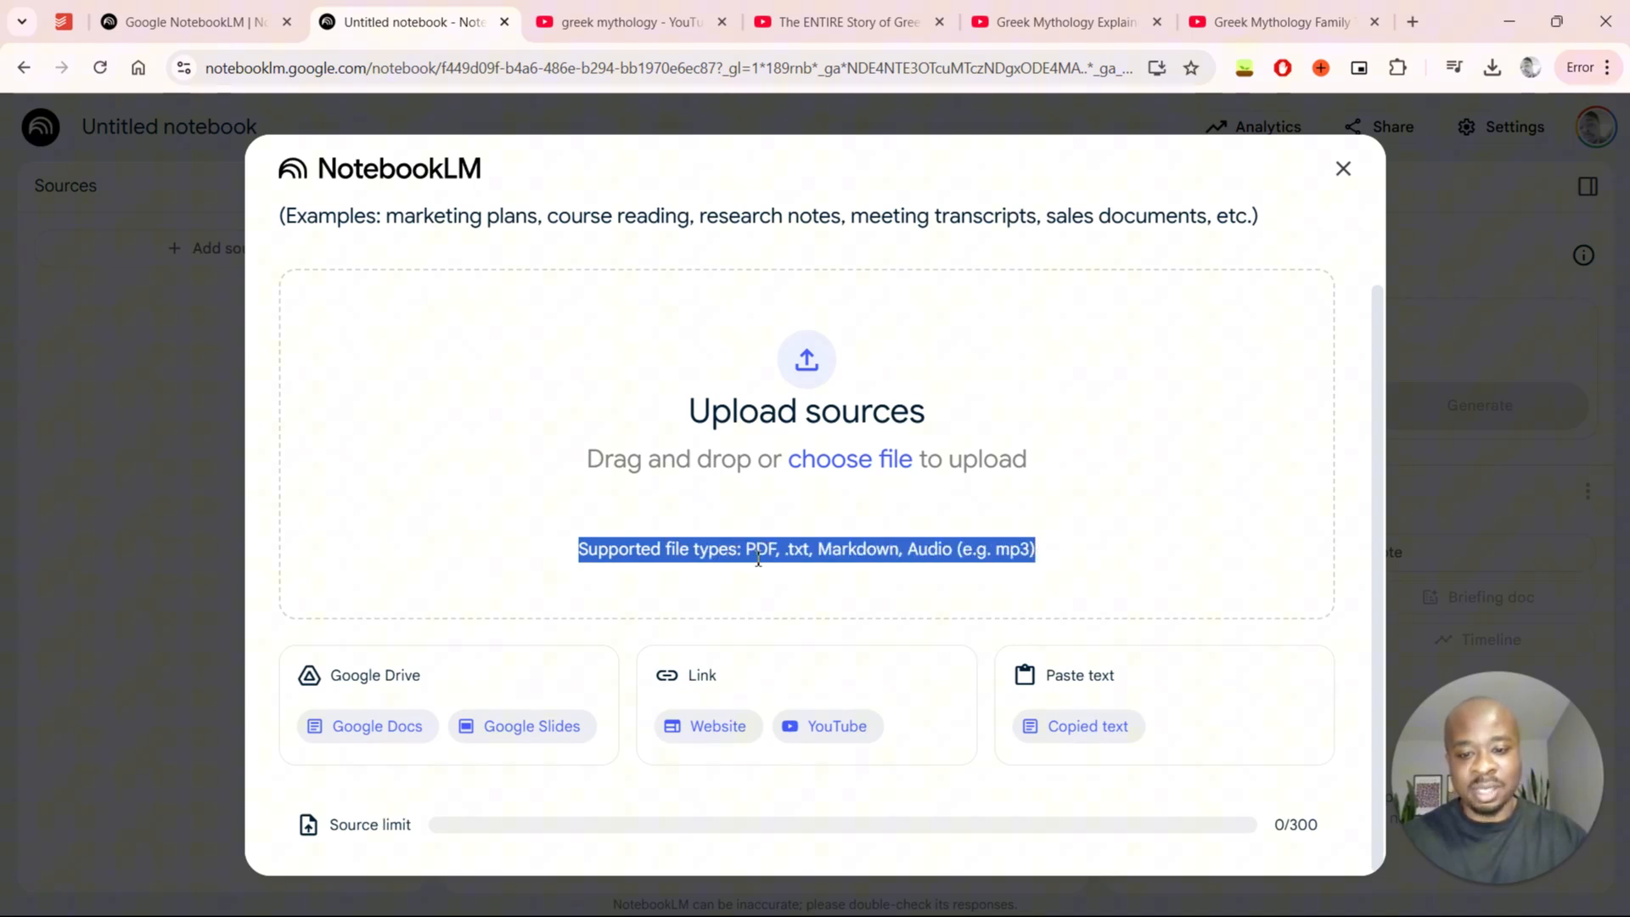
pyautogui.click(881, 549)
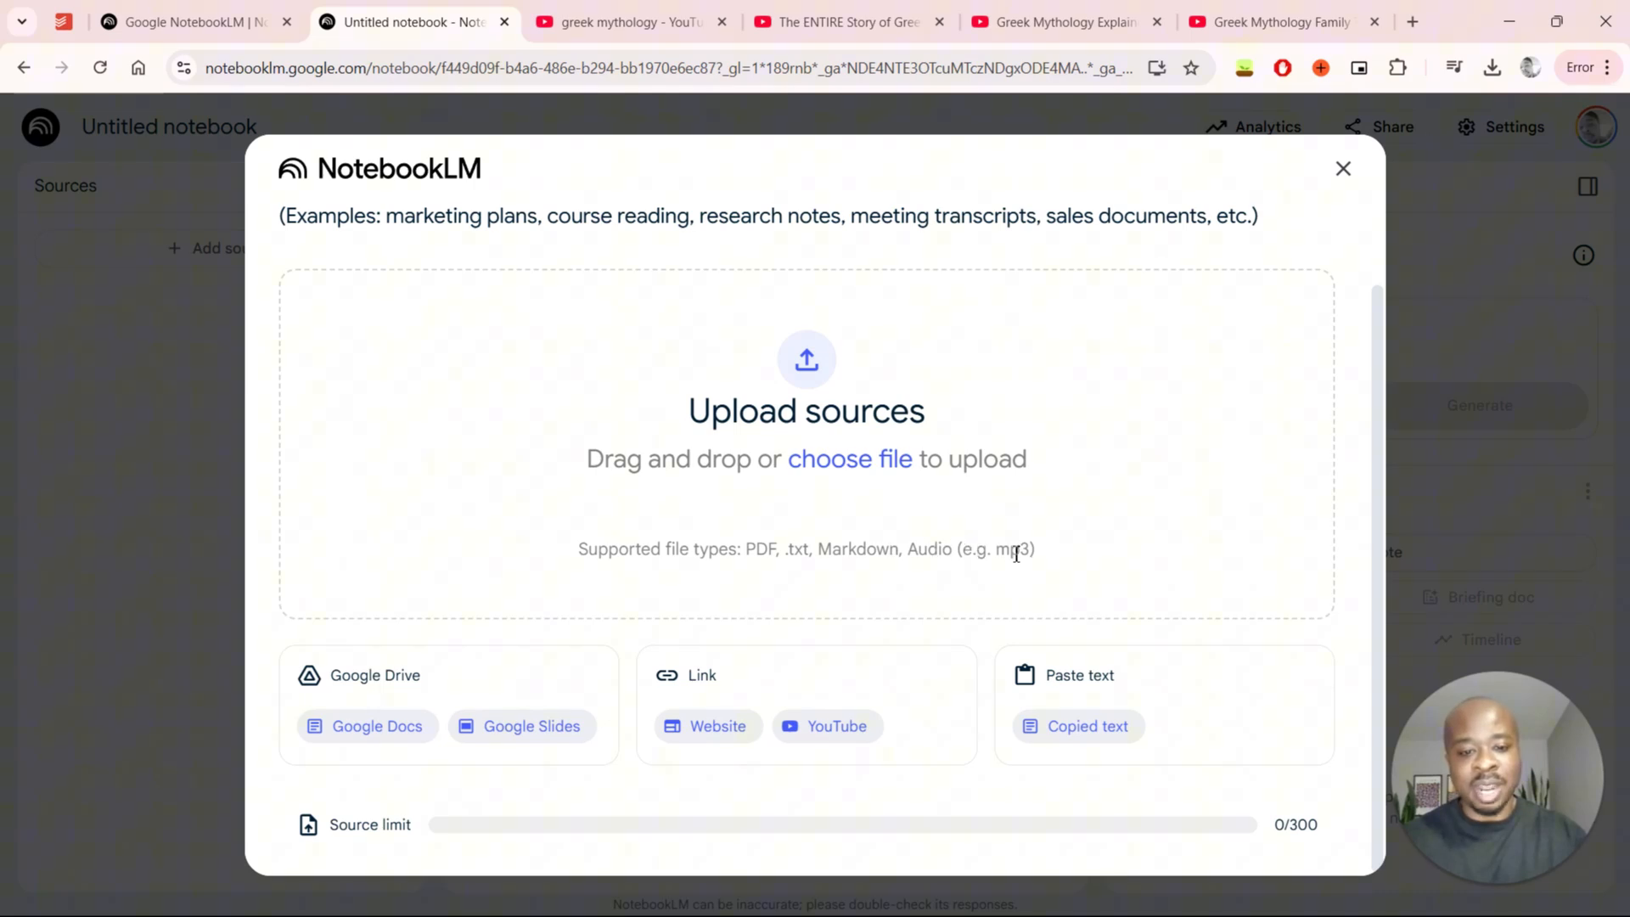
pyautogui.moveTo(376, 667)
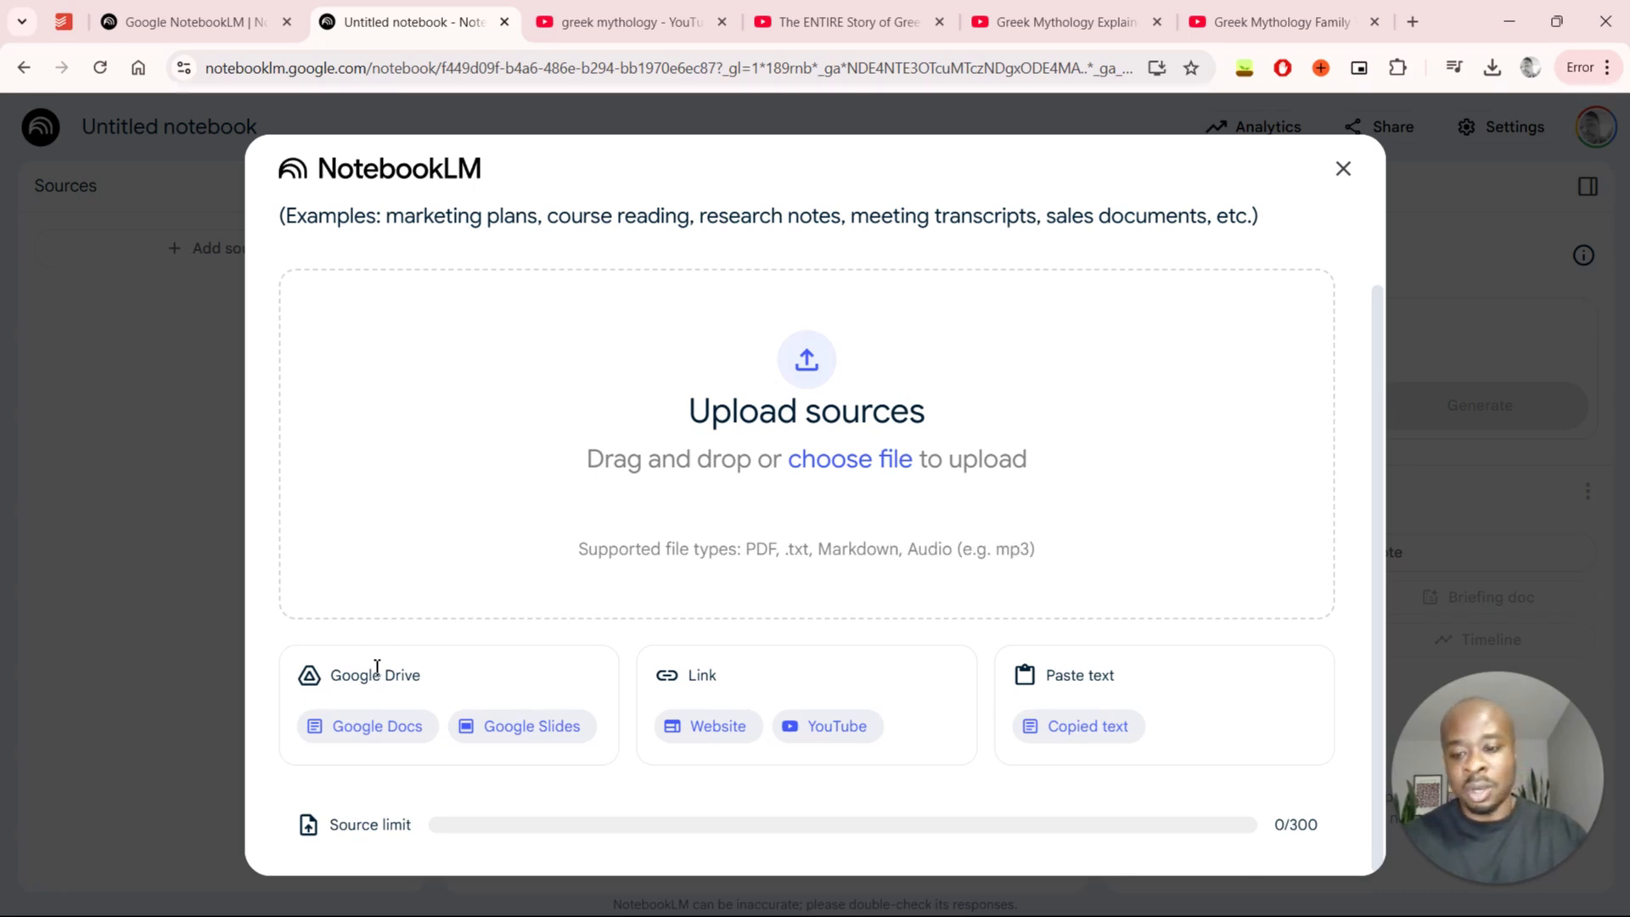
pyautogui.moveTo(367, 725)
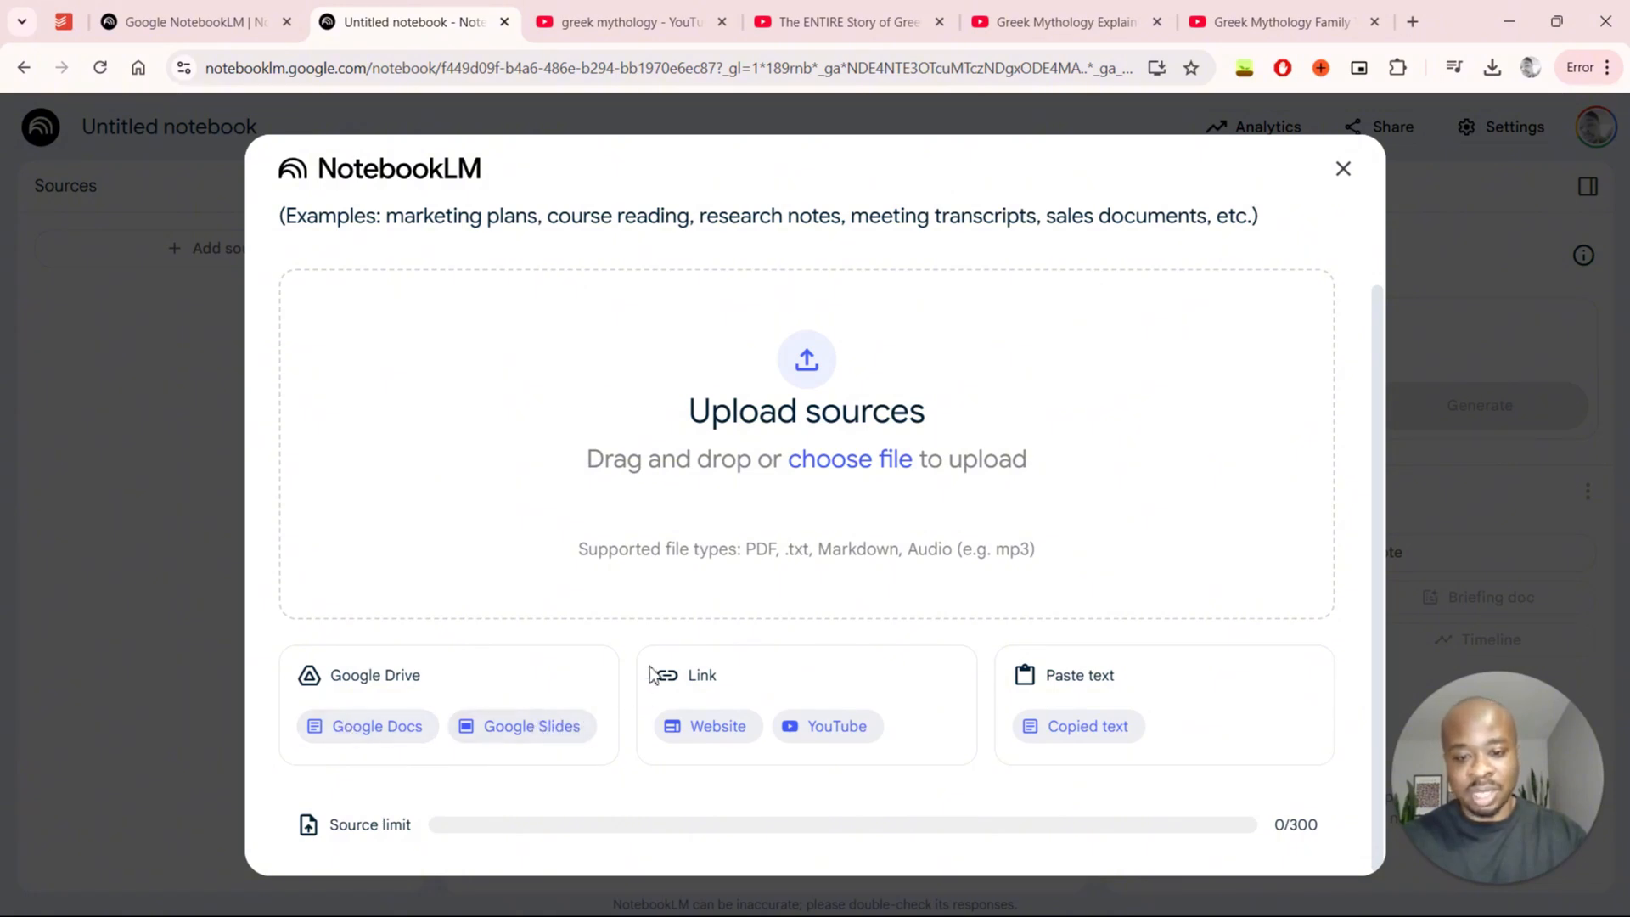
pyautogui.moveTo(836, 726)
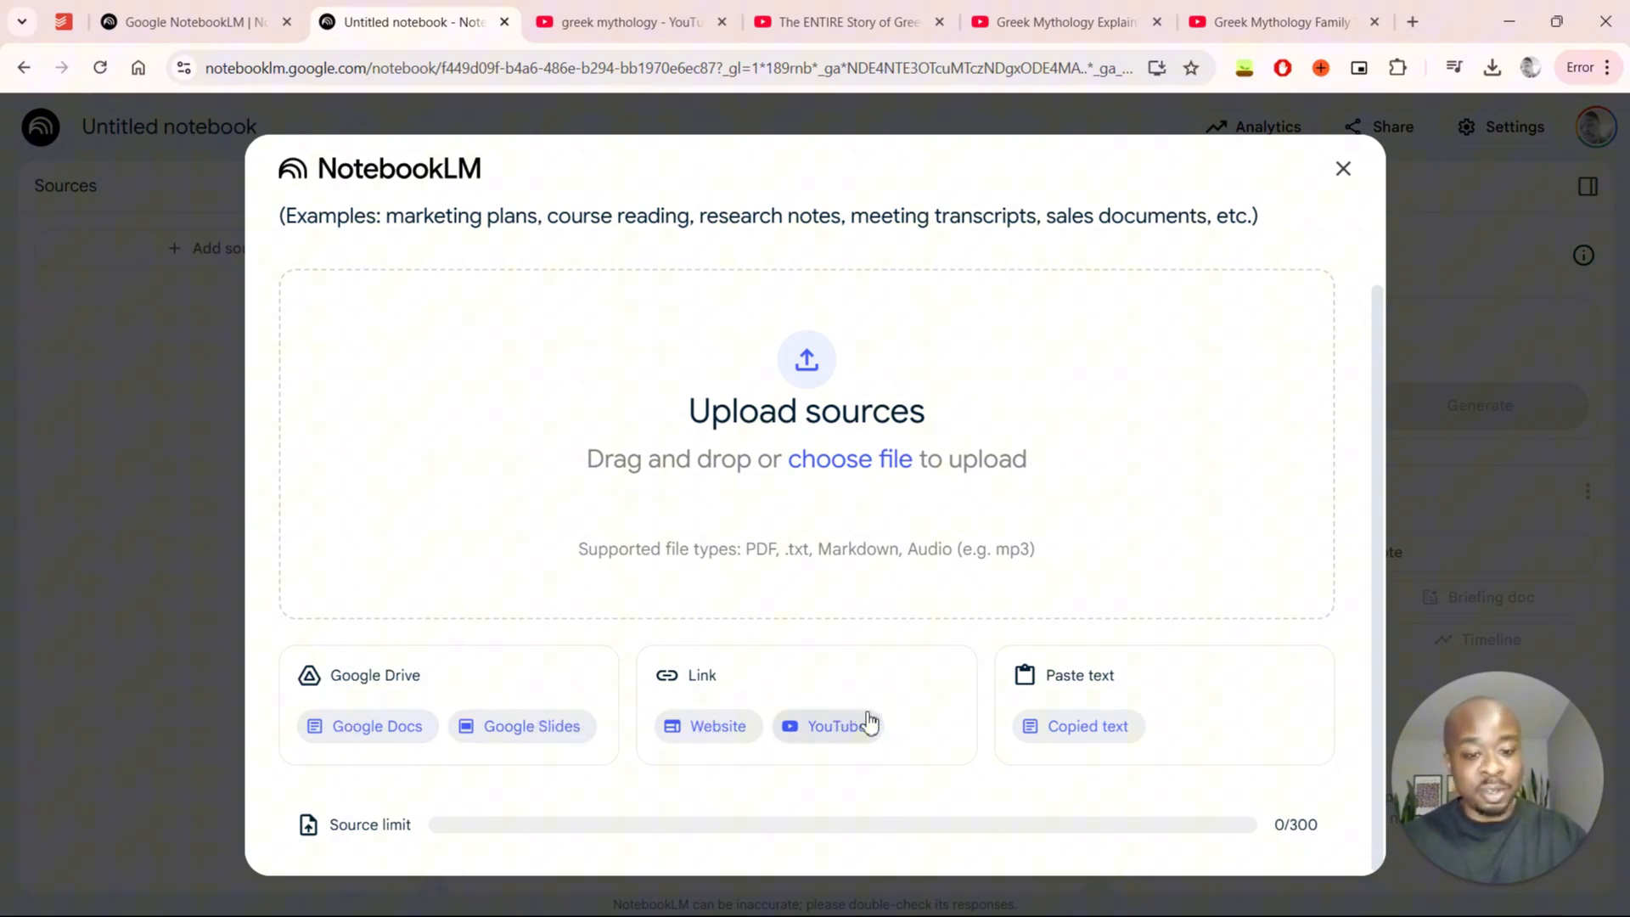
pyautogui.moveTo(1088, 726)
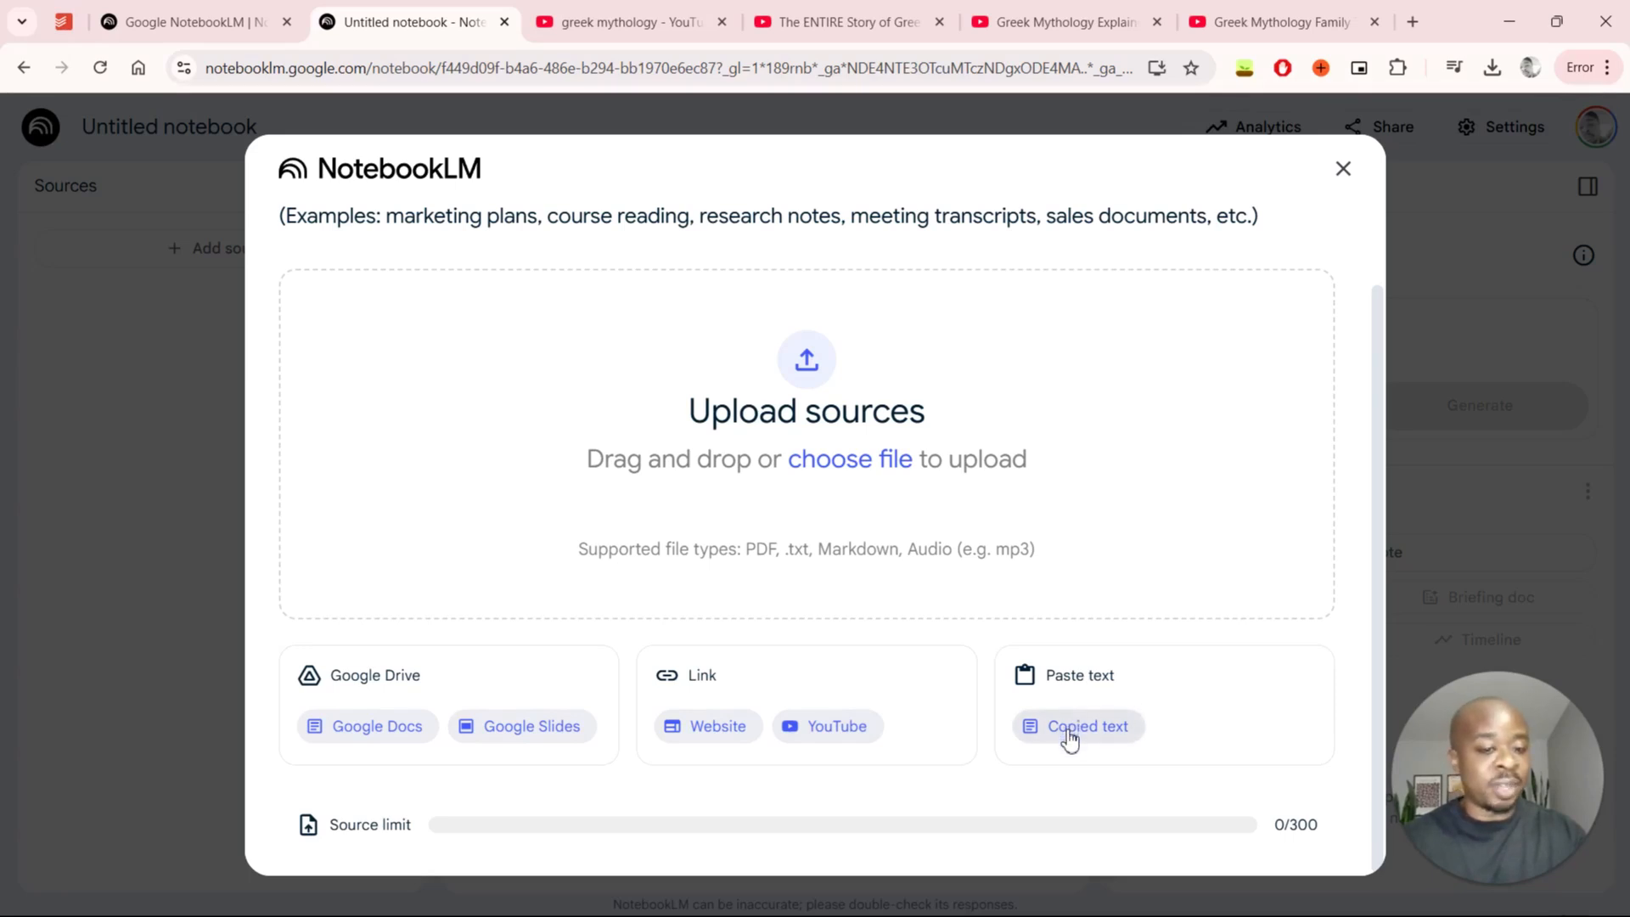
pyautogui.moveTo(330, 829)
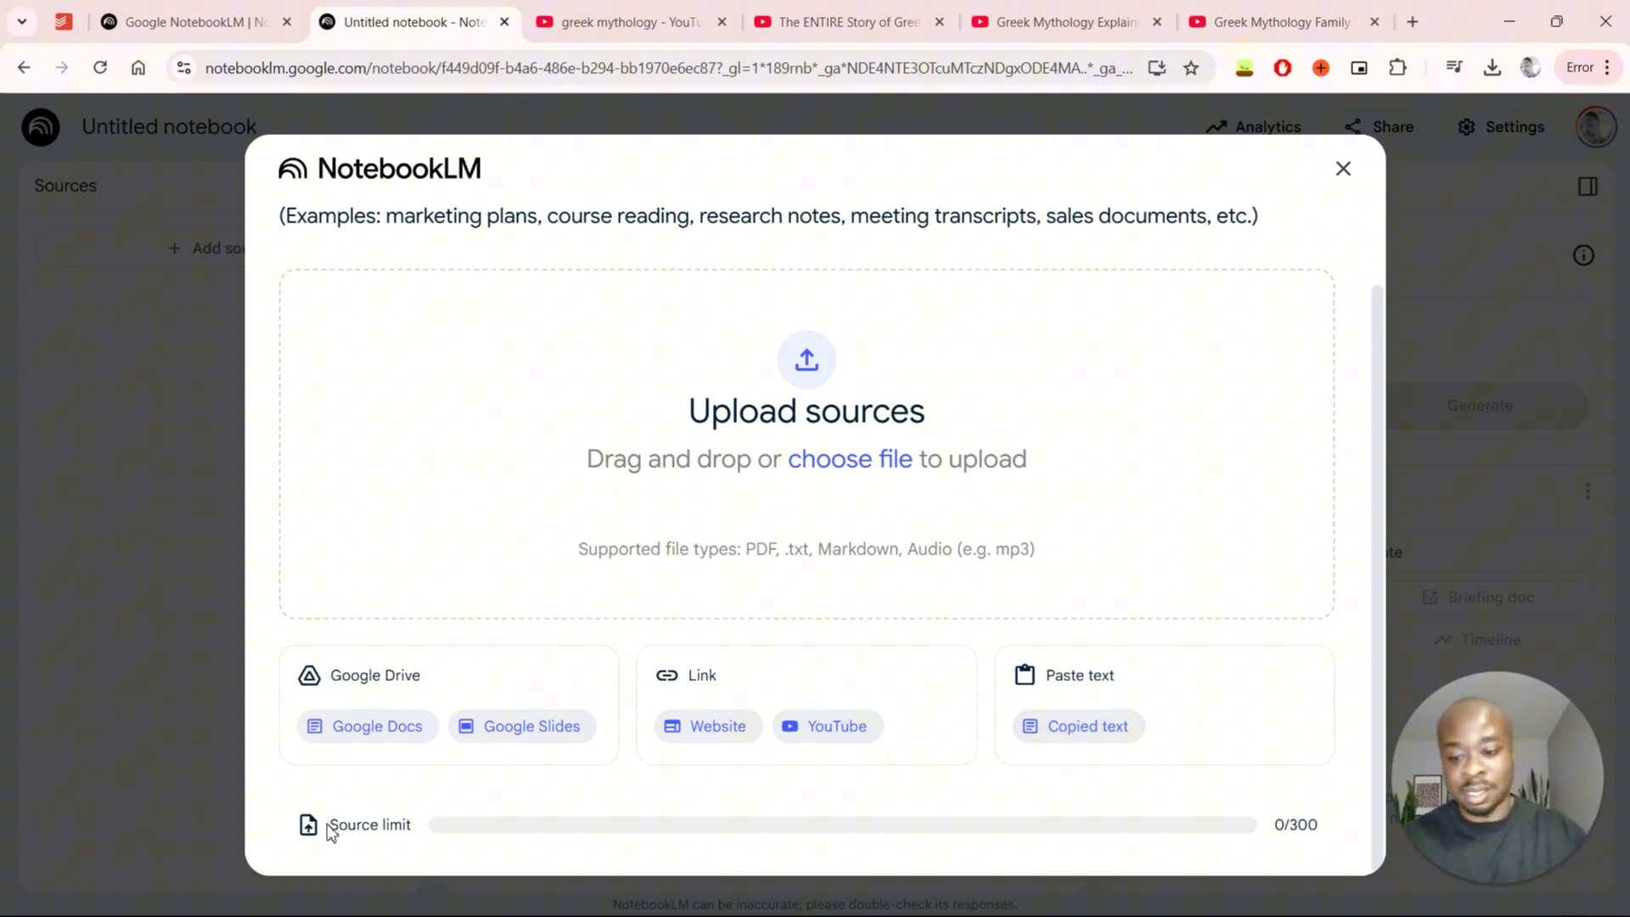
pyautogui.moveTo(283, 829)
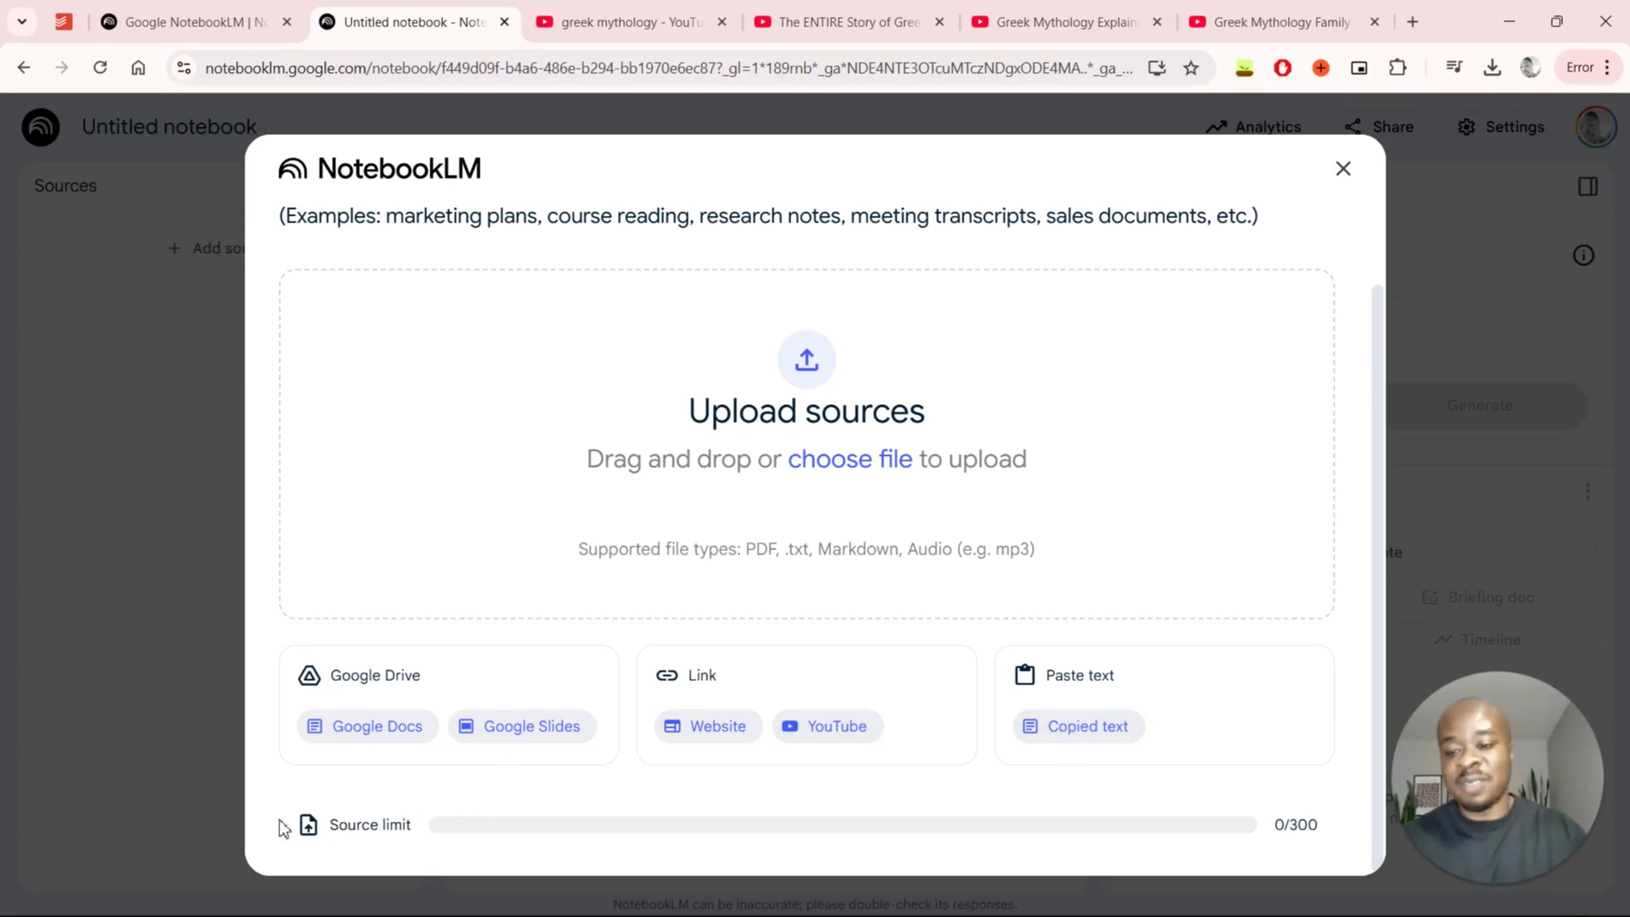
pyautogui.moveTo(561, 815)
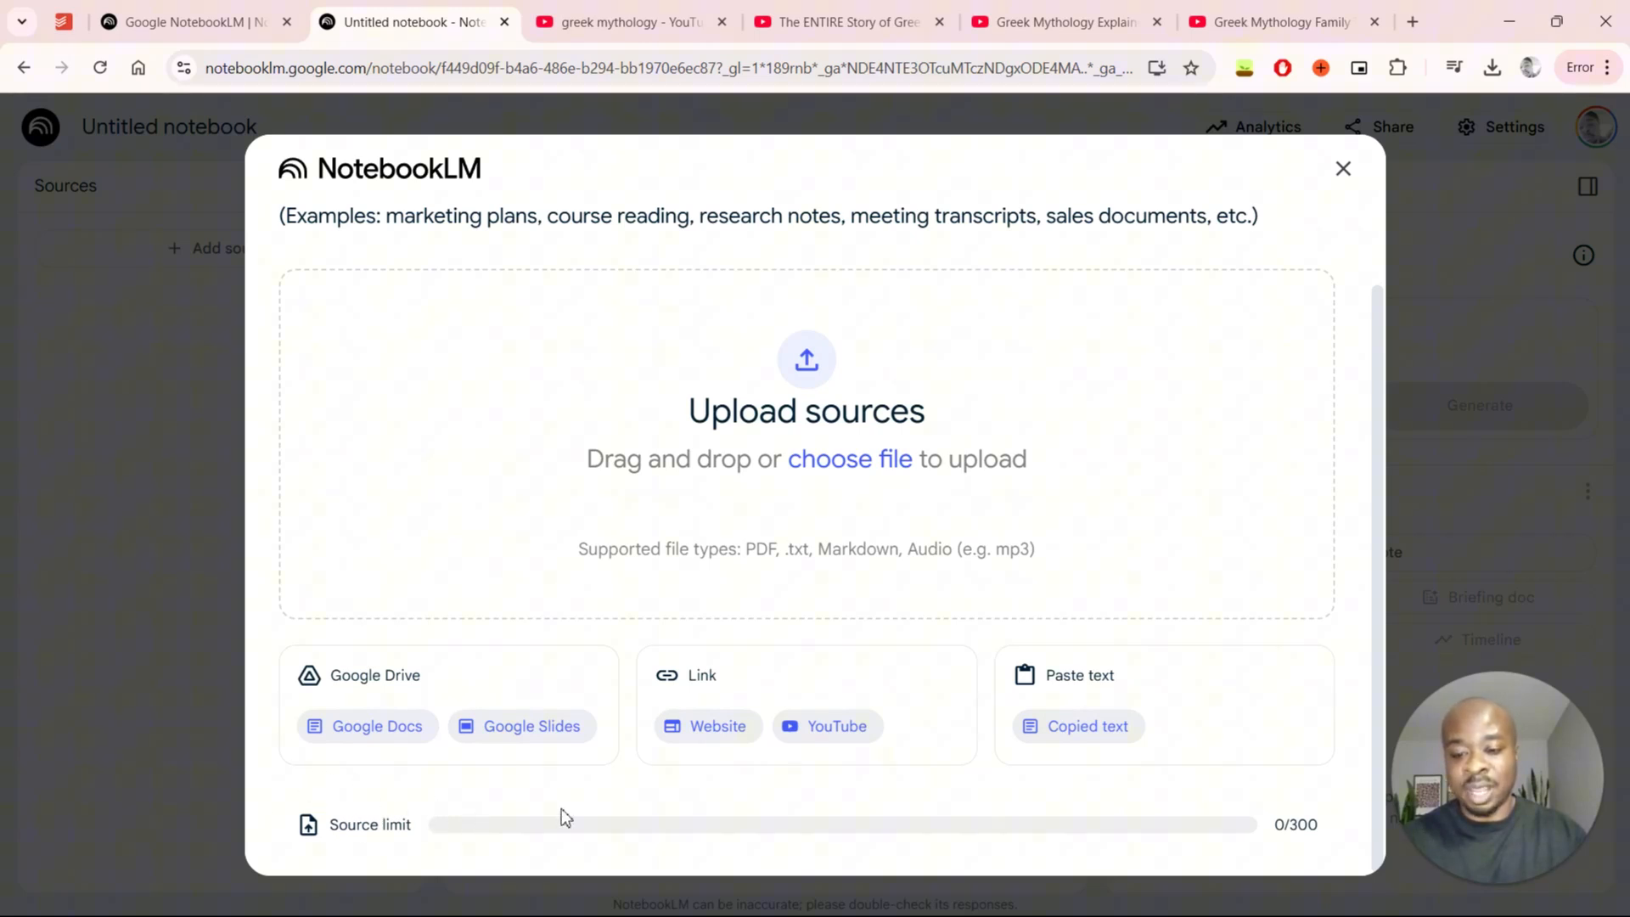
pyautogui.moveTo(1224, 828)
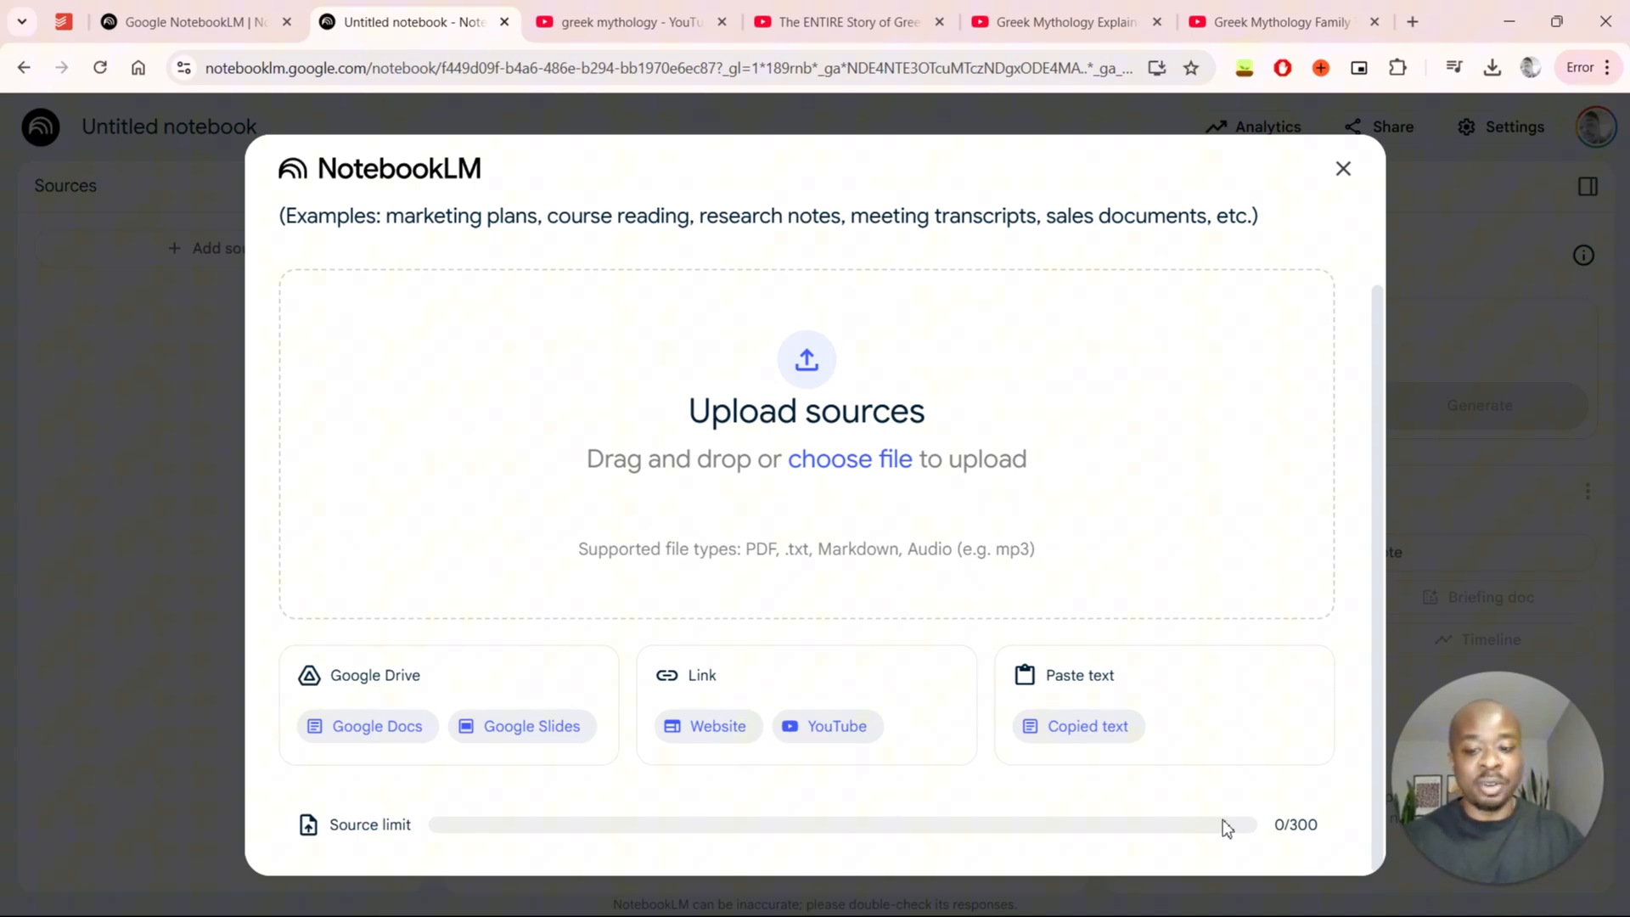
pyautogui.moveTo(1276, 837)
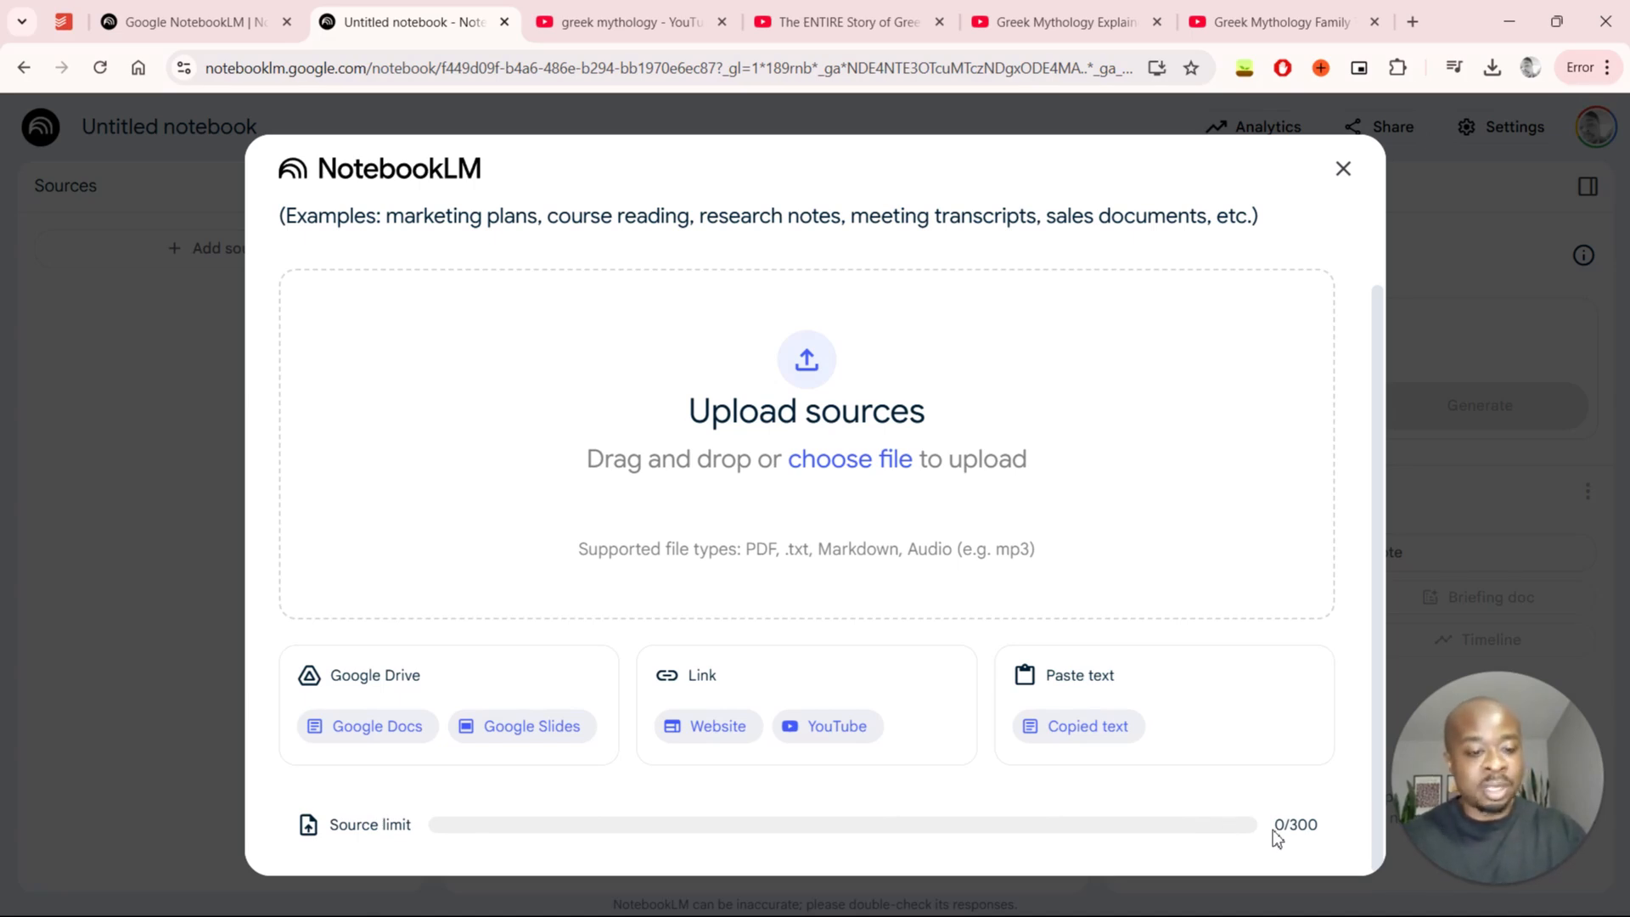
pyautogui.moveTo(1335, 834)
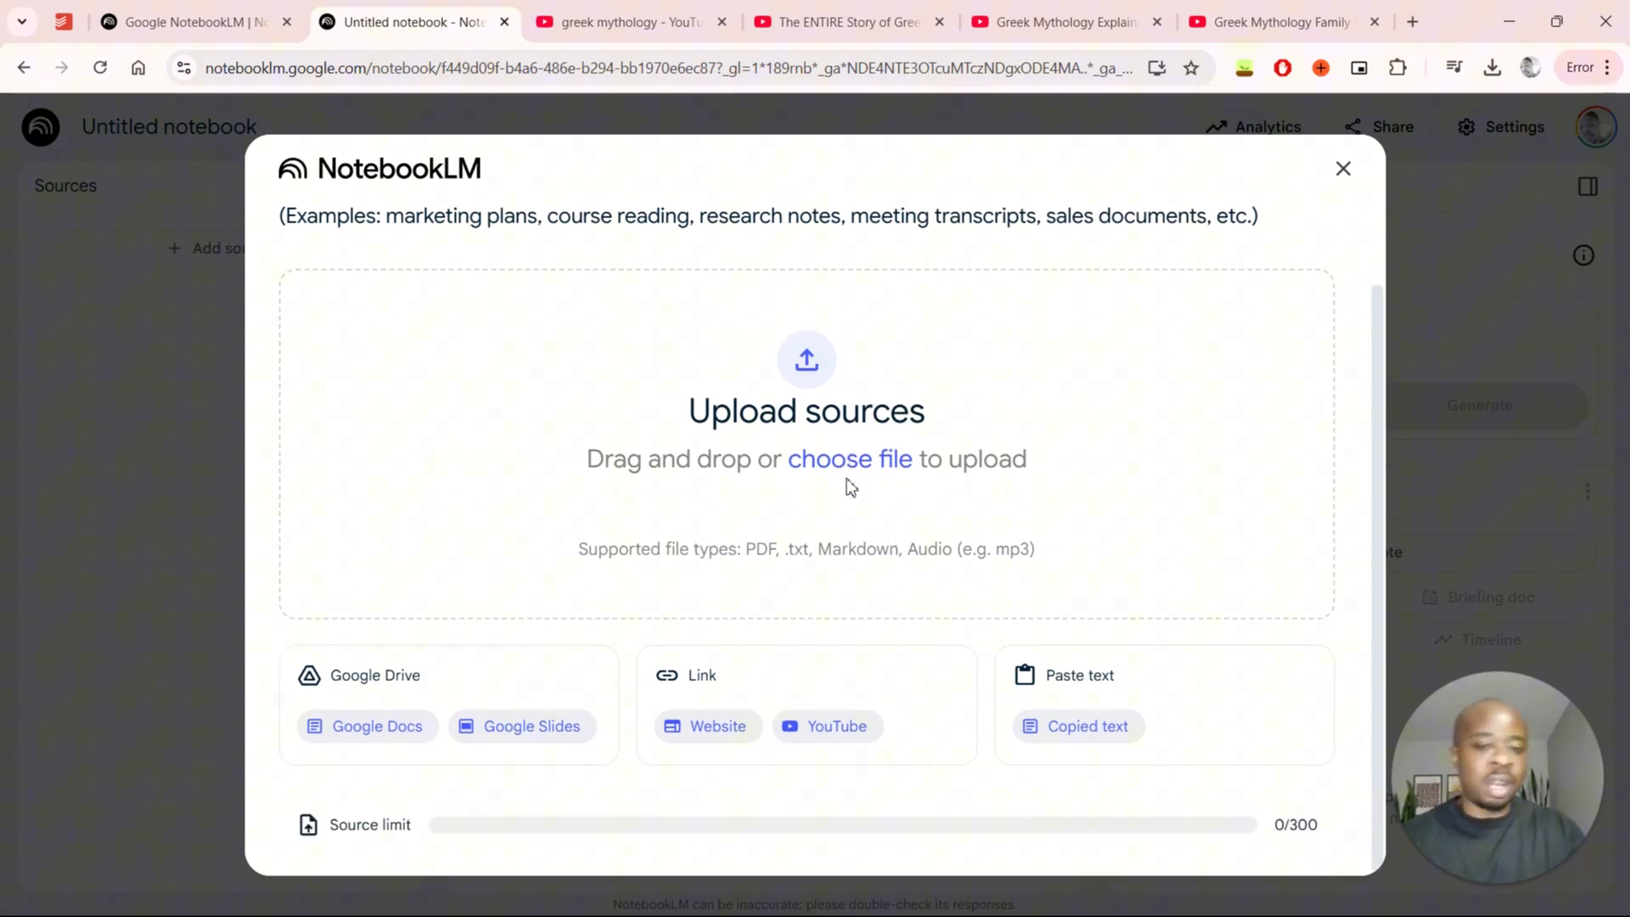
pyautogui.moveTo(846, 463)
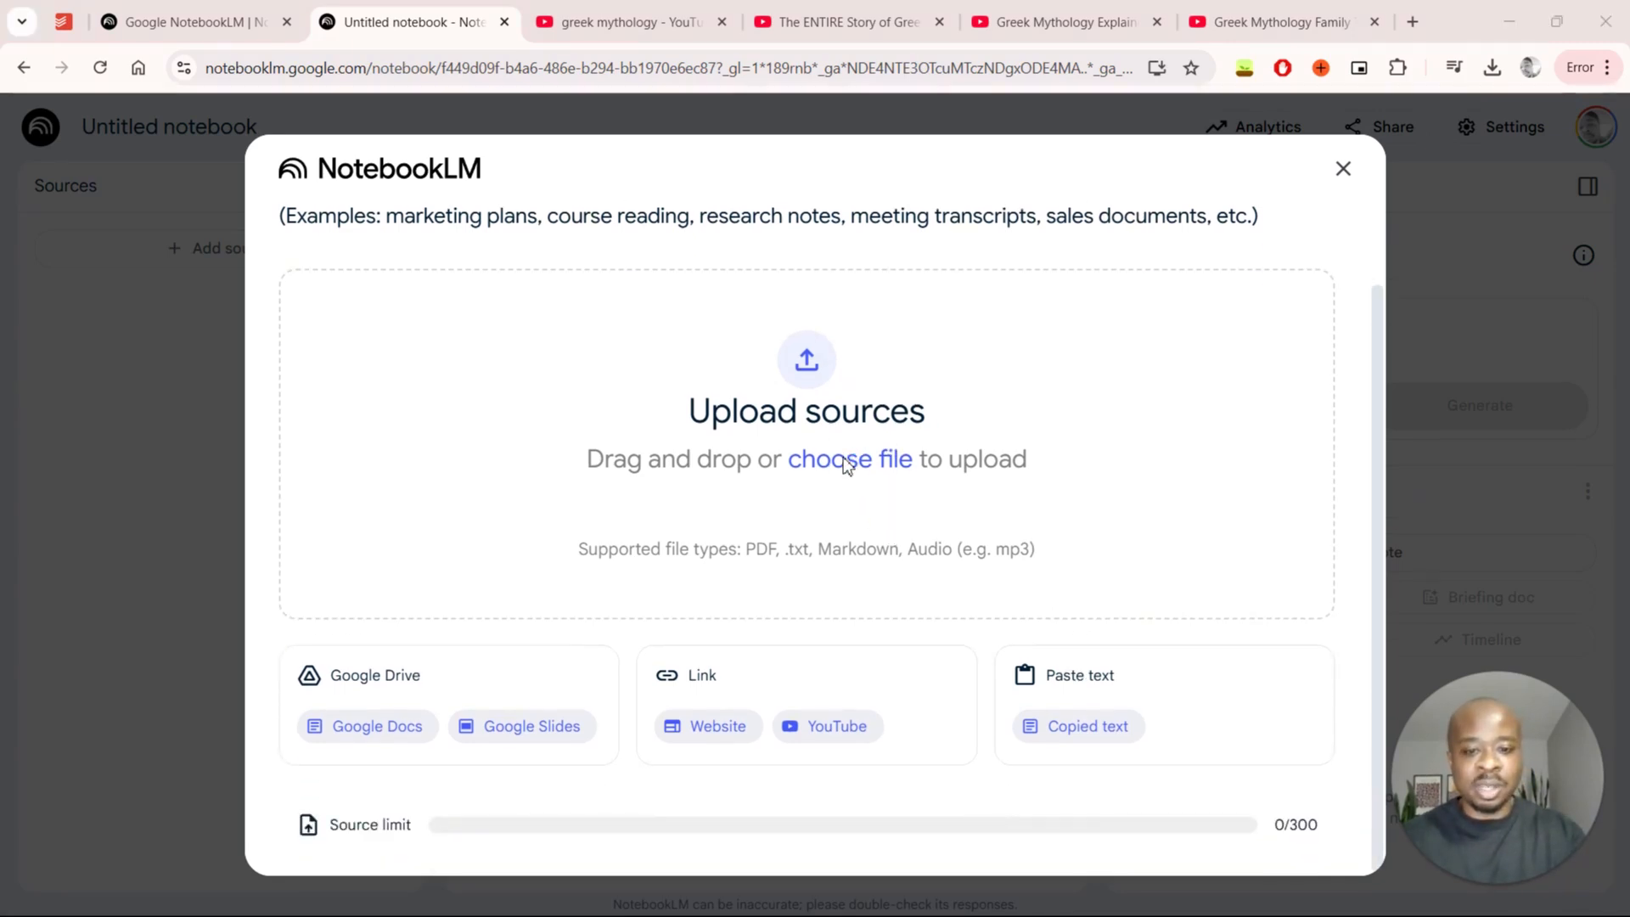
# - Upload the three Greek mythology PDFs and start renaming the notebook to Favorite Greek Myths
pyautogui.click(849, 459)
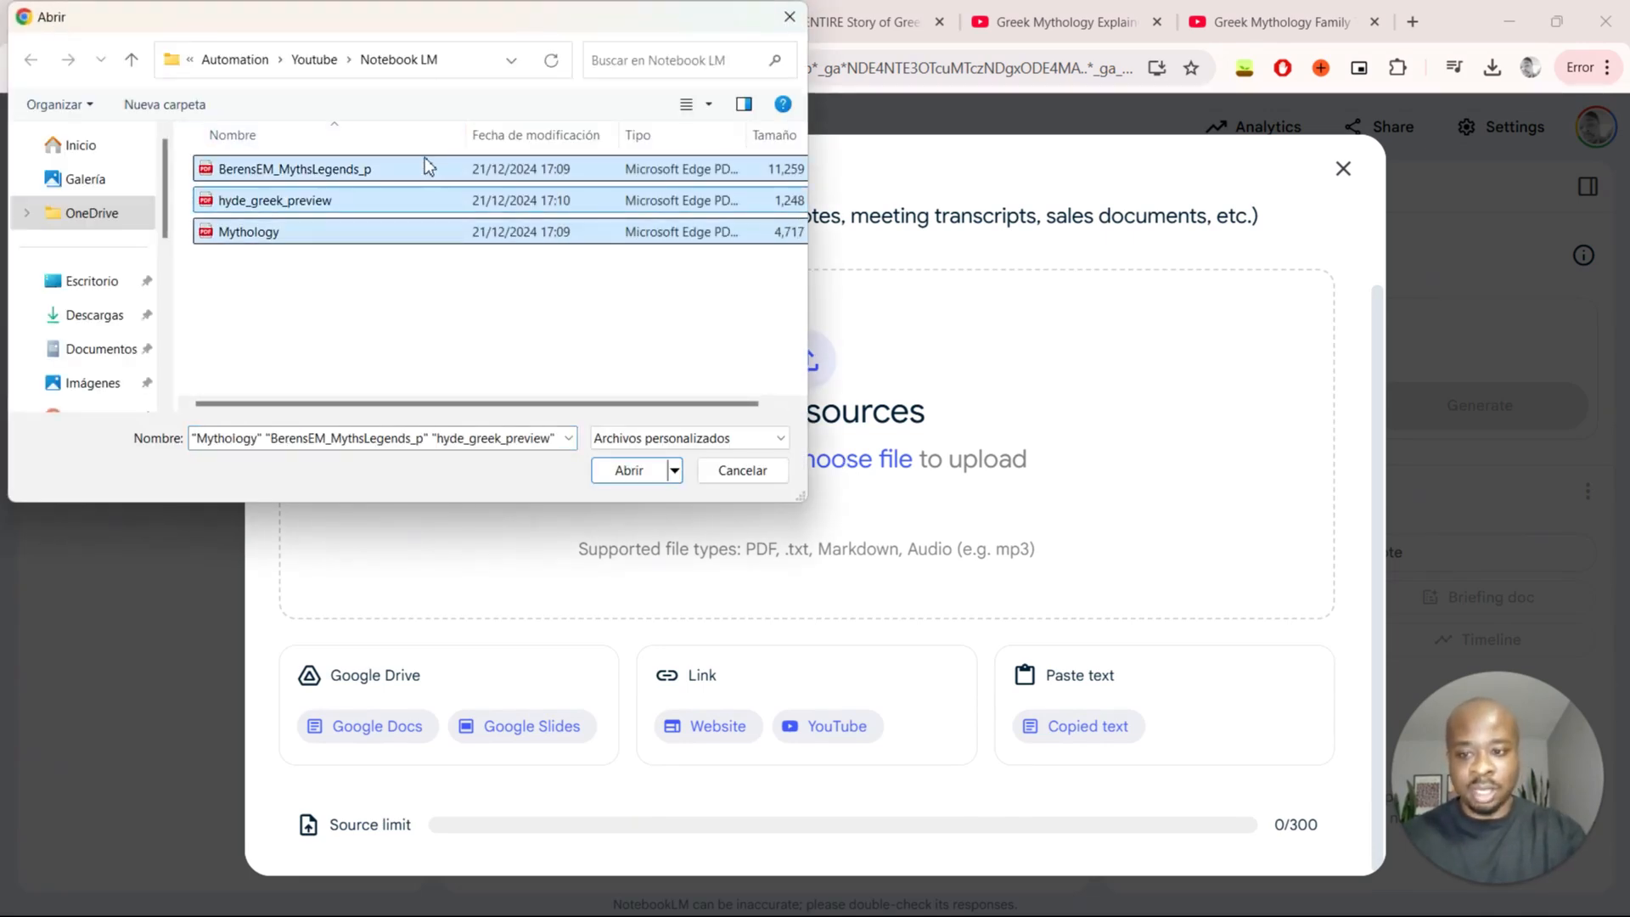
pyautogui.click(628, 469)
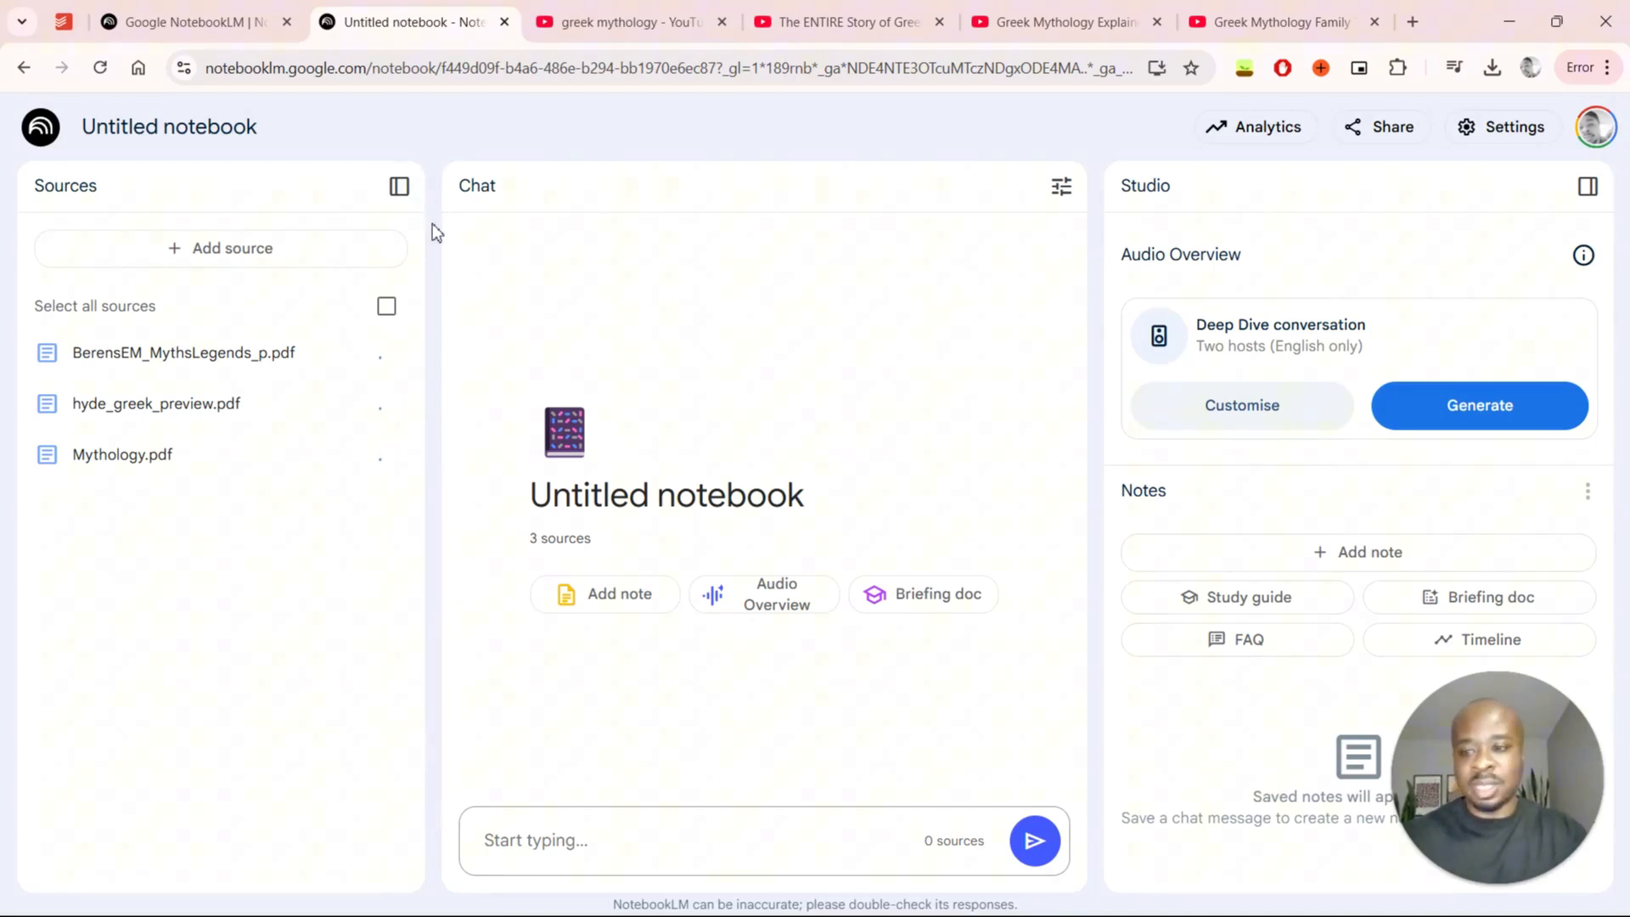
pyautogui.click(387, 305)
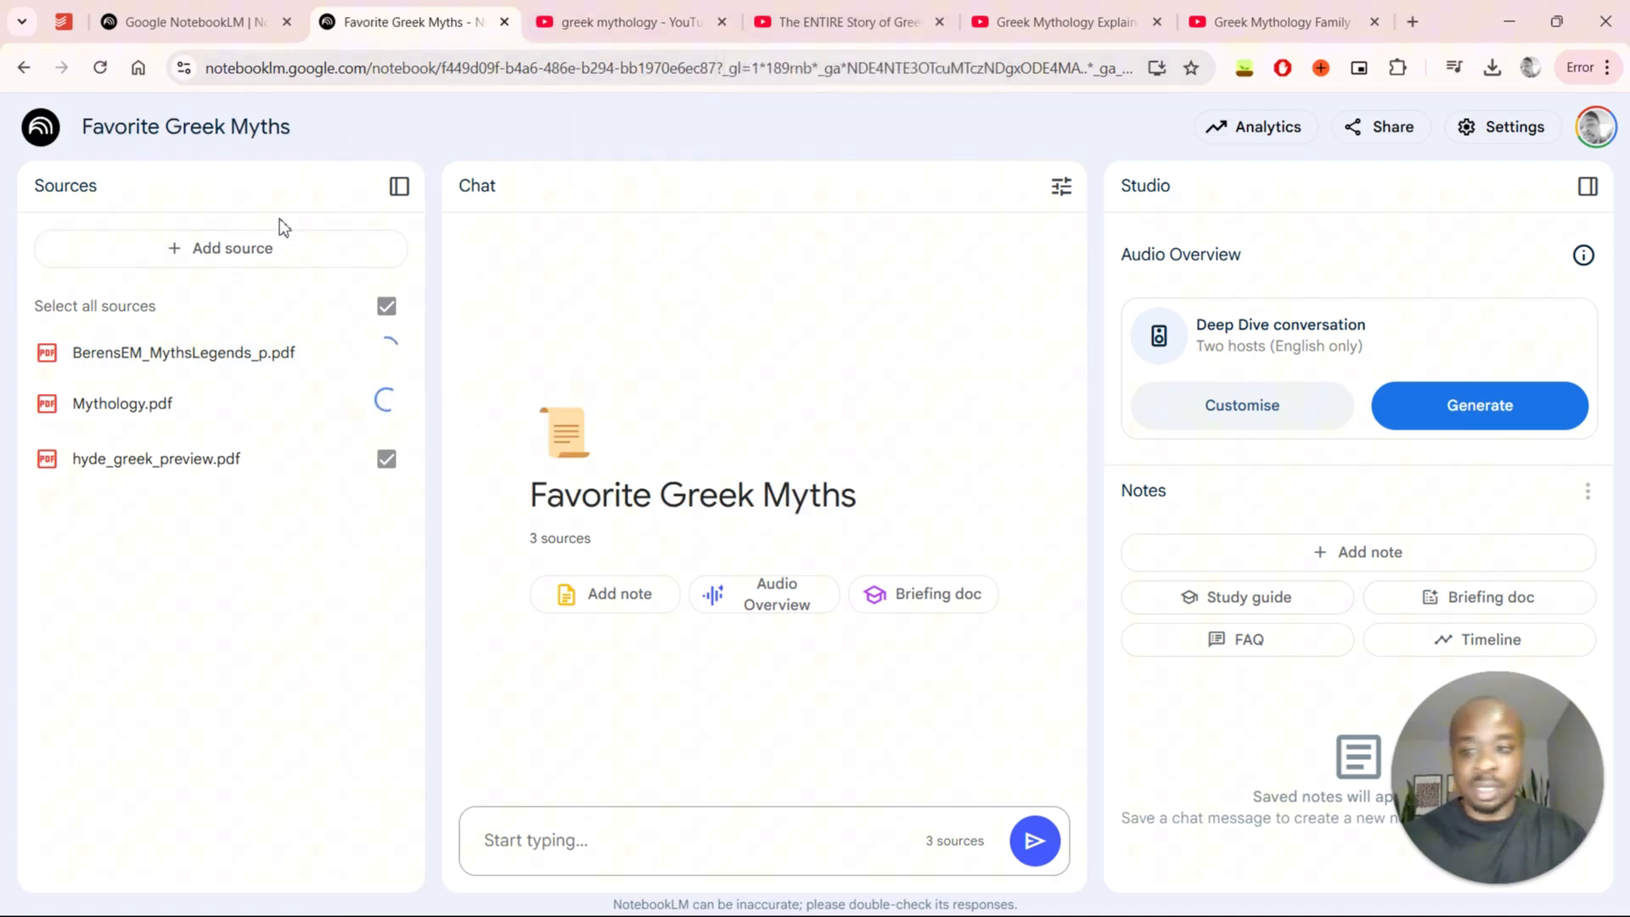
pyautogui.moveTo(270, 259)
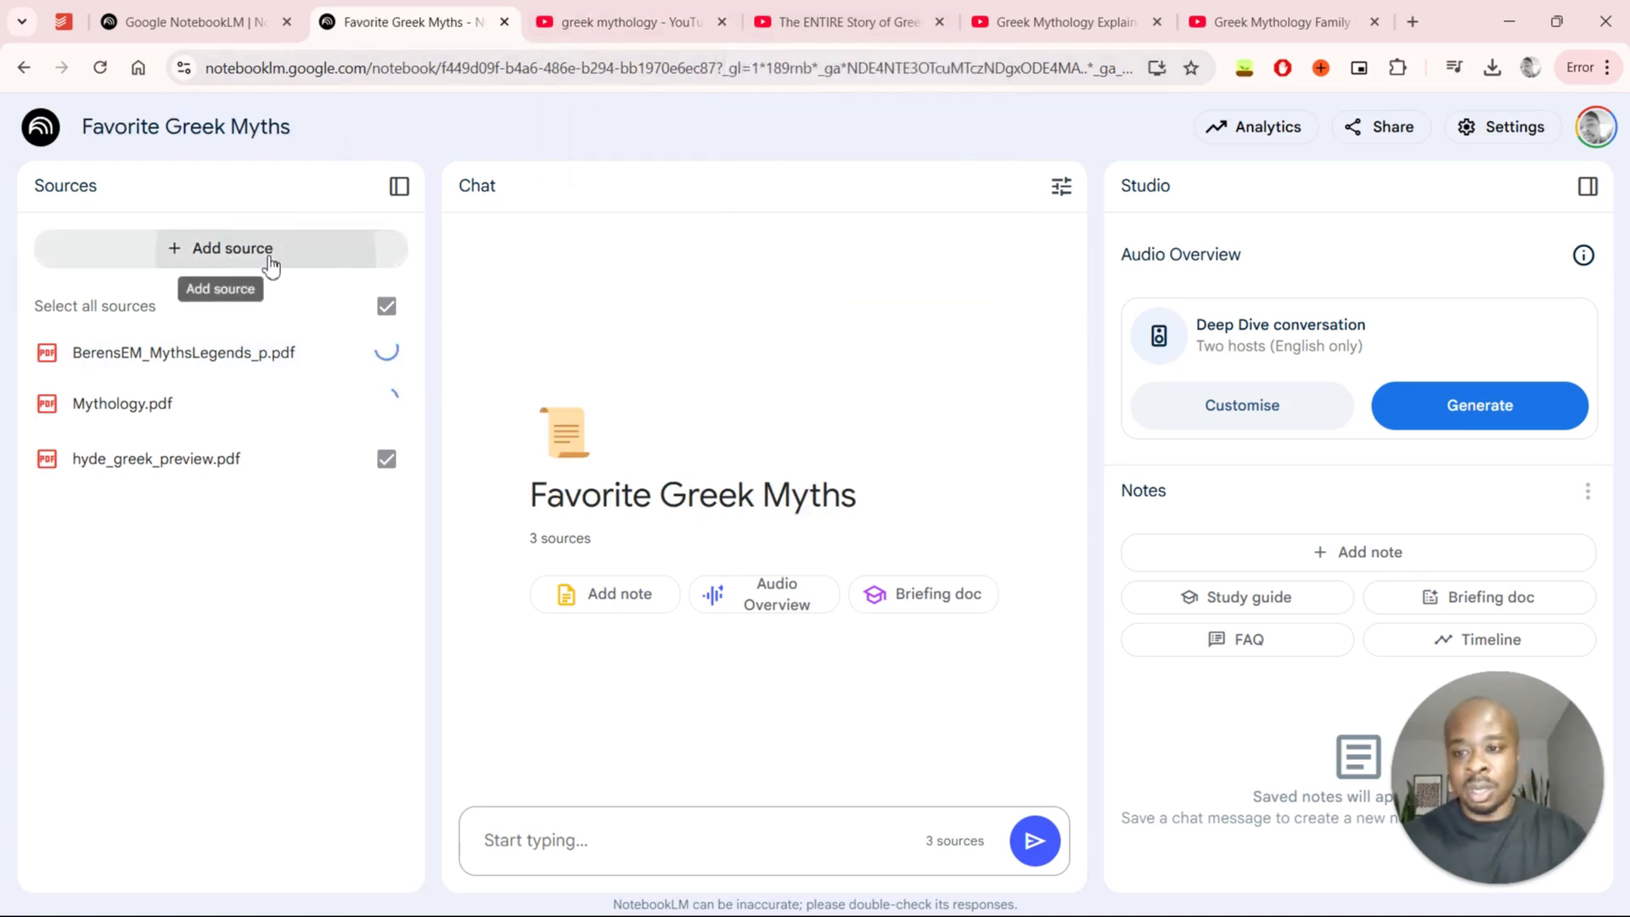
# - Add the TheLifeGuide and Greek Mythology Explained YouTube videos as sources by their links
pyautogui.click(228, 247)
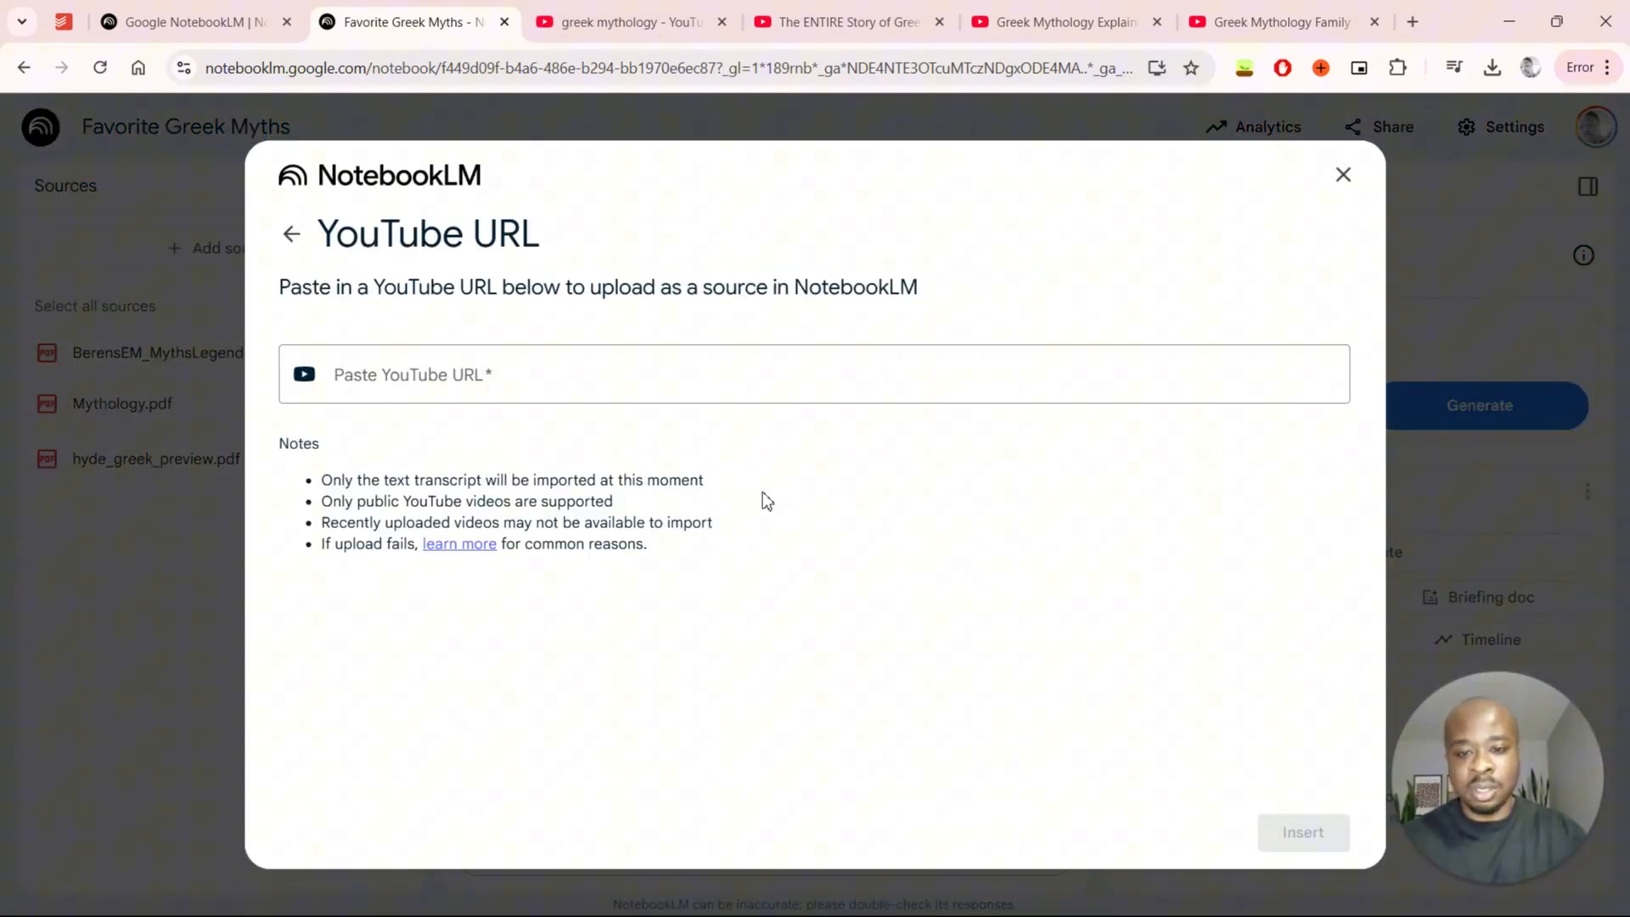
pyautogui.click(842, 22)
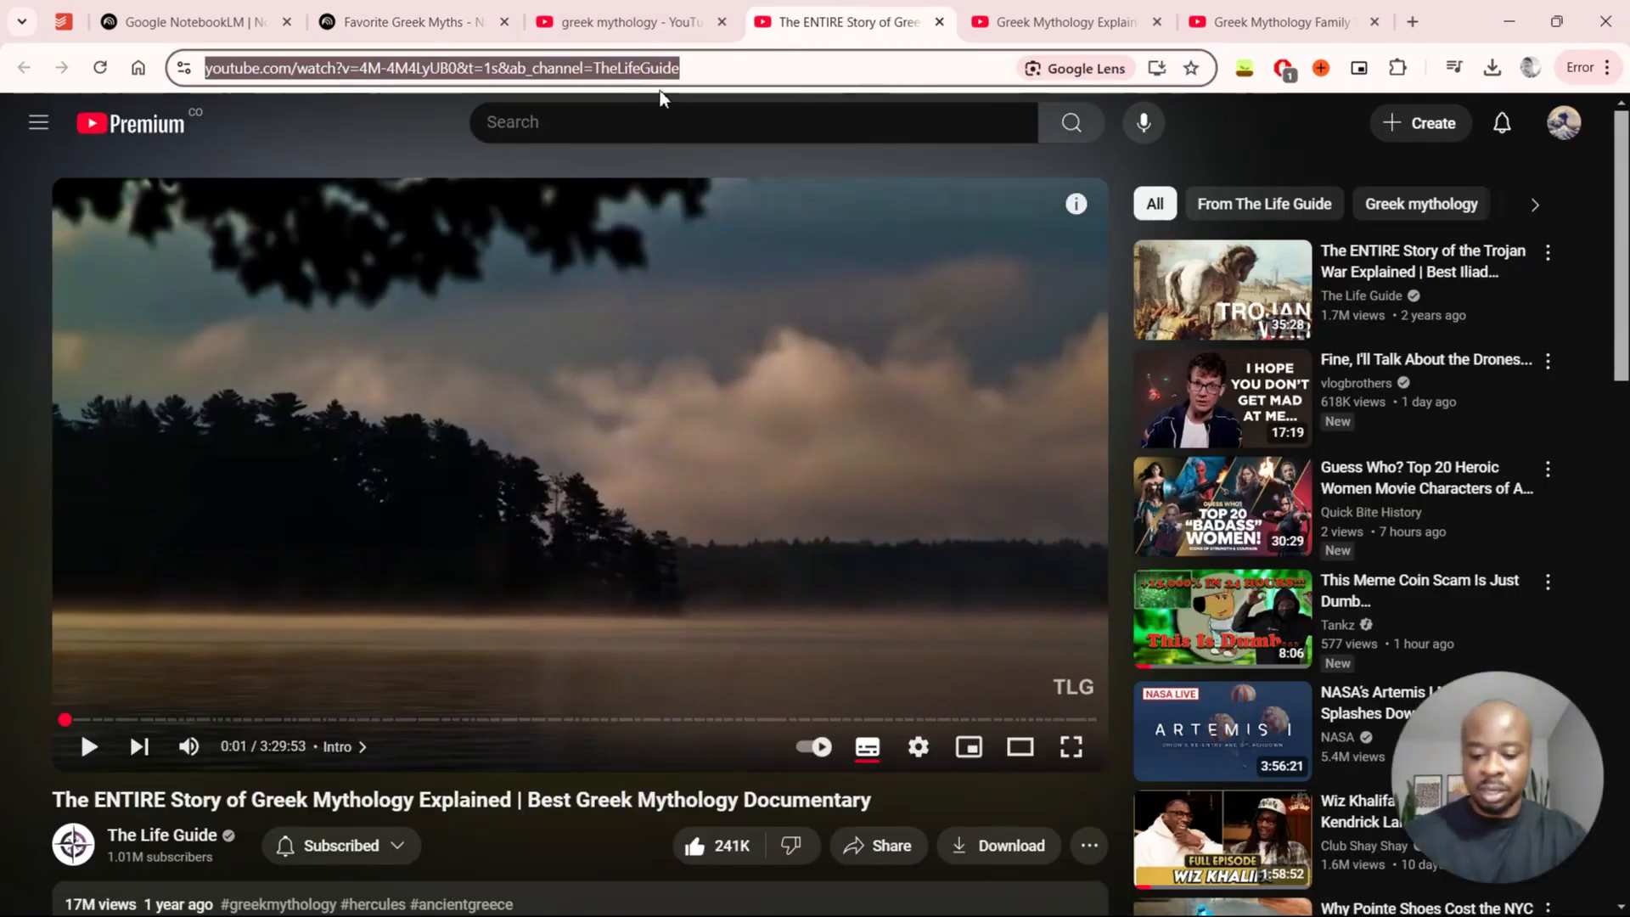
pyautogui.click(411, 20)
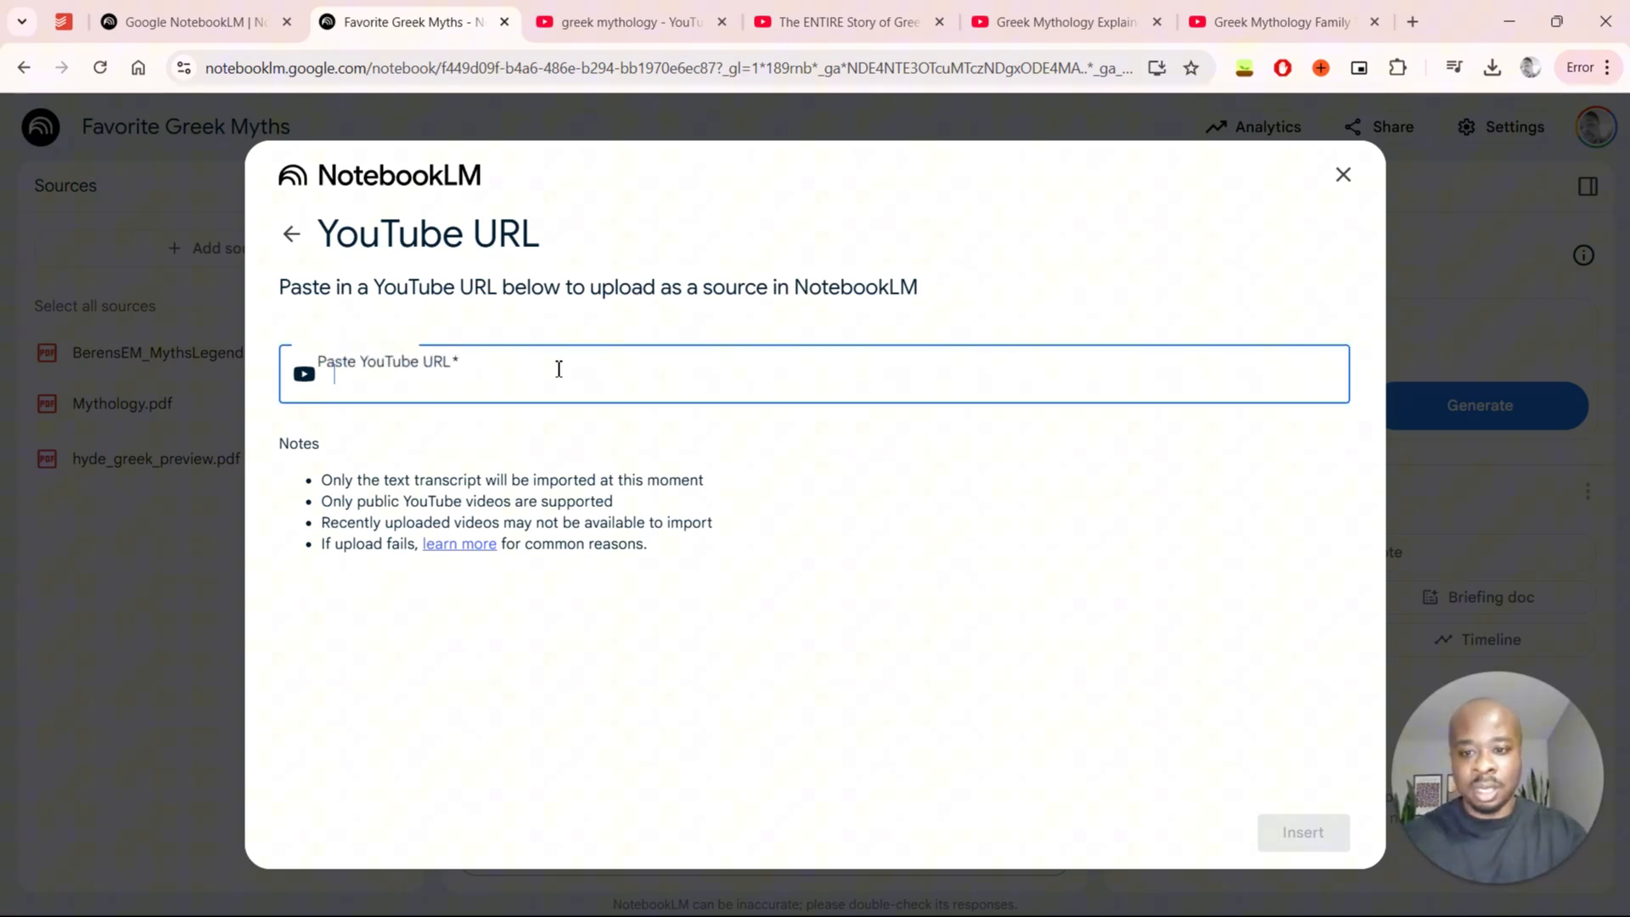
pyautogui.write('https://www.youtube.com/watch?v=4M-4M4LyUB0&t=1s&ab_channel=TheLifeGuide')
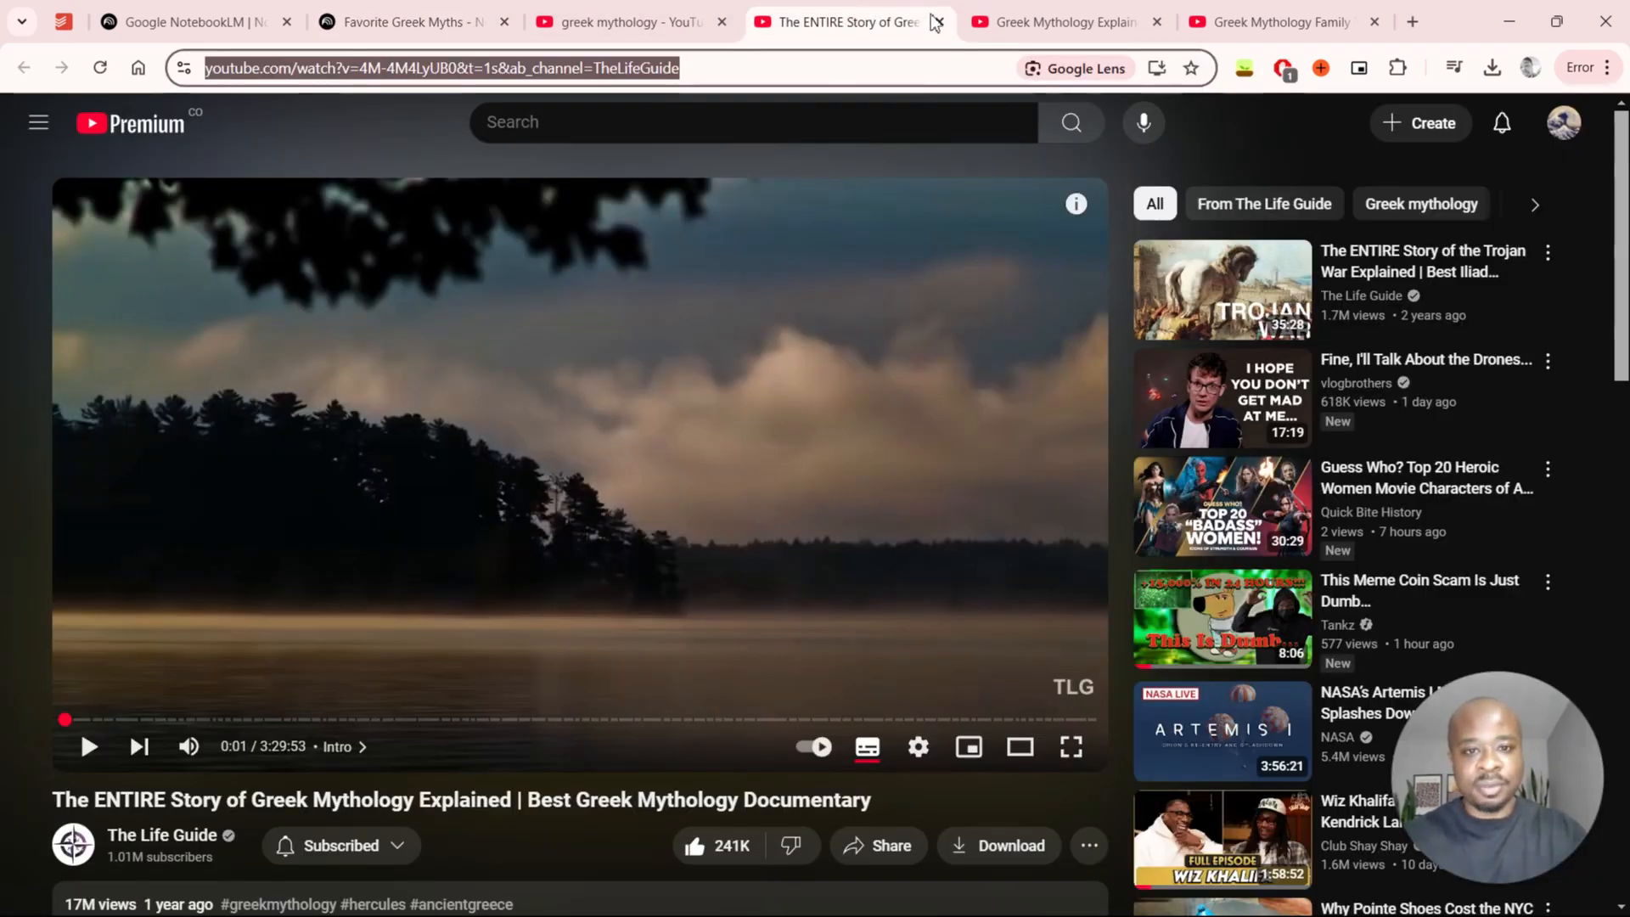
pyautogui.click(1060, 21)
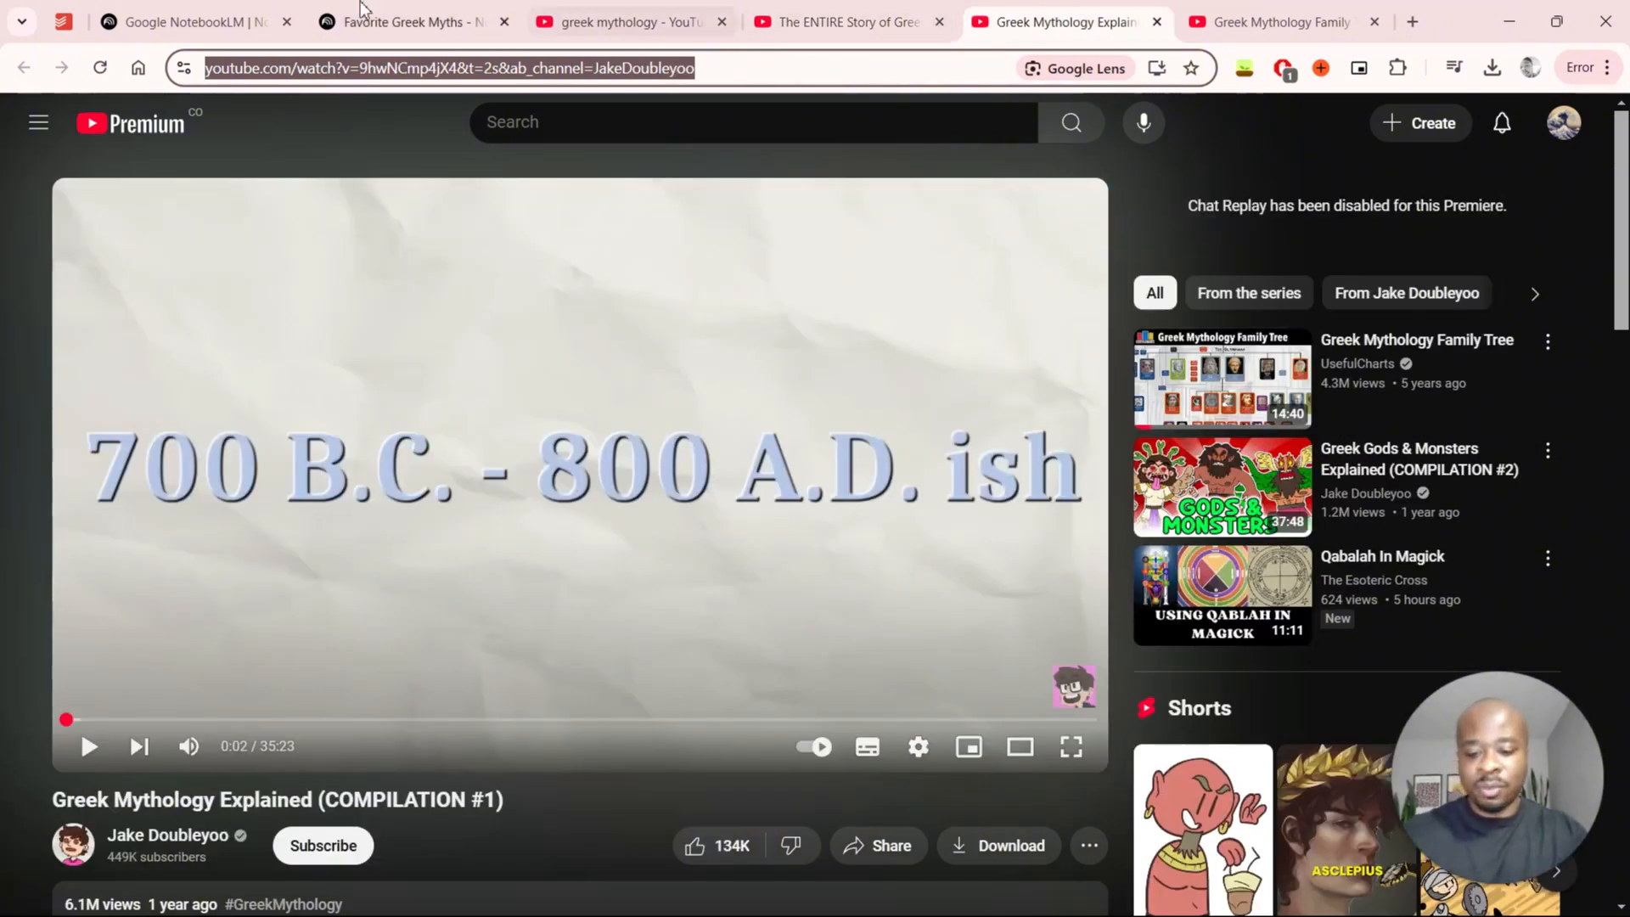
pyautogui.click(406, 21)
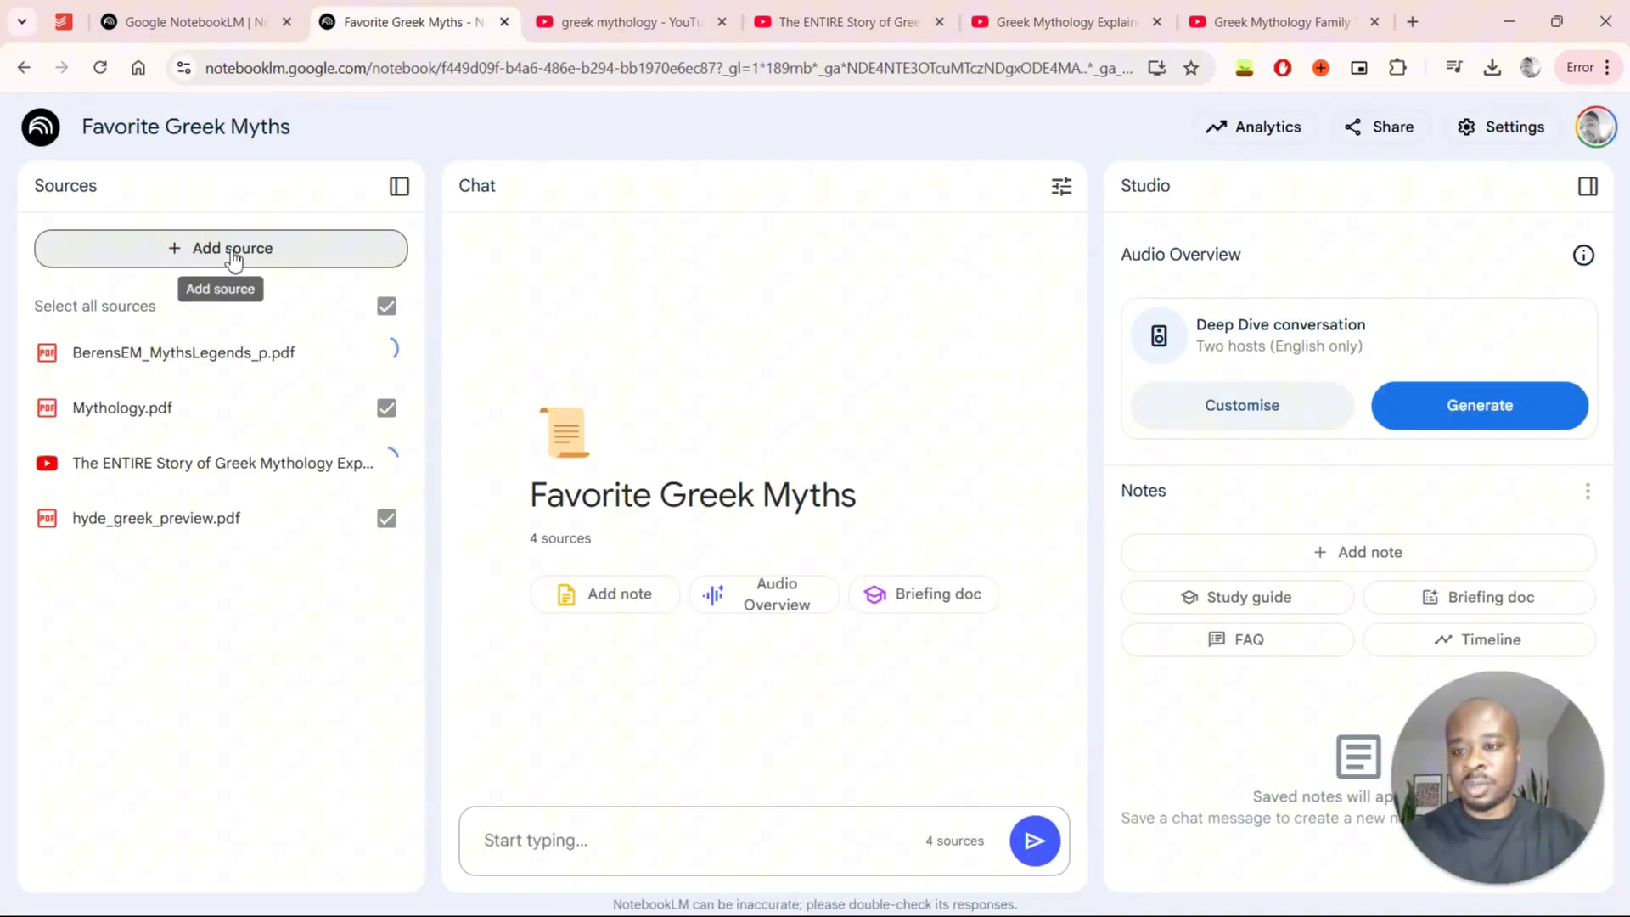
pyautogui.click(219, 249)
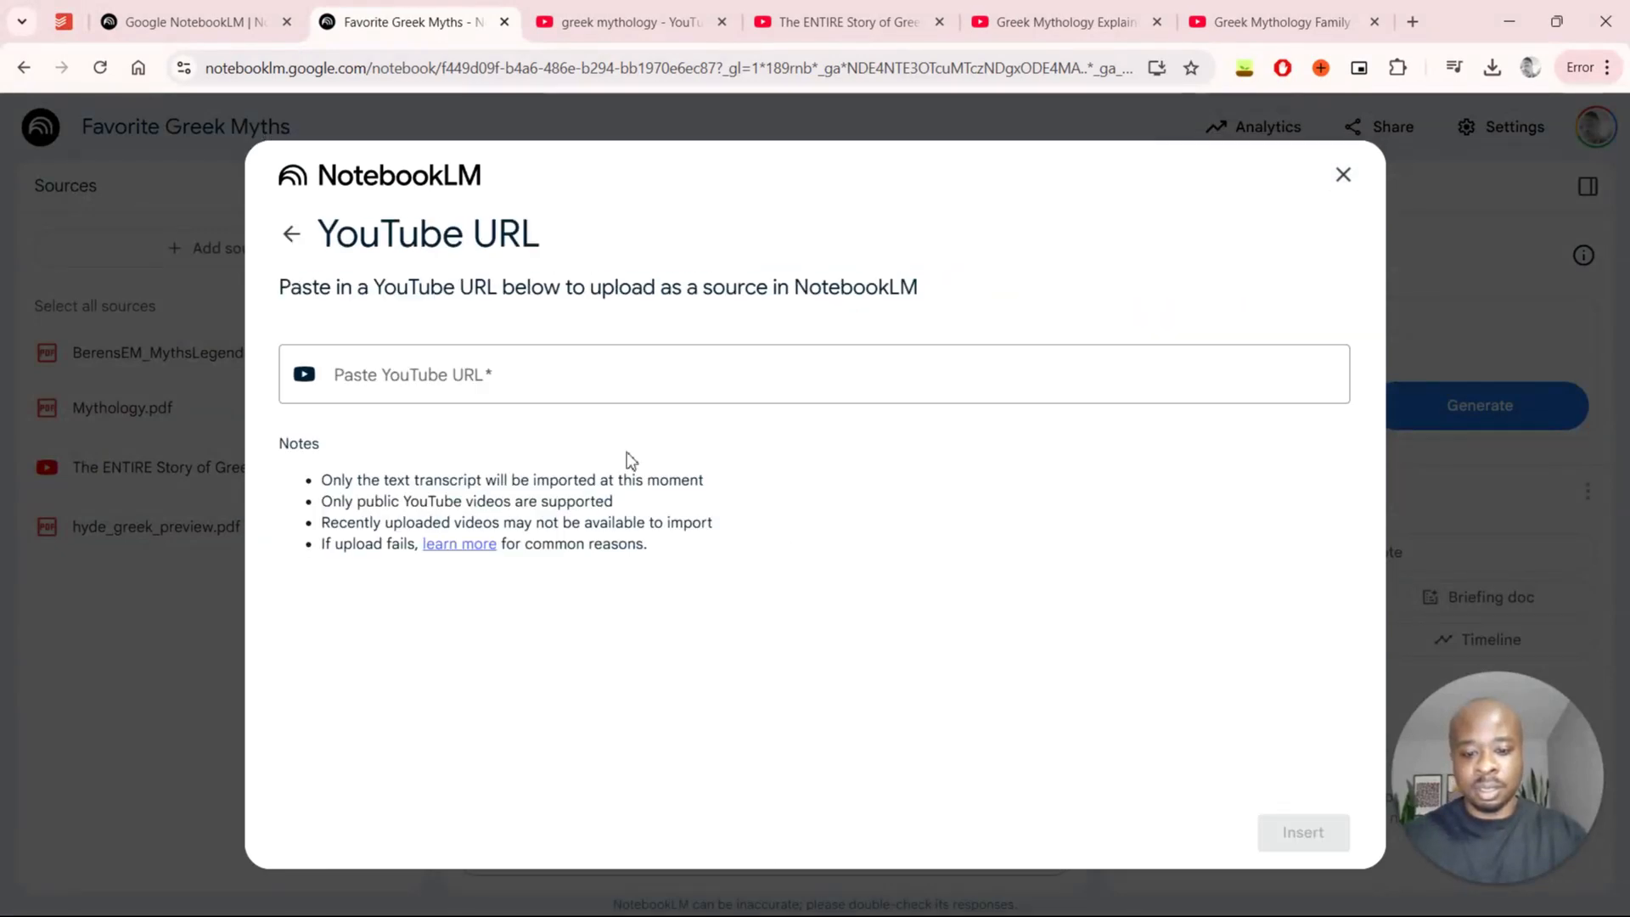
pyautogui.write('https://www.youtube.com/watch?v=9hwNCmp4jX4&t=2s&ab_channel=JakeDoubleyoo')
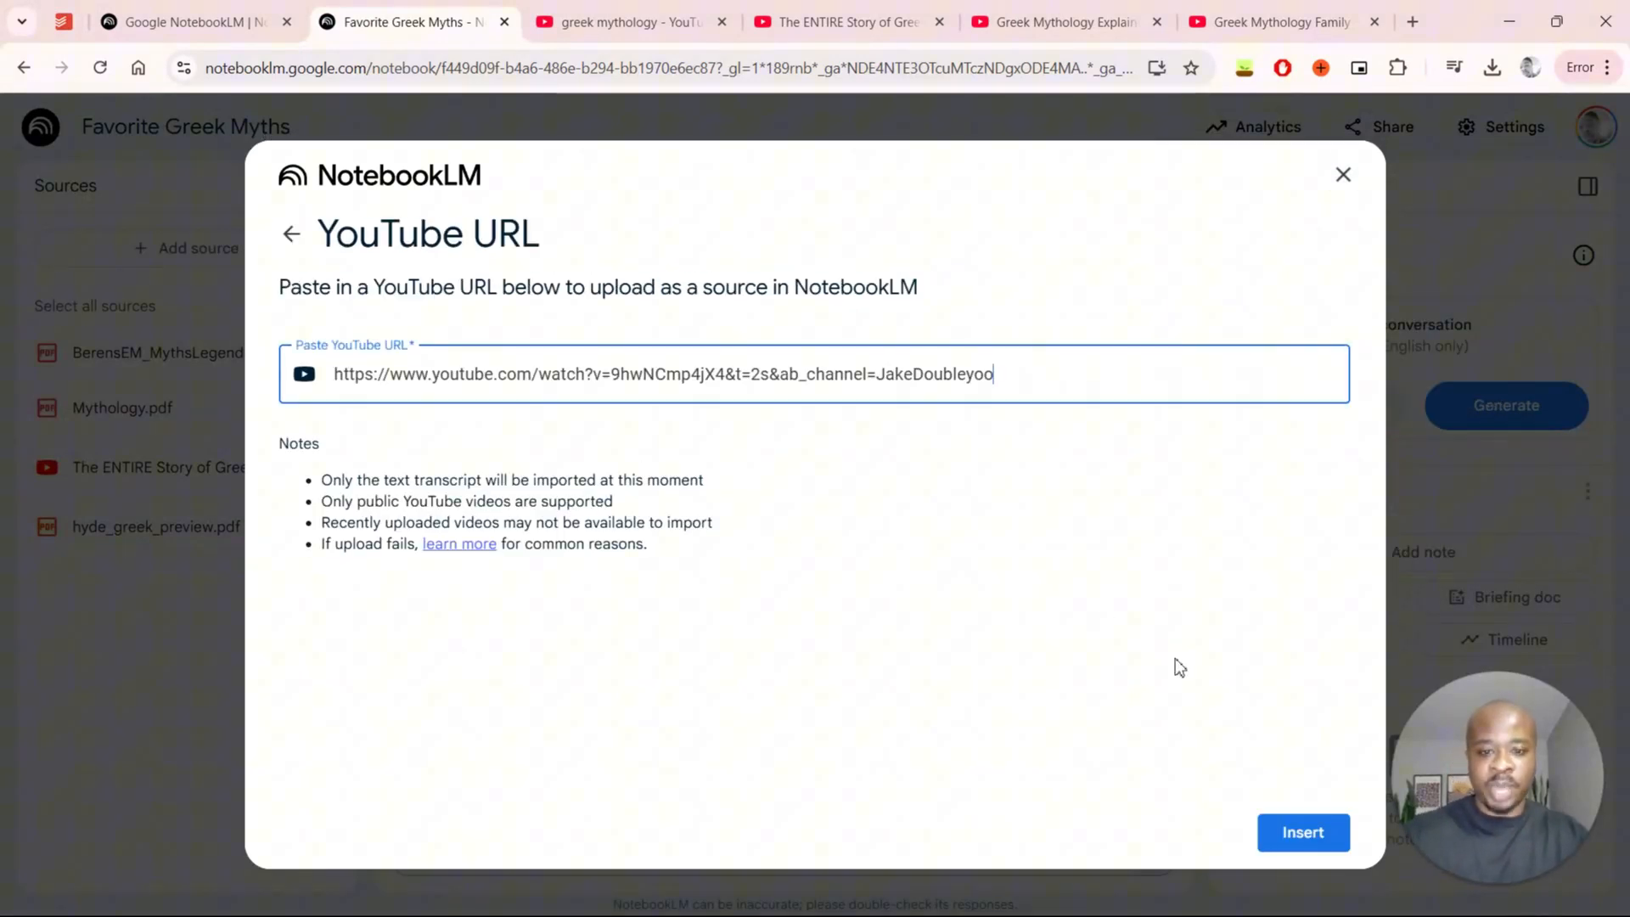
pyautogui.click(1302, 832)
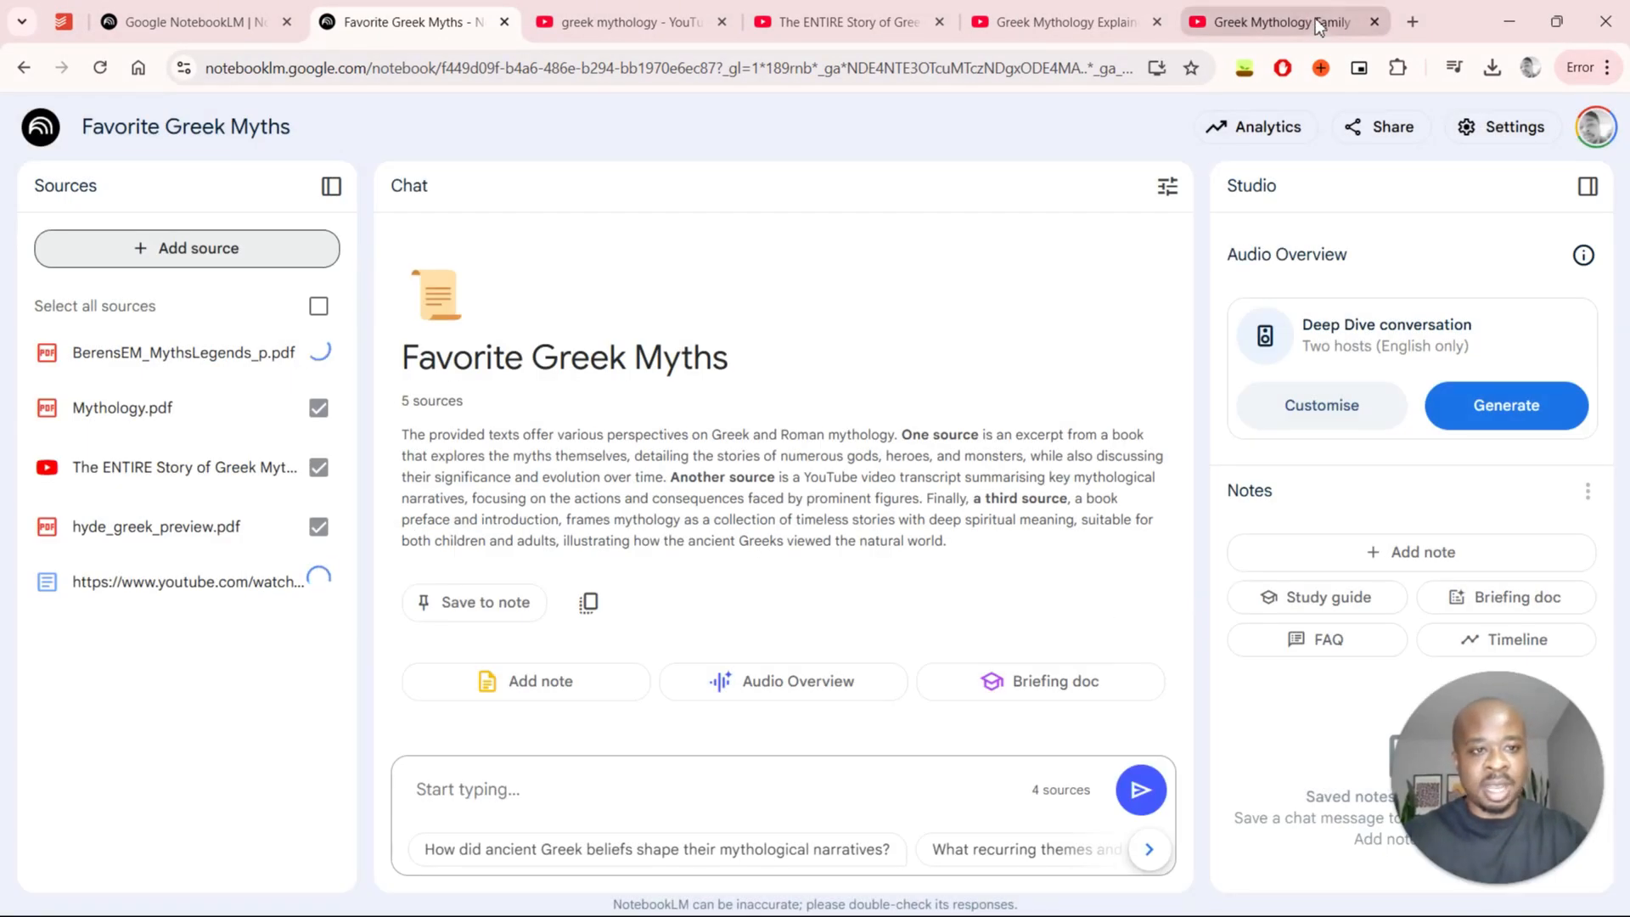
# - Add the Greek Mythology Family Tree YouTube video (UsefulCharts) as a sixth source
pyautogui.click(1283, 22)
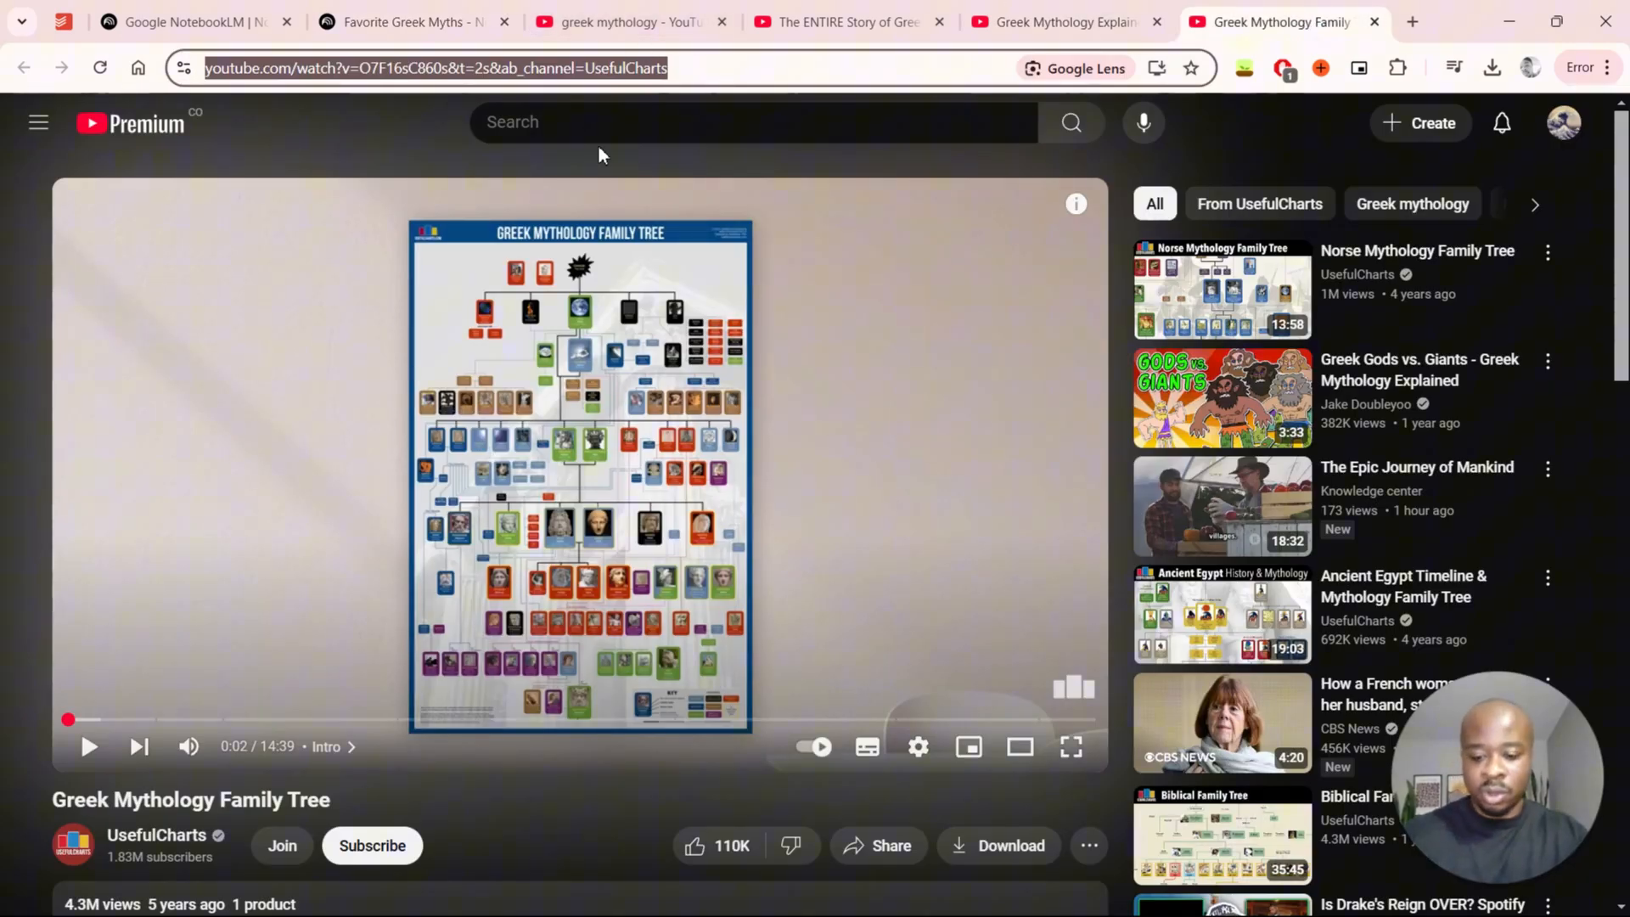
pyautogui.click(411, 22)
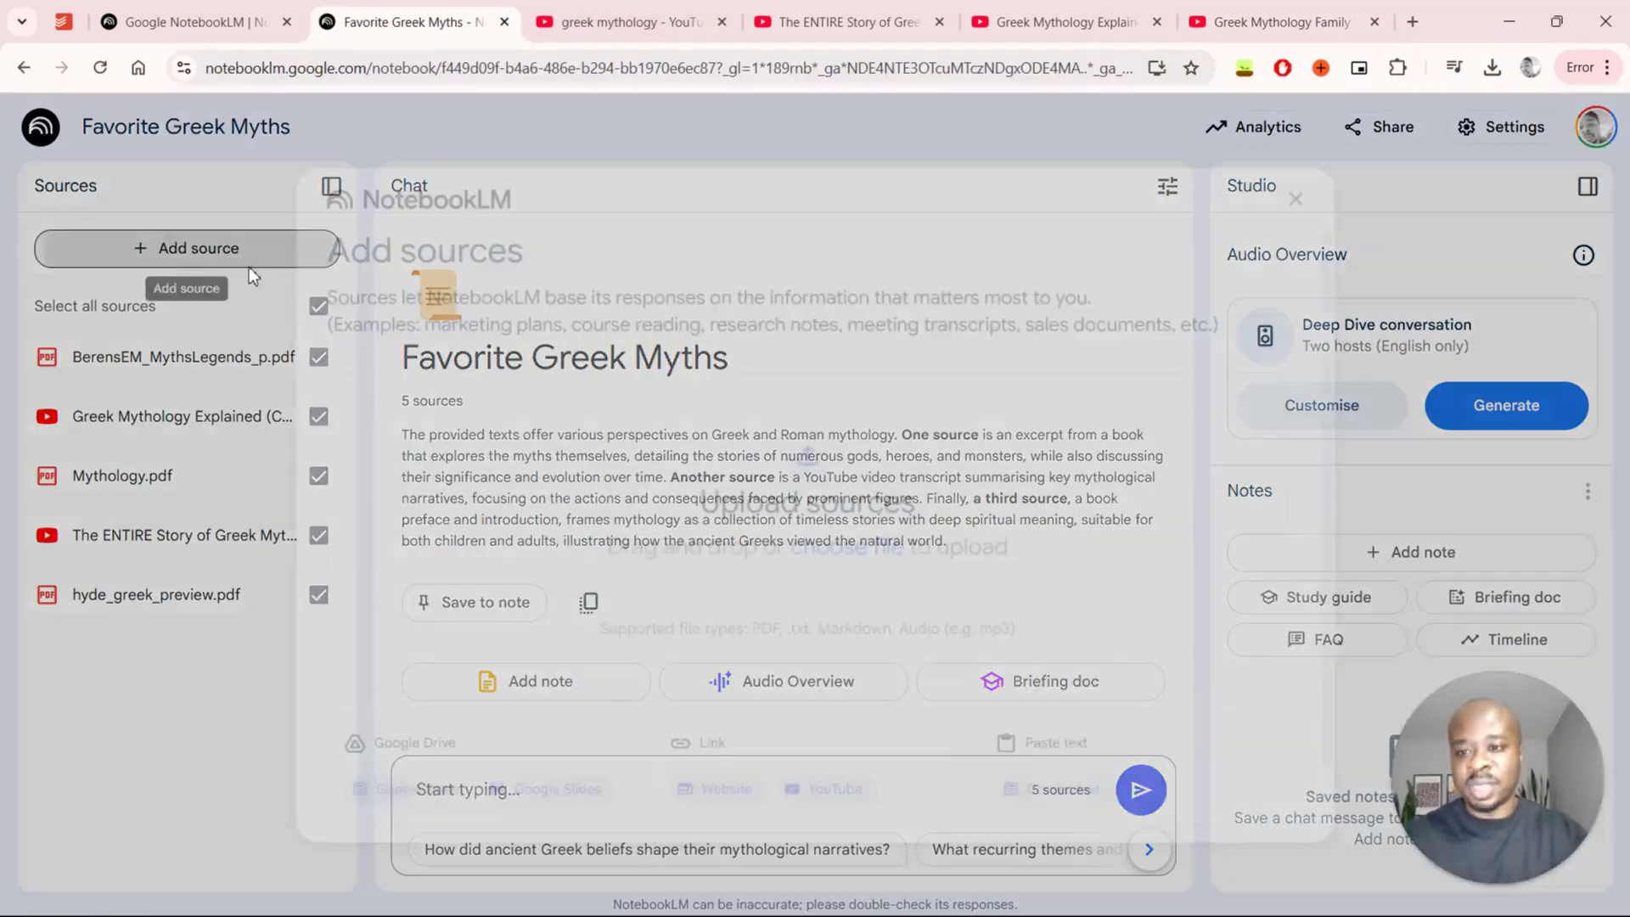
pyautogui.click(834, 787)
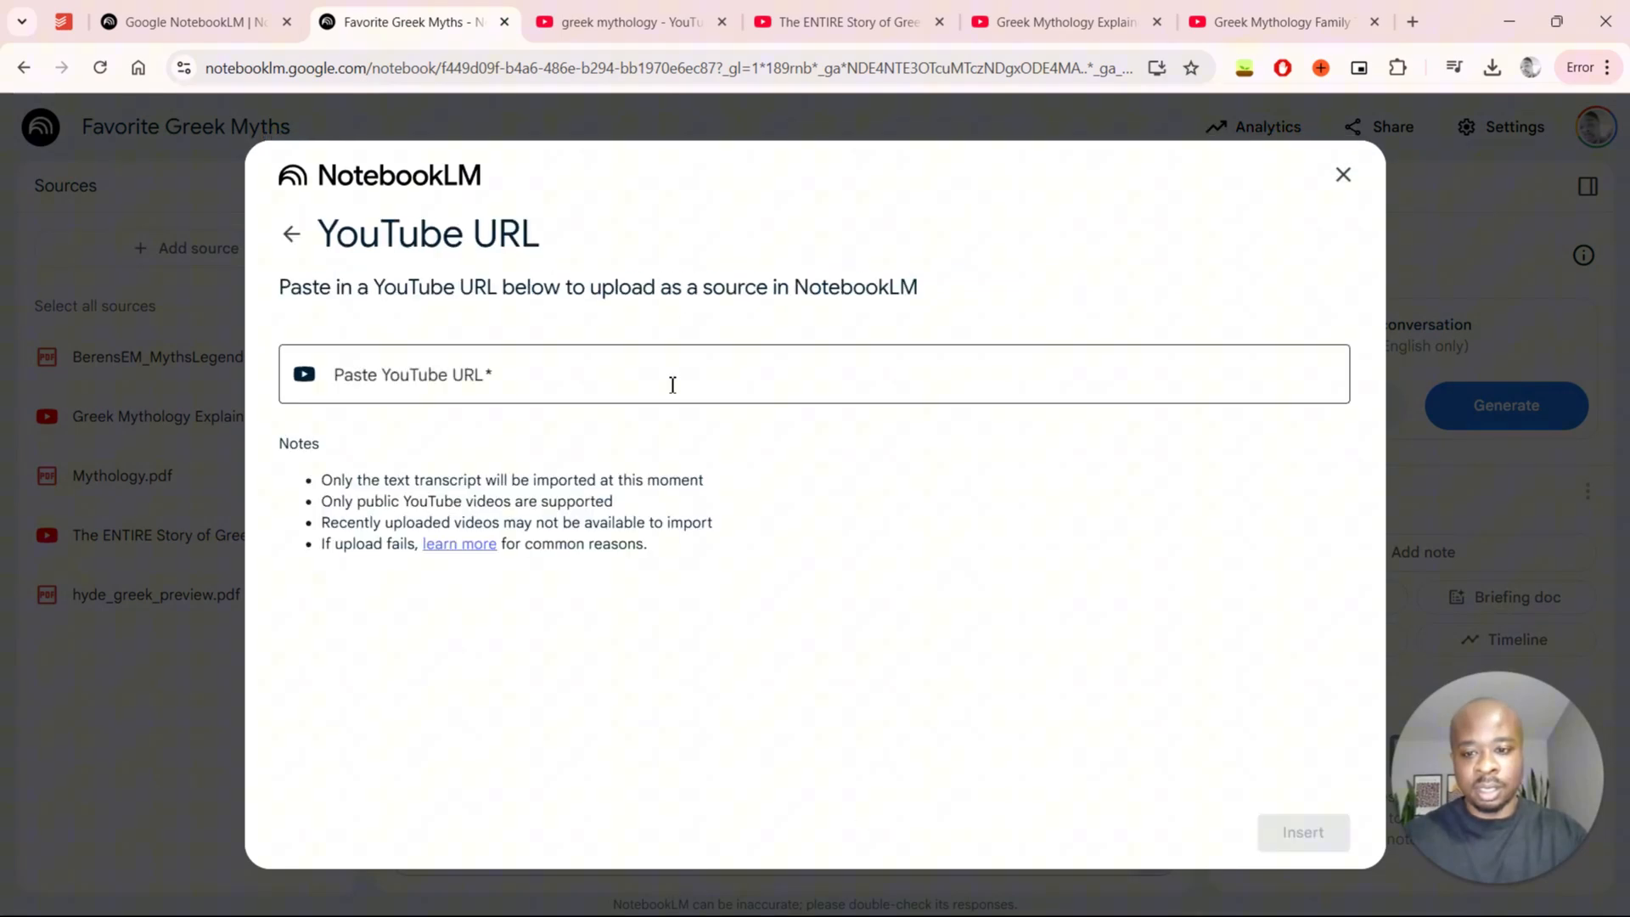
pyautogui.write('https://www.youtube.com/watch?v=O7F16sC860s&t=2s&ab_channel=UsefulCharts')
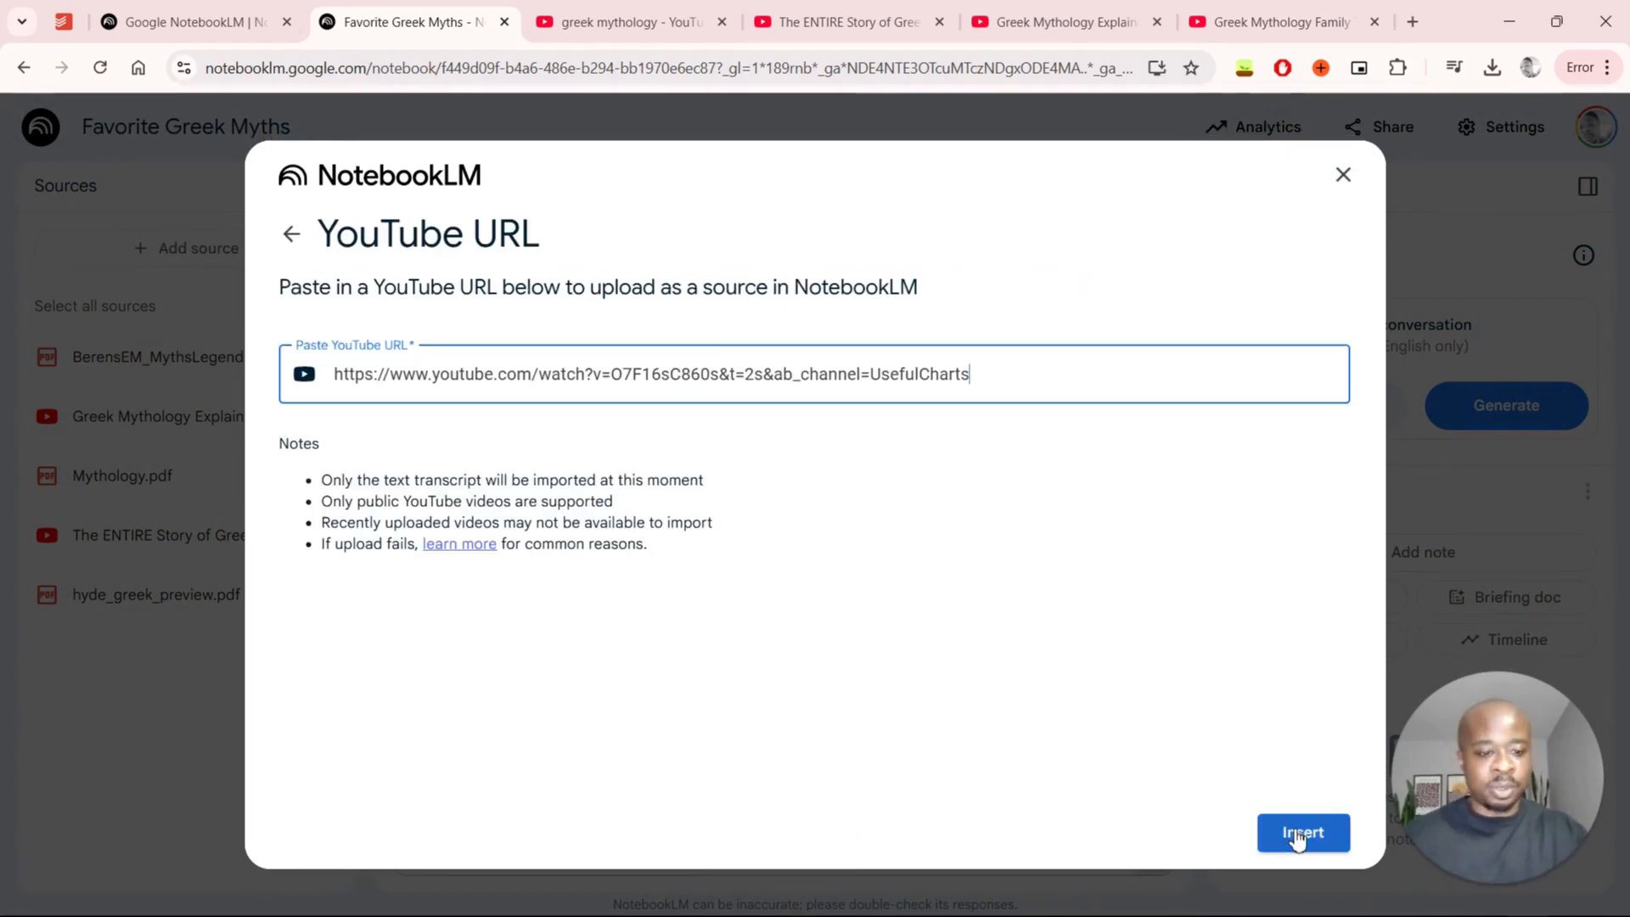
pyautogui.click(1302, 833)
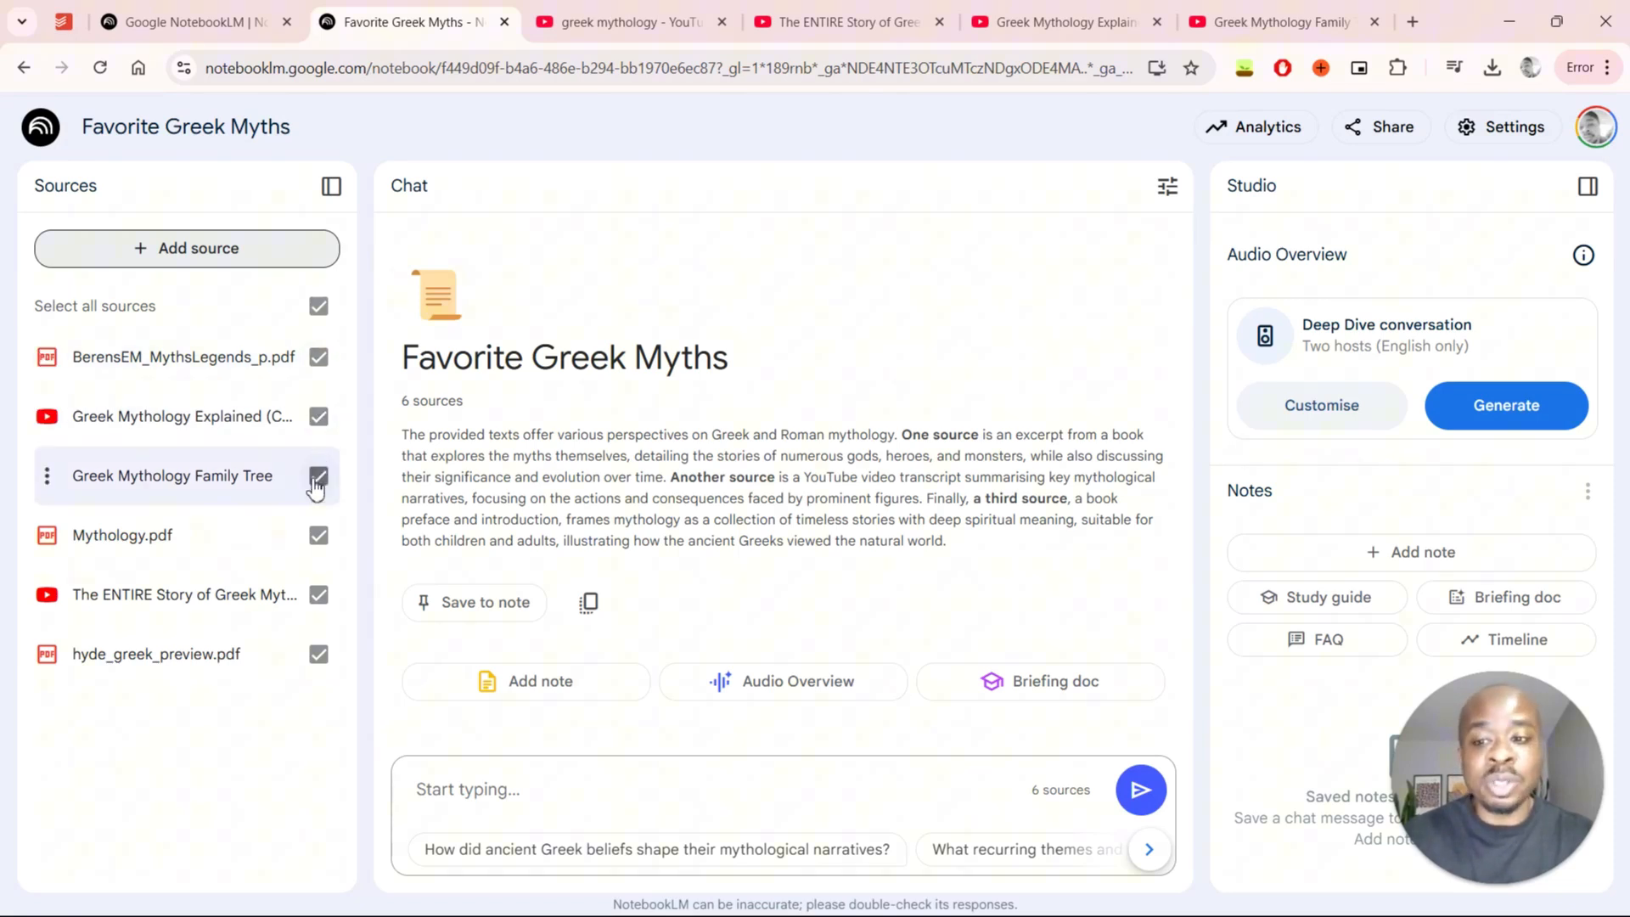
# - Toggle the Family Tree source off and on, then select all six sources for the chat
pyautogui.click(319, 476)
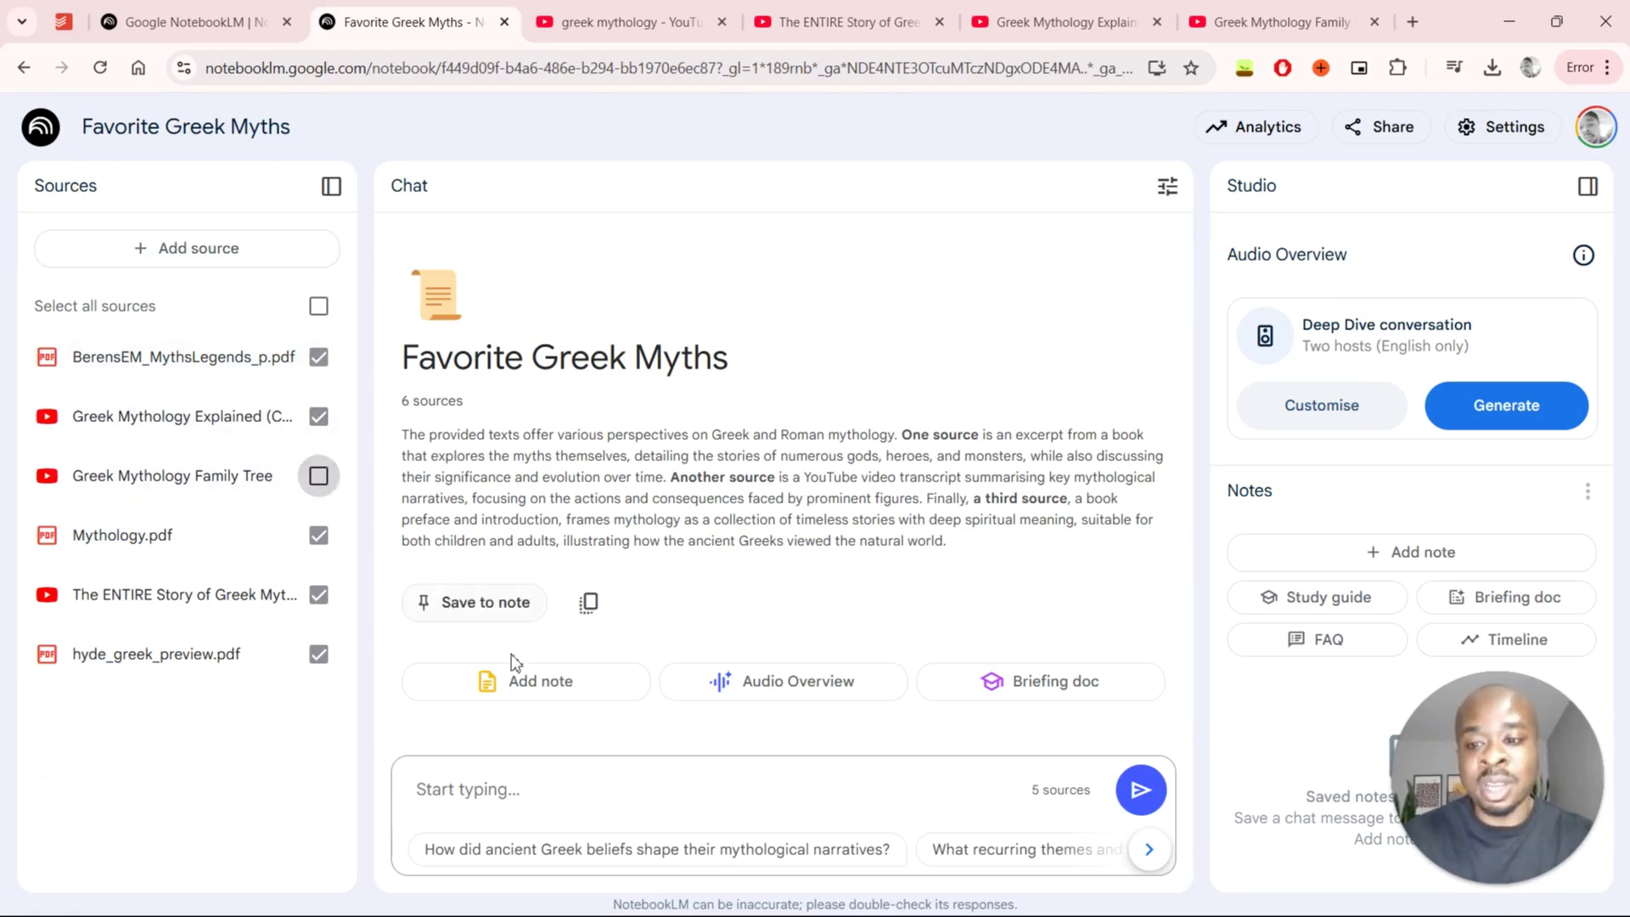
pyautogui.click(319, 475)
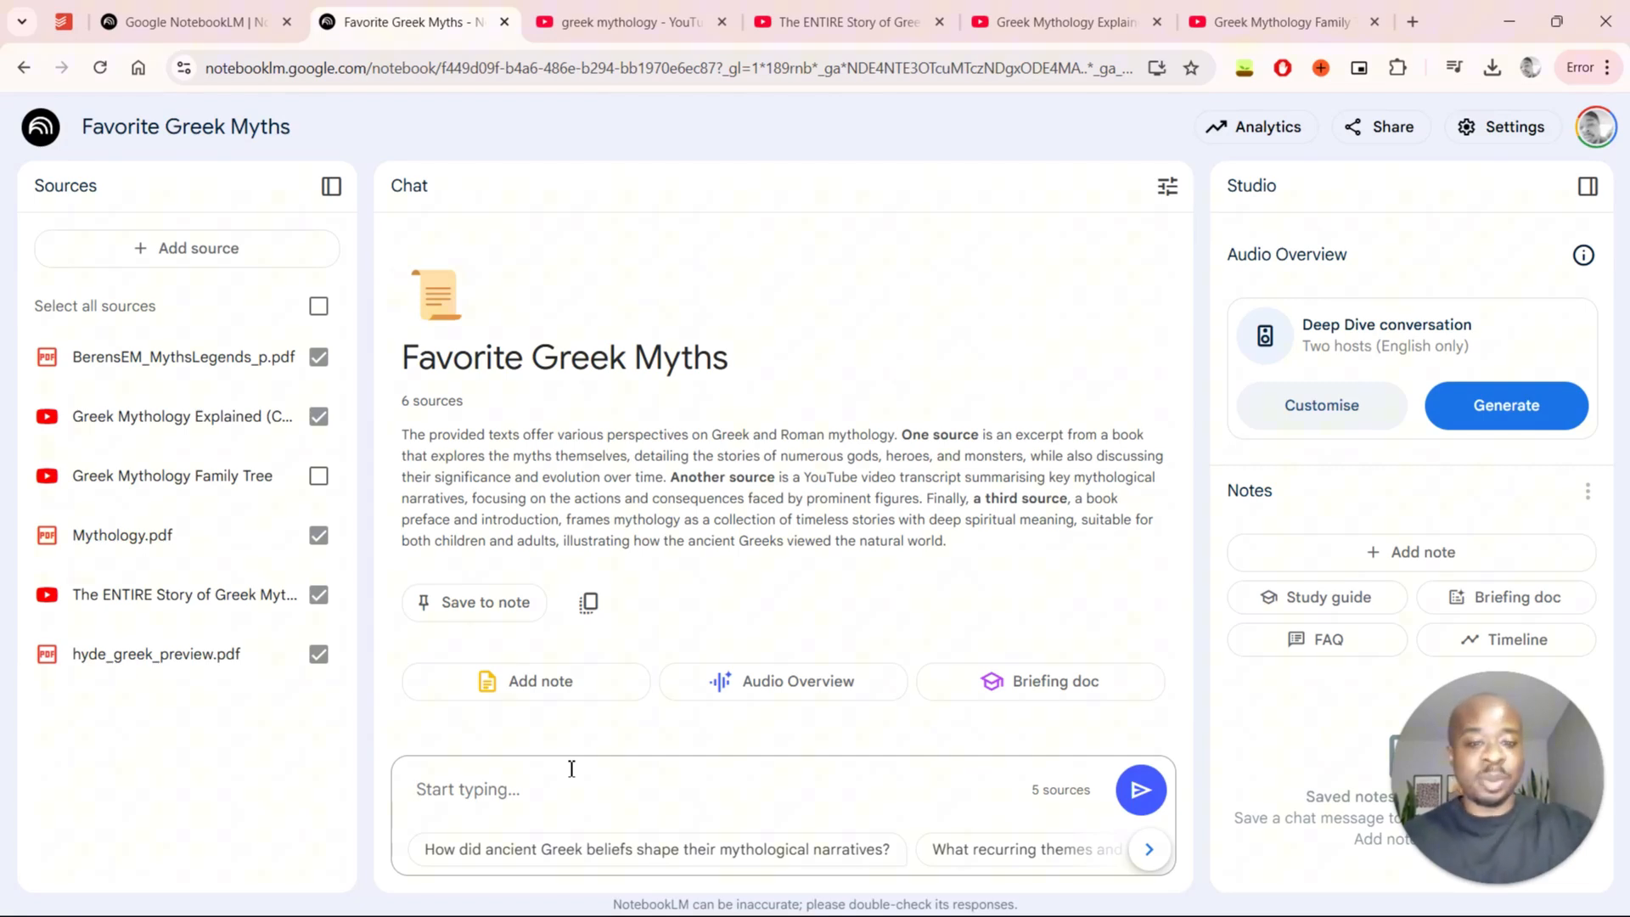
pyautogui.moveTo(478, 547)
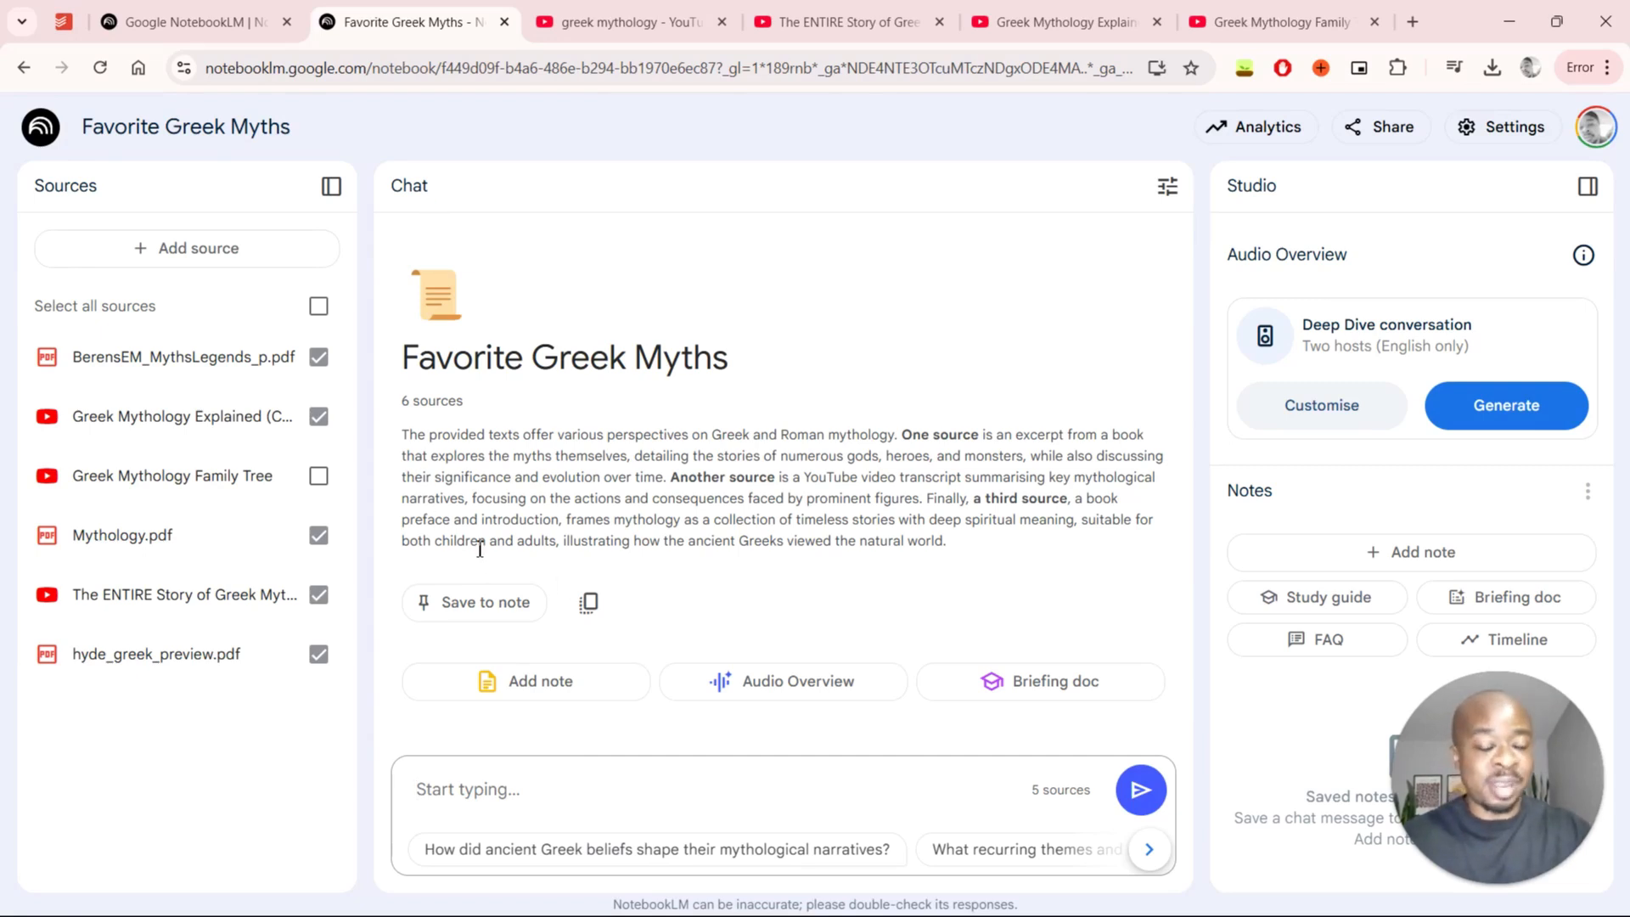
pyautogui.click(319, 475)
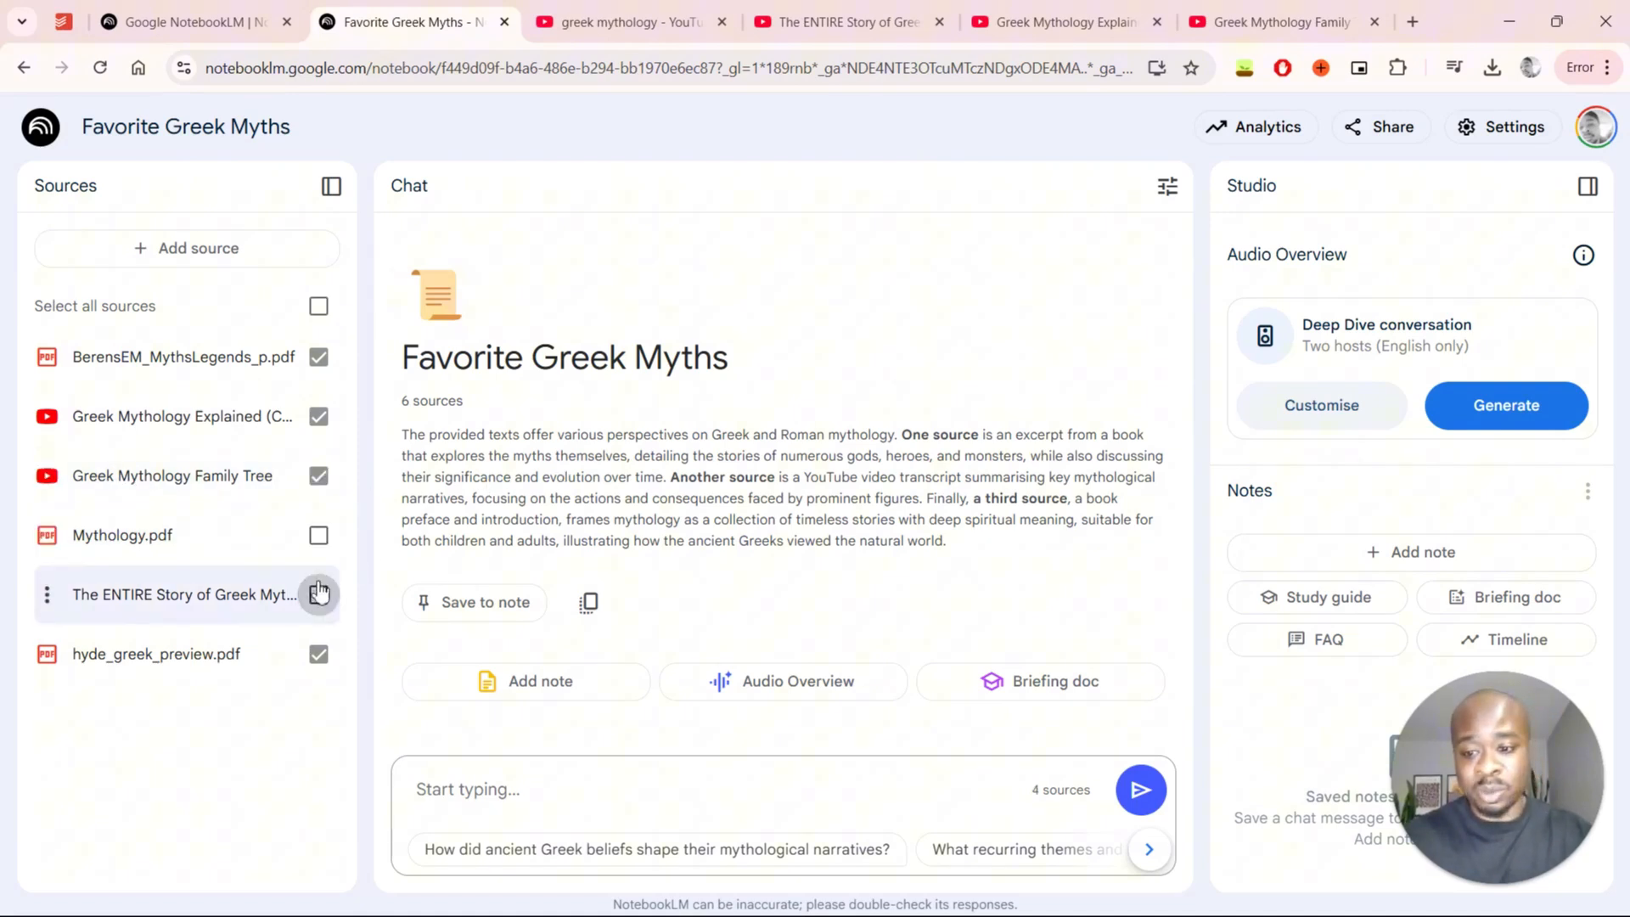
pyautogui.click(319, 305)
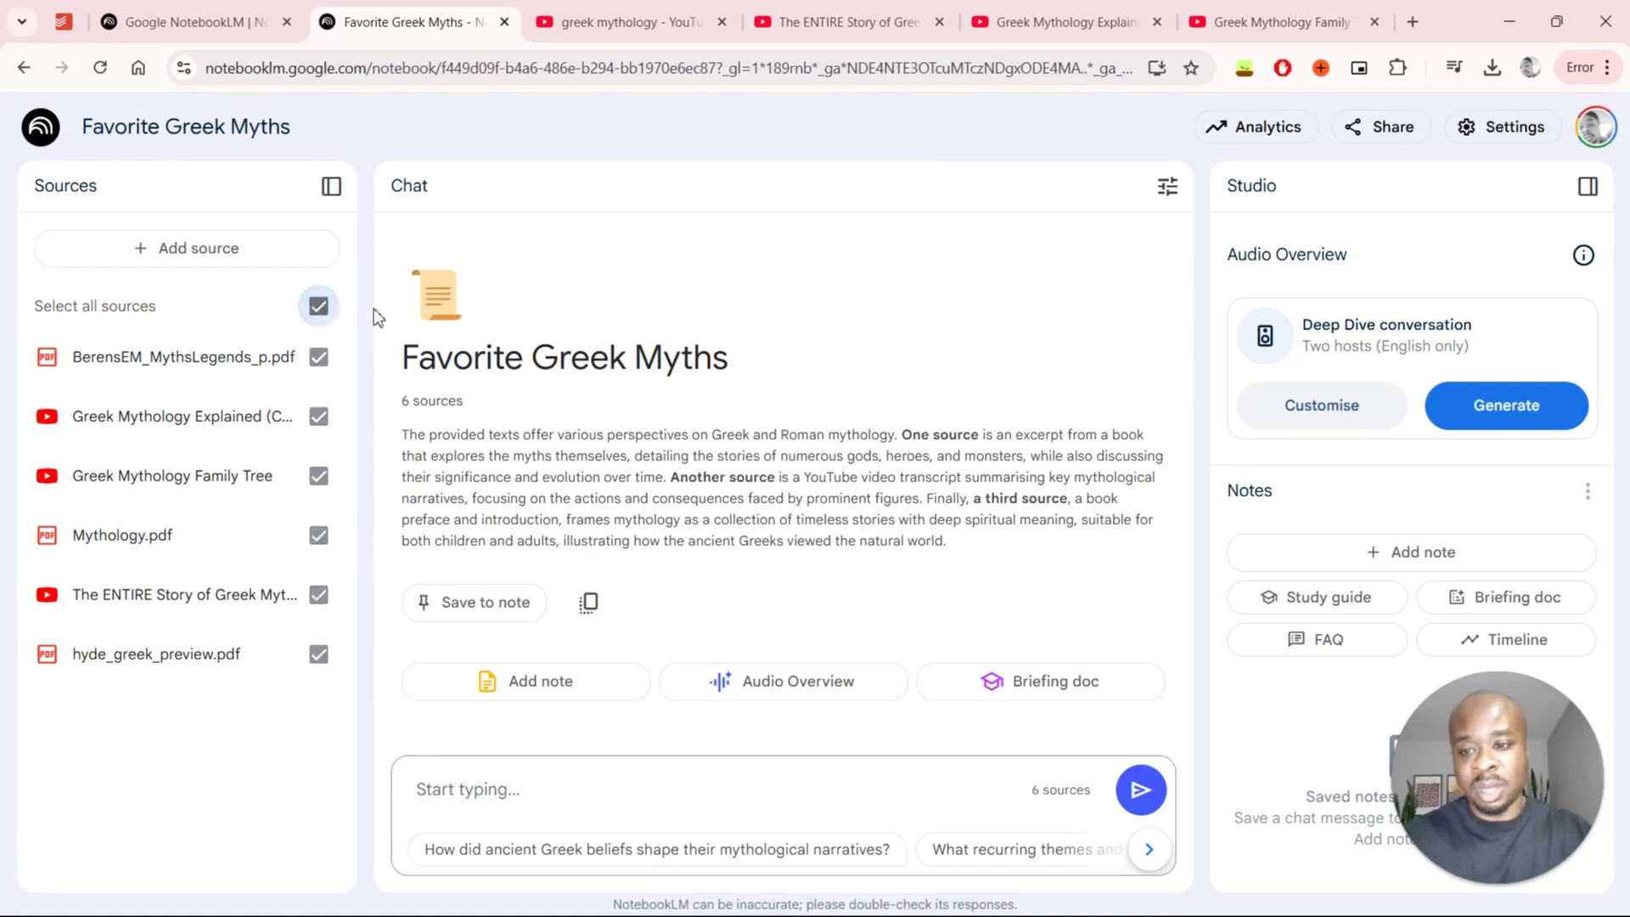
pyautogui.moveTo(744, 761)
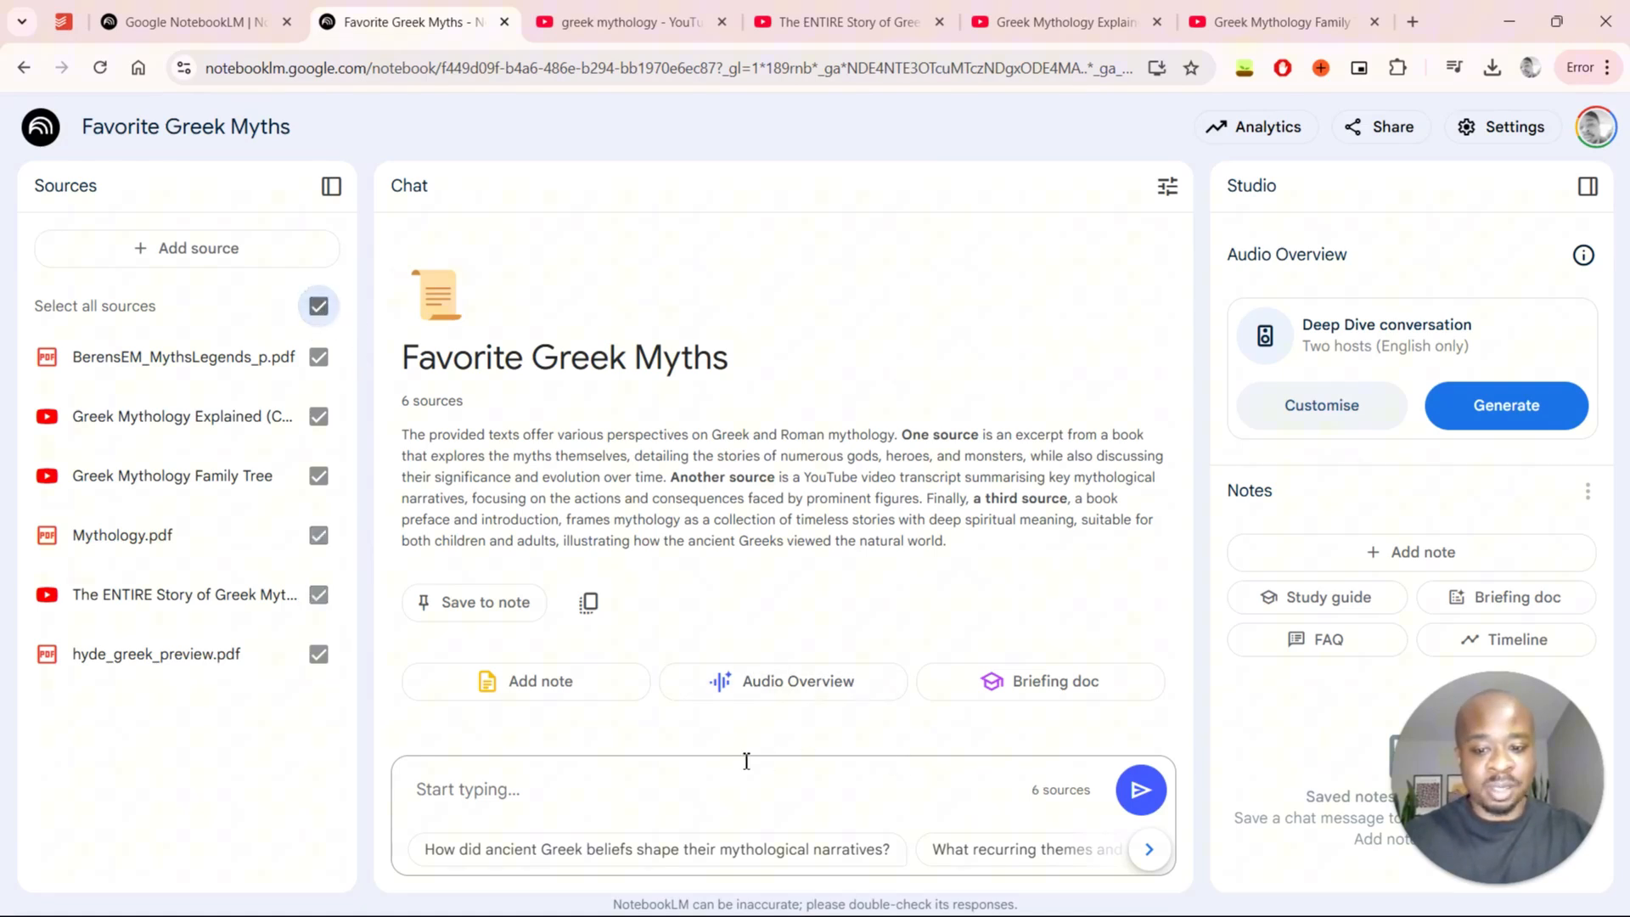
pyautogui.moveTo(733, 394)
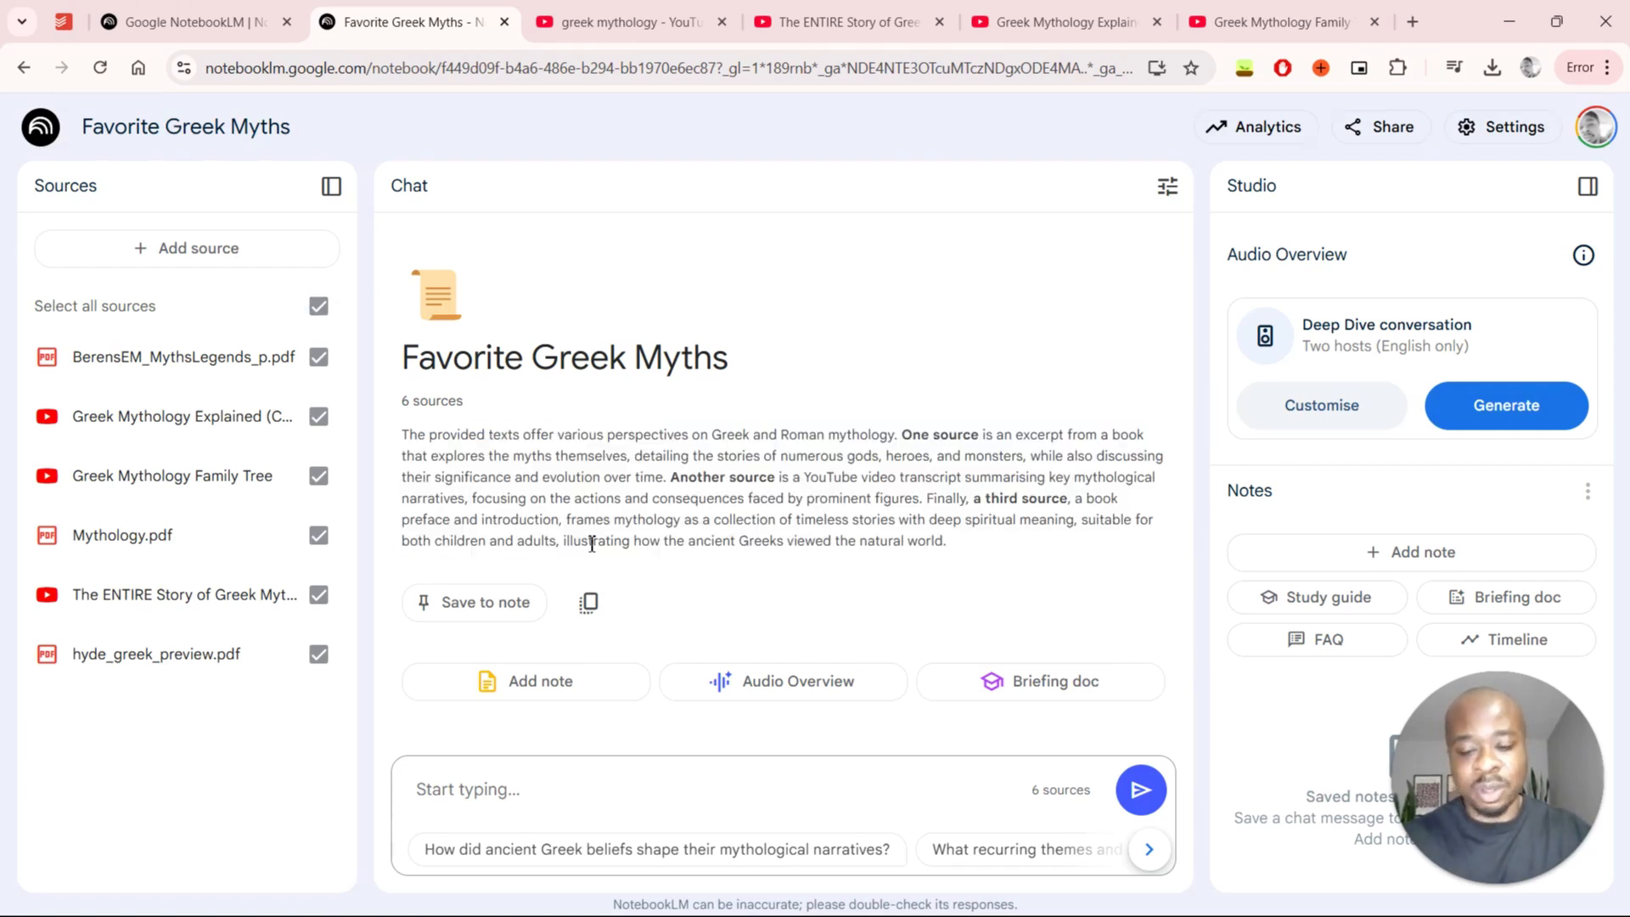
pyautogui.moveTo(517, 566)
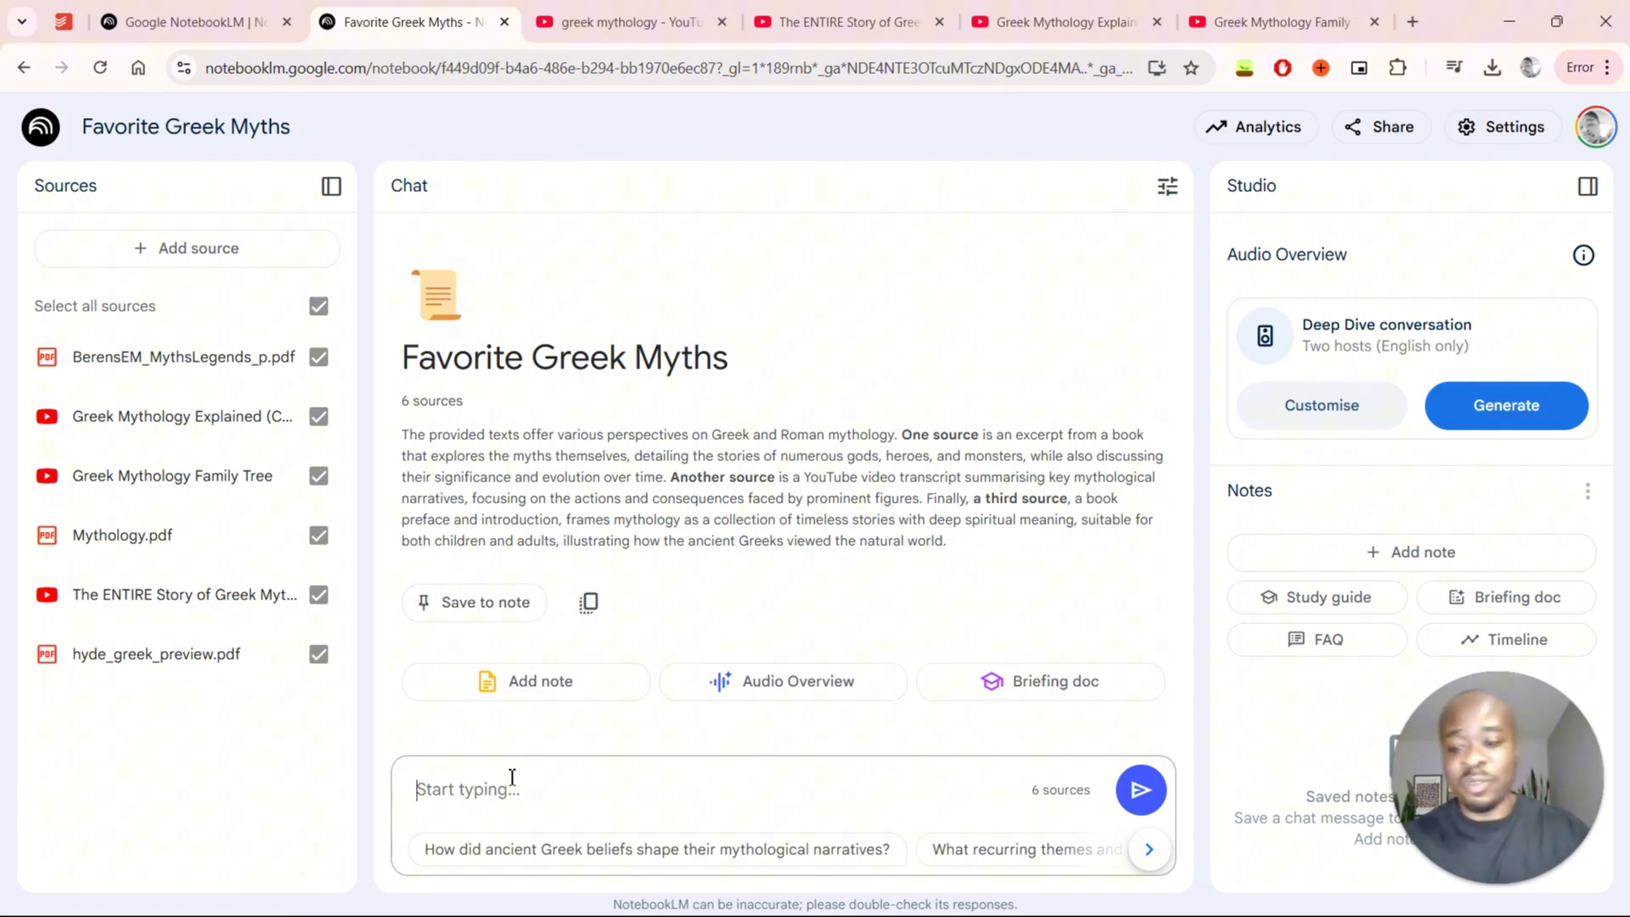
pyautogui.moveTo(550, 750)
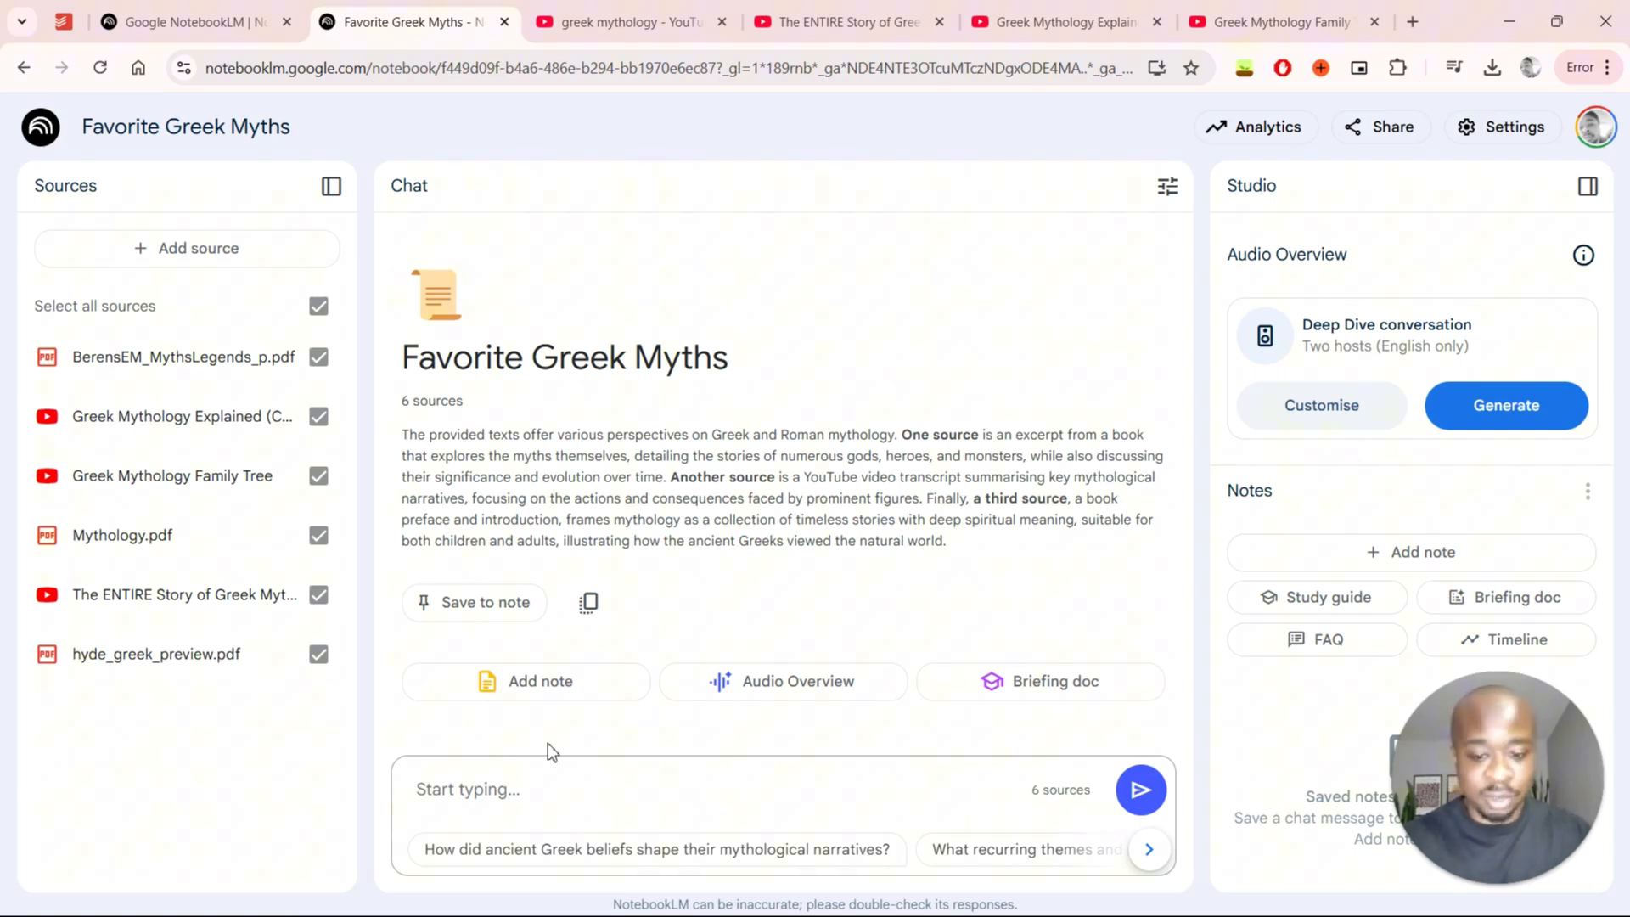
pyautogui.moveTo(566, 733)
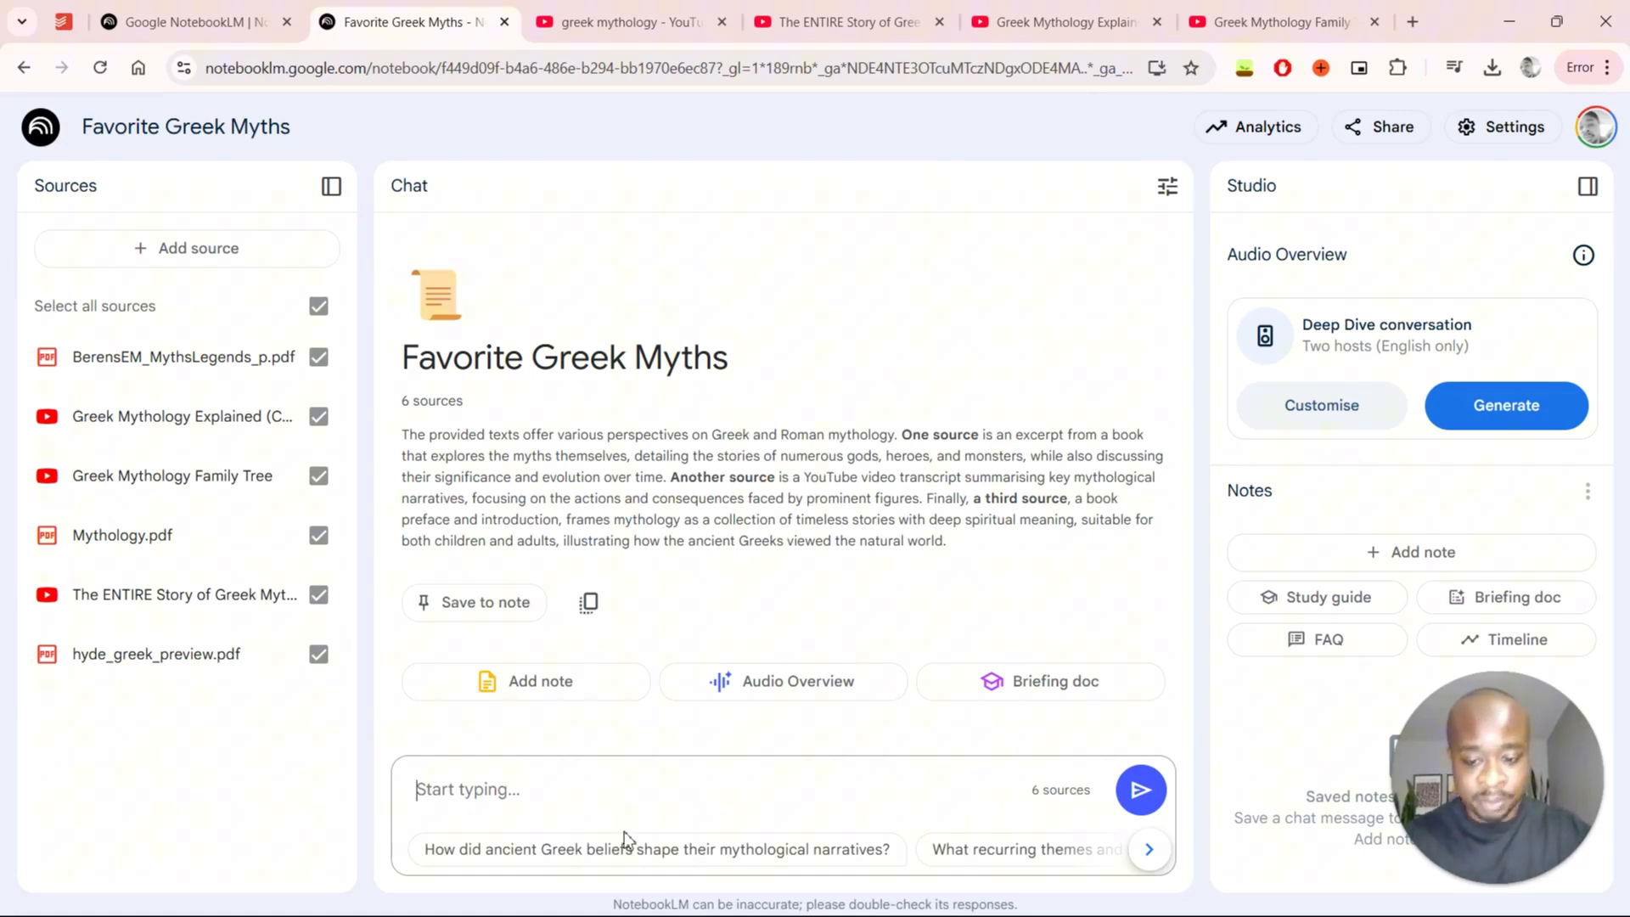
pyautogui.moveTo(796, 788)
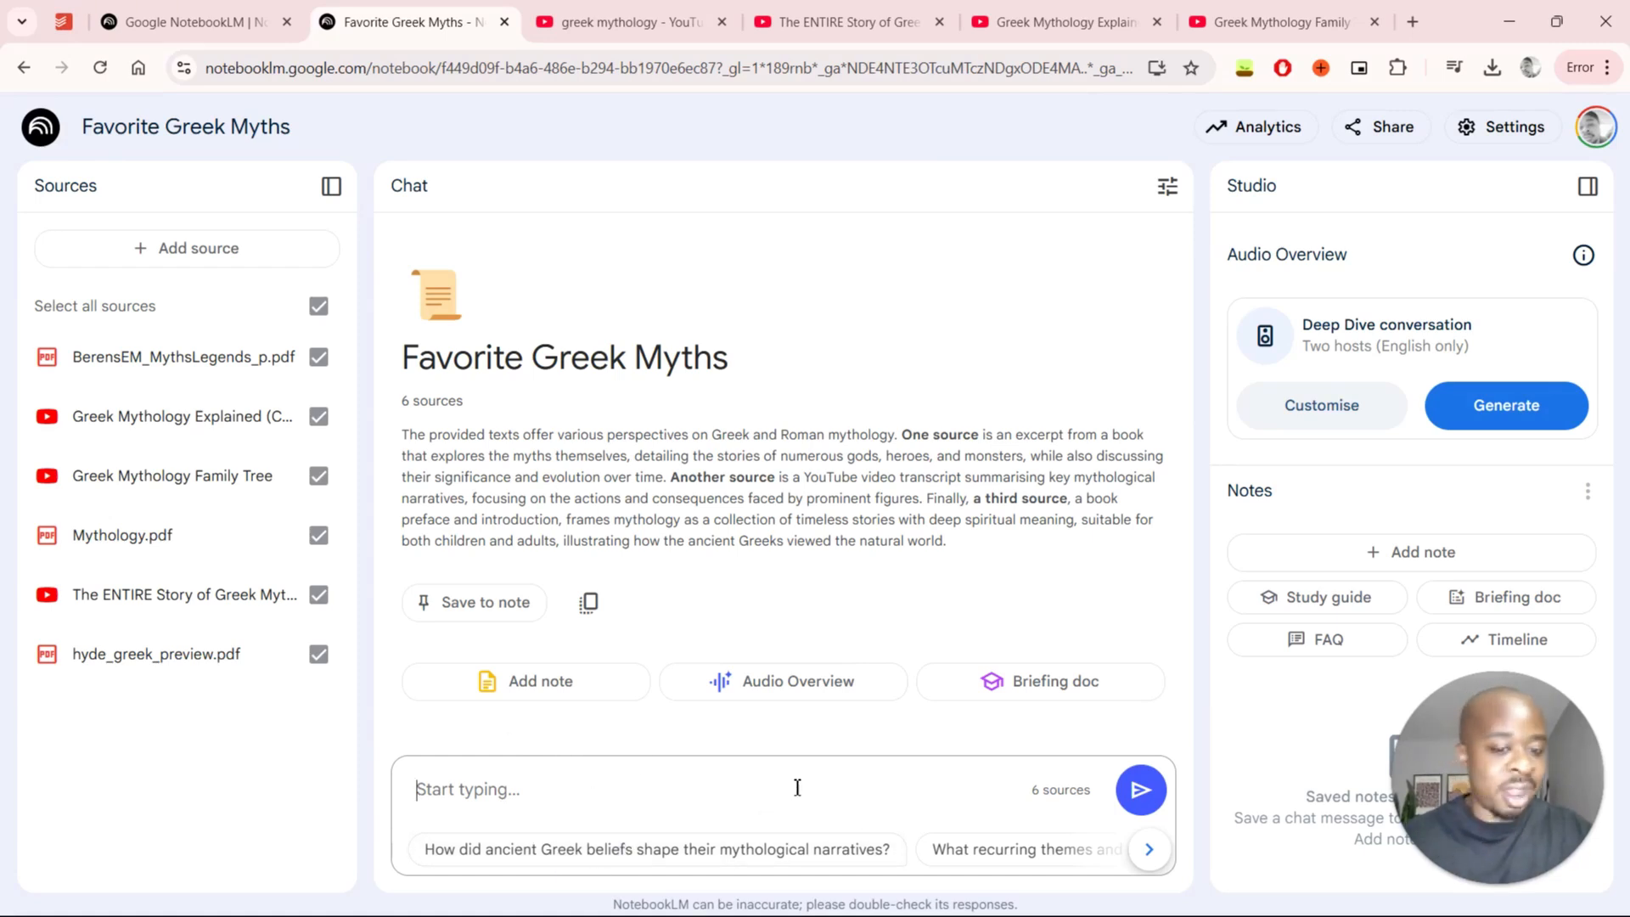
pyautogui.moveTo(680, 857)
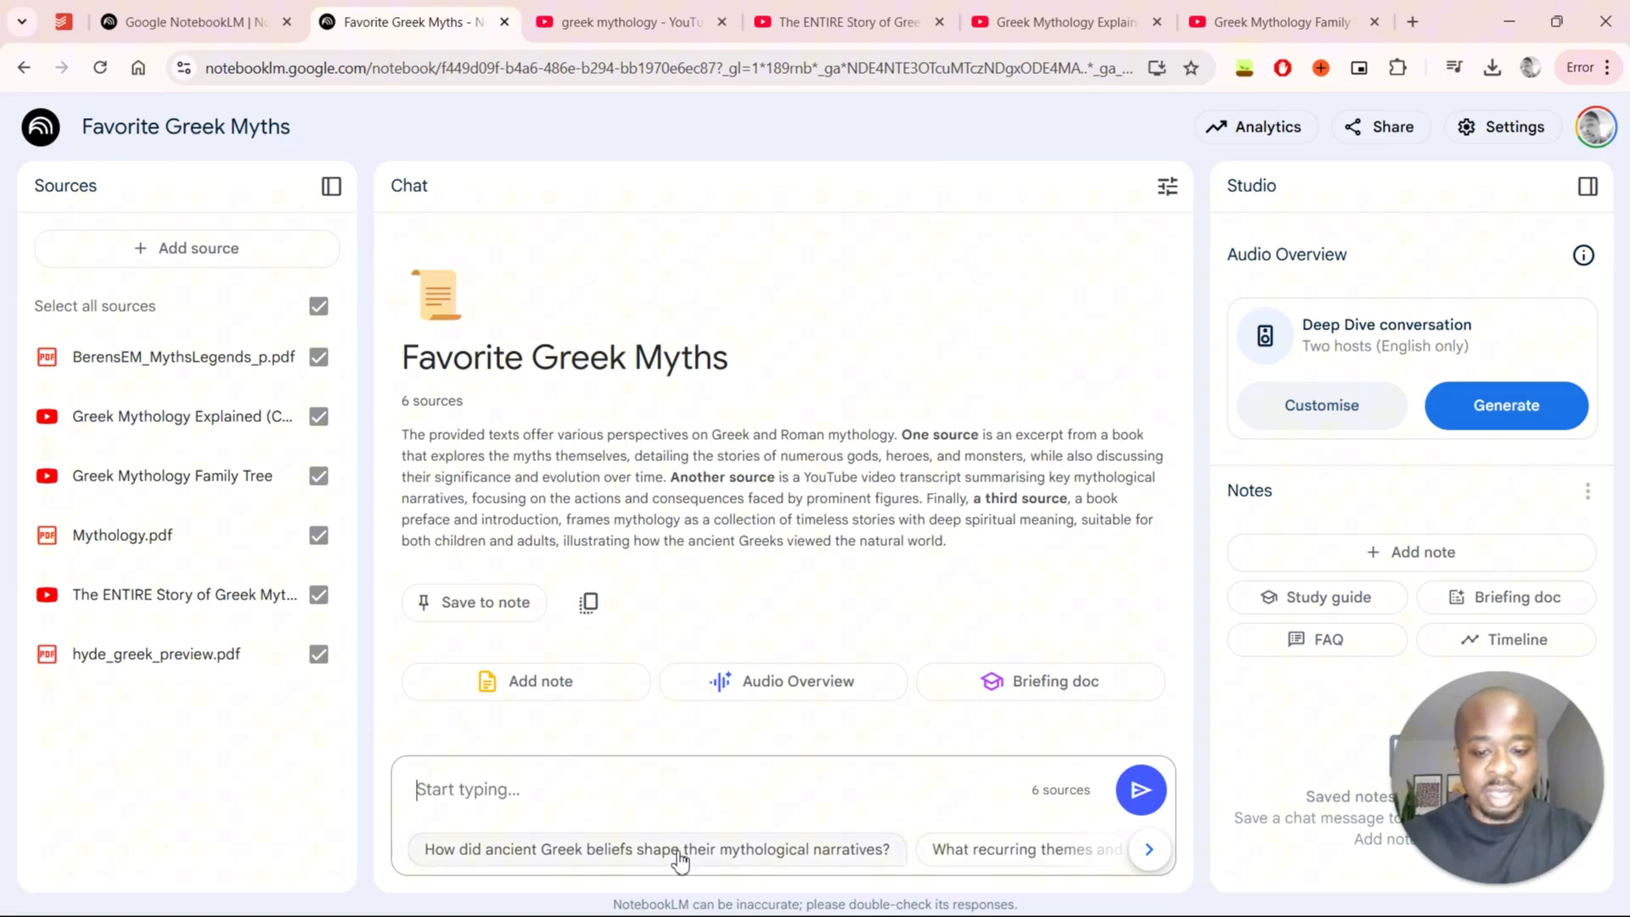
# - Ask the suggested question on how Greek beliefs shaped their myths and read the cited answer
pyautogui.click(657, 848)
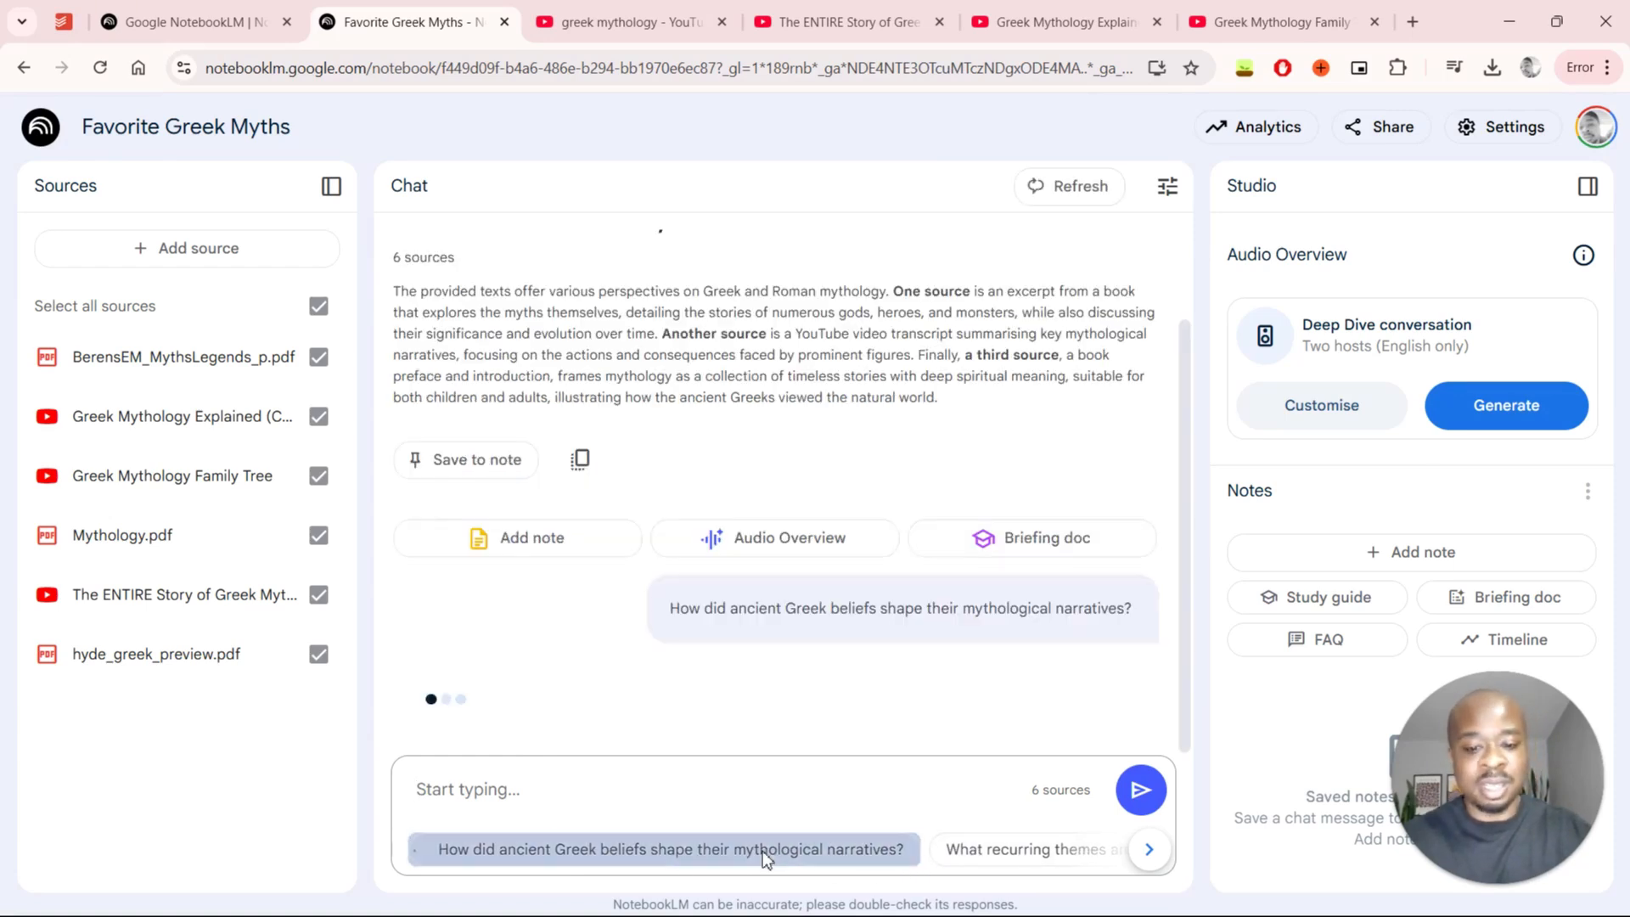
pyautogui.click(663, 849)
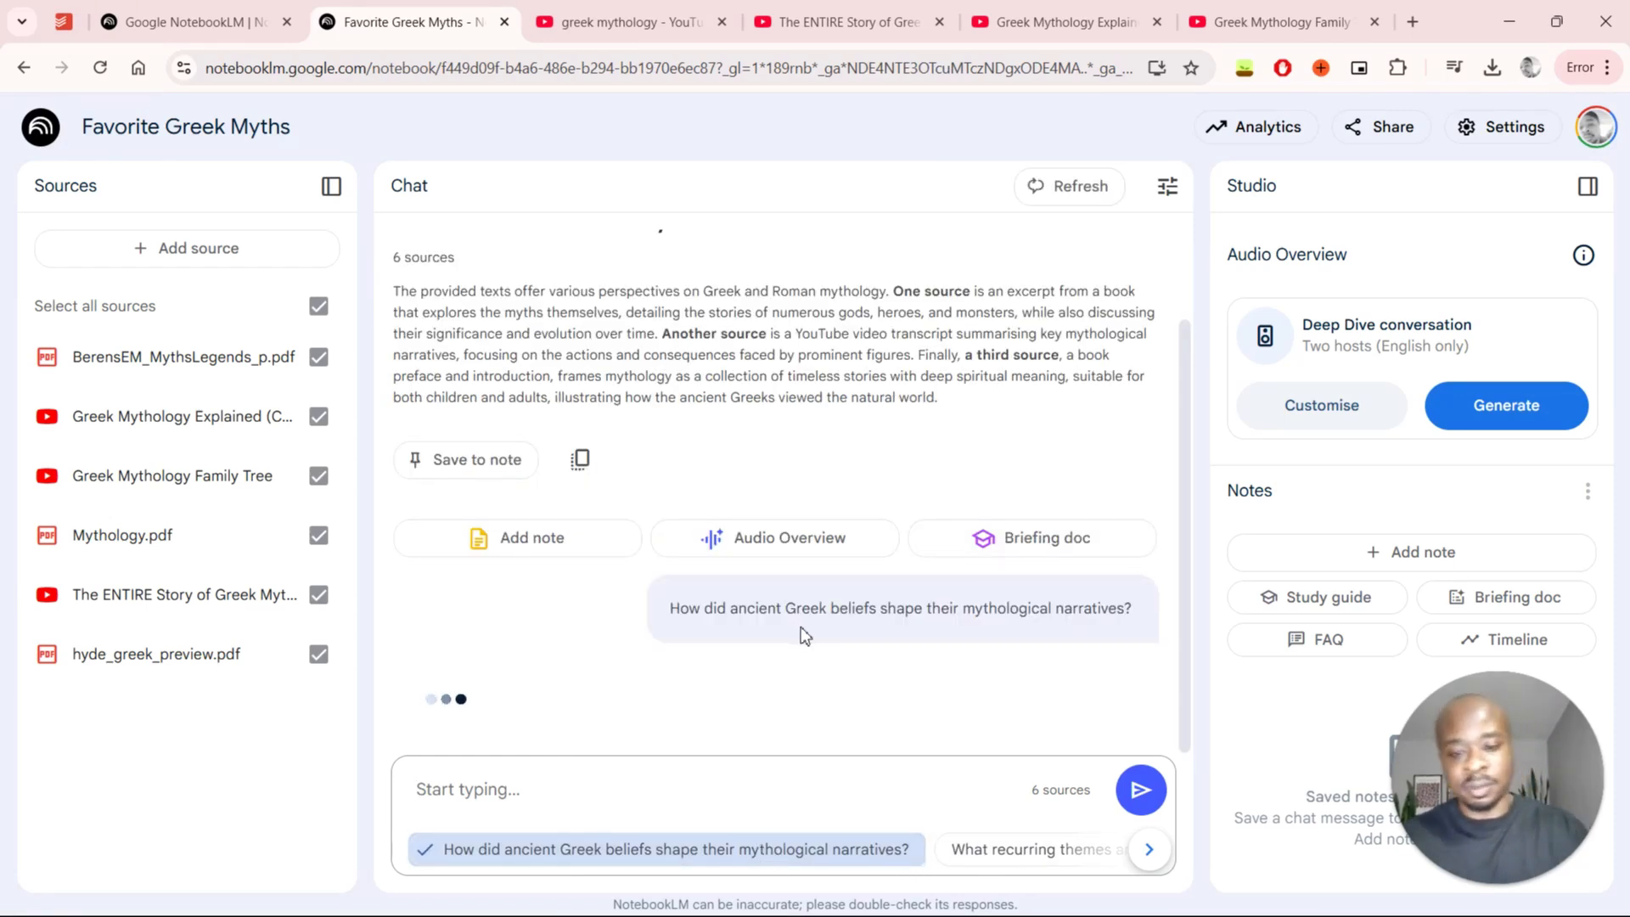
pyautogui.moveTo(851, 578)
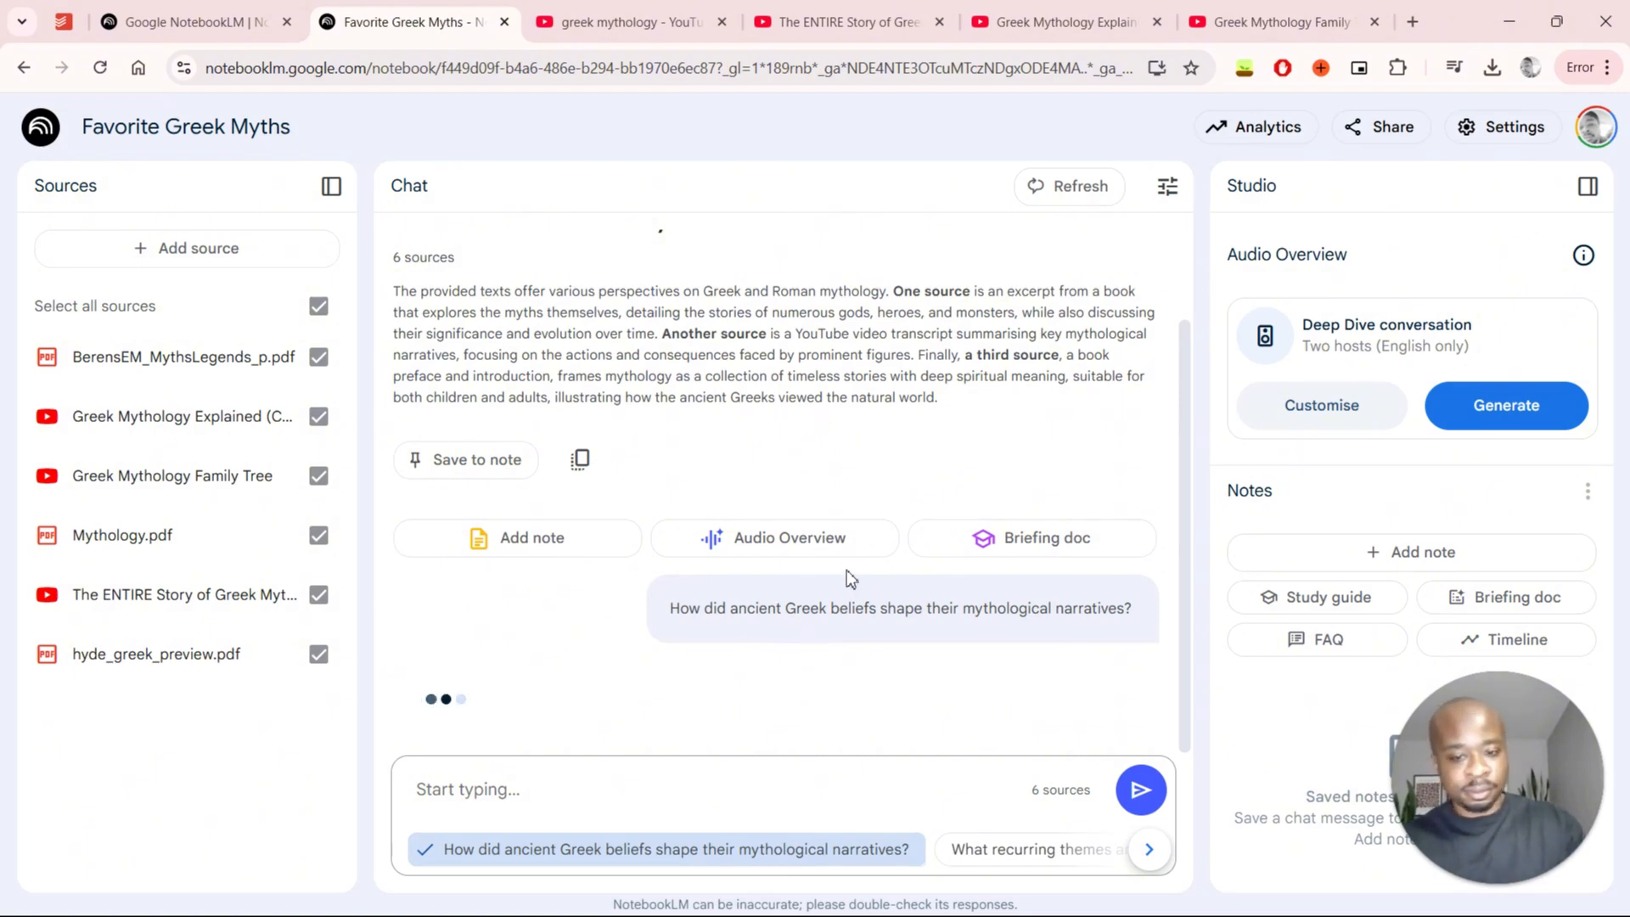
pyautogui.moveTo(46, 385)
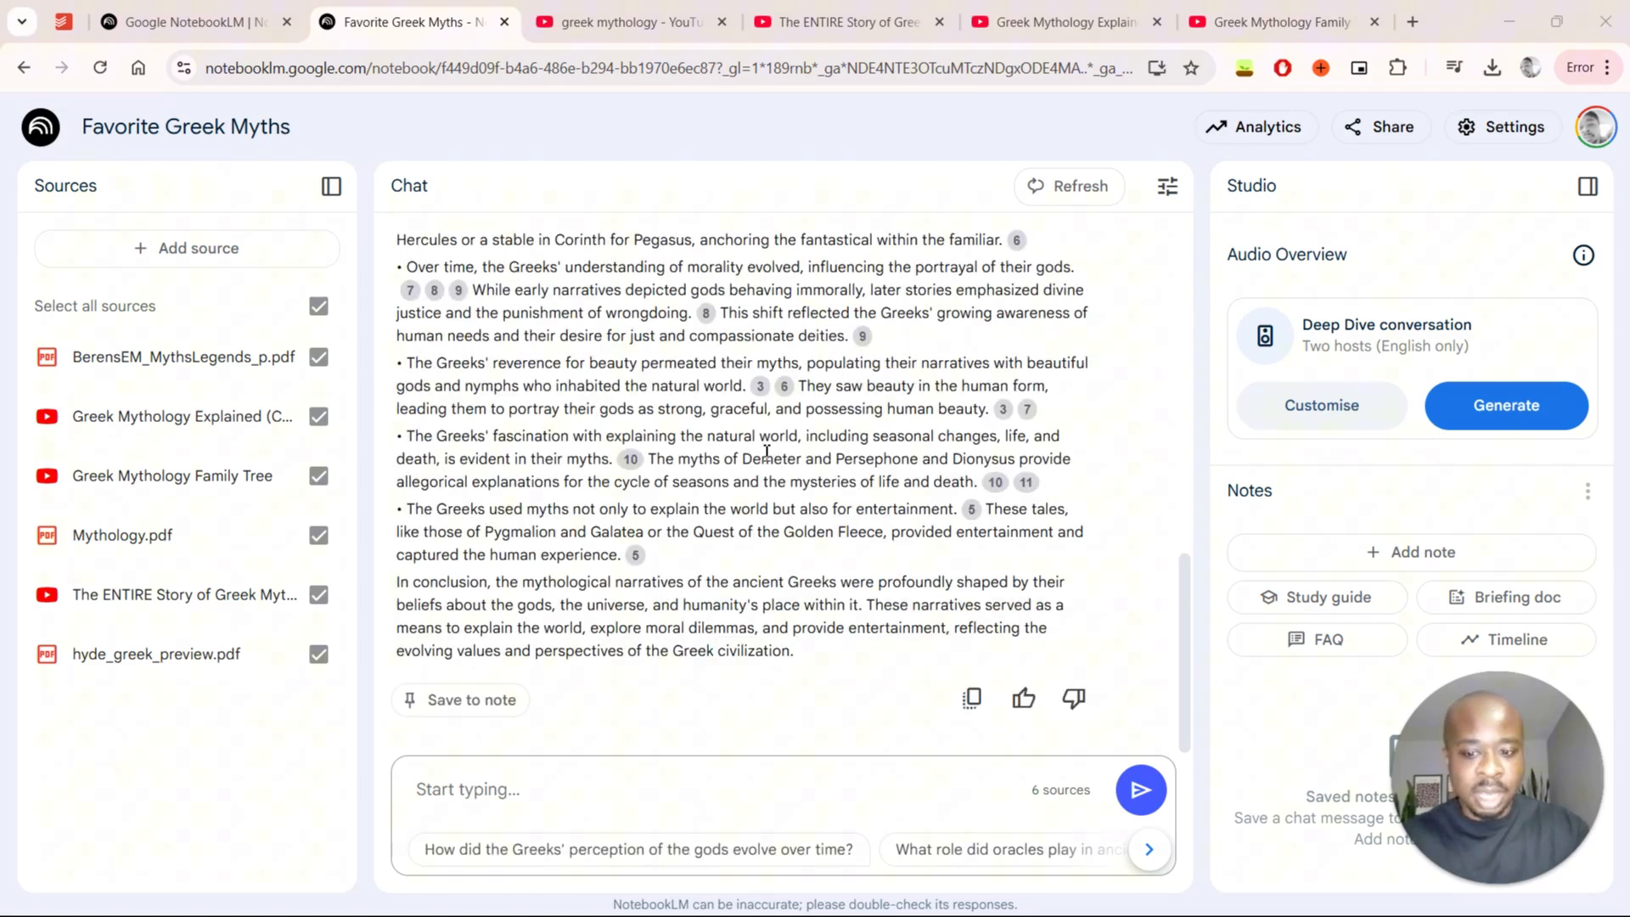
pyautogui.scroll(3)
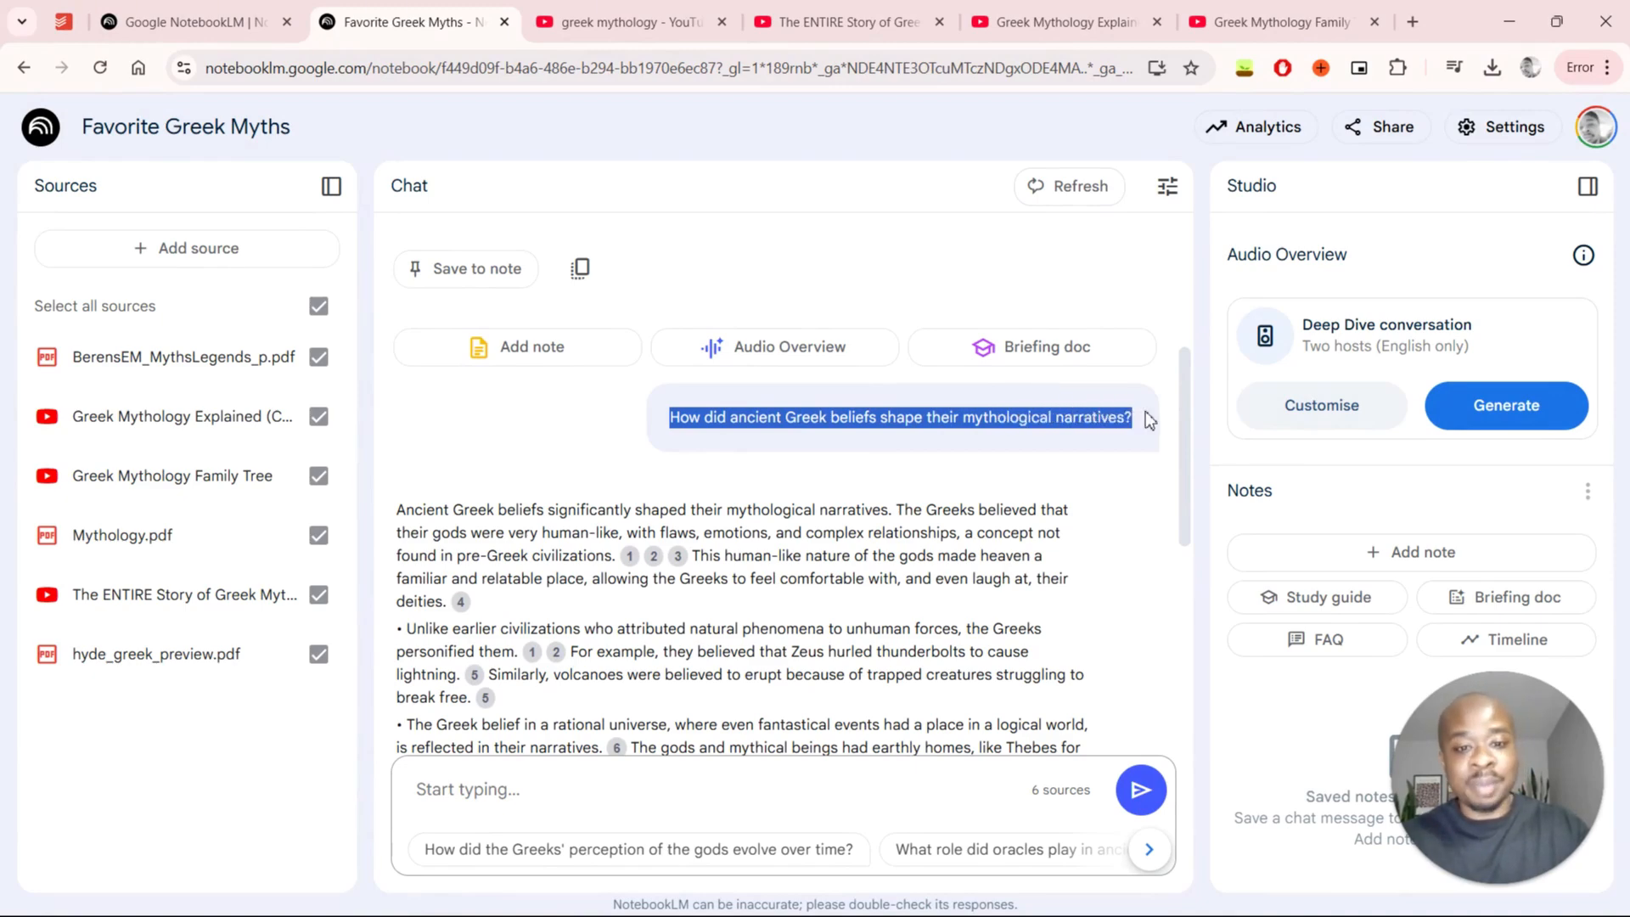
pyautogui.scroll(-3)
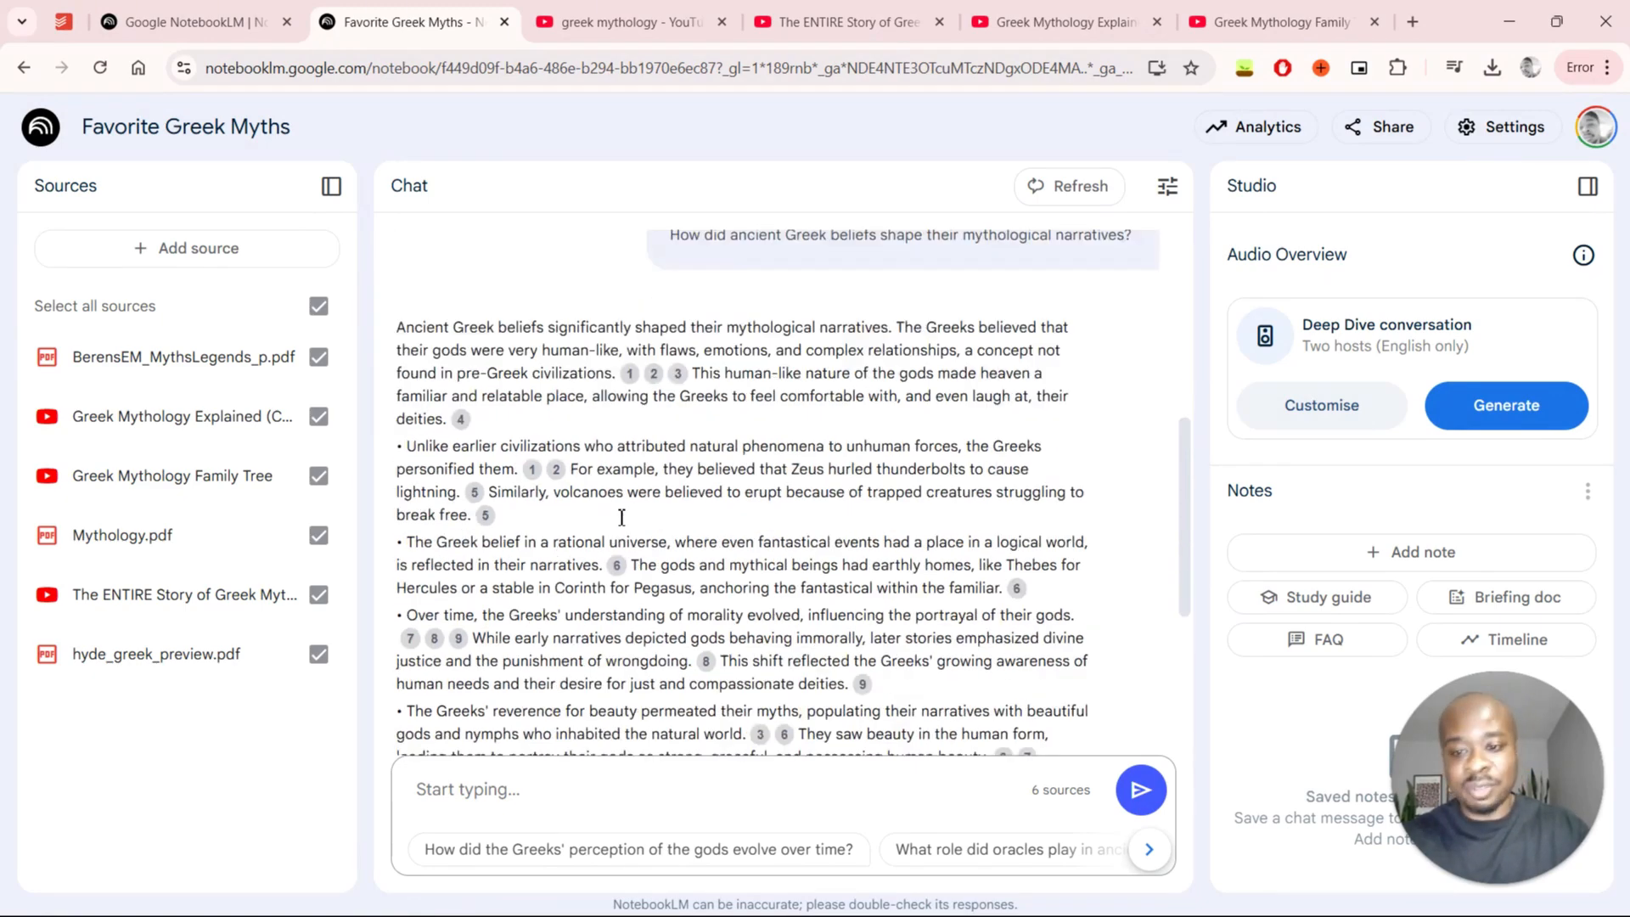
pyautogui.scroll(3)
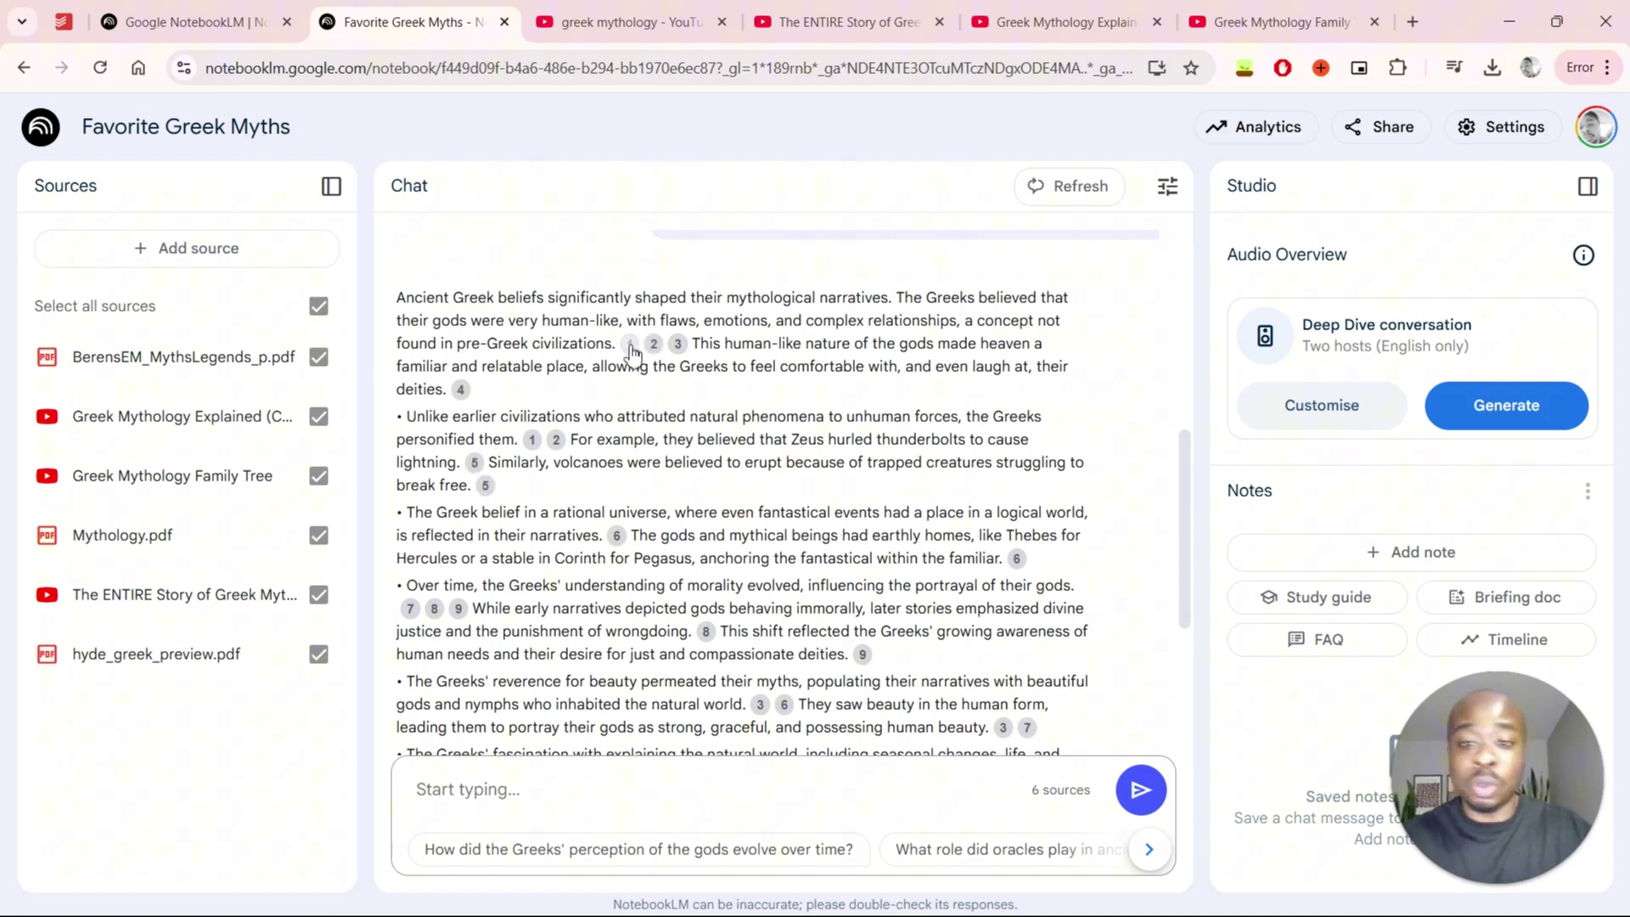
pyautogui.moveTo(398, 308)
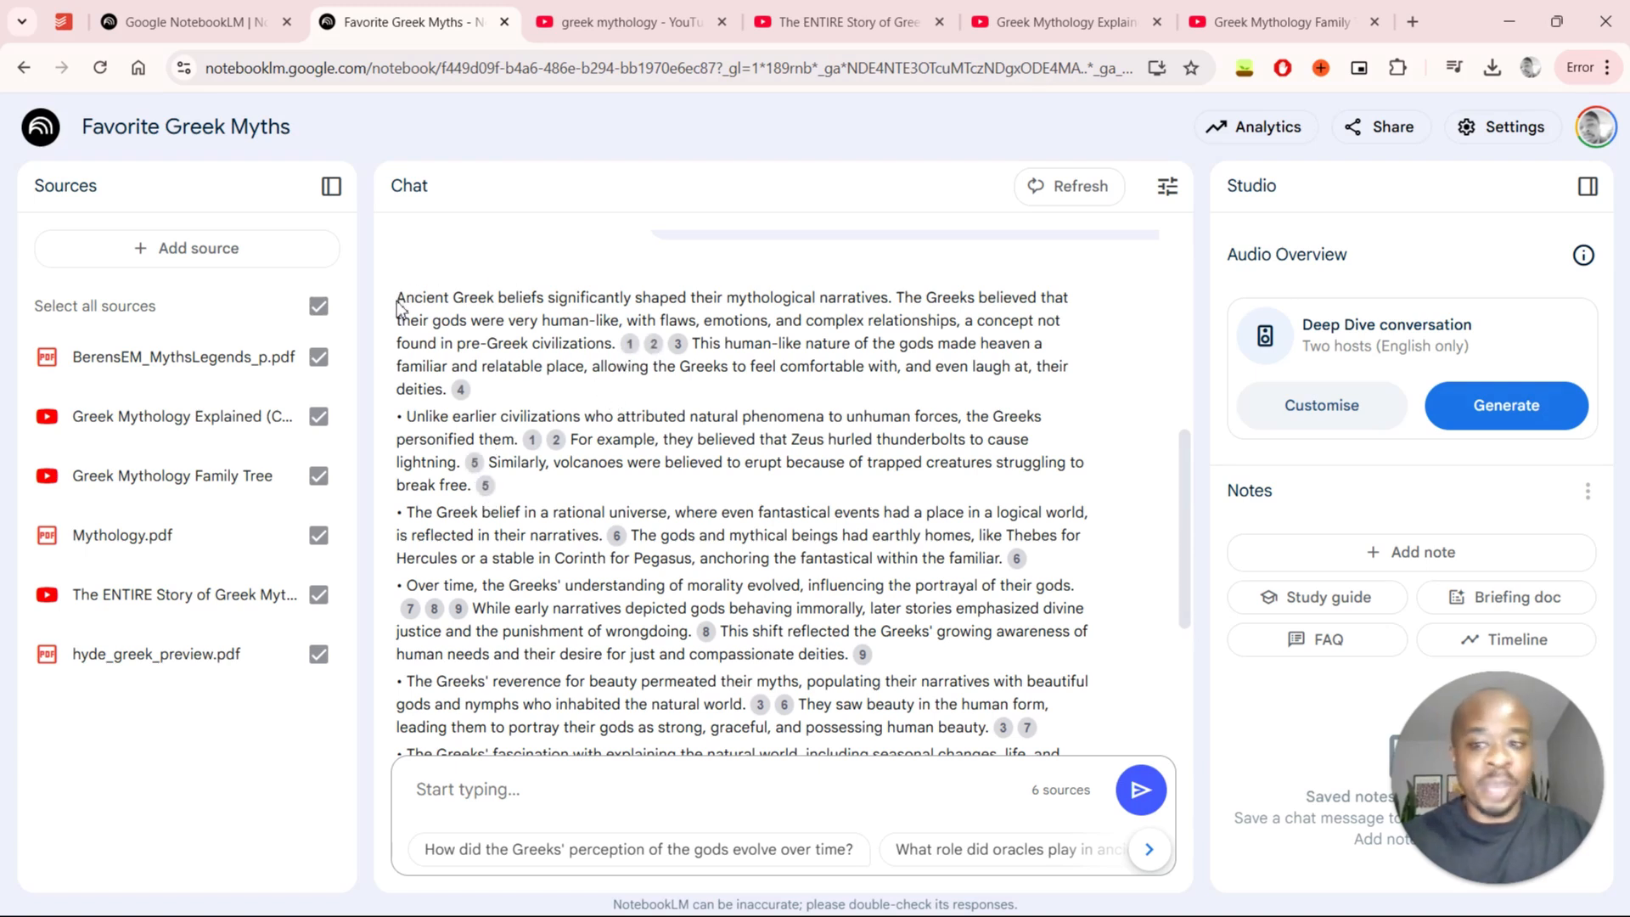
# - Preview the mythology PDF passage behind citation 1 in the answer
pyautogui.moveTo(397, 296); pyautogui.dragTo(612, 343)
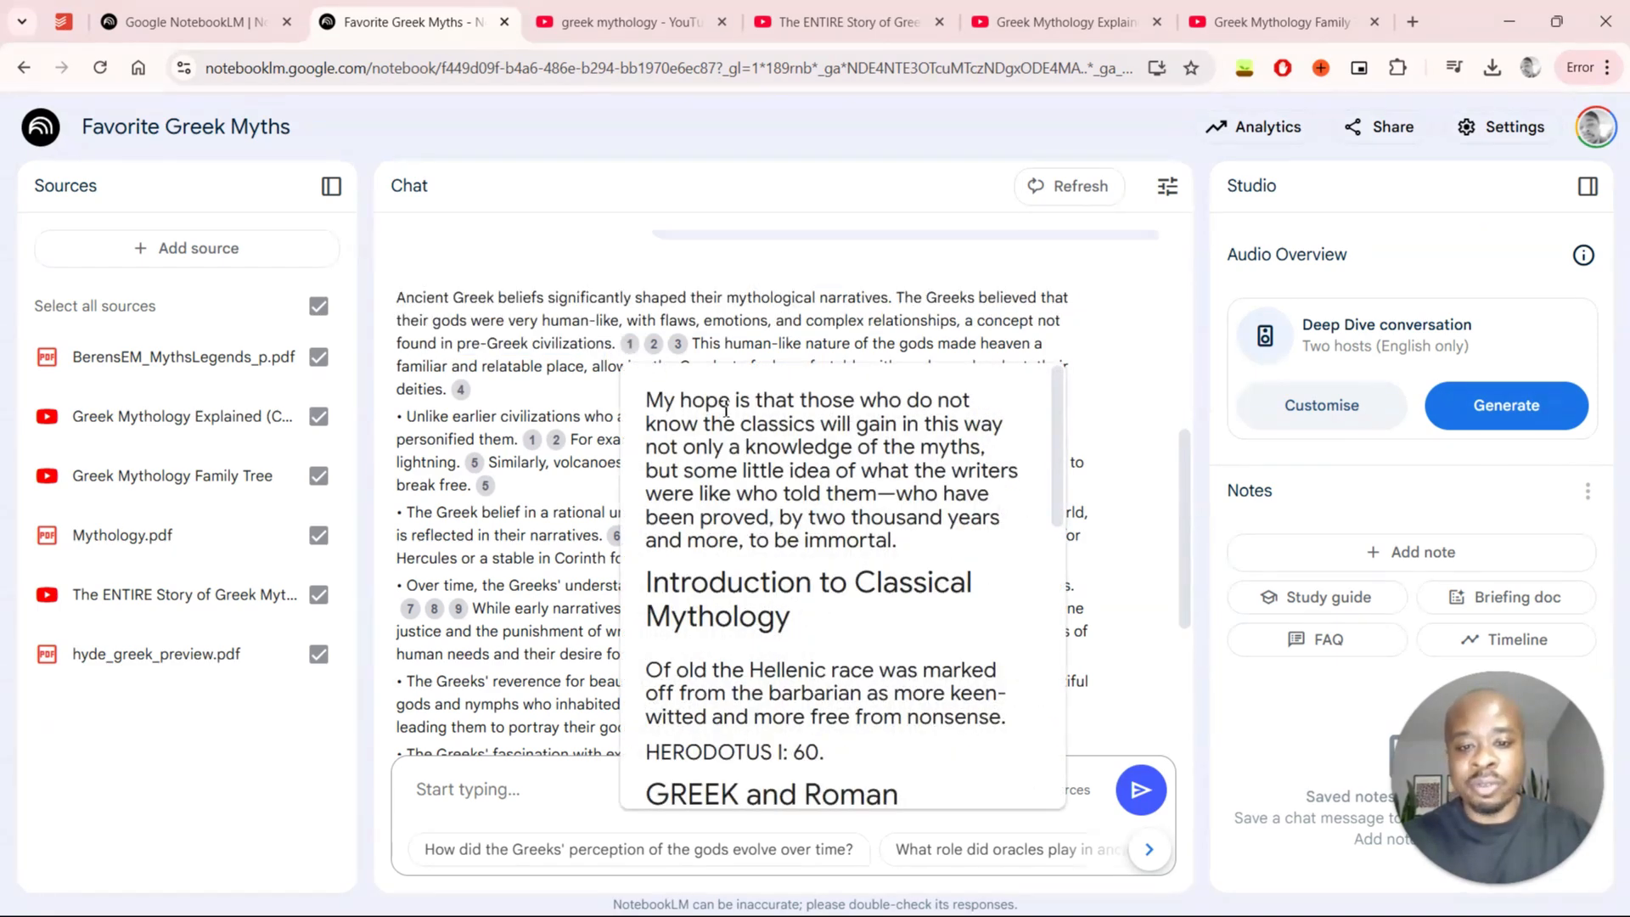
pyautogui.scroll(-3)
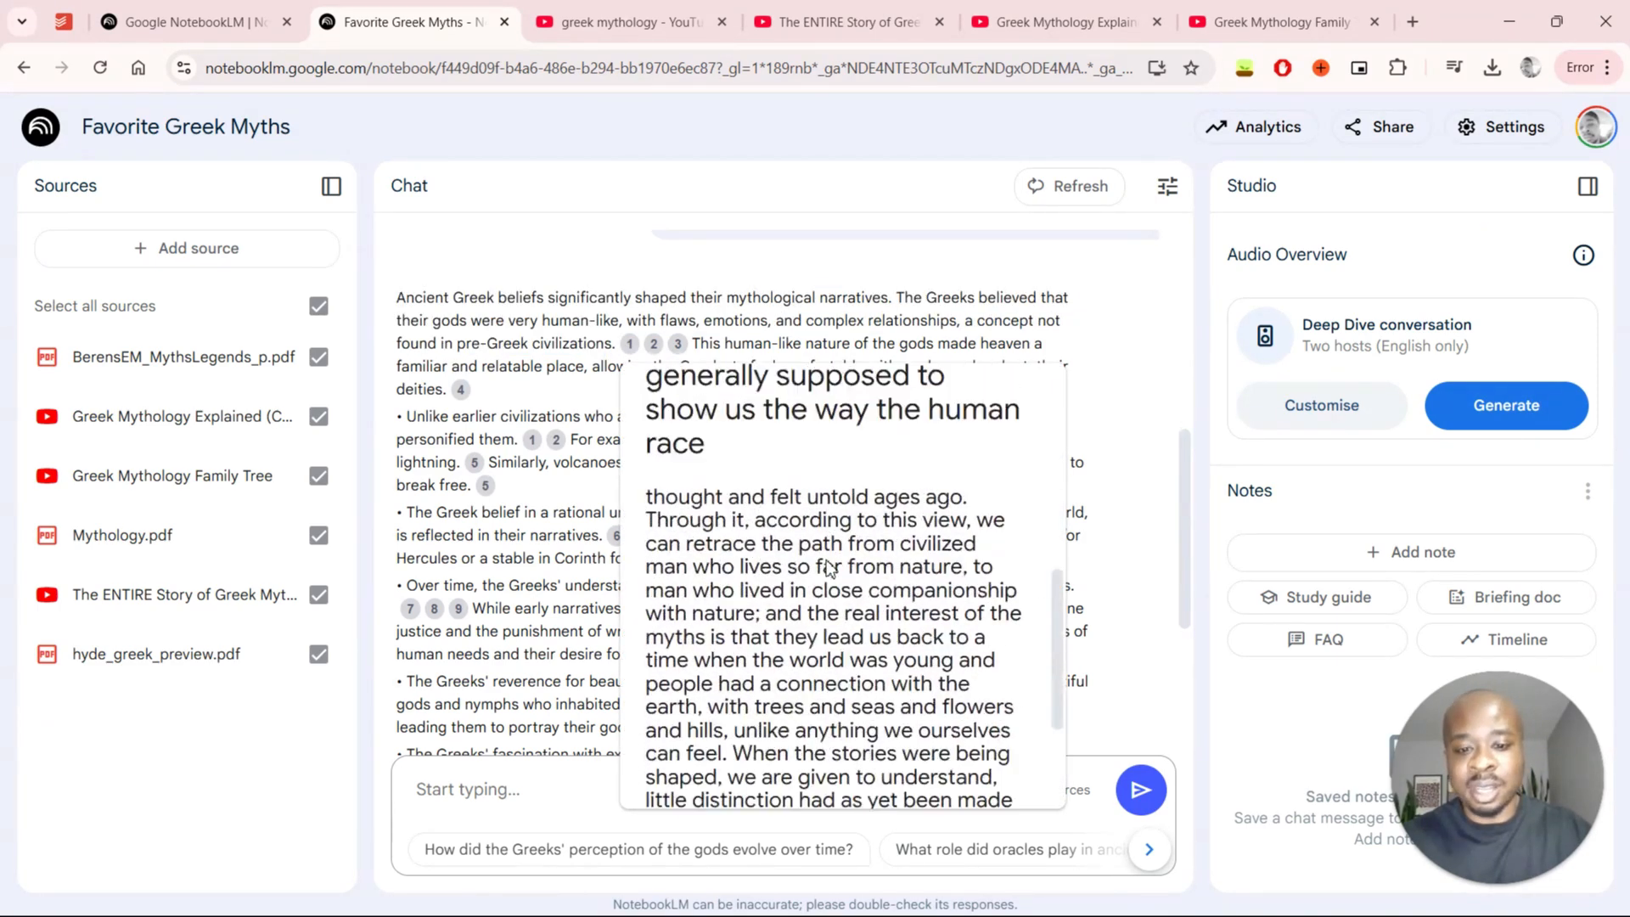
pyautogui.scroll(3)
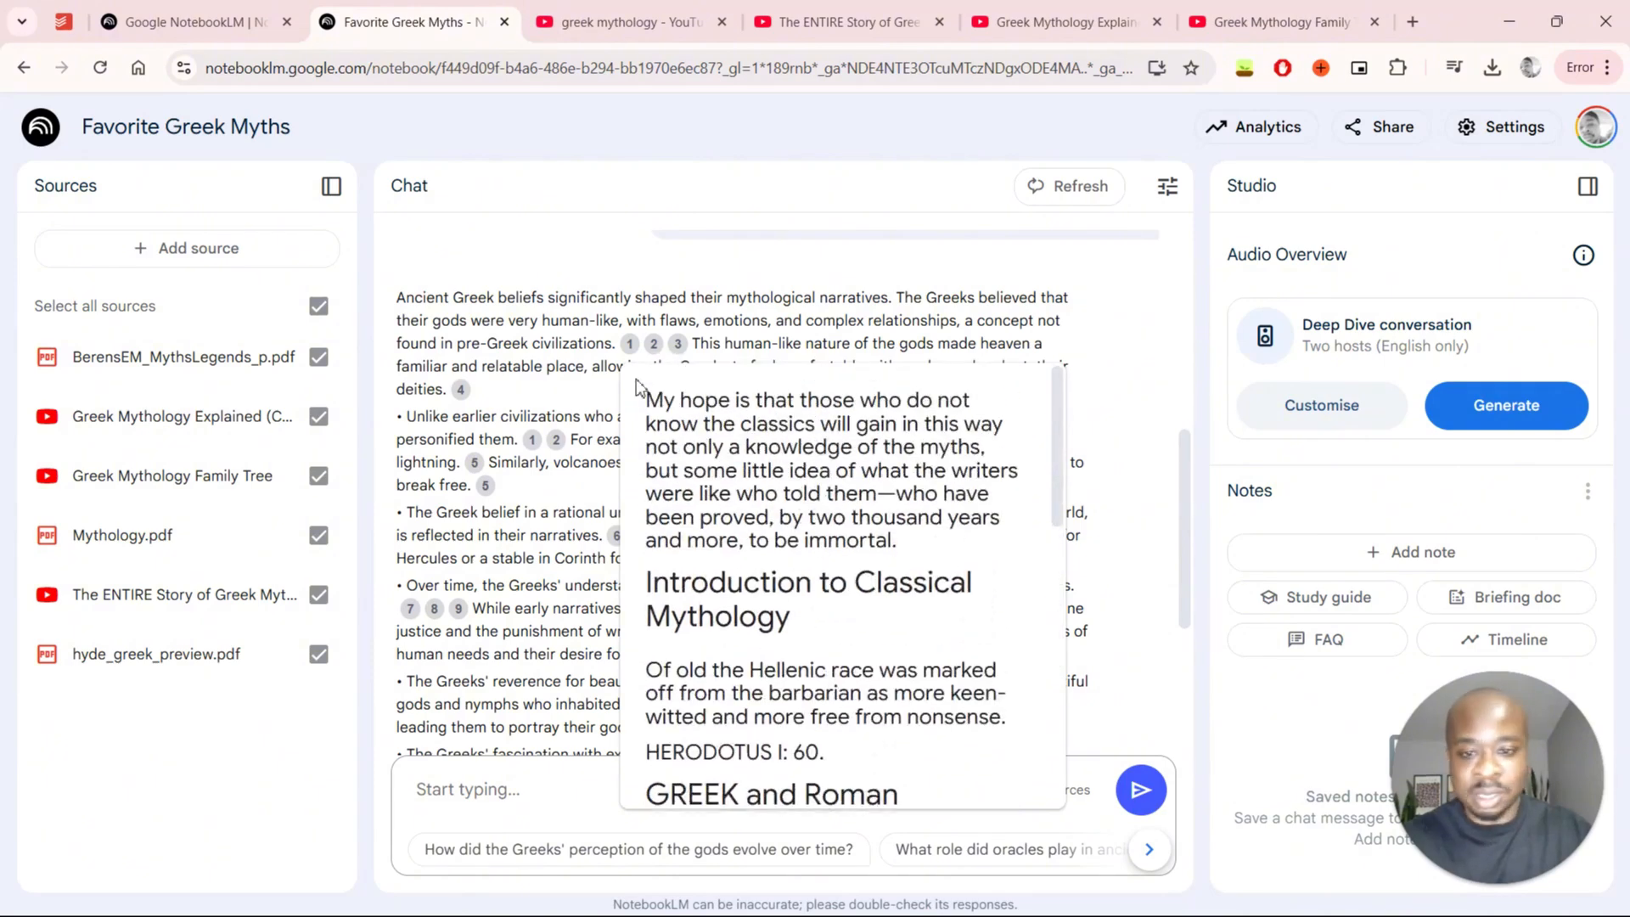
pyautogui.moveTo(637, 343)
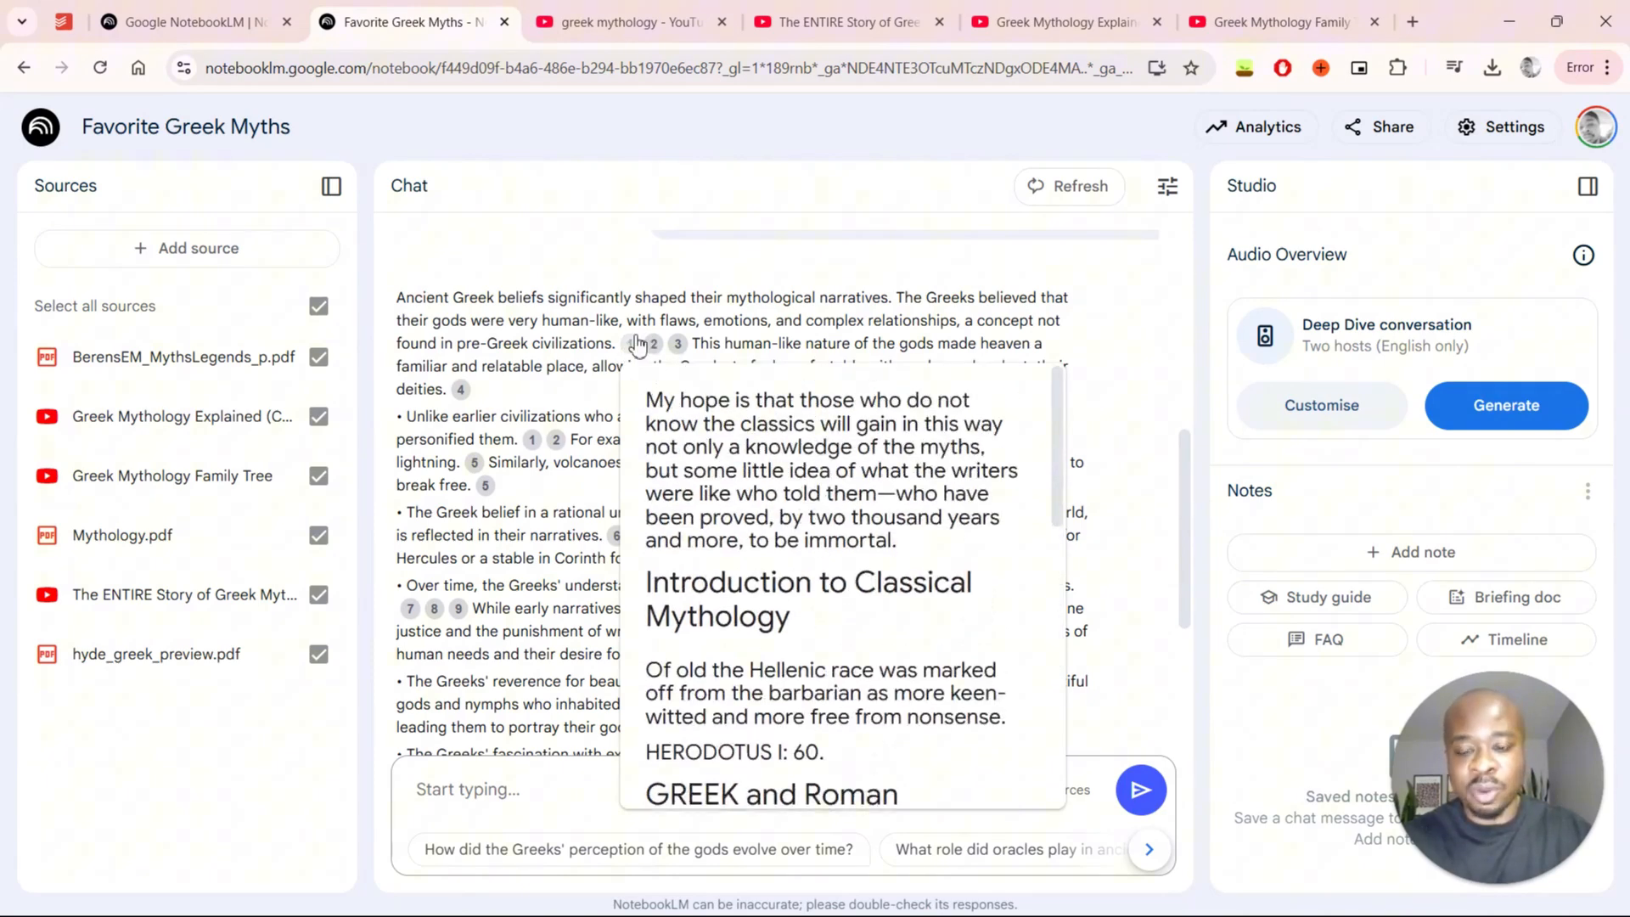
pyautogui.click(331, 186)
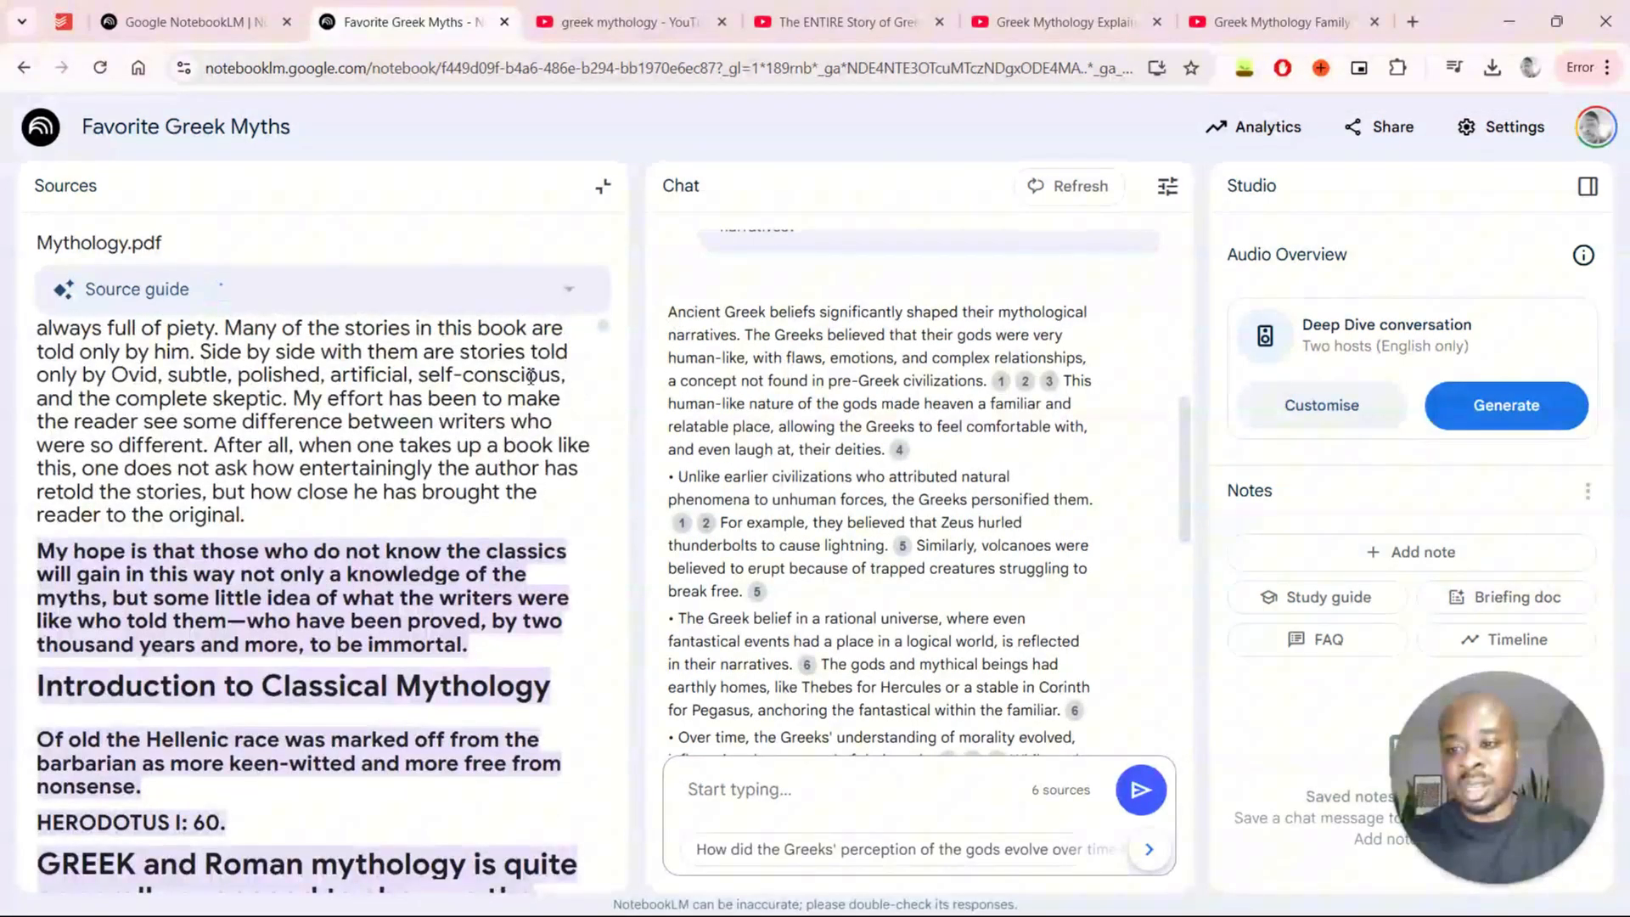
pyautogui.scroll(-3)
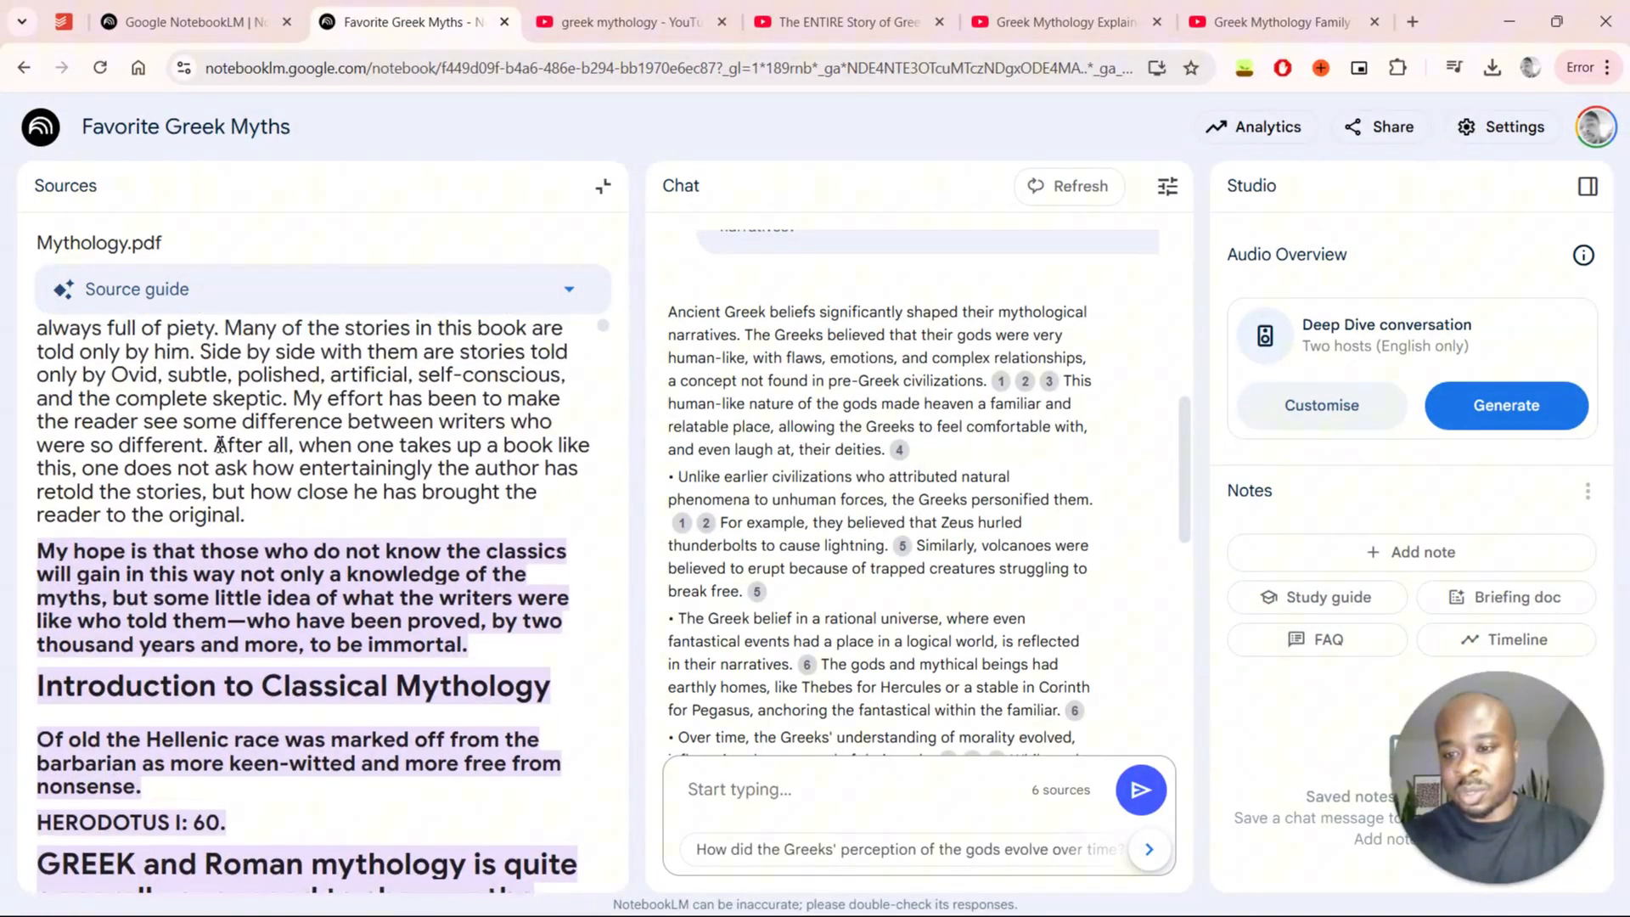
pyautogui.scroll(-3)
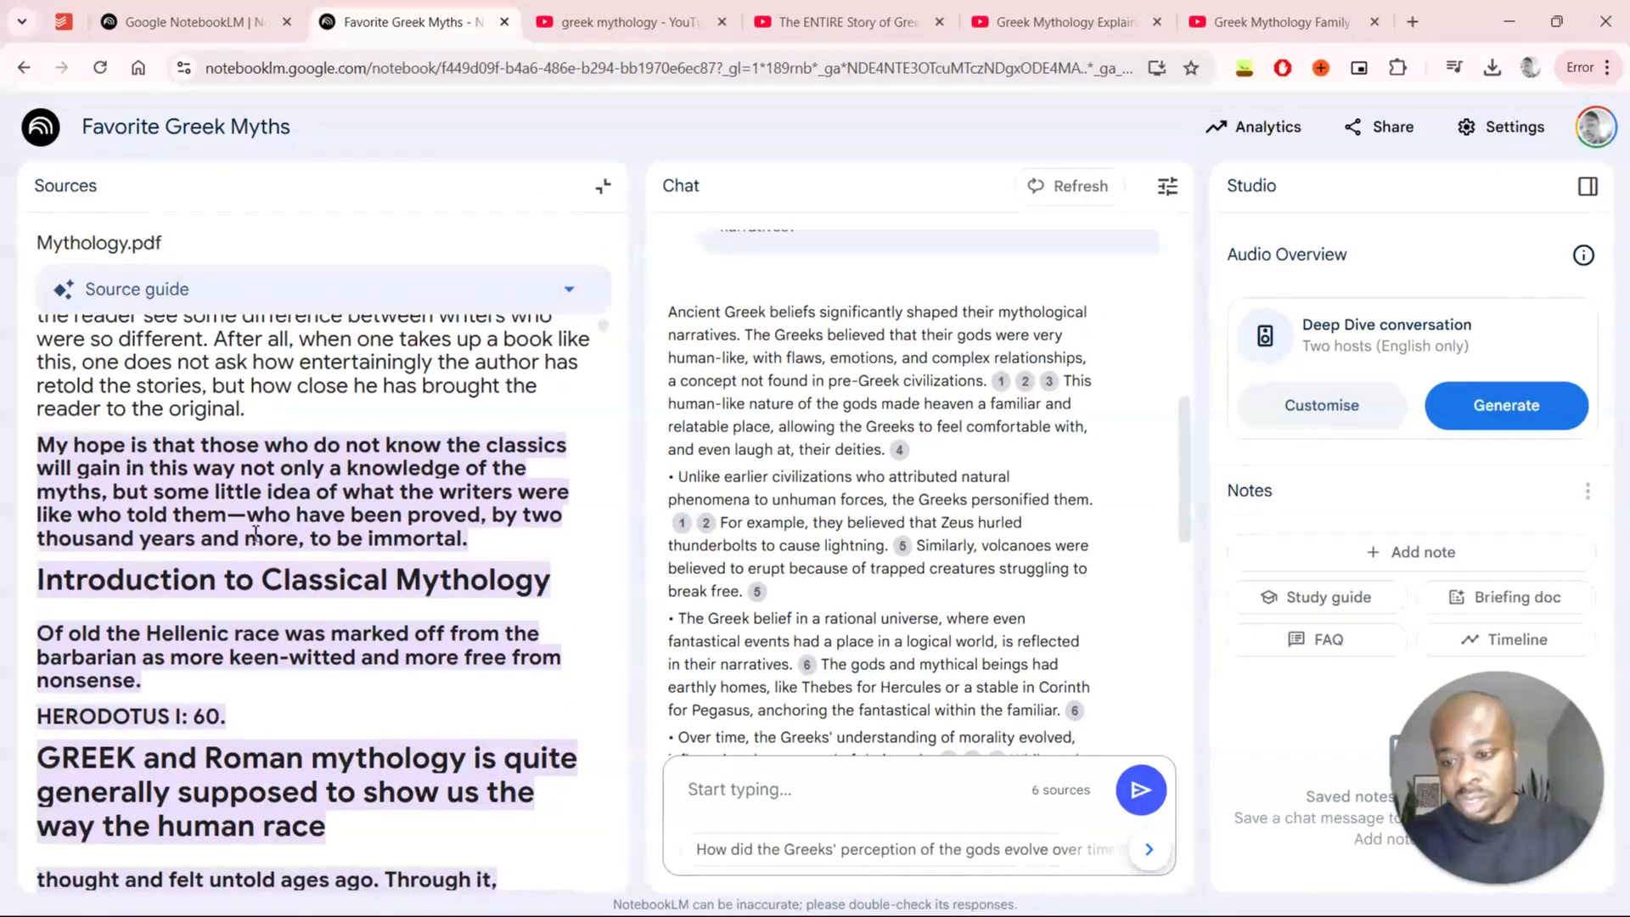
pyautogui.scroll(-3)
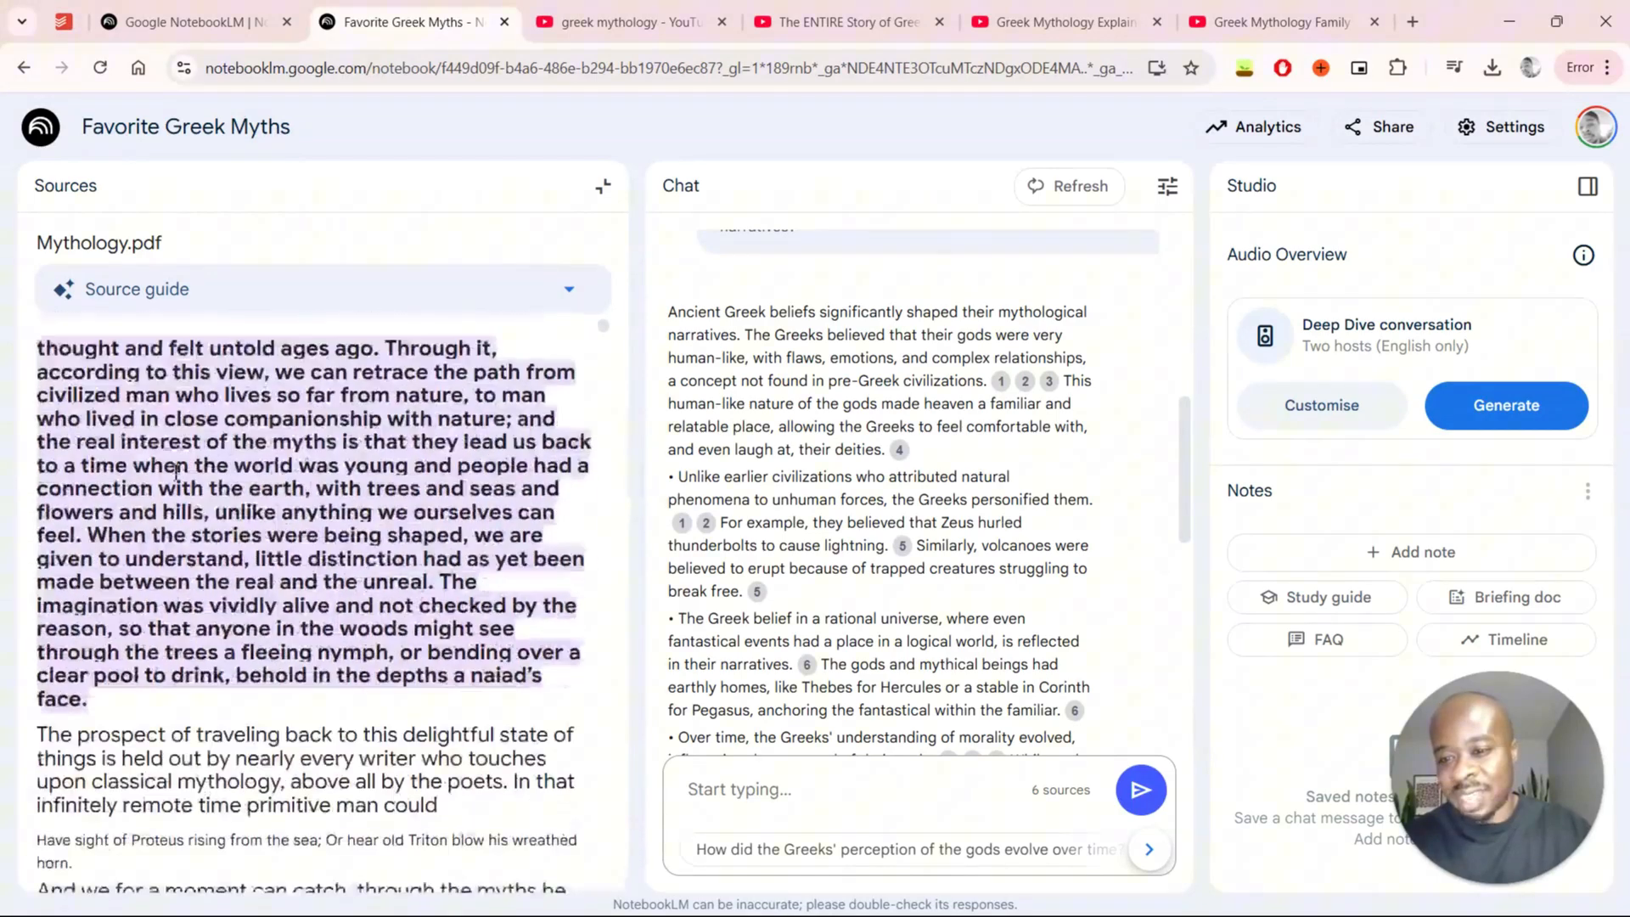
pyautogui.scroll(3)
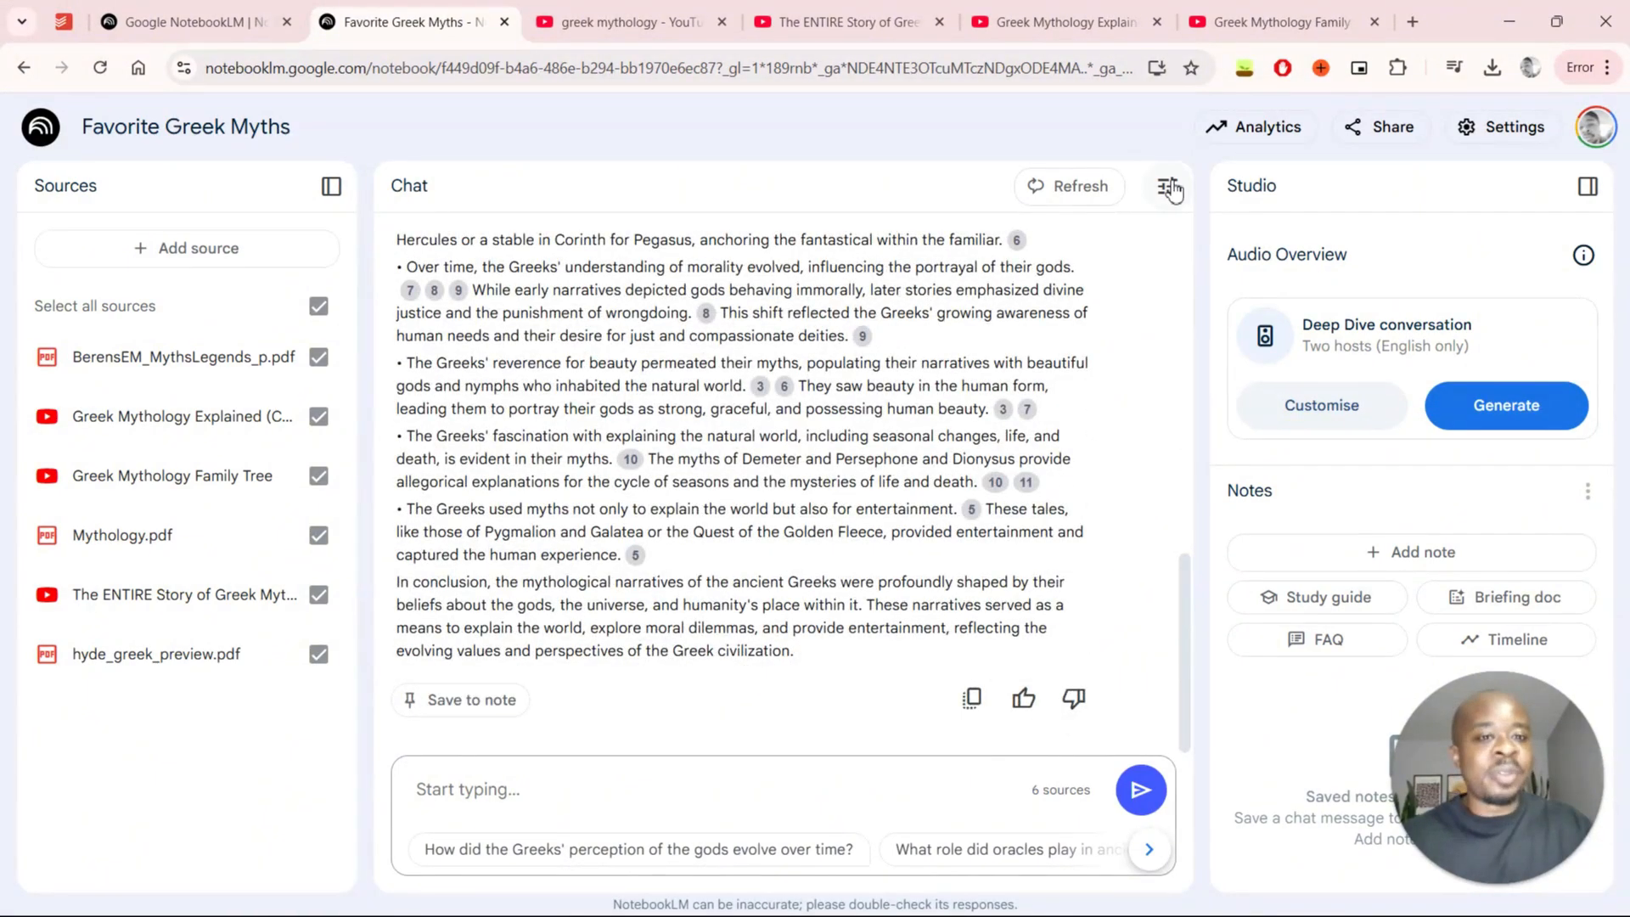
pyautogui.moveTo(1125, 237)
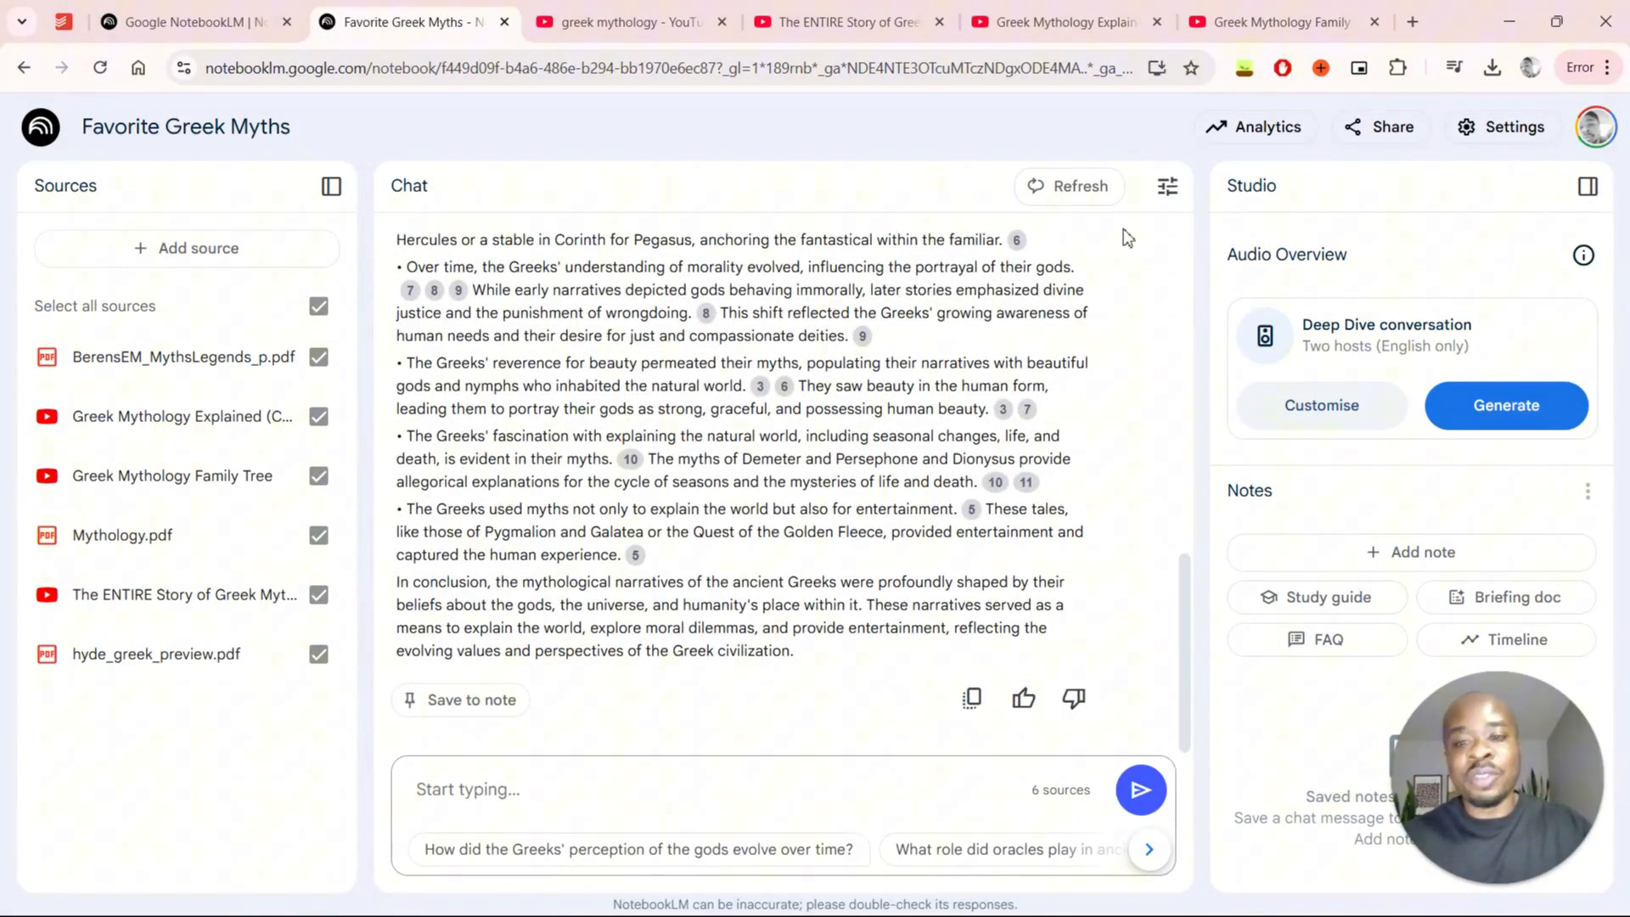
pyautogui.moveTo(1049, 288)
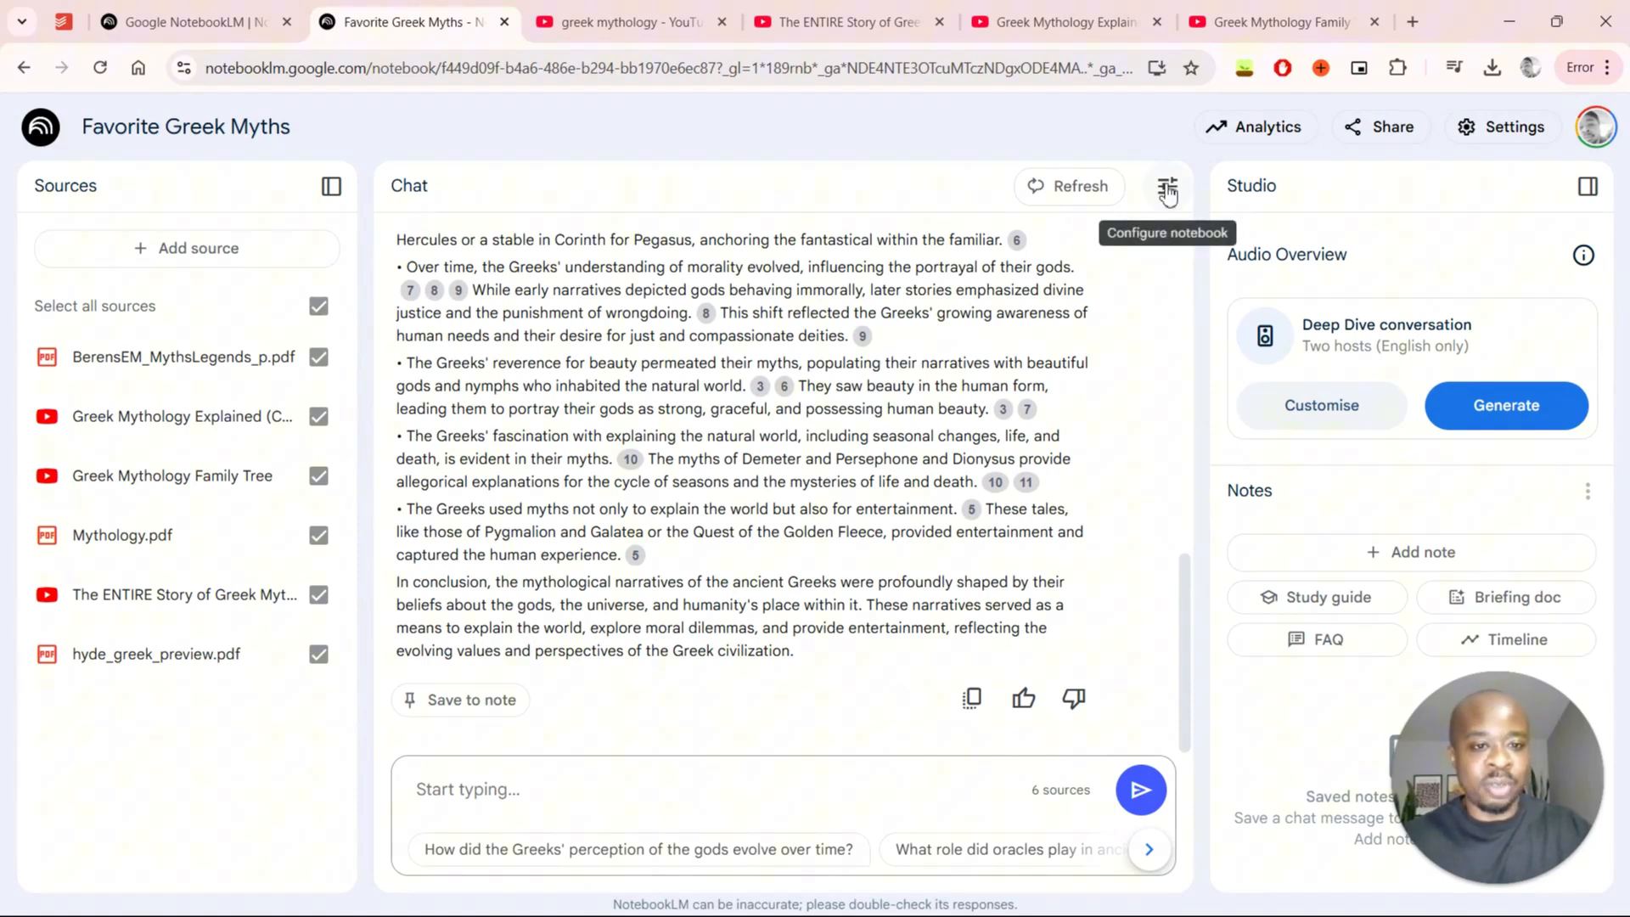
# - Bring up the Configure chat dialog from the Chat panel header
pyautogui.click(1167, 190)
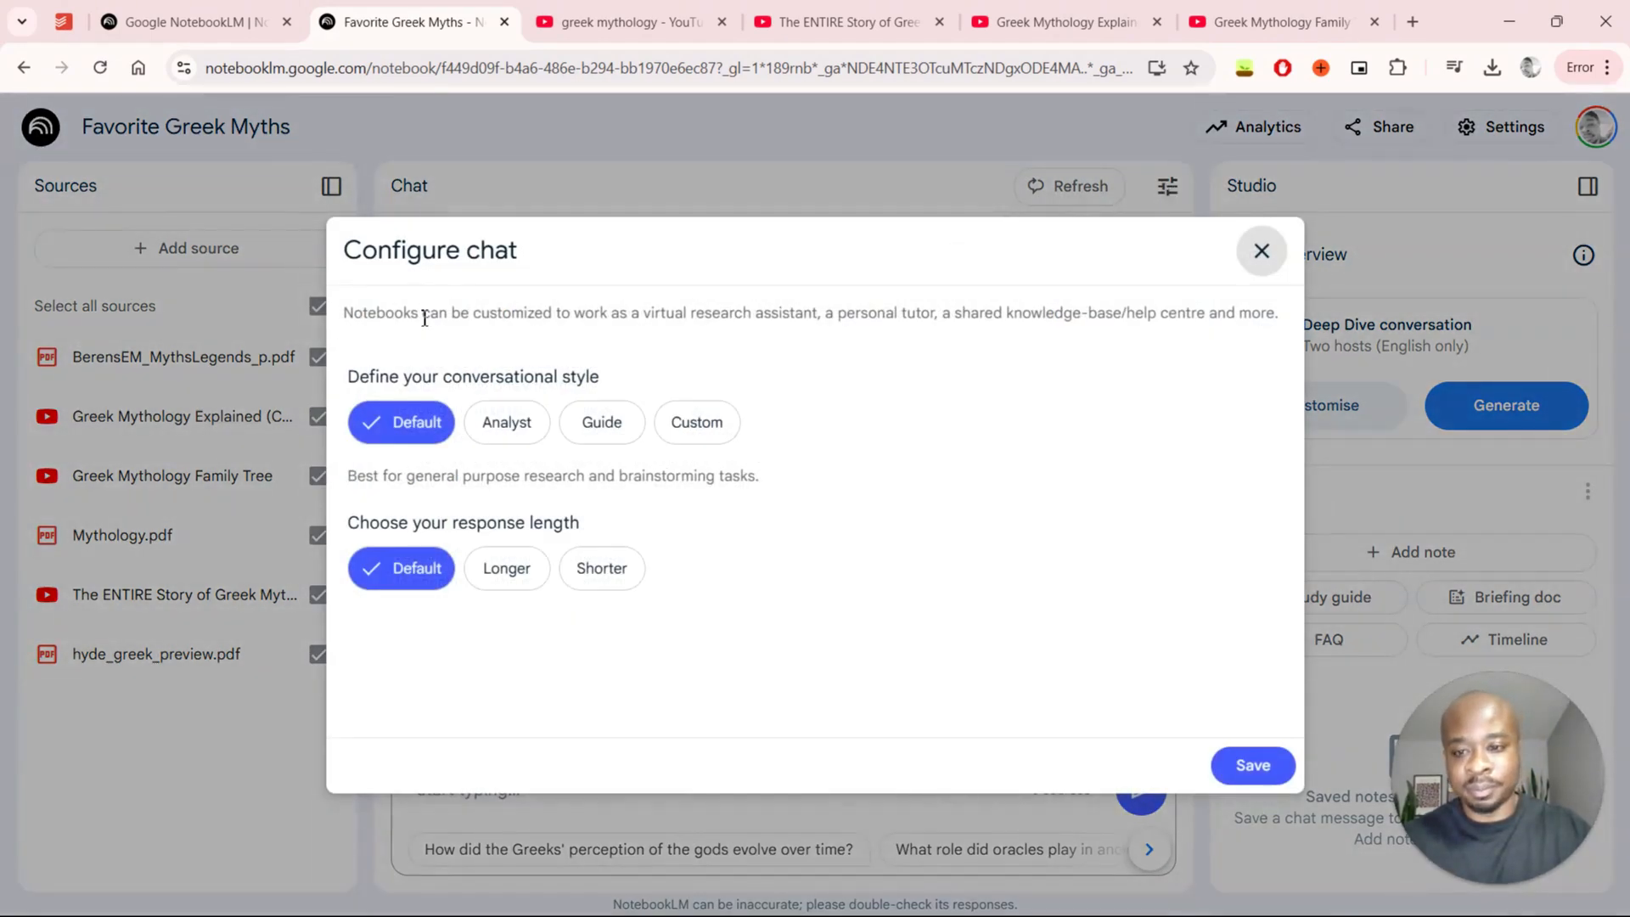
pyautogui.moveTo(411, 403)
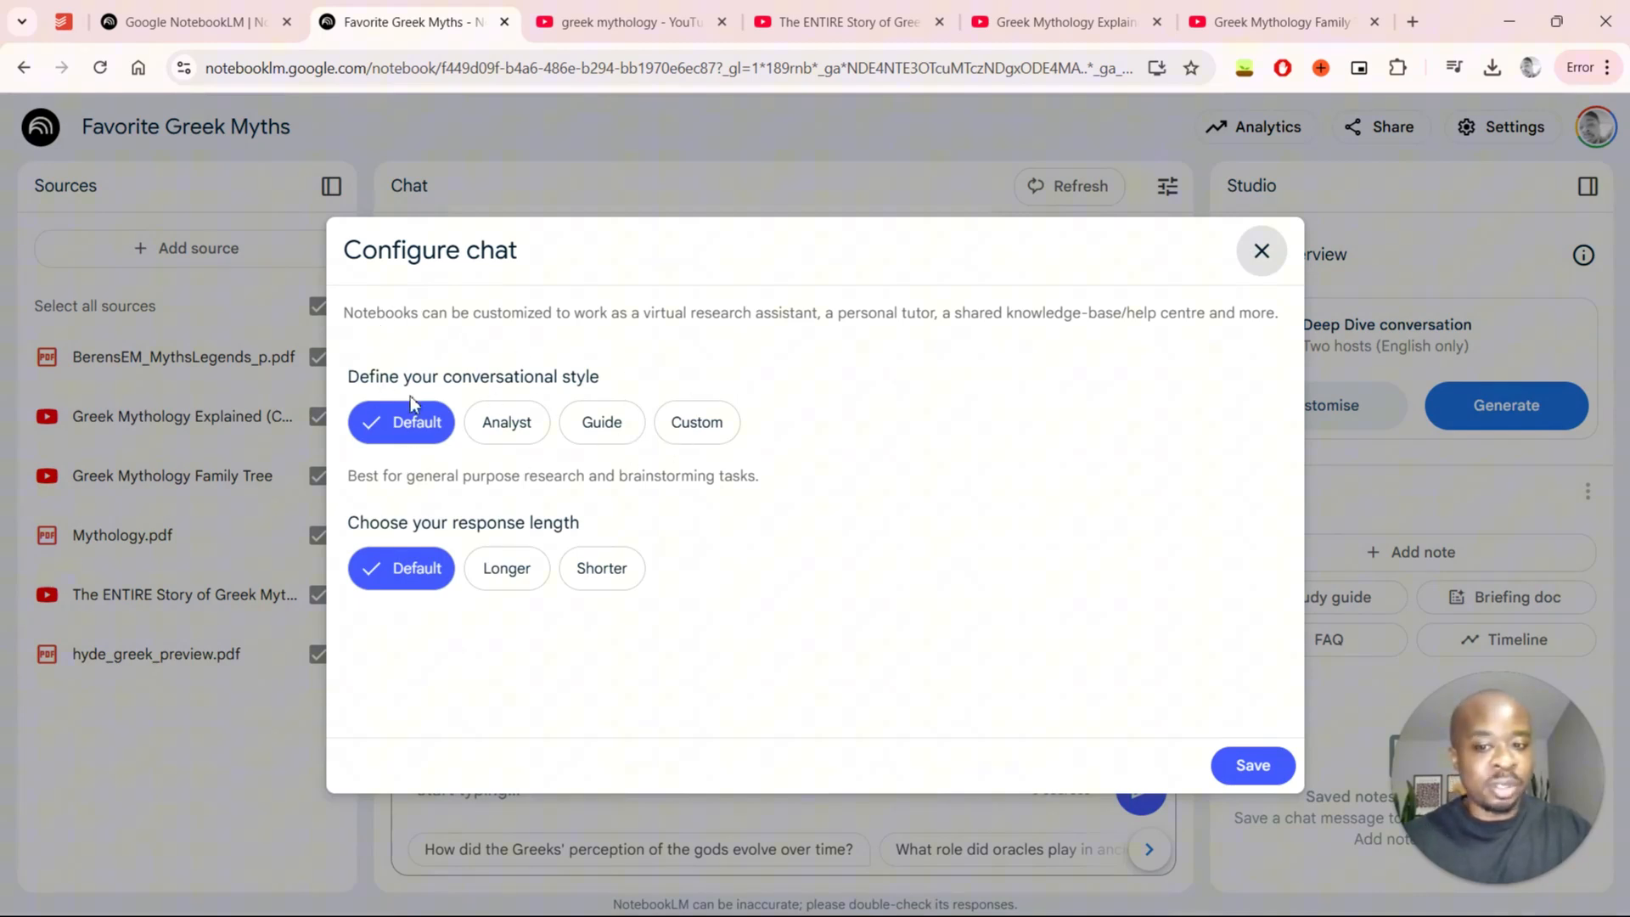
pyautogui.moveTo(784, 390)
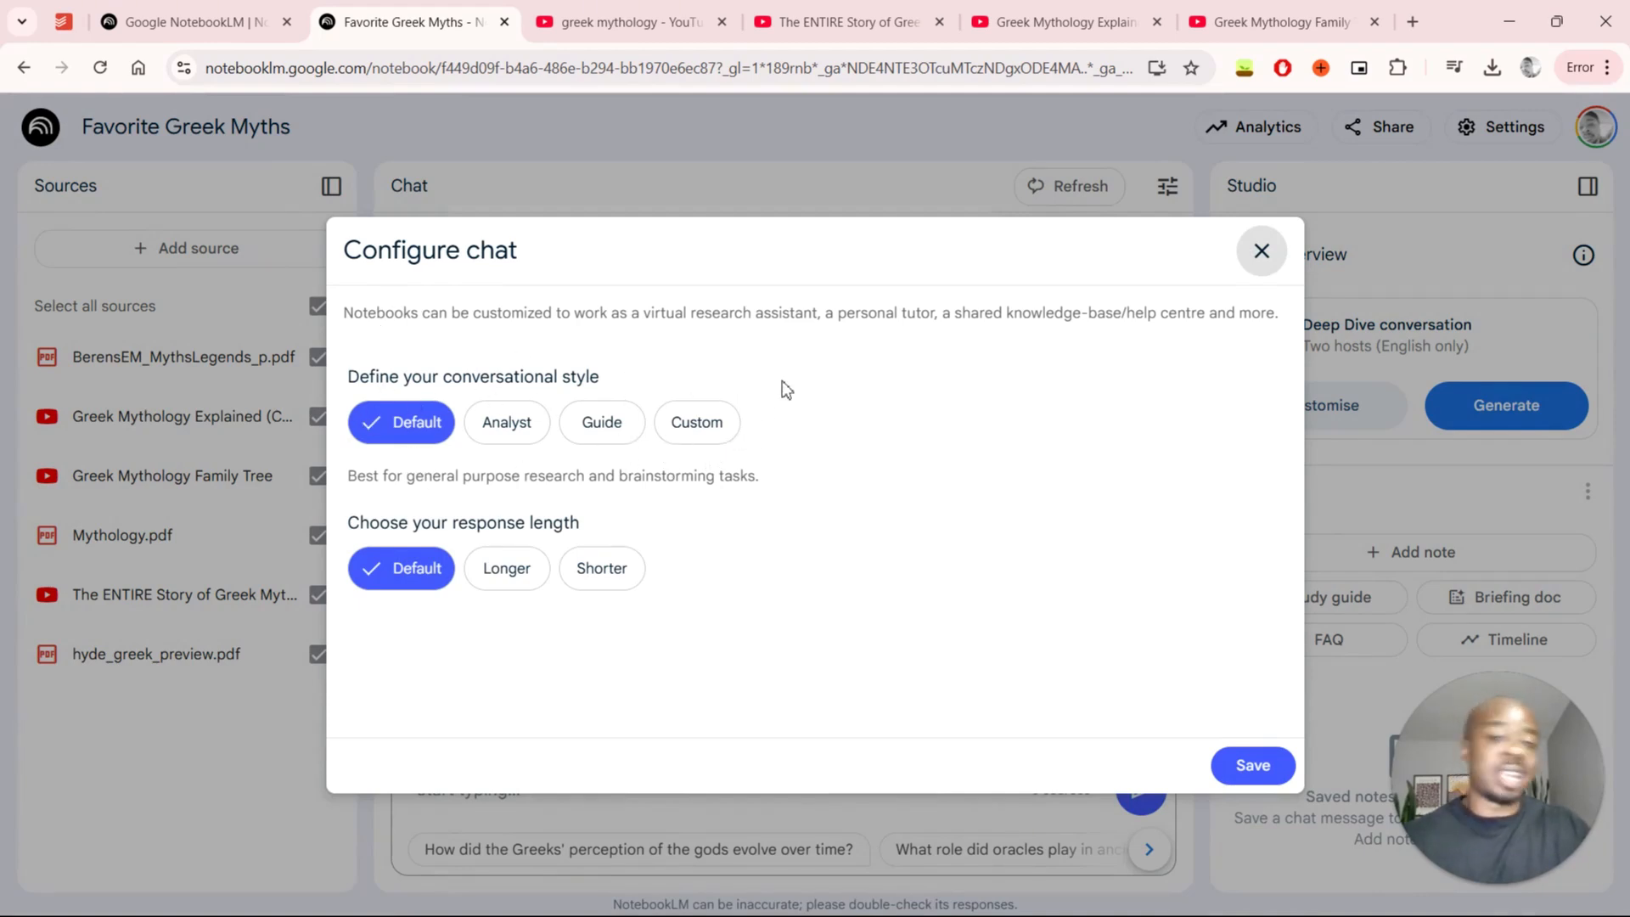
pyautogui.moveTo(767, 370)
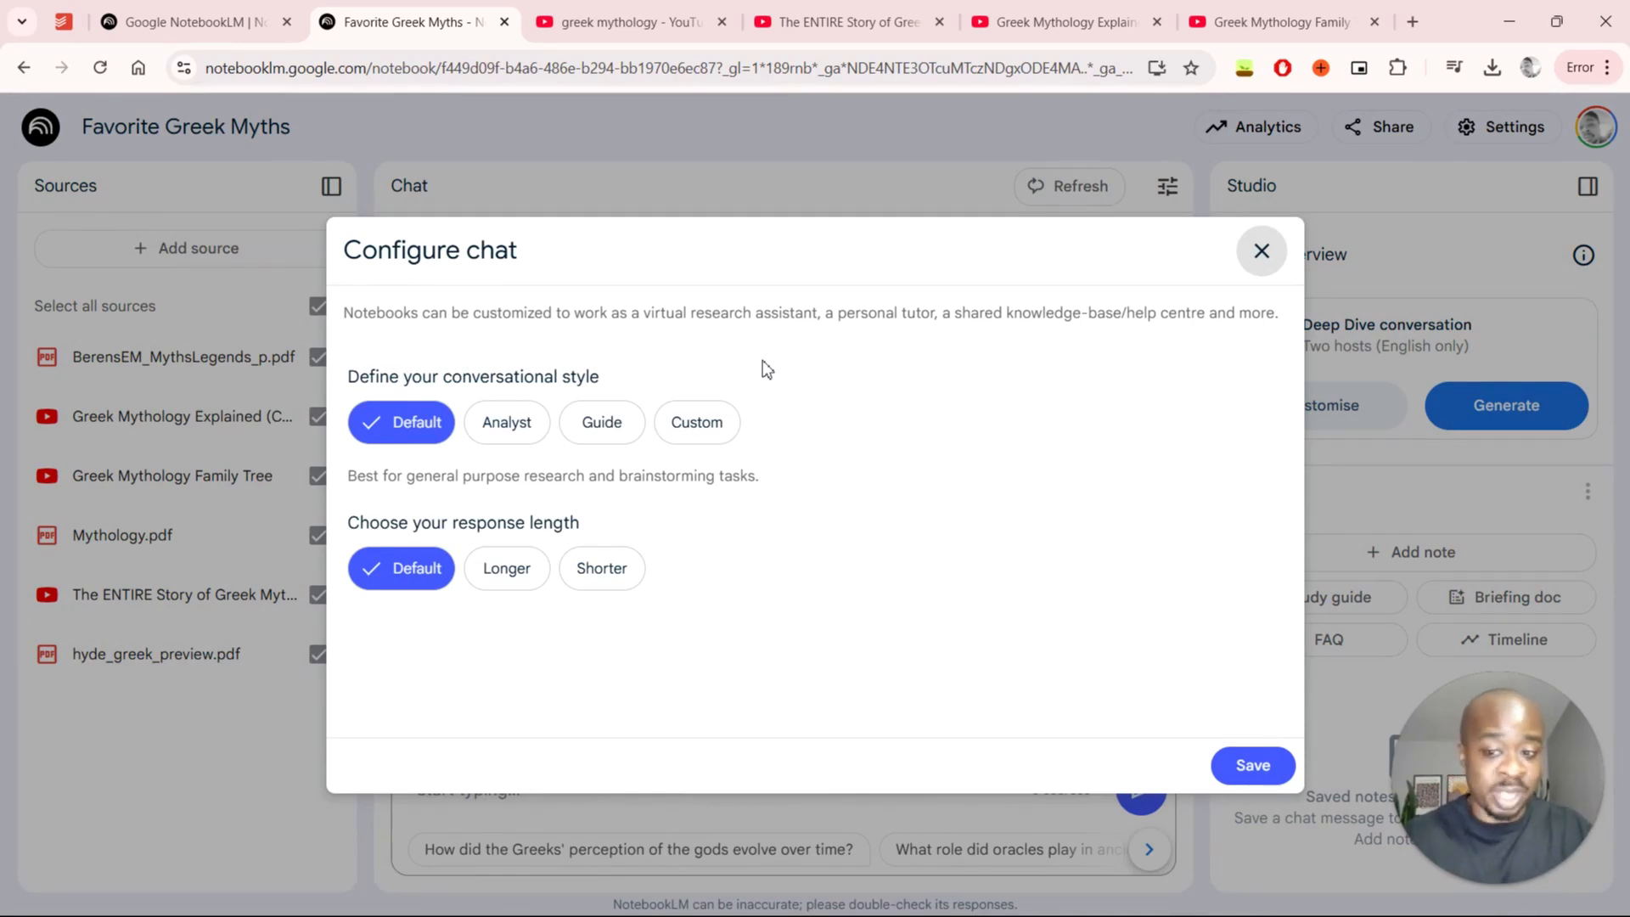
pyautogui.moveTo(582, 352)
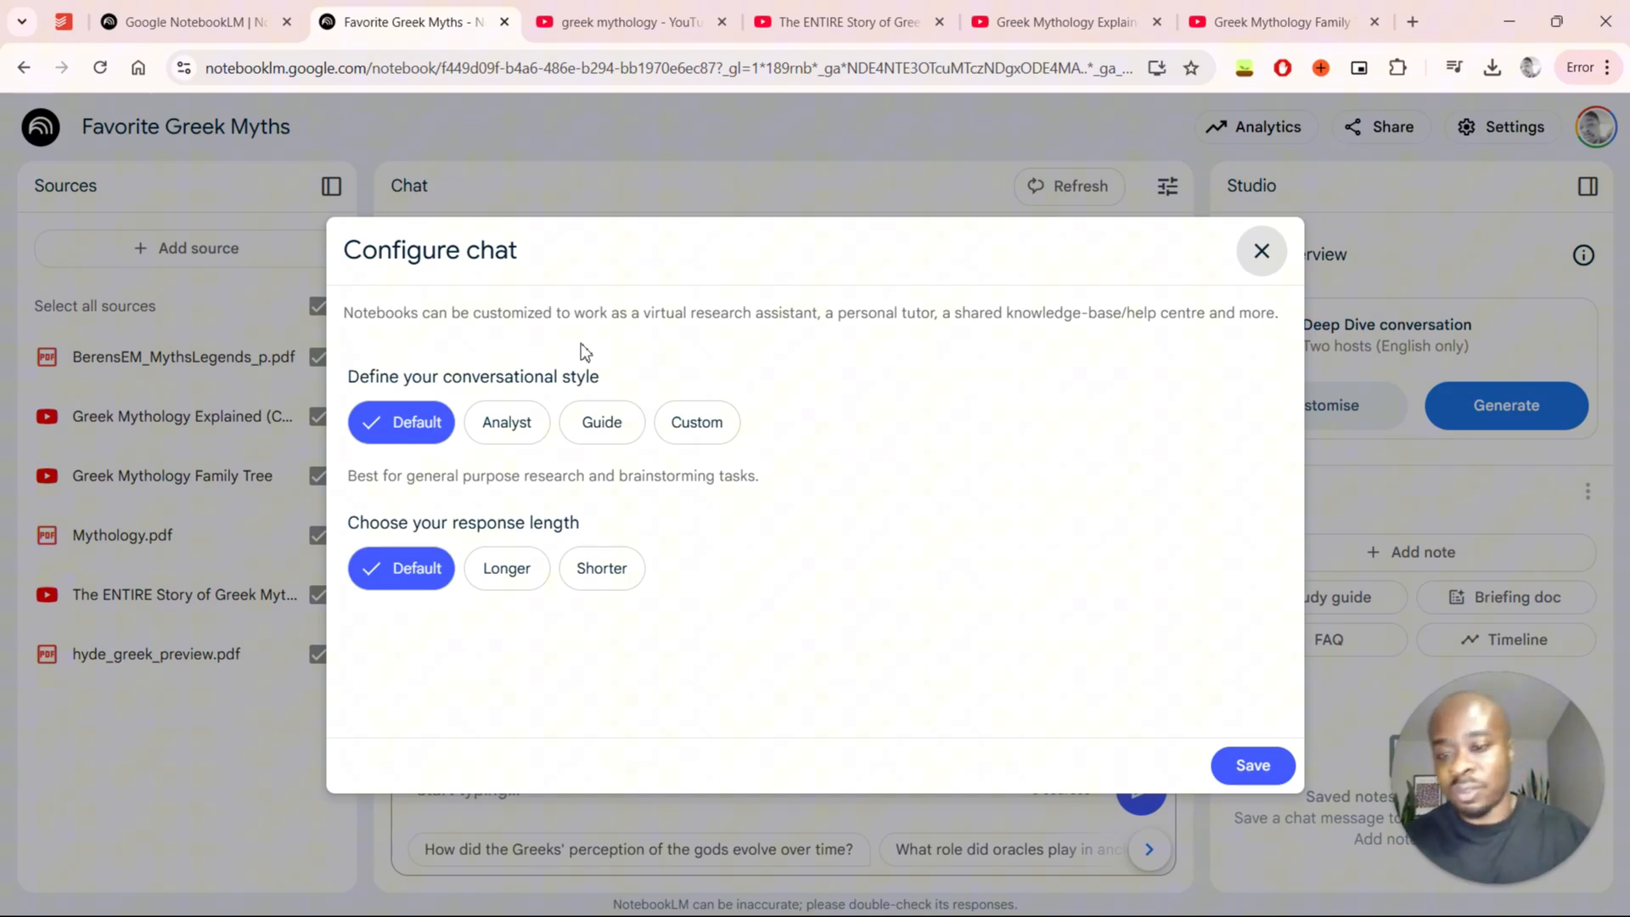
pyautogui.moveTo(608, 388)
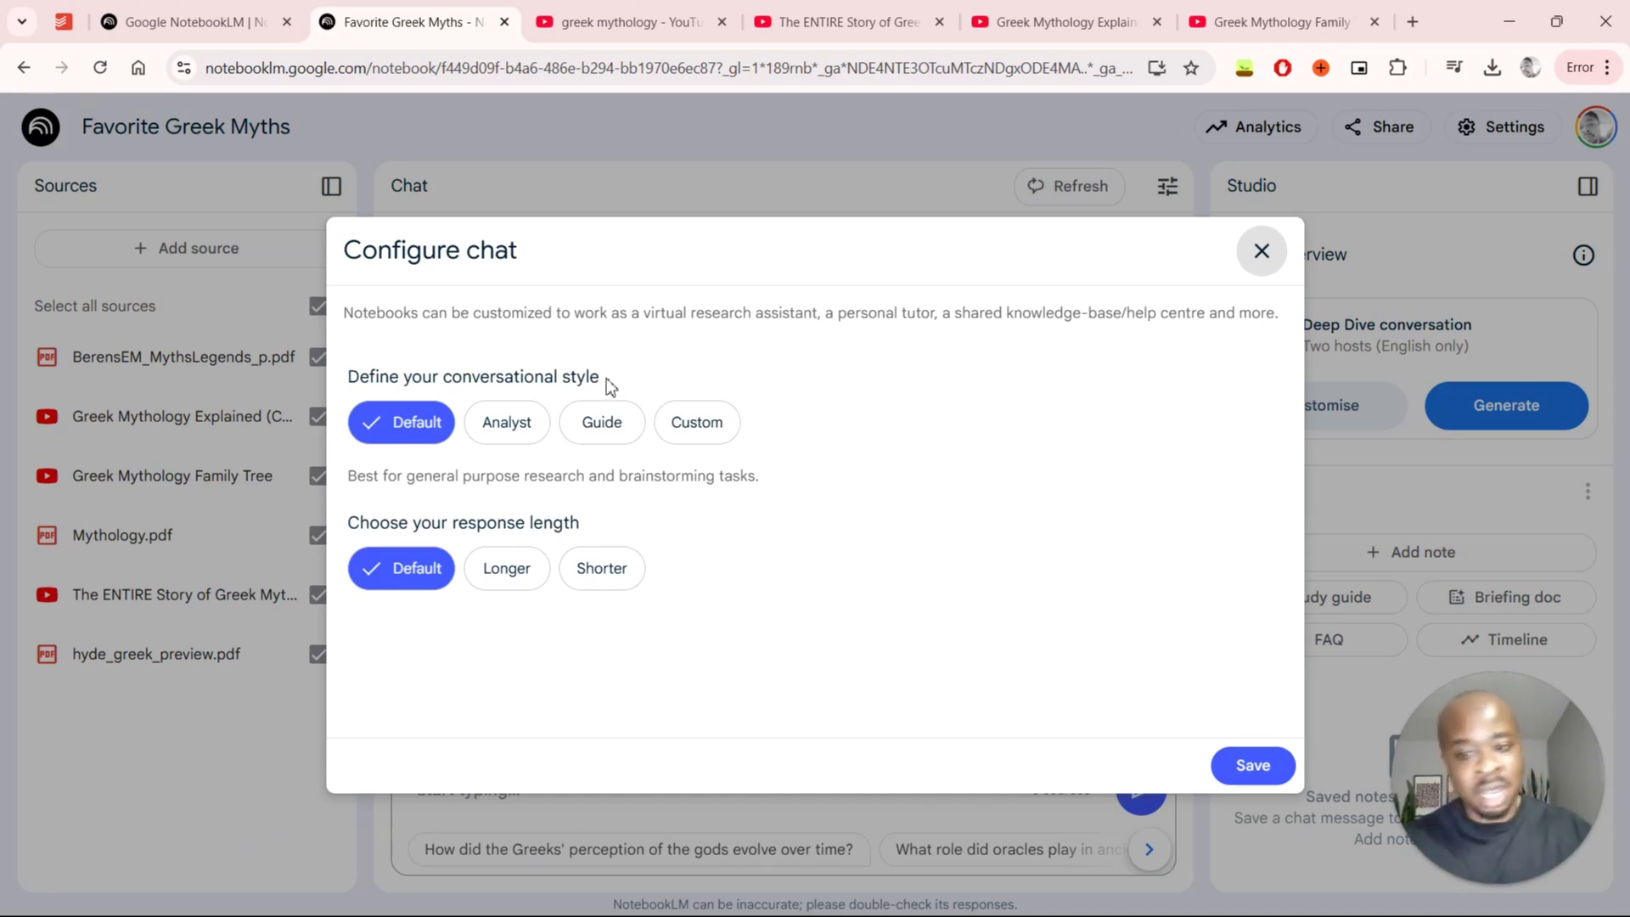
pyautogui.moveTo(506, 422)
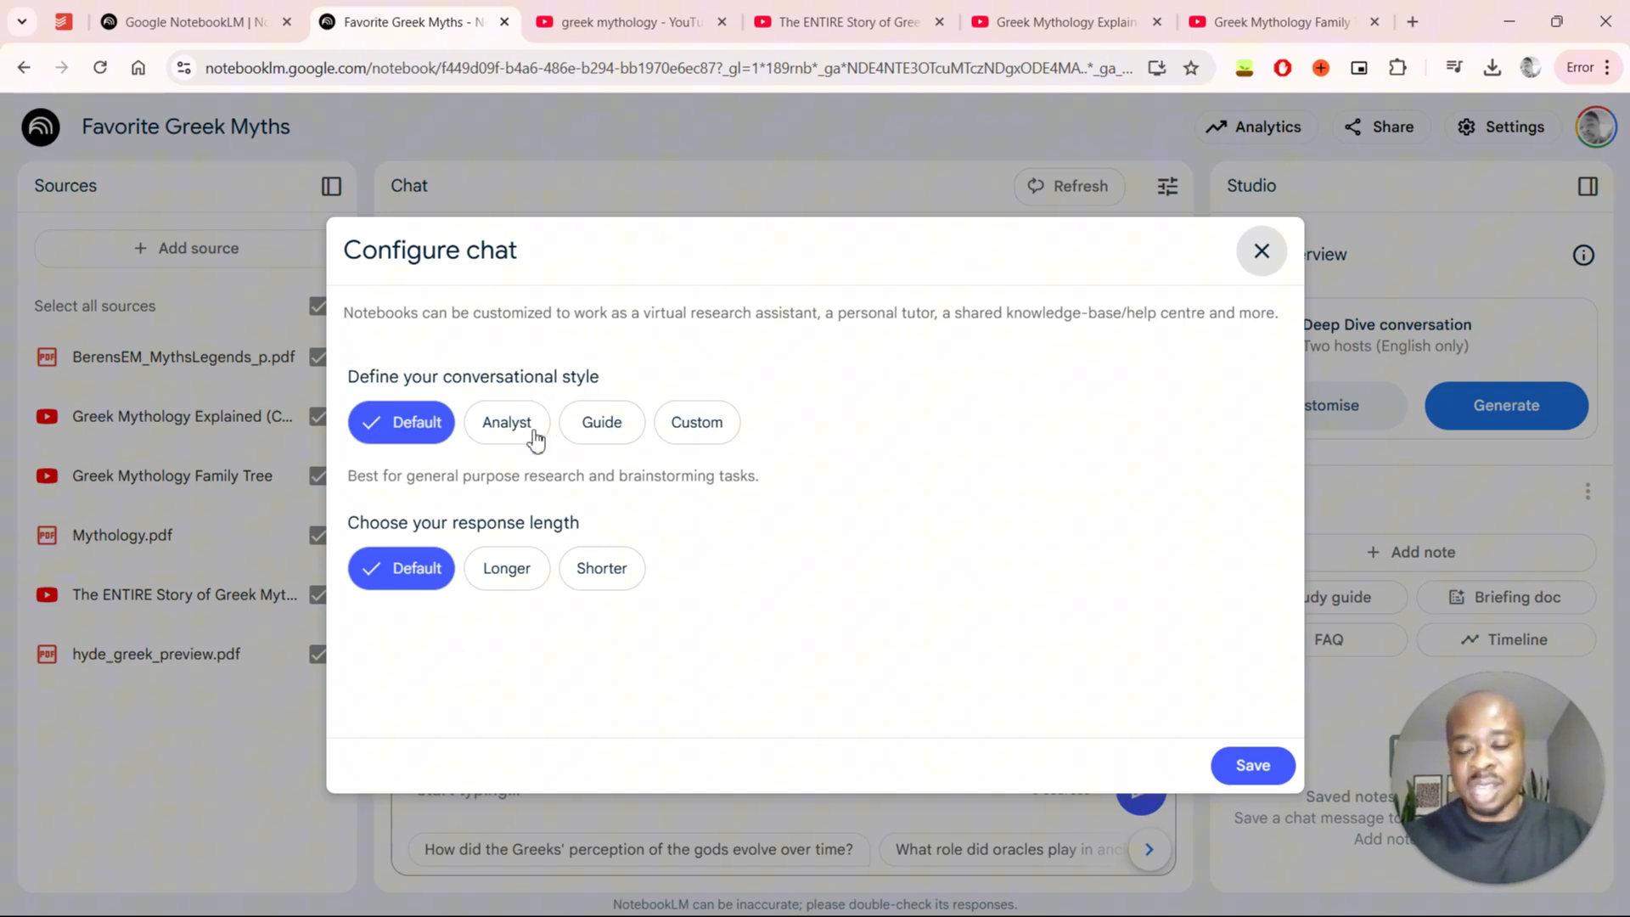
# - Try the Analyst style, then set the chat's conversational style to Guide
pyautogui.click(506, 422)
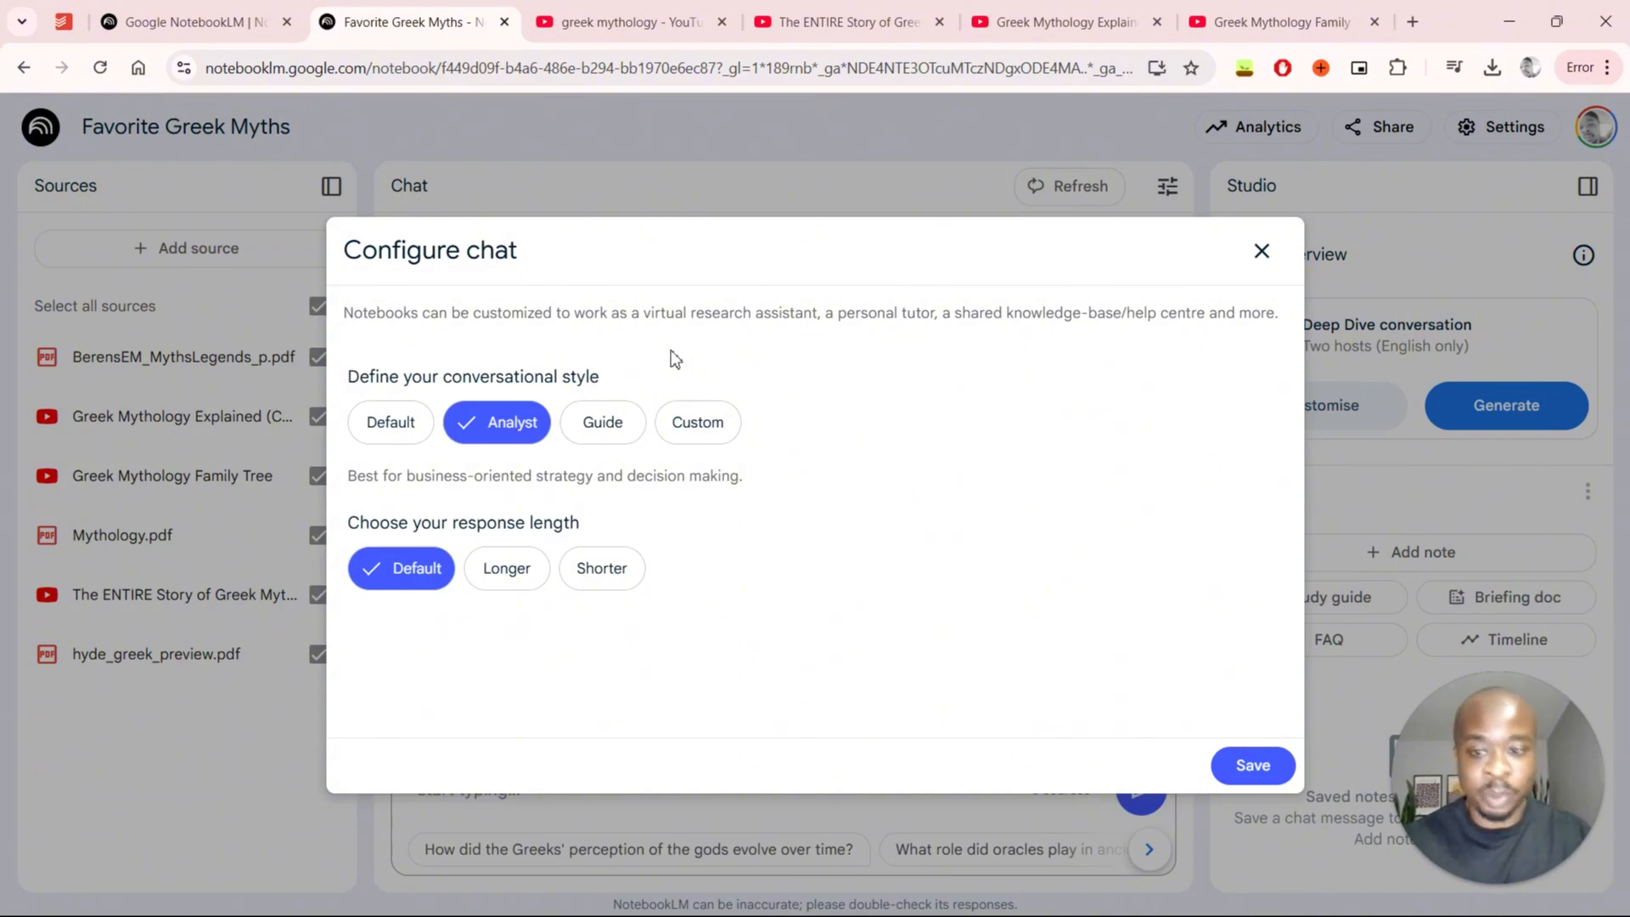
pyautogui.moveTo(602, 426)
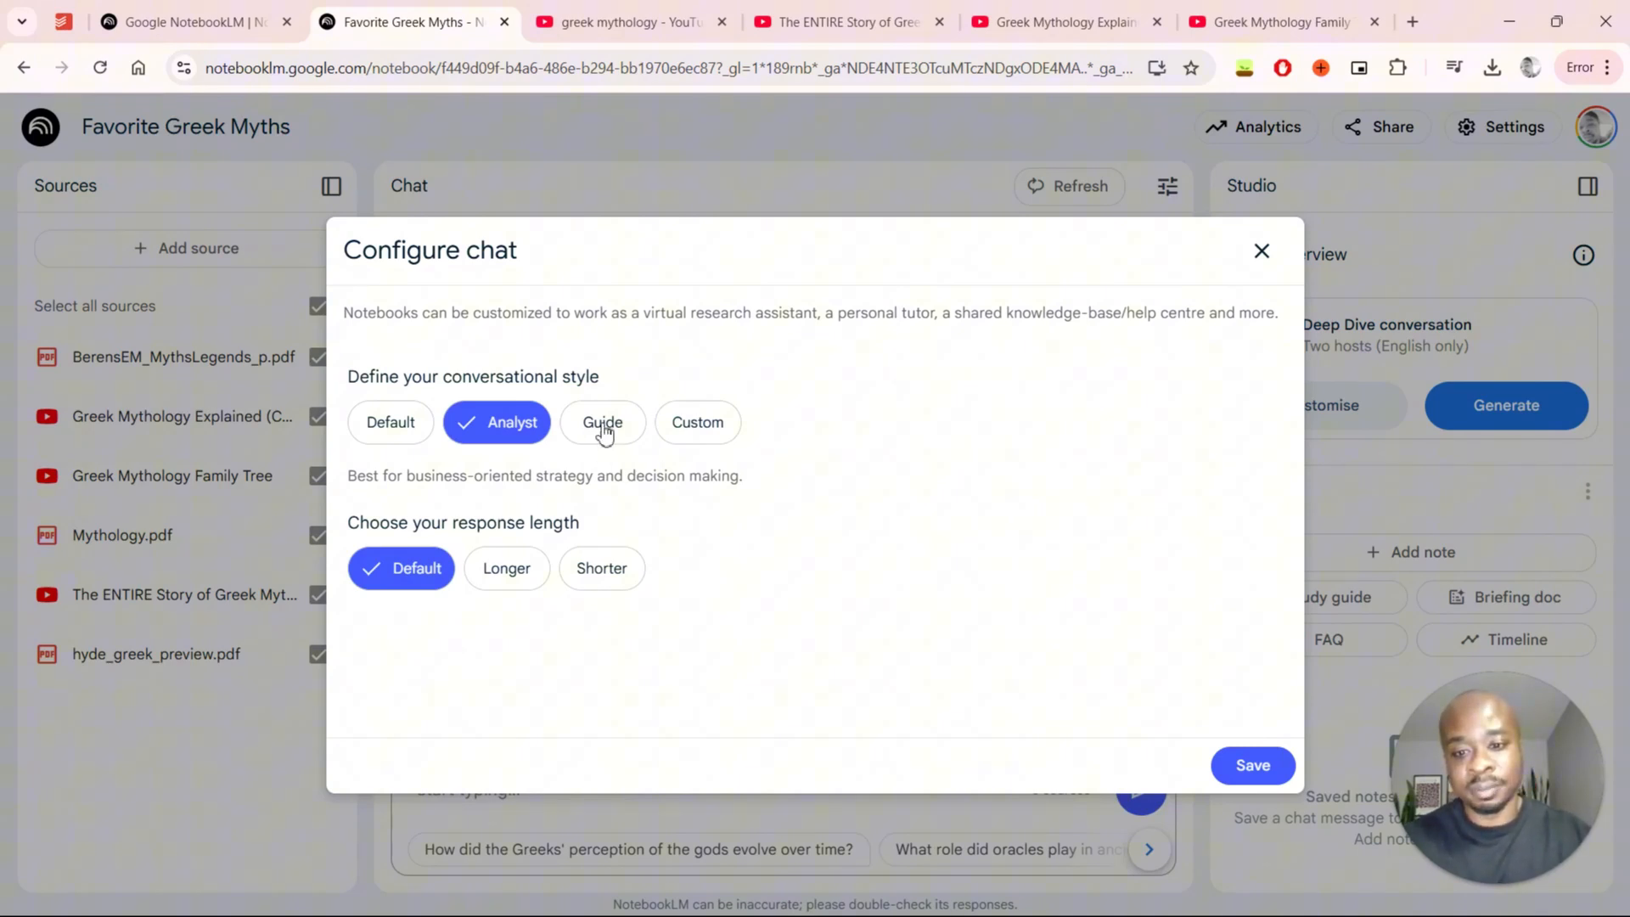
pyautogui.click(602, 422)
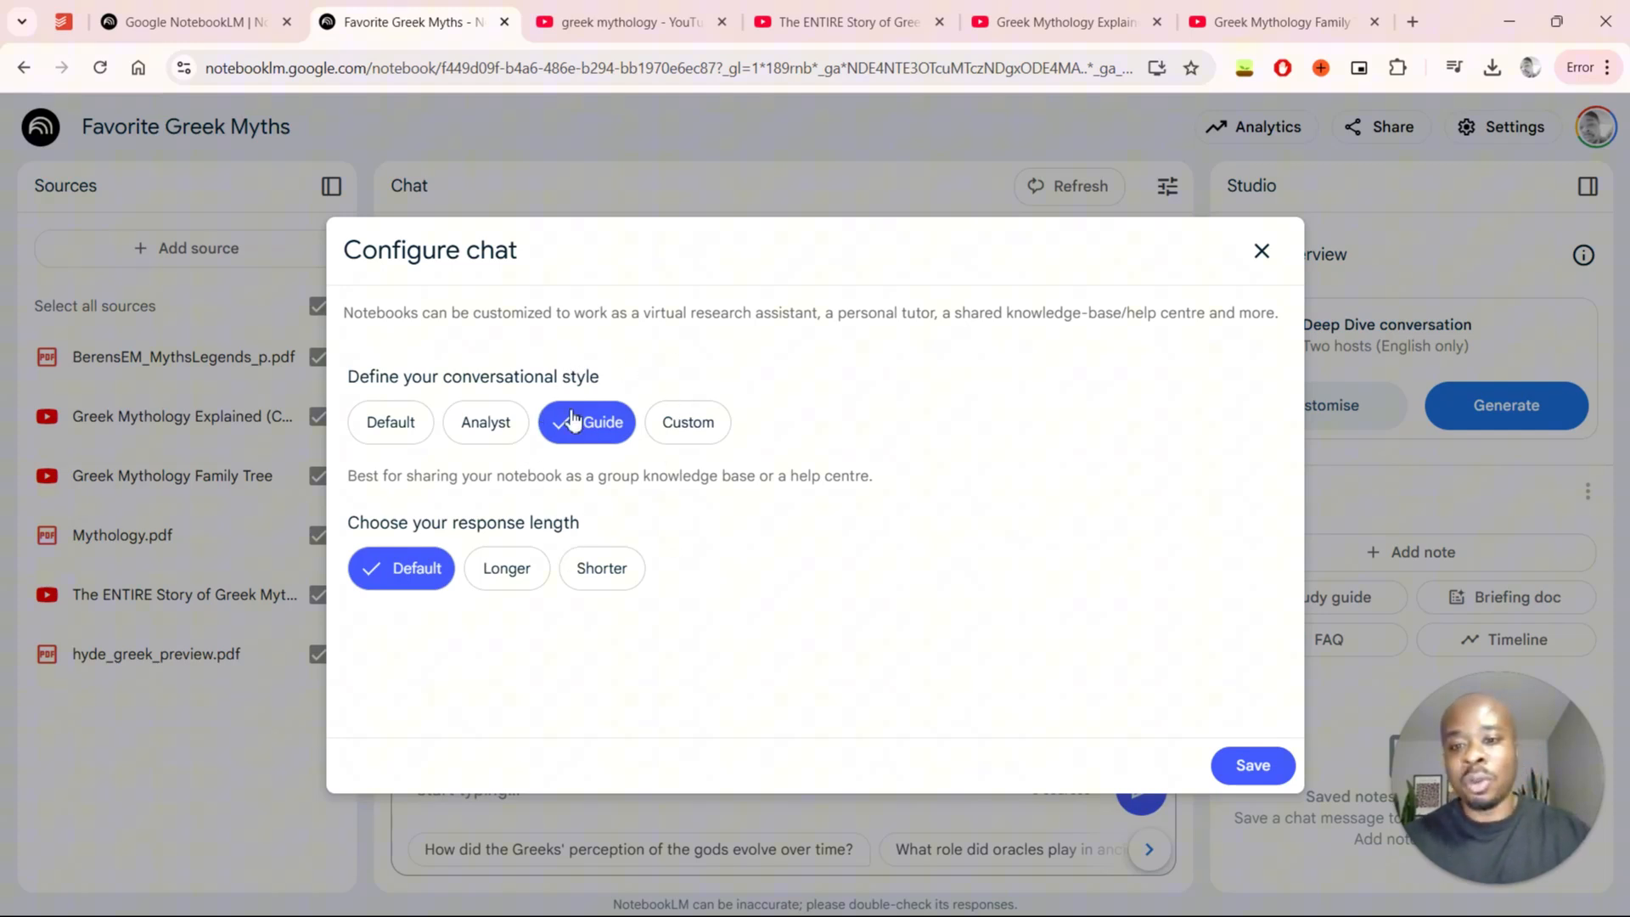
pyautogui.moveTo(684, 358)
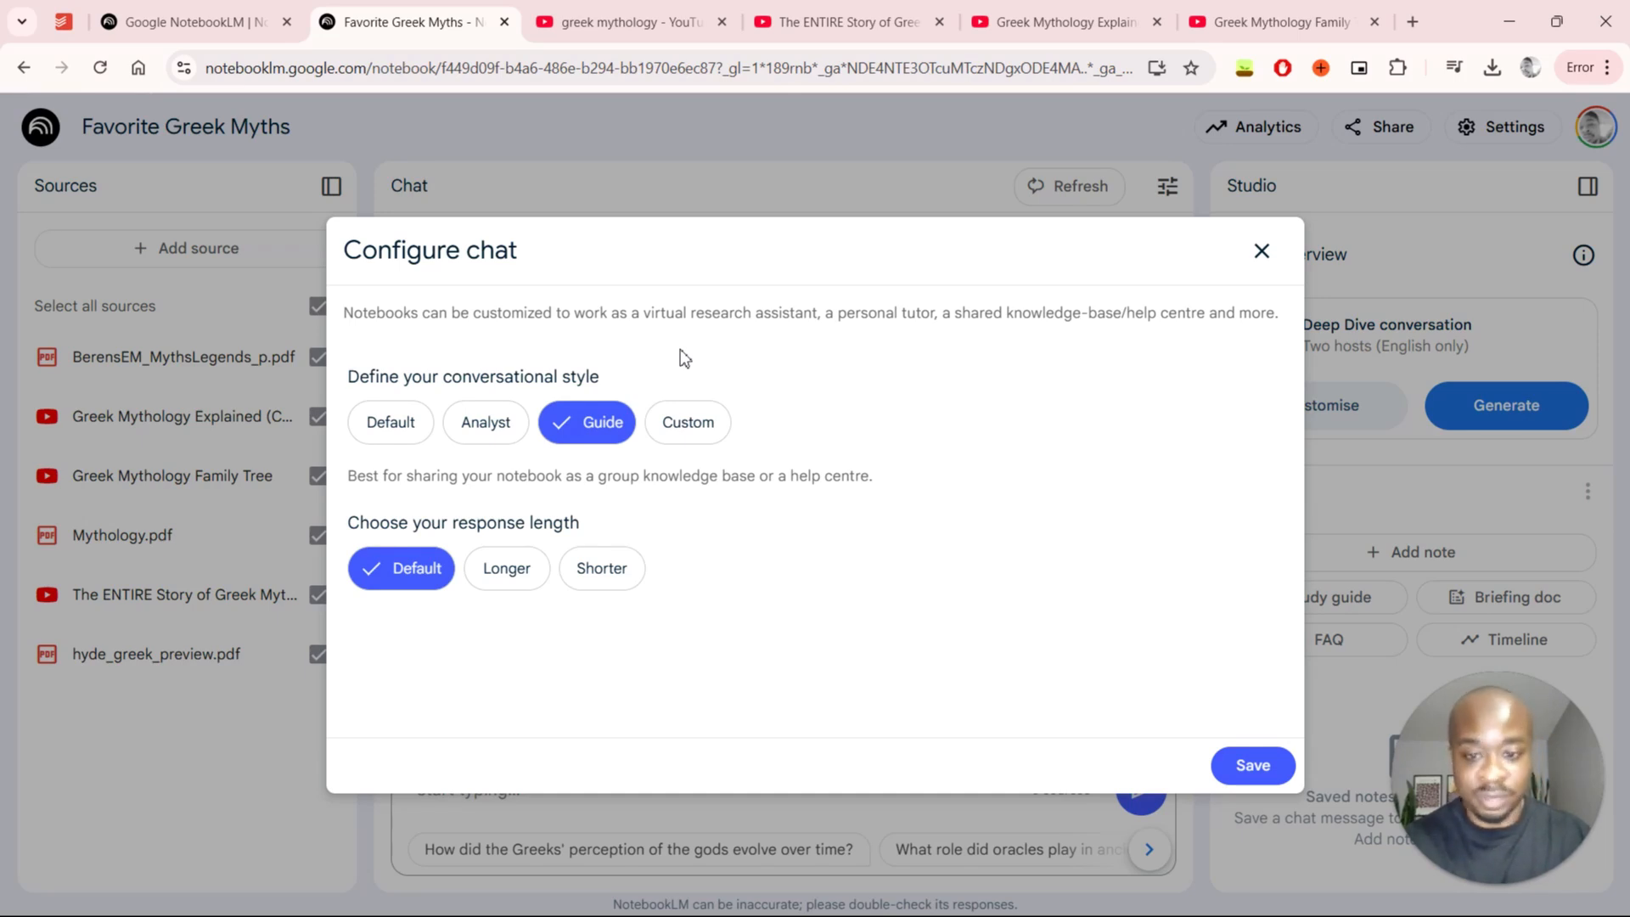
pyautogui.moveTo(687, 422)
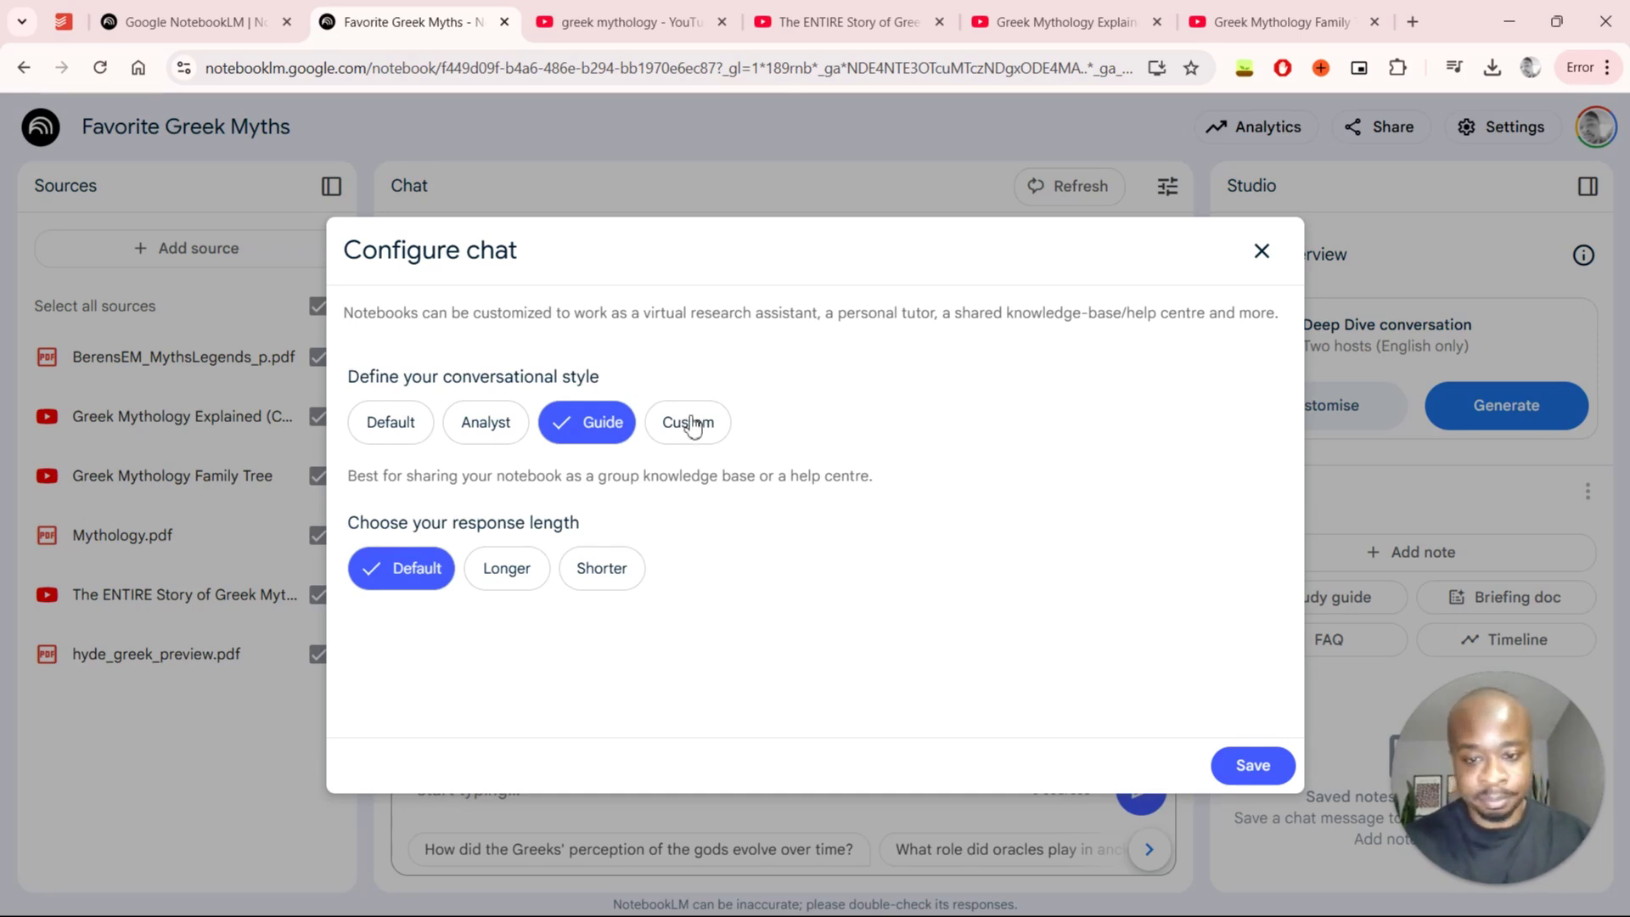
# - Set a Custom style reading 'Explain the answers to me like a five year old.'
pyautogui.click(686, 422)
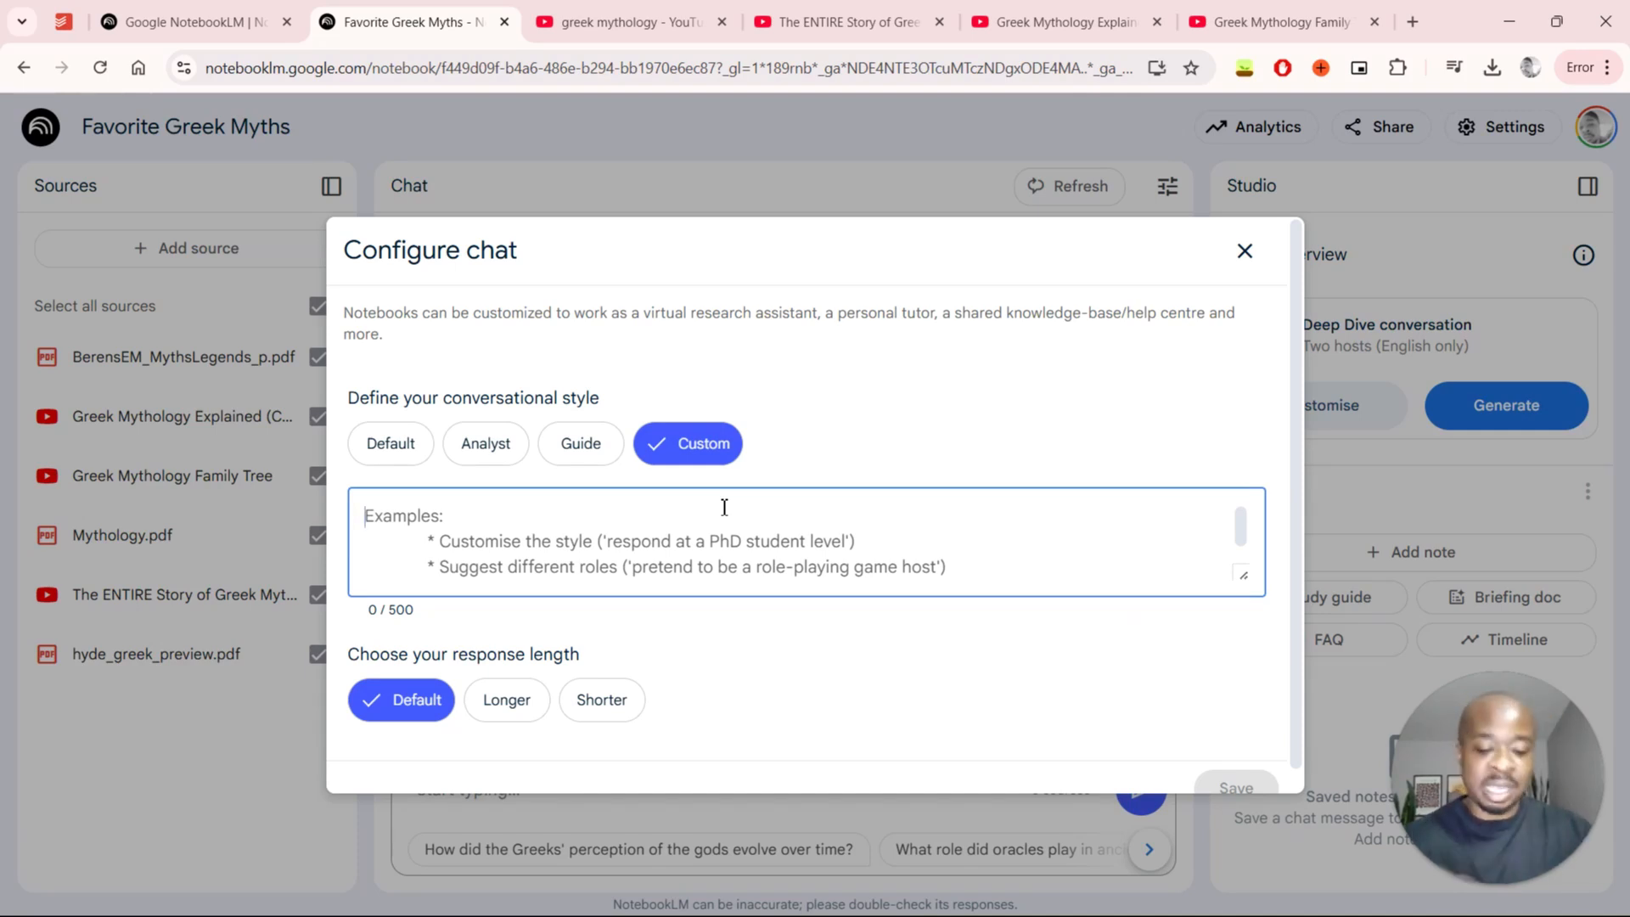
pyautogui.write('I want y')
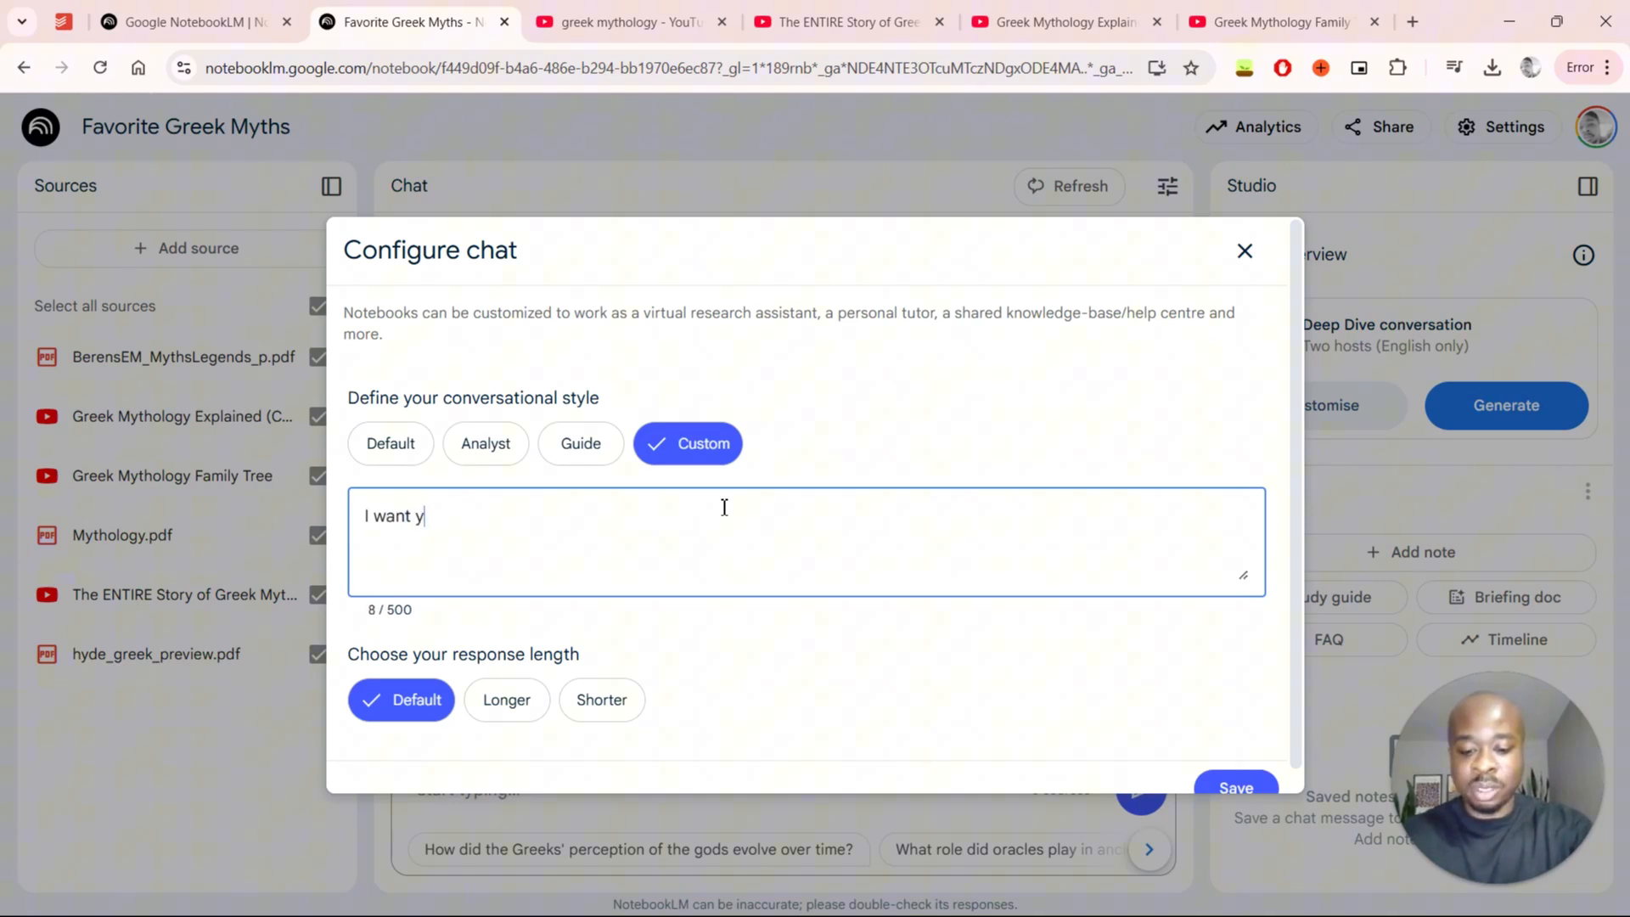
pyautogui.write('ou to anser')
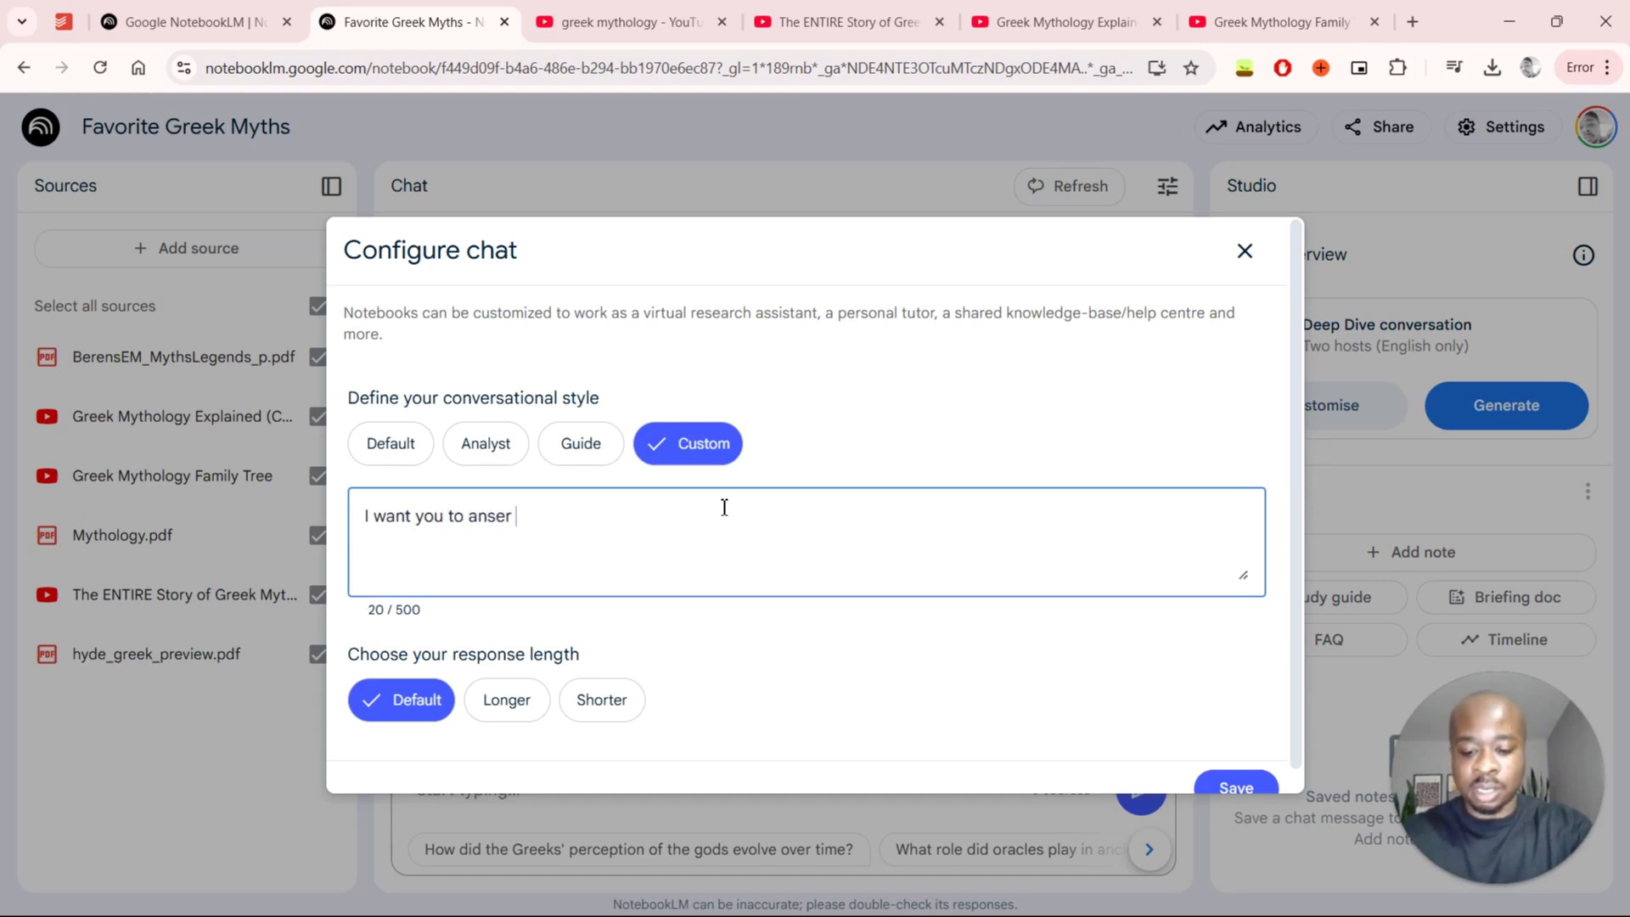
pyautogui.write('++')
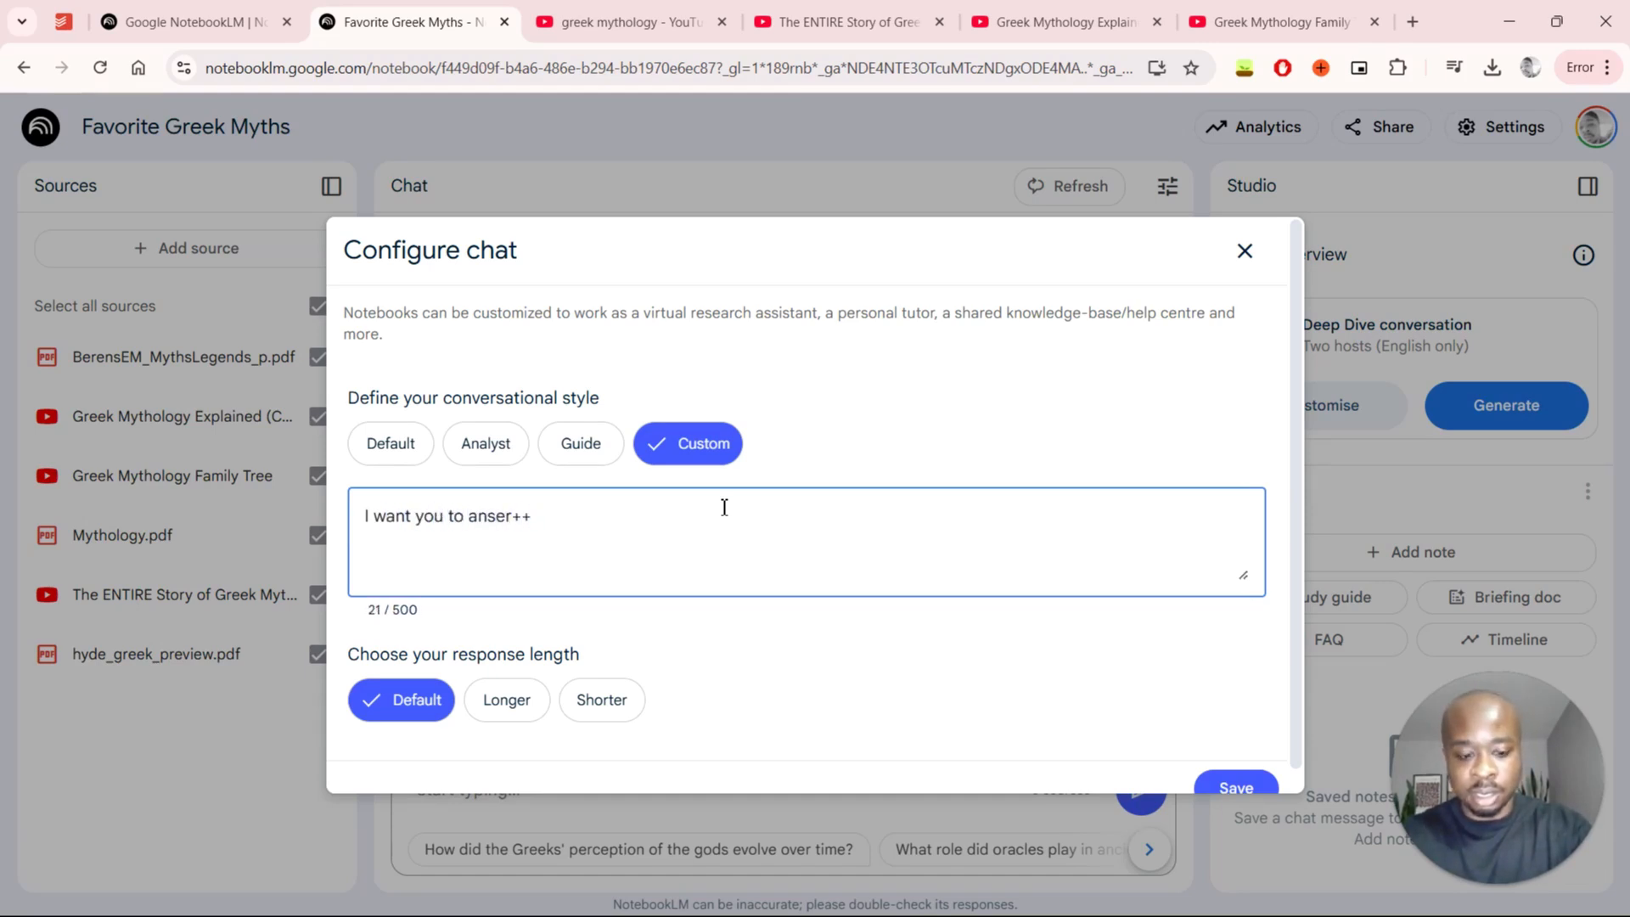
pyautogui.press('Backspace')
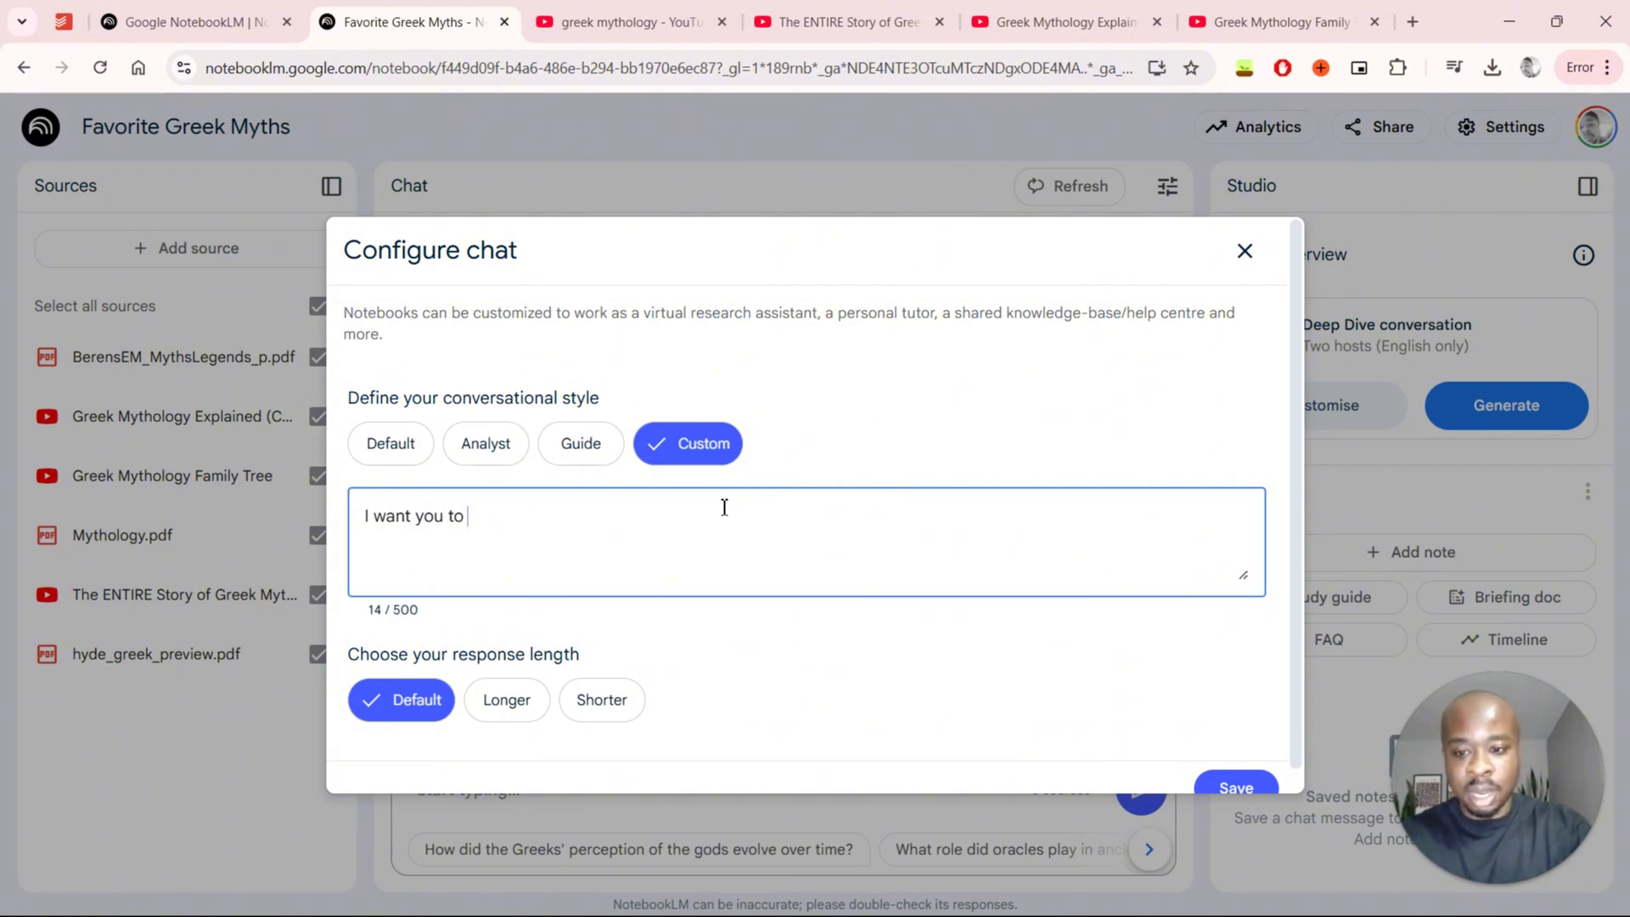
pyautogui.write('gi')
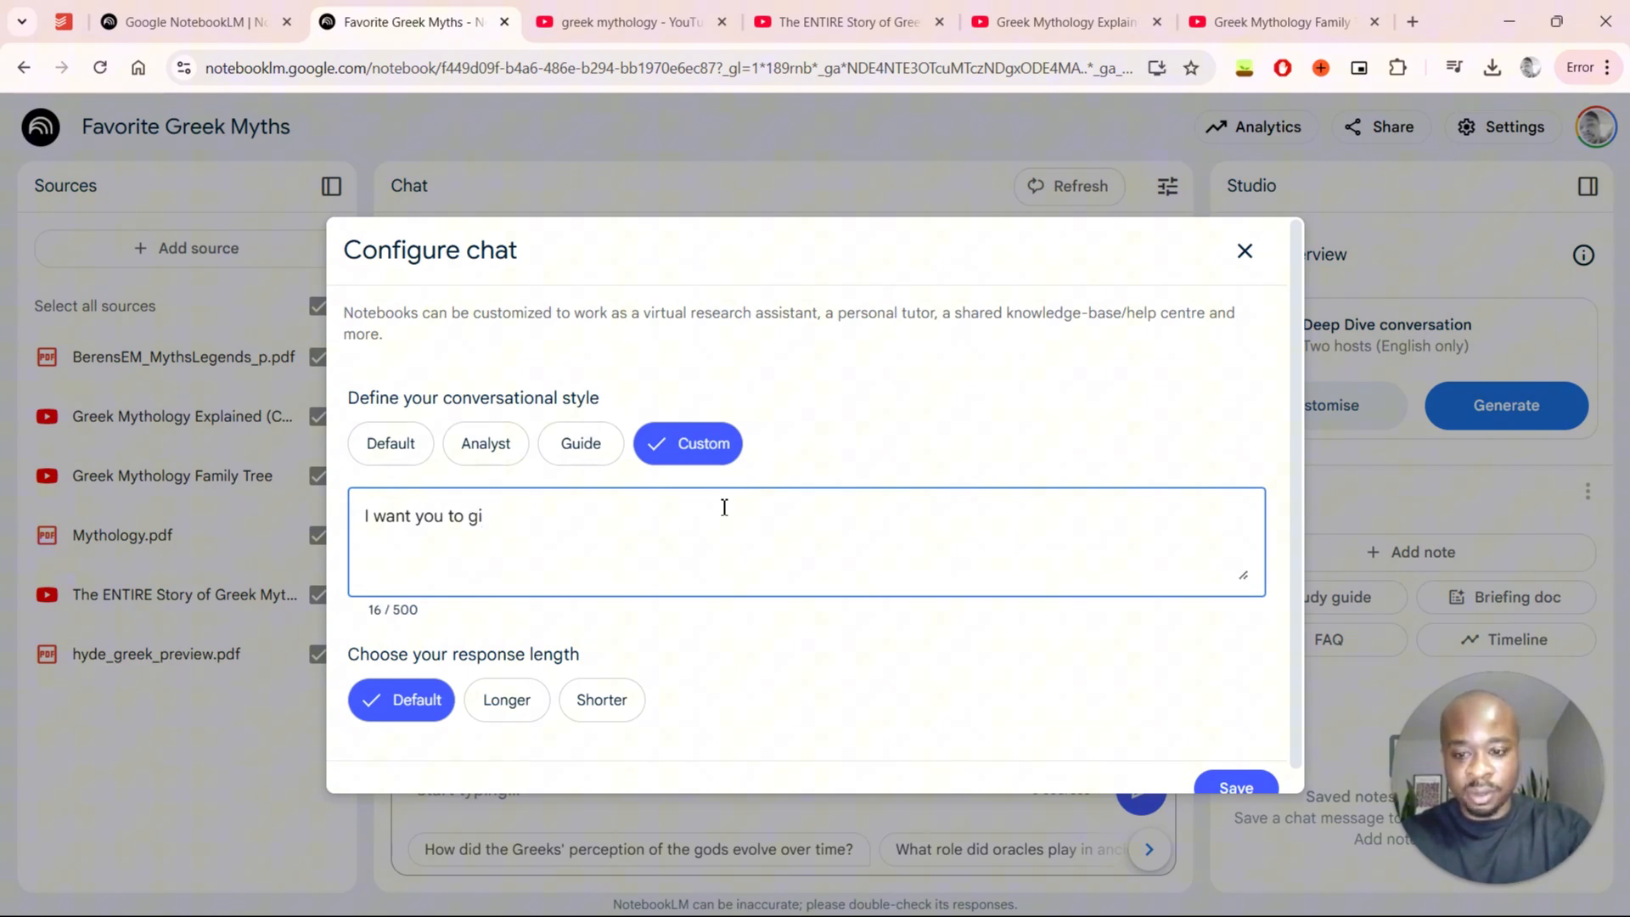
pyautogui.write('ve')
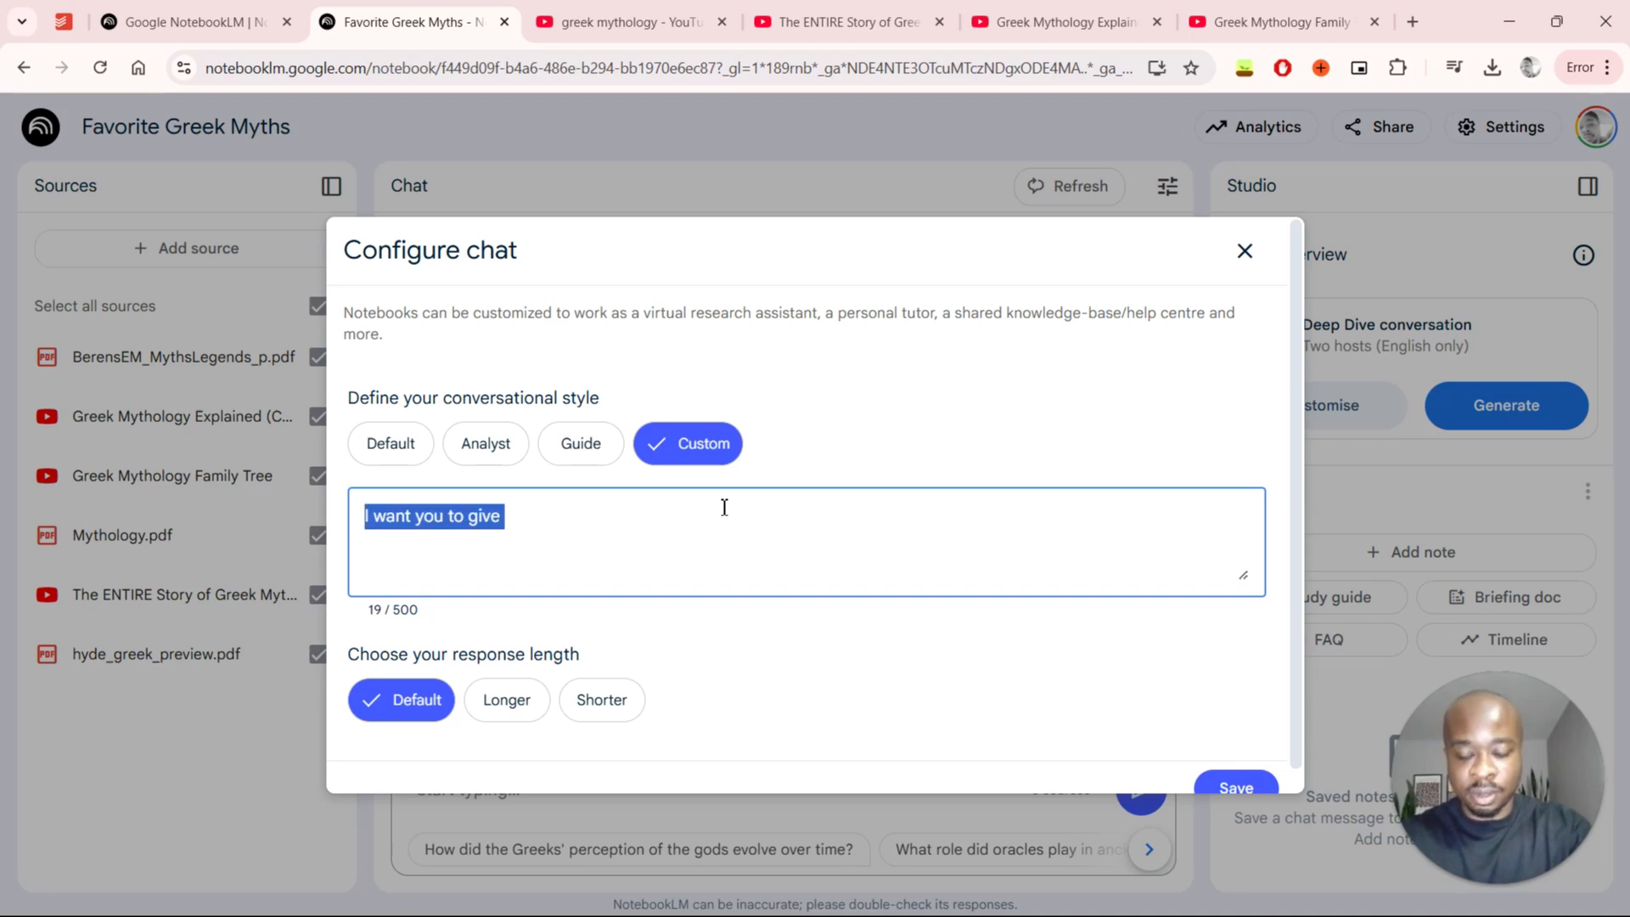
pyautogui.write('Explai')
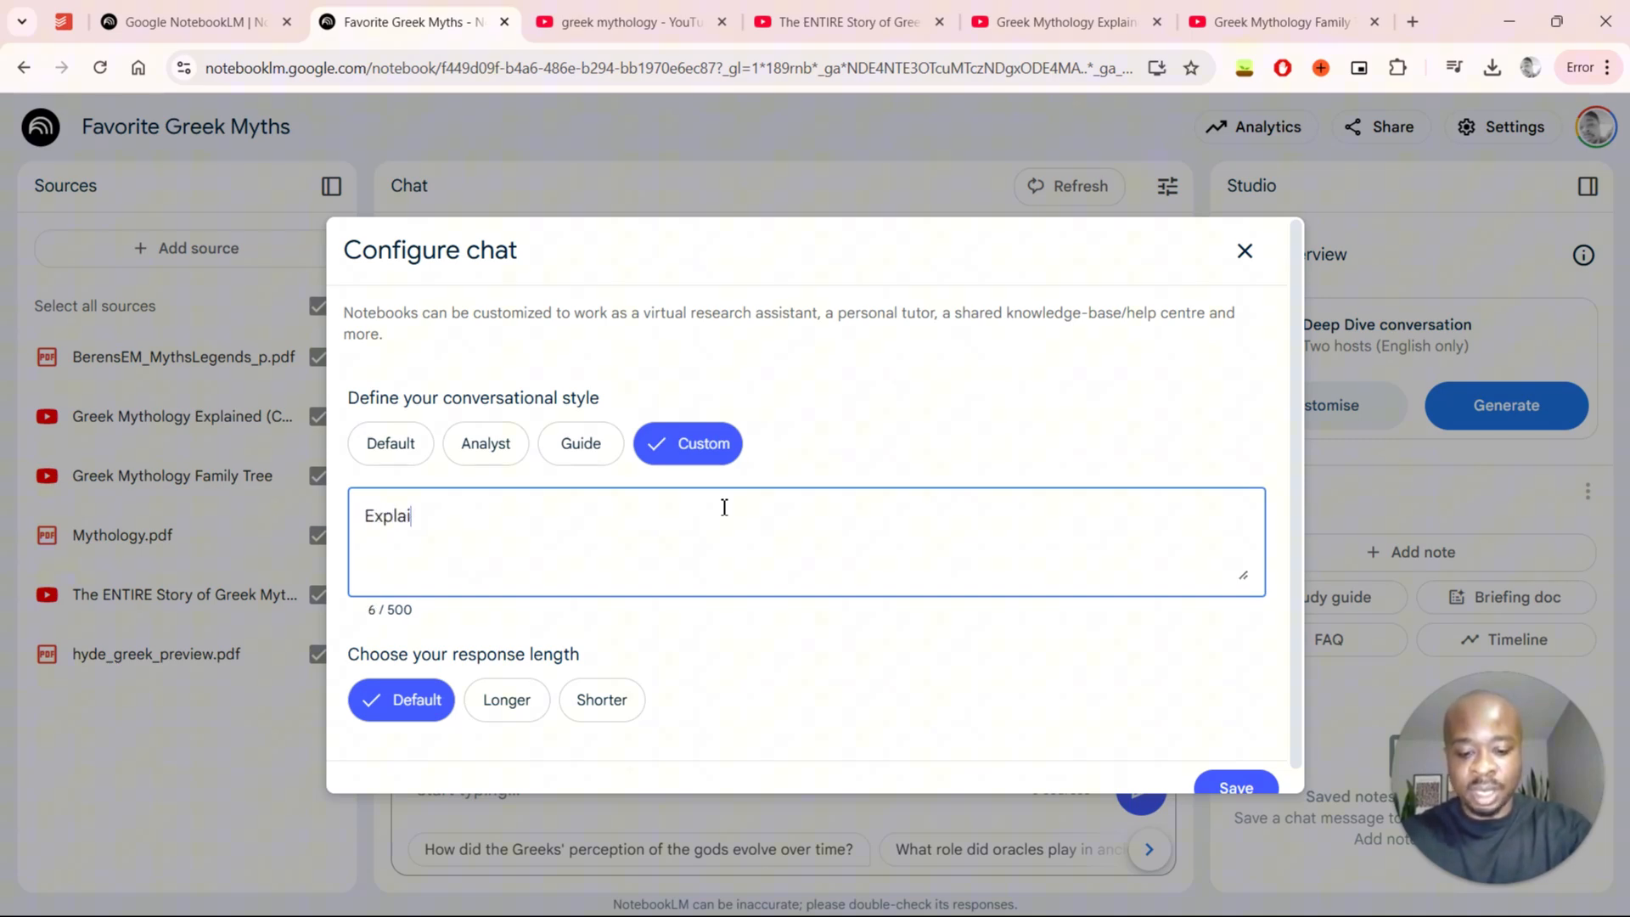
pyautogui.write('n t')
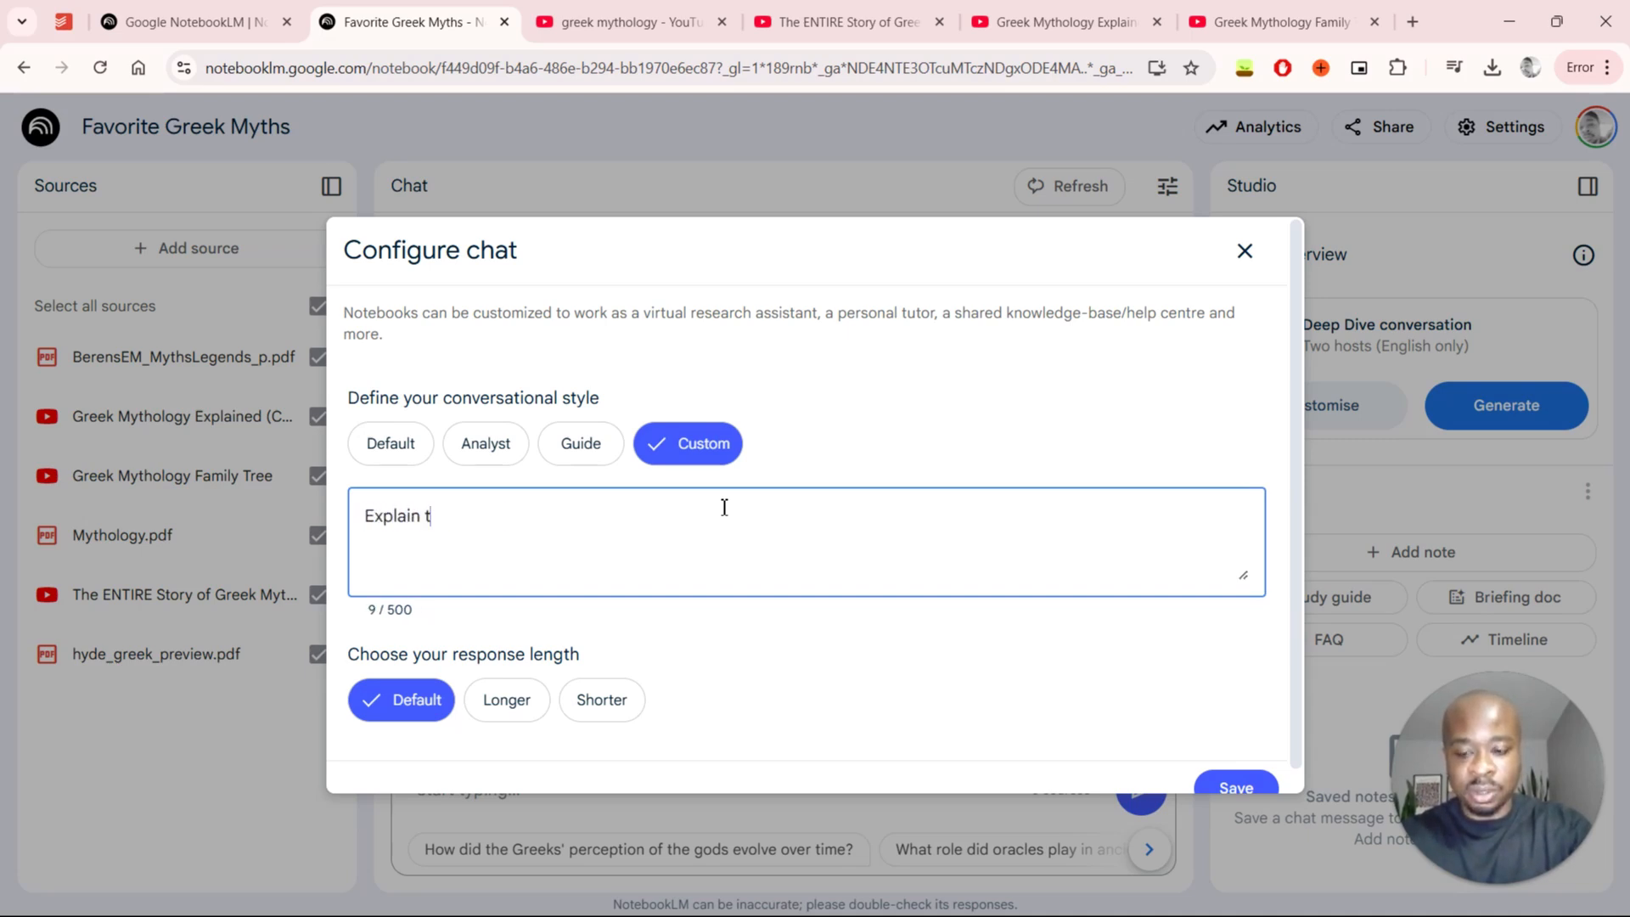
pyautogui.write('he ansers to me')
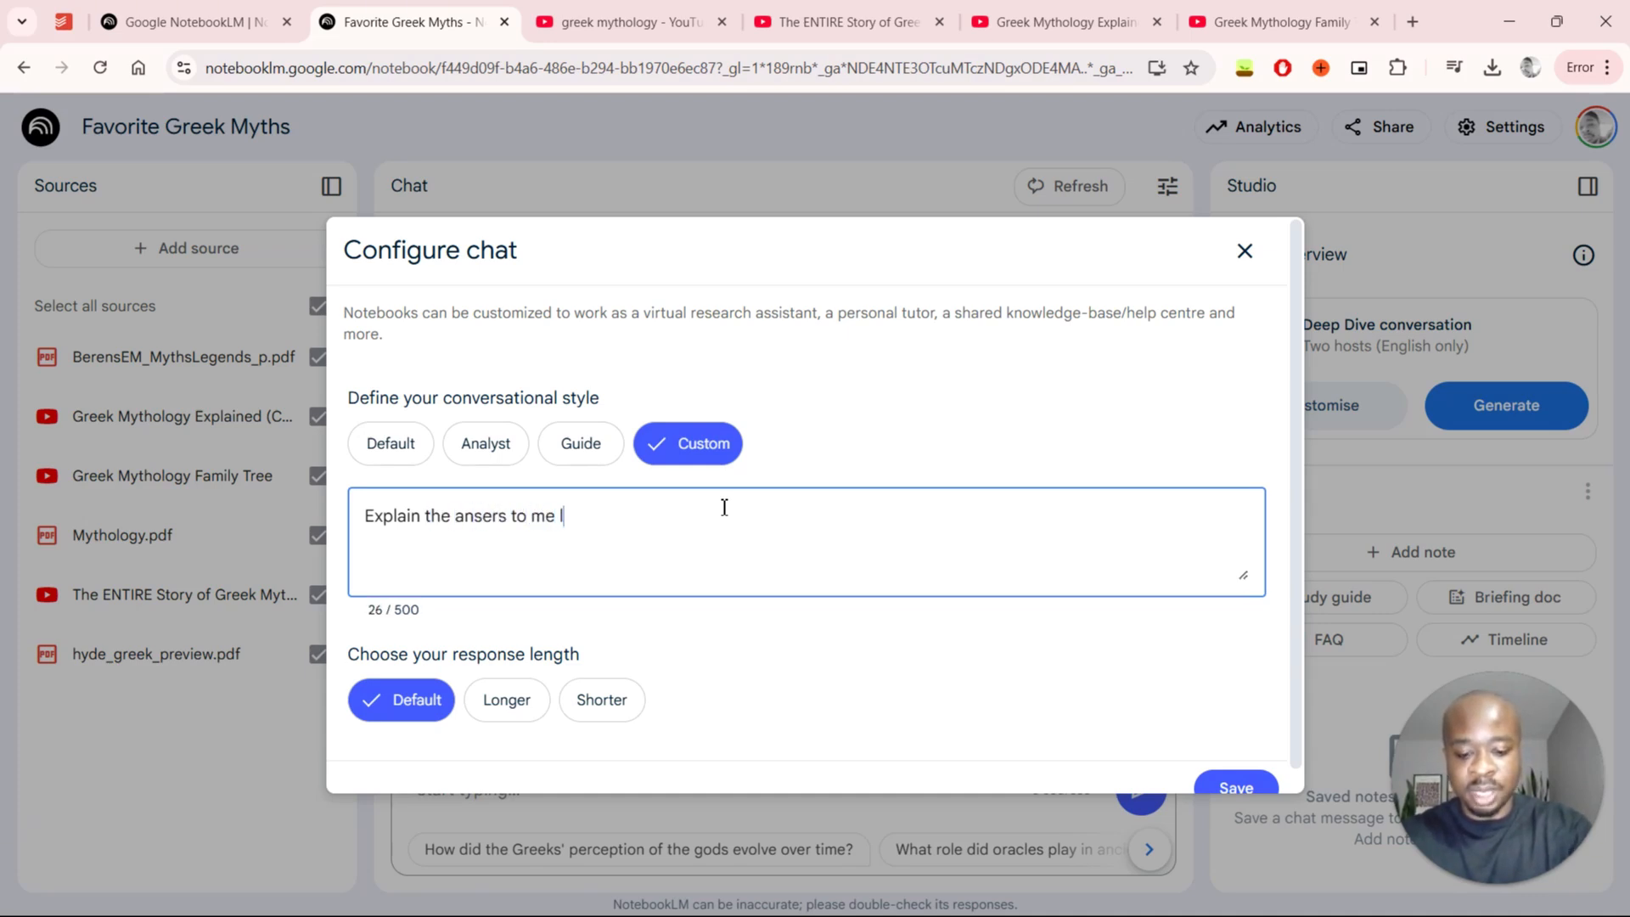
pyautogui.write('like a')
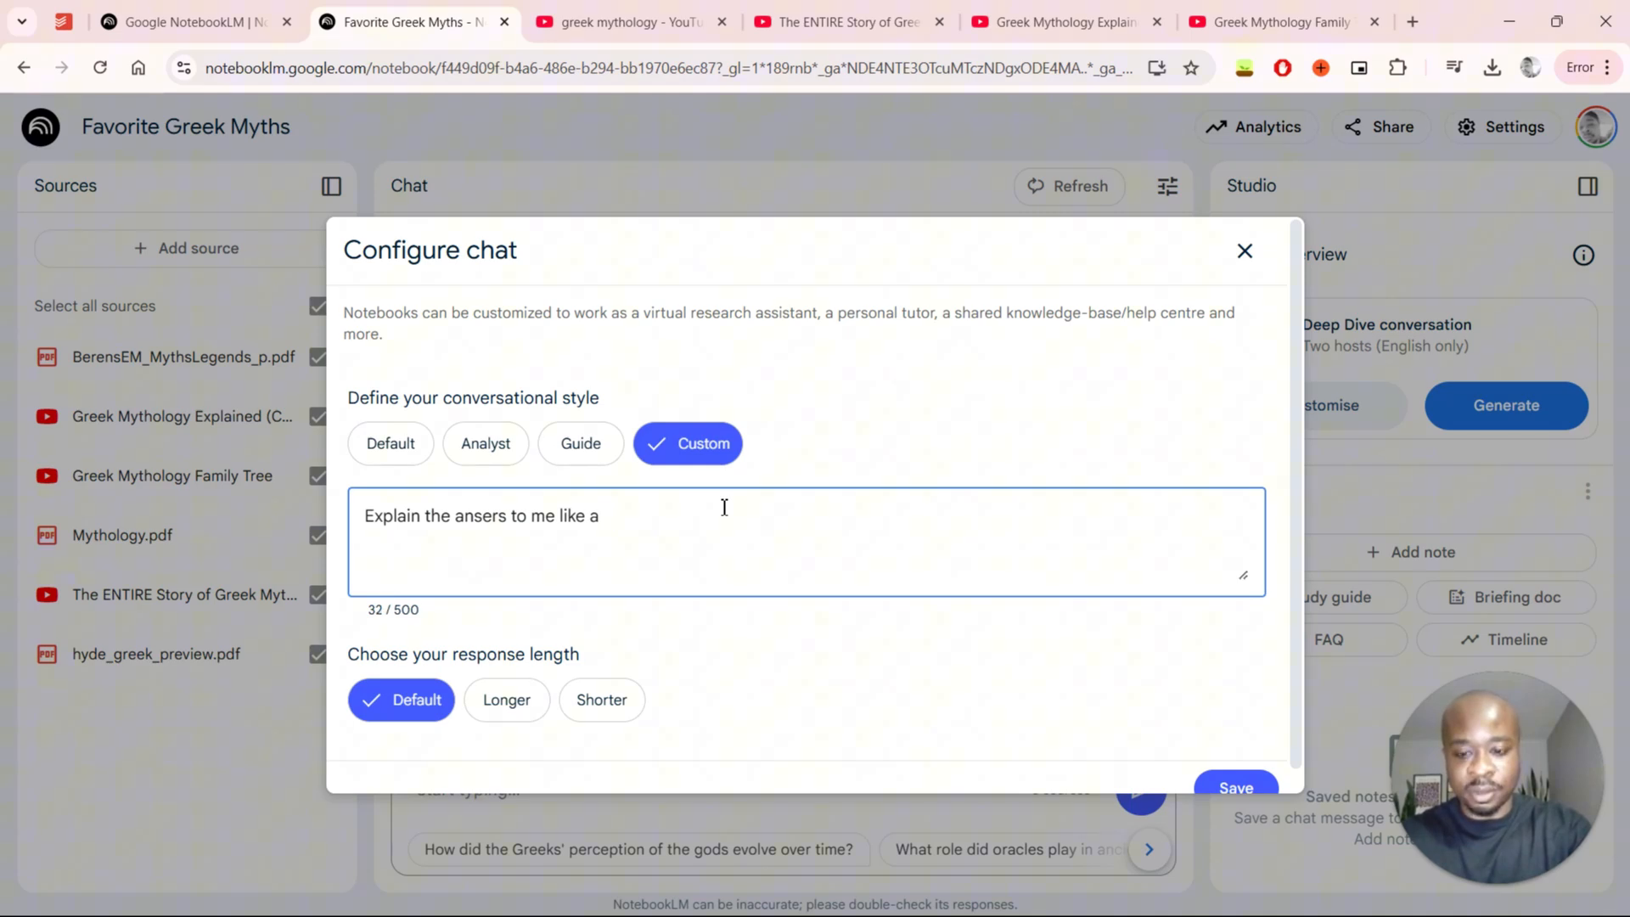
pyautogui.write('five year o')
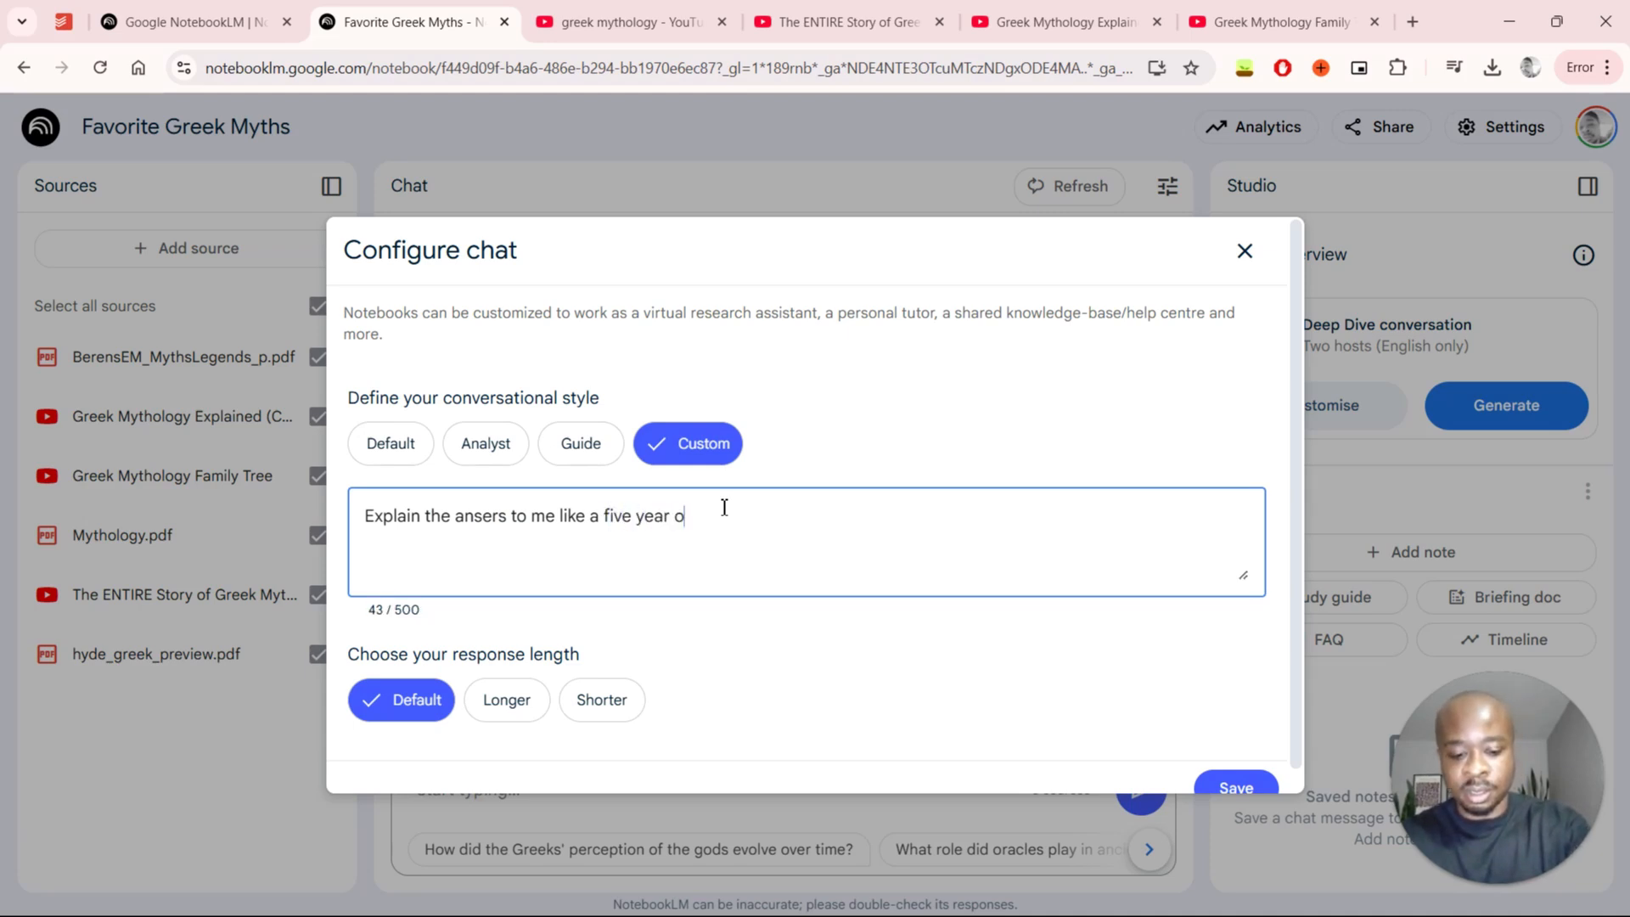
pyautogui.write('ld.')
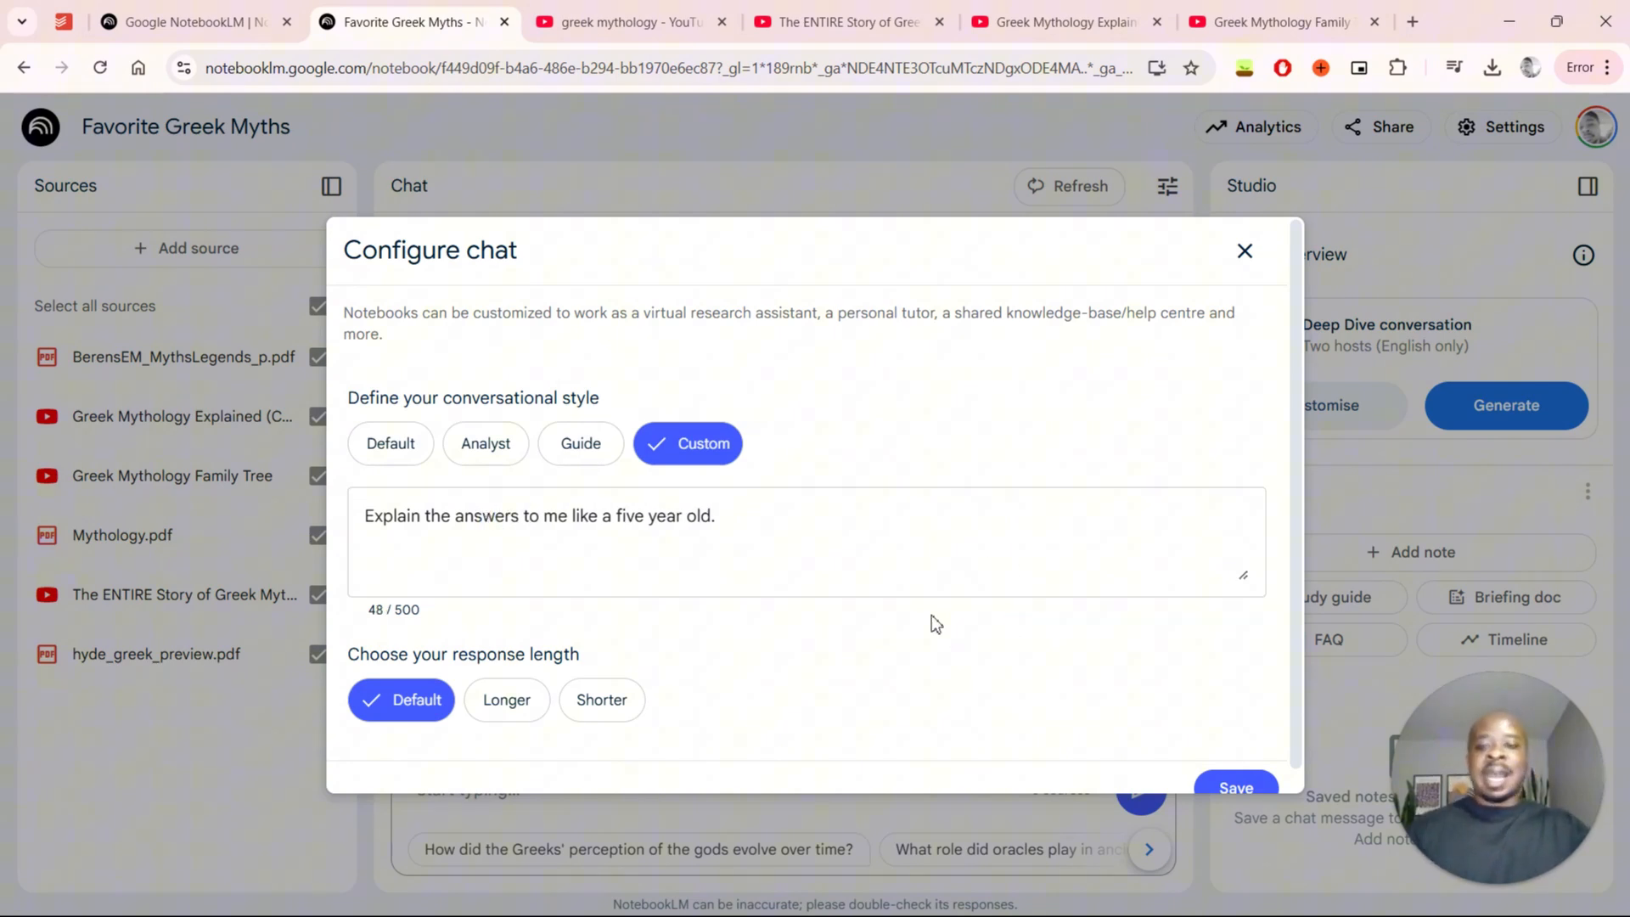
pyautogui.click(809, 543)
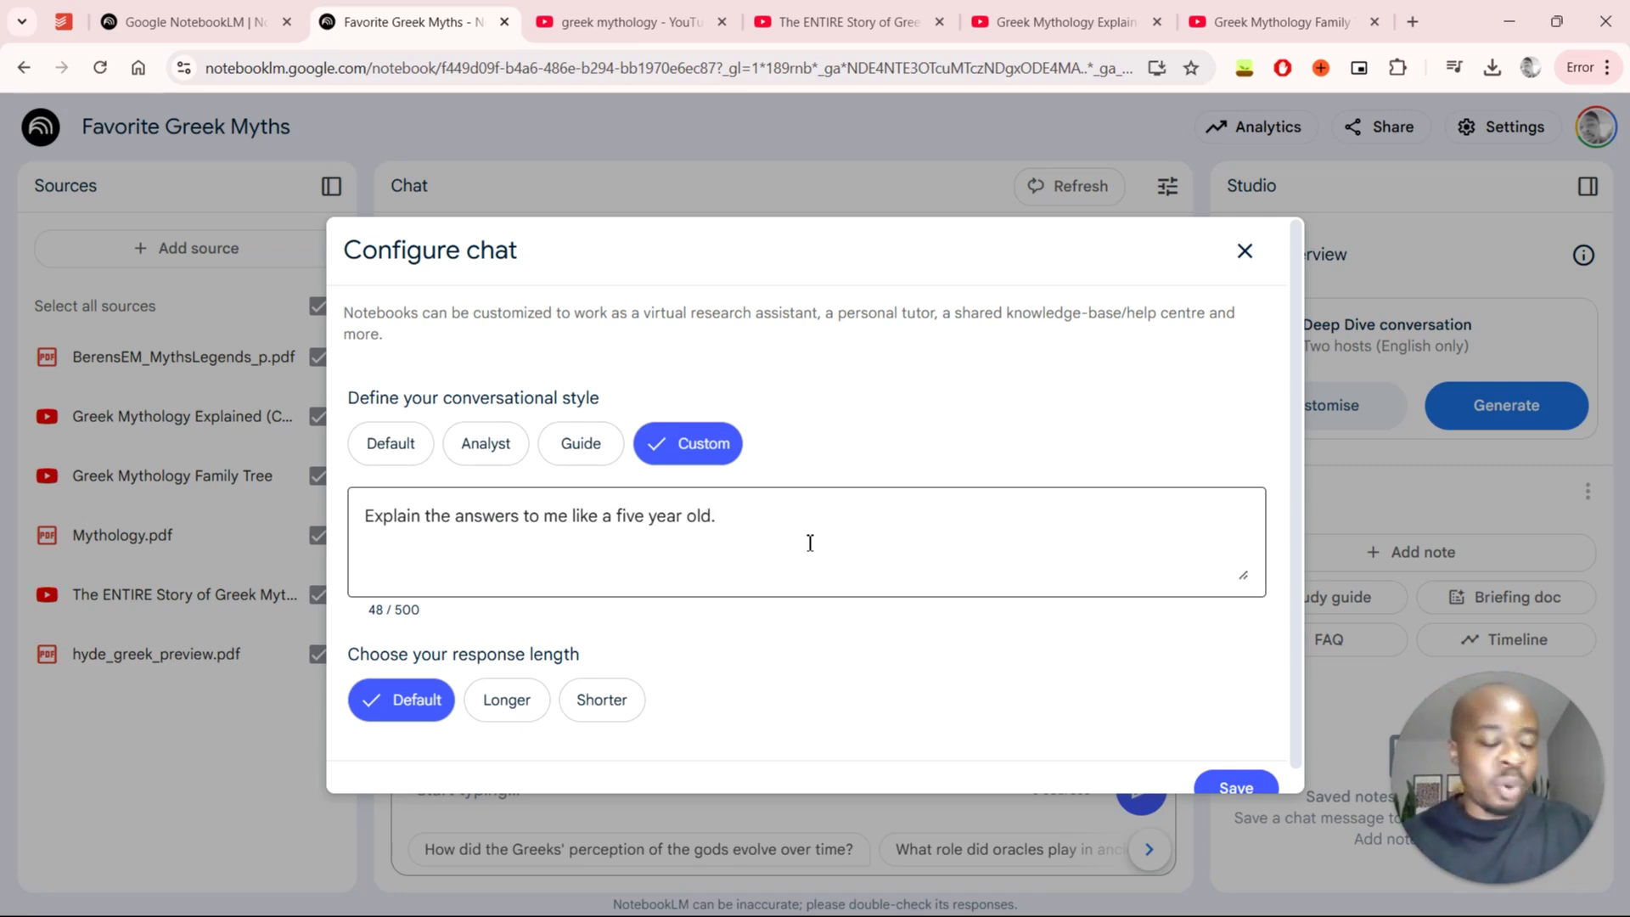
pyautogui.moveTo(810, 615)
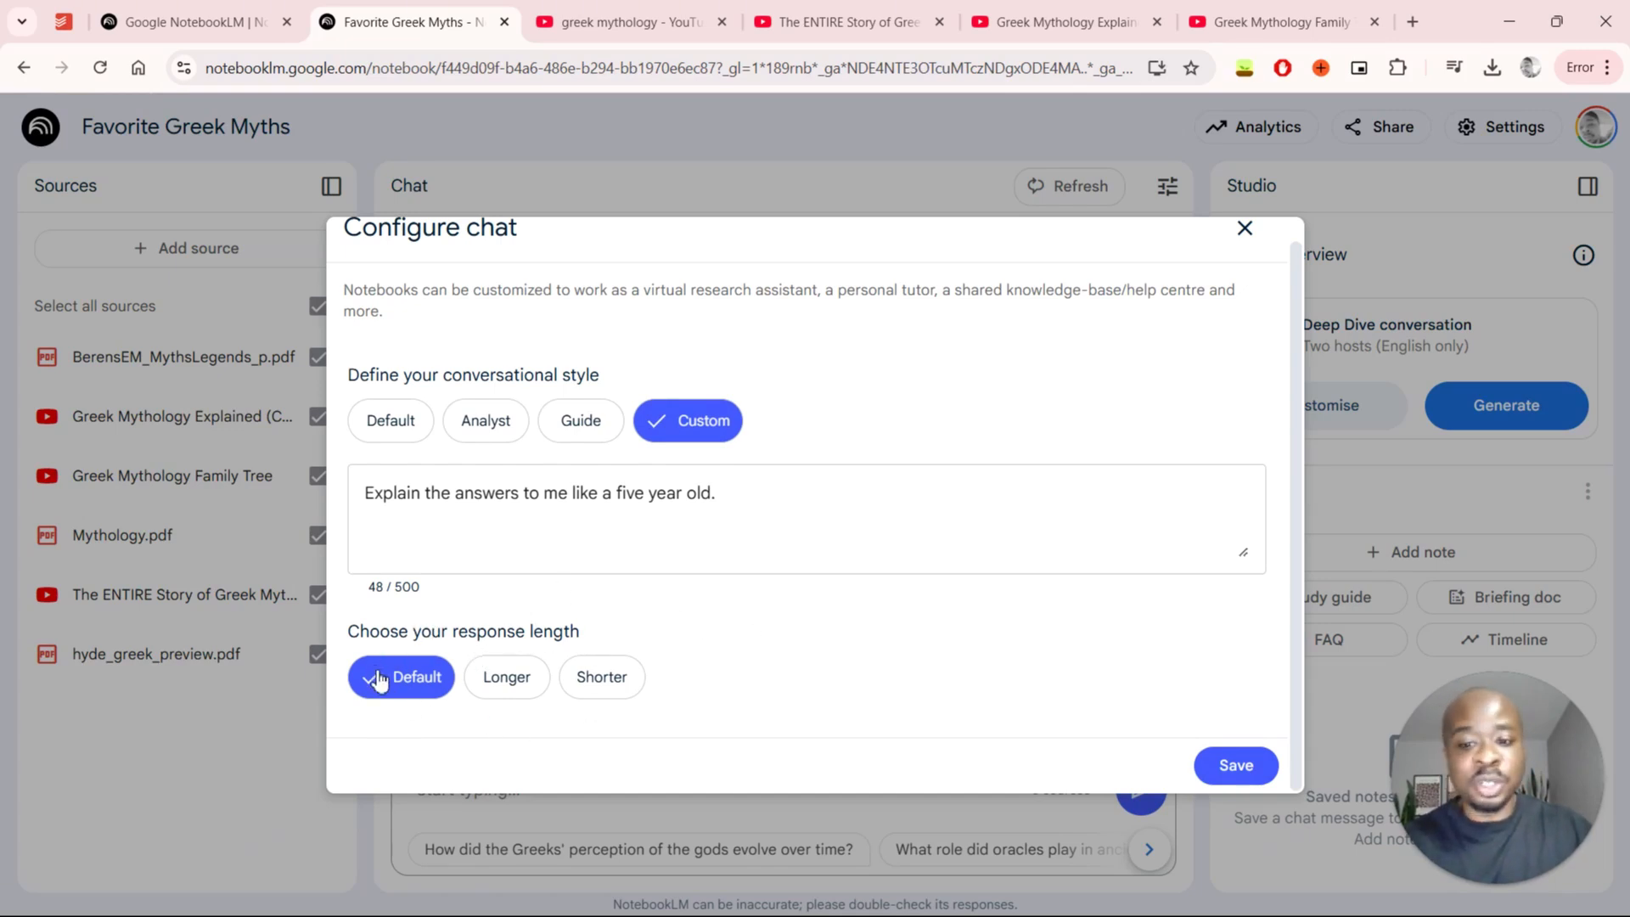
pyautogui.moveTo(508, 676)
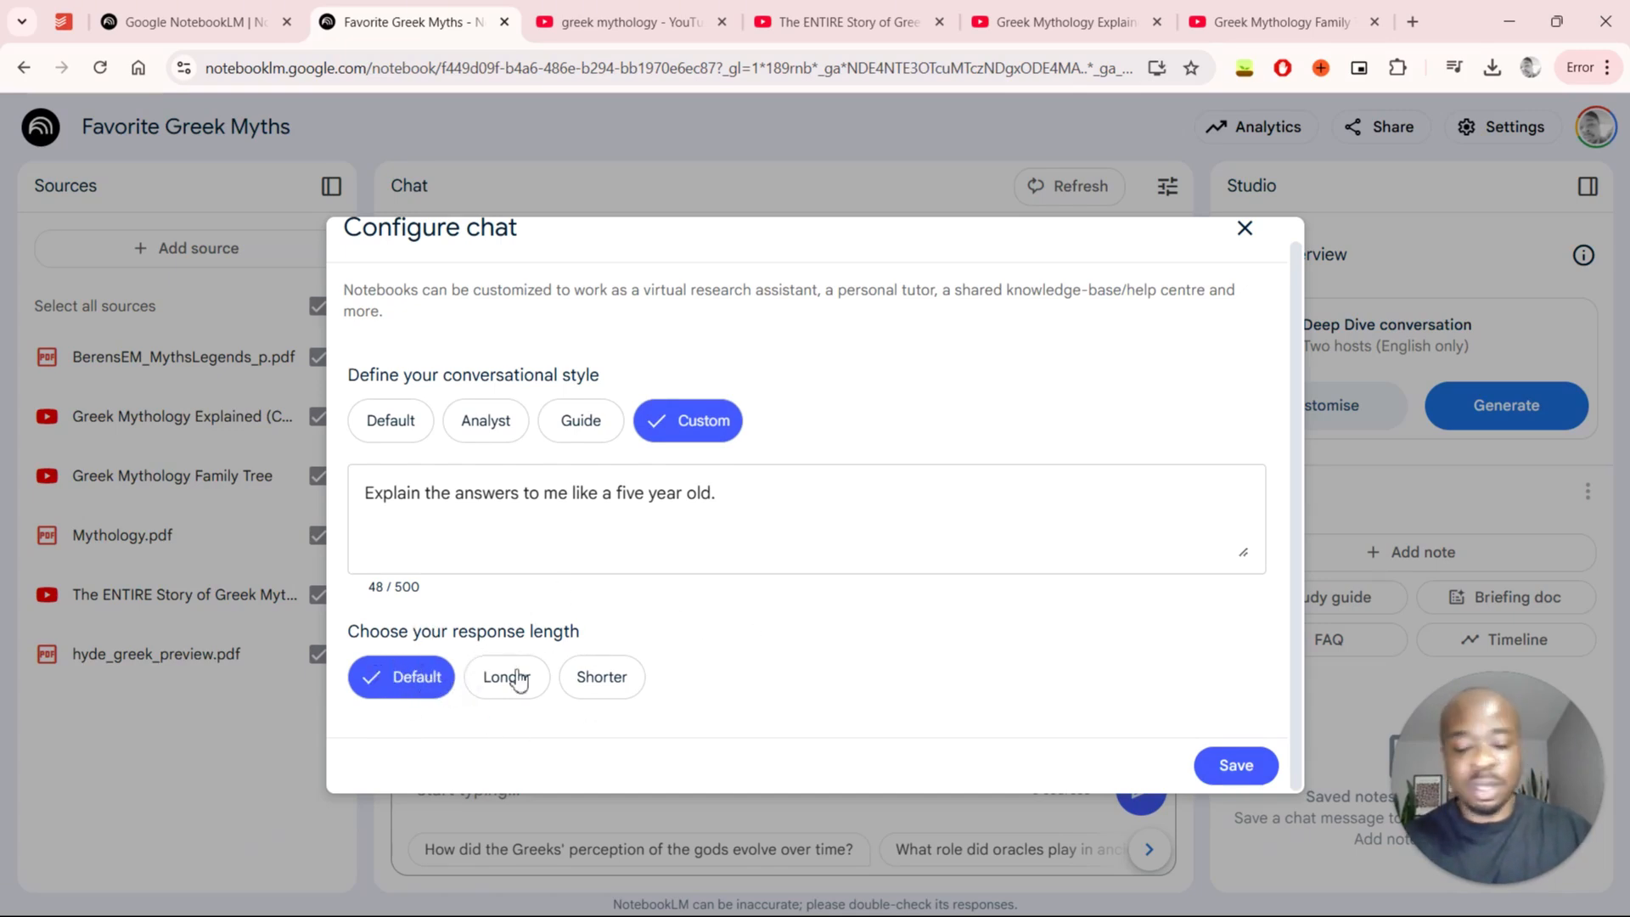
pyautogui.moveTo(549, 673)
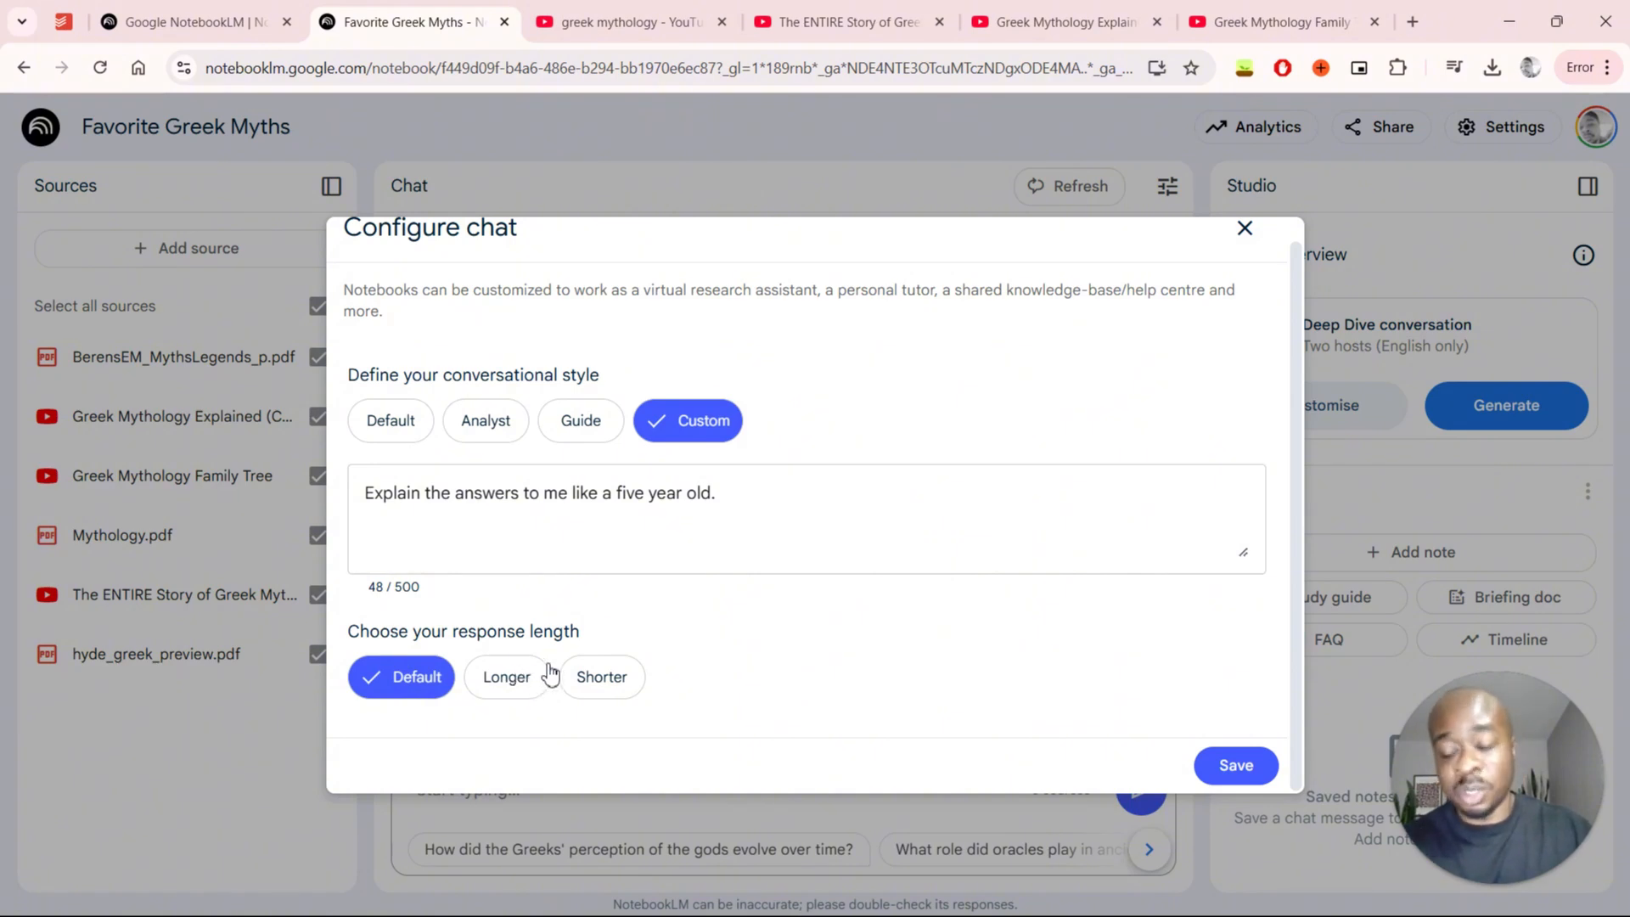
pyautogui.moveTo(613, 673)
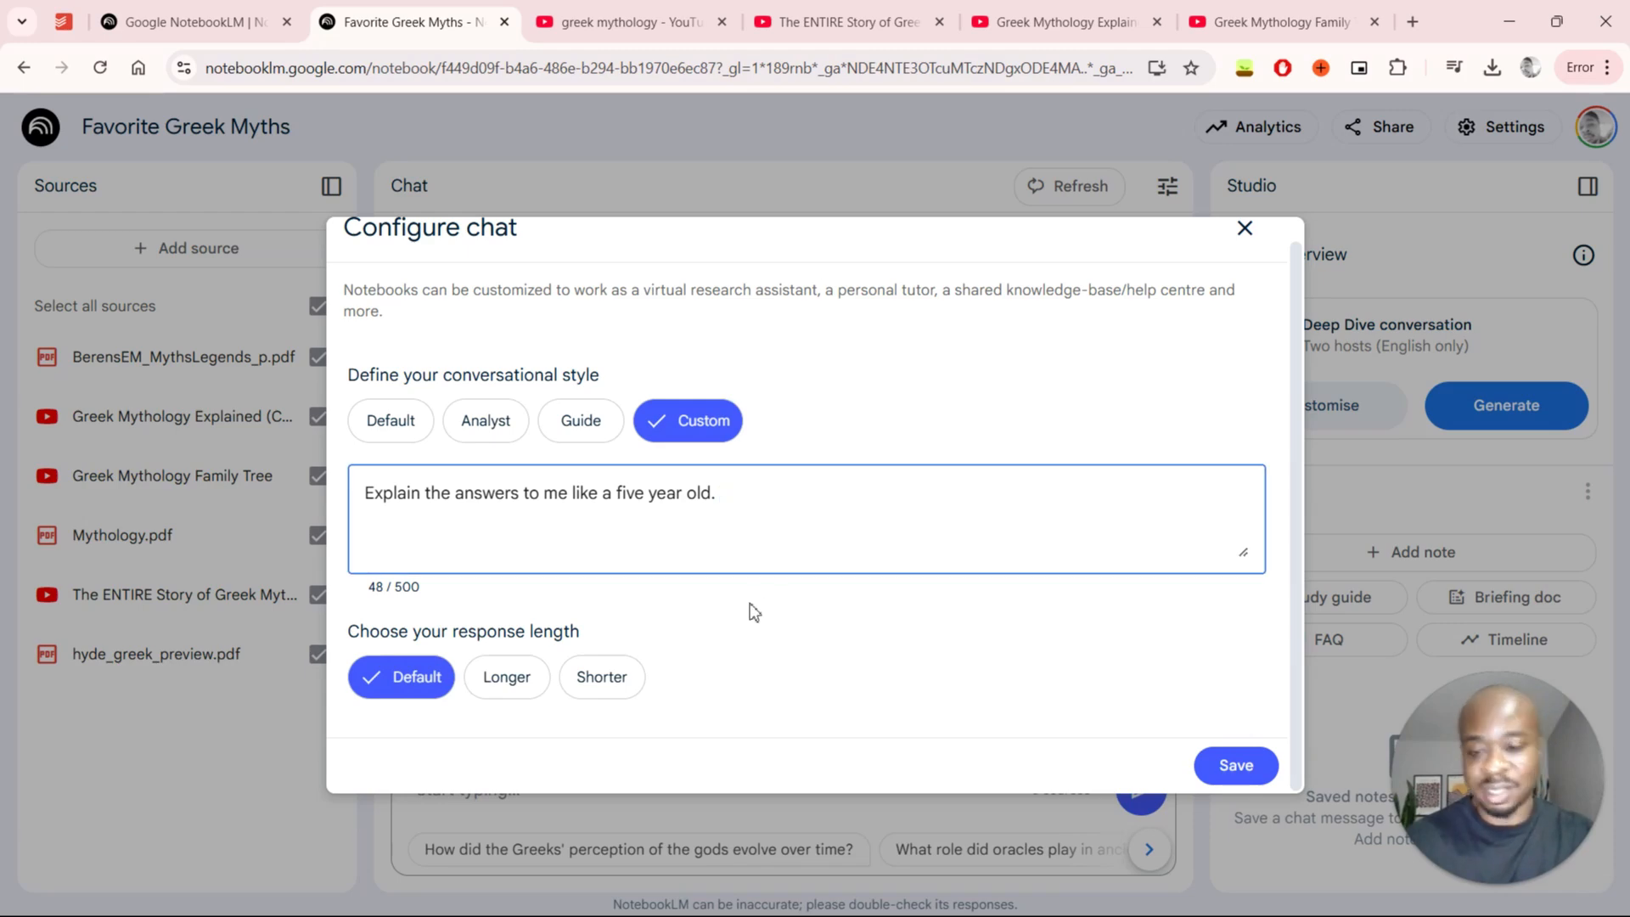
pyautogui.moveTo(1218, 721)
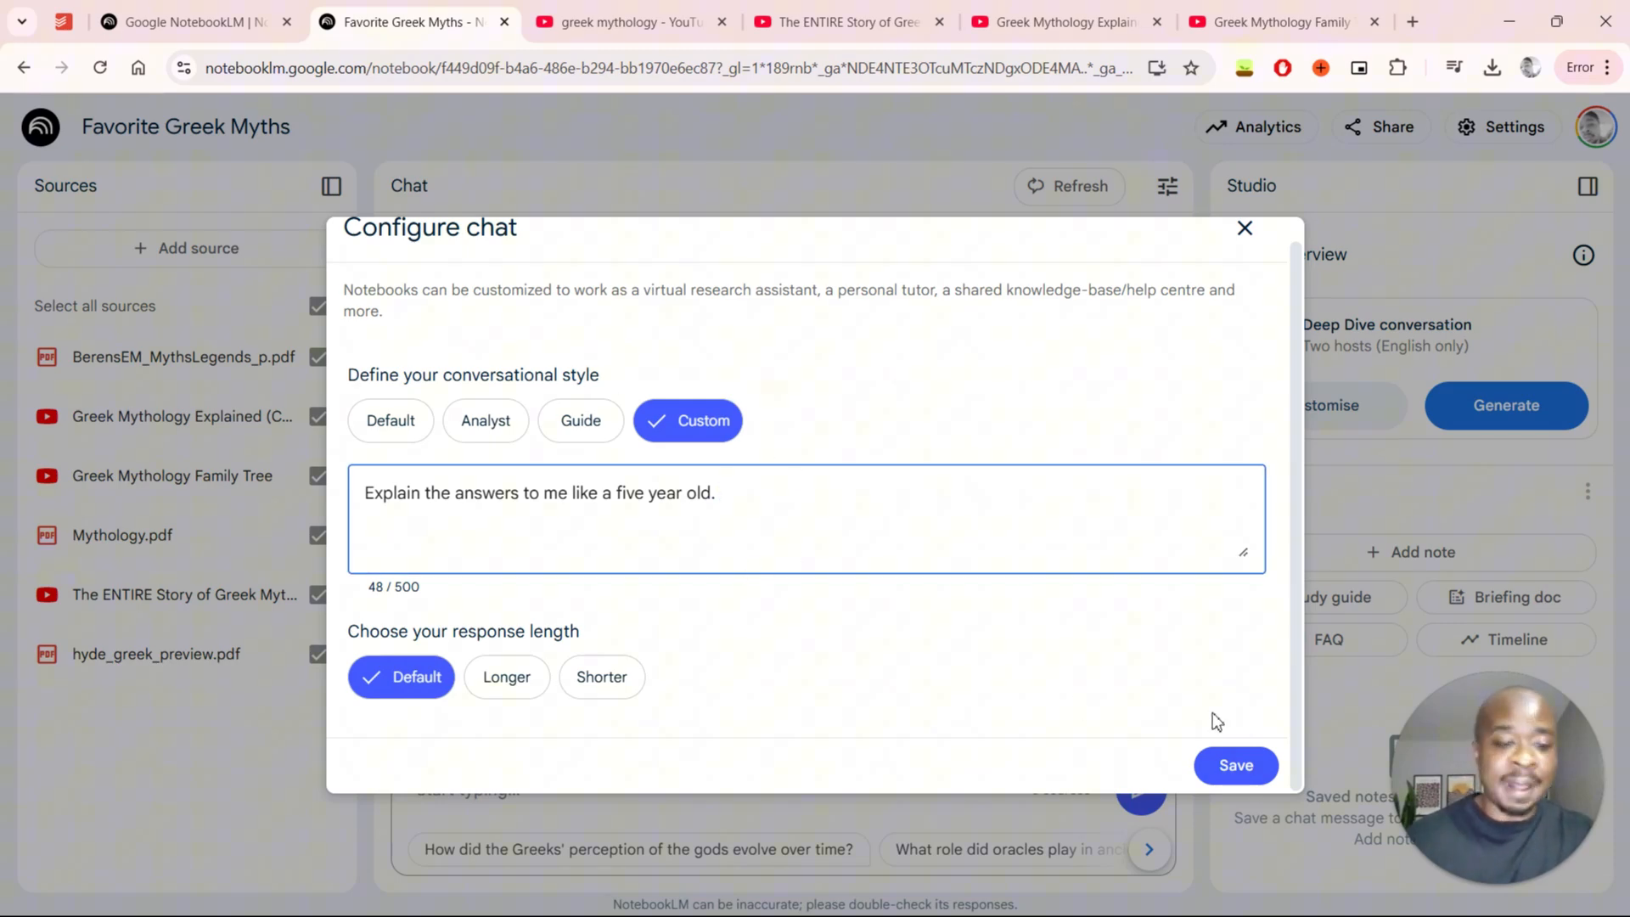
# - Save the custom chat settings and ask the sources 'Was Zeus a good father'
pyautogui.click(1235, 764)
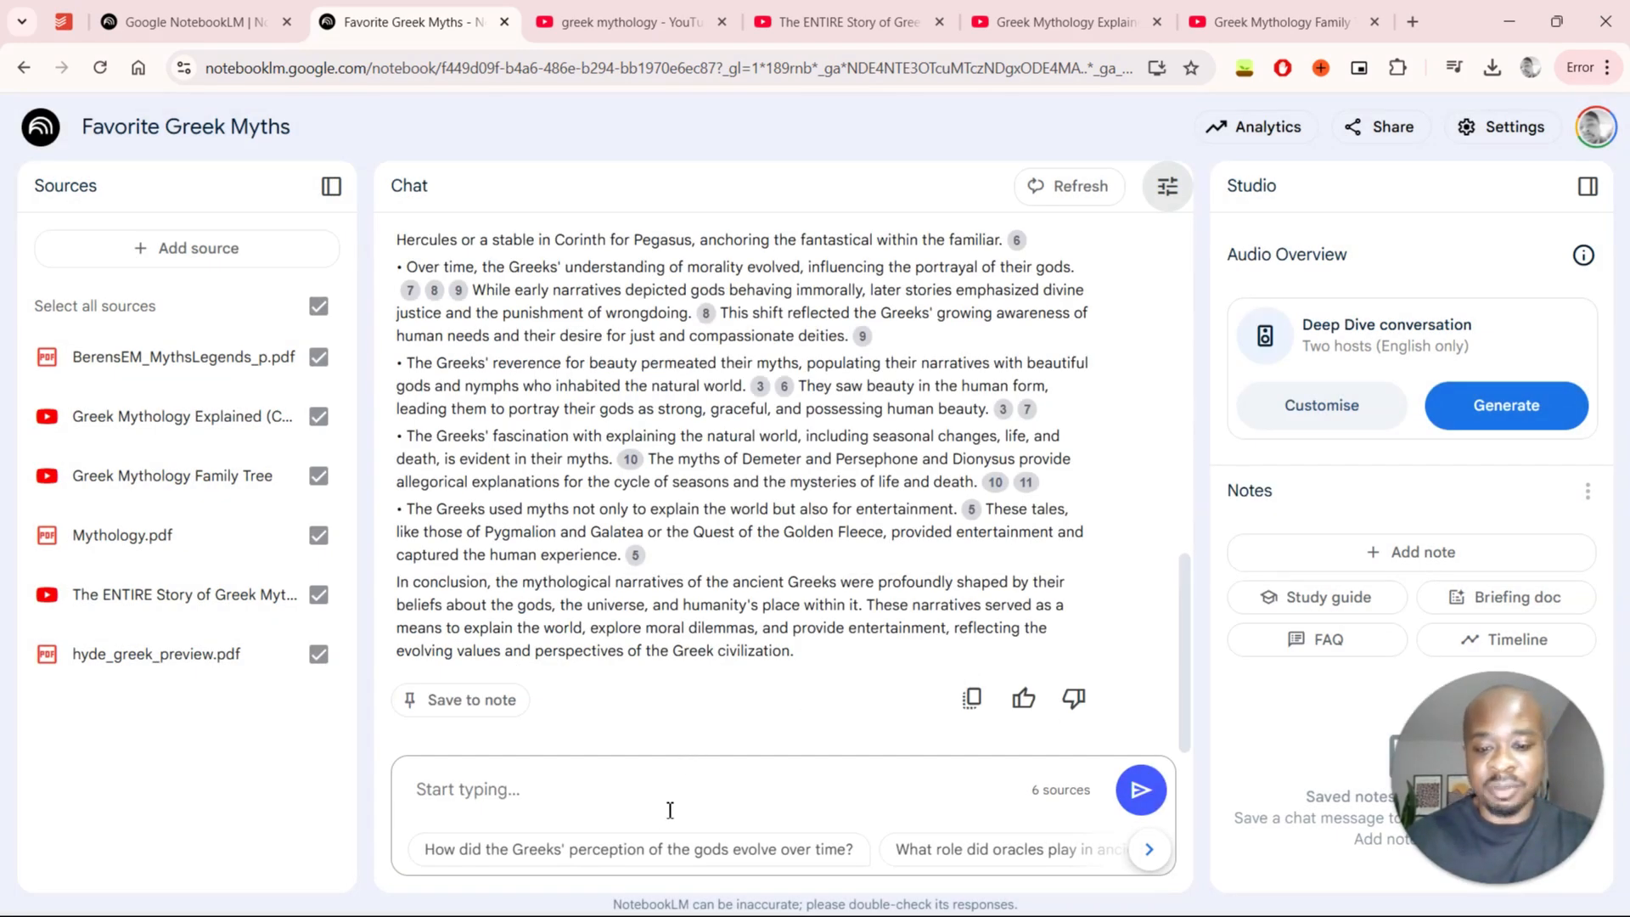
pyautogui.moveTo(781, 722)
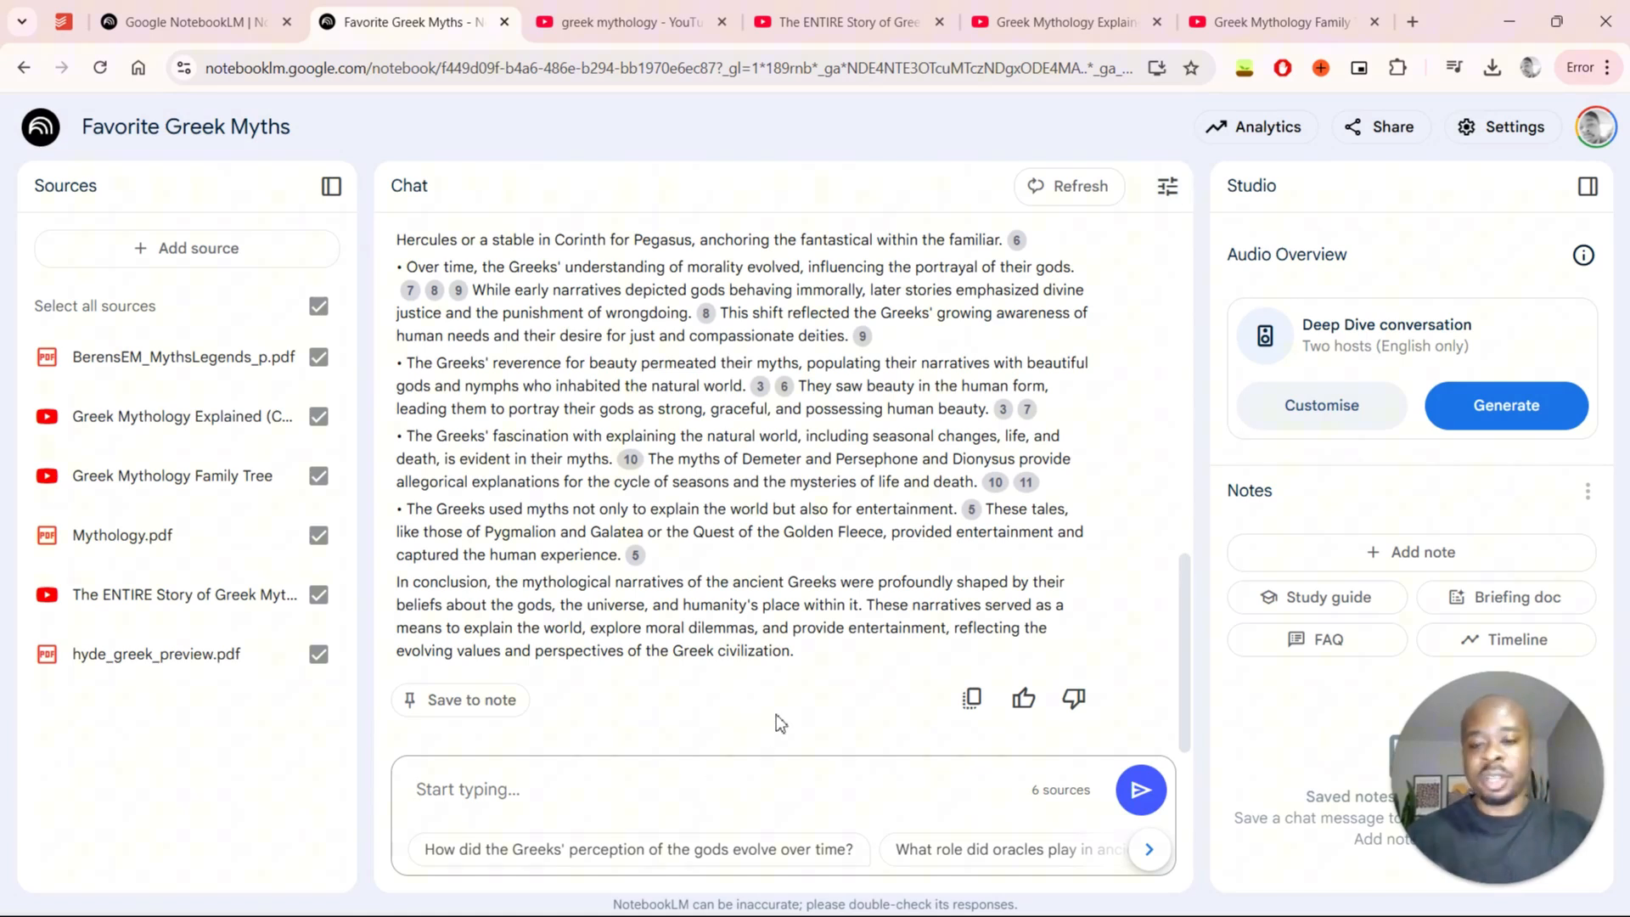
pyautogui.write('W')
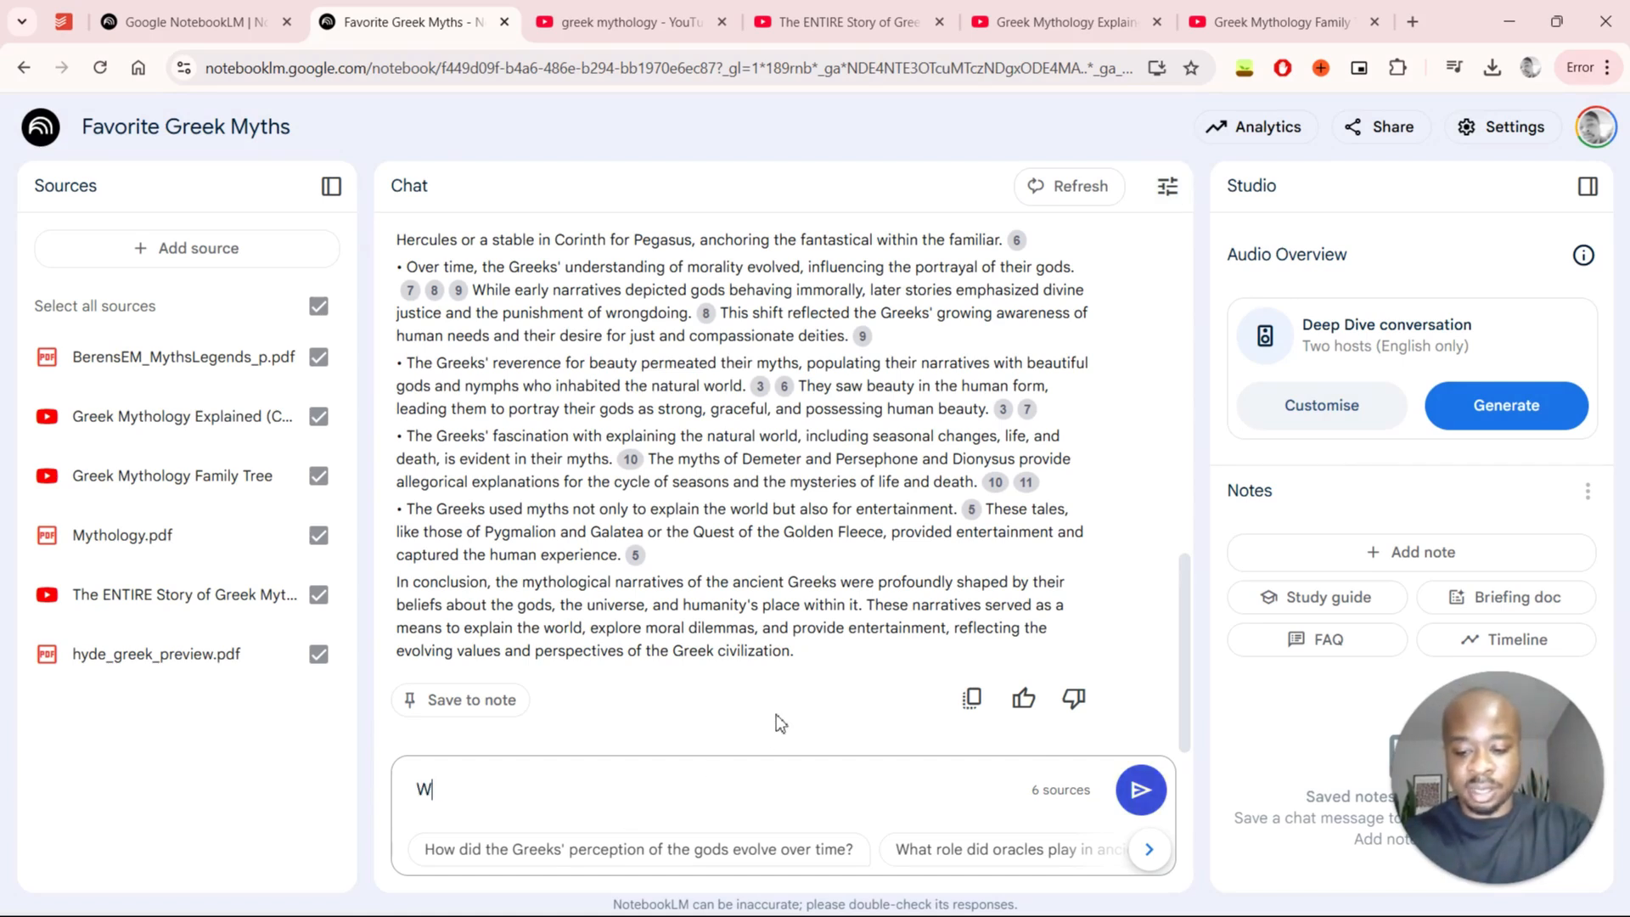
pyautogui.write('Was Zeus a')
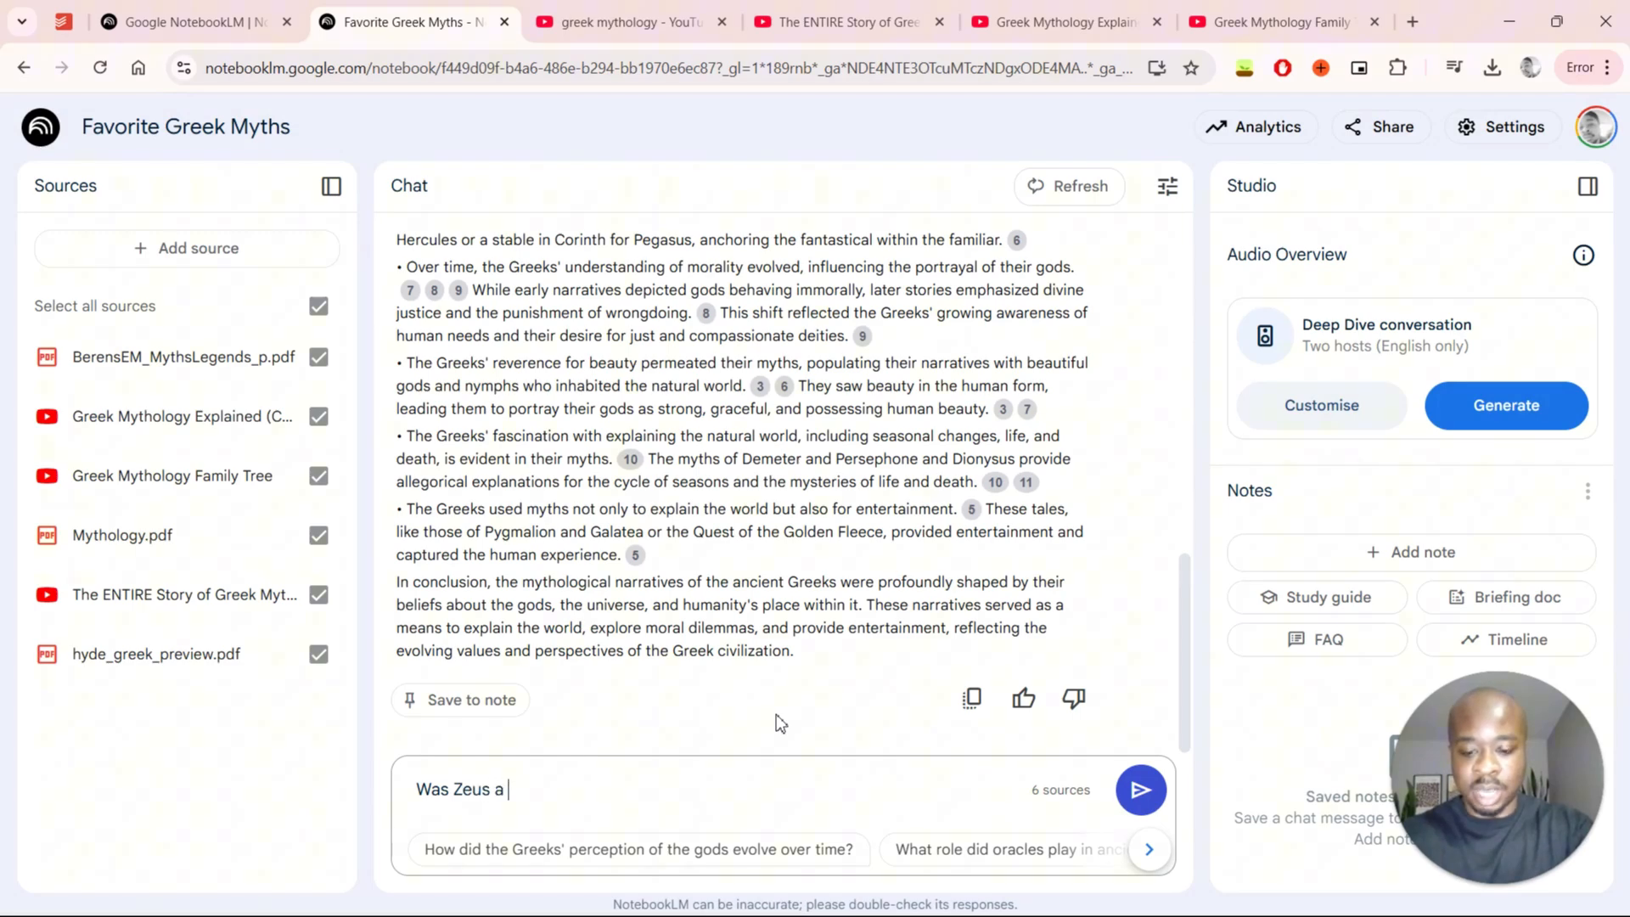
pyautogui.write('good father')
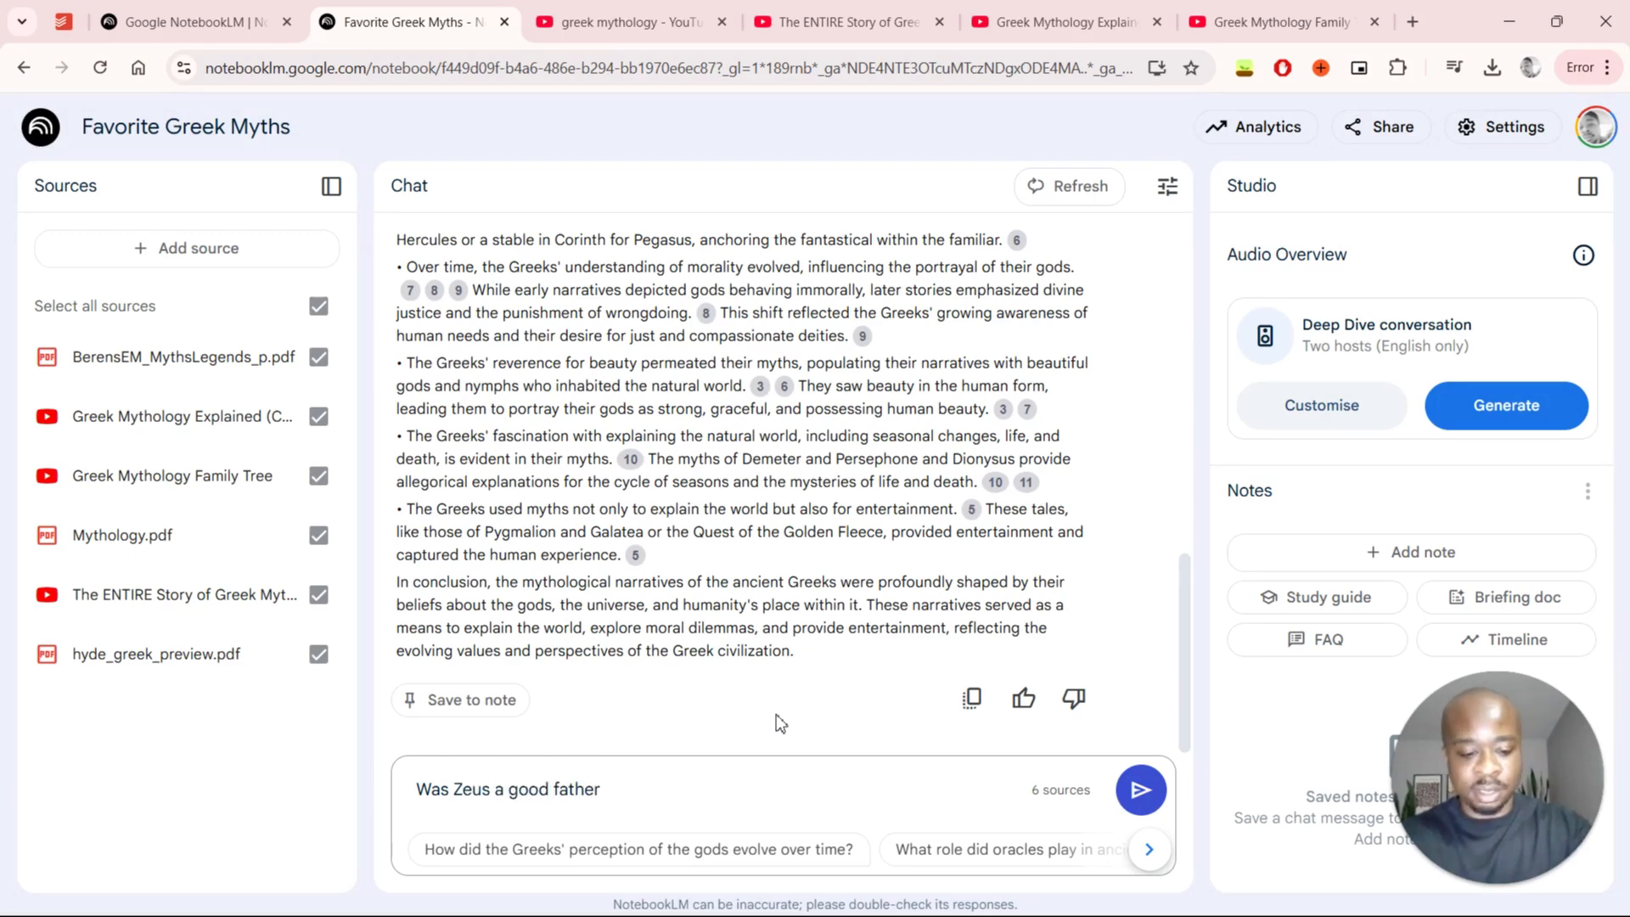
pyautogui.click(1140, 788)
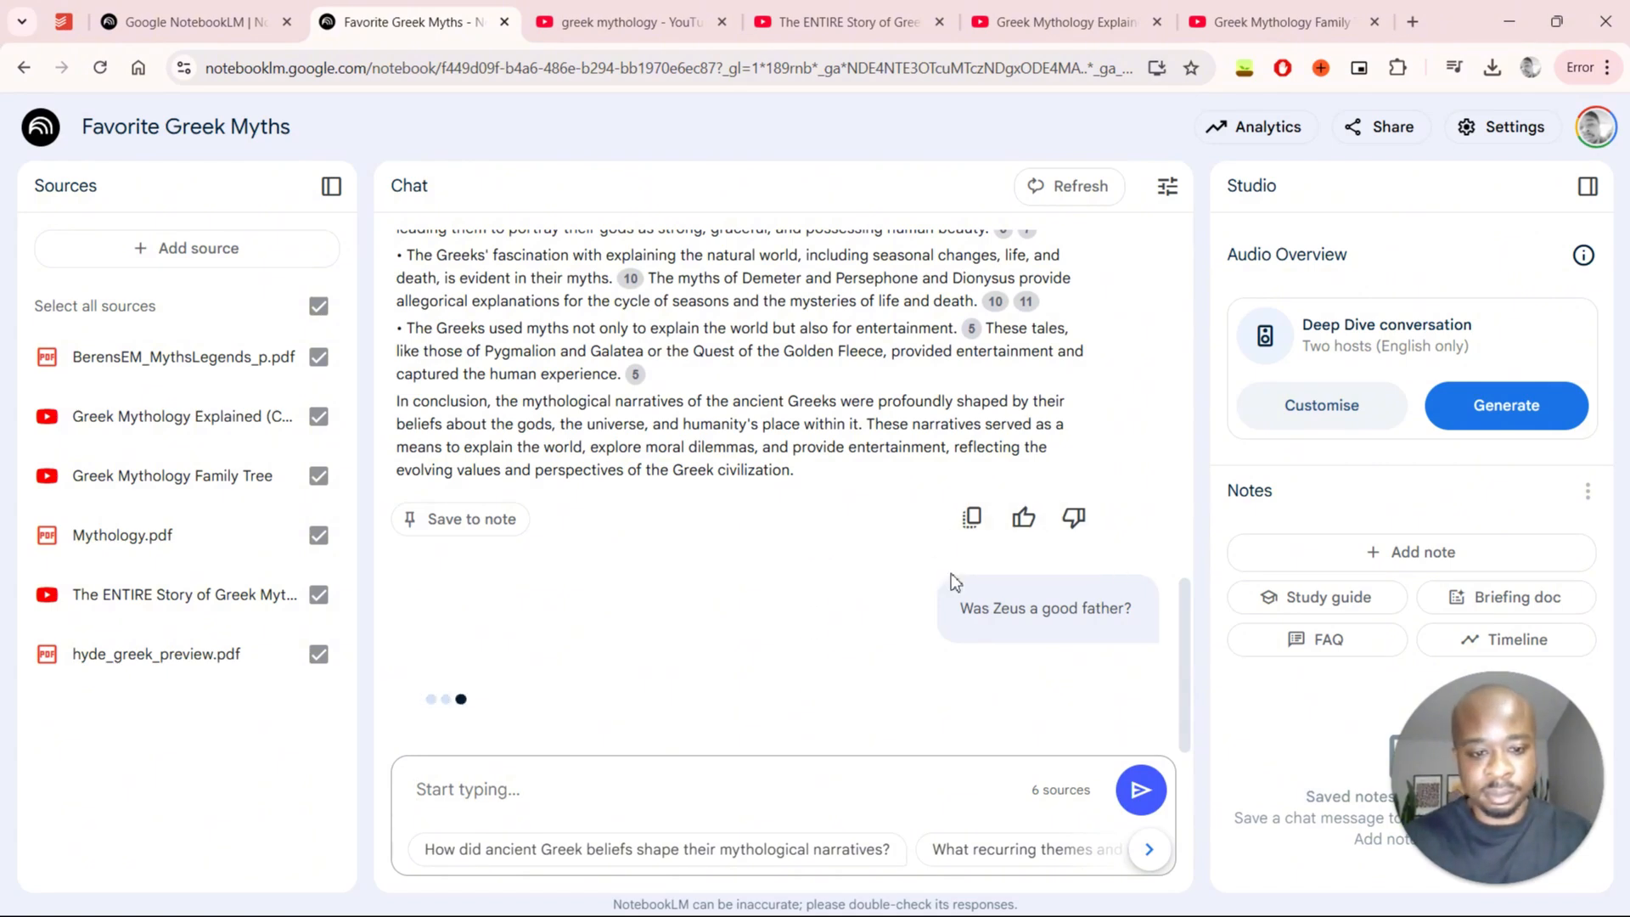
pyautogui.moveTo(1017, 569)
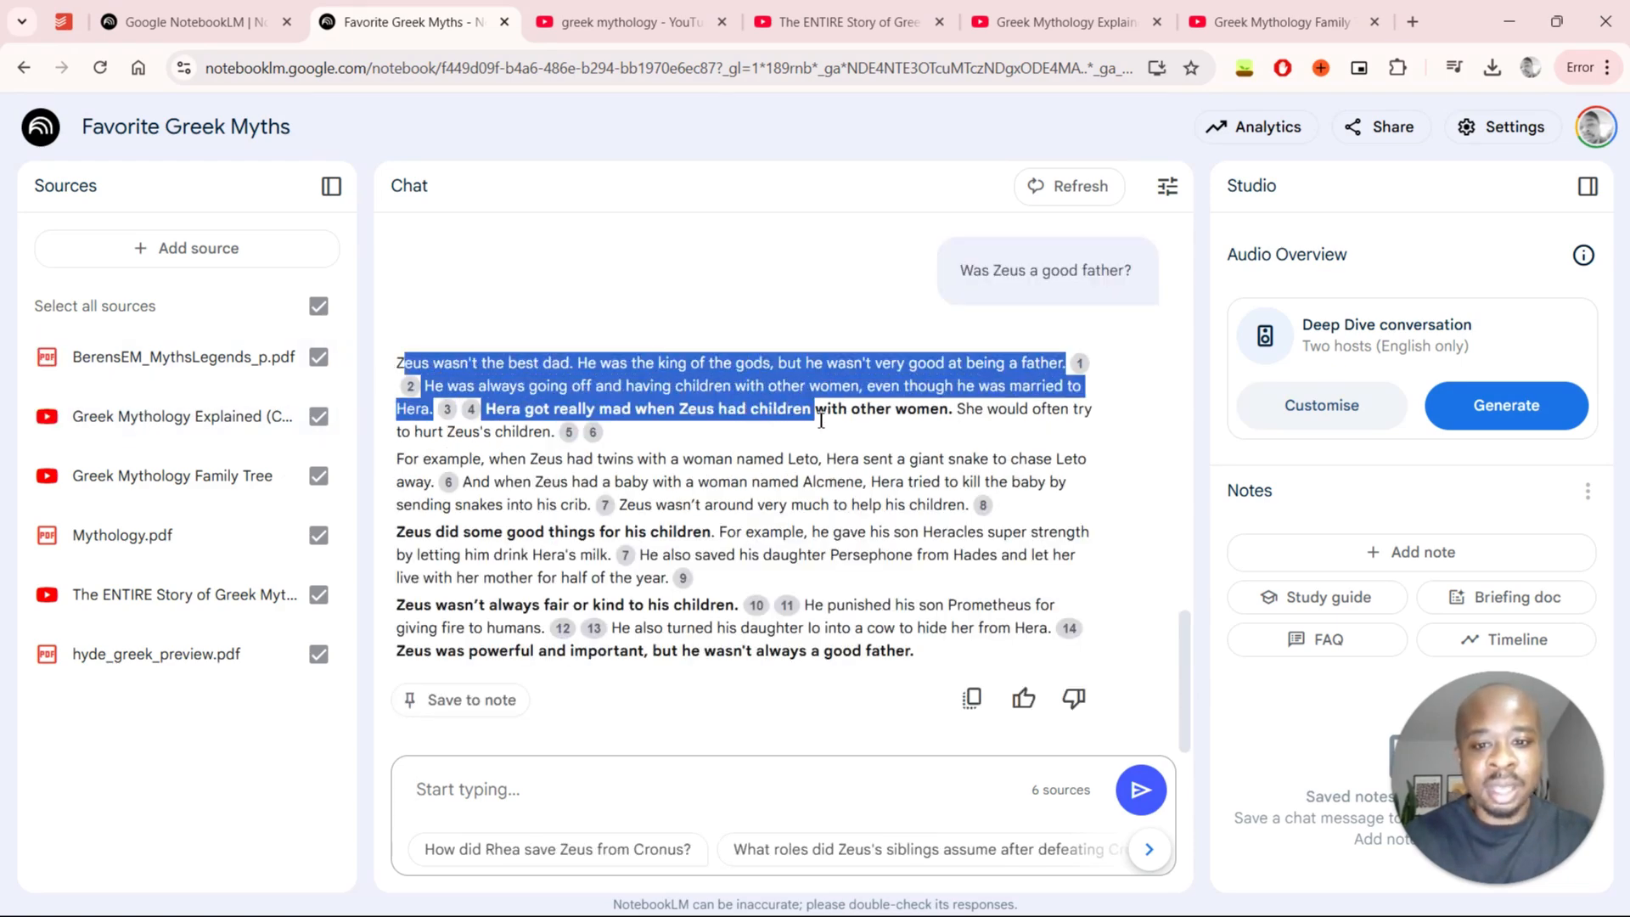
# - Highlight paragraphs of the cited answer explaining Zeus wasn't the best dad
pyautogui.click(816, 421)
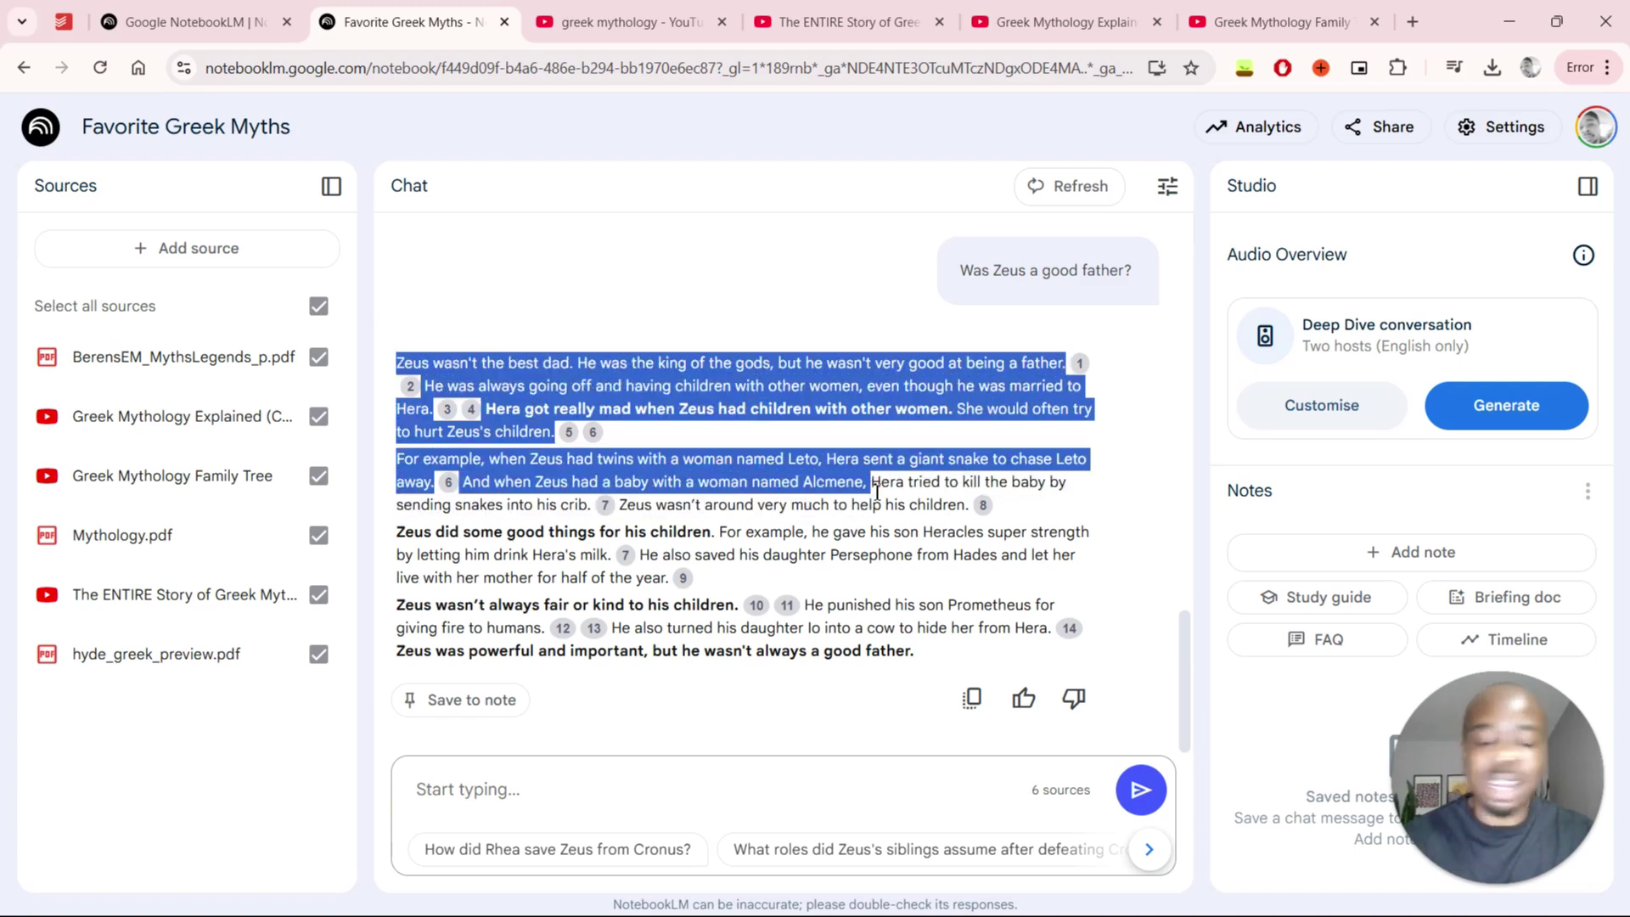
pyautogui.click(537, 304)
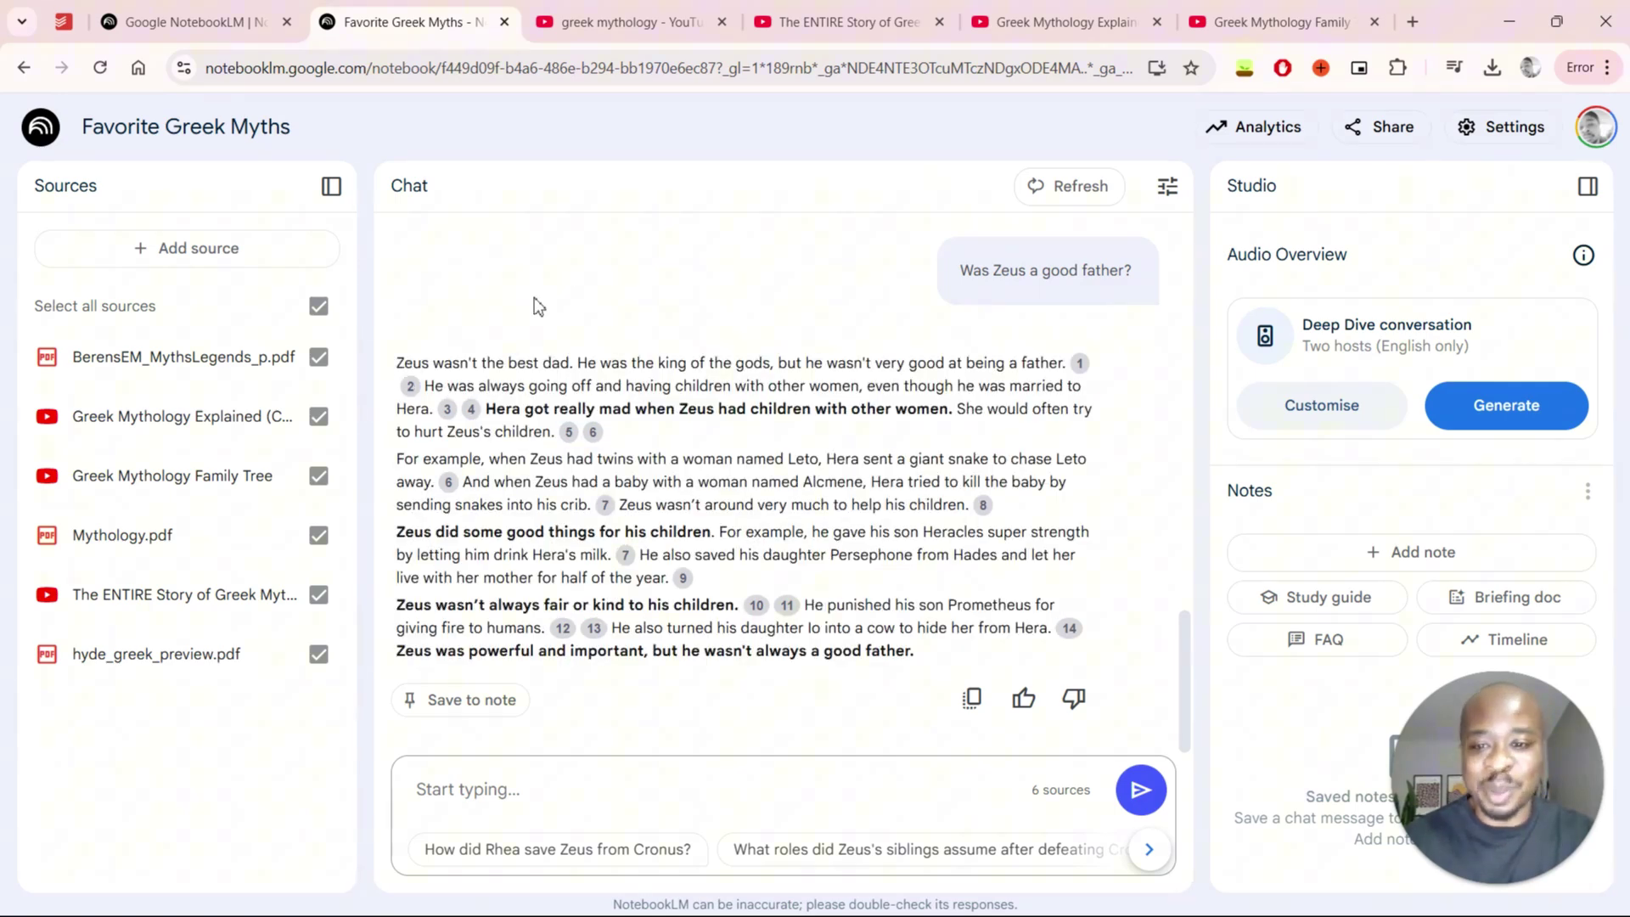
pyautogui.moveTo(397, 362); pyautogui.dragTo(616, 362)
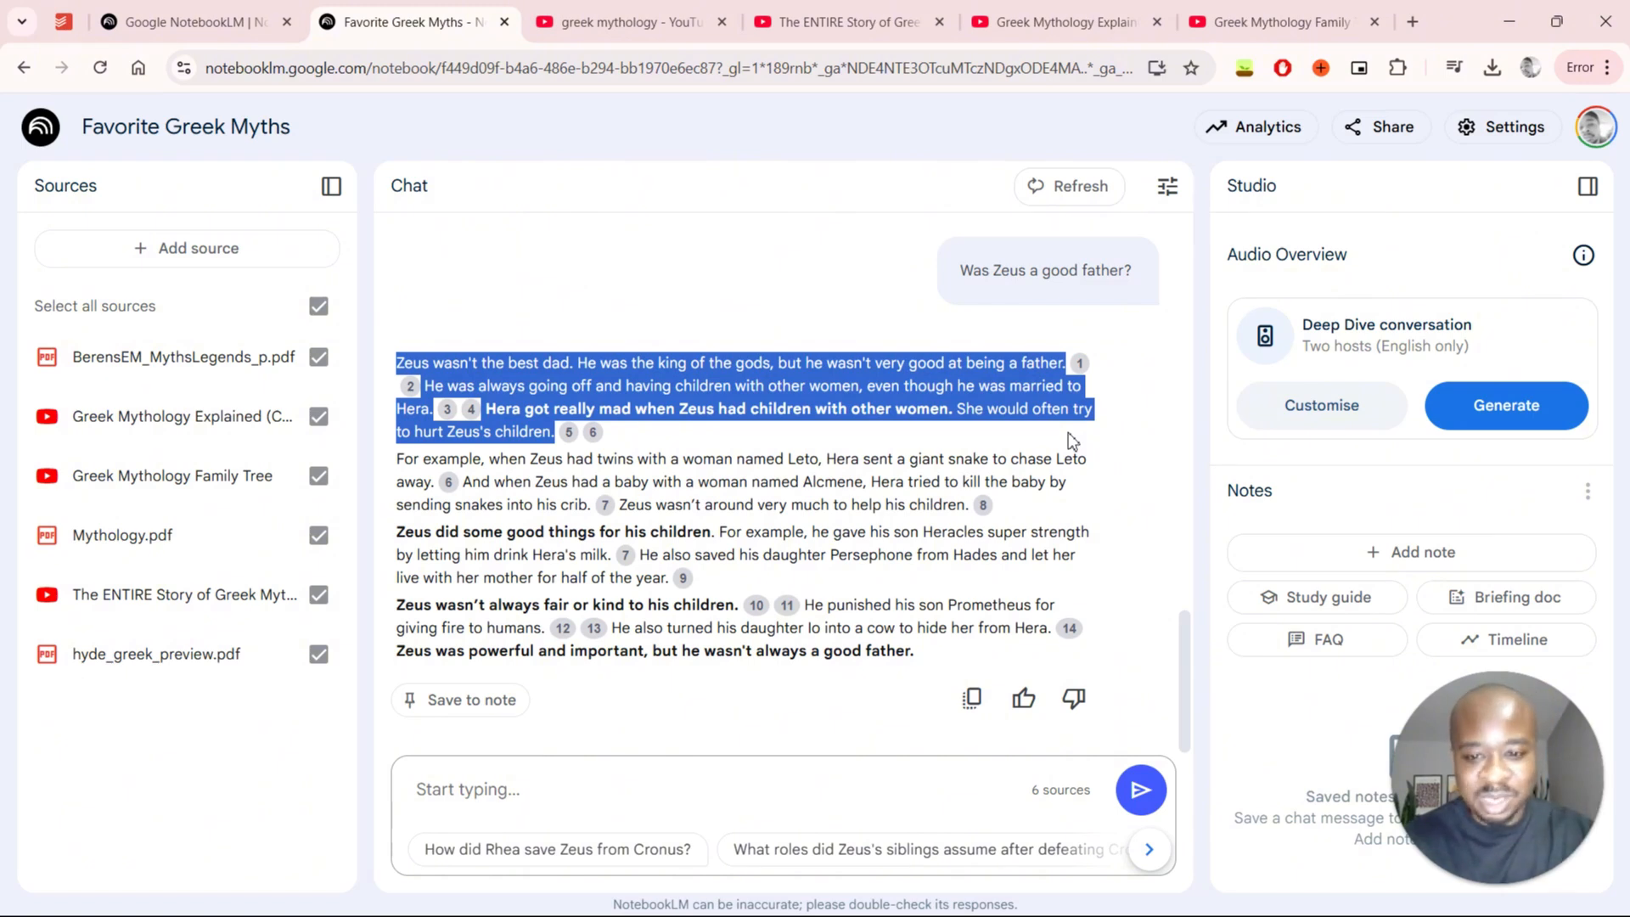
# - Save the Zeus answer as the note 'Zeus: A Father's Failures', view it, and close it
pyautogui.click(540, 467)
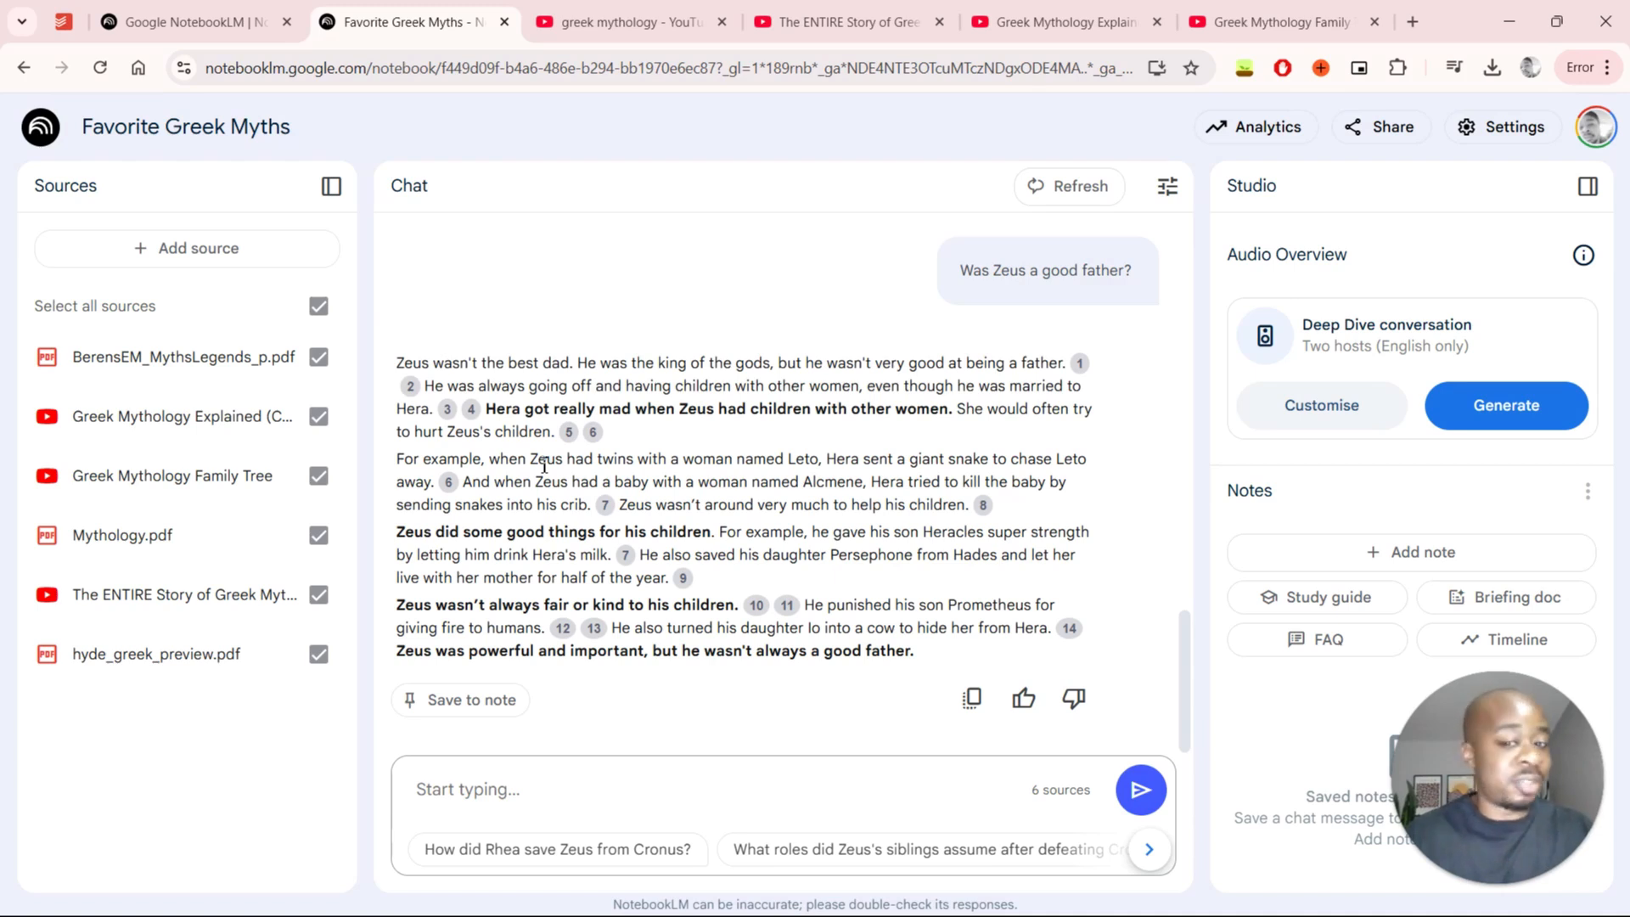
pyautogui.moveTo(1207, 351)
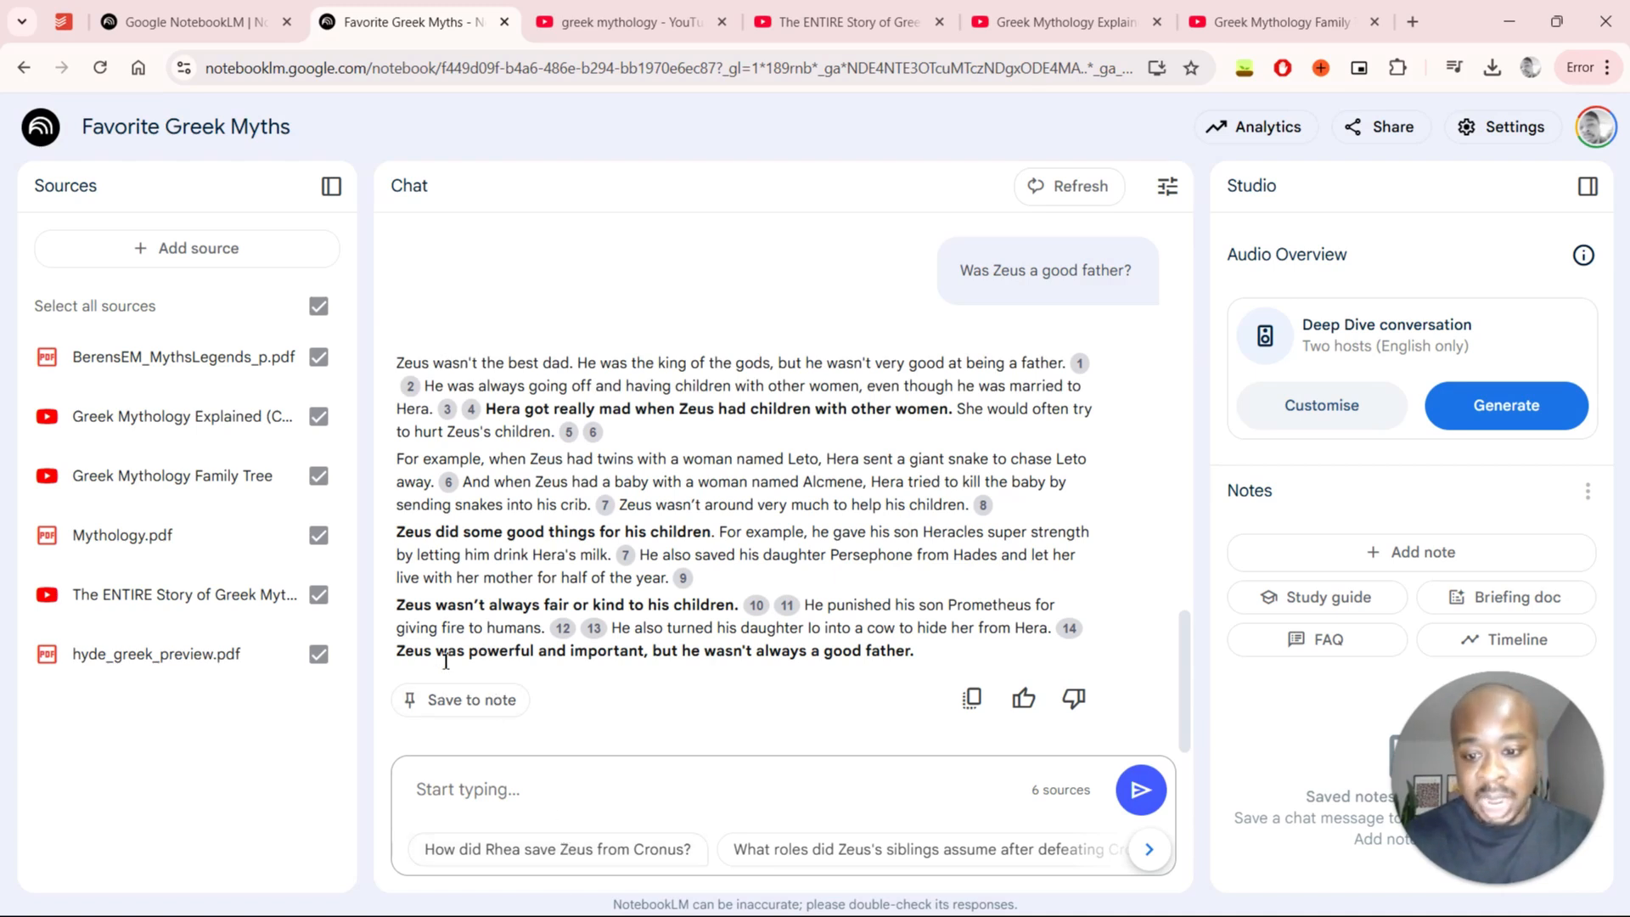
pyautogui.scroll(3)
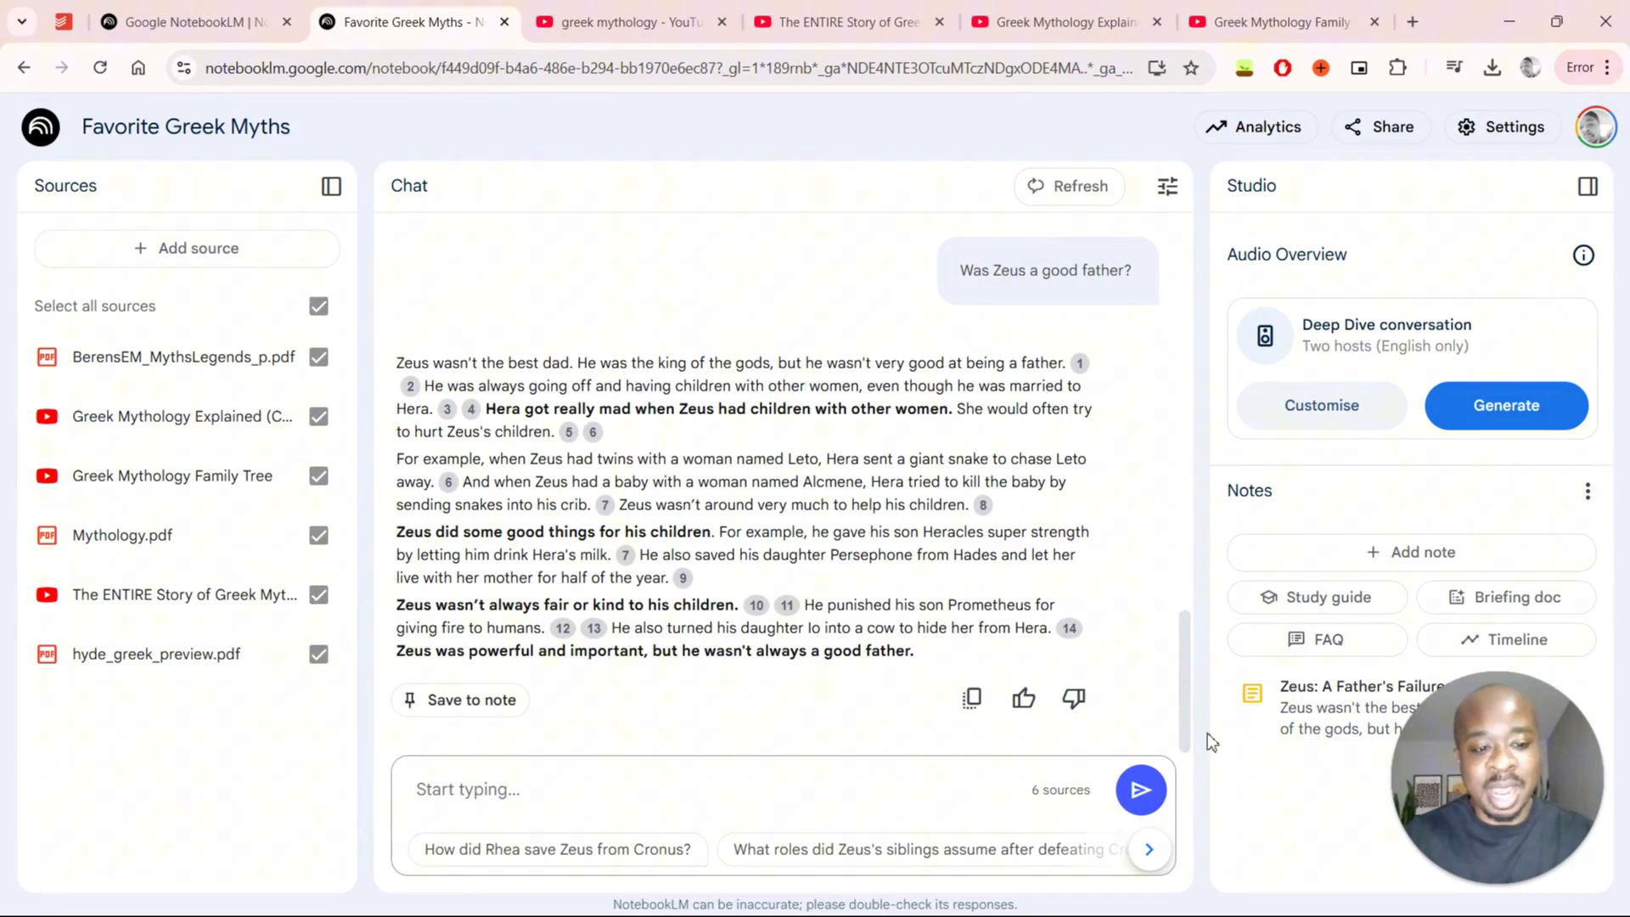
pyautogui.moveTo(1186, 762)
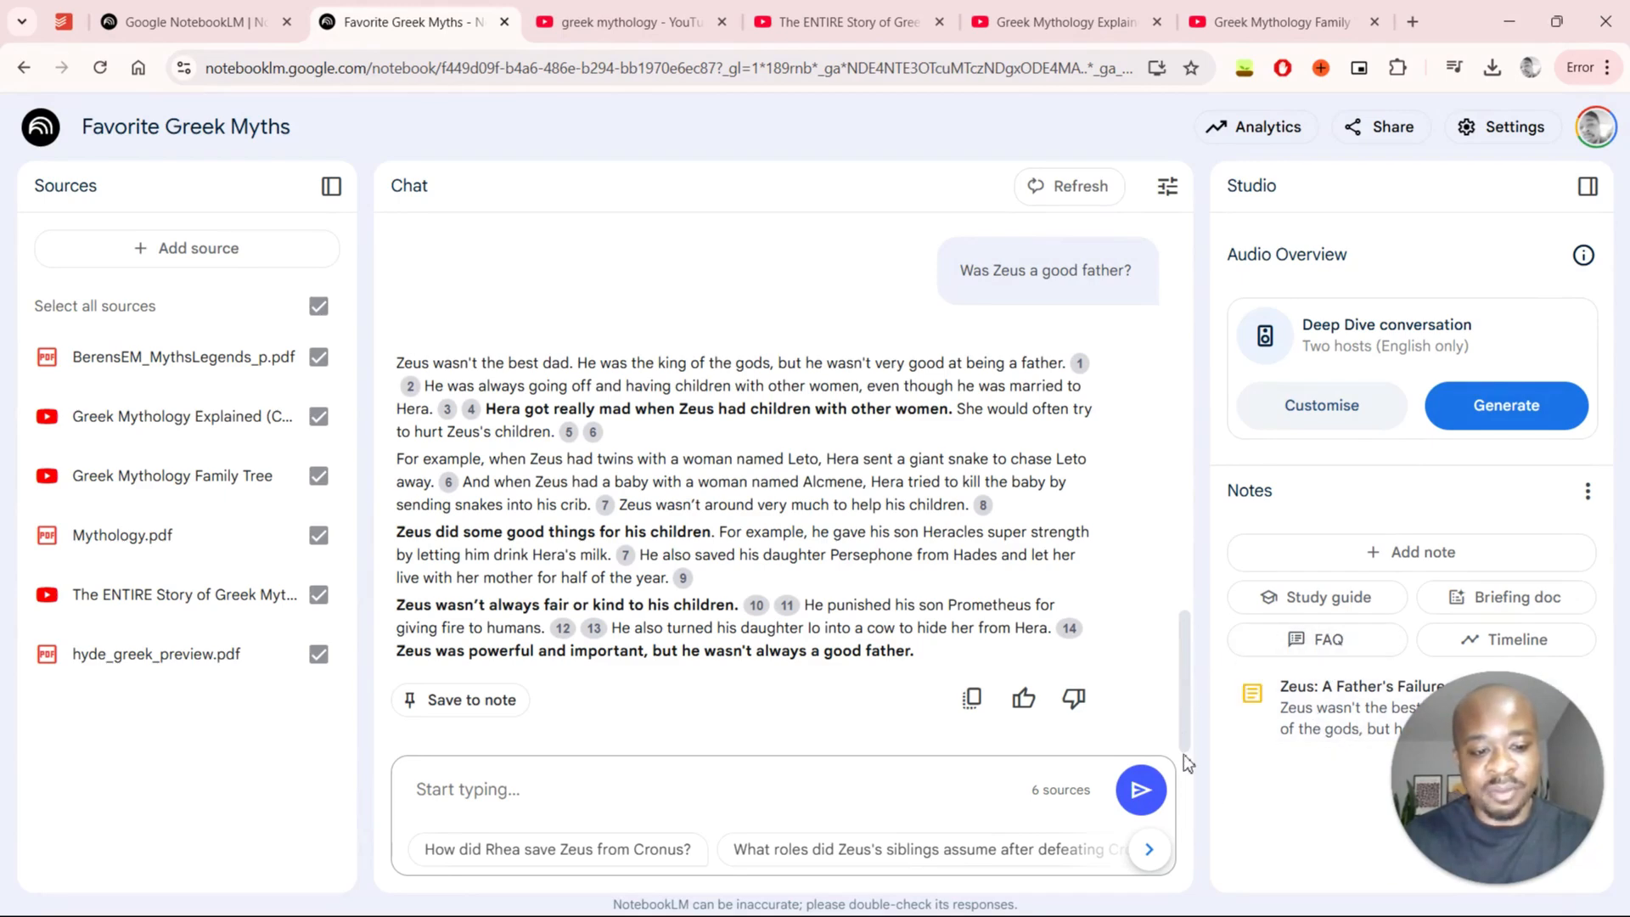
pyautogui.click(1361, 708)
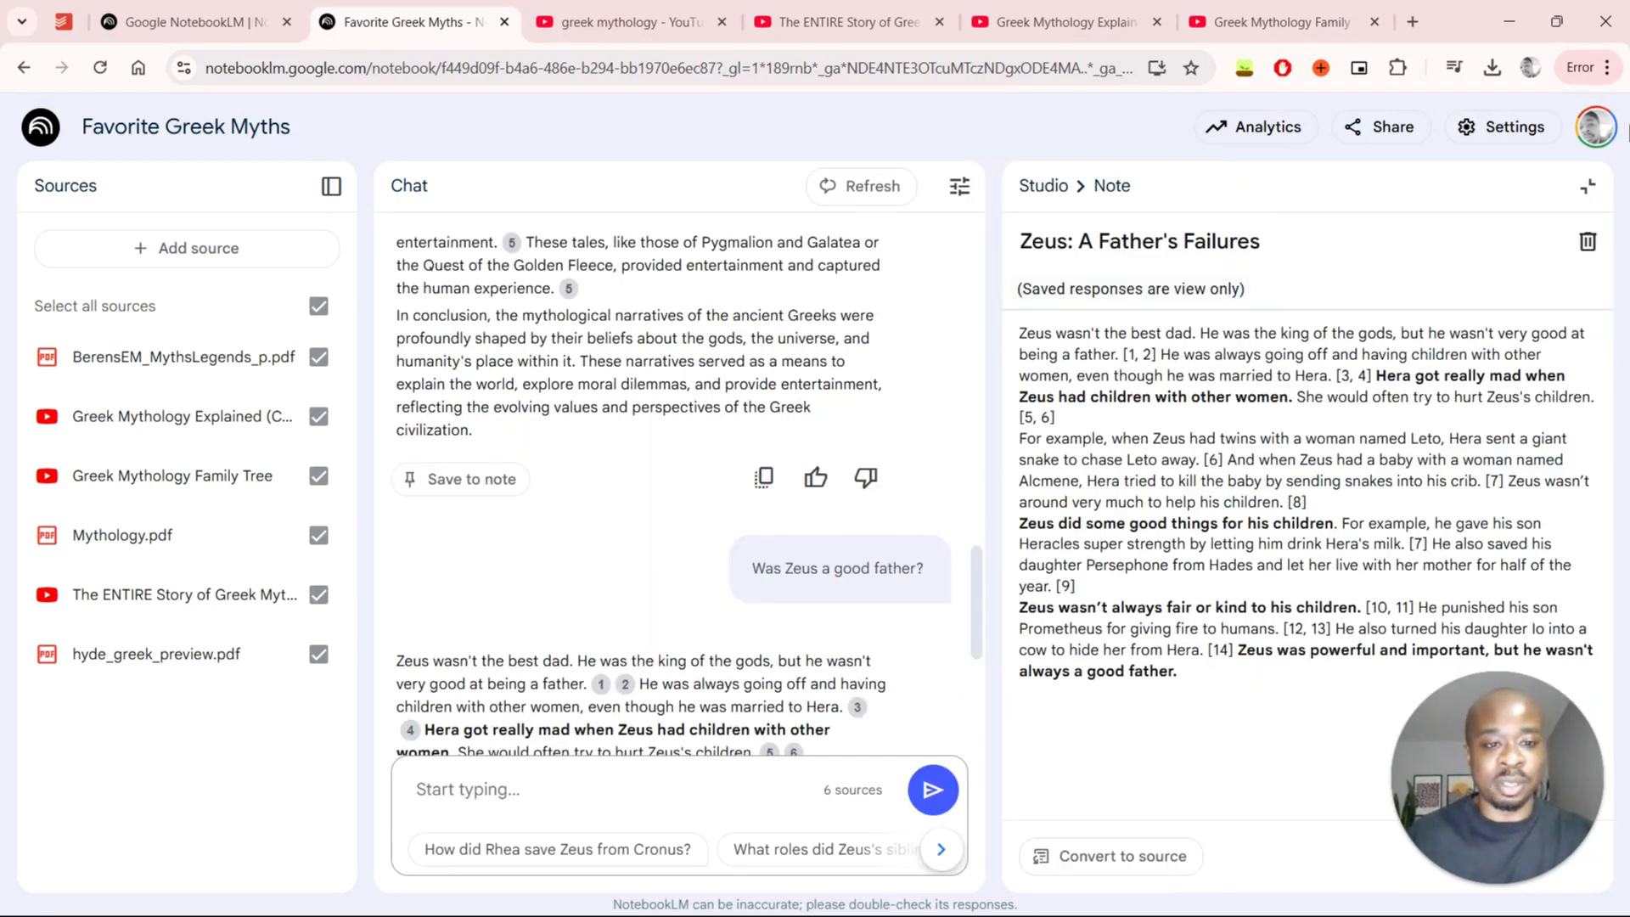
pyautogui.click(1587, 185)
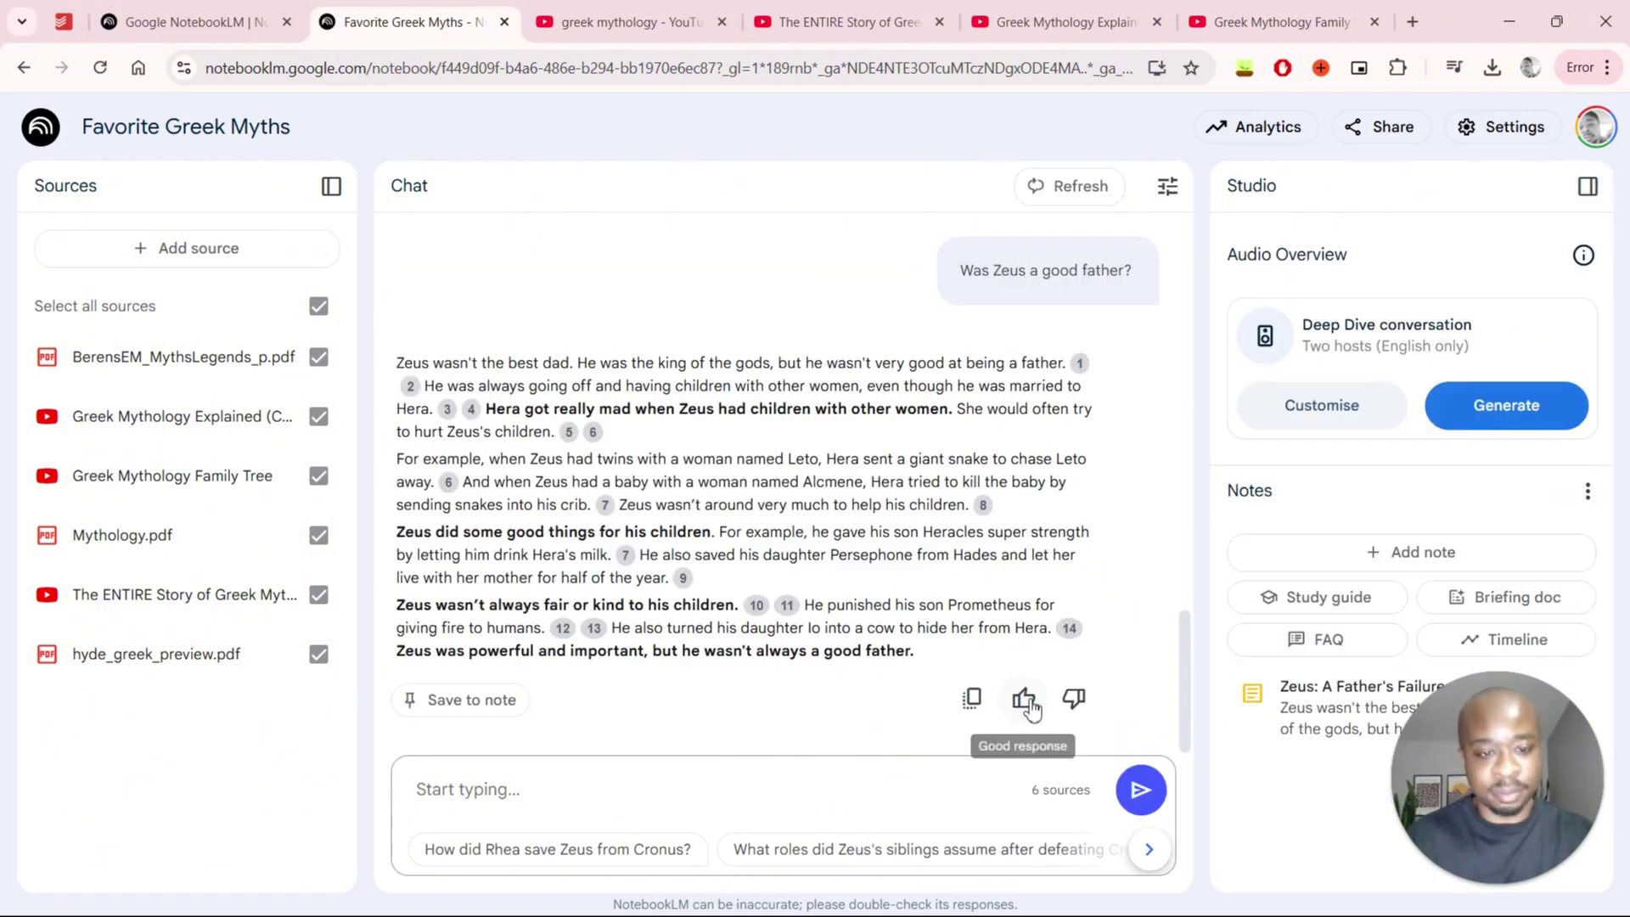
pyautogui.moveTo(1321, 458)
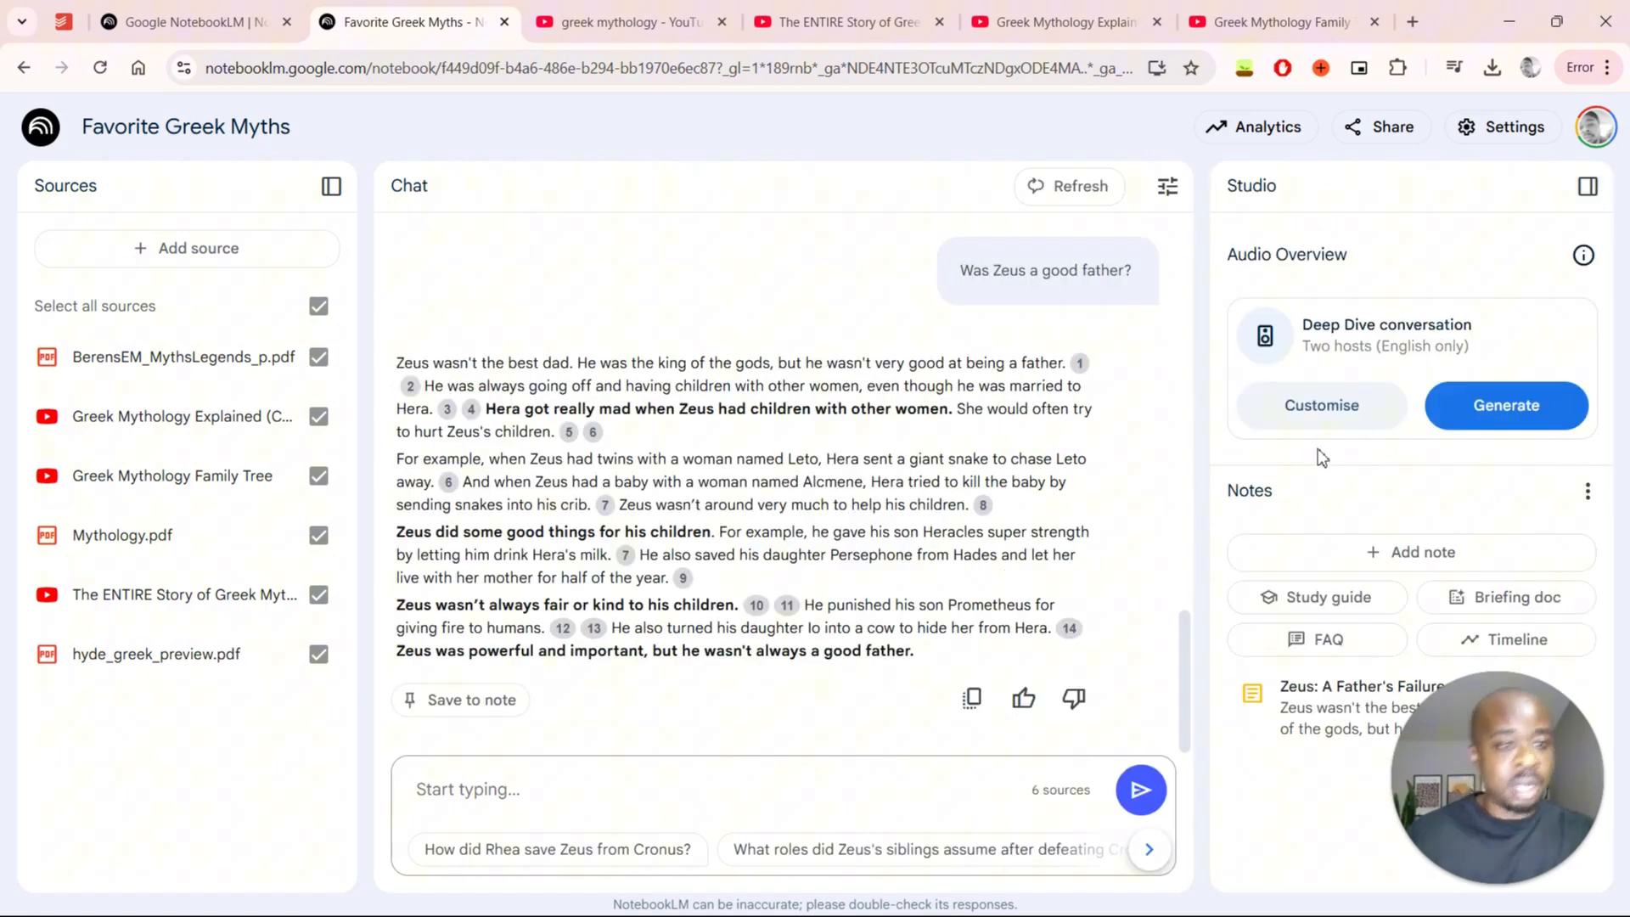
pyautogui.moveTo(1218, 115)
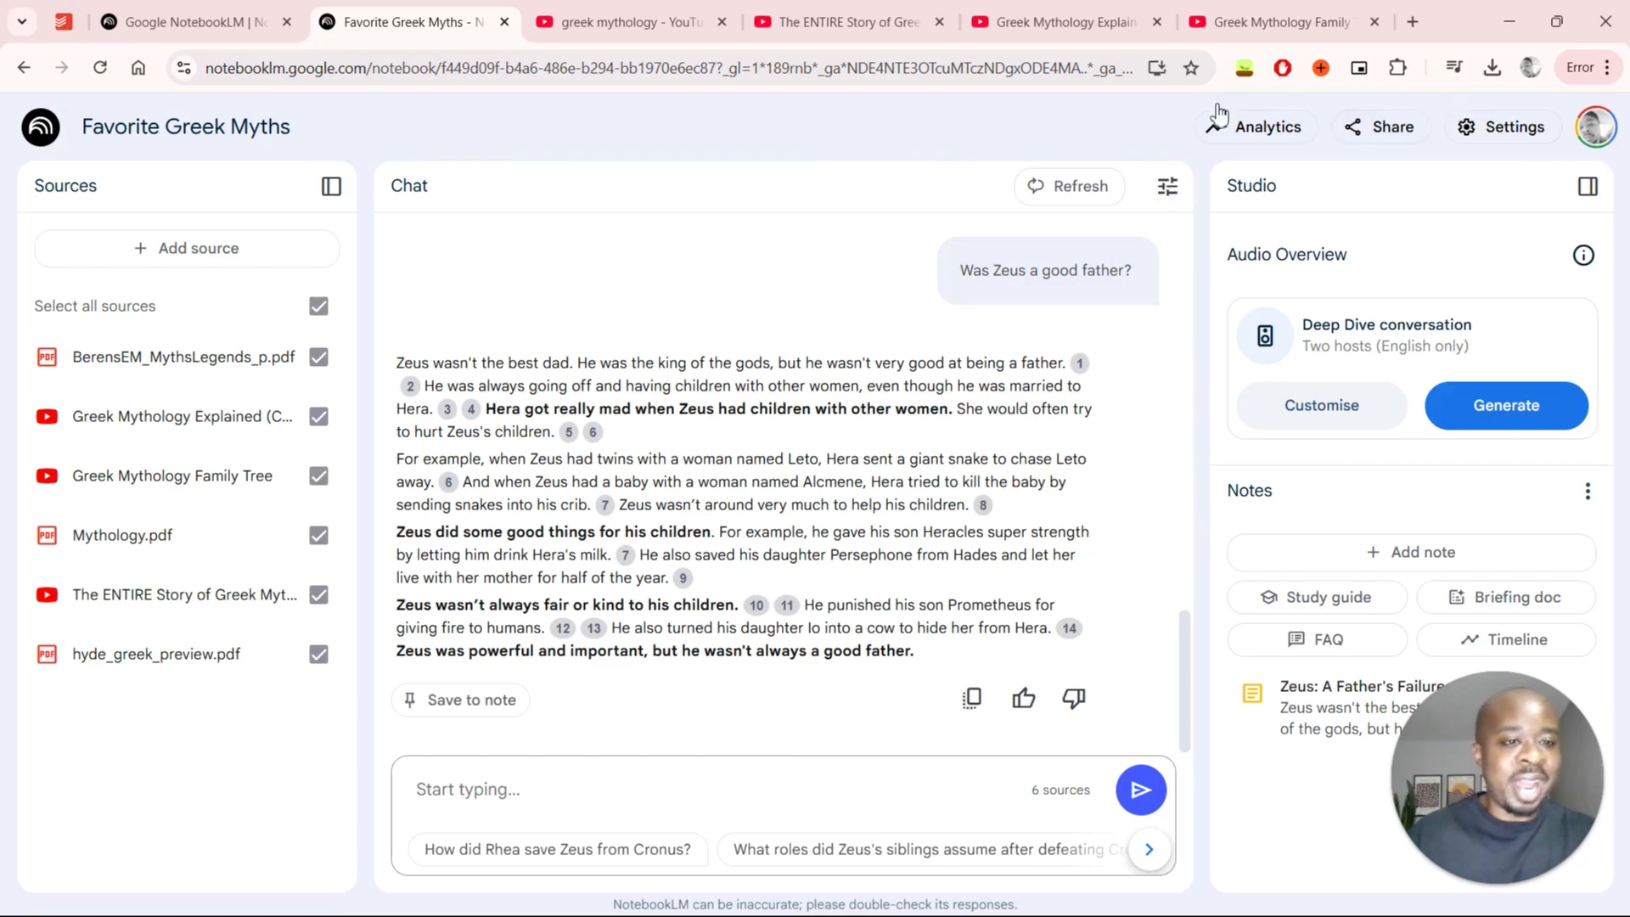
pyautogui.moveTo(1258, 122)
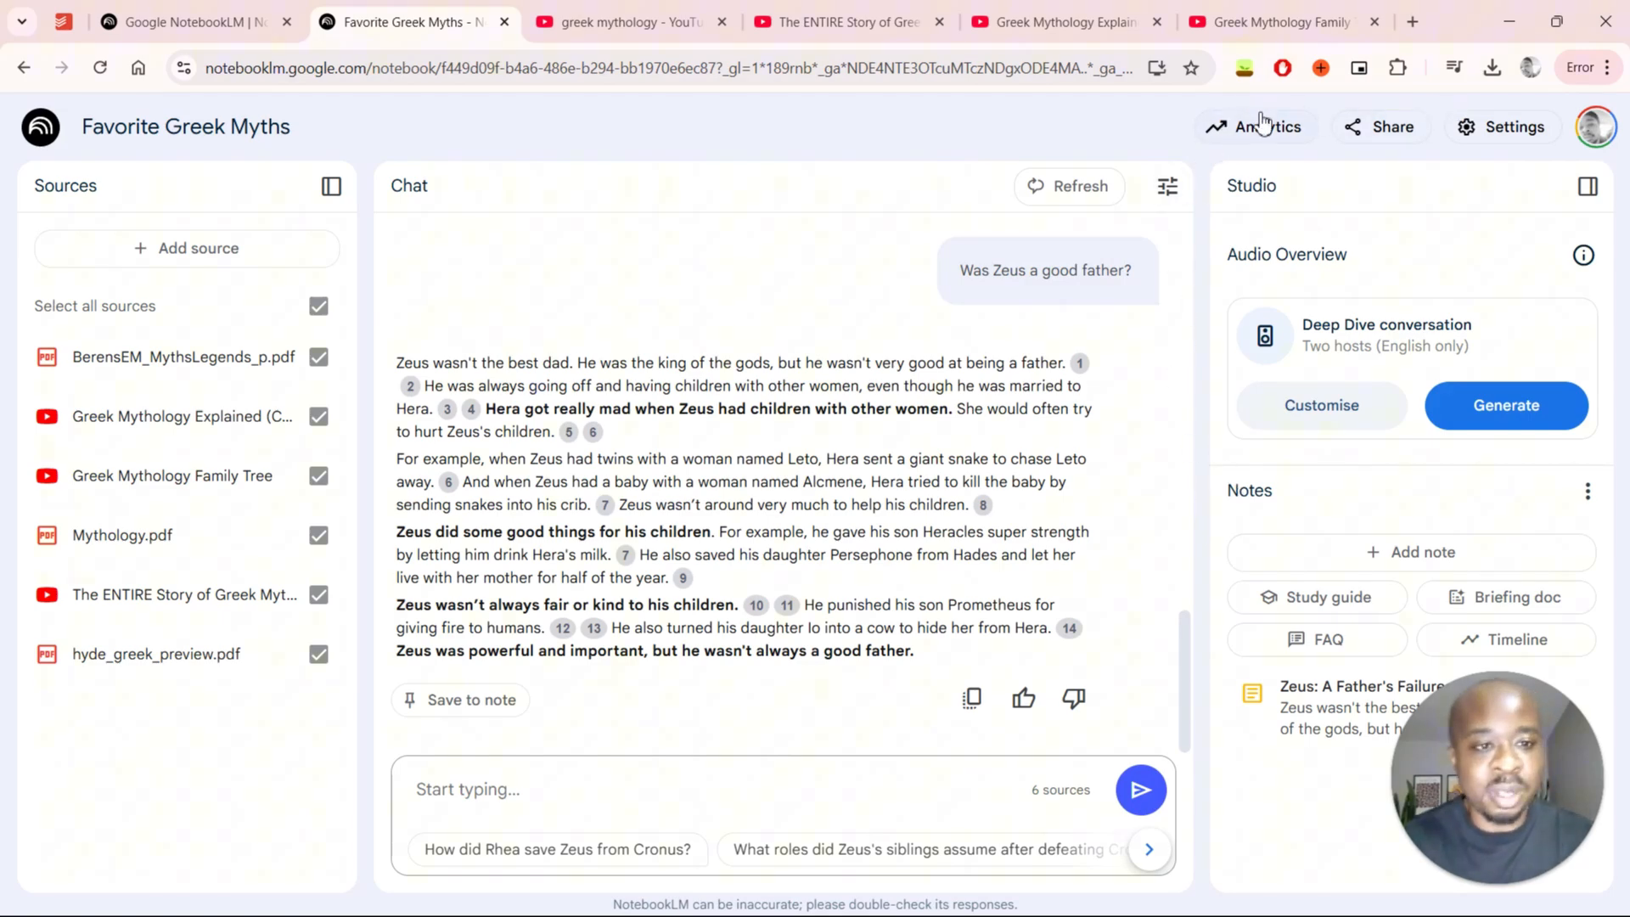
pyautogui.click(1265, 126)
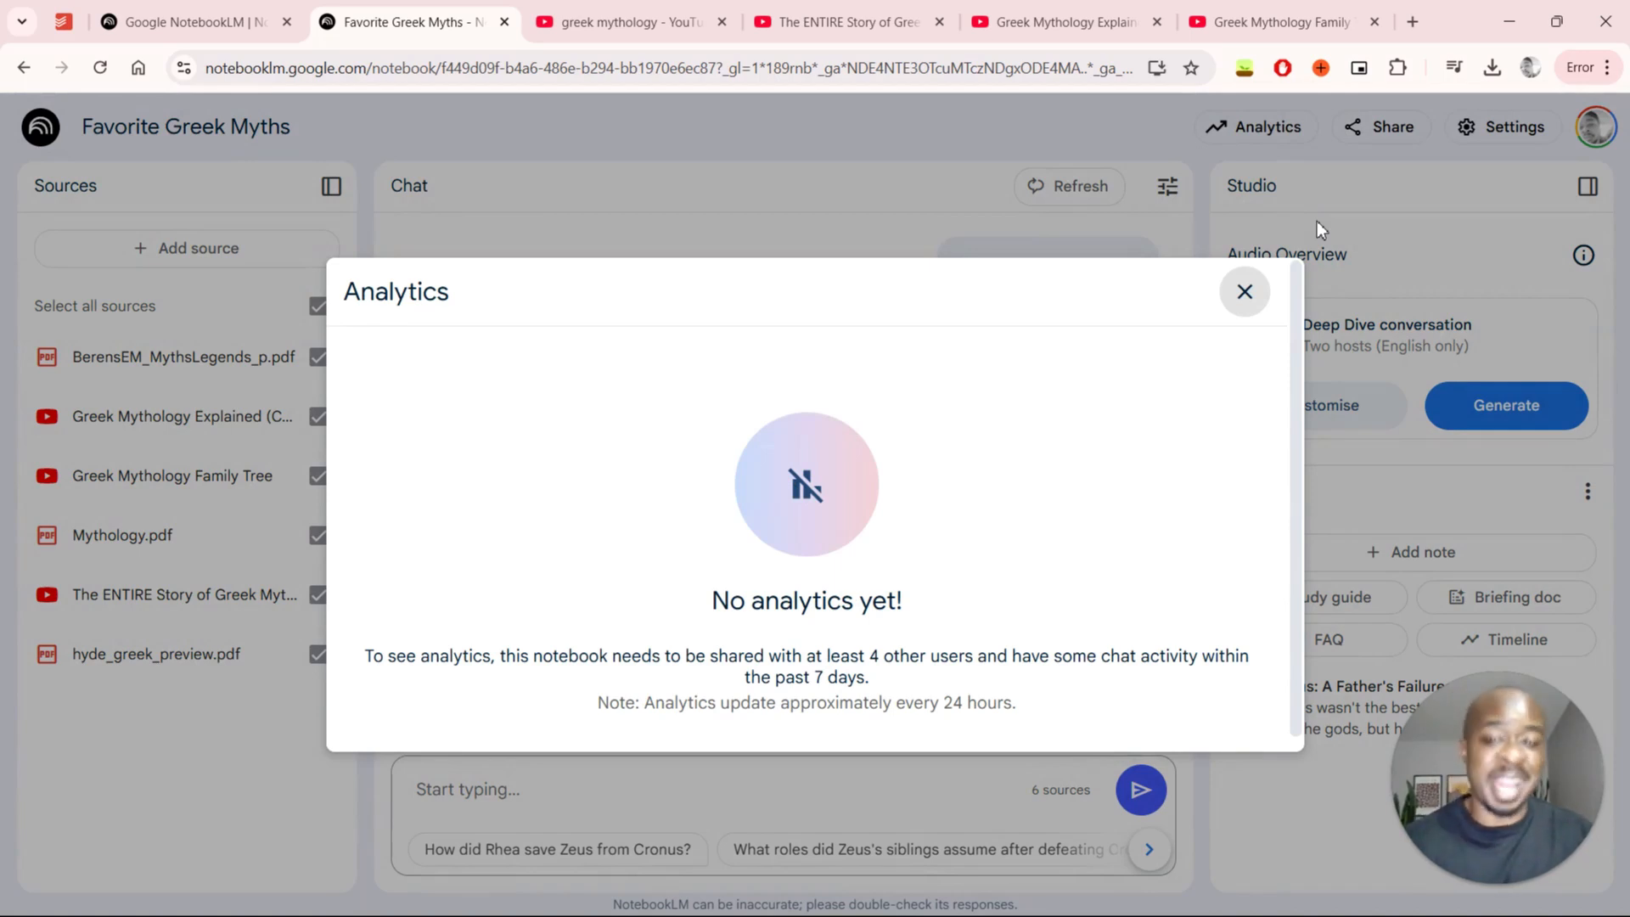
pyautogui.moveTo(1245, 292)
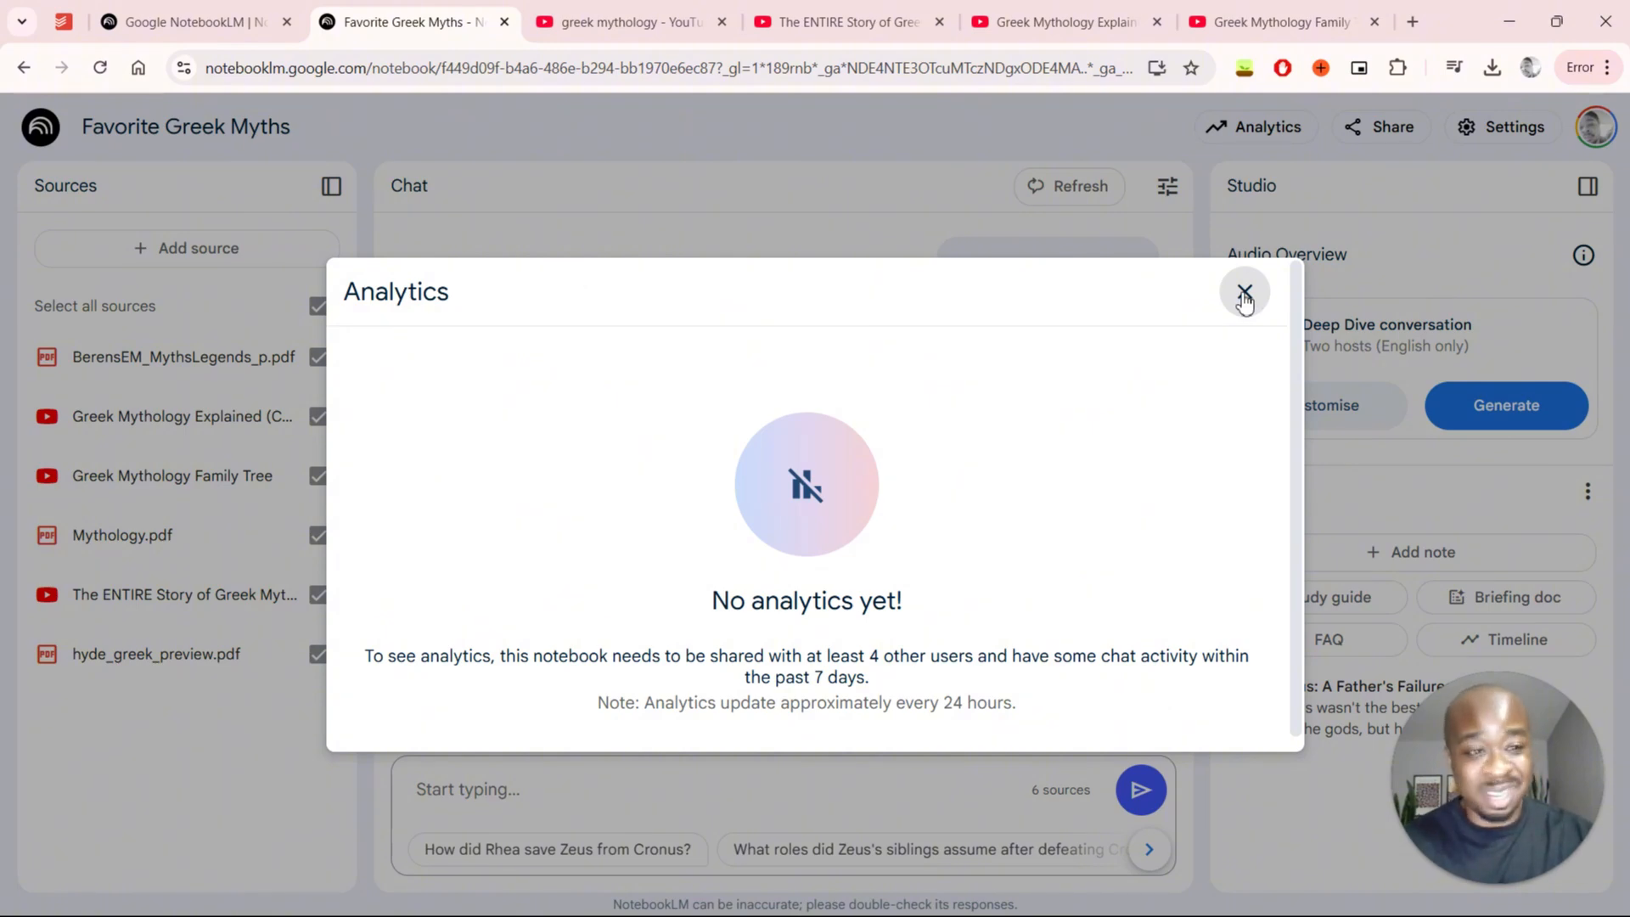
pyautogui.click(1245, 291)
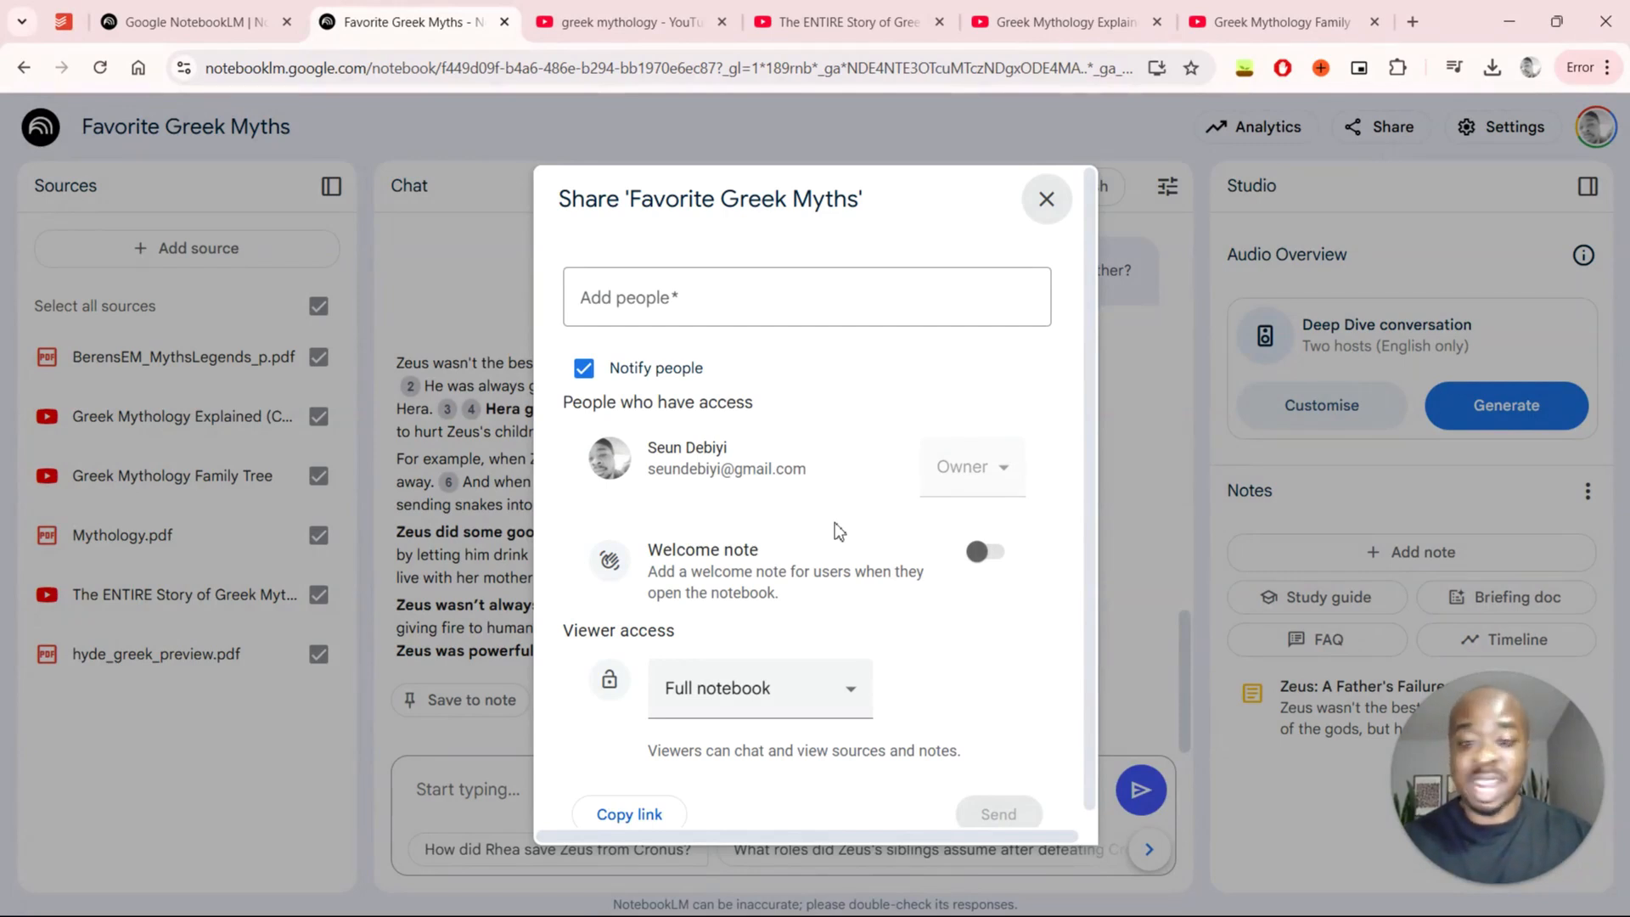
pyautogui.moveTo(1121, 491)
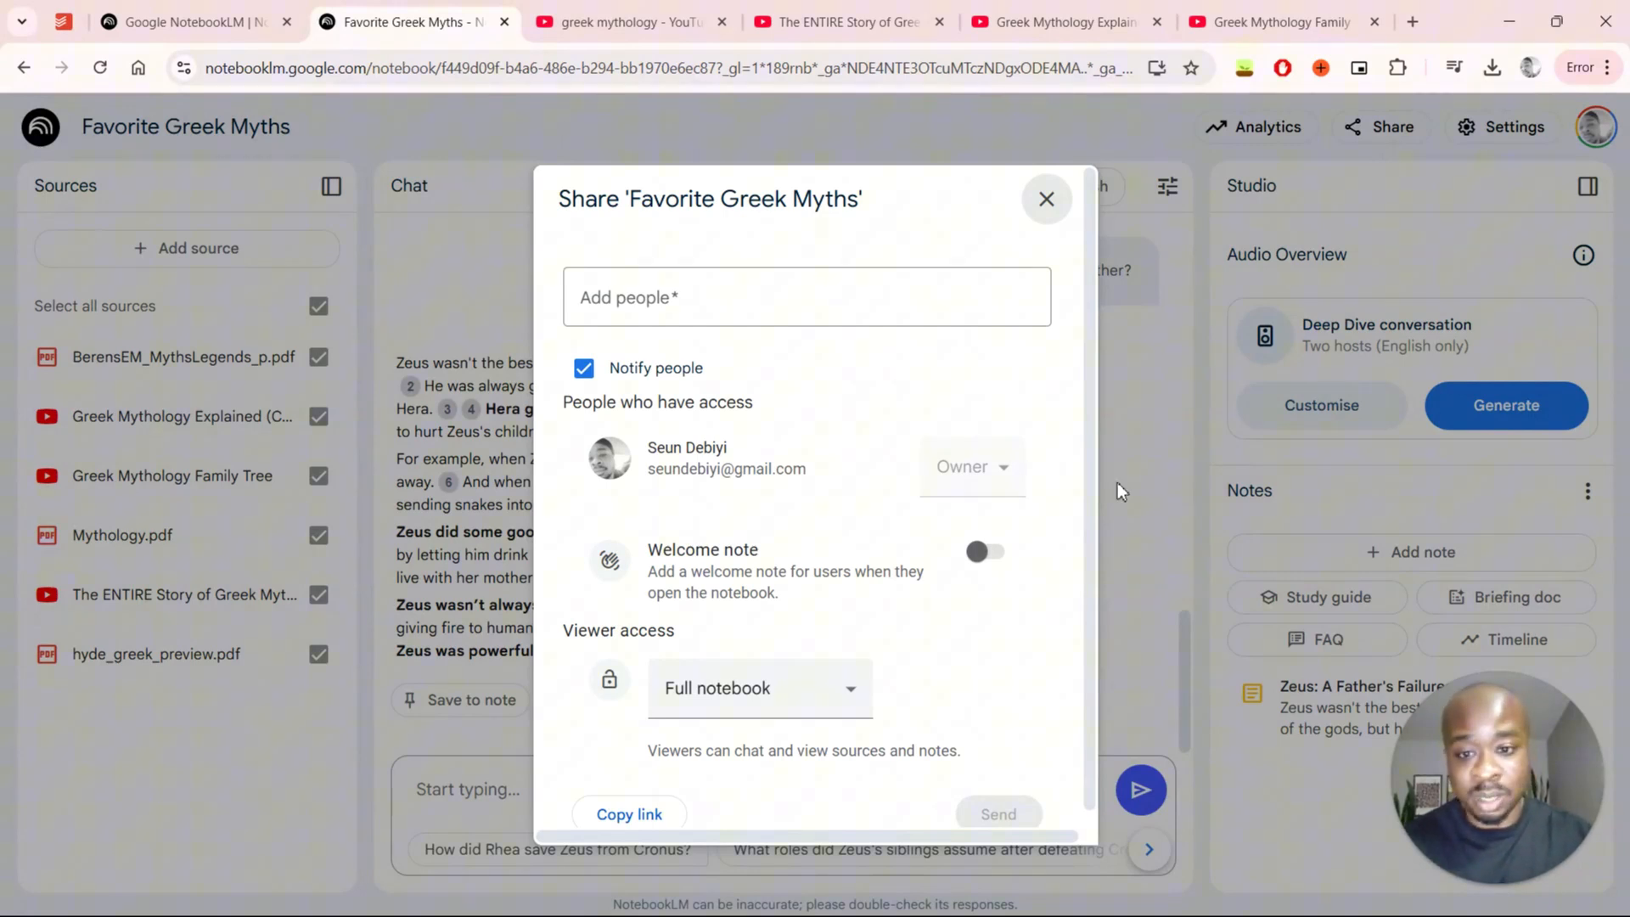
# - Switch viewer access from Full notebook to Chat only and close the Share dialog
pyautogui.click(759, 687)
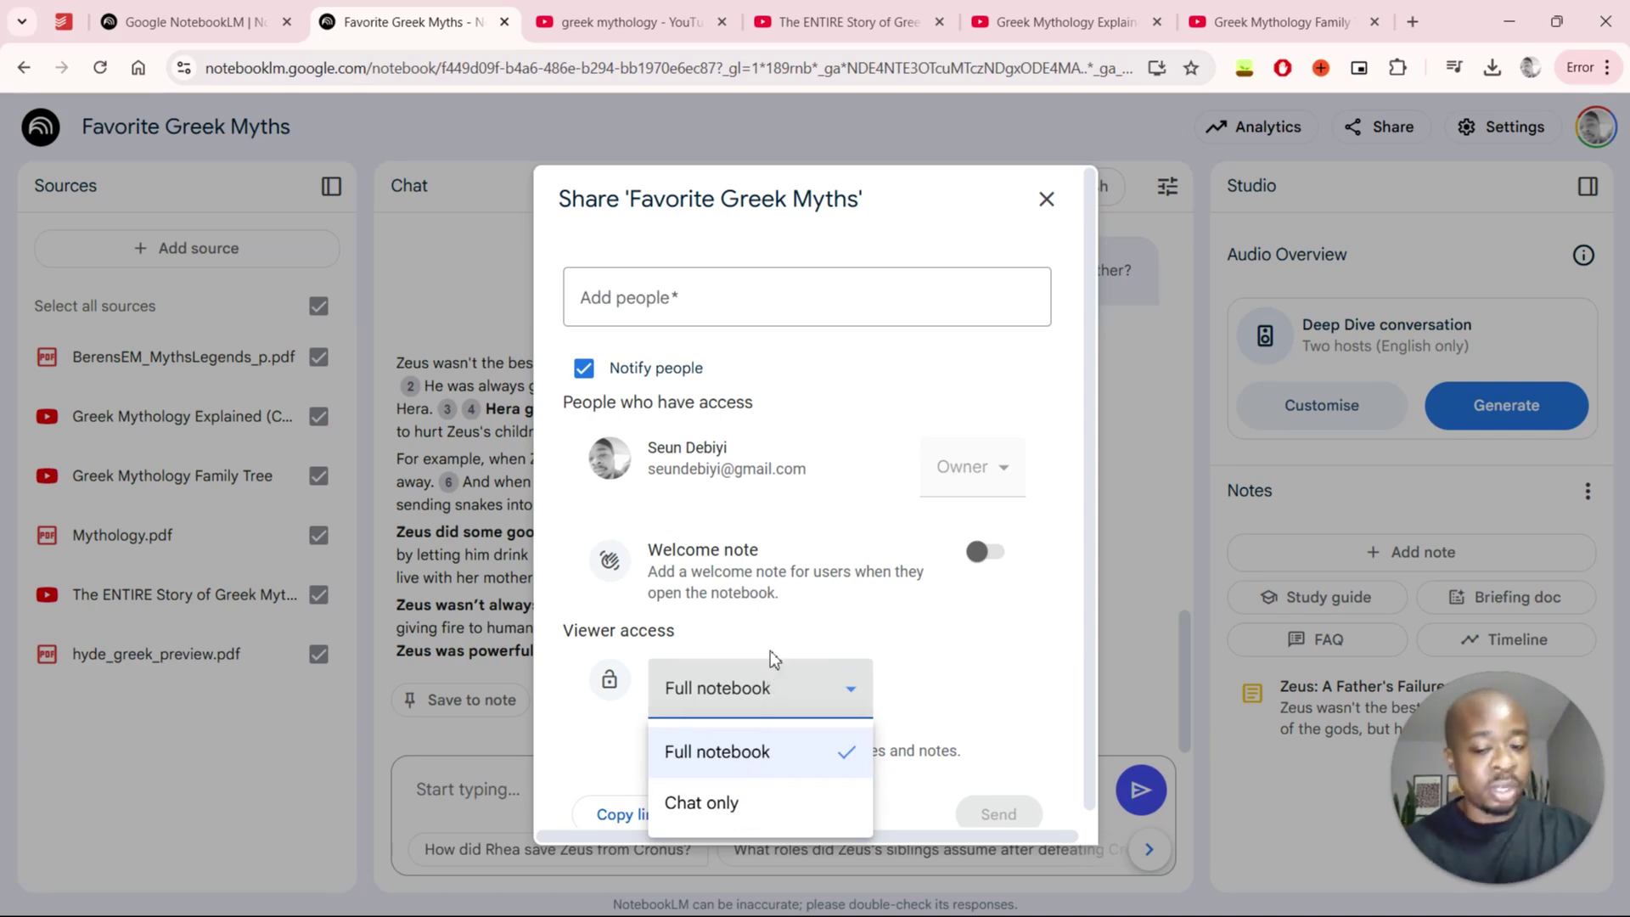
pyautogui.click(701, 801)
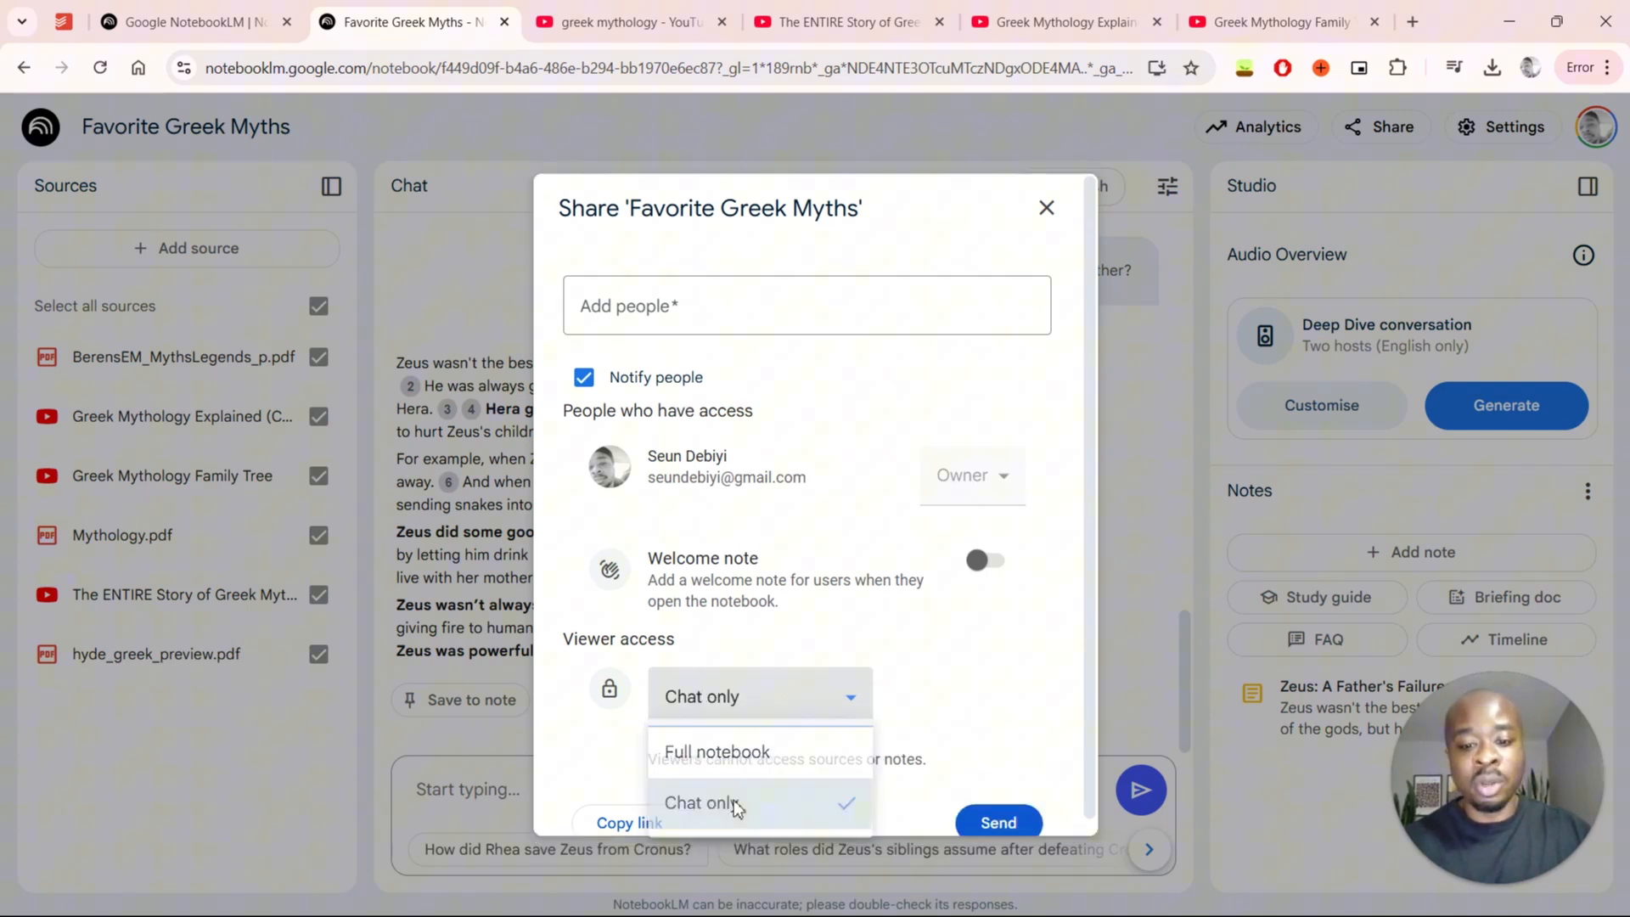
pyautogui.click(702, 801)
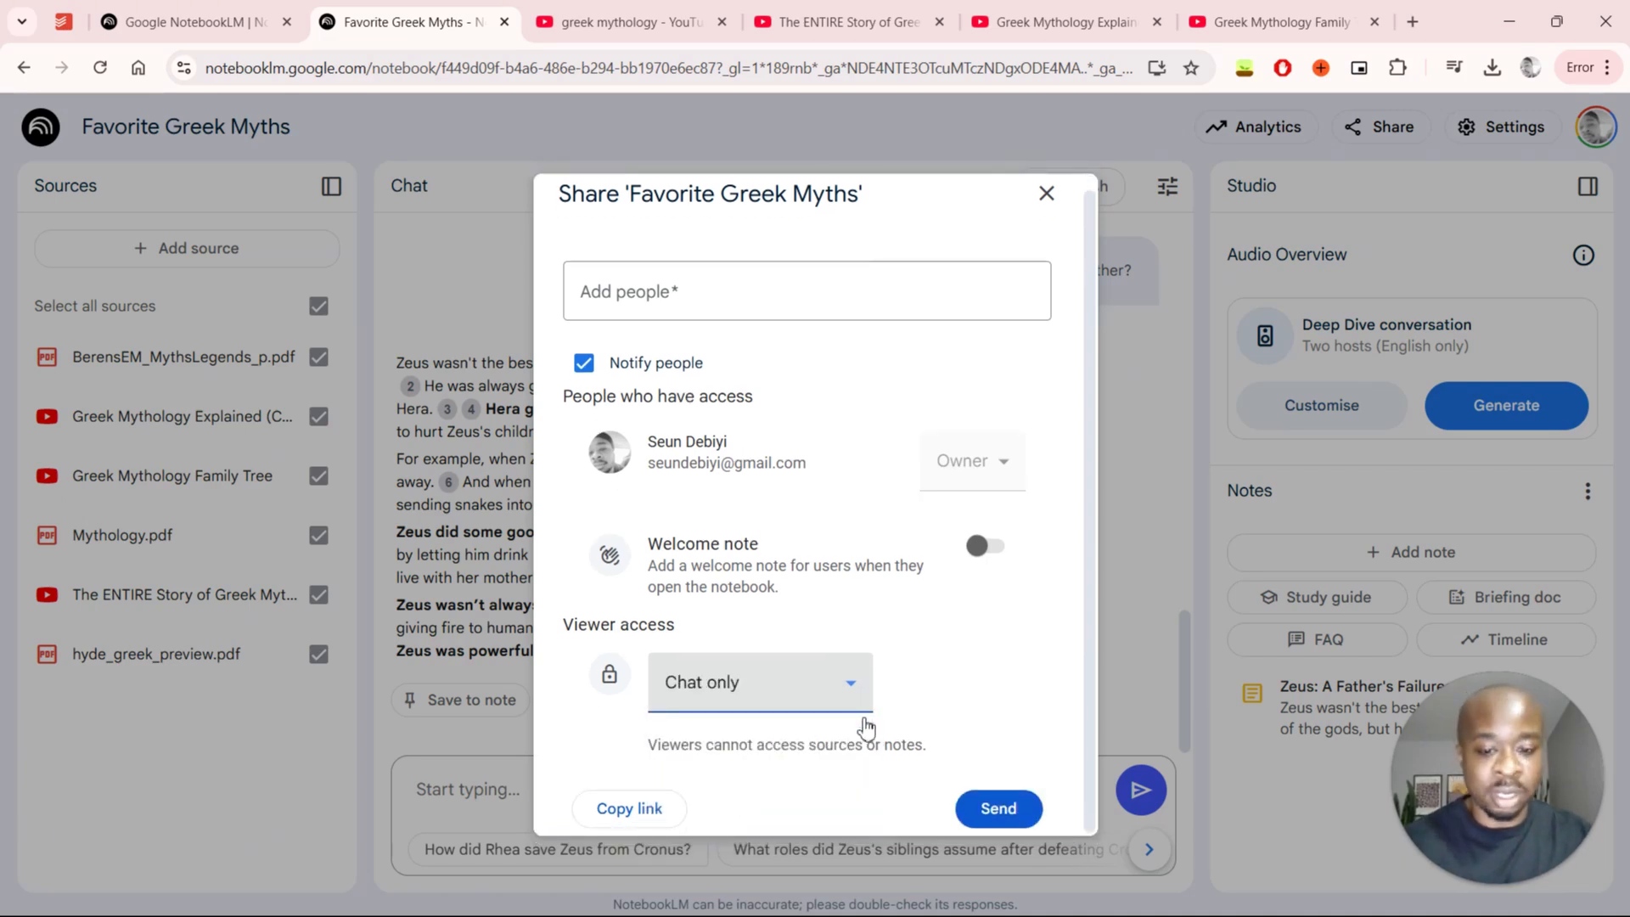
pyautogui.moveTo(1045, 194)
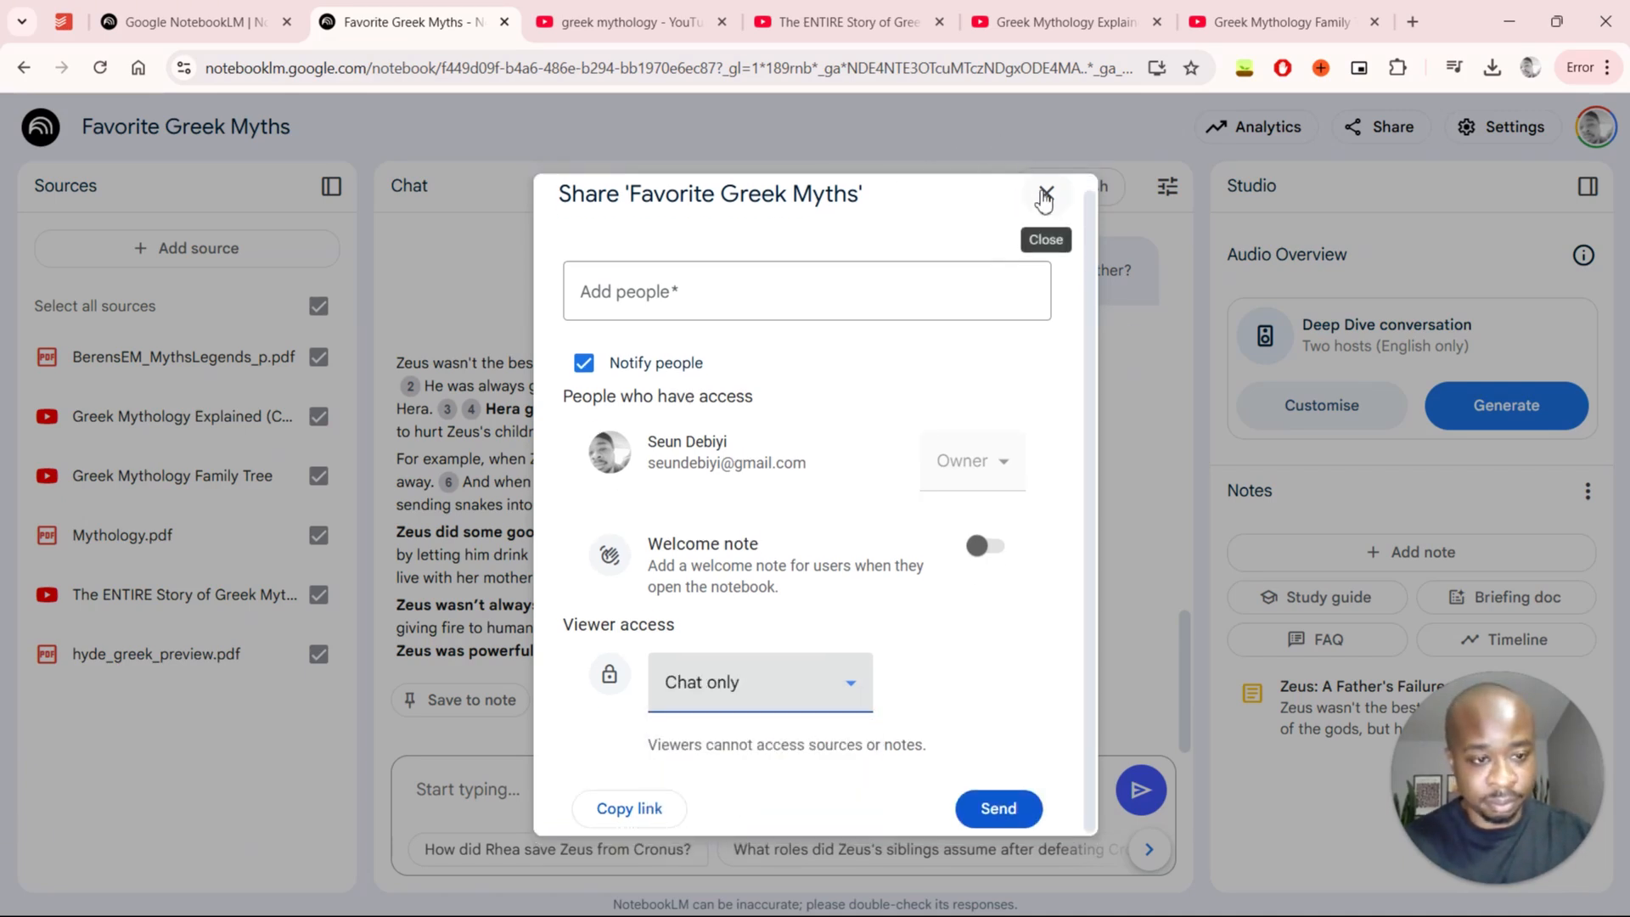
pyautogui.moveTo(756, 643)
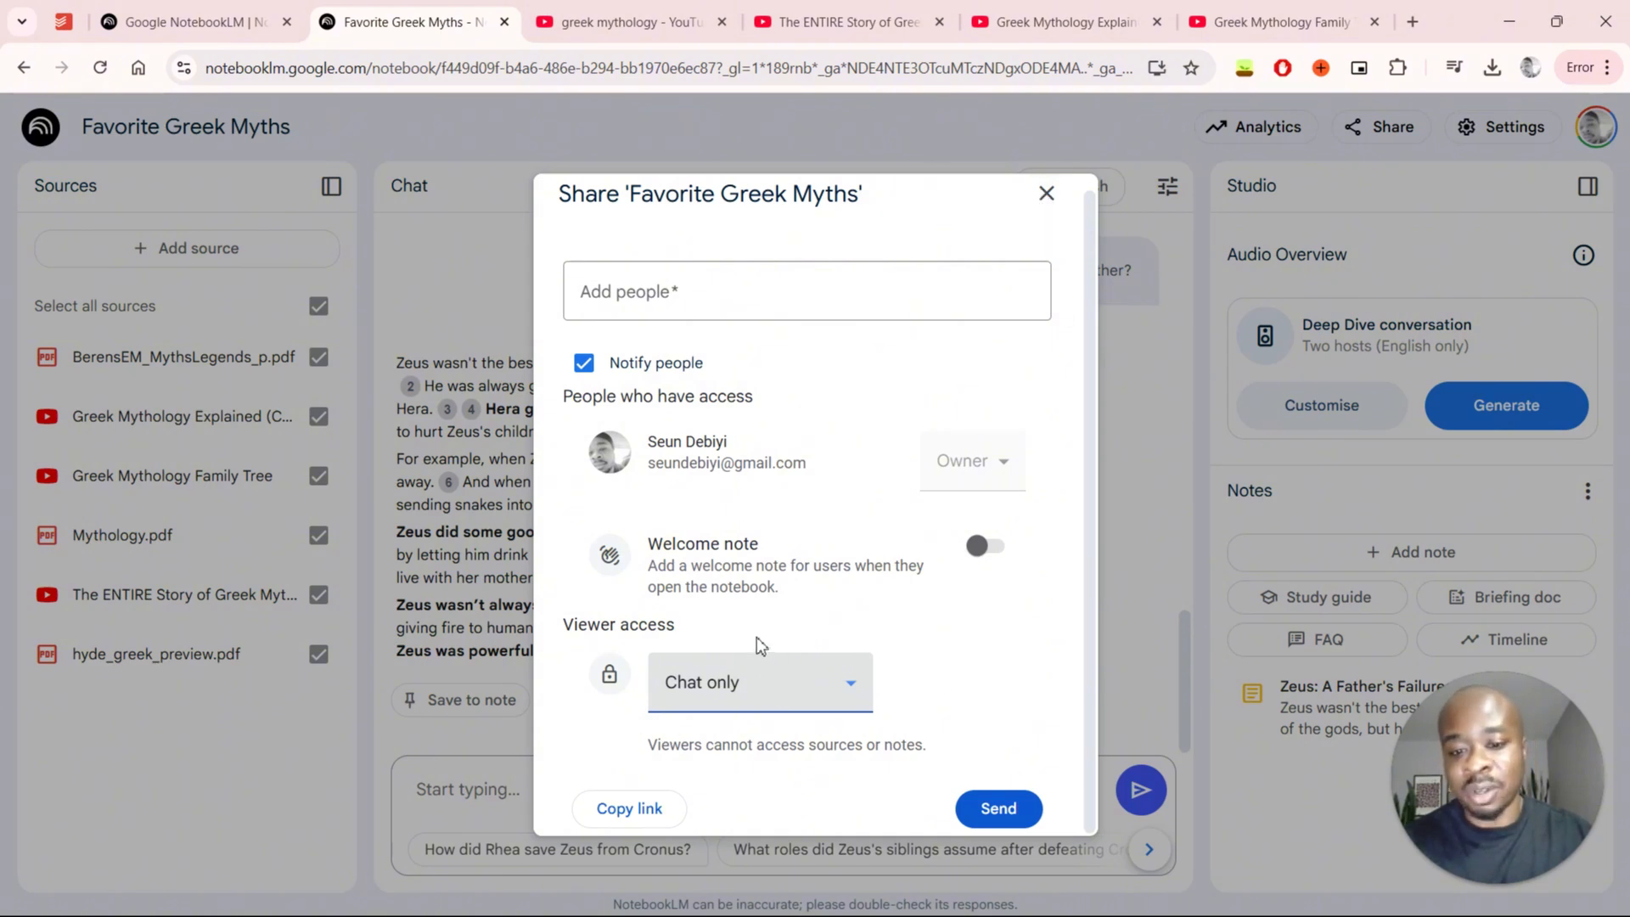
pyautogui.moveTo(814, 676)
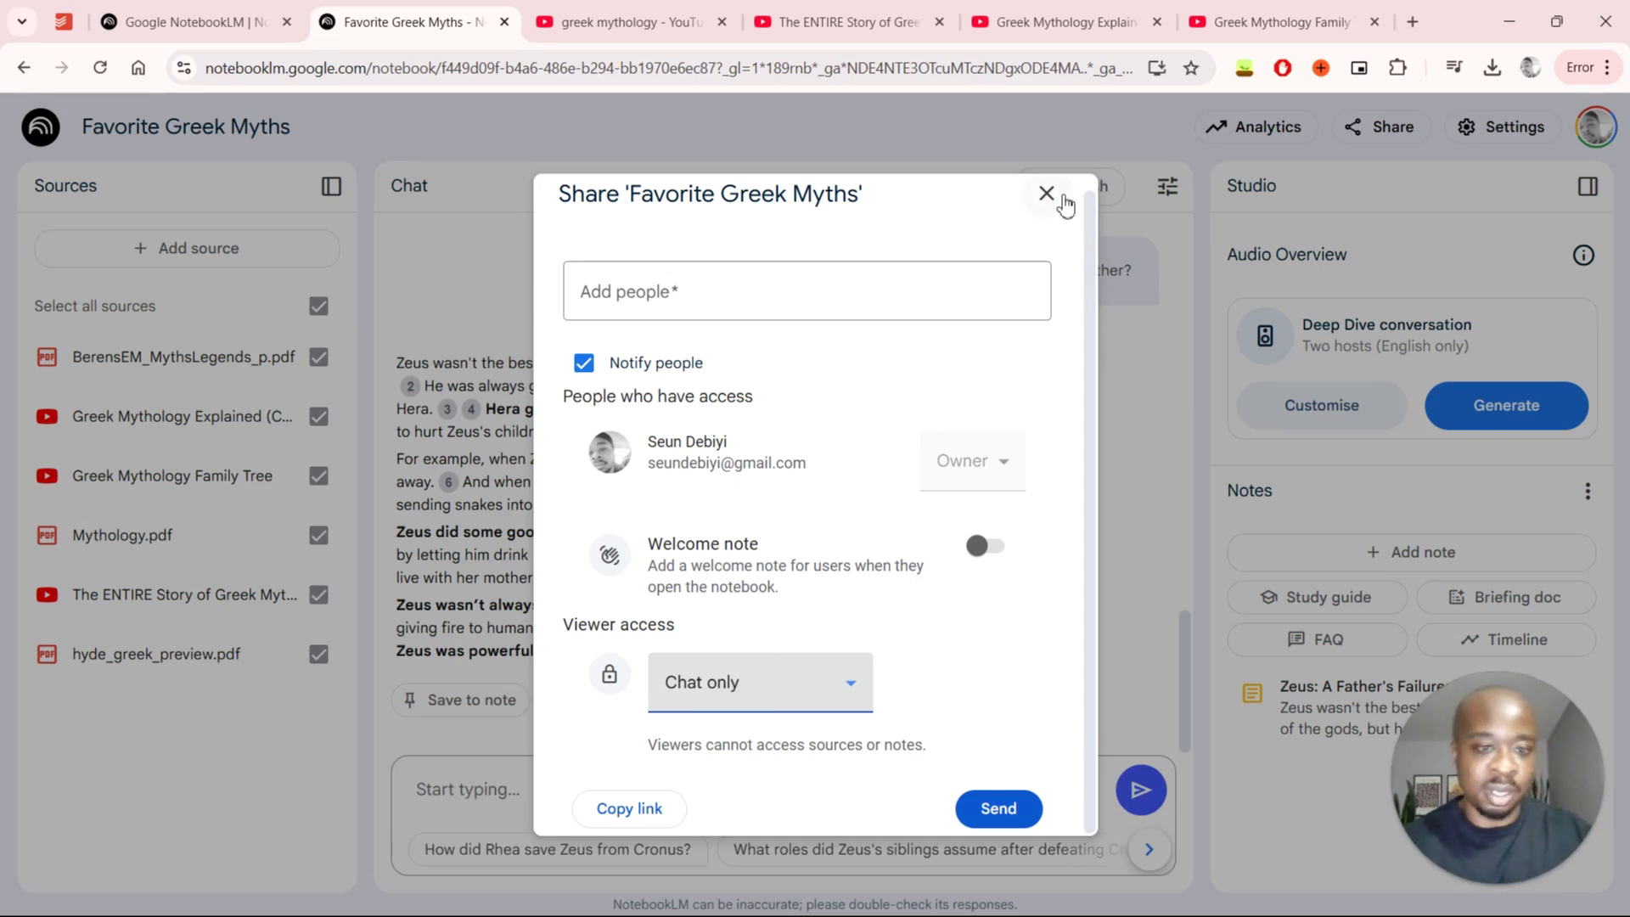
pyautogui.click(1047, 195)
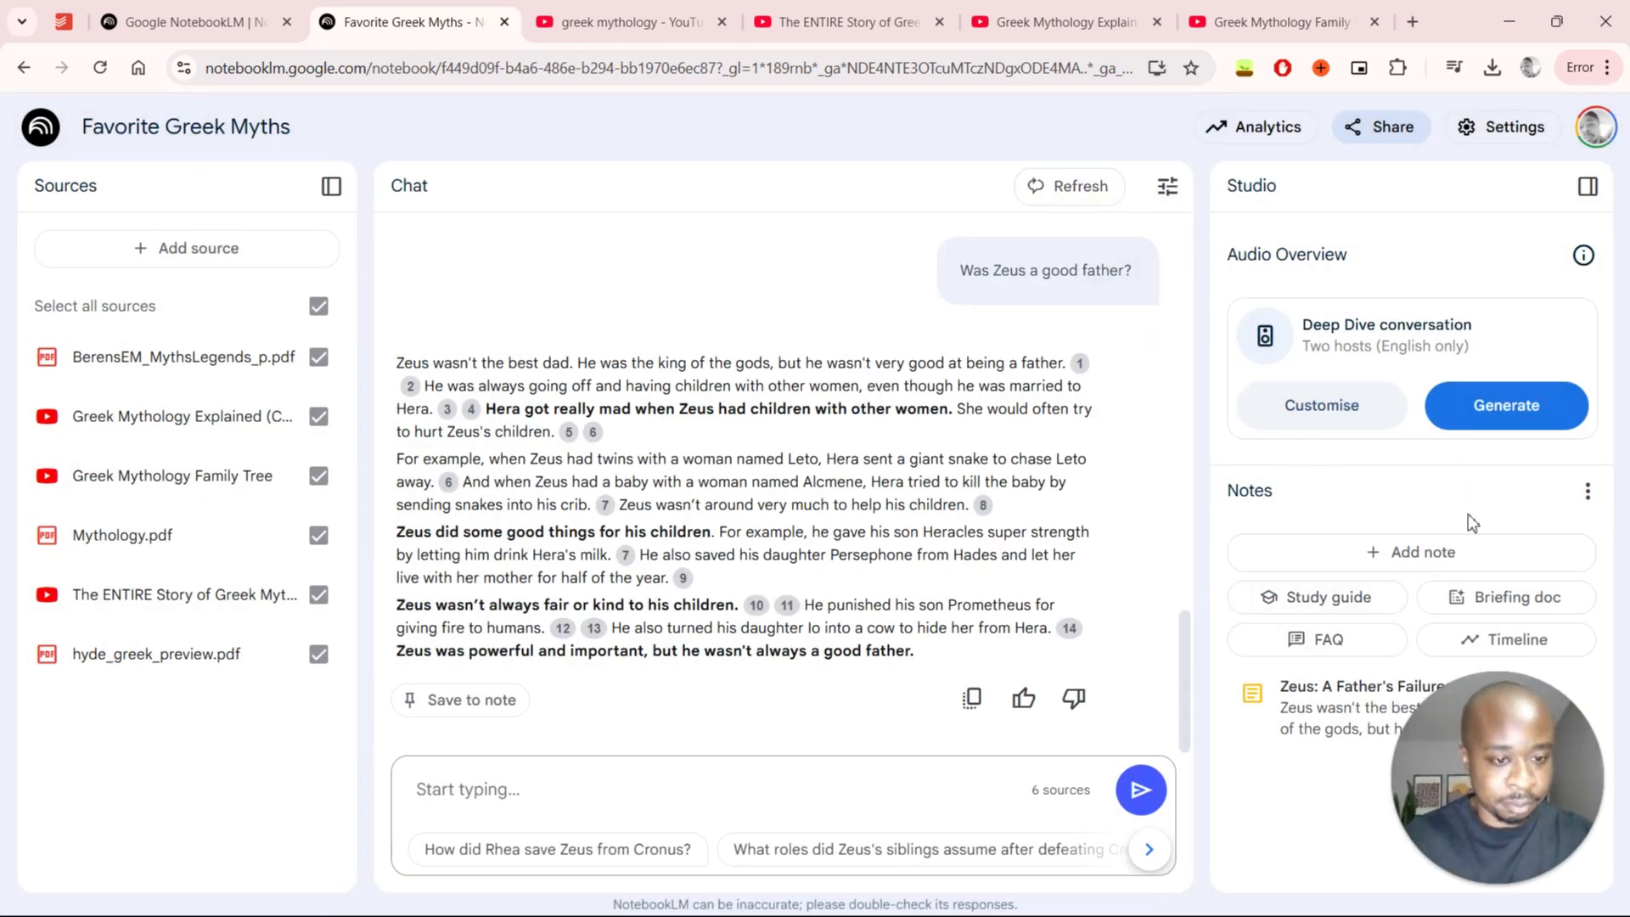
pyautogui.moveTo(1523, 731)
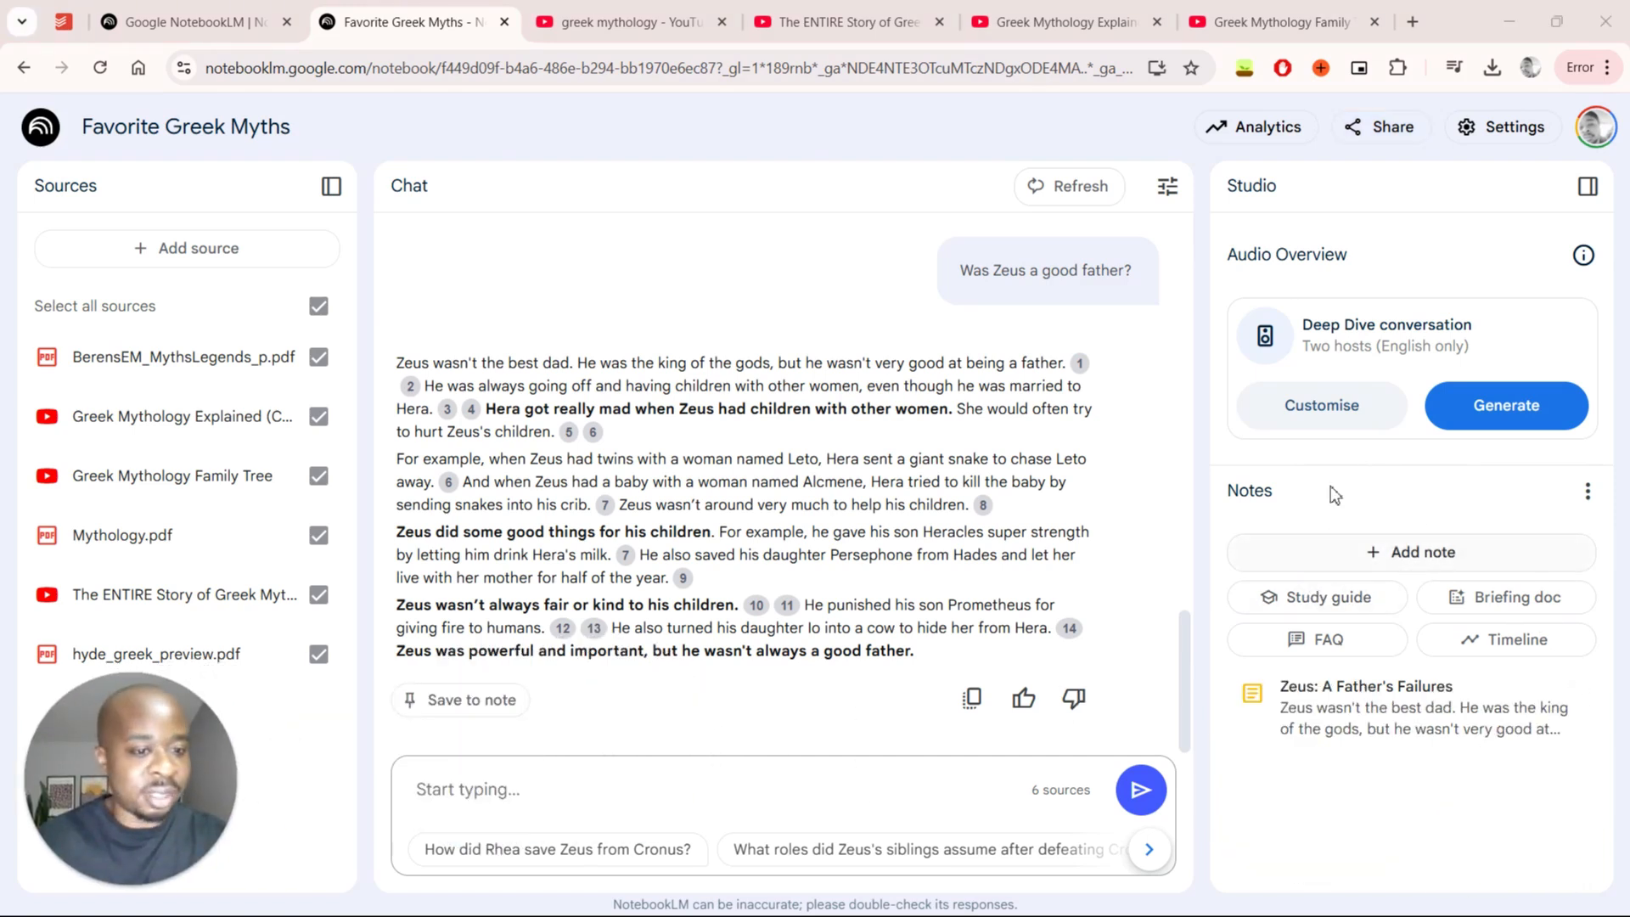
pyautogui.moveTo(1407, 842)
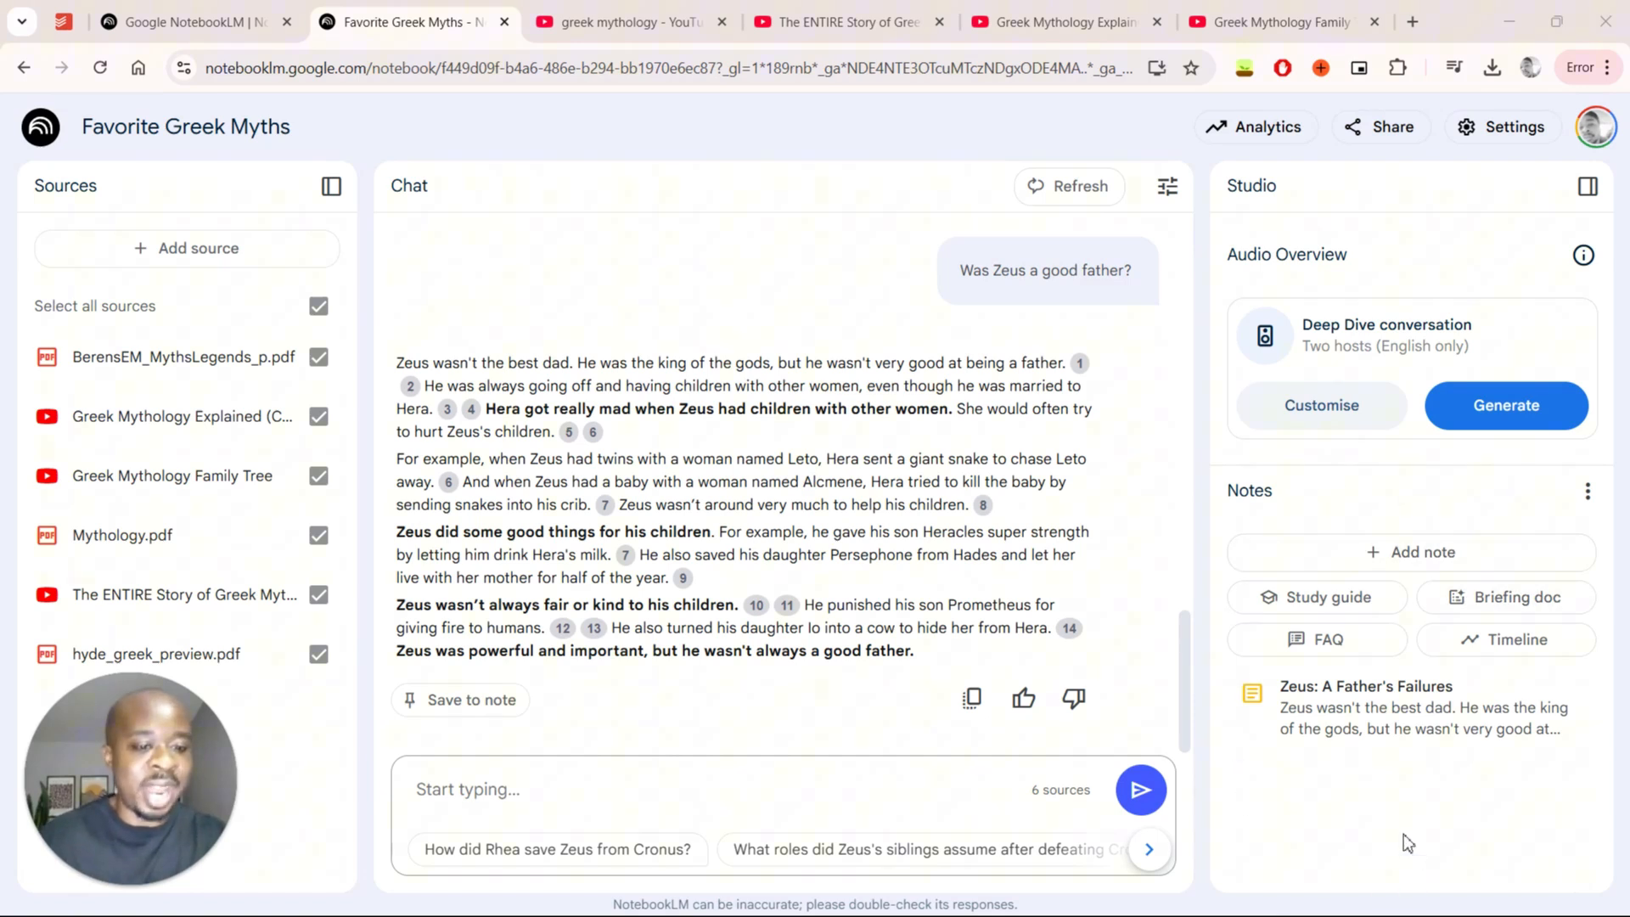
pyautogui.moveTo(1483, 772)
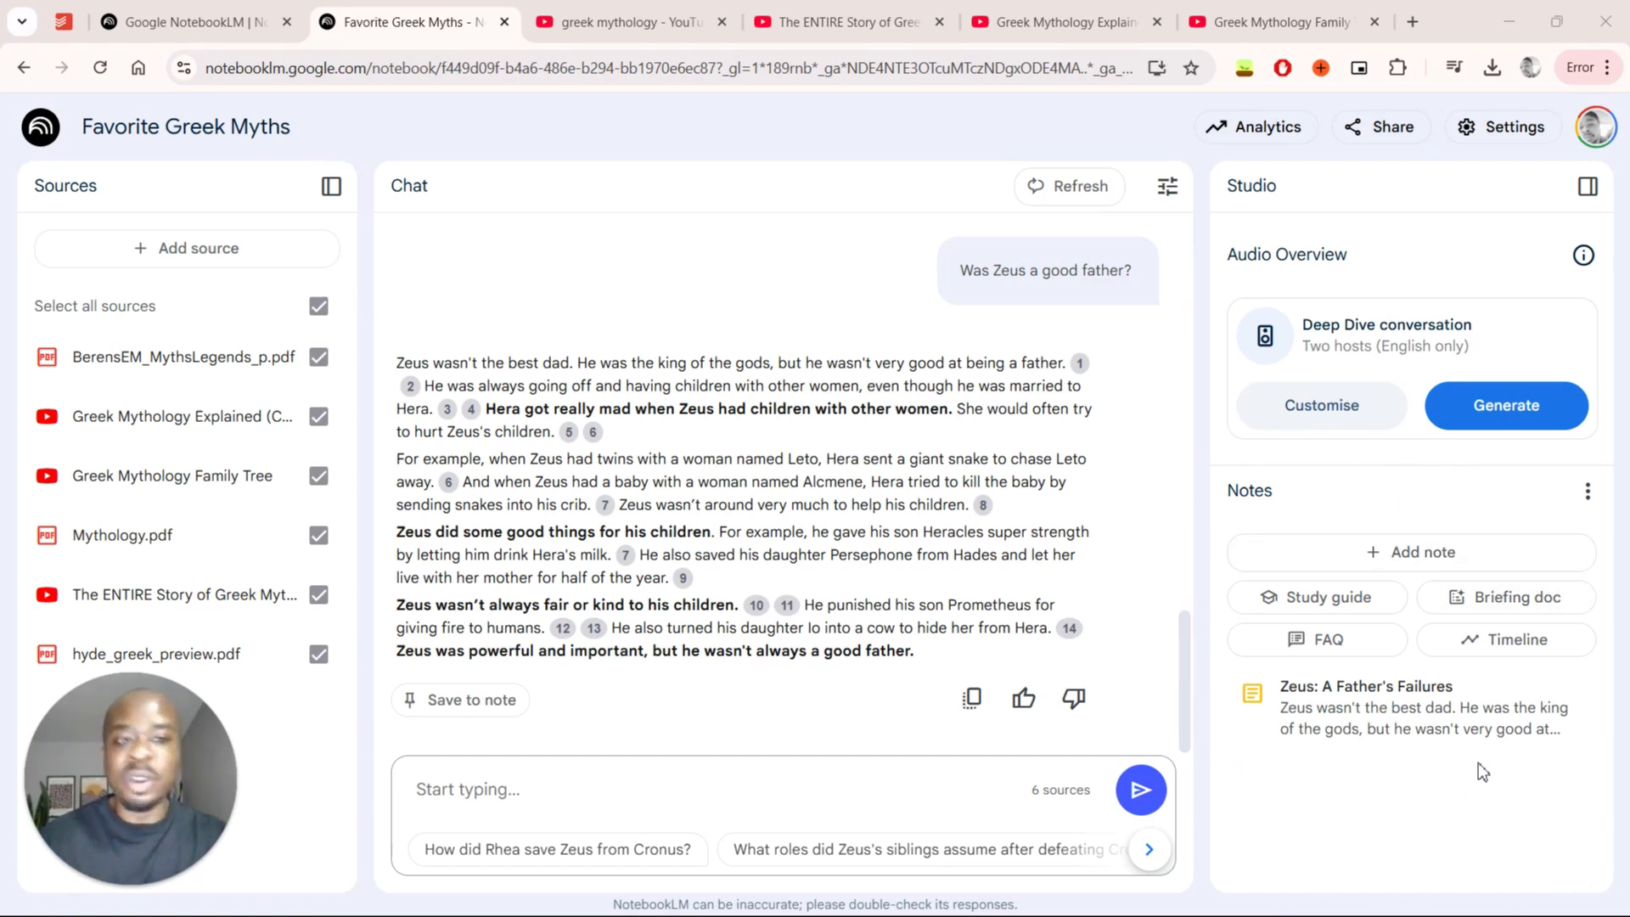
pyautogui.moveTo(1328, 607)
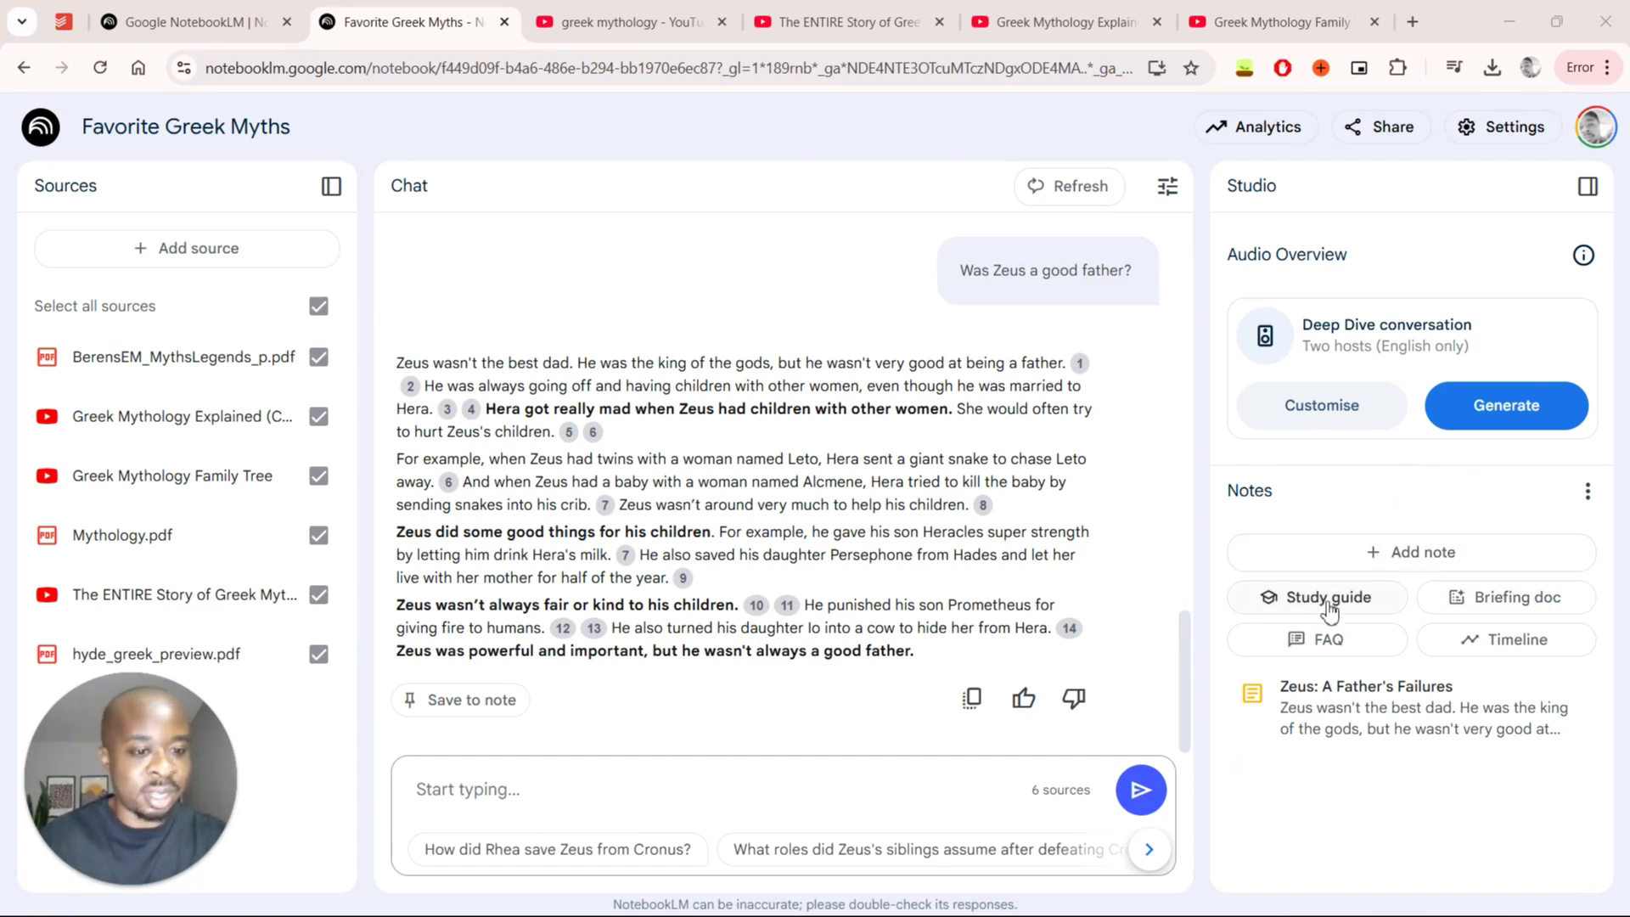
# - Generate a study guide and a briefing doc from the sources, then view the briefing note
pyautogui.click(1317, 596)
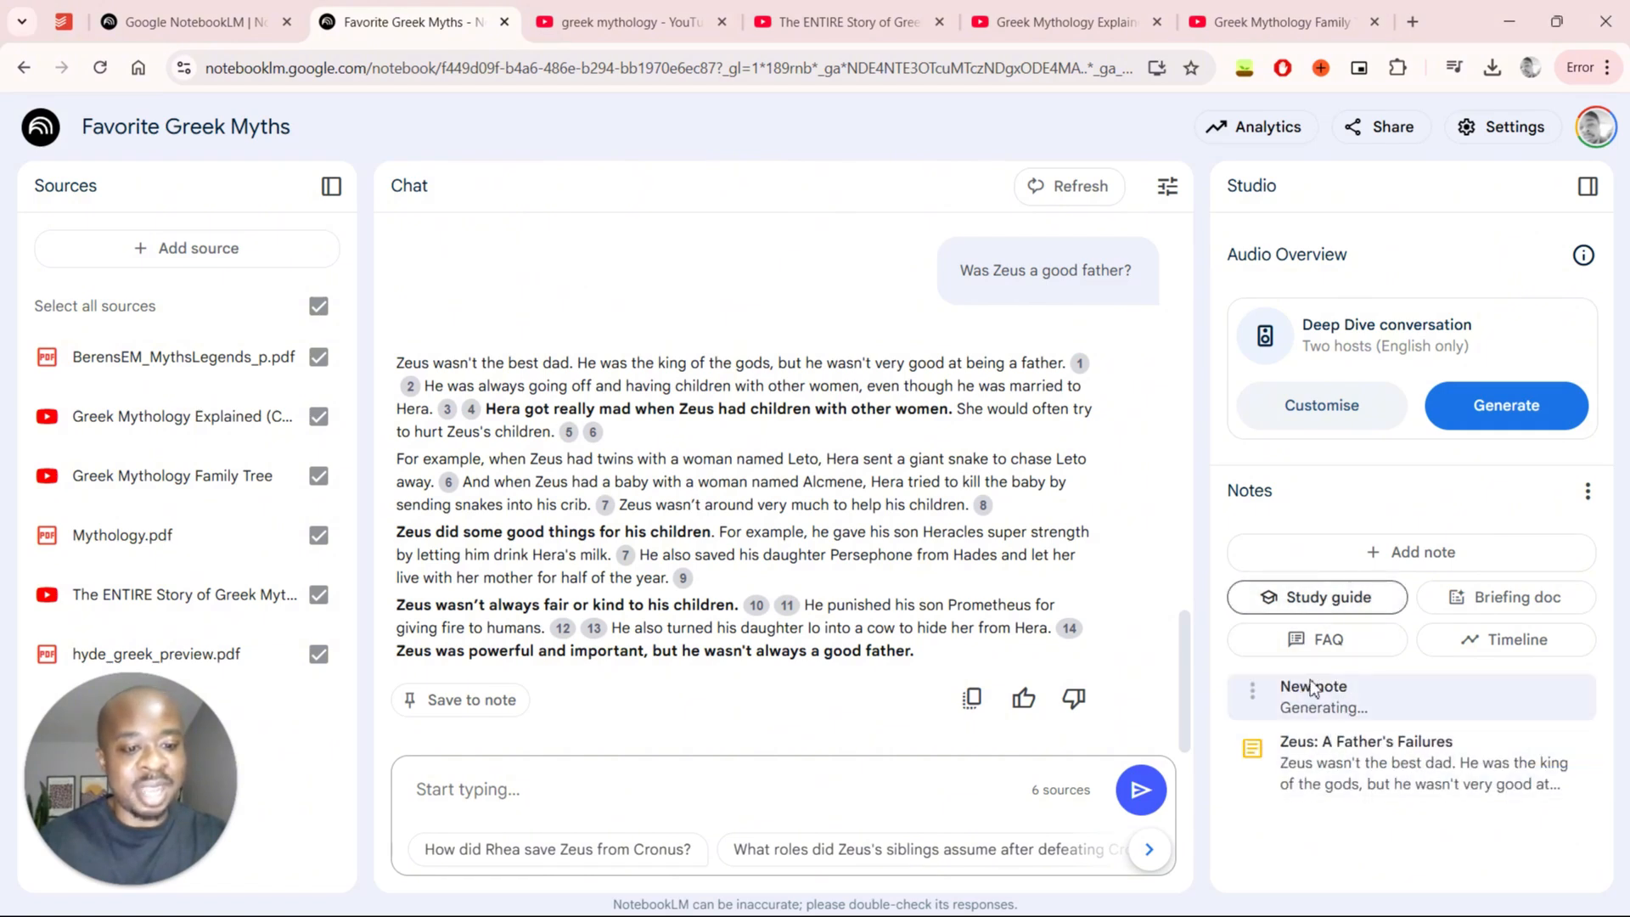
pyautogui.moveTo(239, 369)
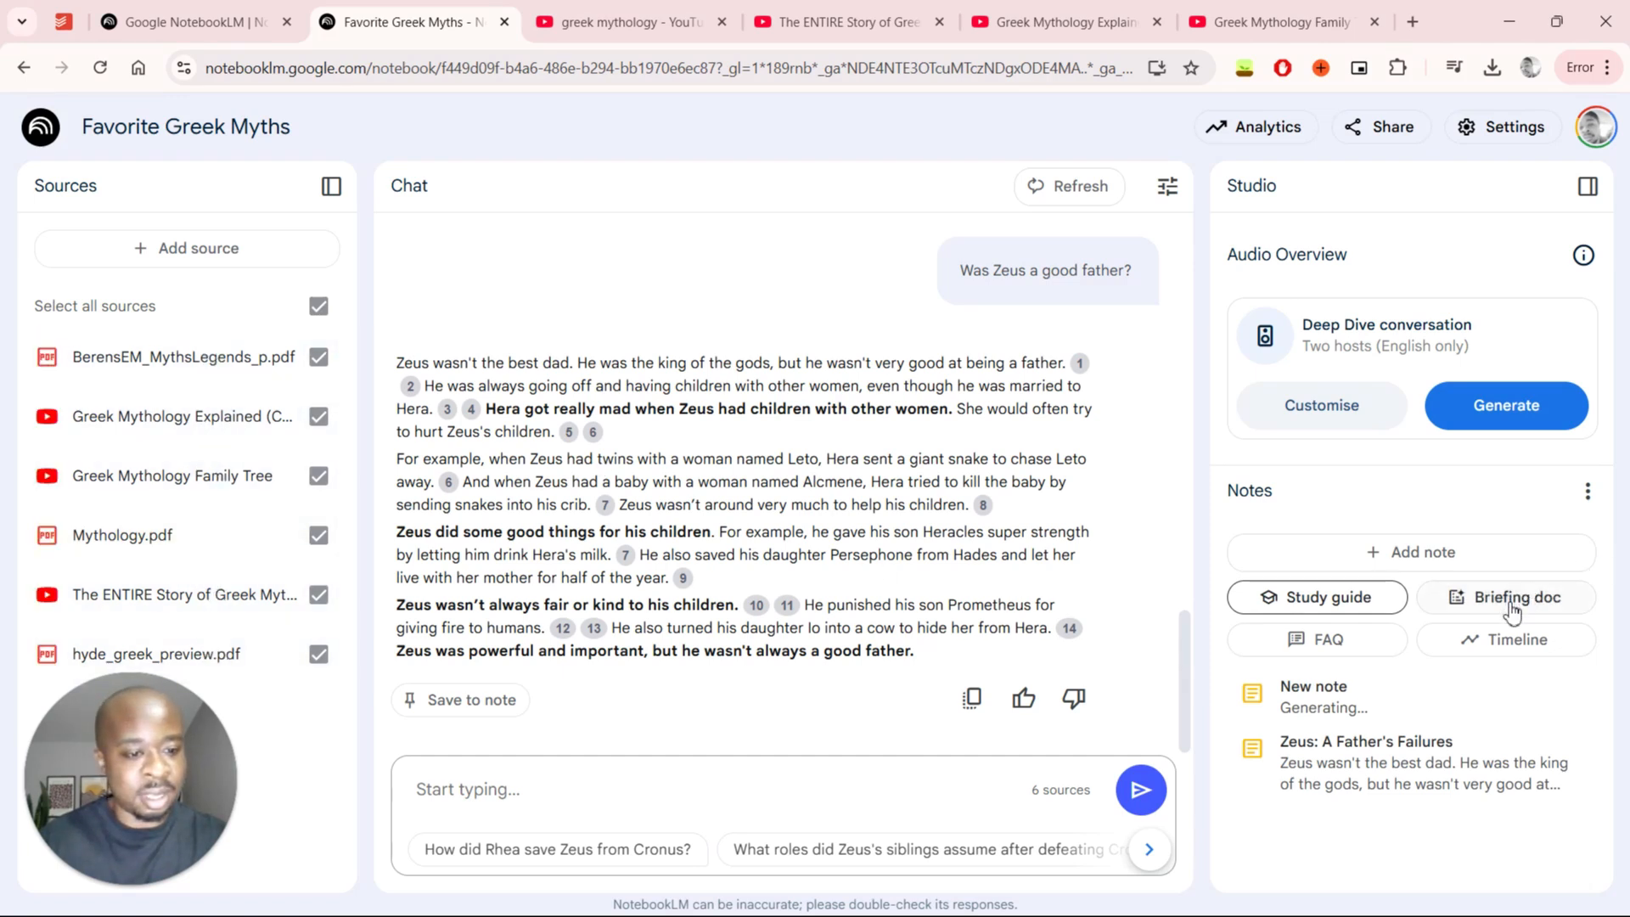
pyautogui.click(1505, 597)
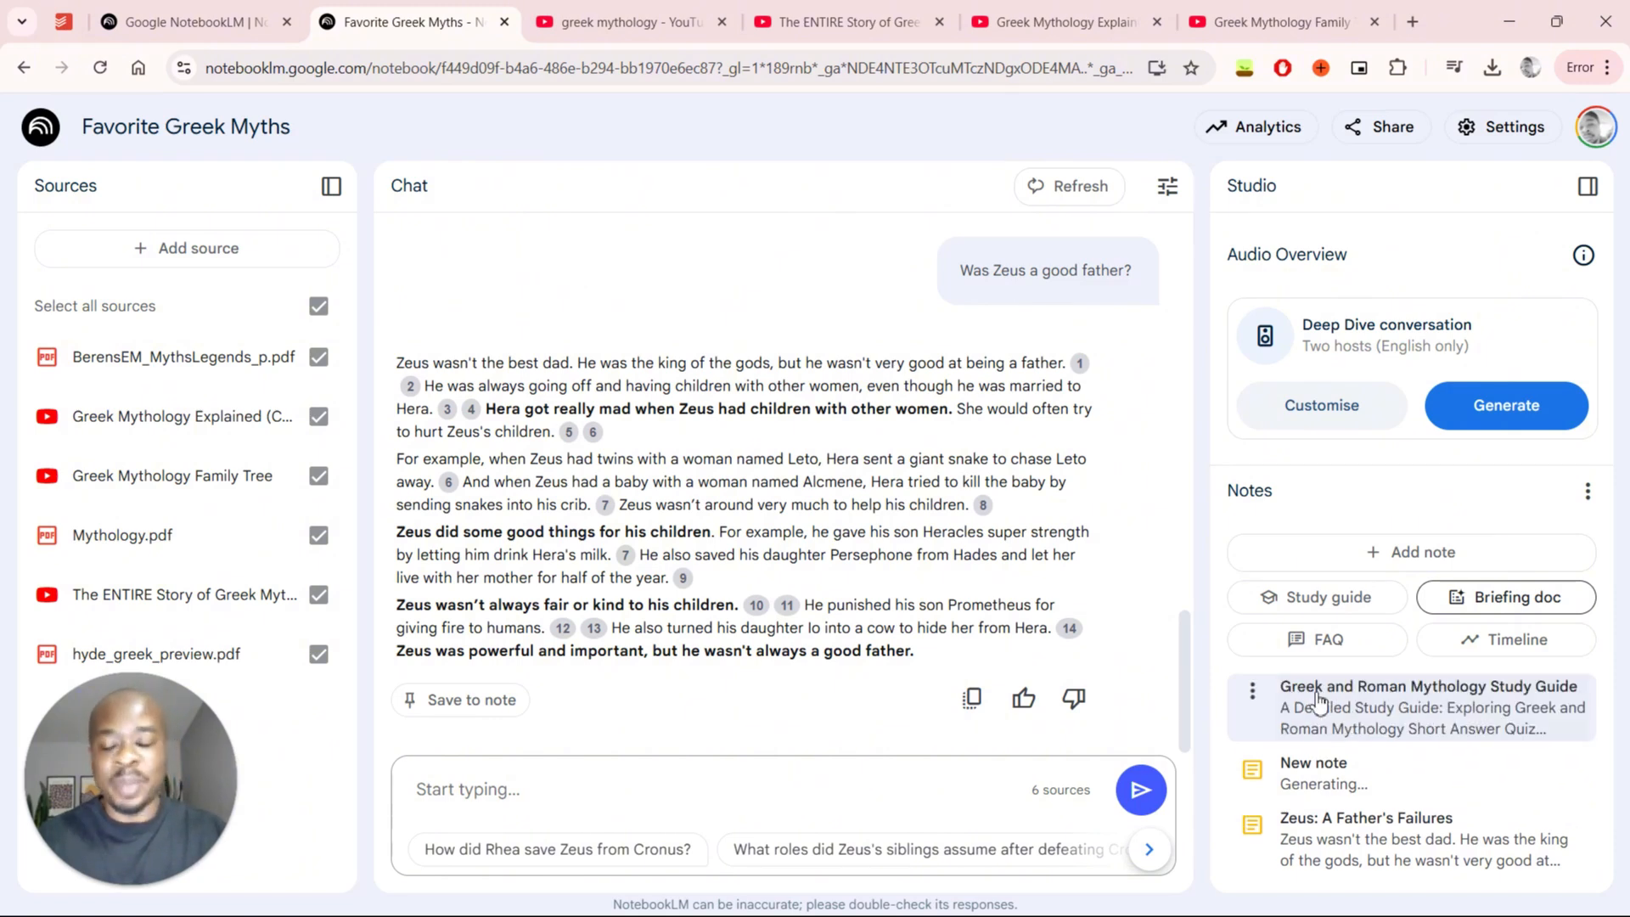
pyautogui.moveTo(10, 323)
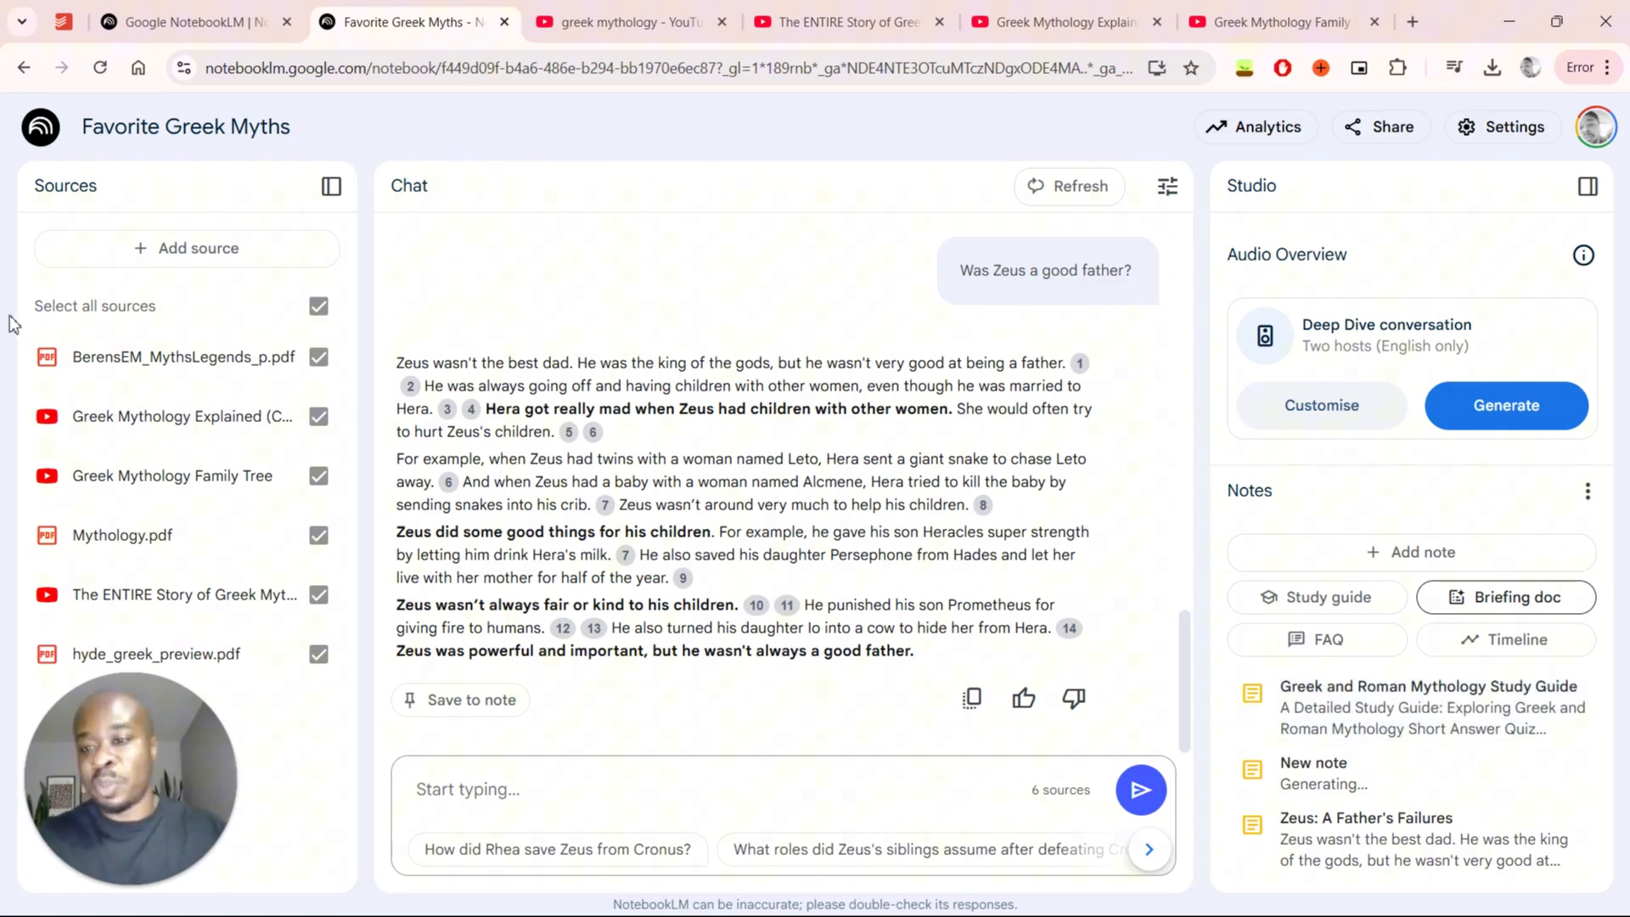
pyautogui.click(1504, 595)
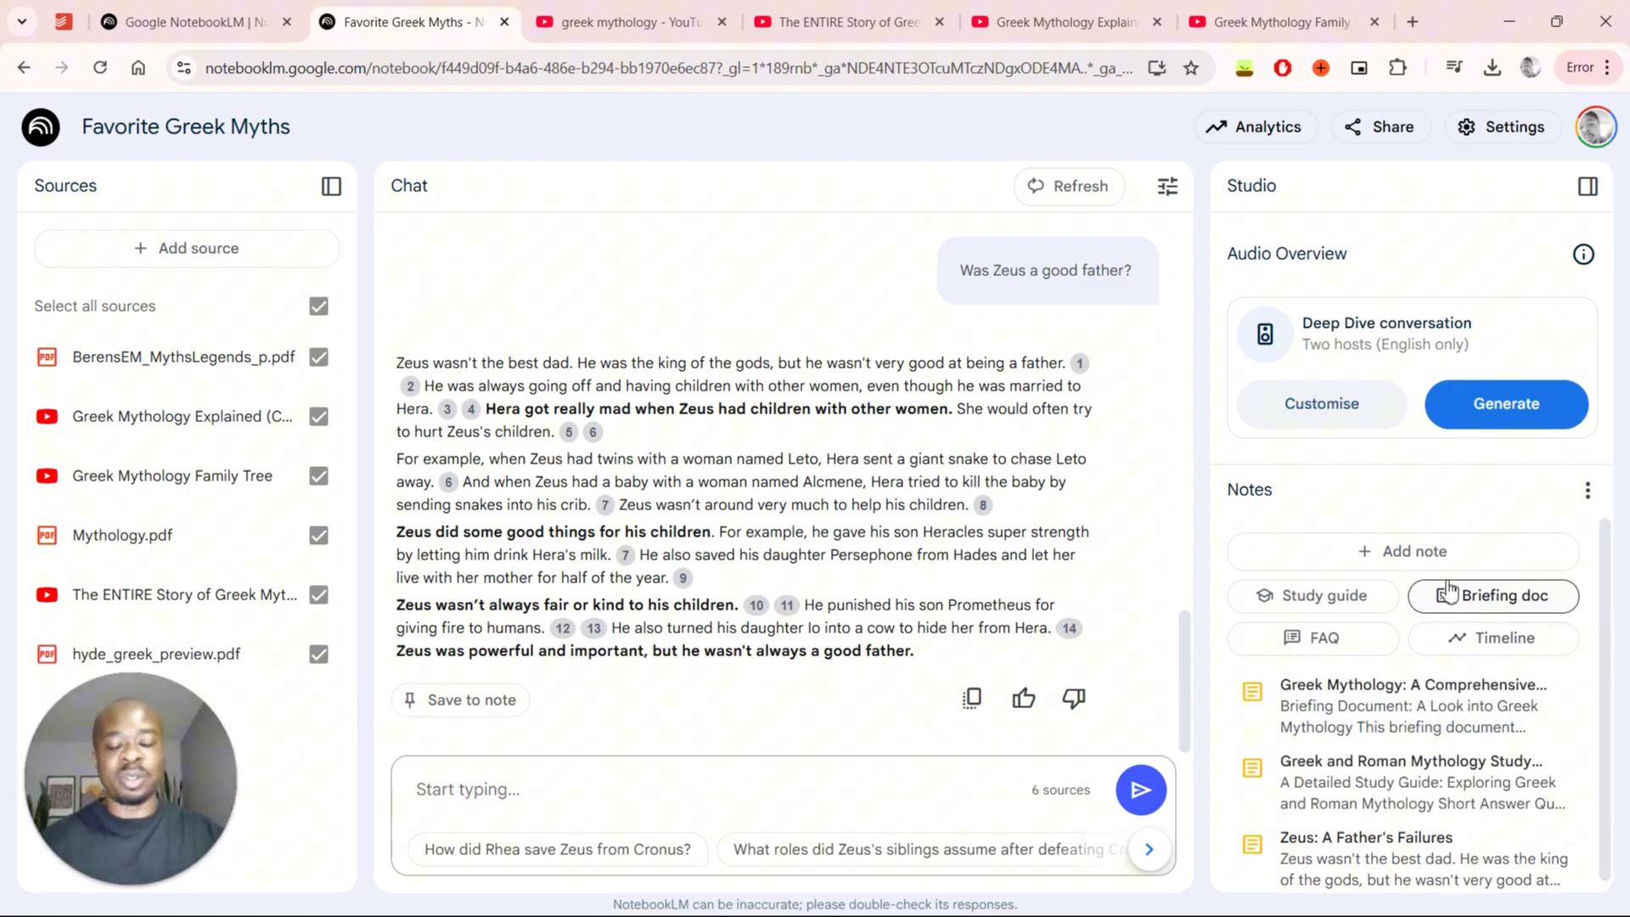
pyautogui.click(1412, 705)
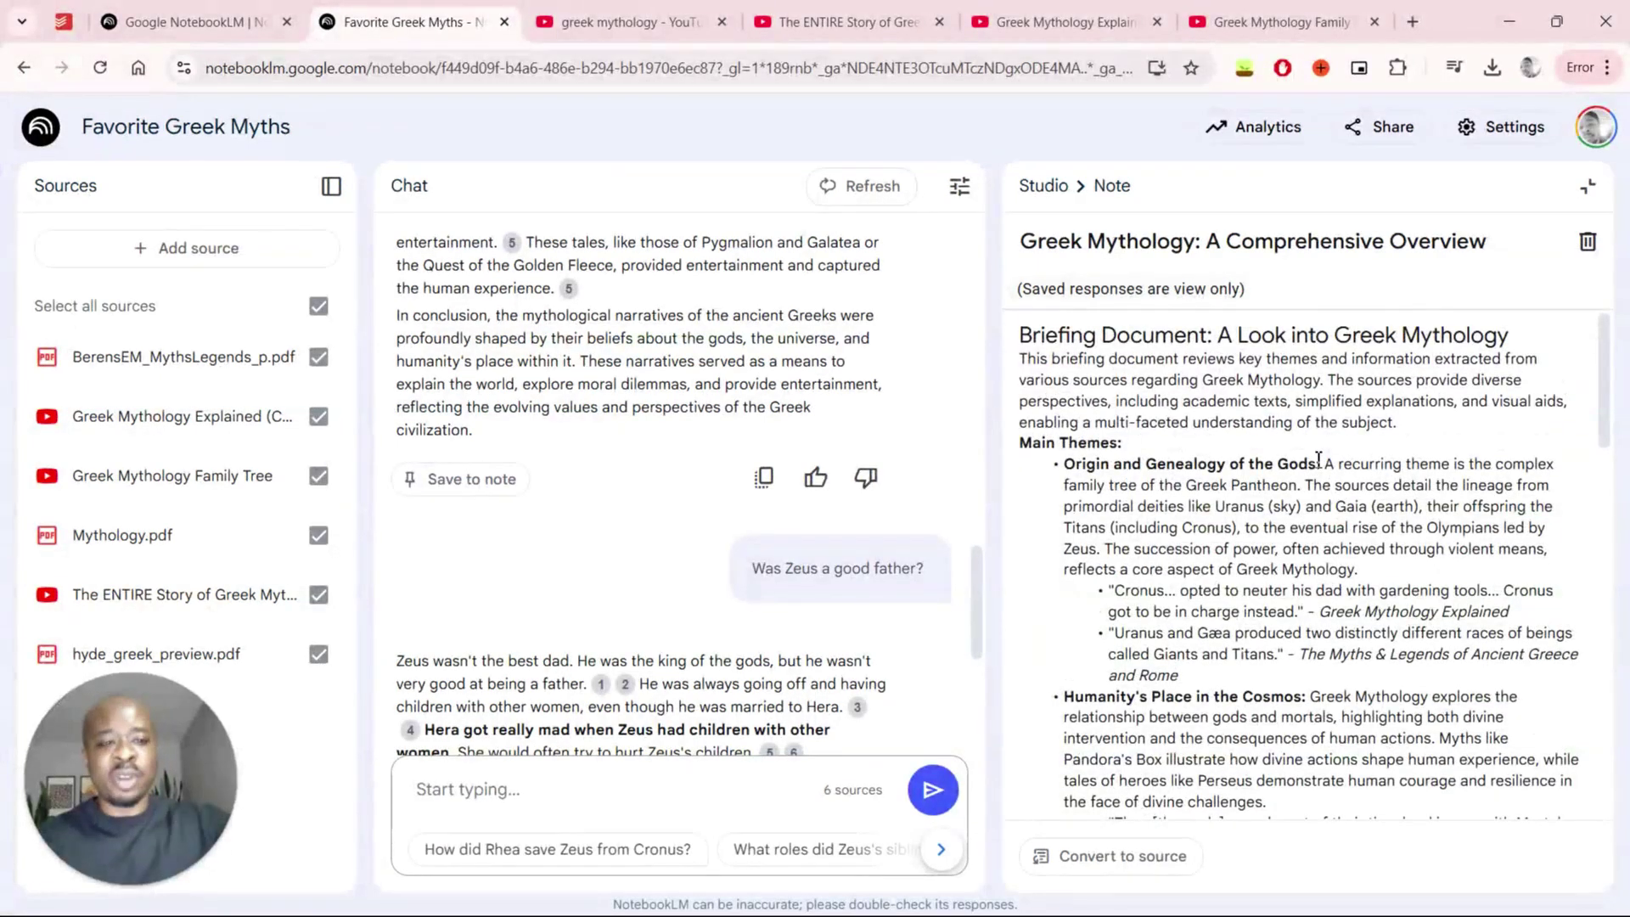
pyautogui.moveTo(1066, 93)
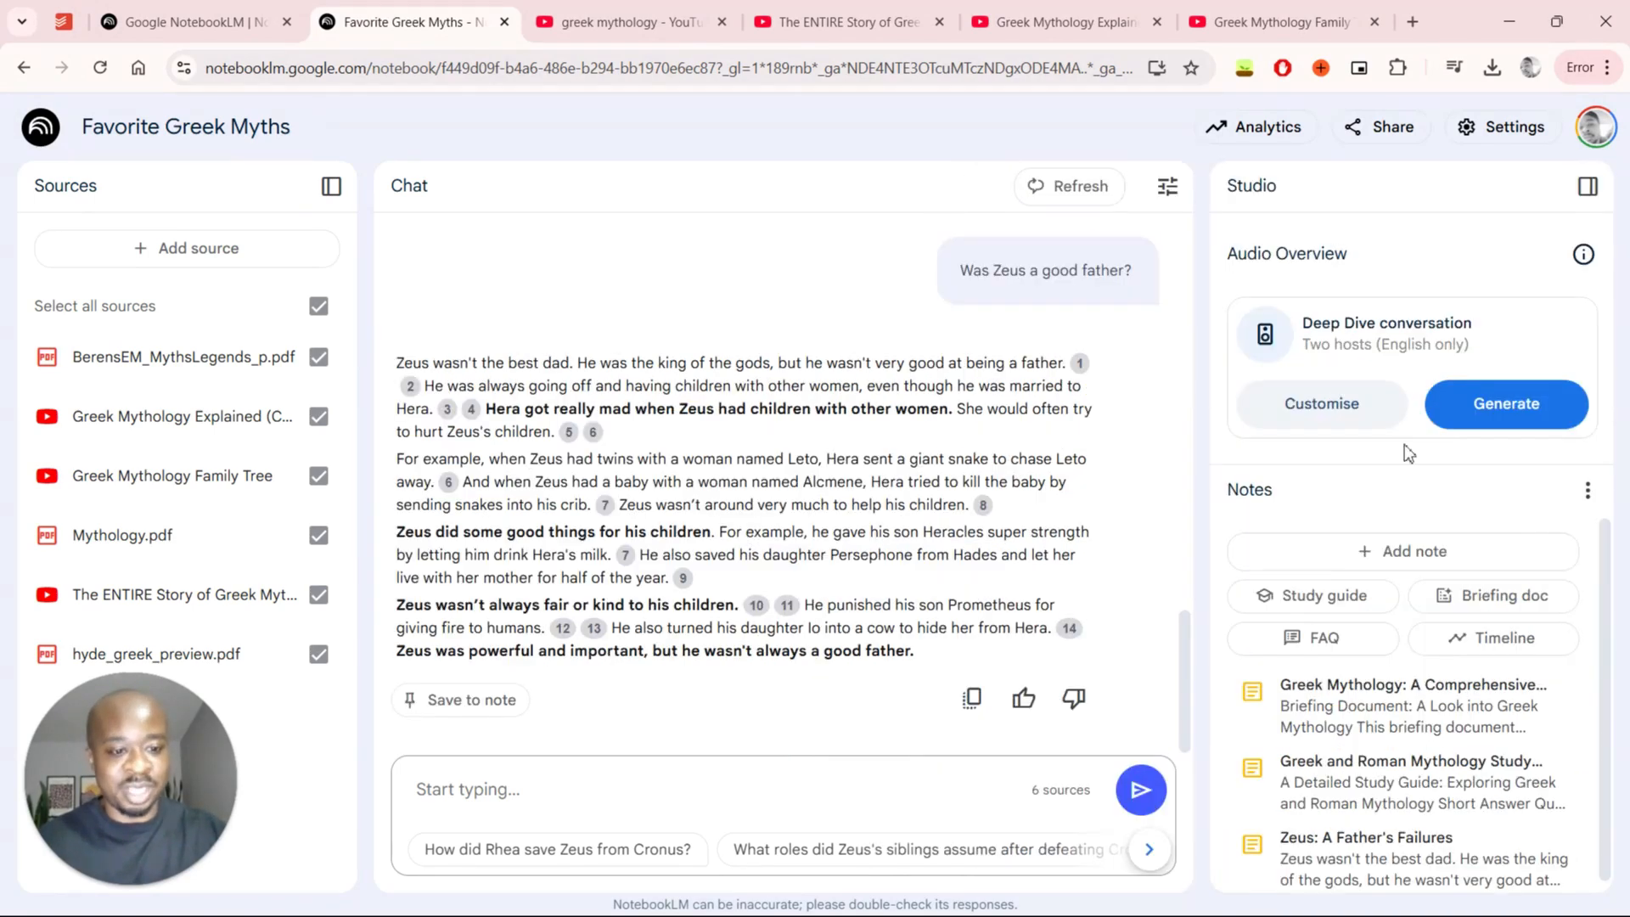
# - Generate the FAQ note 'Greek and Roman Mythology: A Concise Guide' and view it
pyautogui.click(1324, 632)
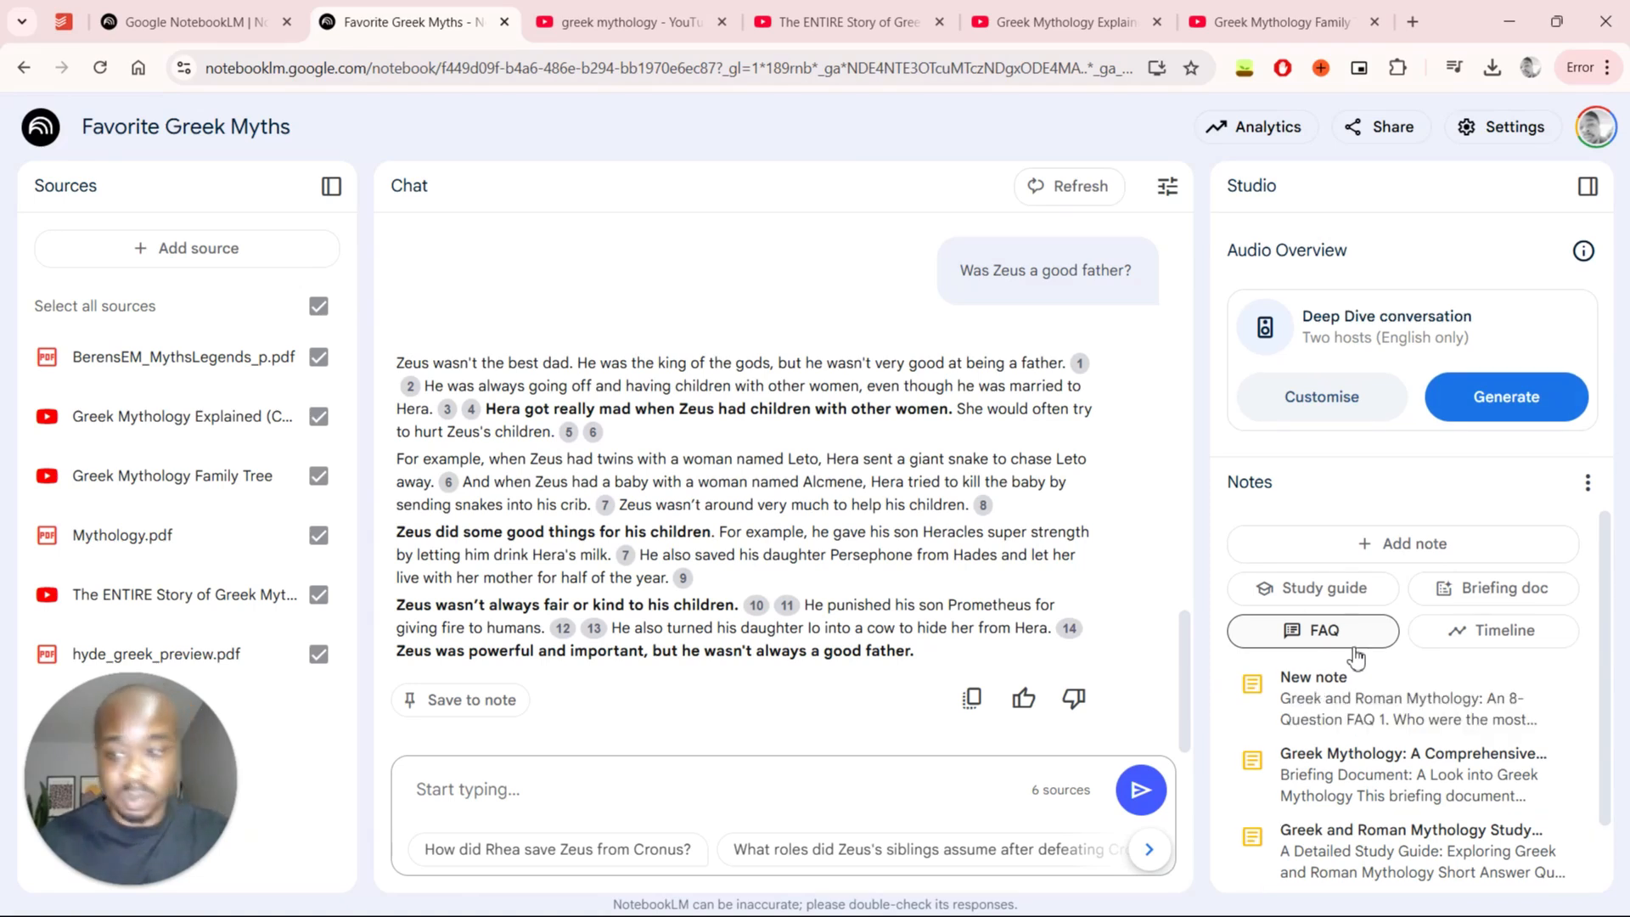
pyautogui.moveTo(260, 596)
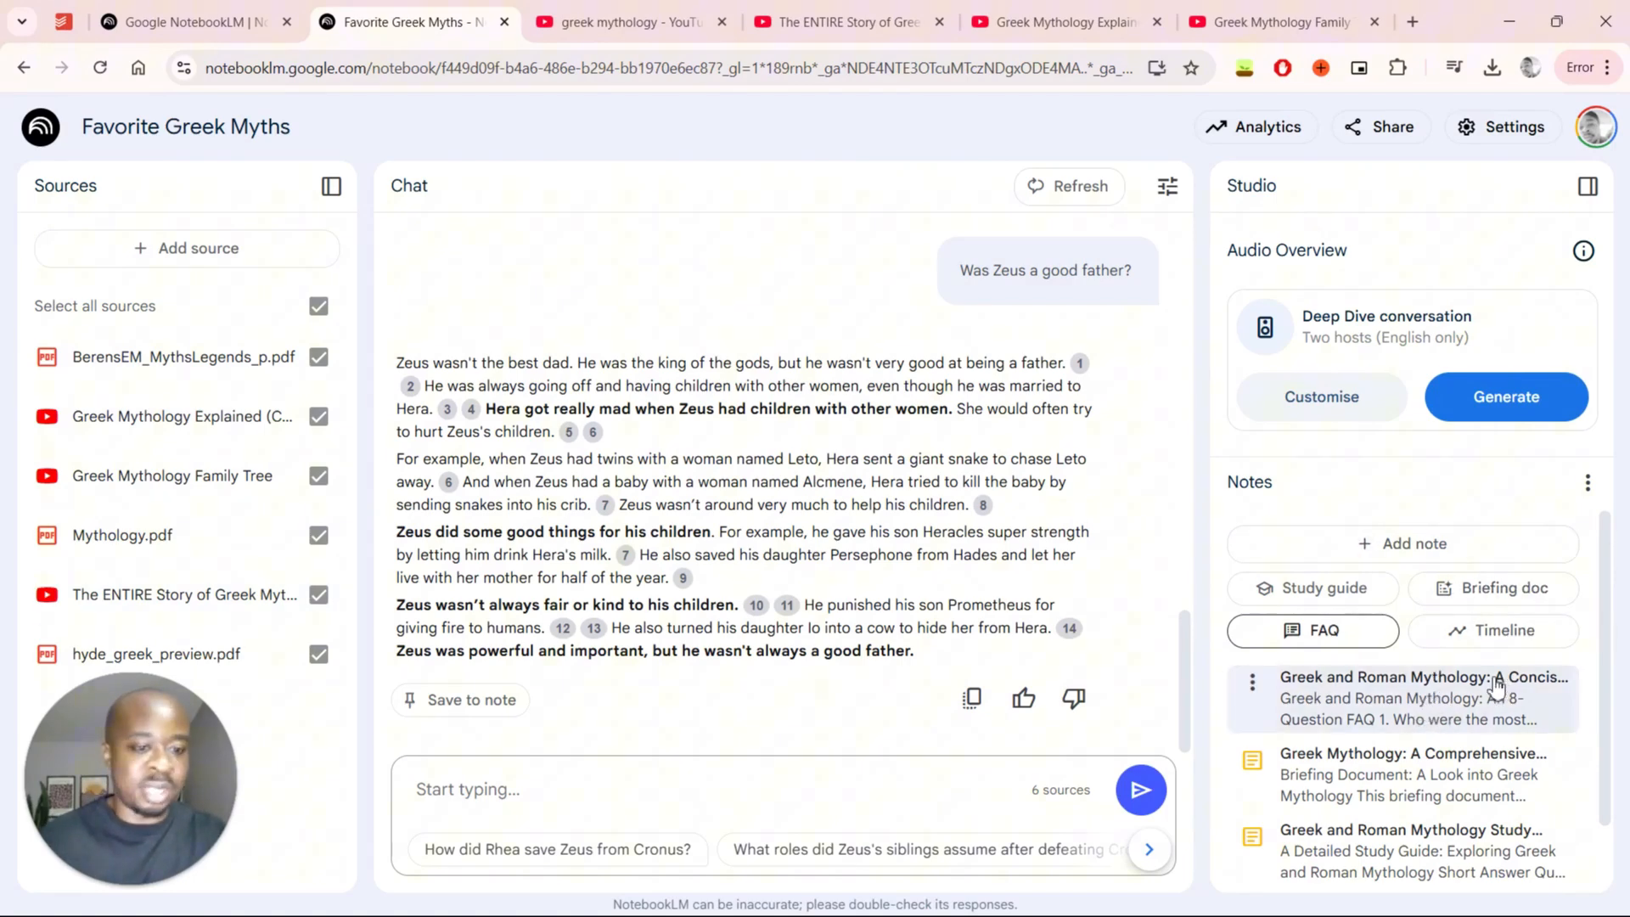
pyautogui.click(1420, 696)
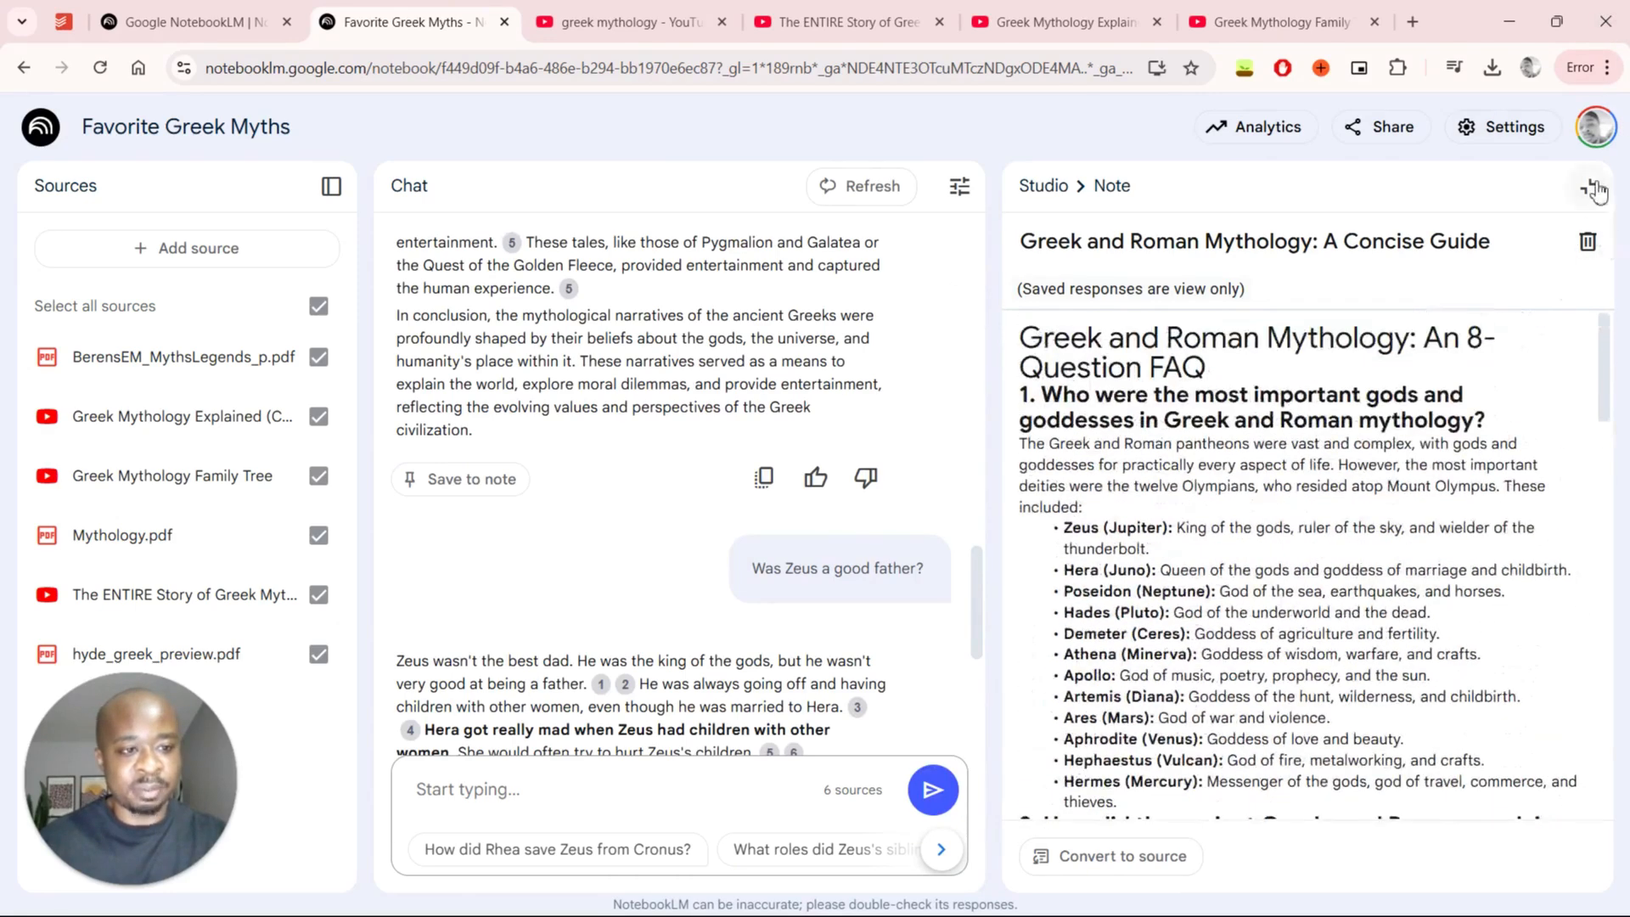
# - Close the FAQ note so a timeline can be generated next
pyautogui.click(1596, 190)
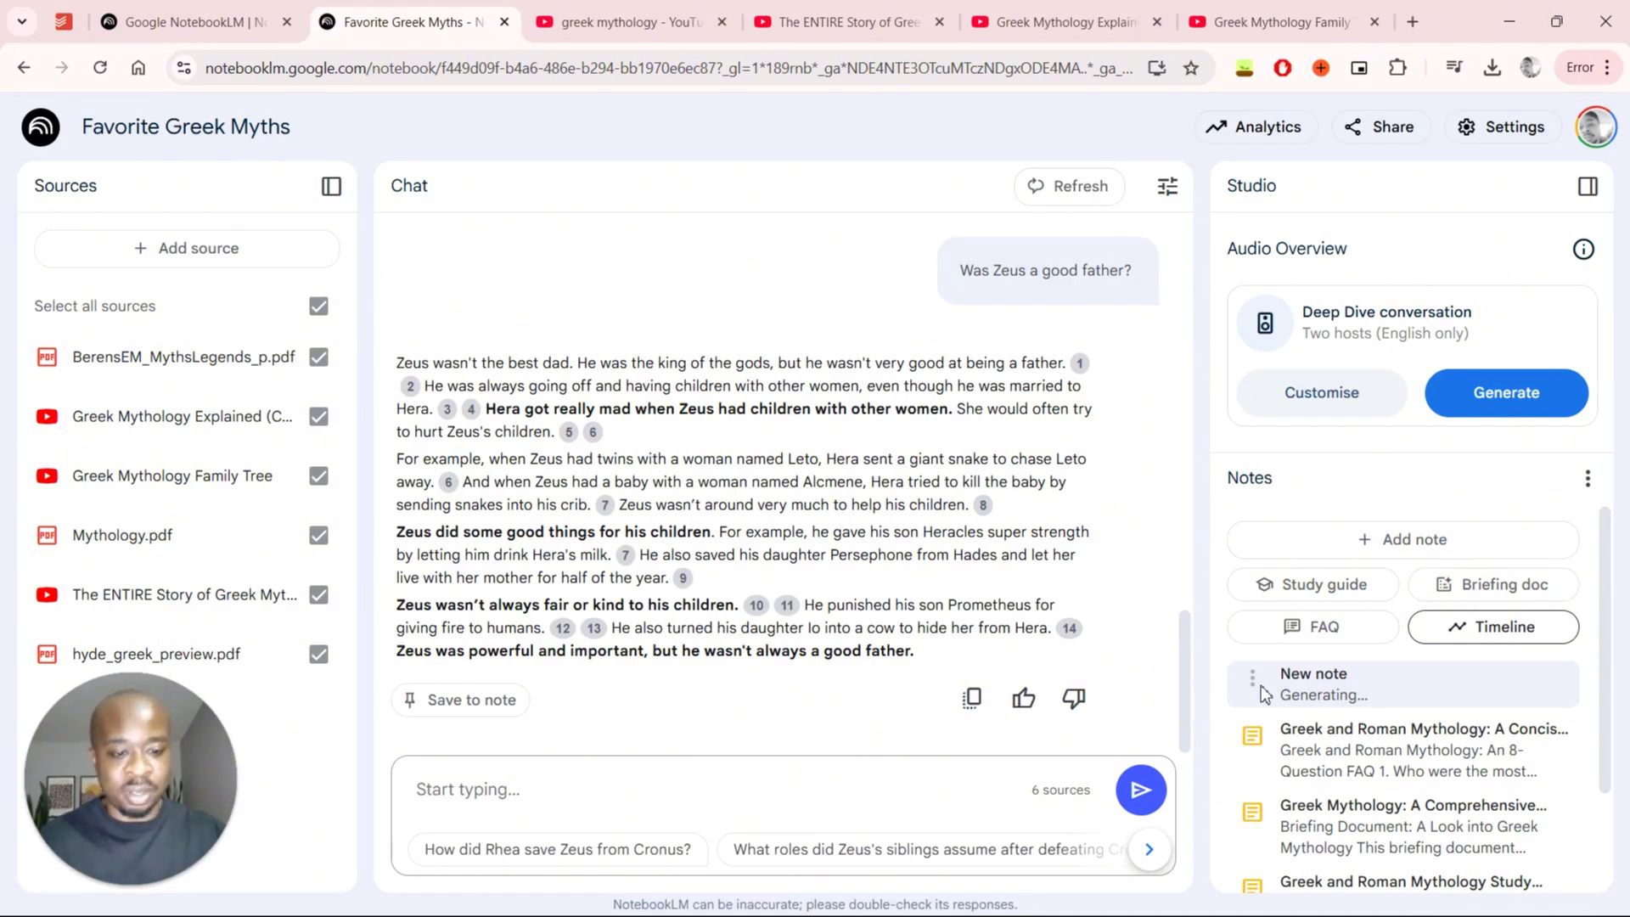
pyautogui.moveTo(1287, 459)
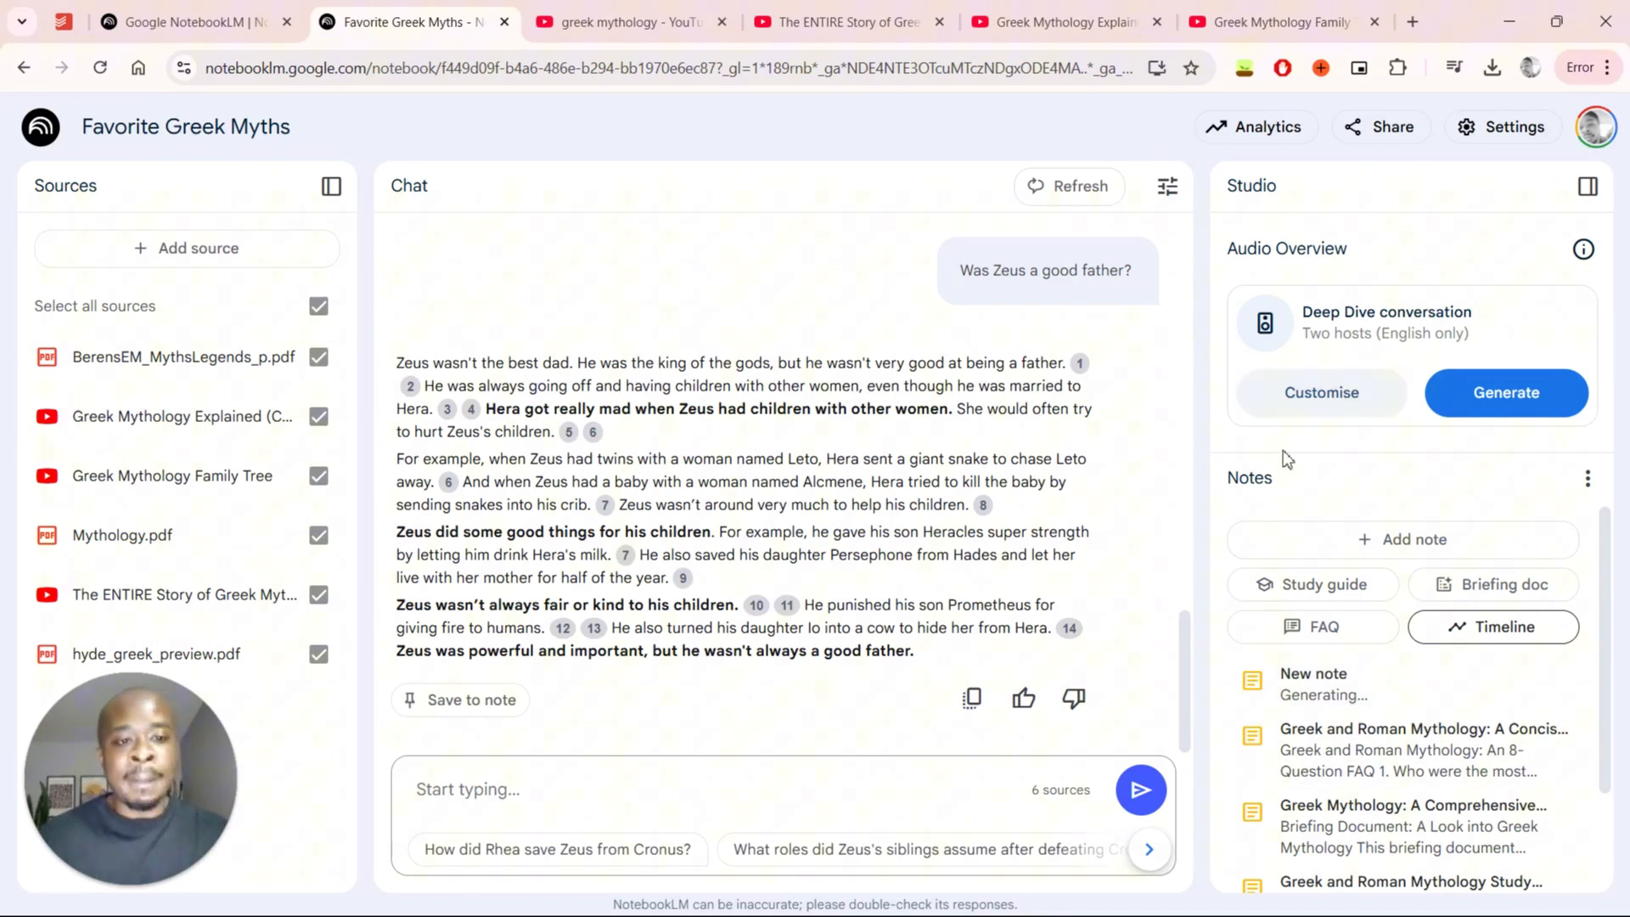
pyautogui.moveTo(1268, 453)
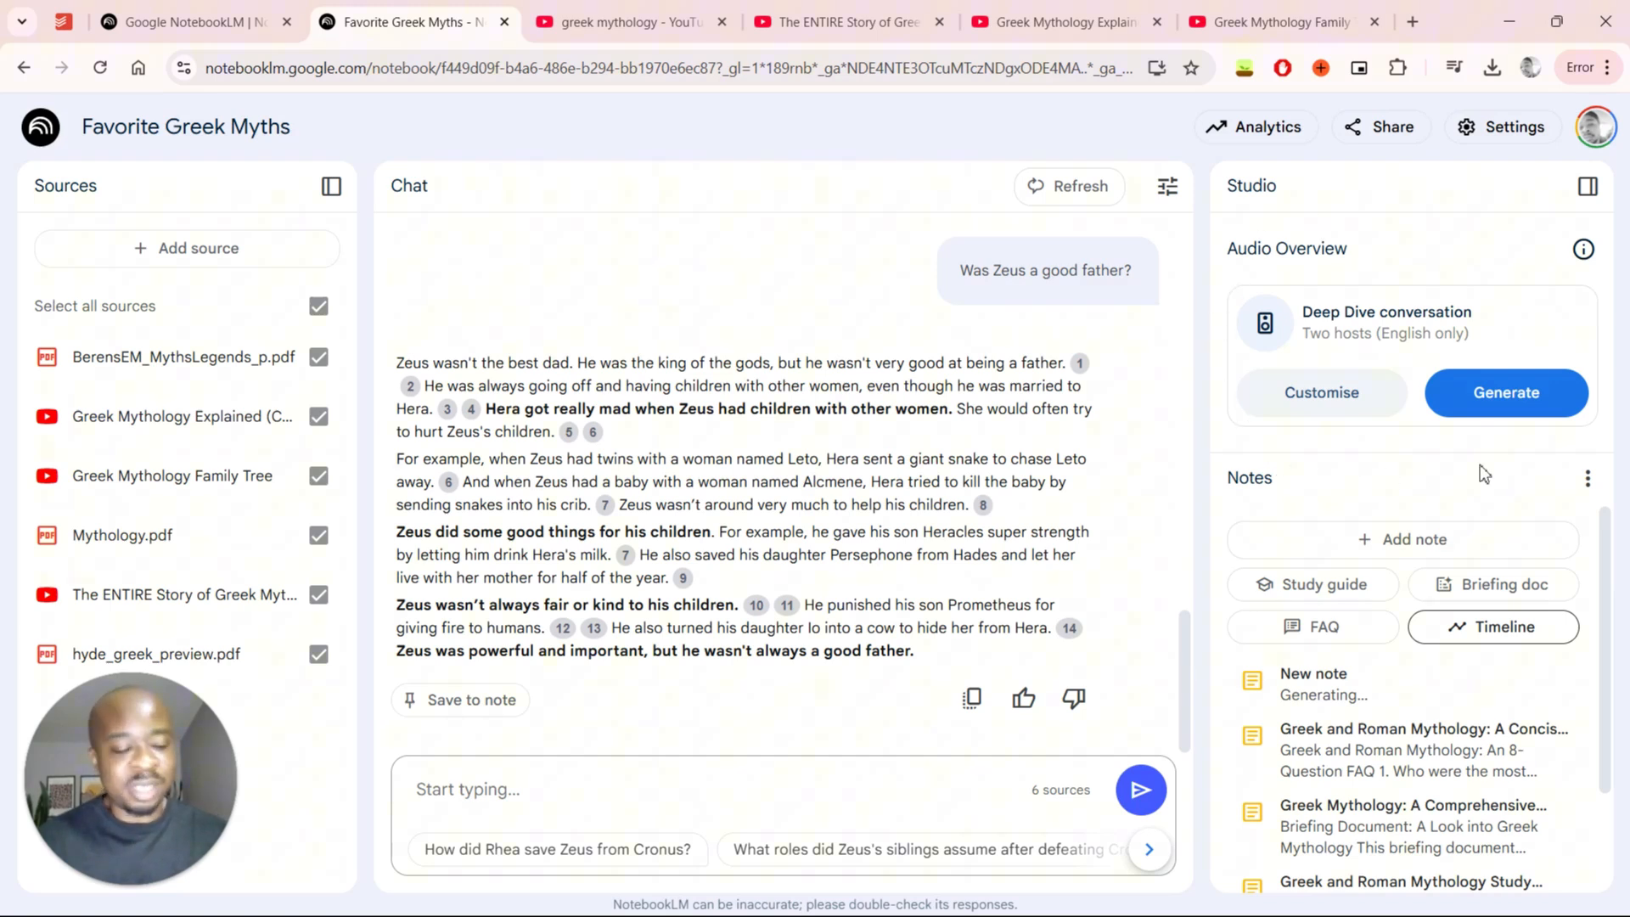
pyautogui.moveTo(1457, 244)
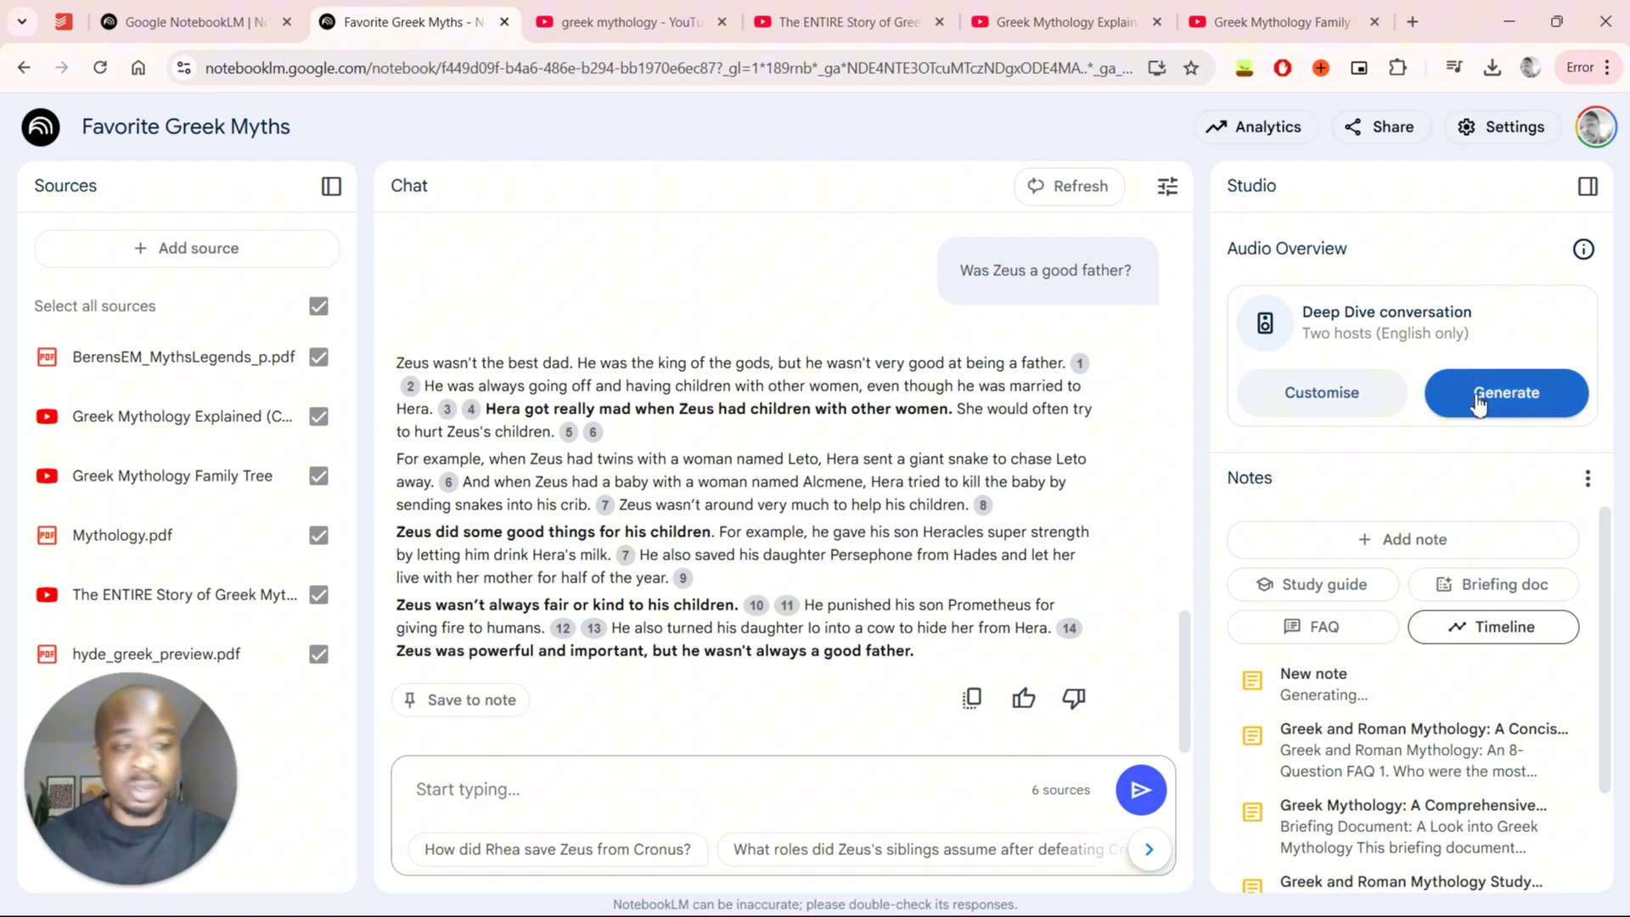
pyautogui.moveTo(1480, 403)
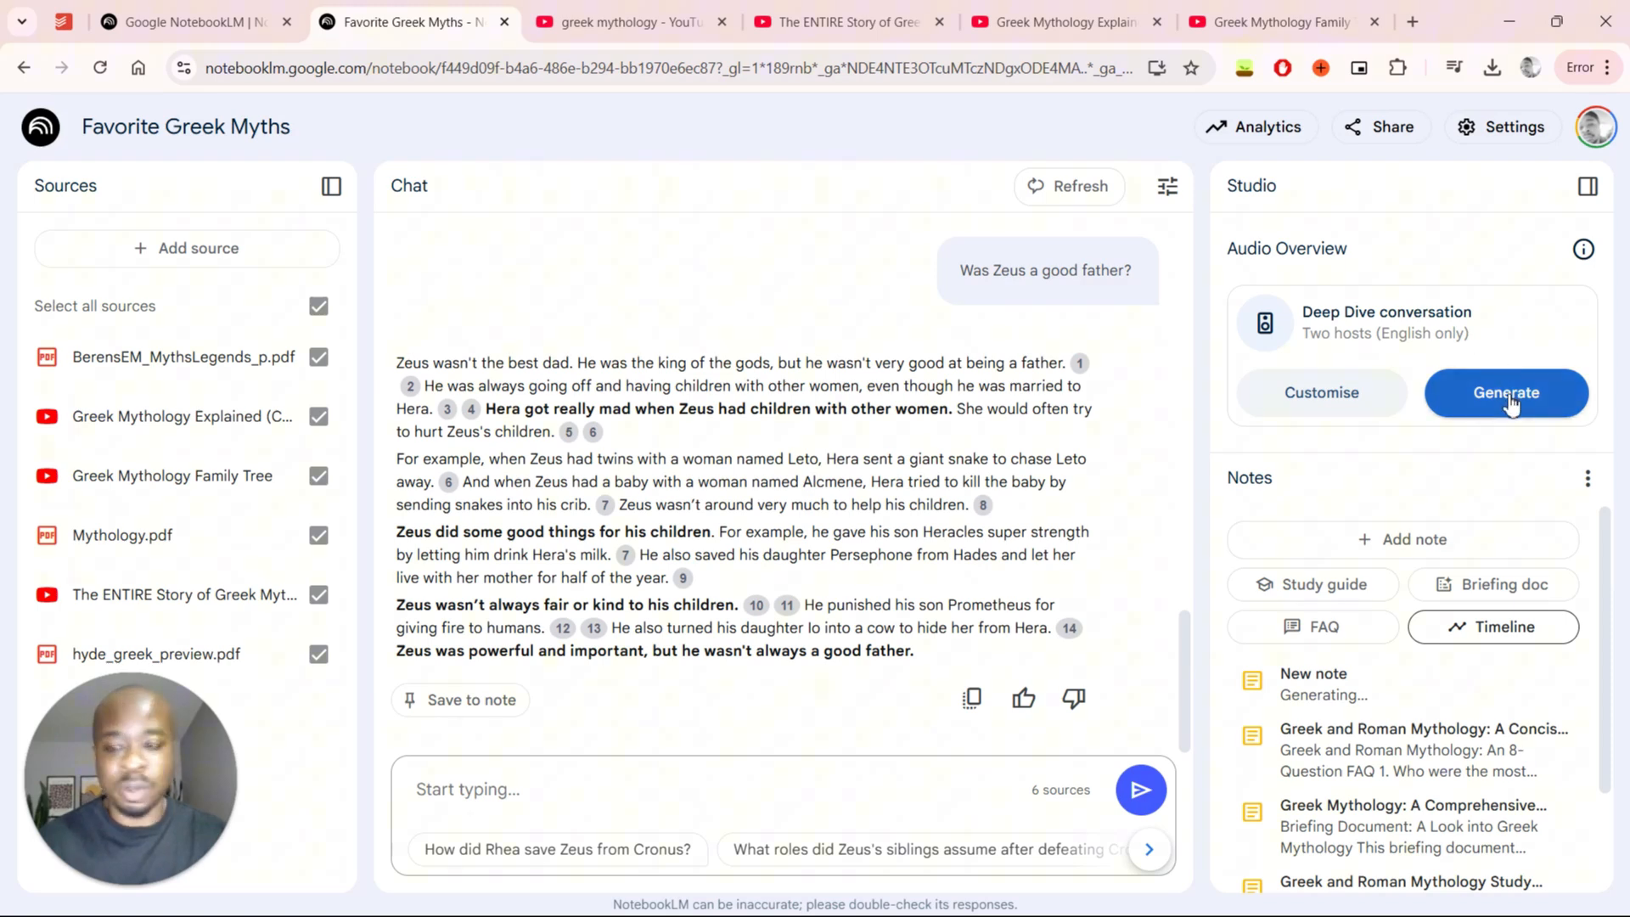
# - Generate the Deep Dive audio overview, play its first ~25 seconds, and pause it
pyautogui.click(1505, 393)
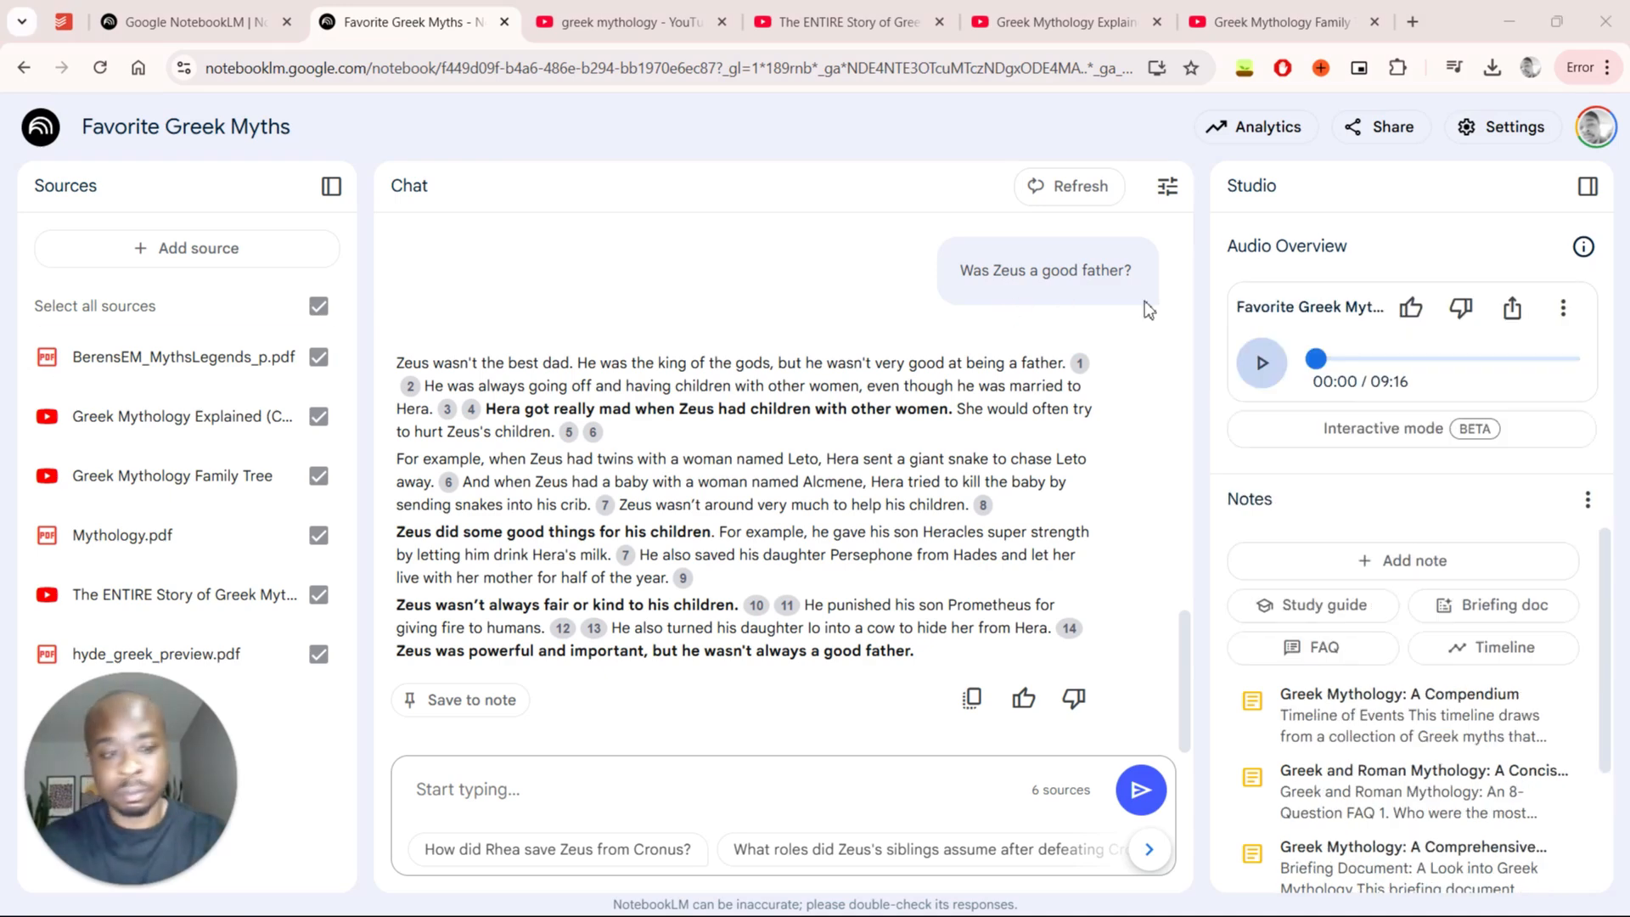
pyautogui.click(1262, 362)
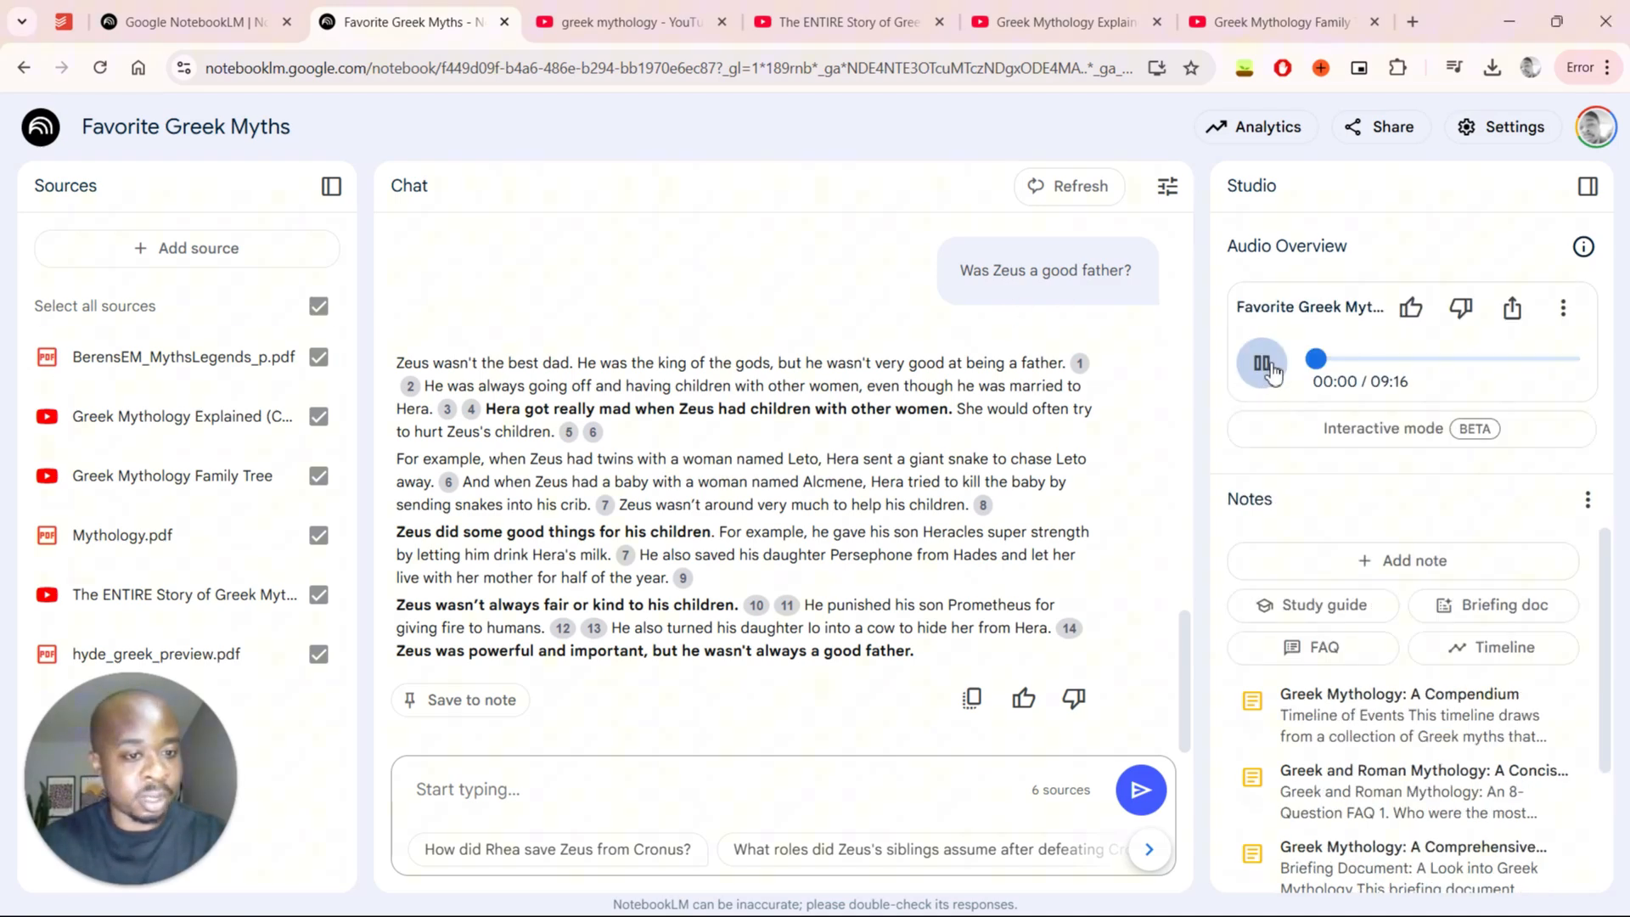
pyautogui.click(1261, 362)
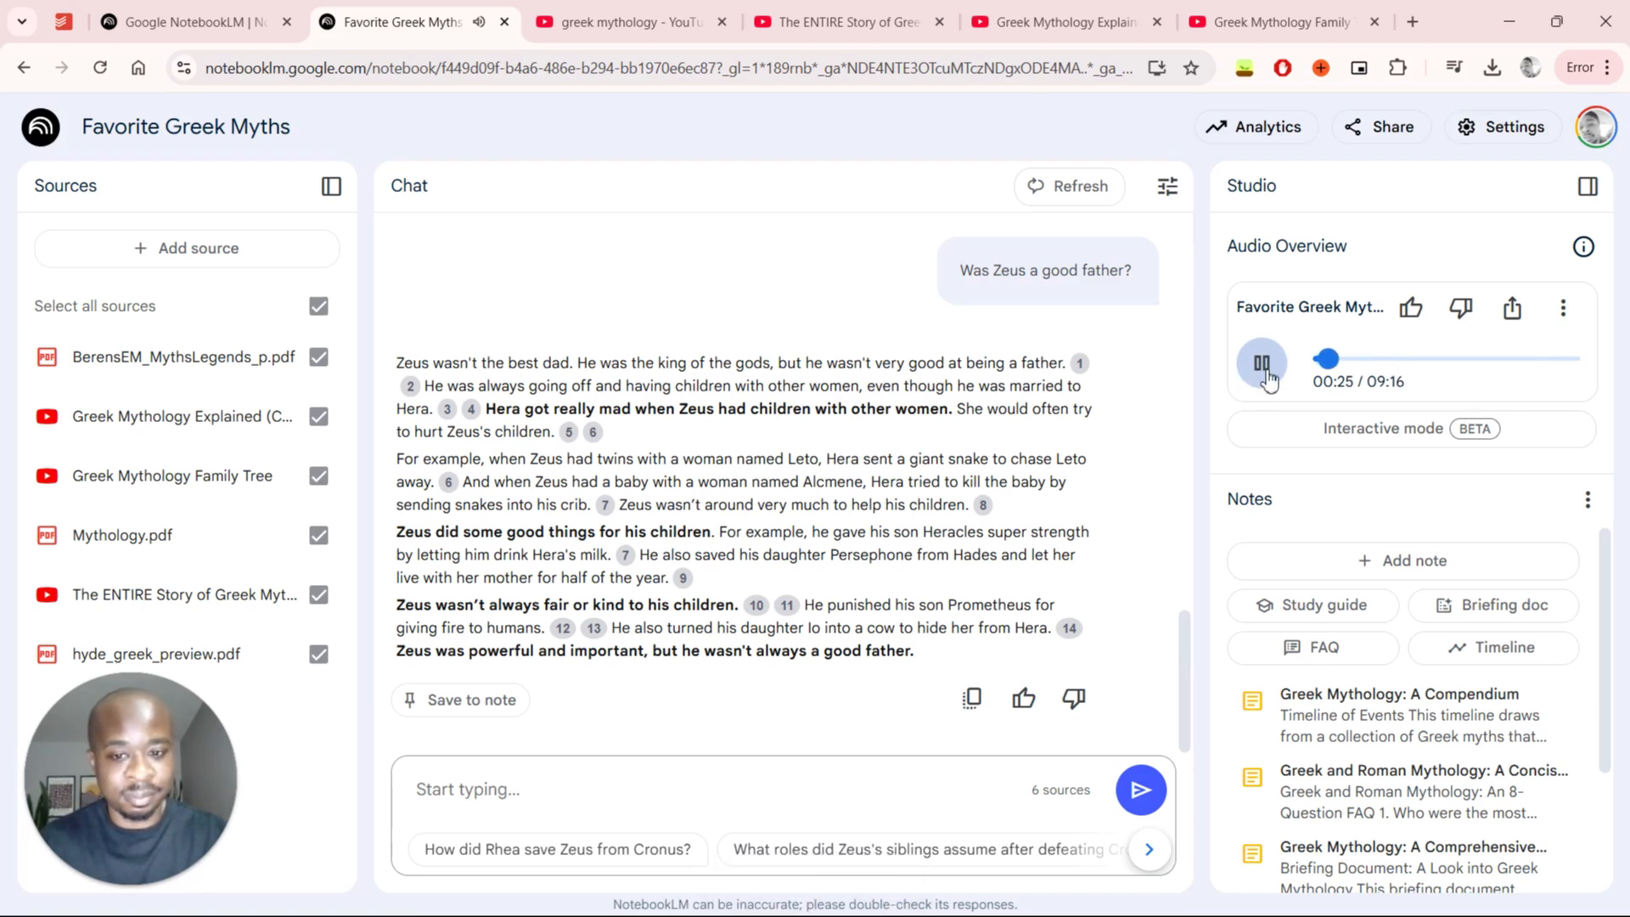
pyautogui.click(1263, 365)
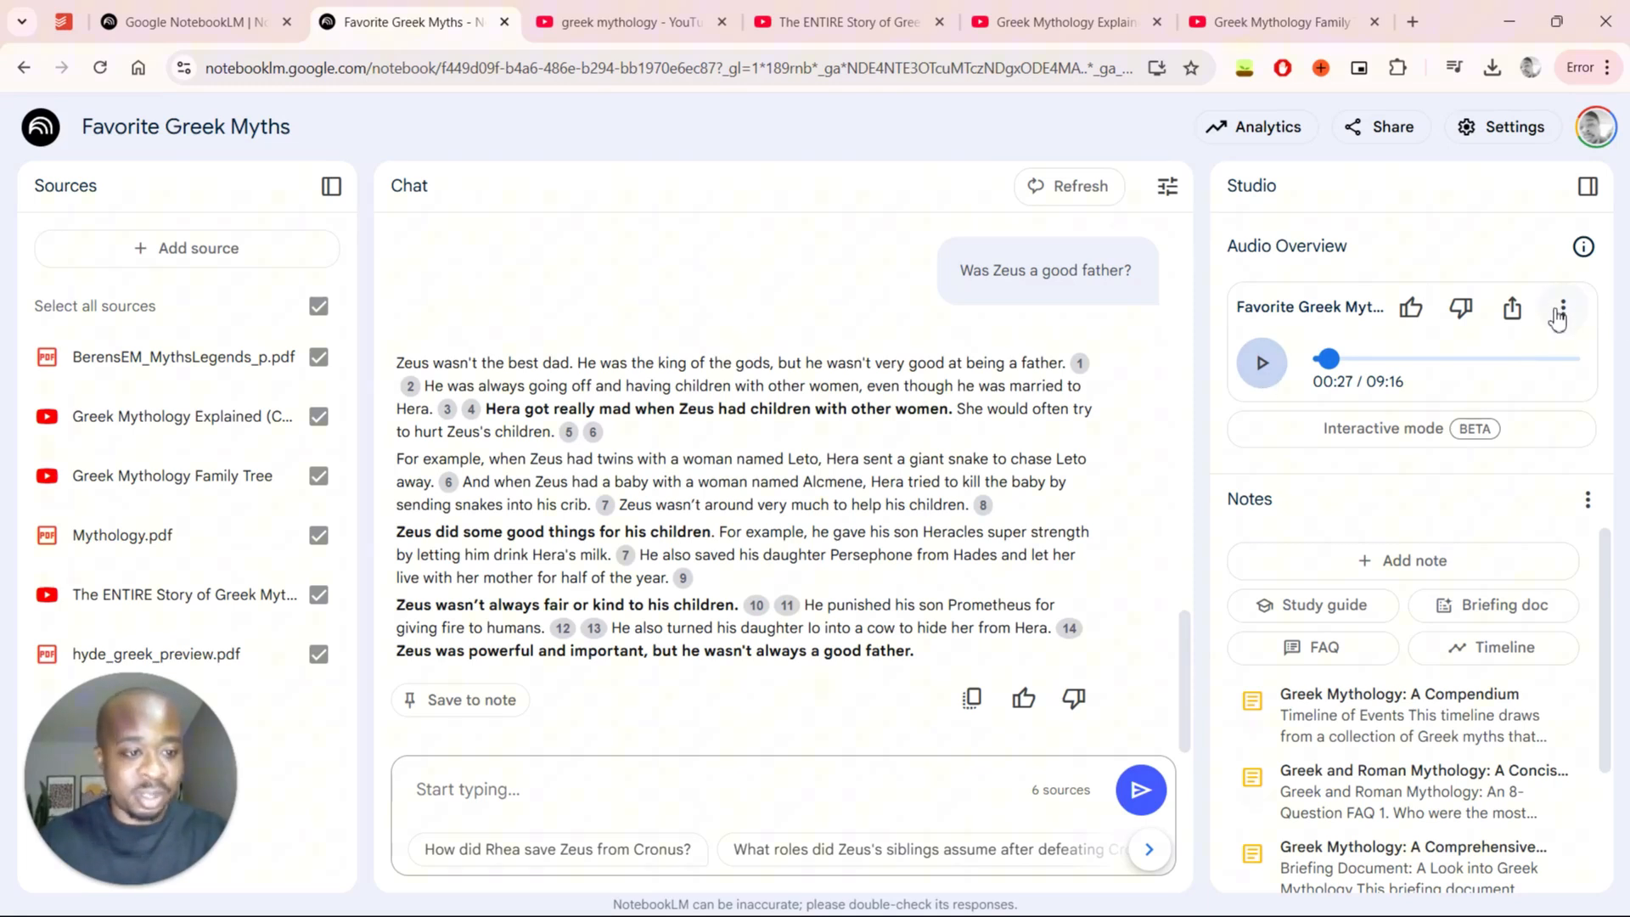
# - Show the audio player's options menu with playback speed, download and delete
pyautogui.click(1562, 308)
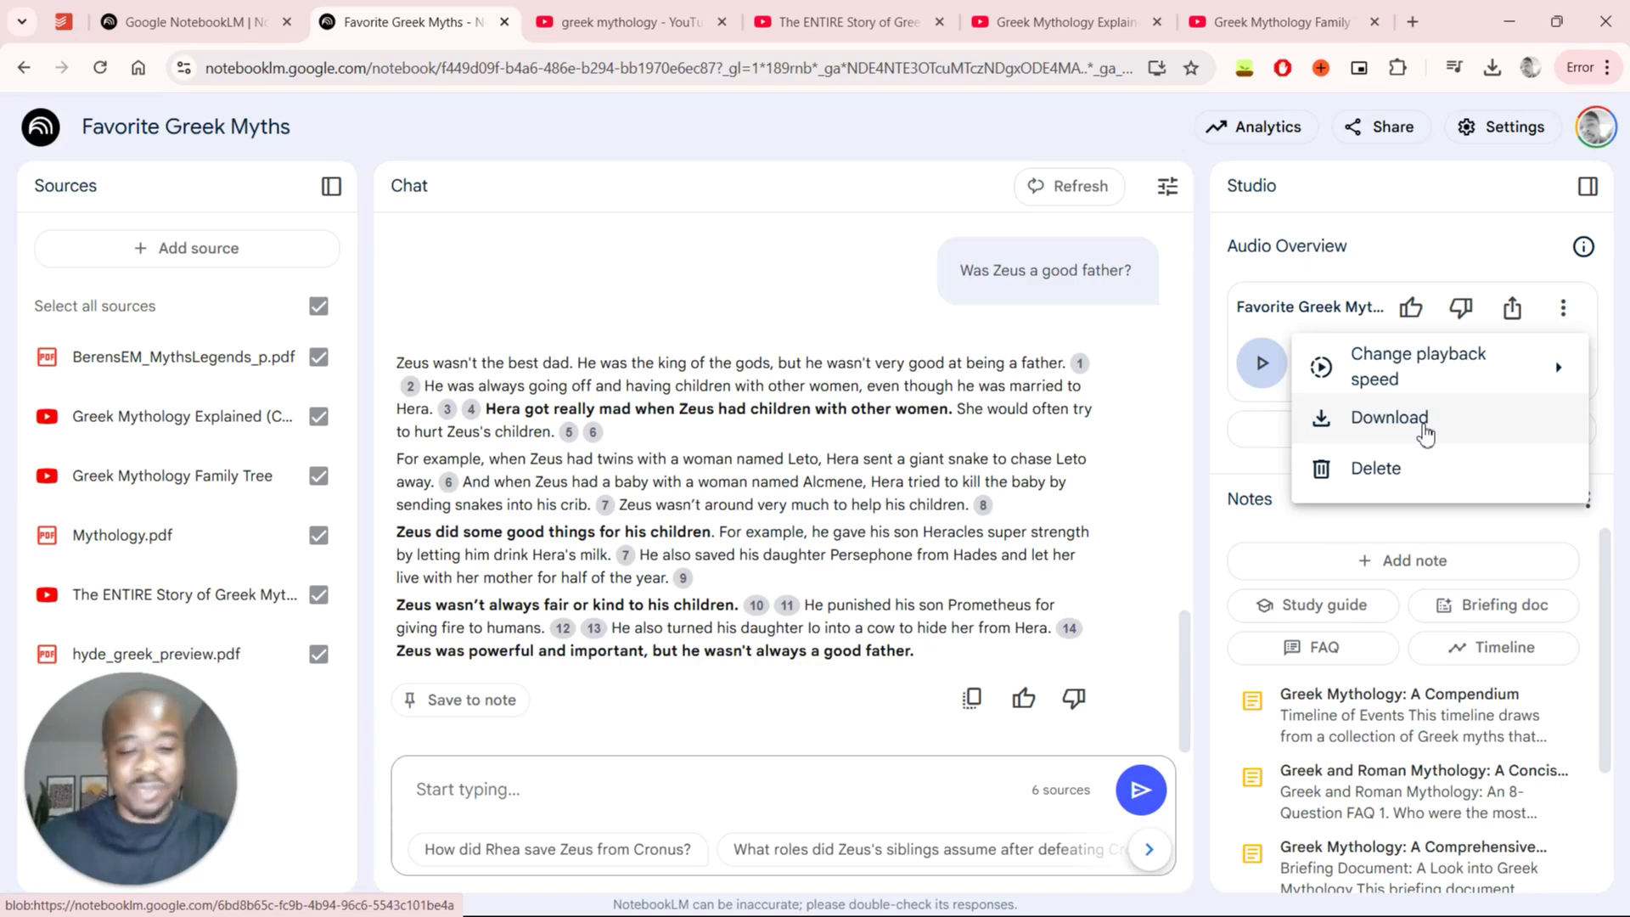
pyautogui.moveTo(1402, 469)
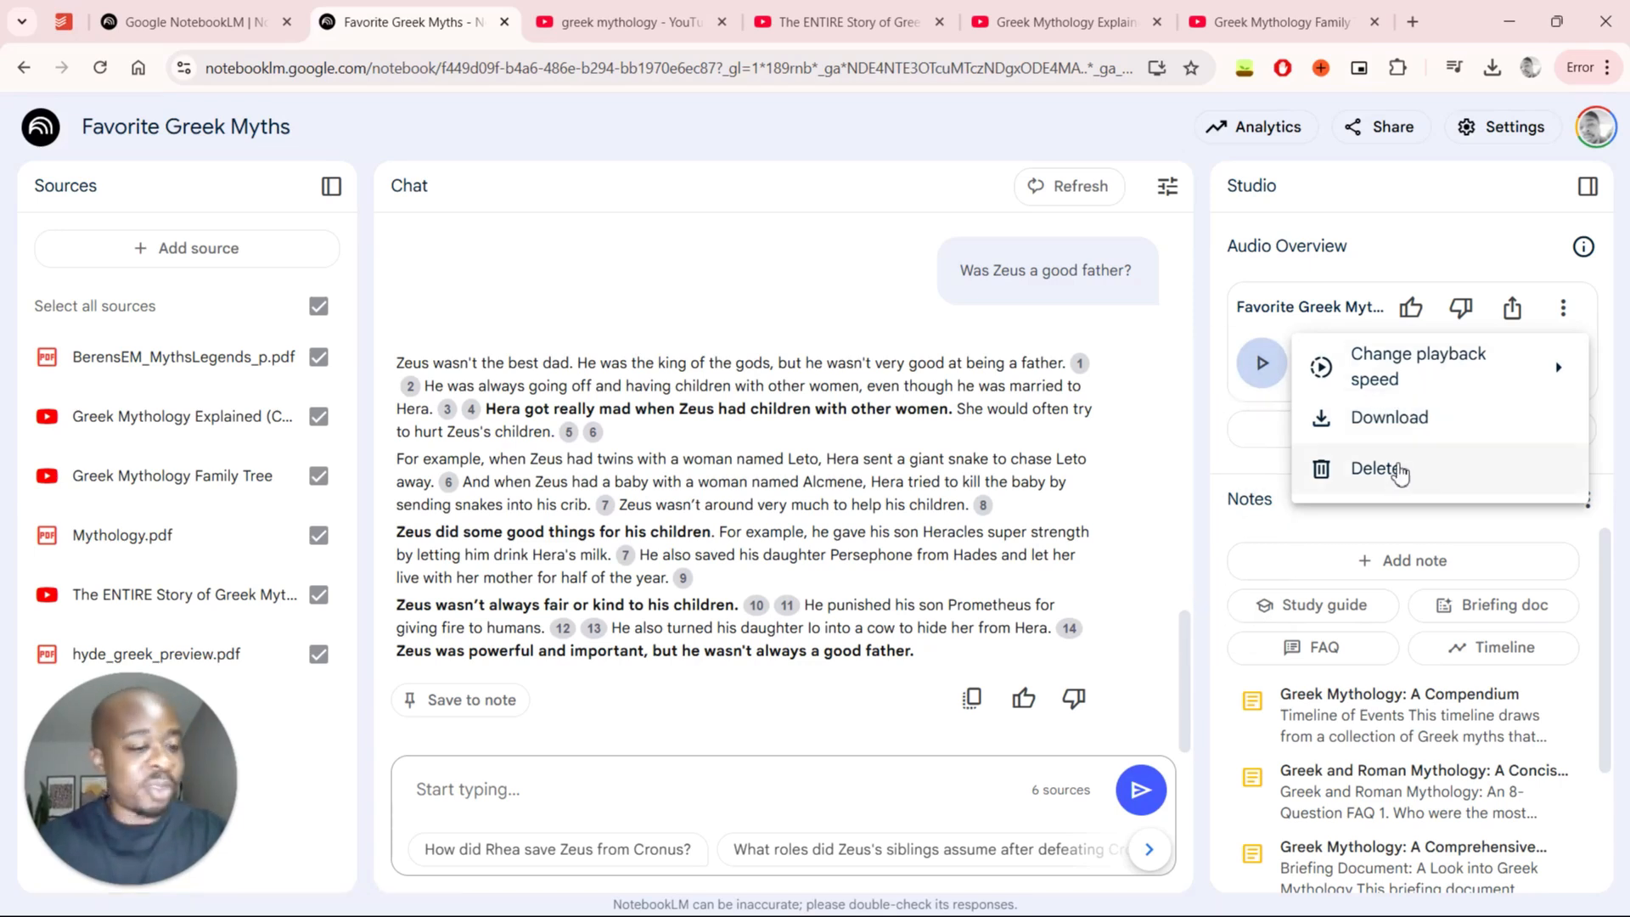
pyautogui.moveTo(1376, 469)
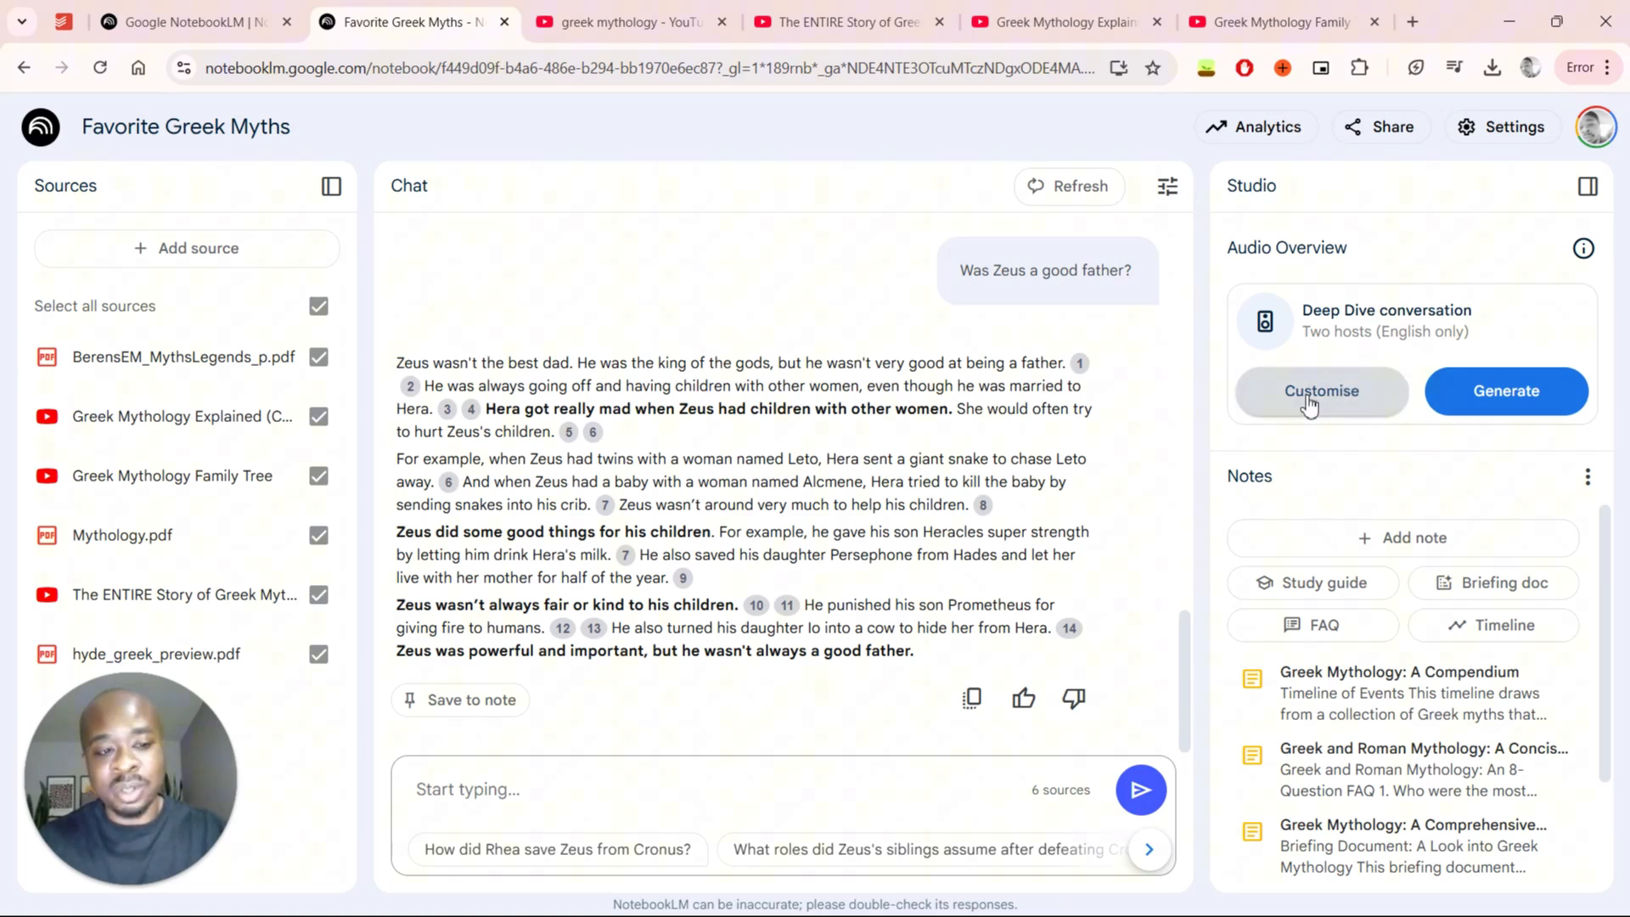
# - Customise the audio overview: hosts pretend they just came back from Greece and shout out a viewer named Sam, then generate
pyautogui.click(1321, 391)
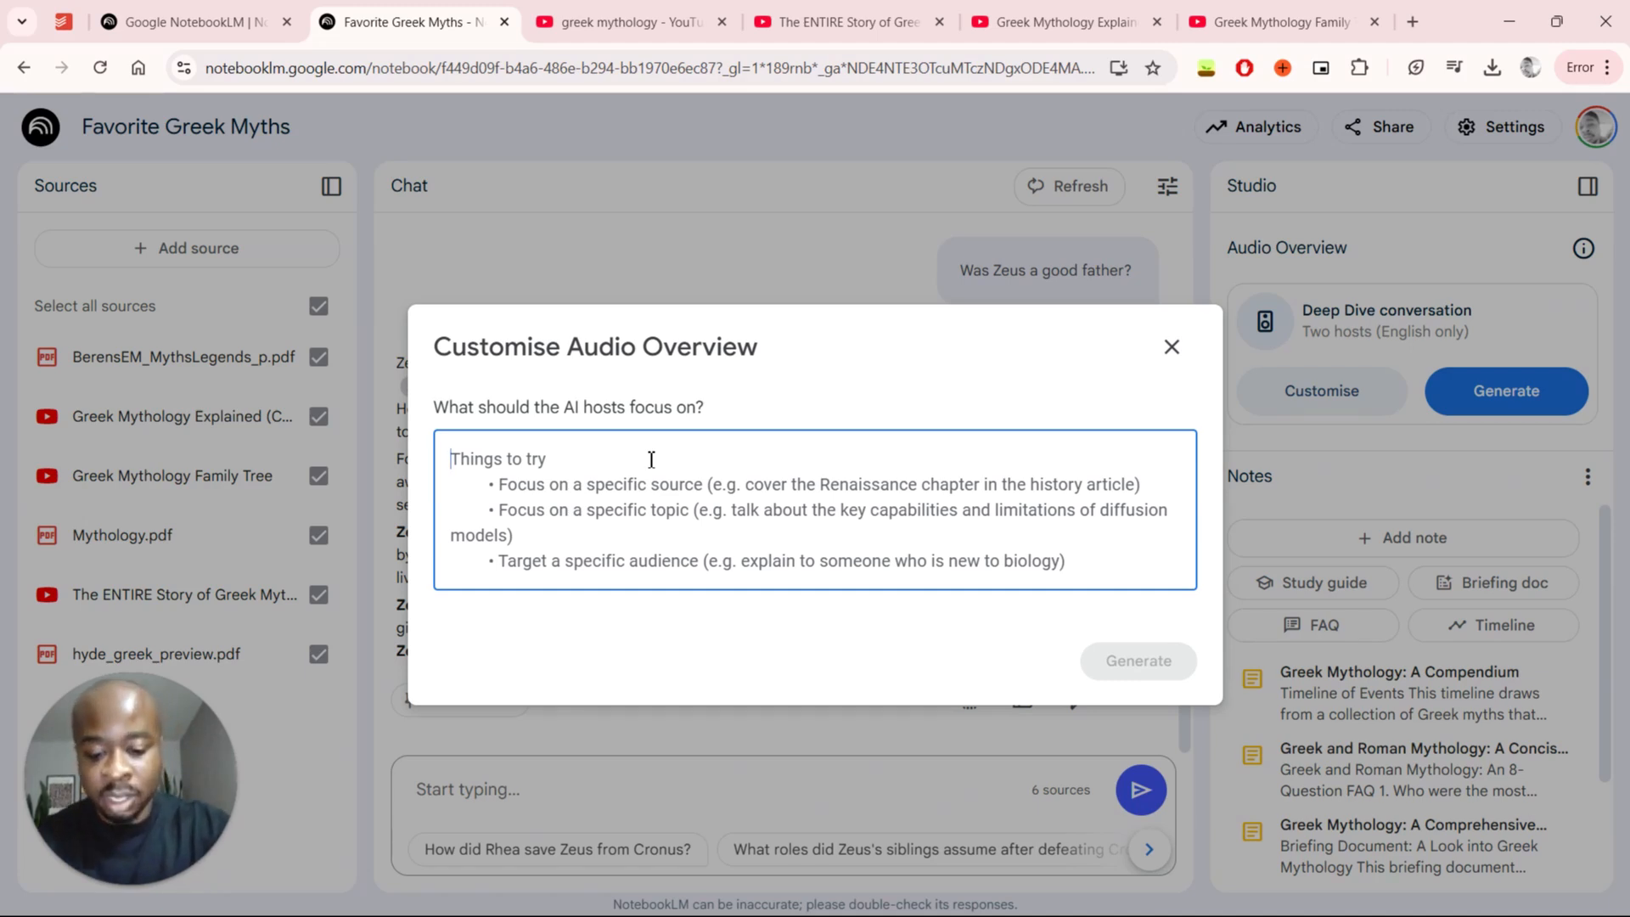
pyautogui.write('At th')
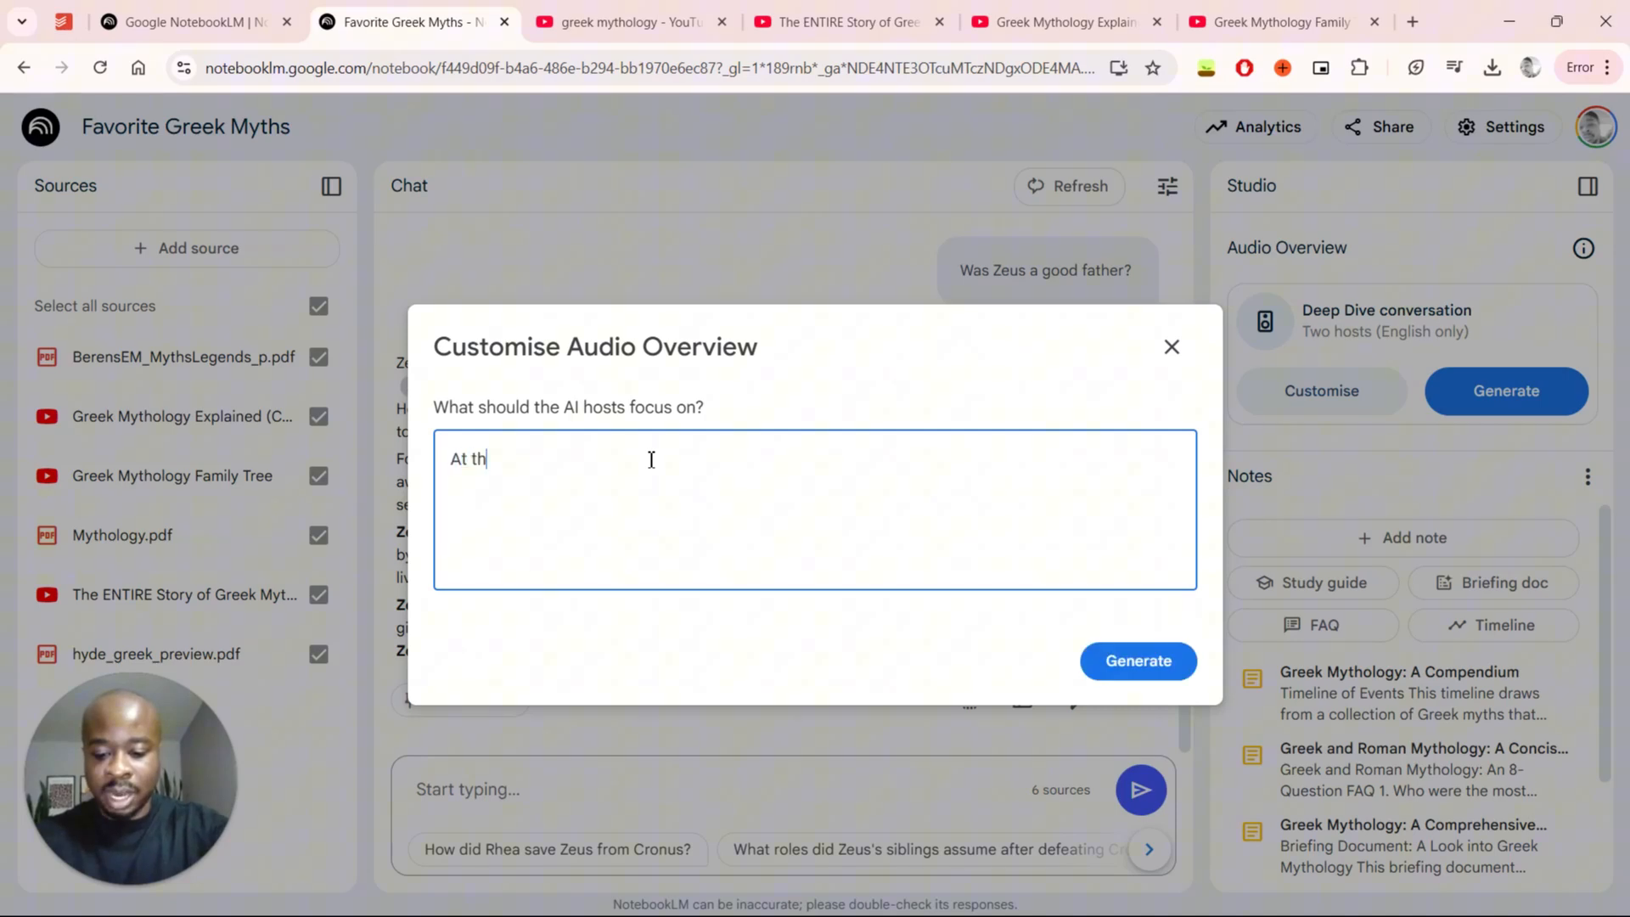
pyautogui.write('e s')
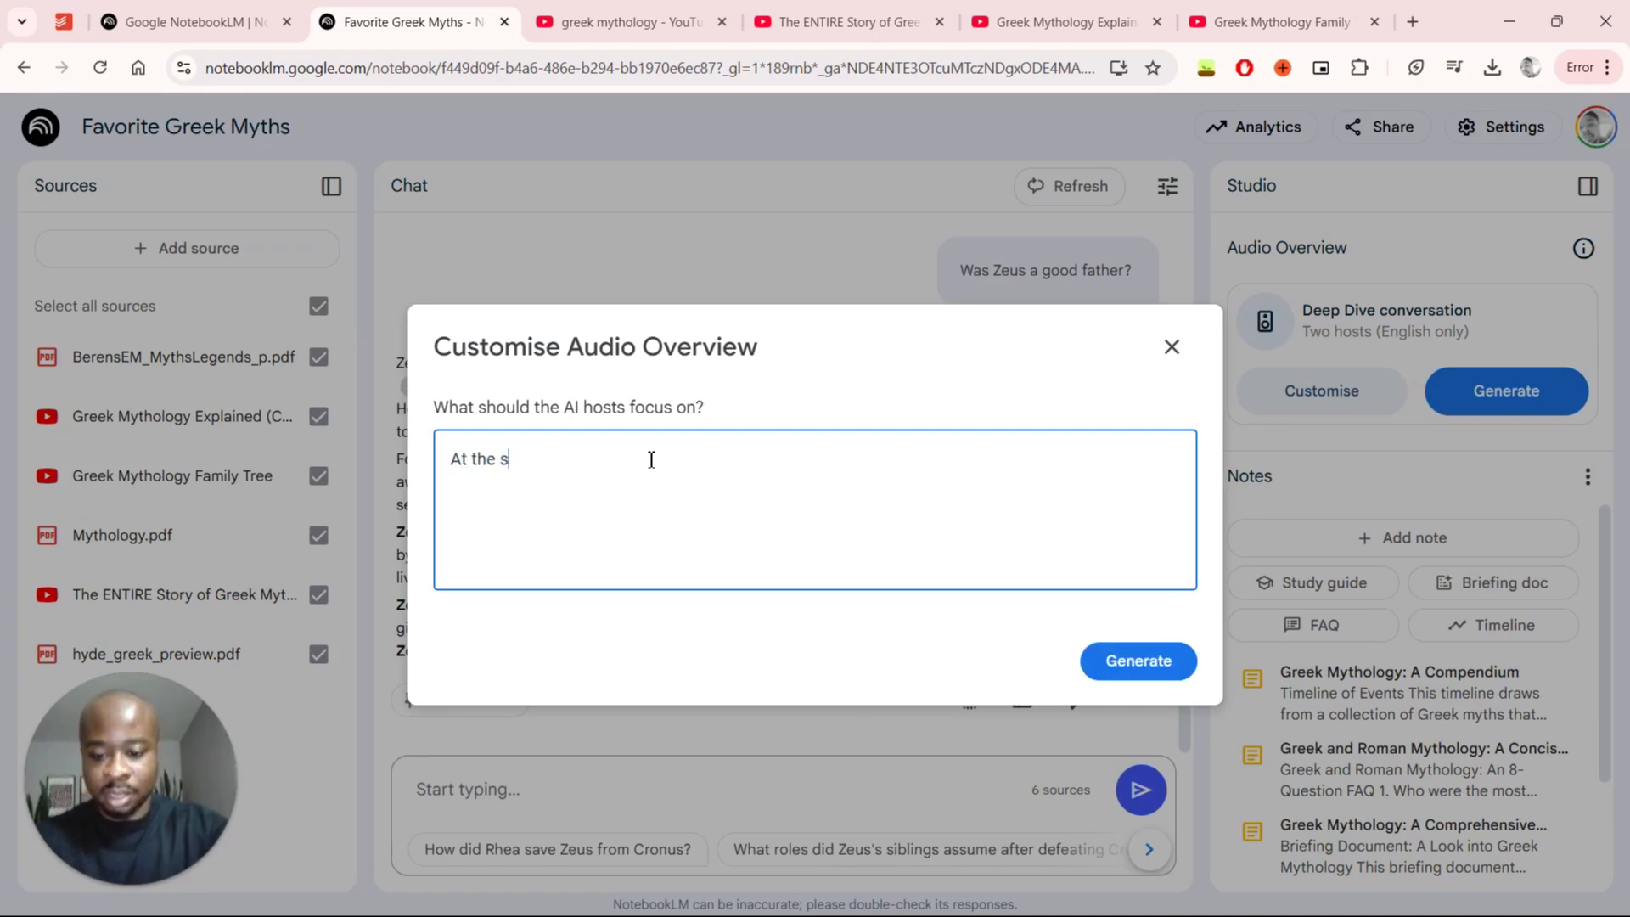
pyautogui.write('tart of the poc')
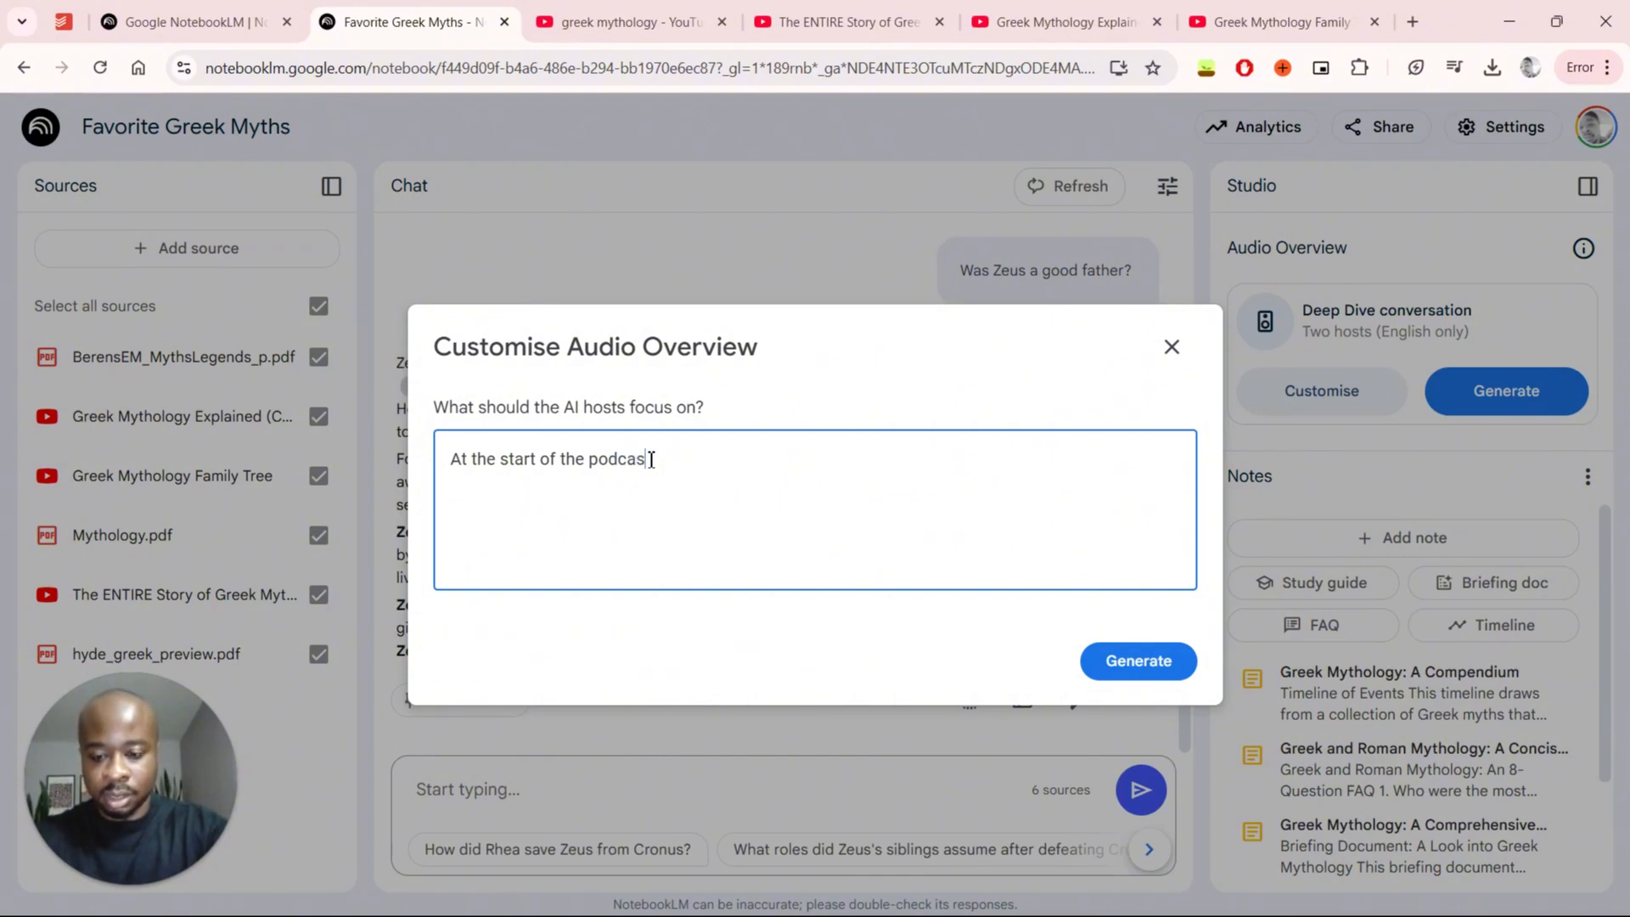
pyautogui.write('pretend')
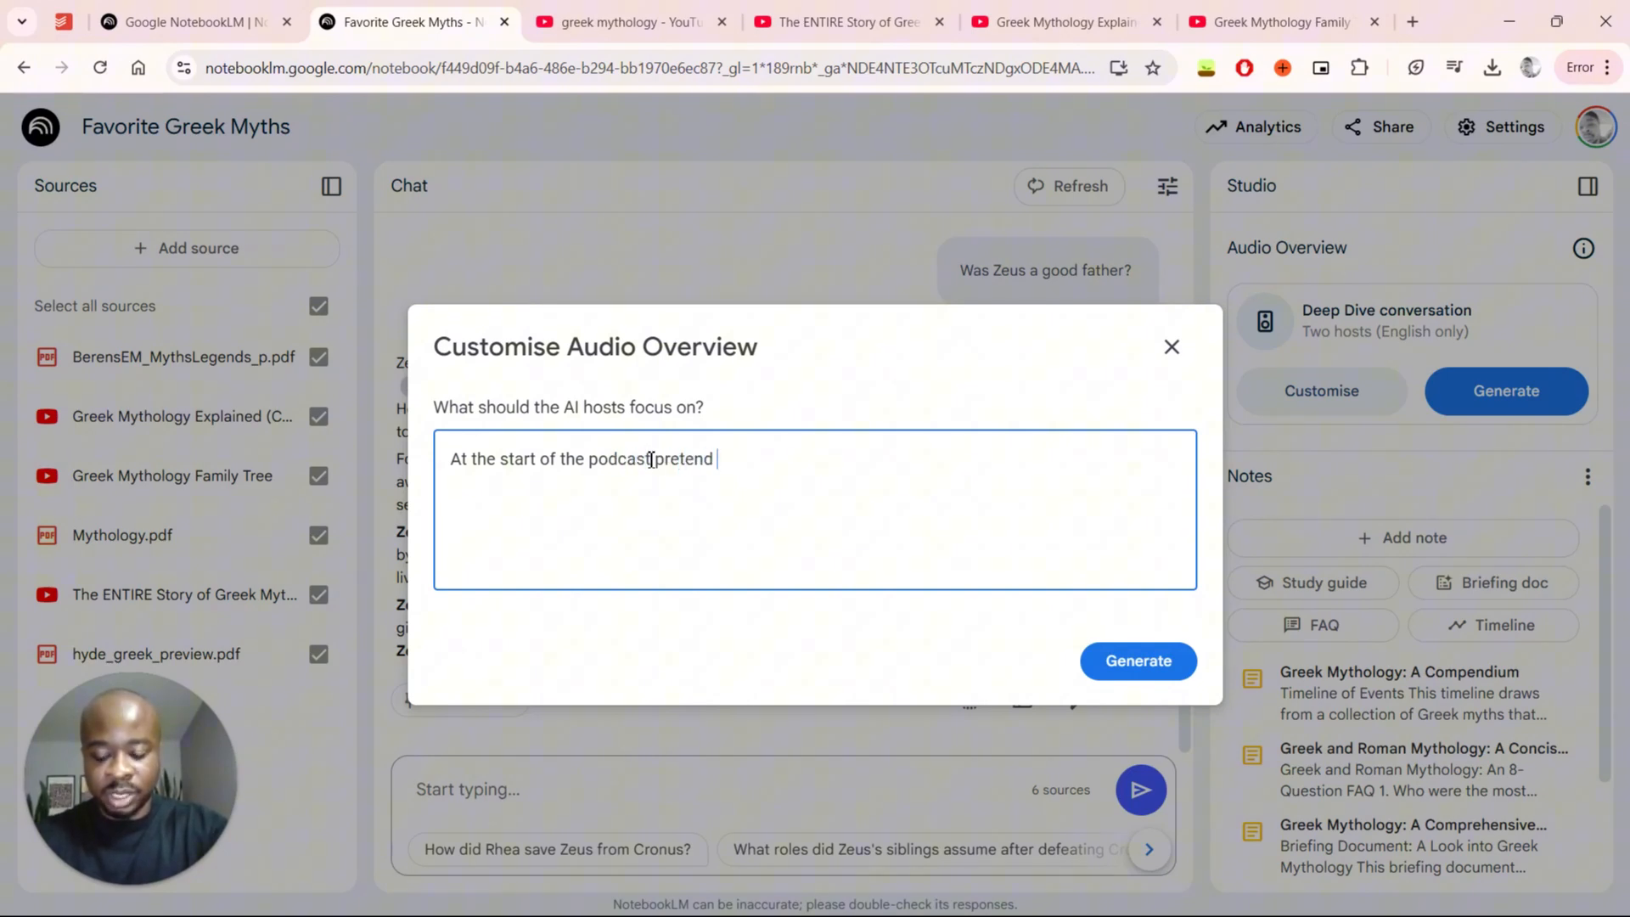
pyautogui.write('you have just c')
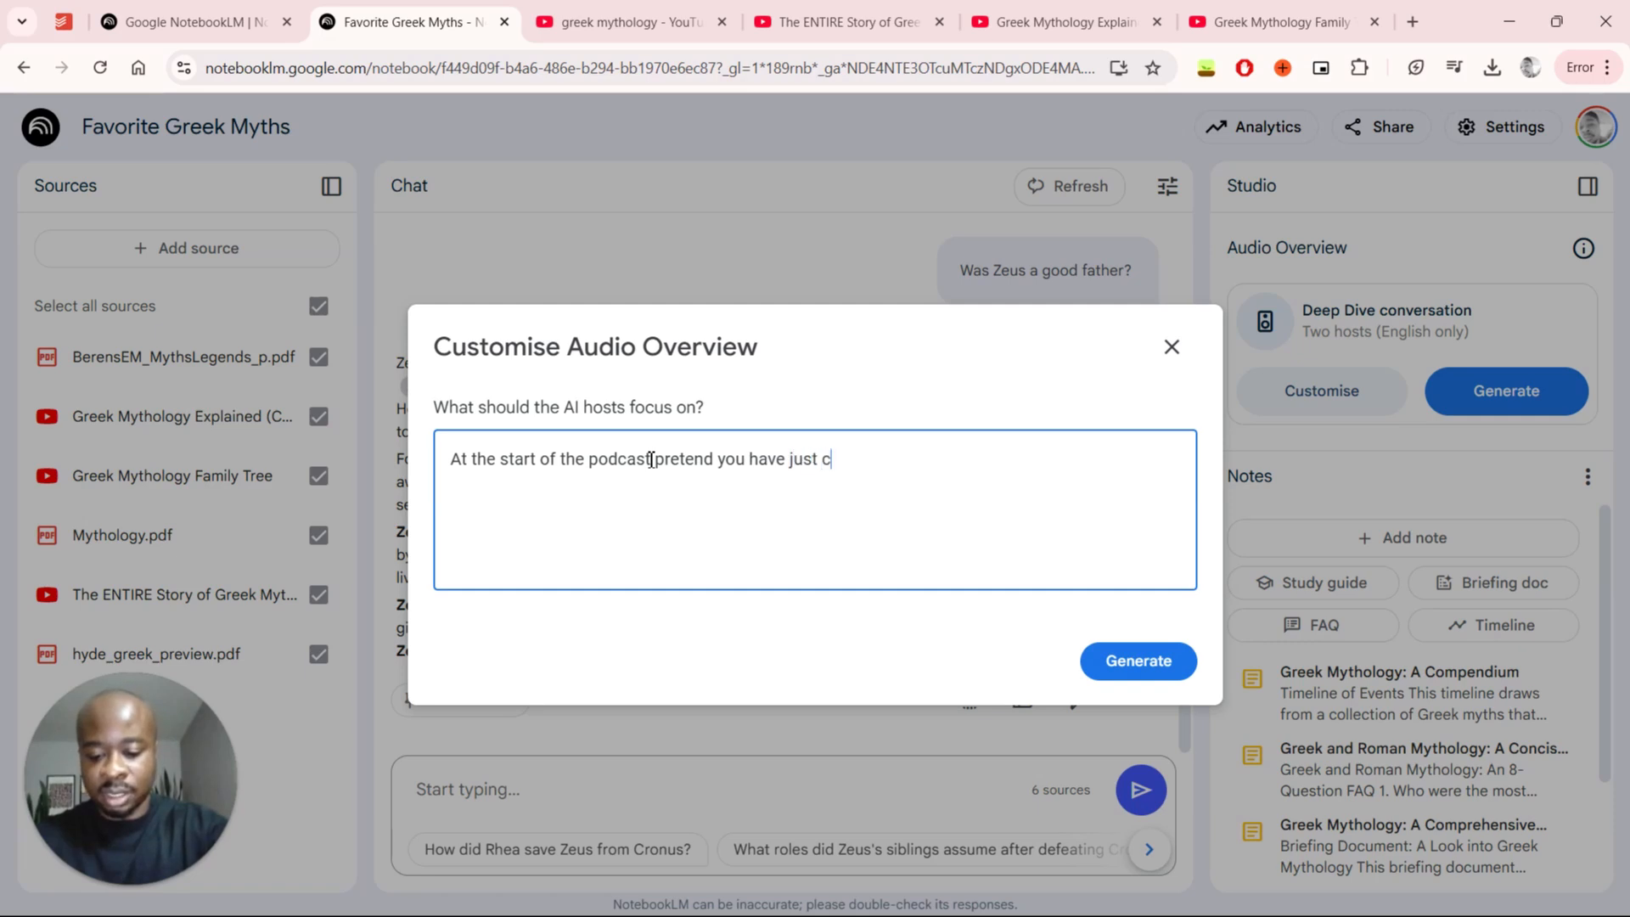
pyautogui.write('ame back from')
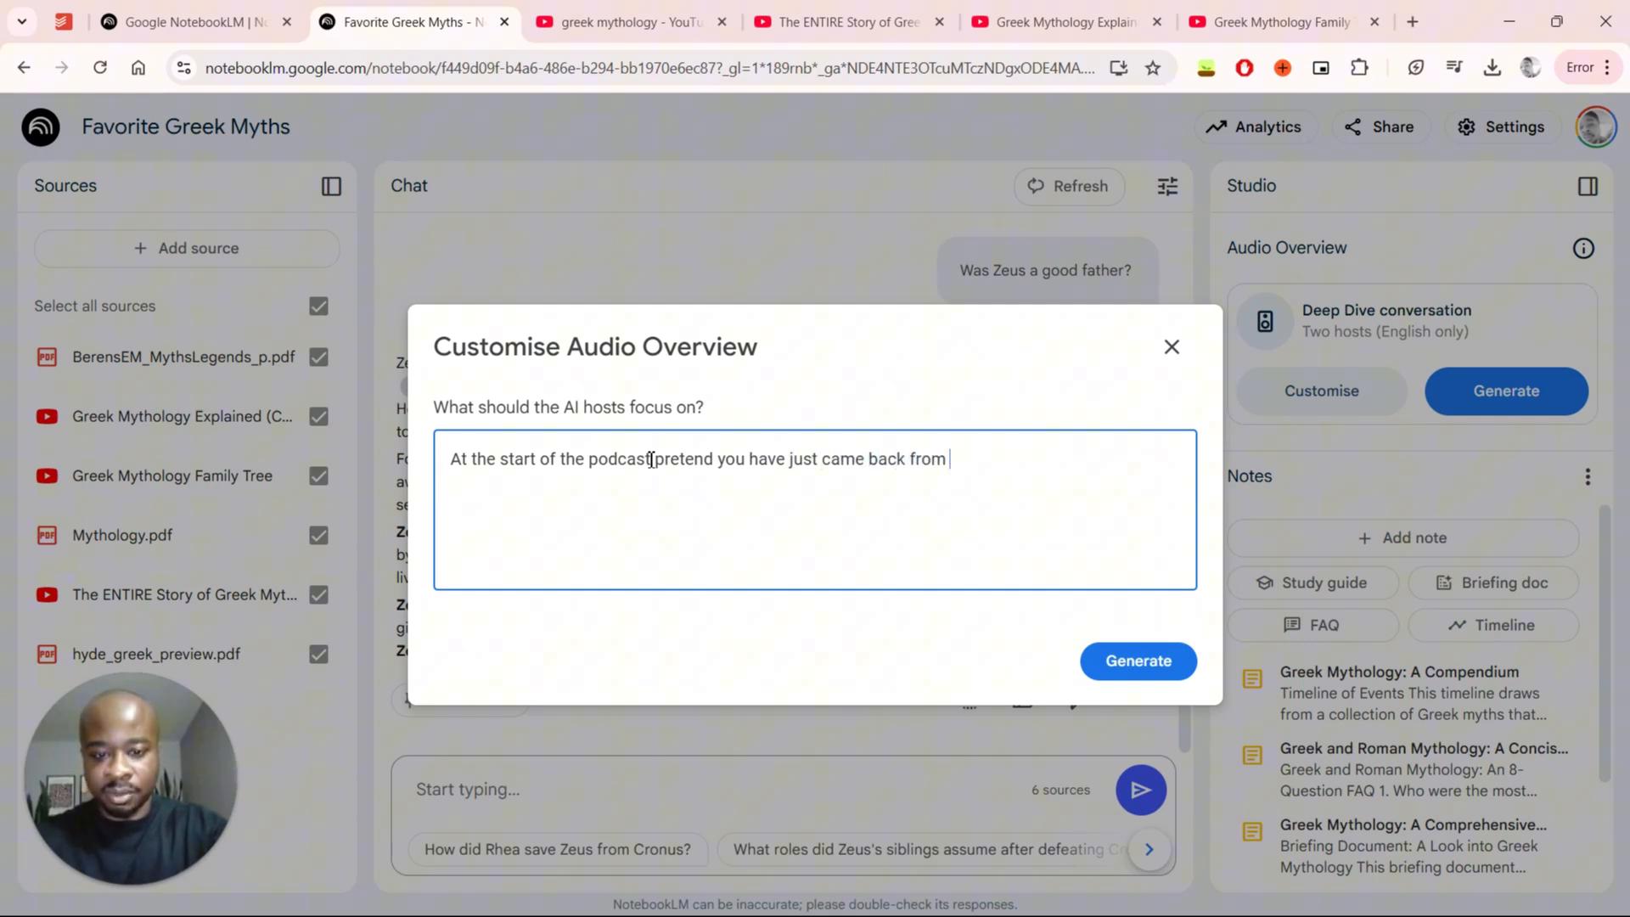
pyautogui.write('a trip to Gre')
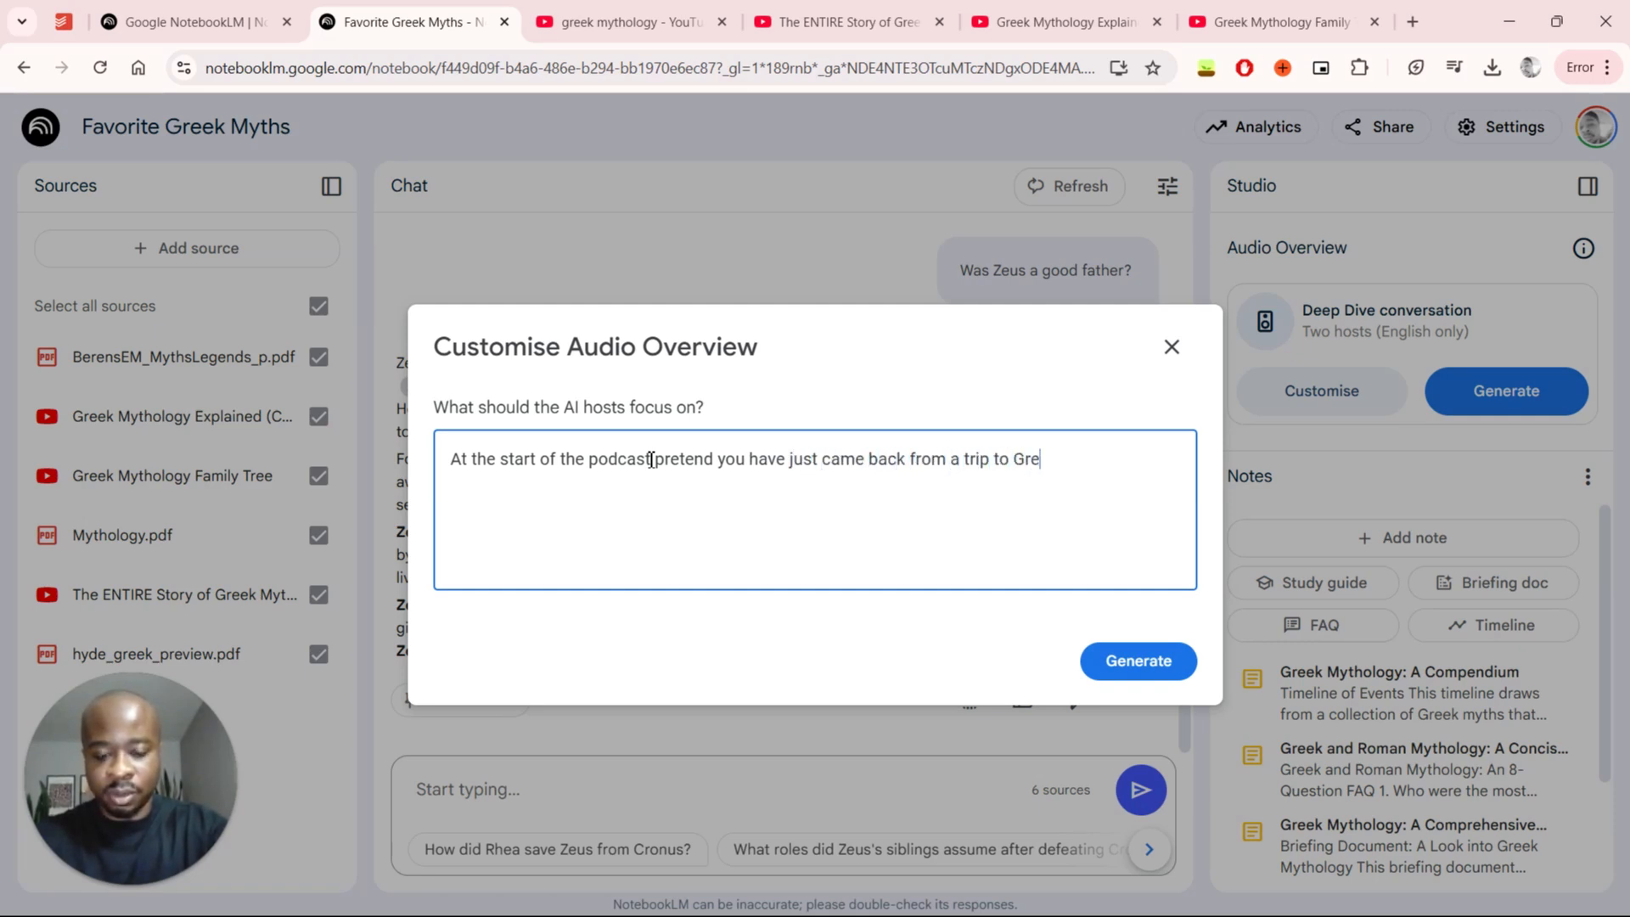
pyautogui.write('ece. And')
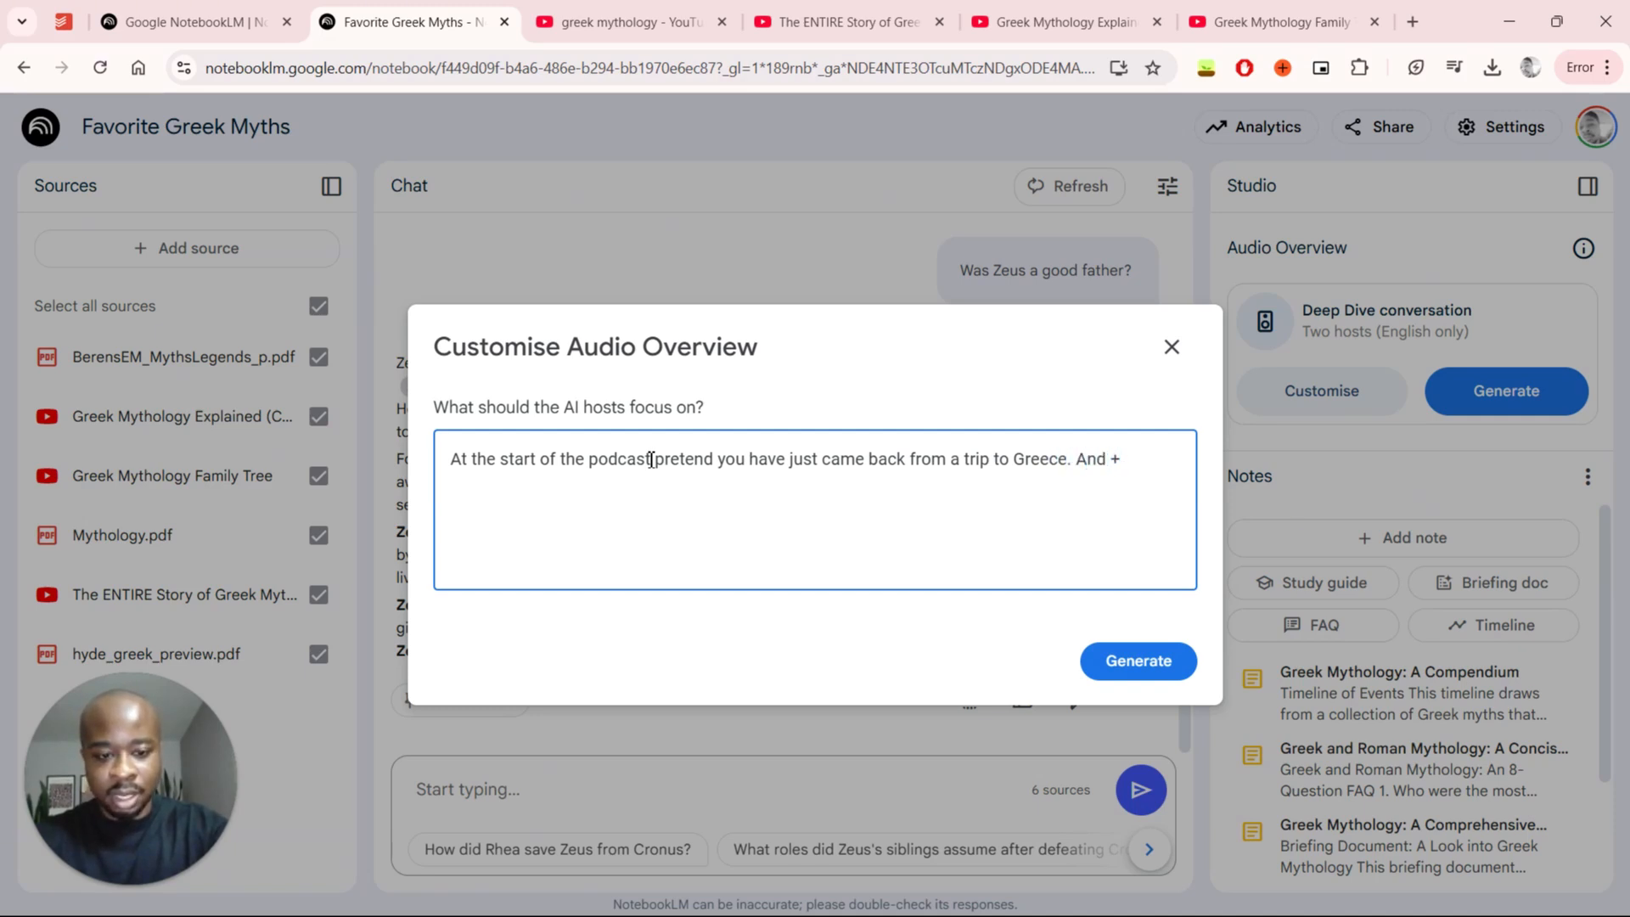
pyautogui.write('shoutou')
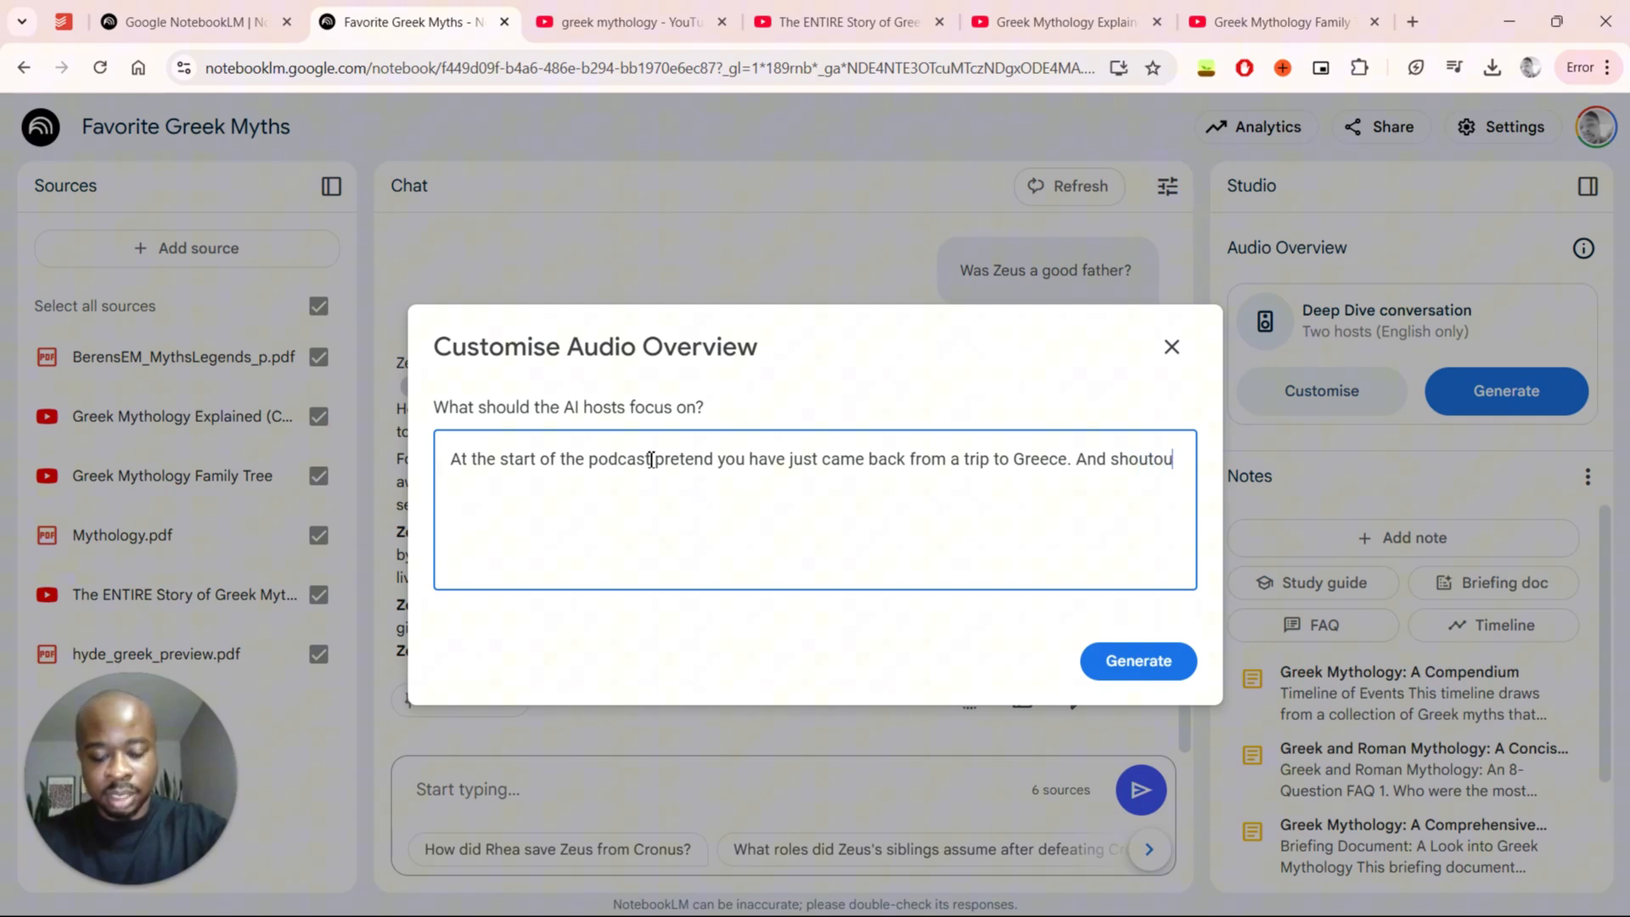
pyautogui.write('a')
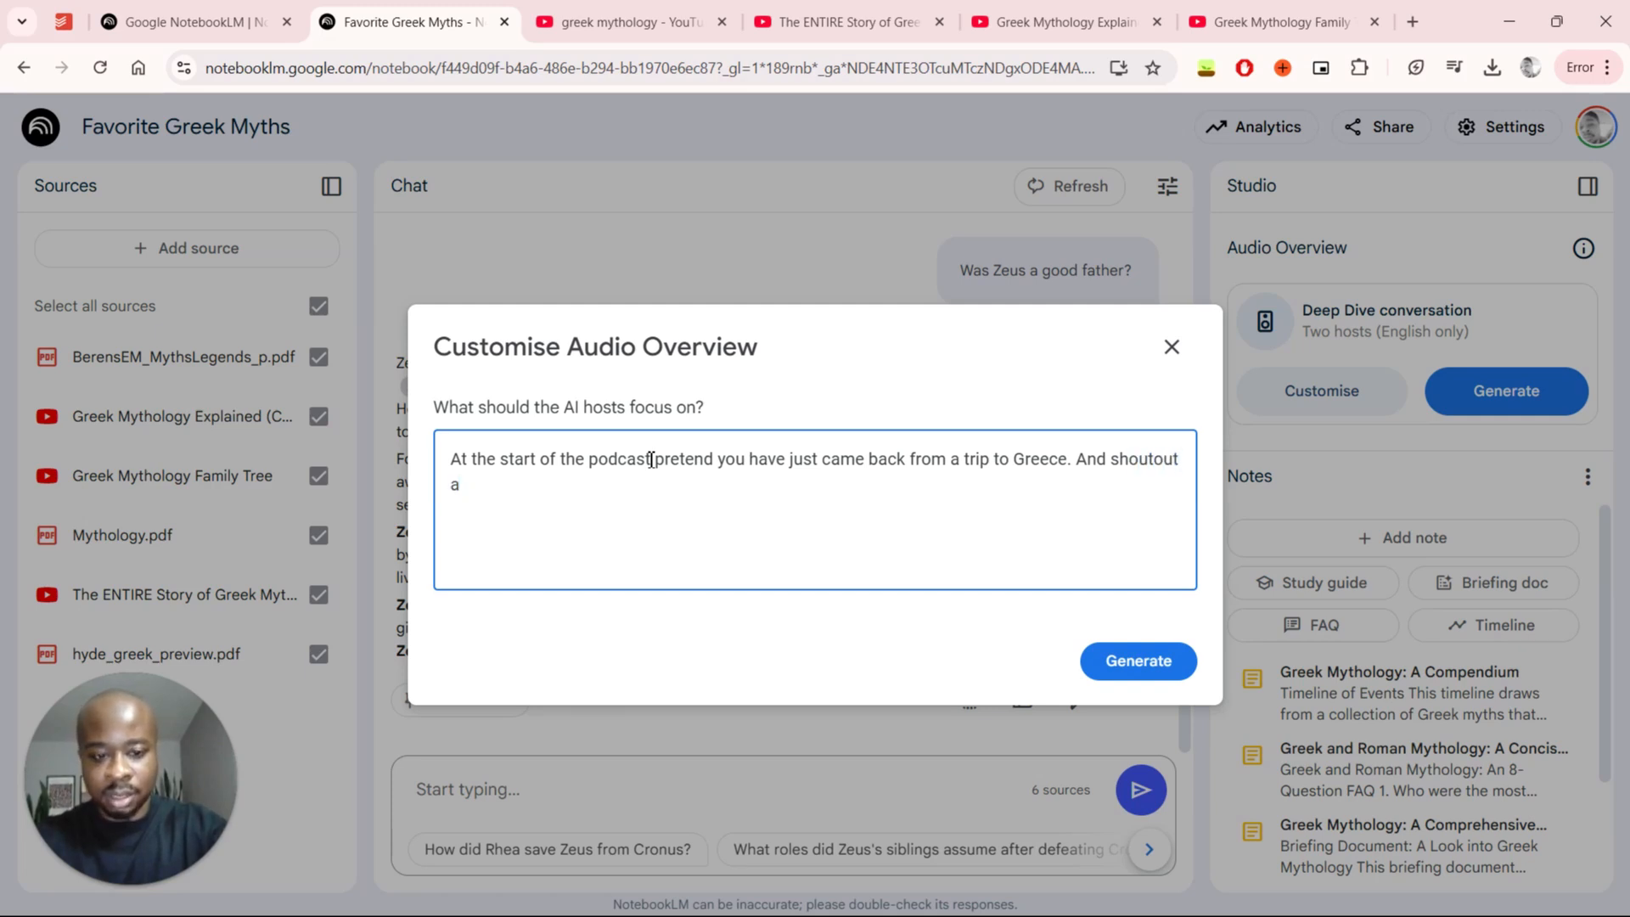
pyautogui.write('vie')
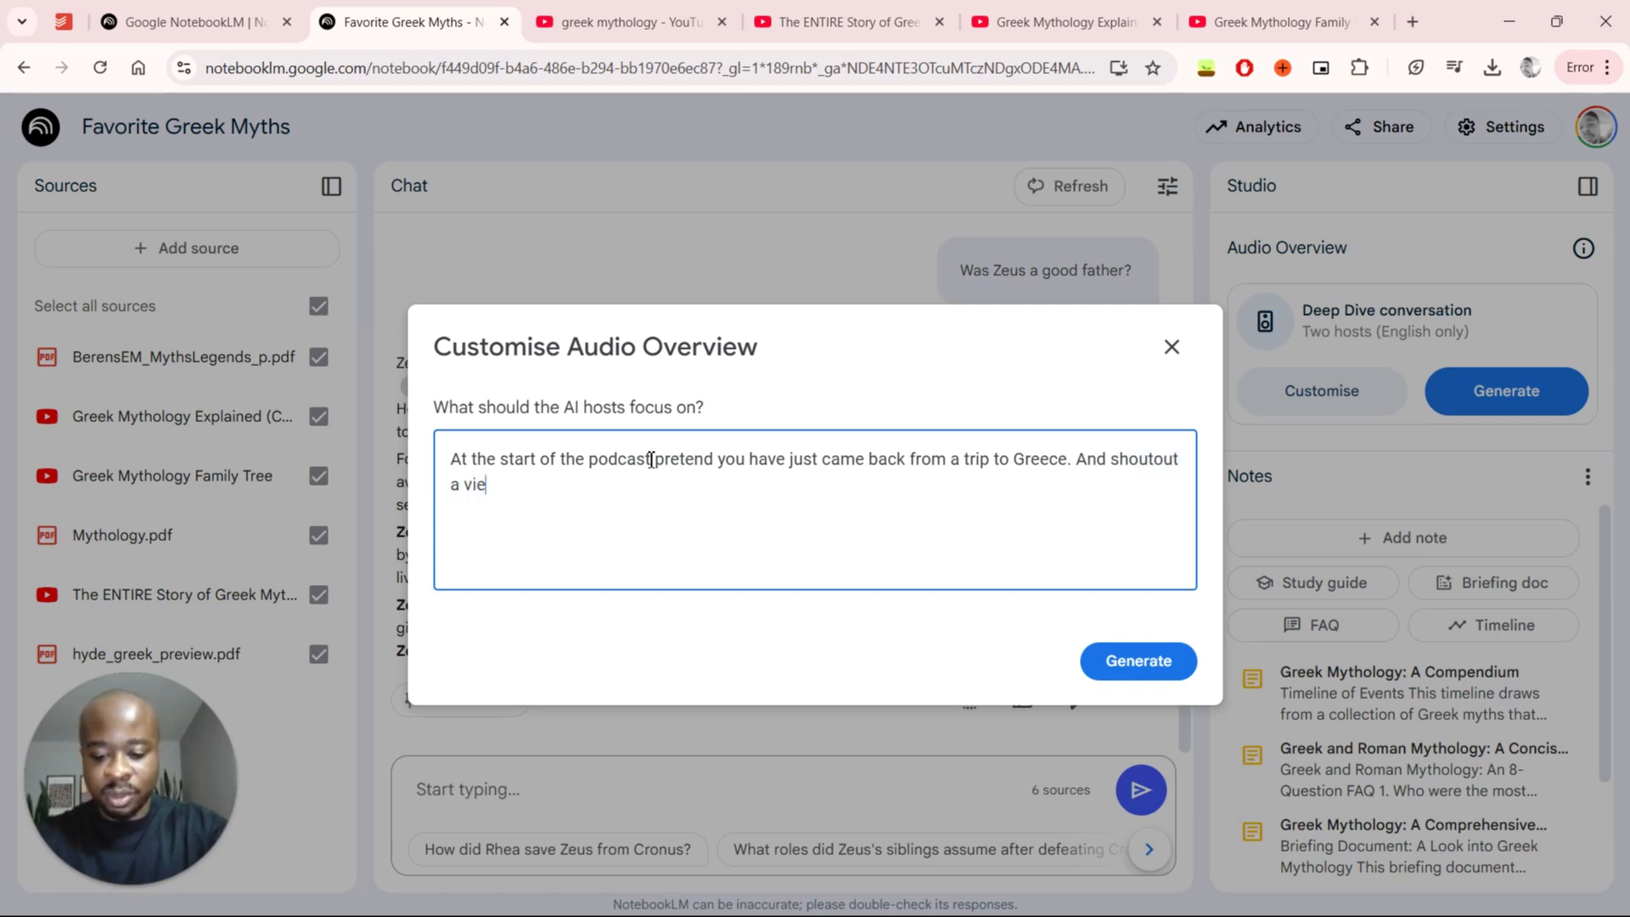
pyautogui.write('wer named')
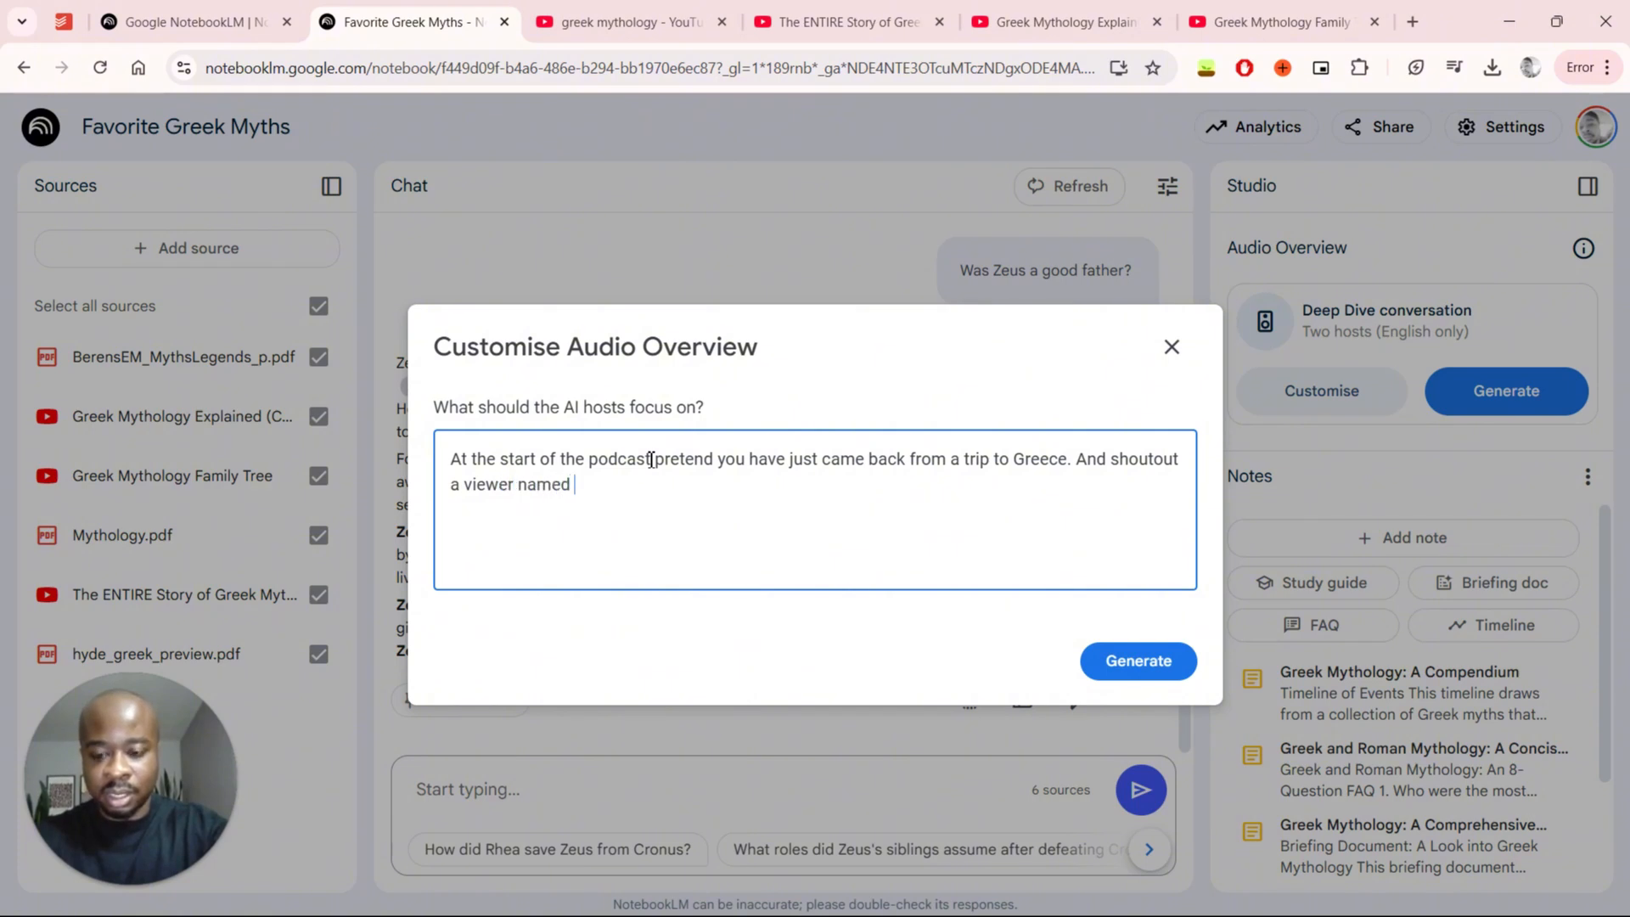
pyautogui.write('Sam')
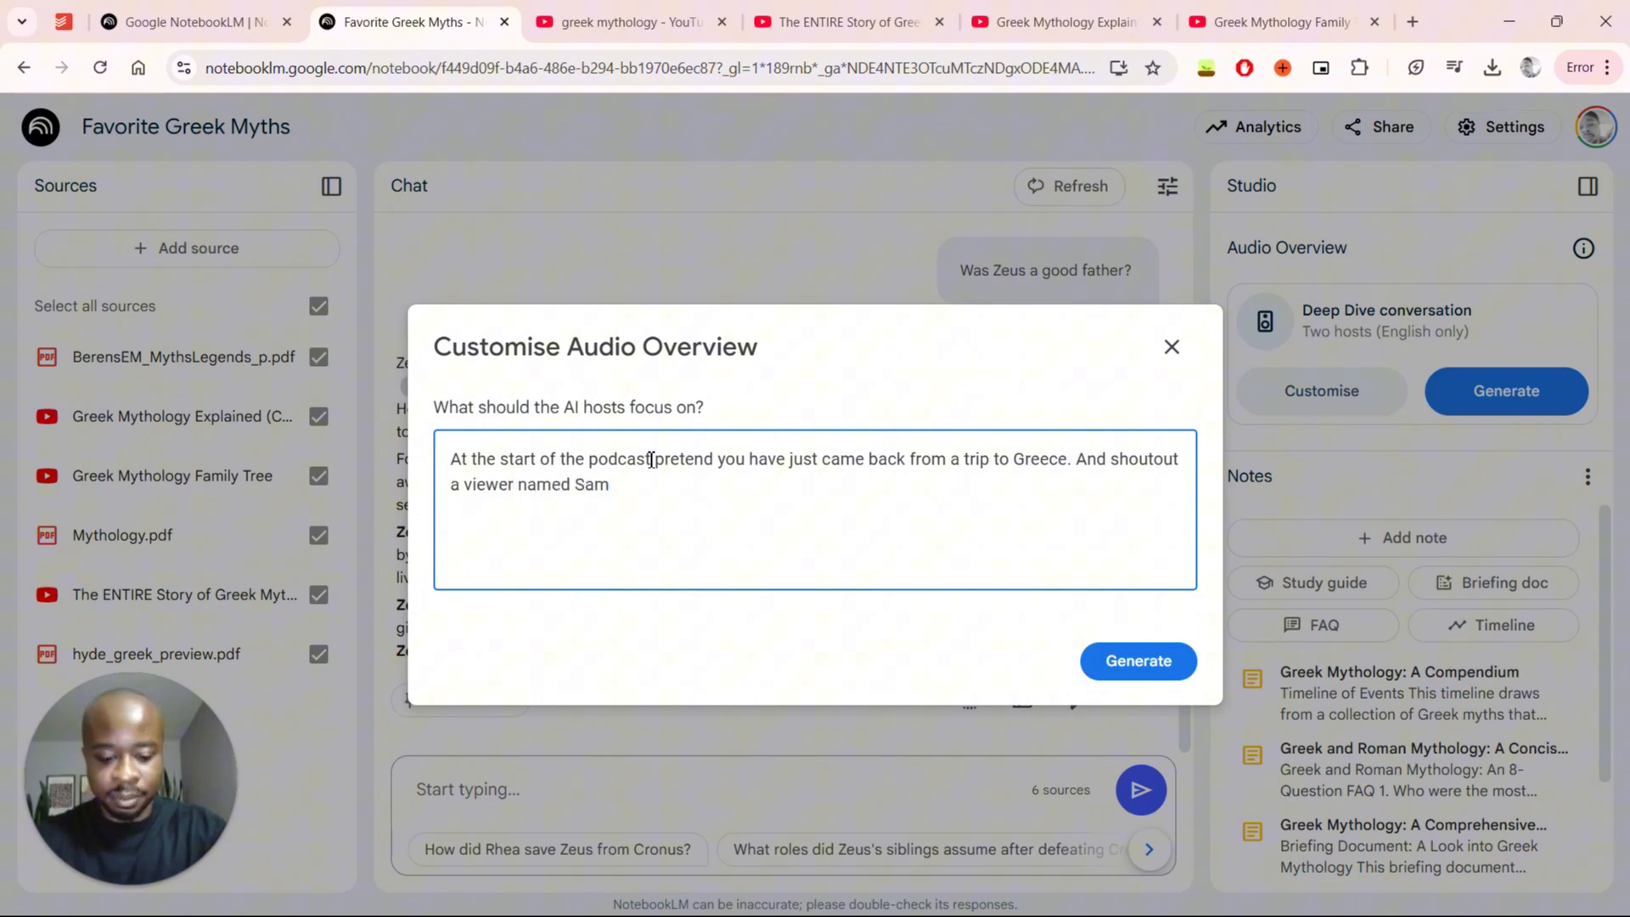
pyautogui.click(1171, 347)
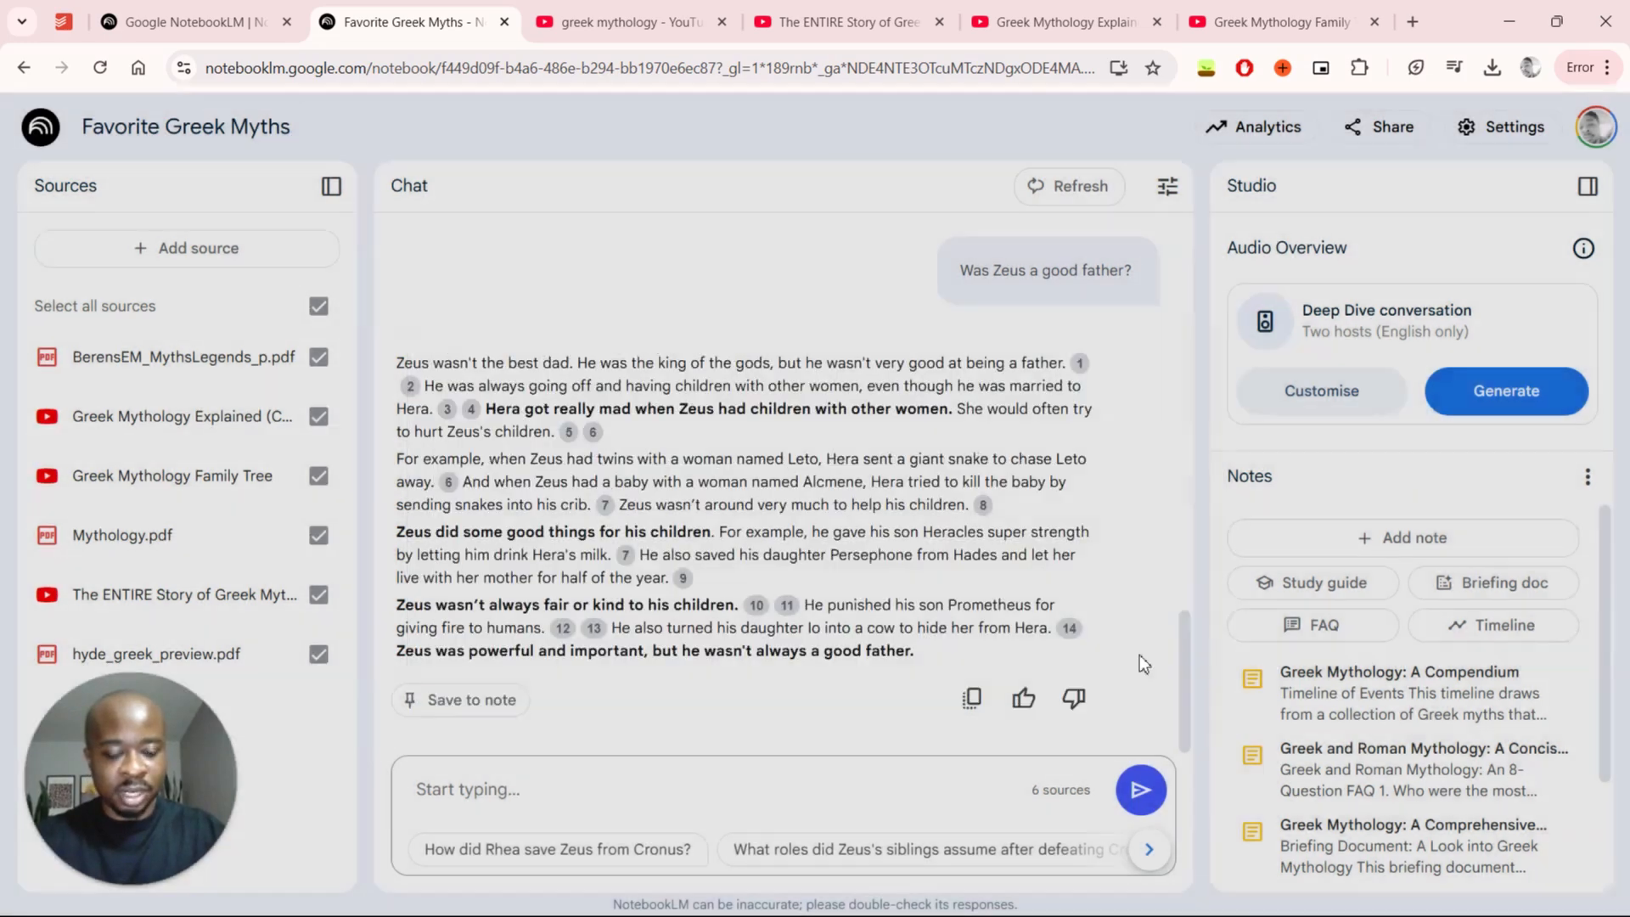
# - Play the first 23 seconds of the 21-minute audio overview, then pause it
pyautogui.click(1505, 390)
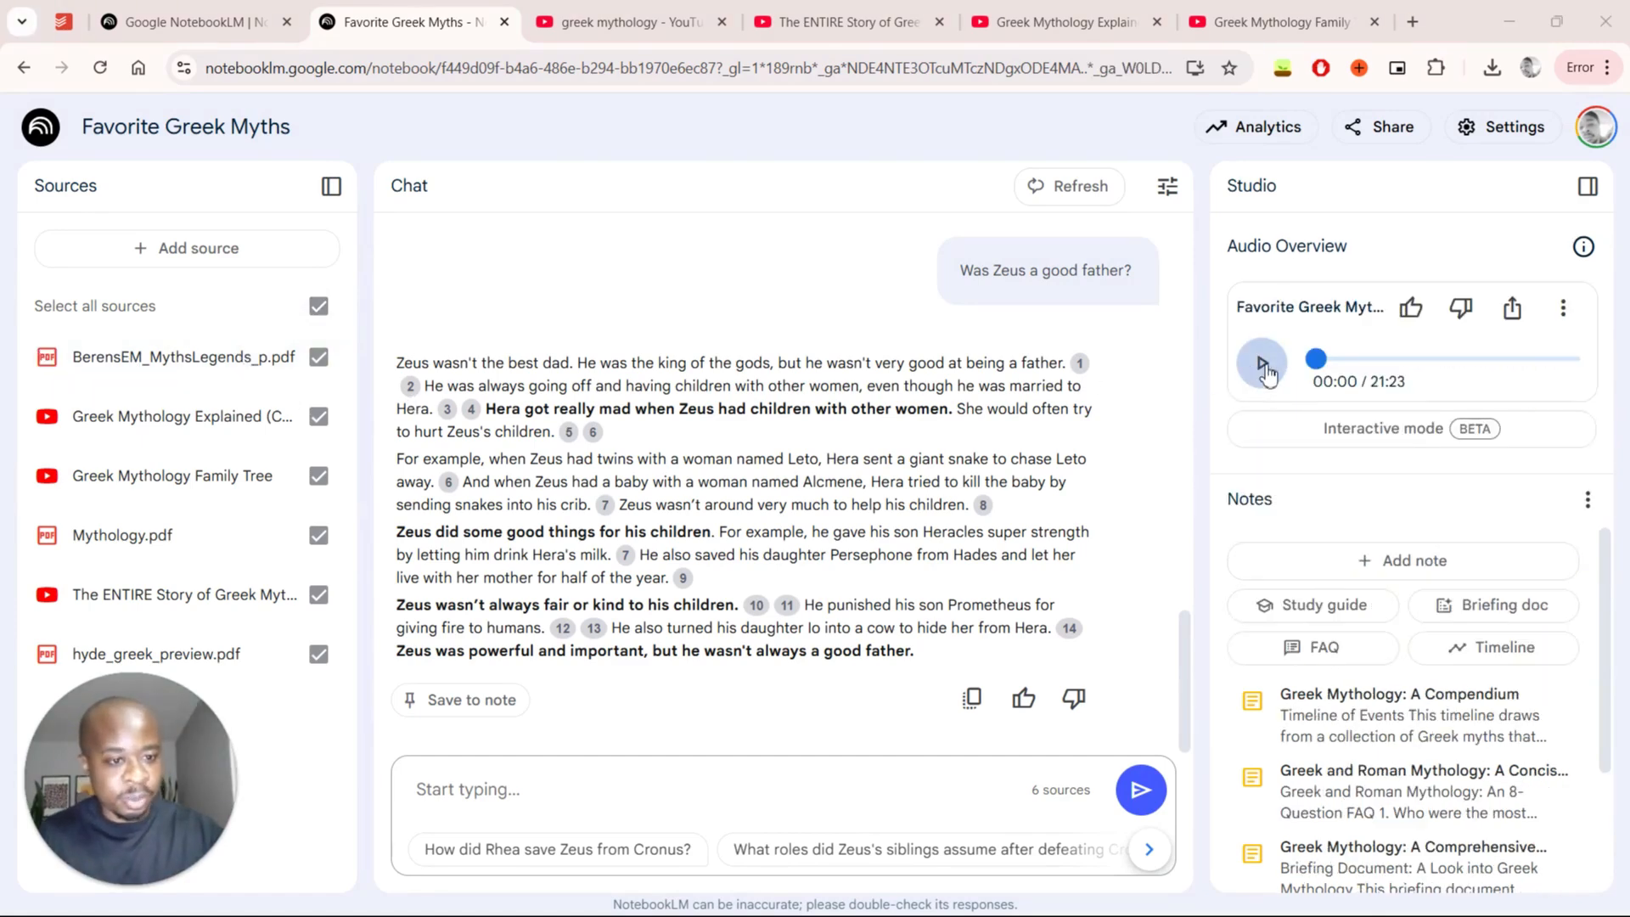
pyautogui.click(1261, 362)
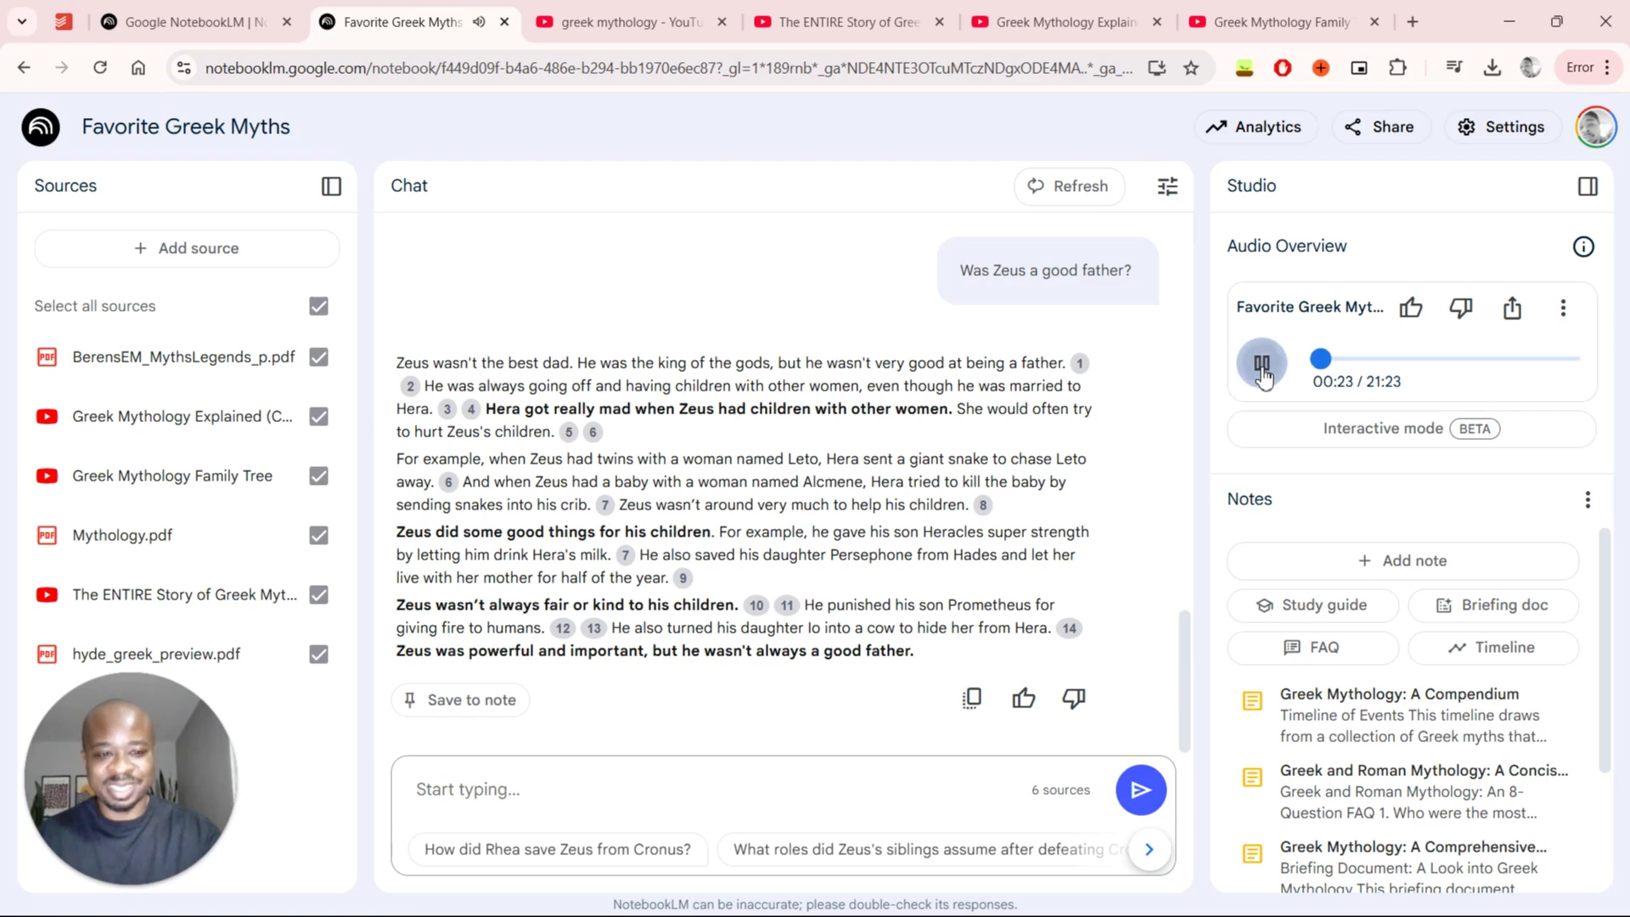
pyautogui.click(1261, 360)
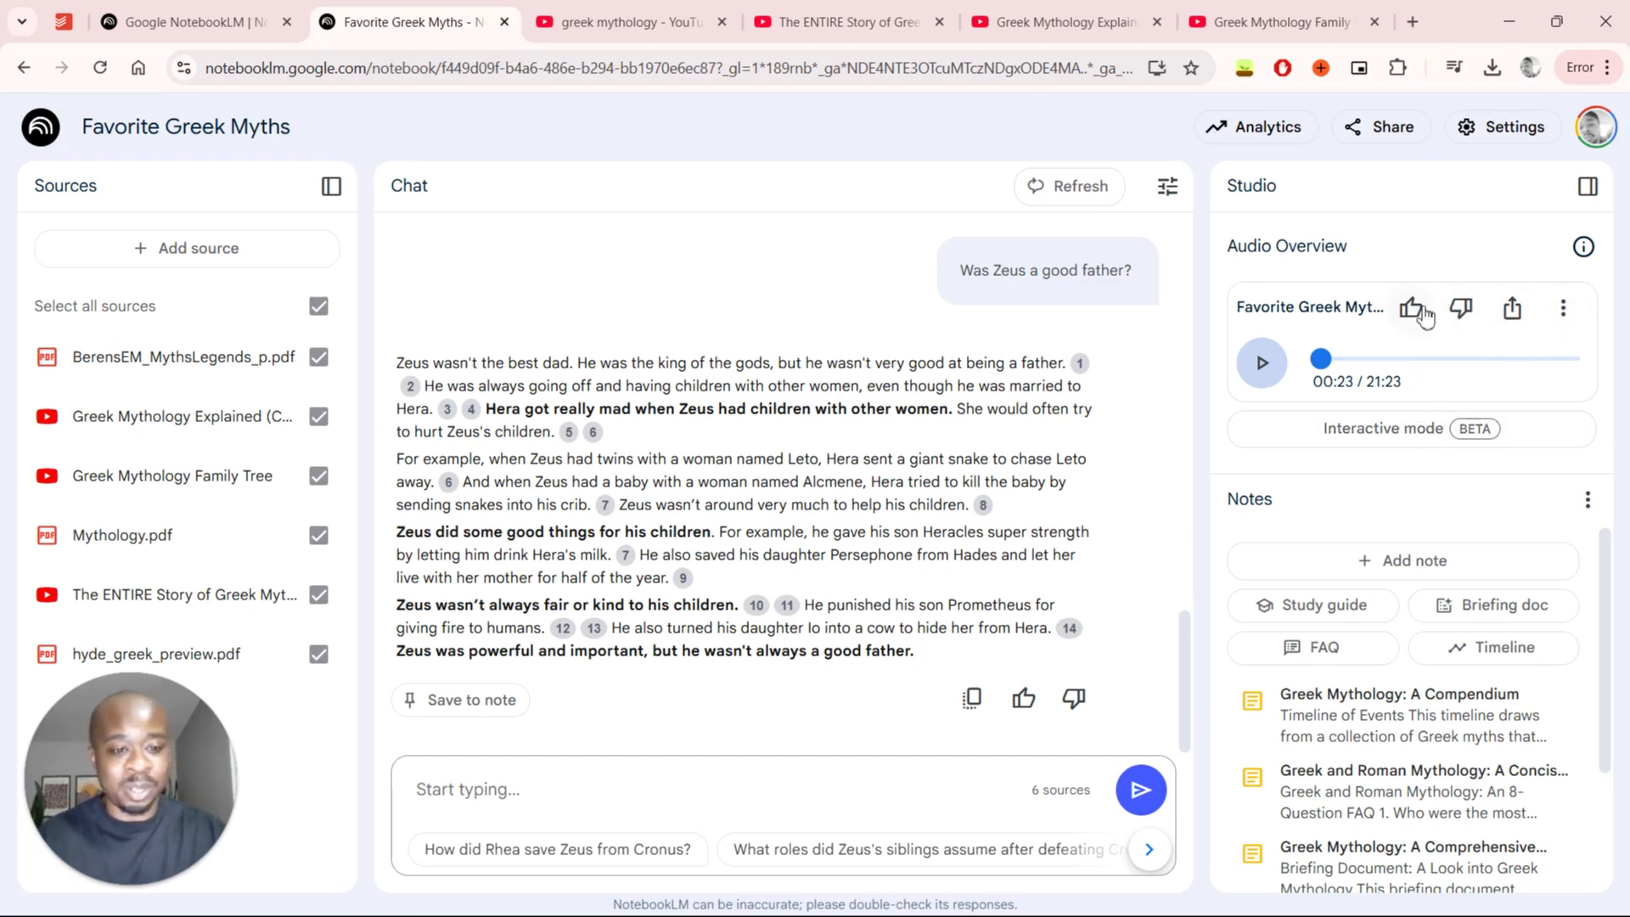
pyautogui.moveTo(1209, 427)
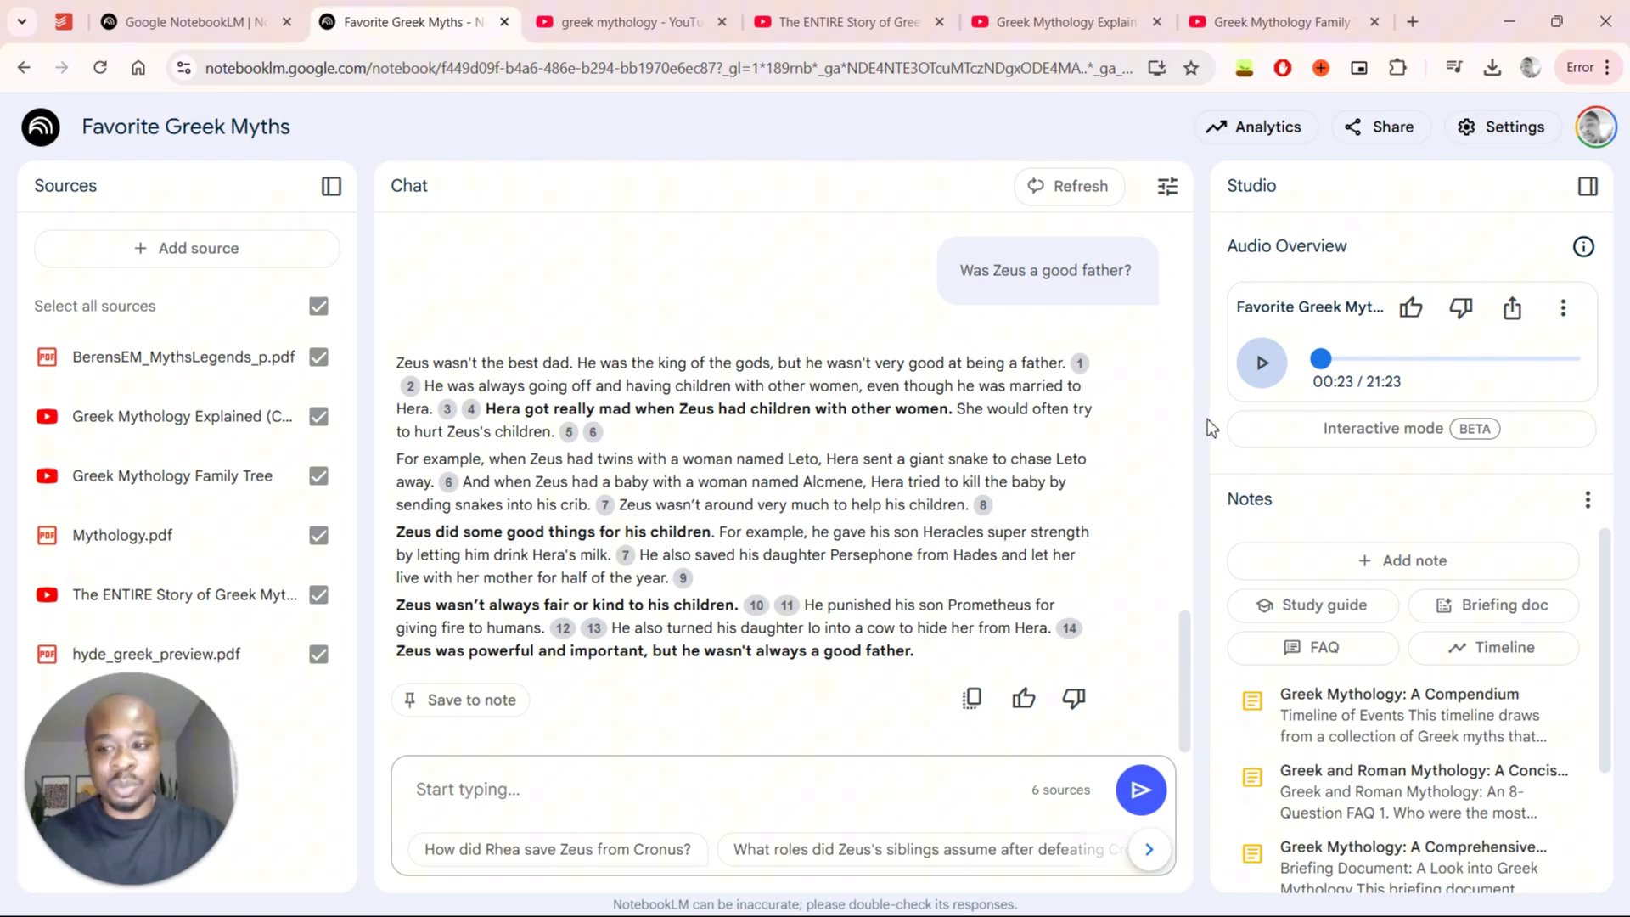
pyautogui.moveTo(1310, 437)
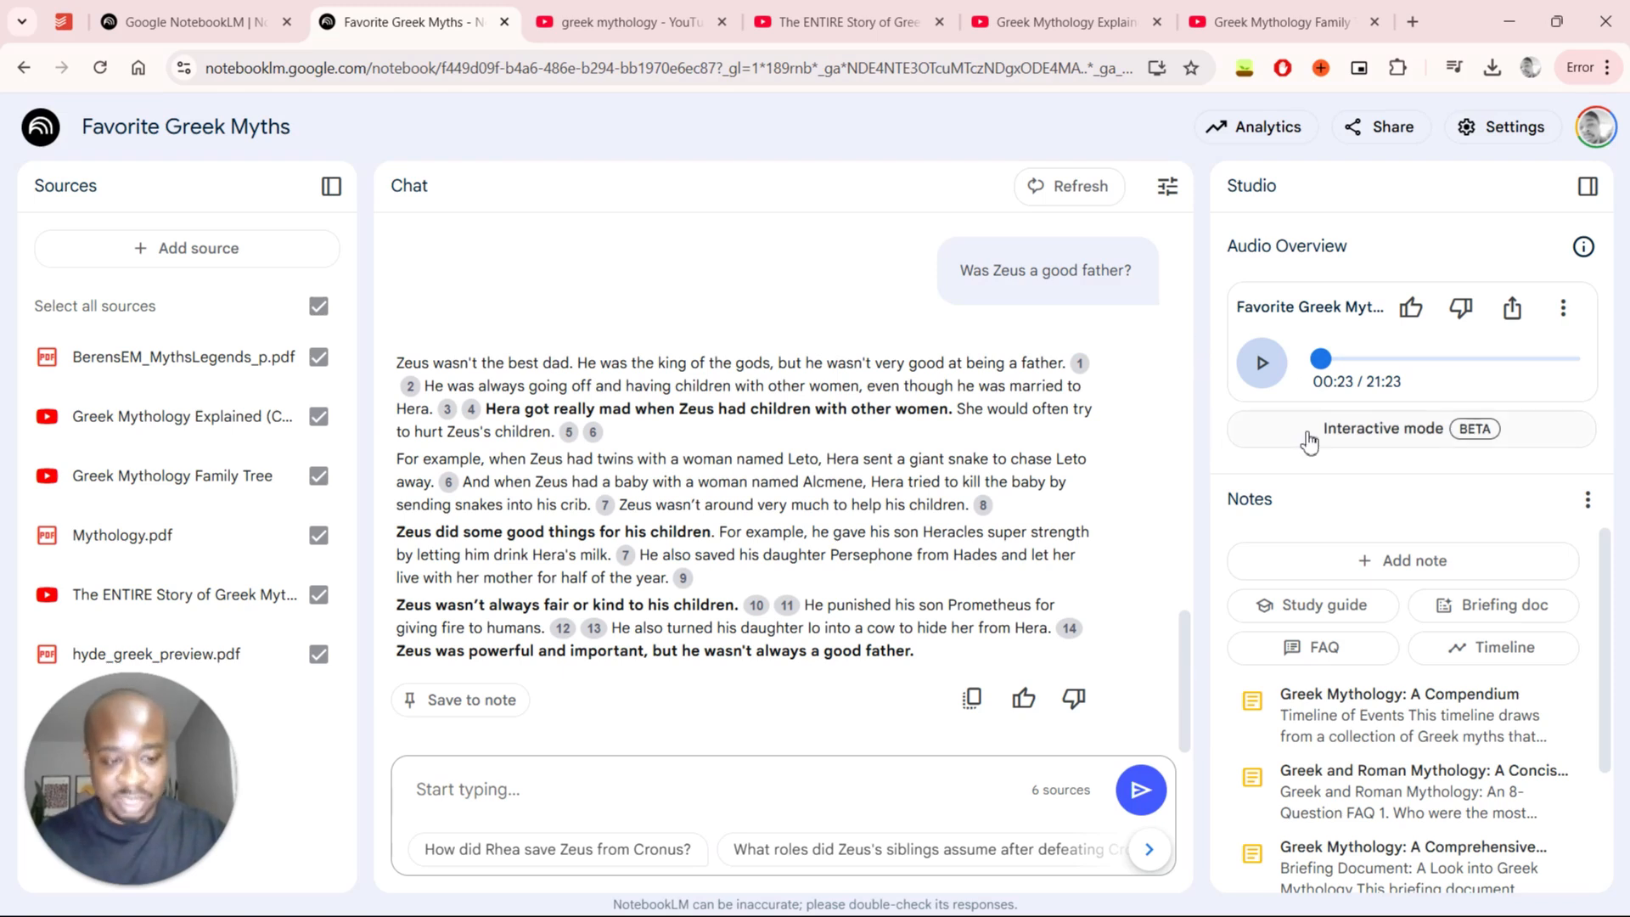
pyautogui.moveTo(1358, 437)
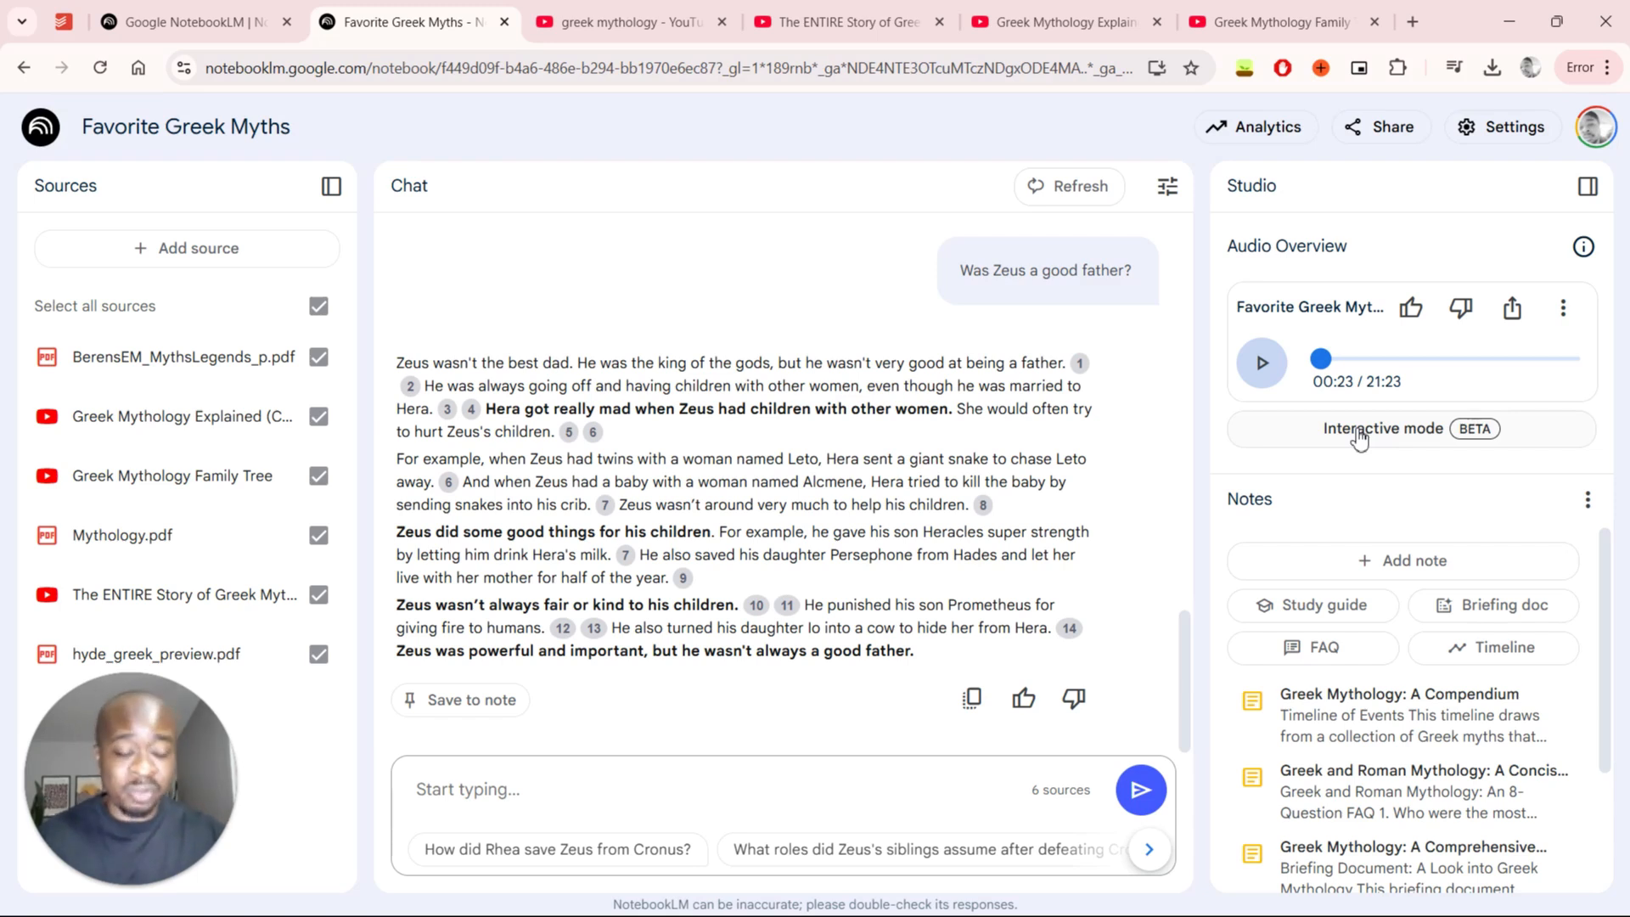
pyautogui.moveTo(1377, 436)
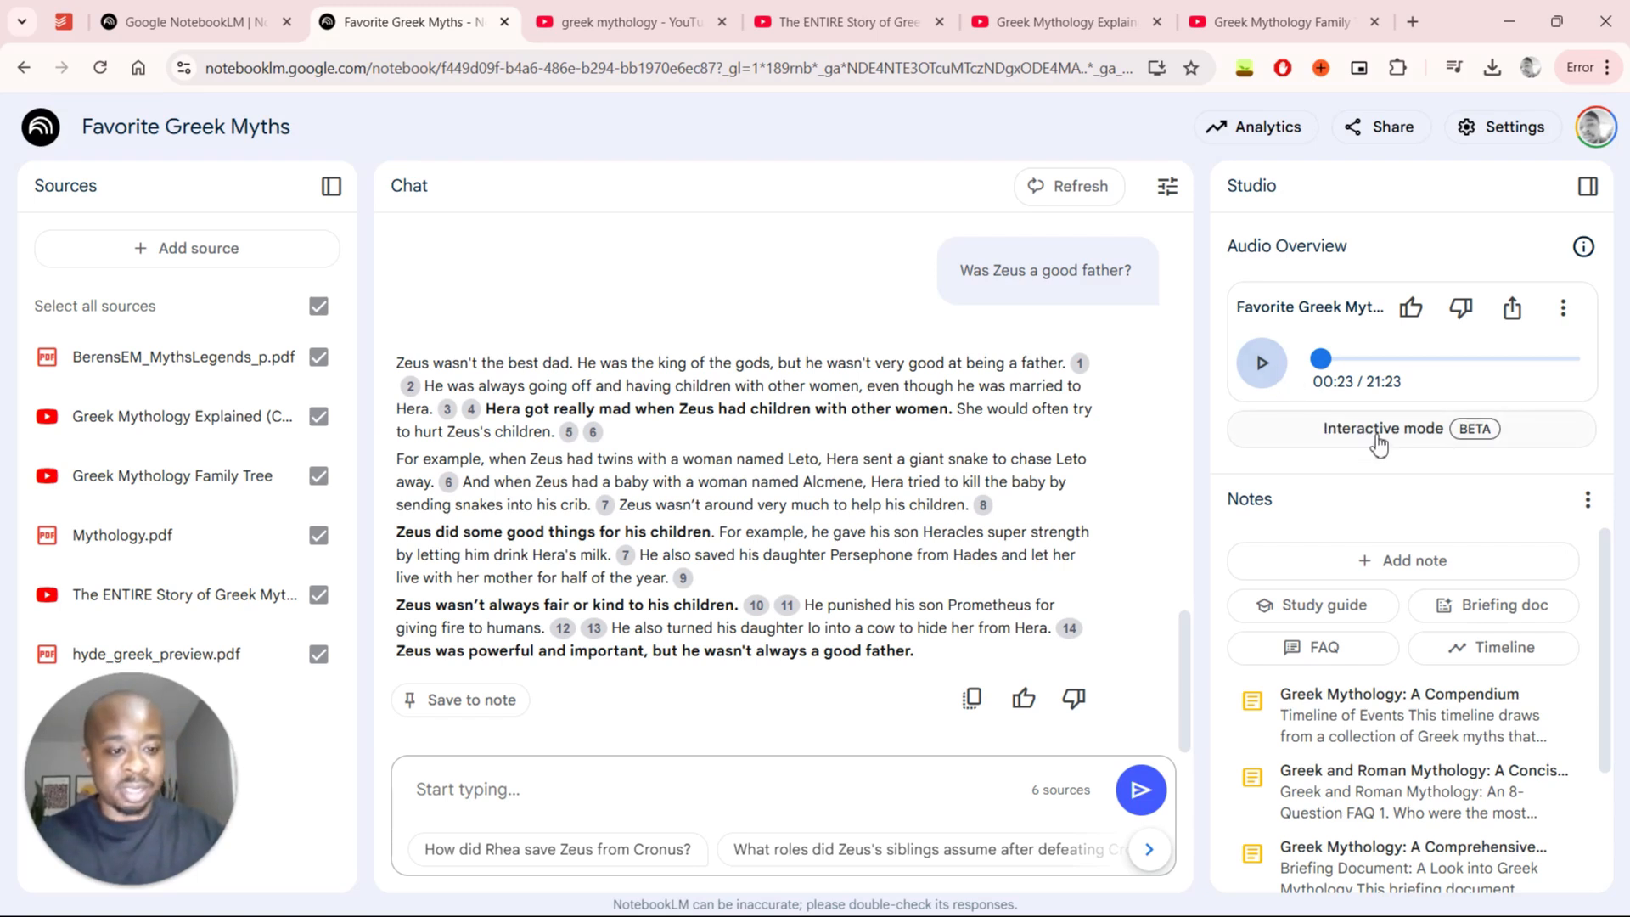
# - Start the audio overview playing in Interactive mode (BETA)
pyautogui.click(1408, 428)
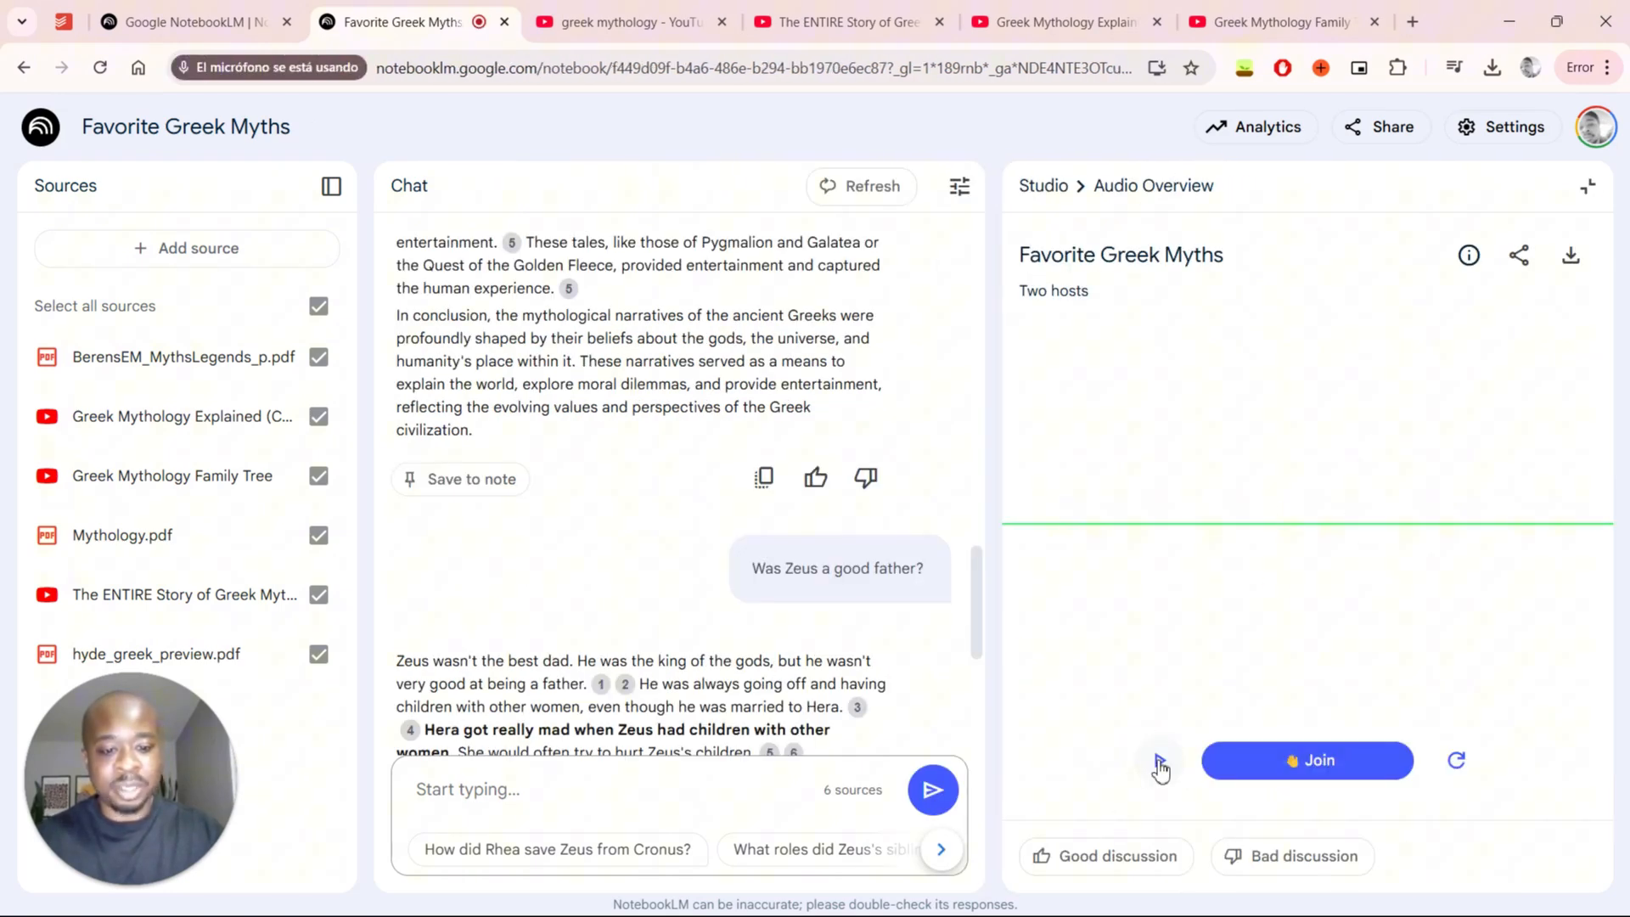
pyautogui.click(1158, 760)
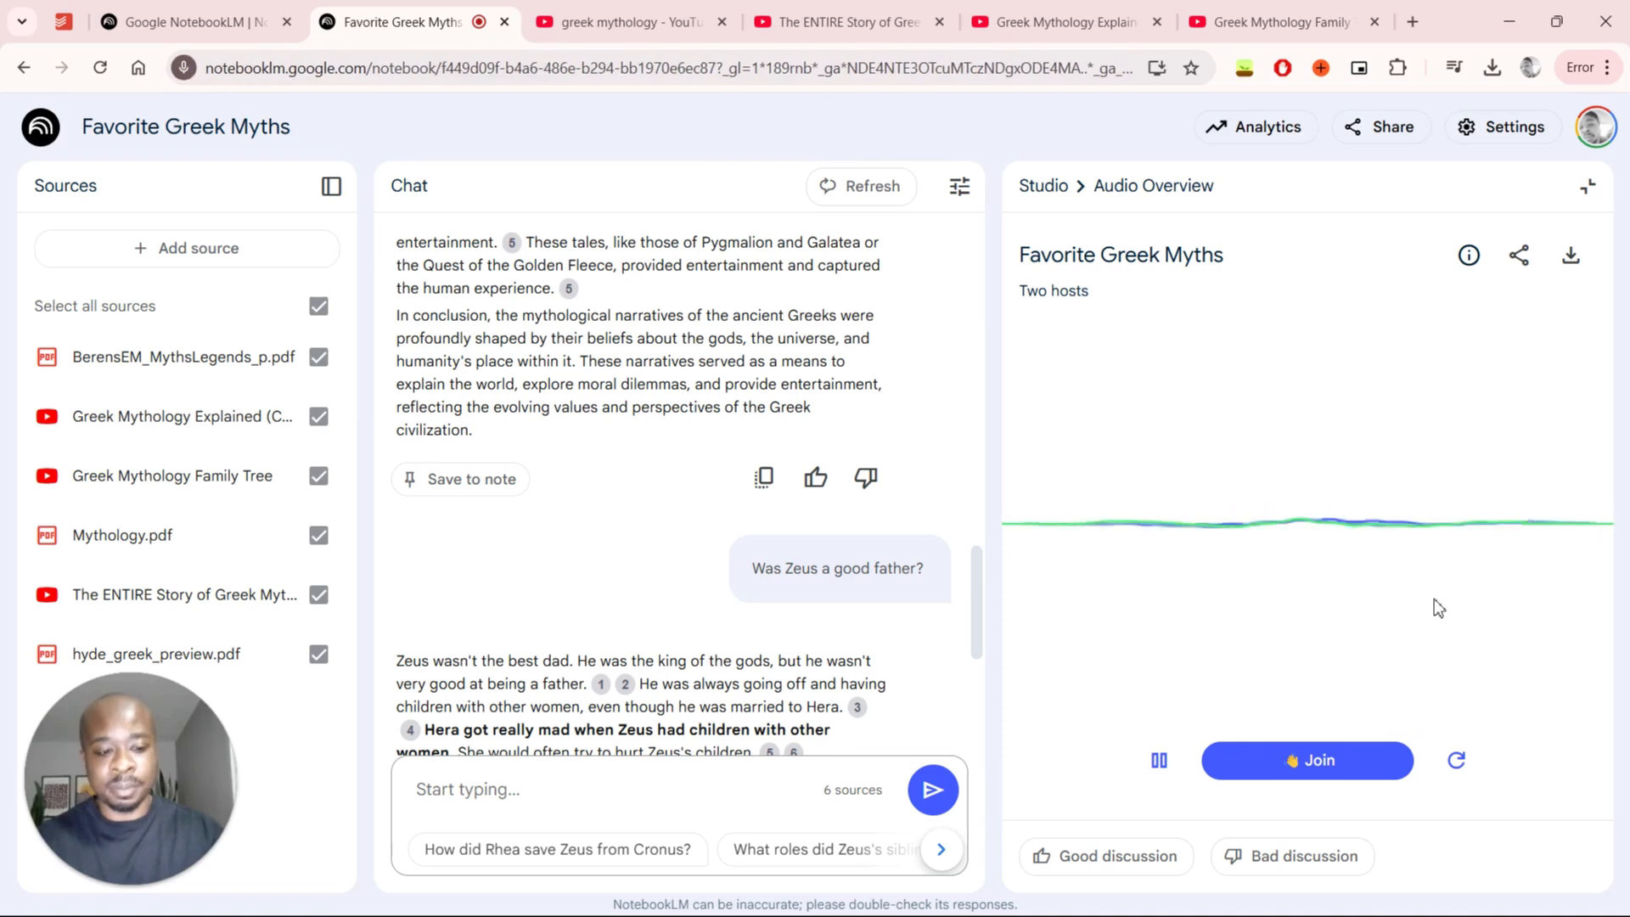
pyautogui.moveTo(1575, 707)
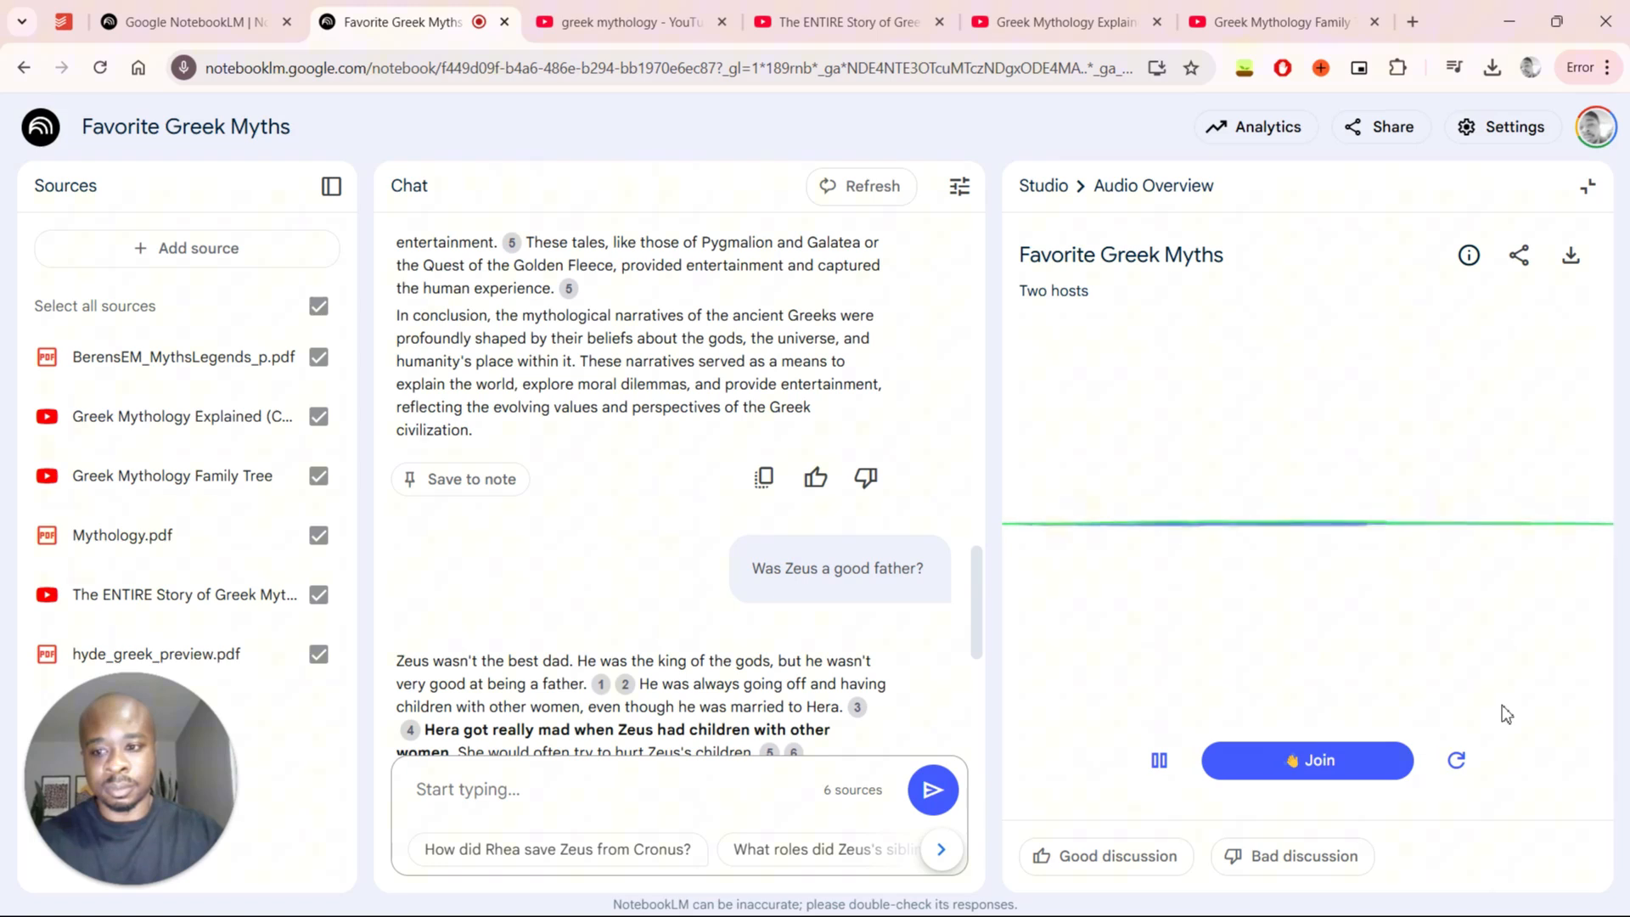
pyautogui.moveTo(1375, 713)
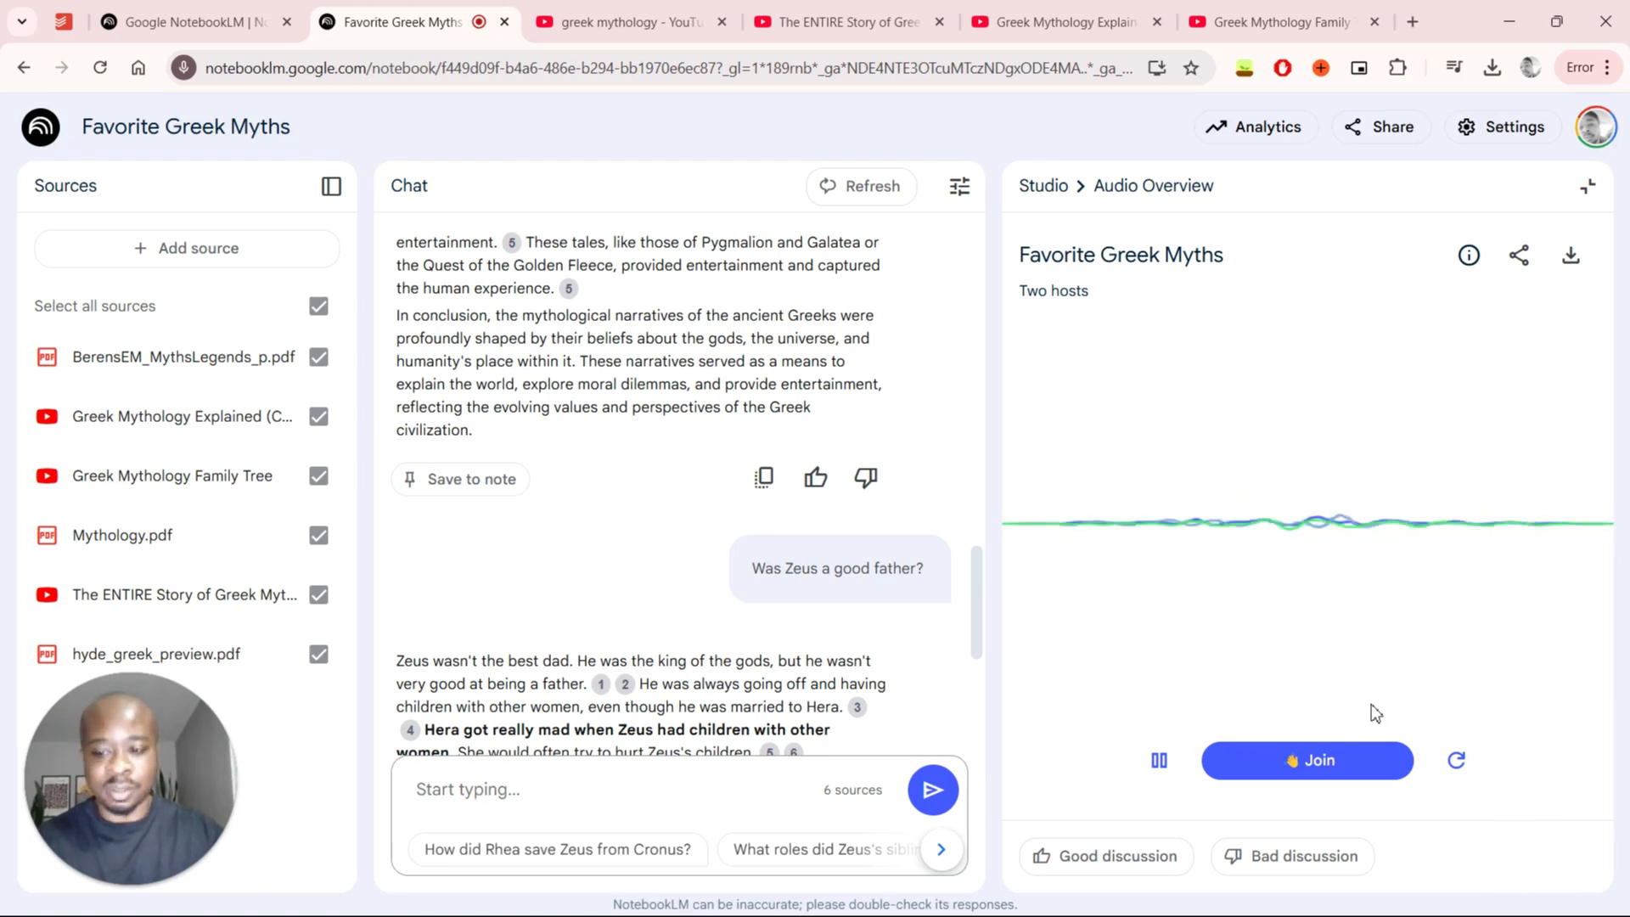
pyautogui.moveTo(1209, 733)
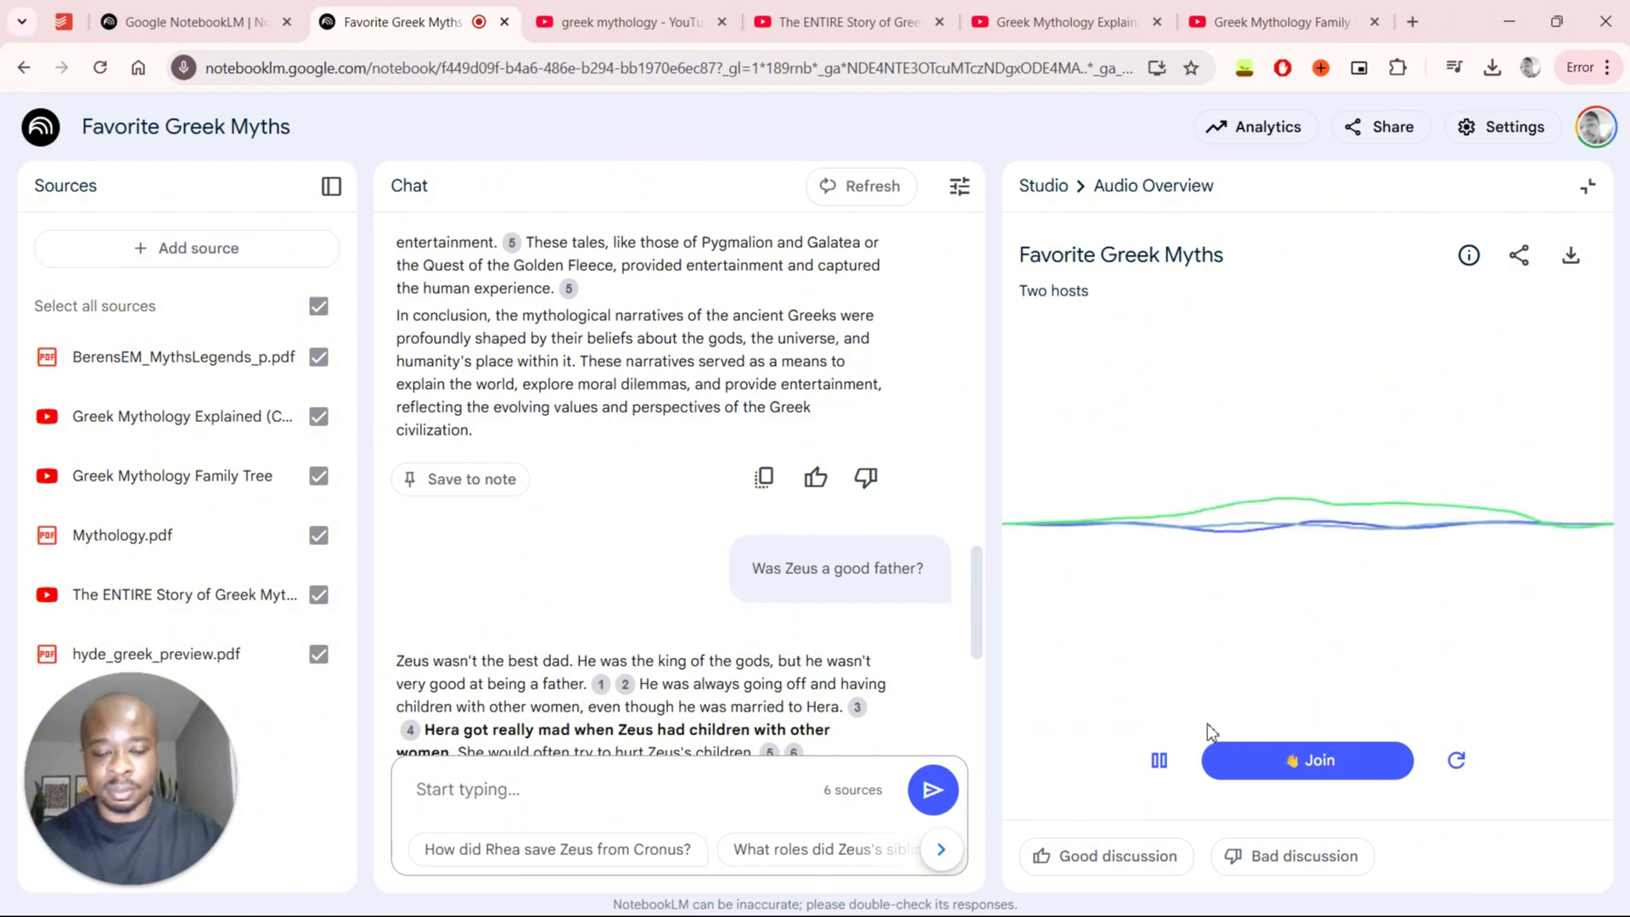
pyautogui.moveTo(1528, 695)
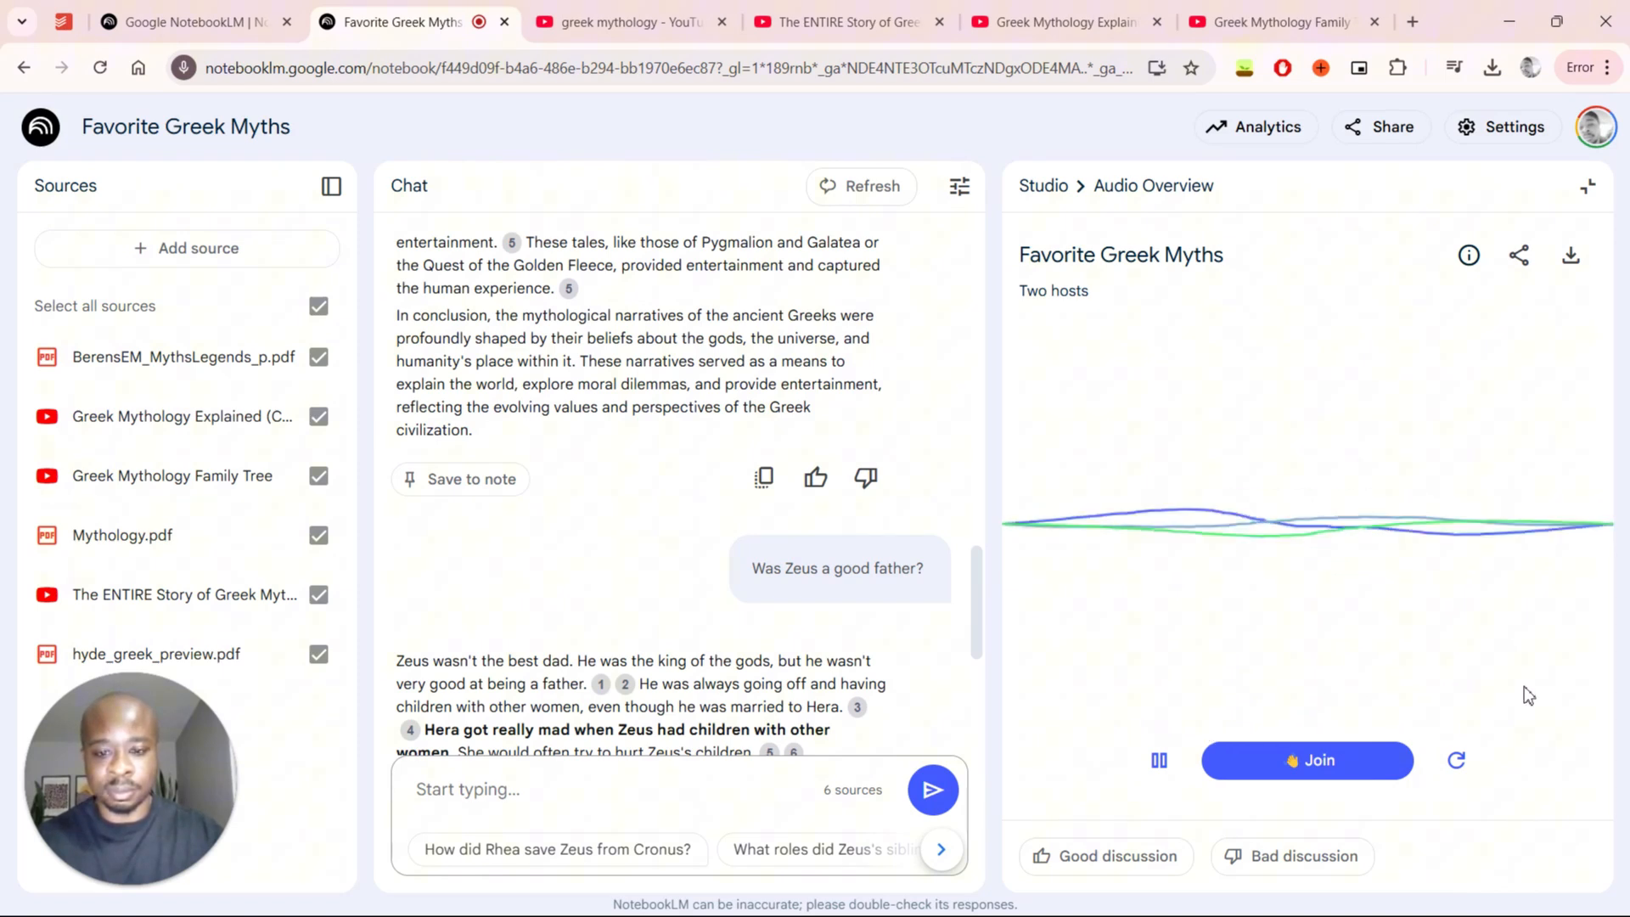
pyautogui.moveTo(1515, 693)
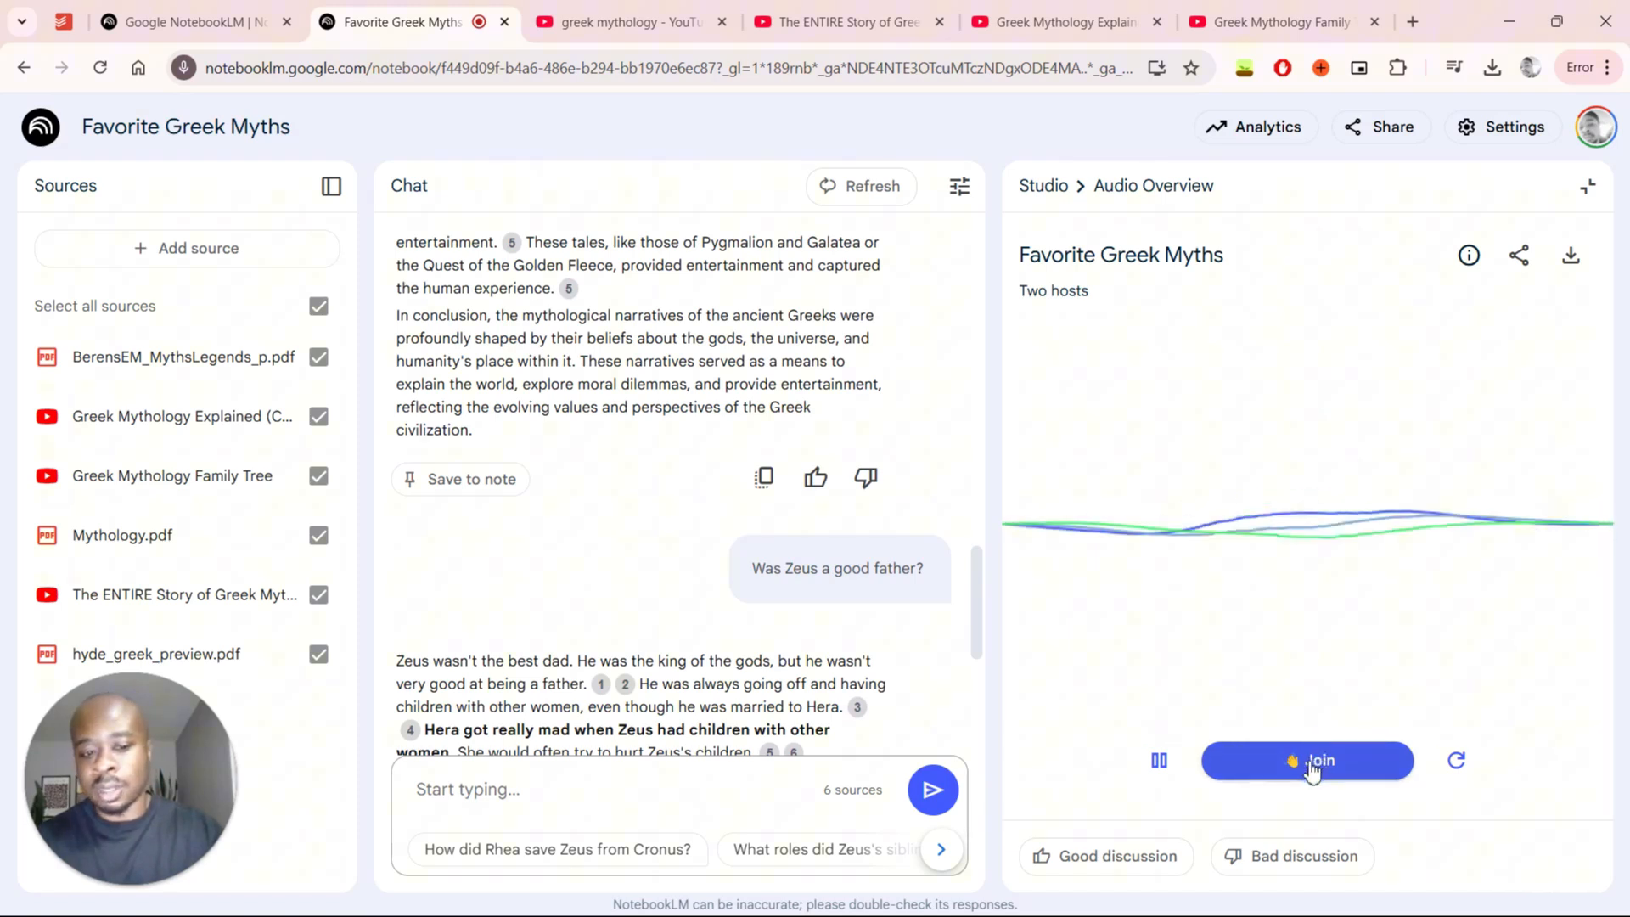
# - Join the hosts' conversation twice to speak with them, then resume the discussion
pyautogui.click(1306, 760)
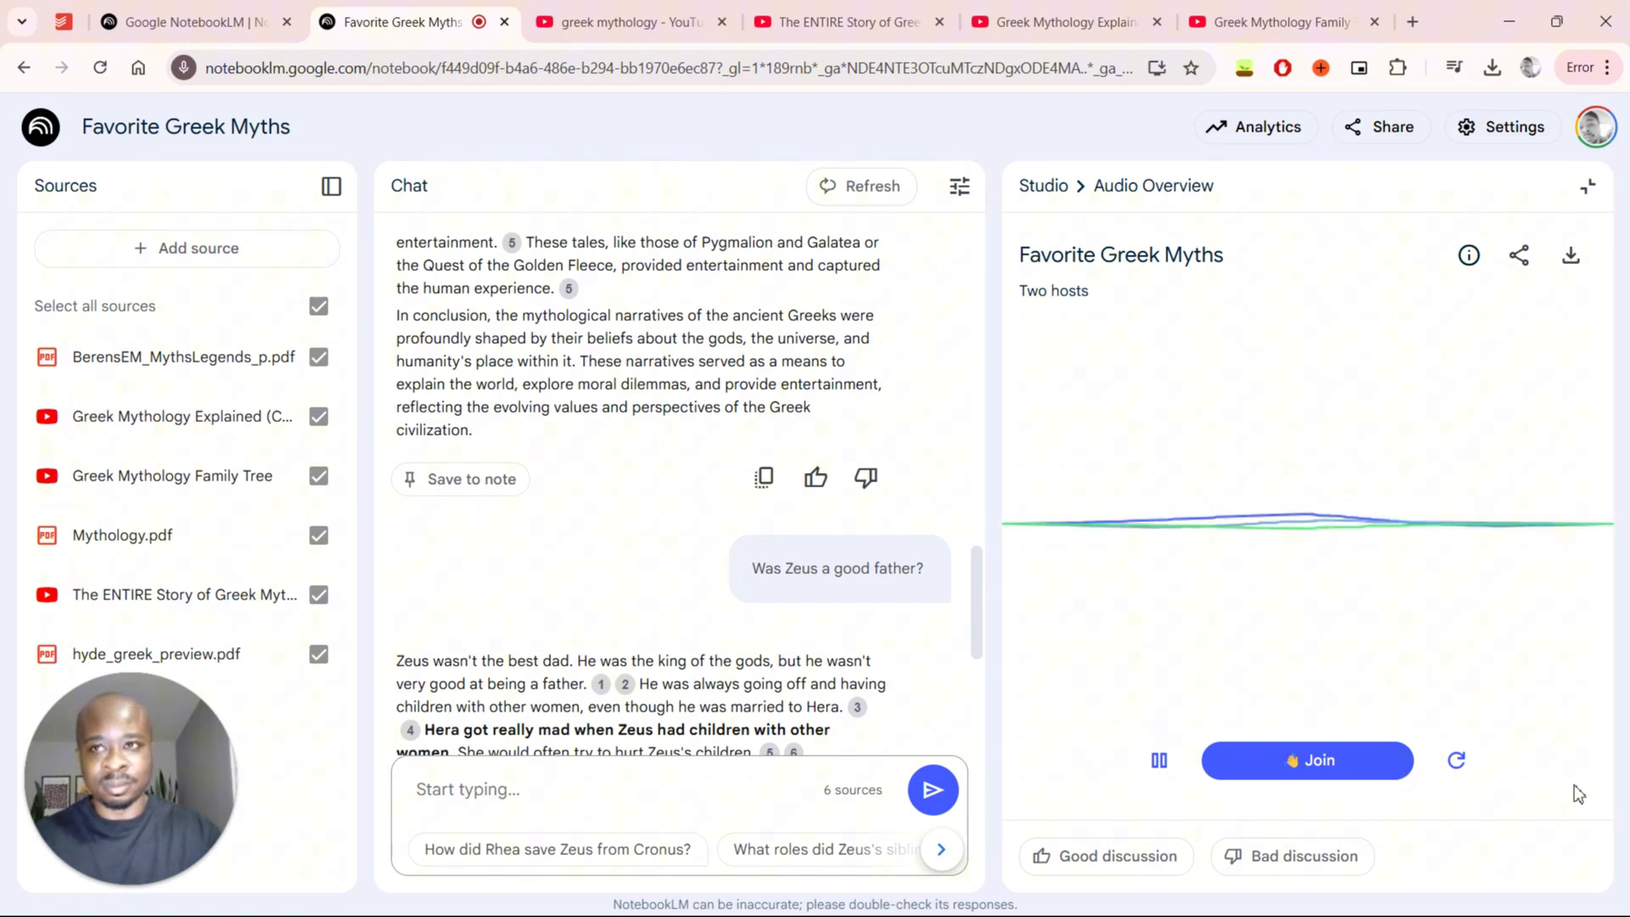
pyautogui.moveTo(1444, 731)
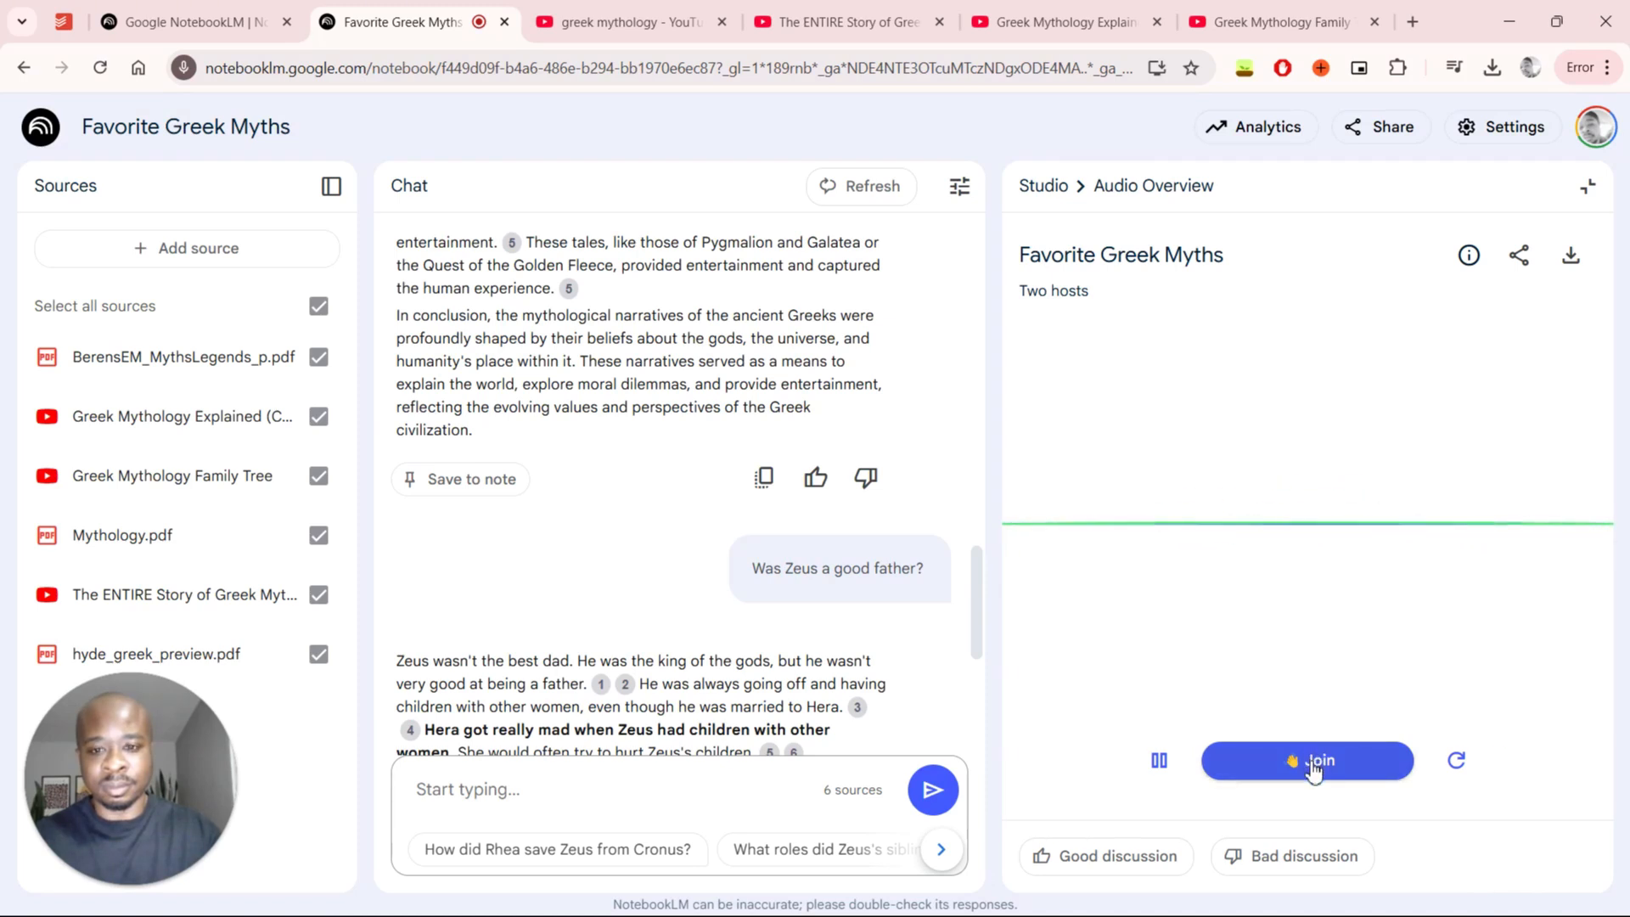
pyautogui.click(1307, 760)
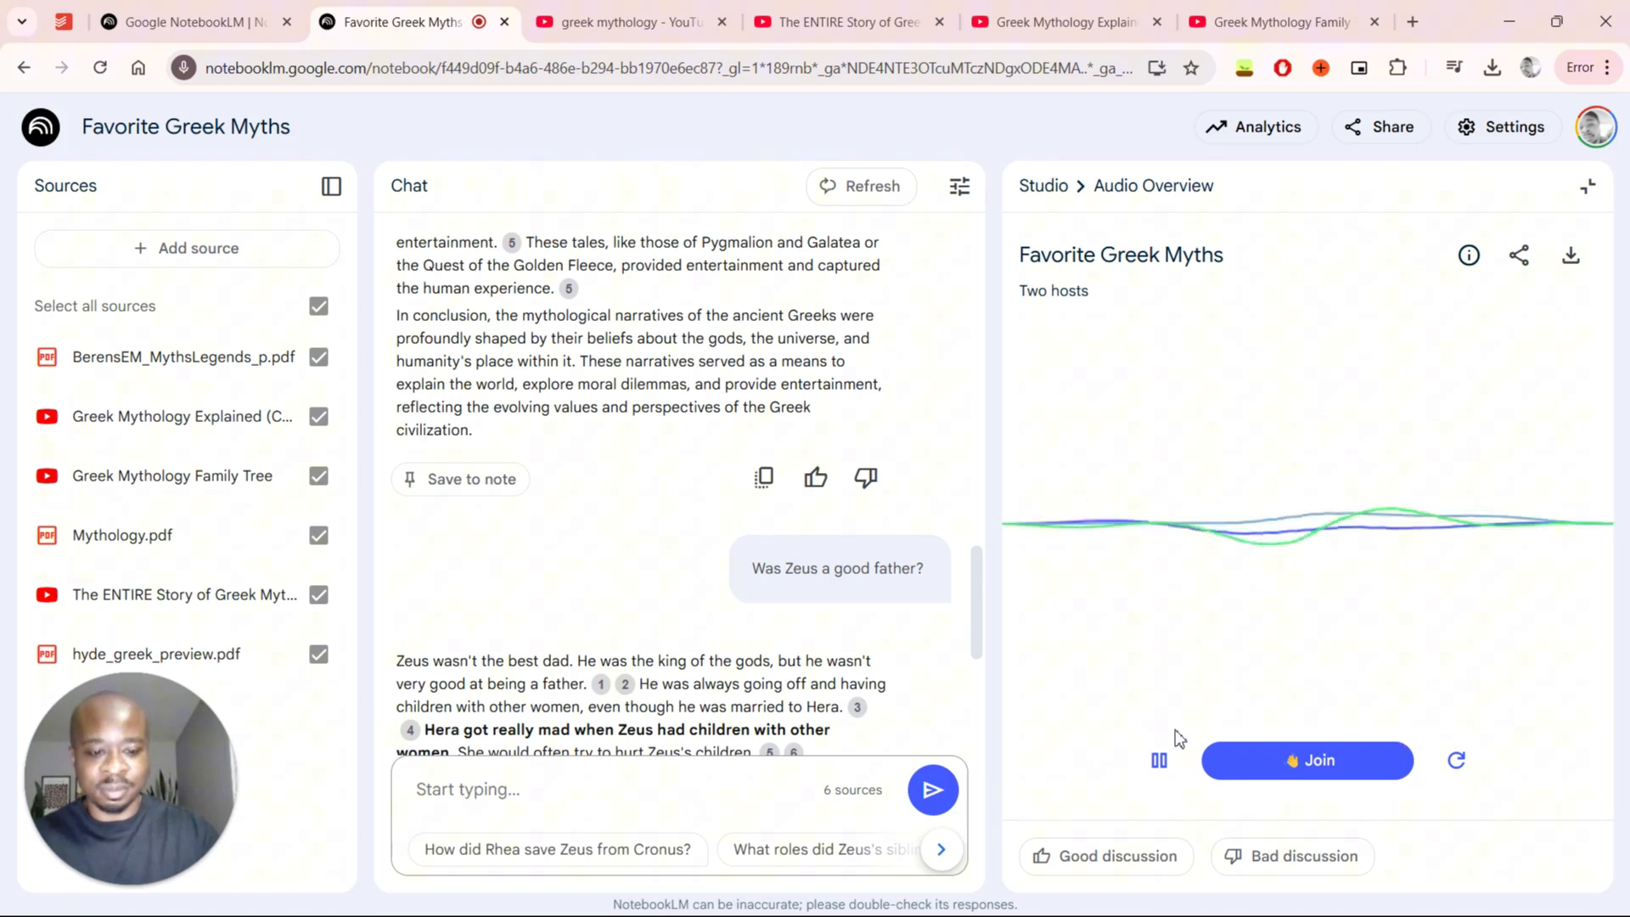
pyautogui.click(1157, 760)
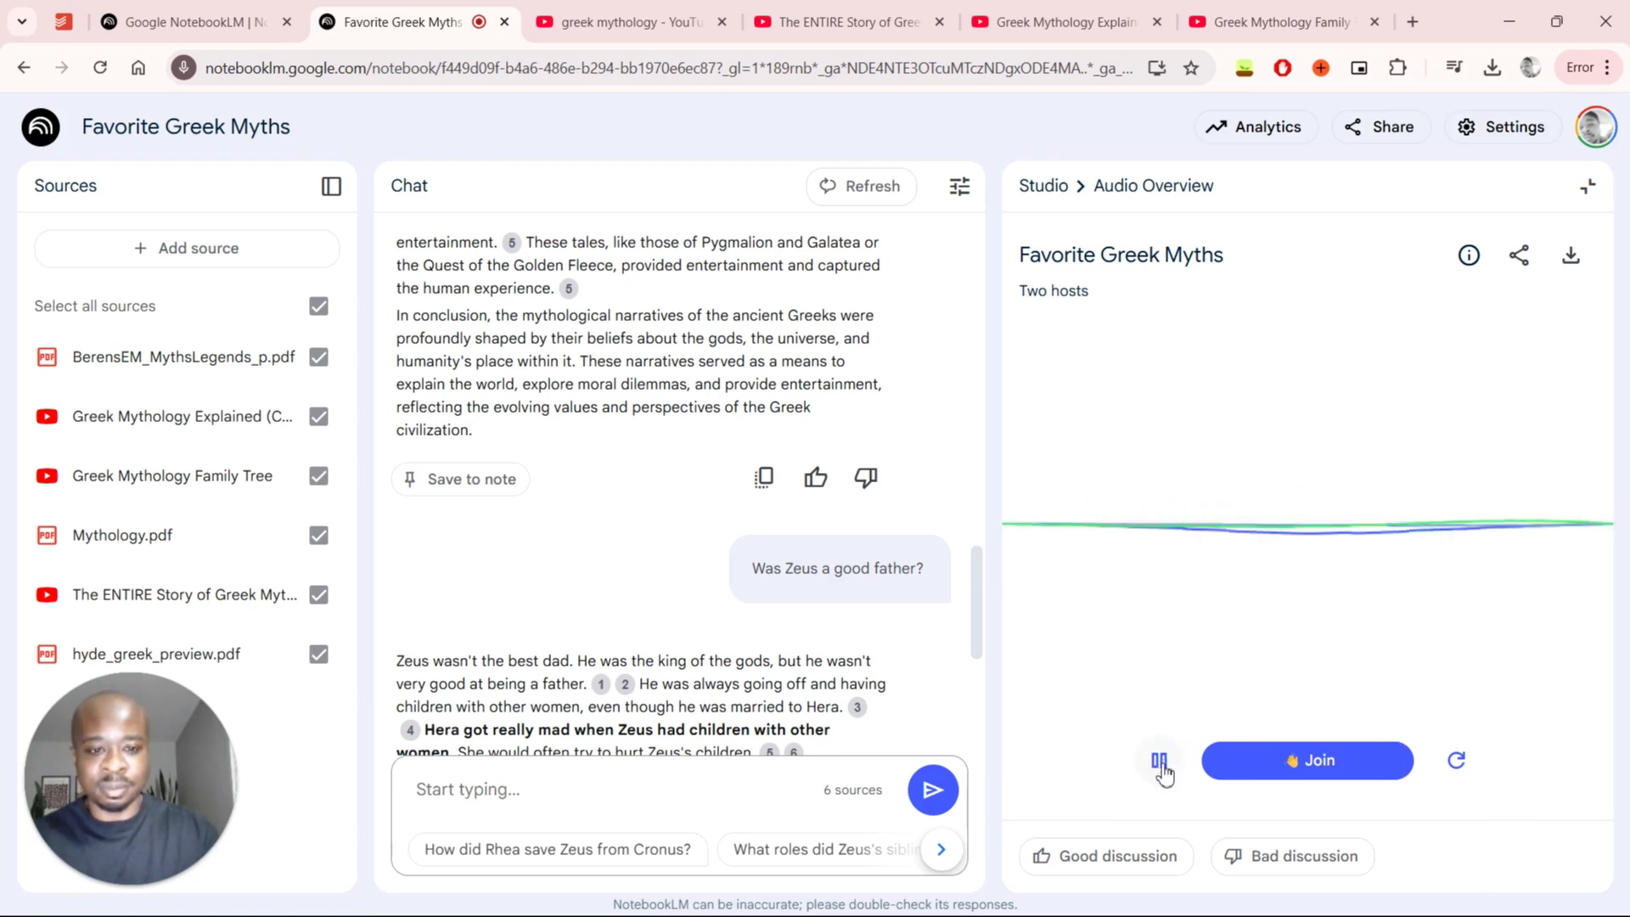
# - Pause the interactive discussion between the two hosts
pyautogui.click(1158, 759)
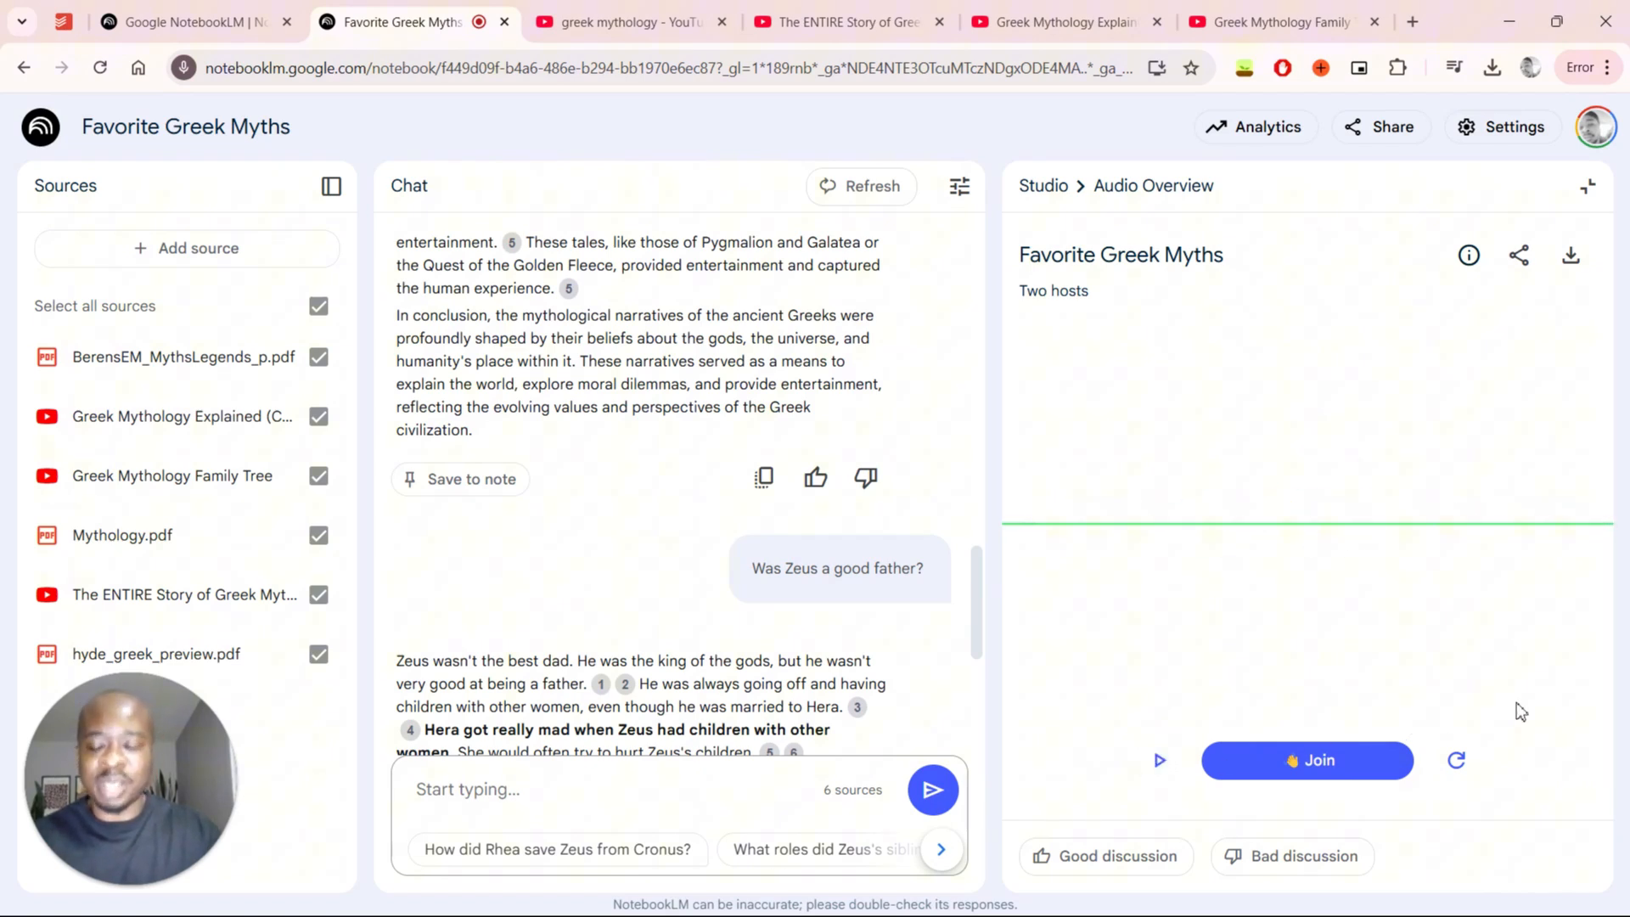
pyautogui.moveTo(1348, 631)
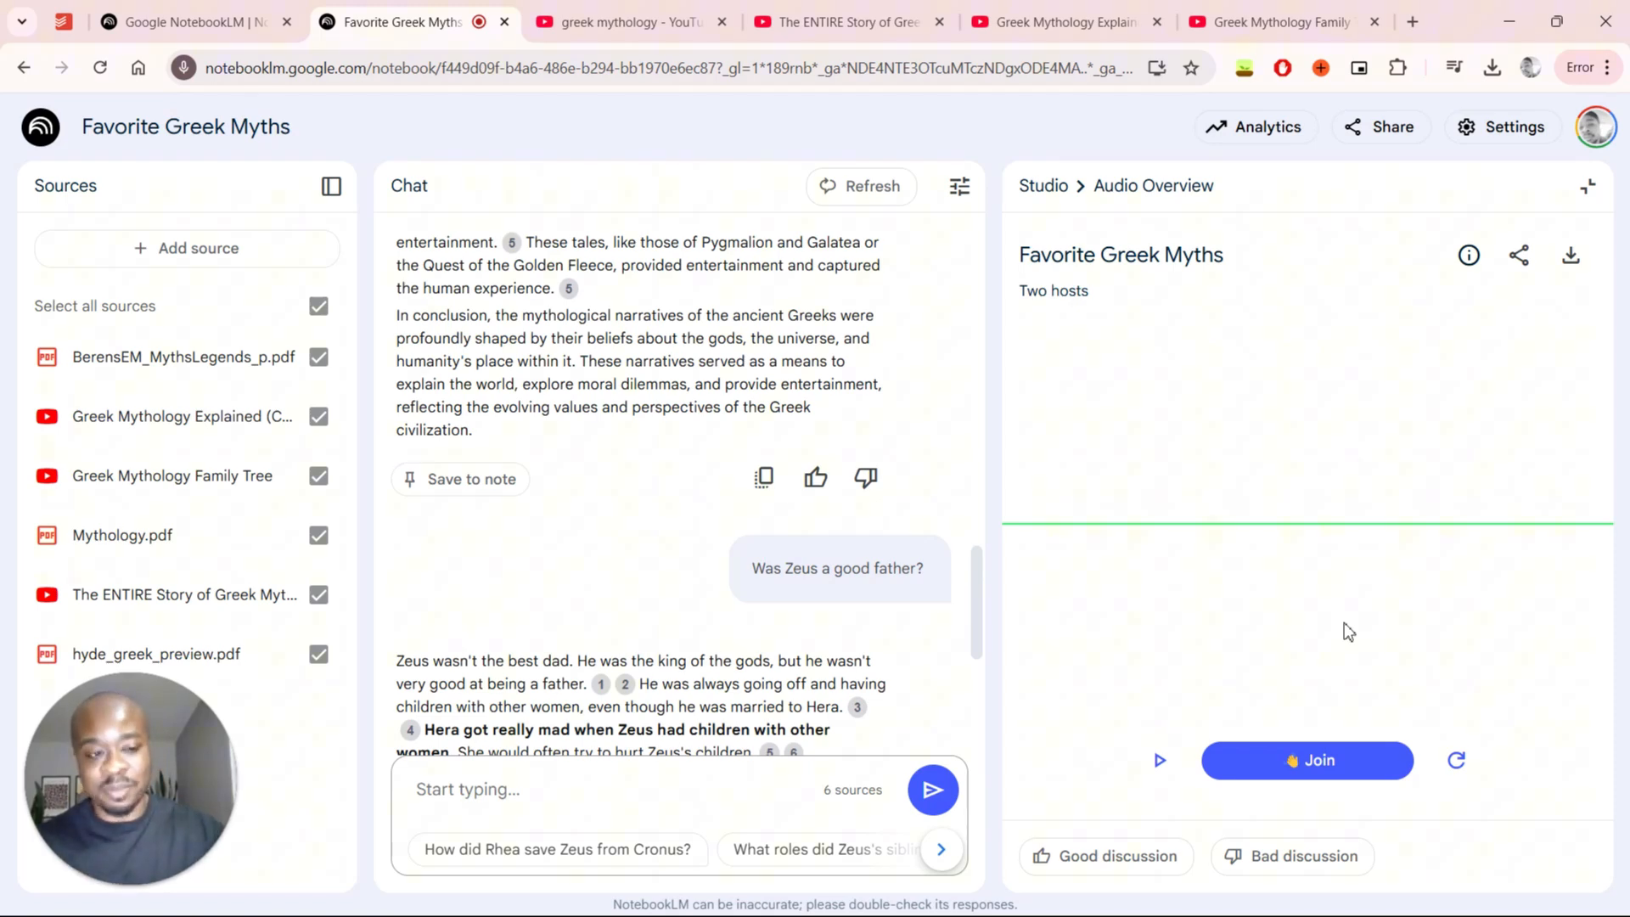
pyautogui.moveTo(1570, 254)
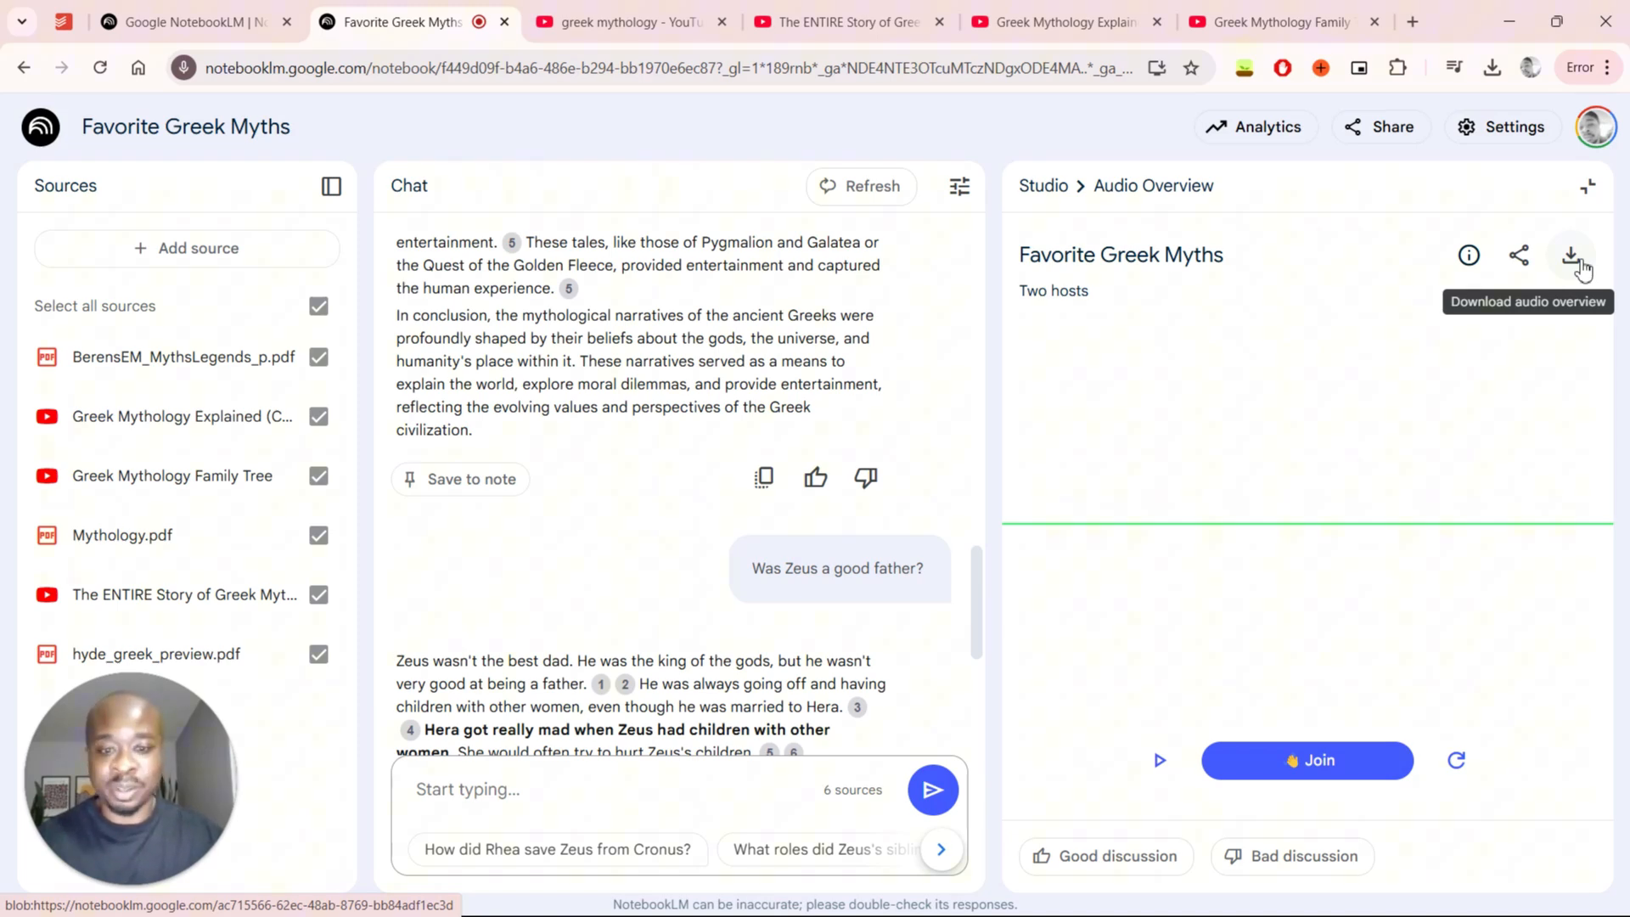
pyautogui.moveTo(57, 597)
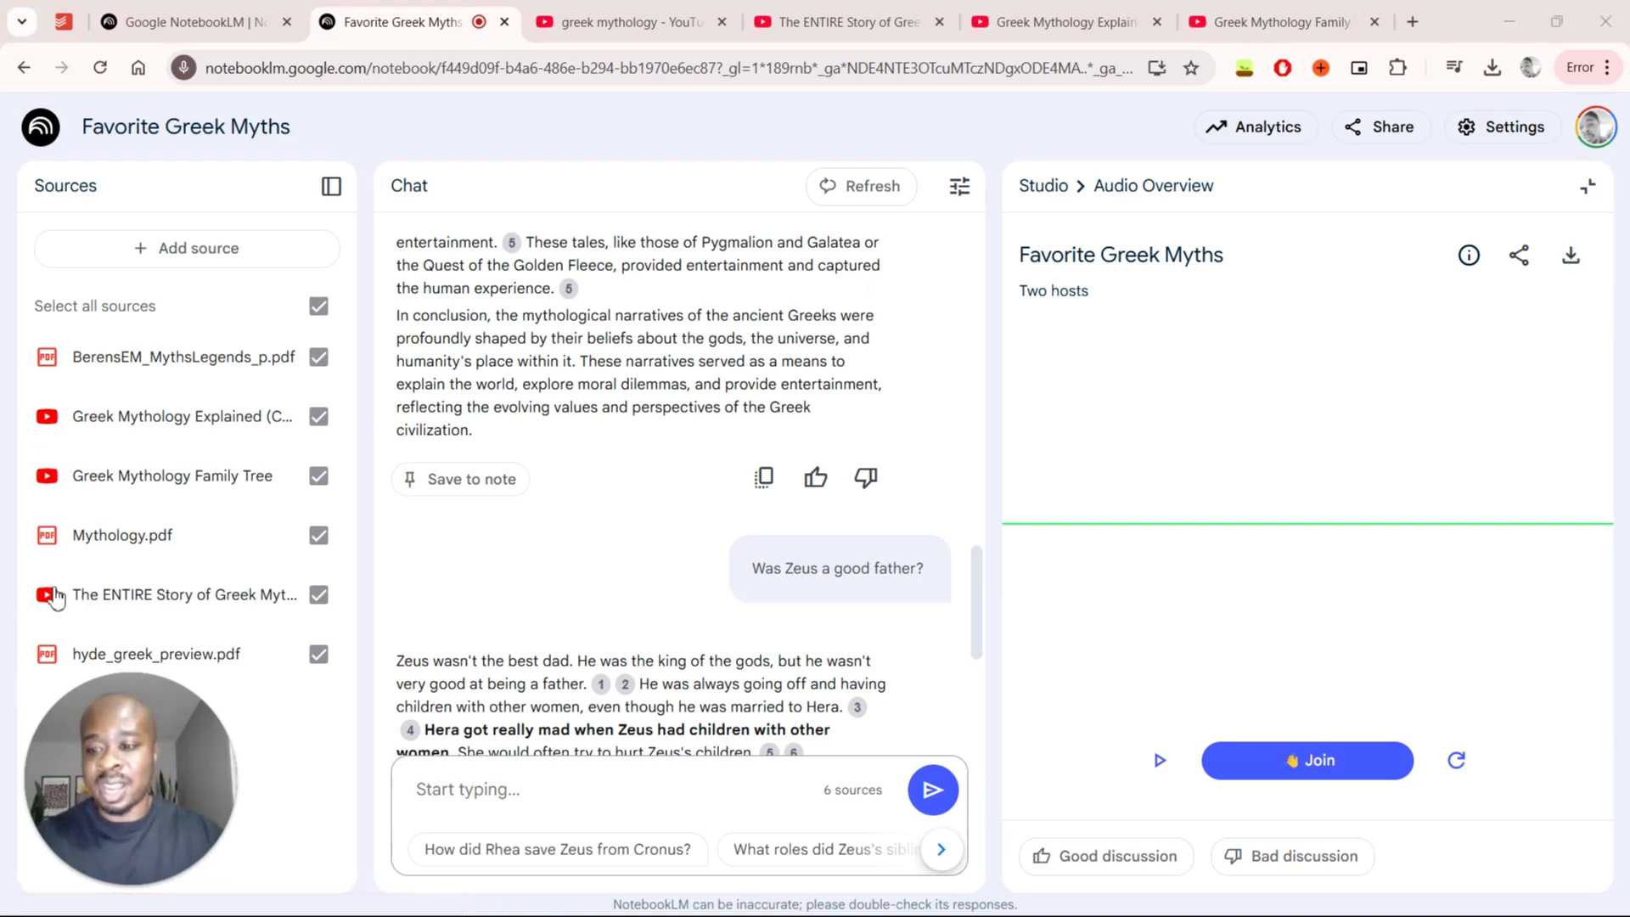